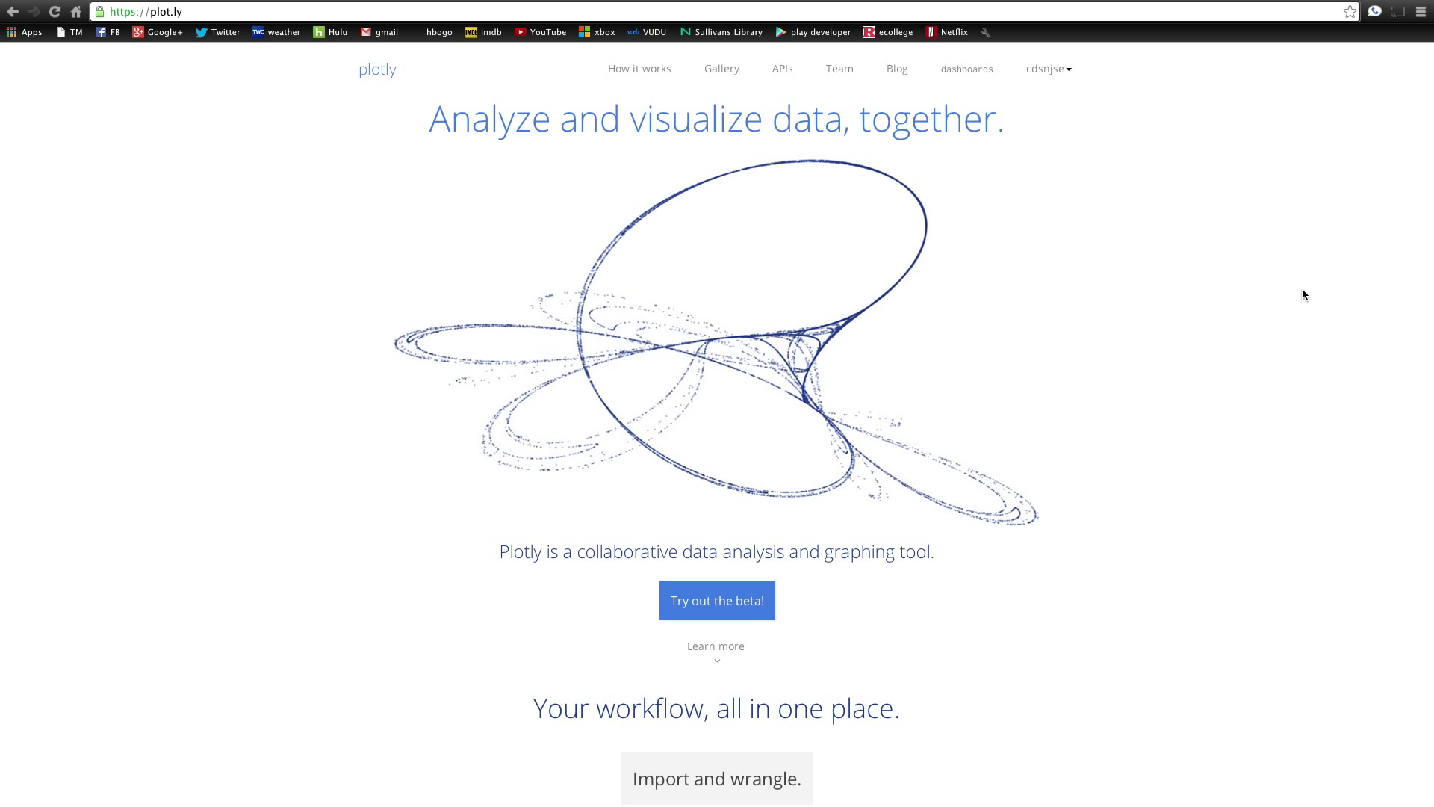
mouse_move(704, 575)
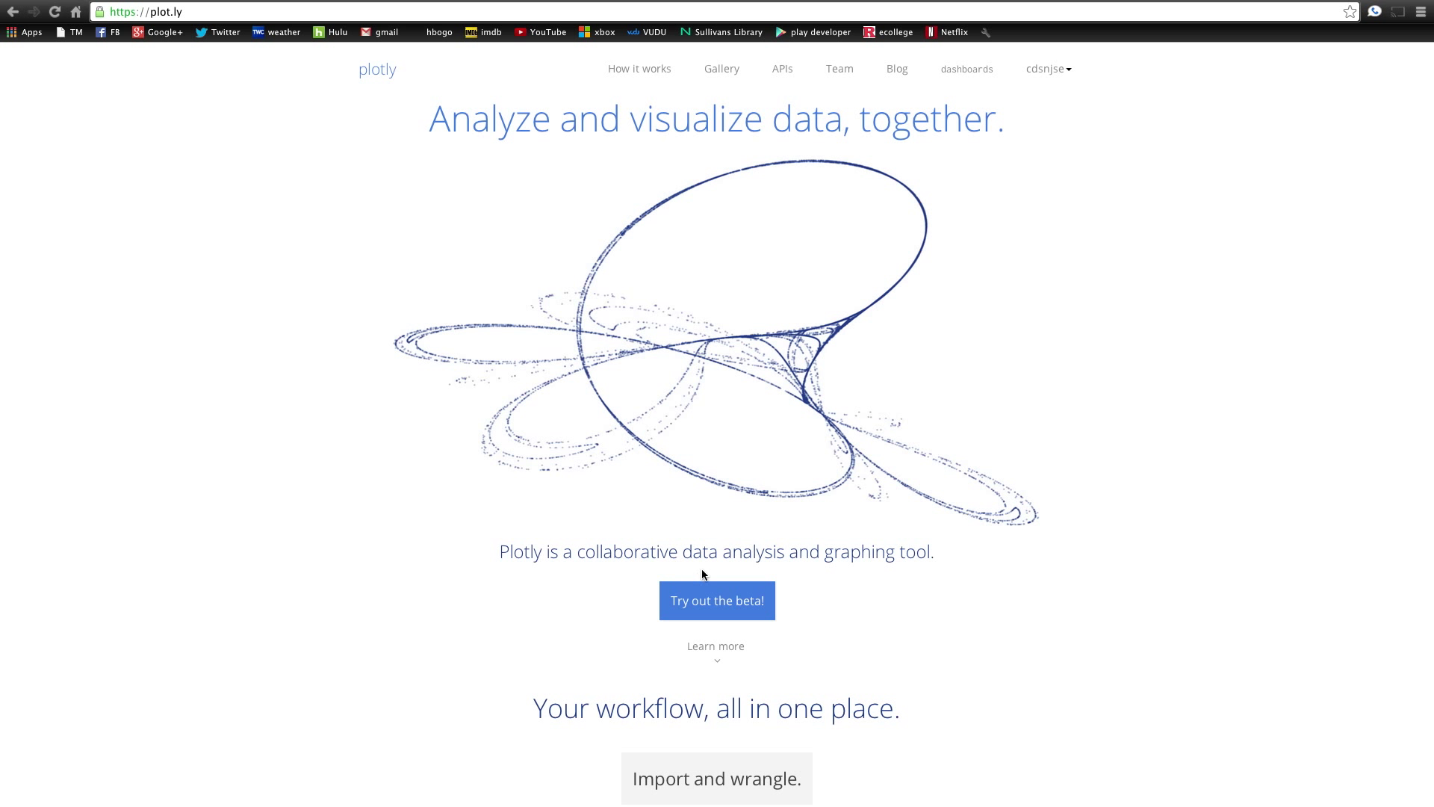
mouse_move(733, 601)
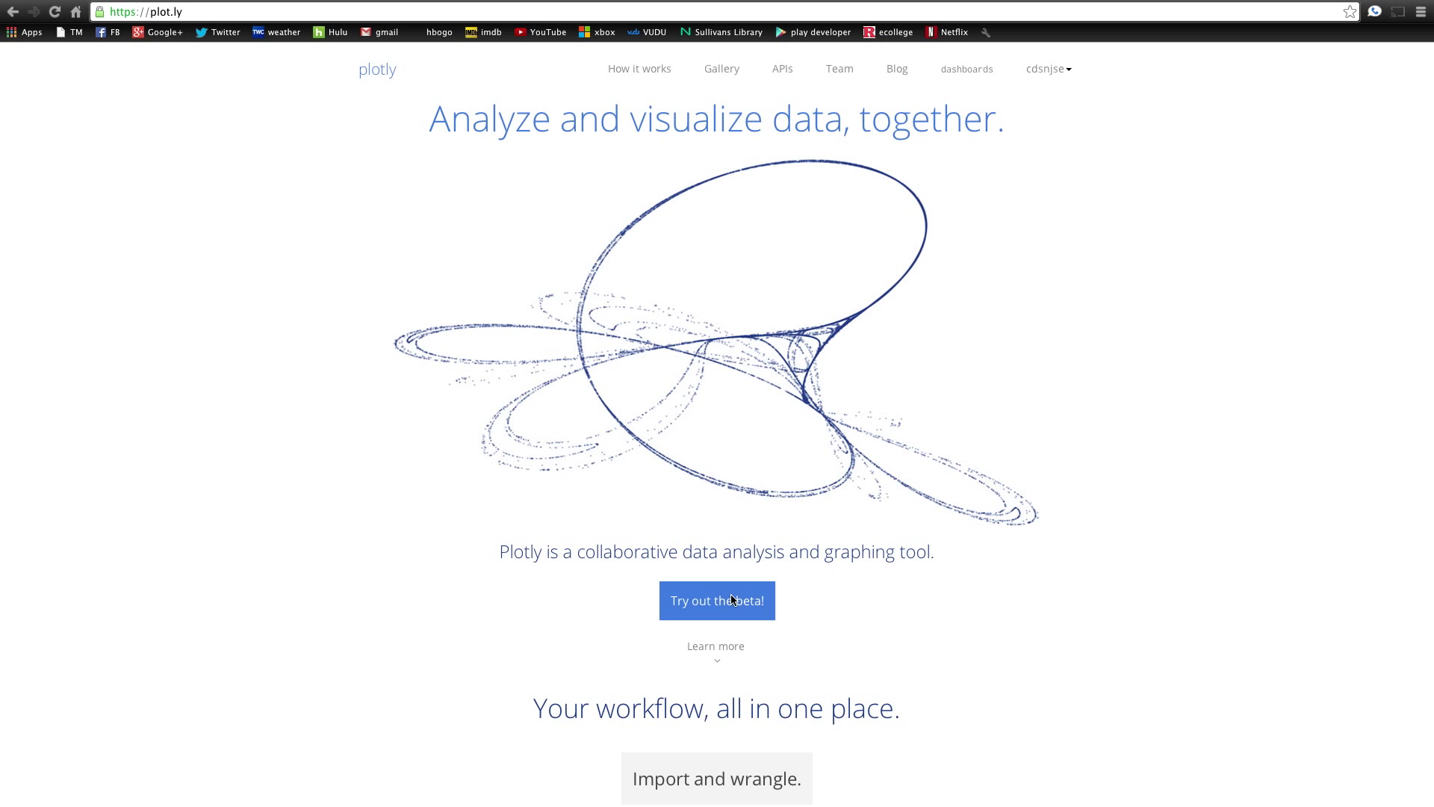
- Scroll the plot.ly homepage past the hero graphic to the 'Import and wrangle' data formats section
scroll("down", 3)
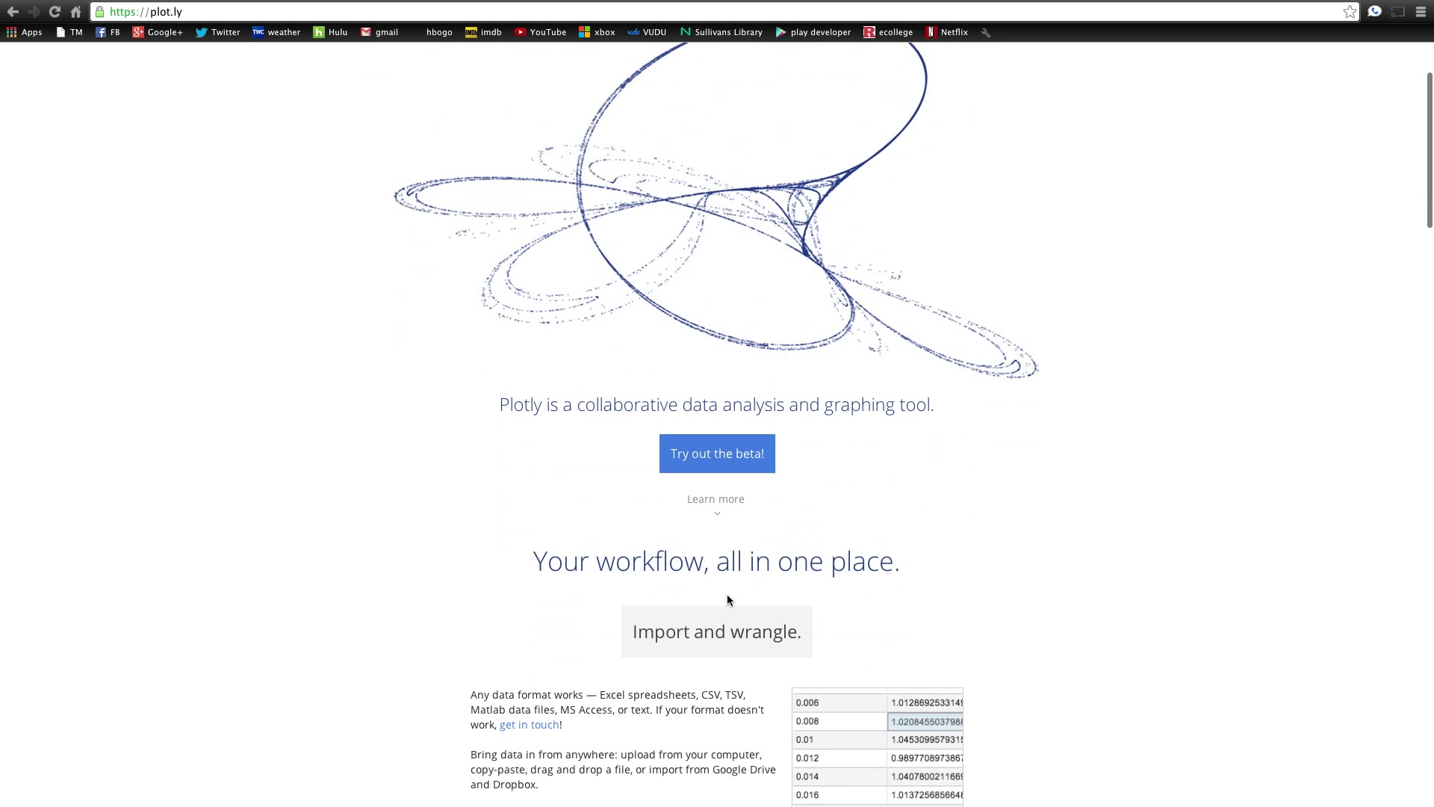
scroll("down", 3)
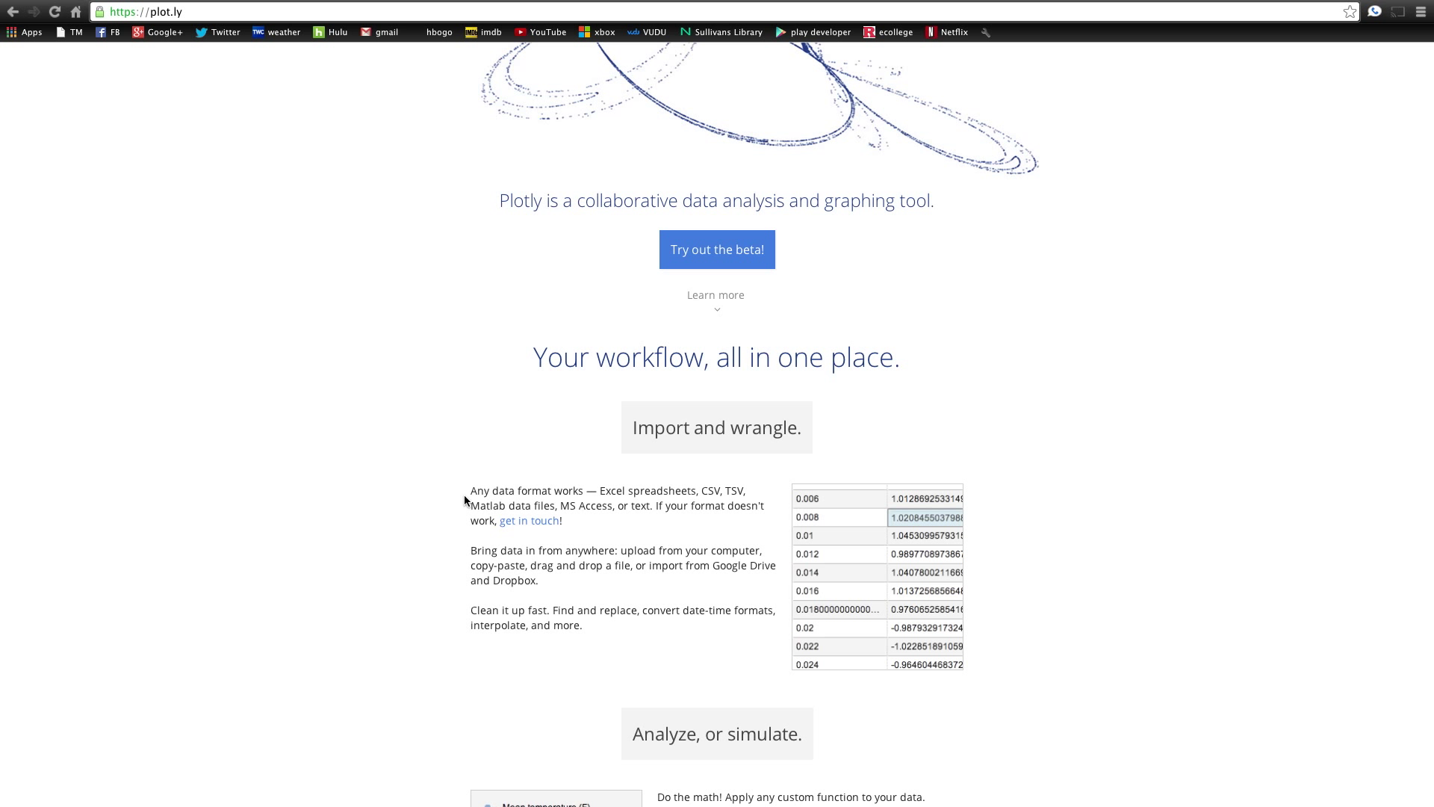
mouse_move(534, 528)
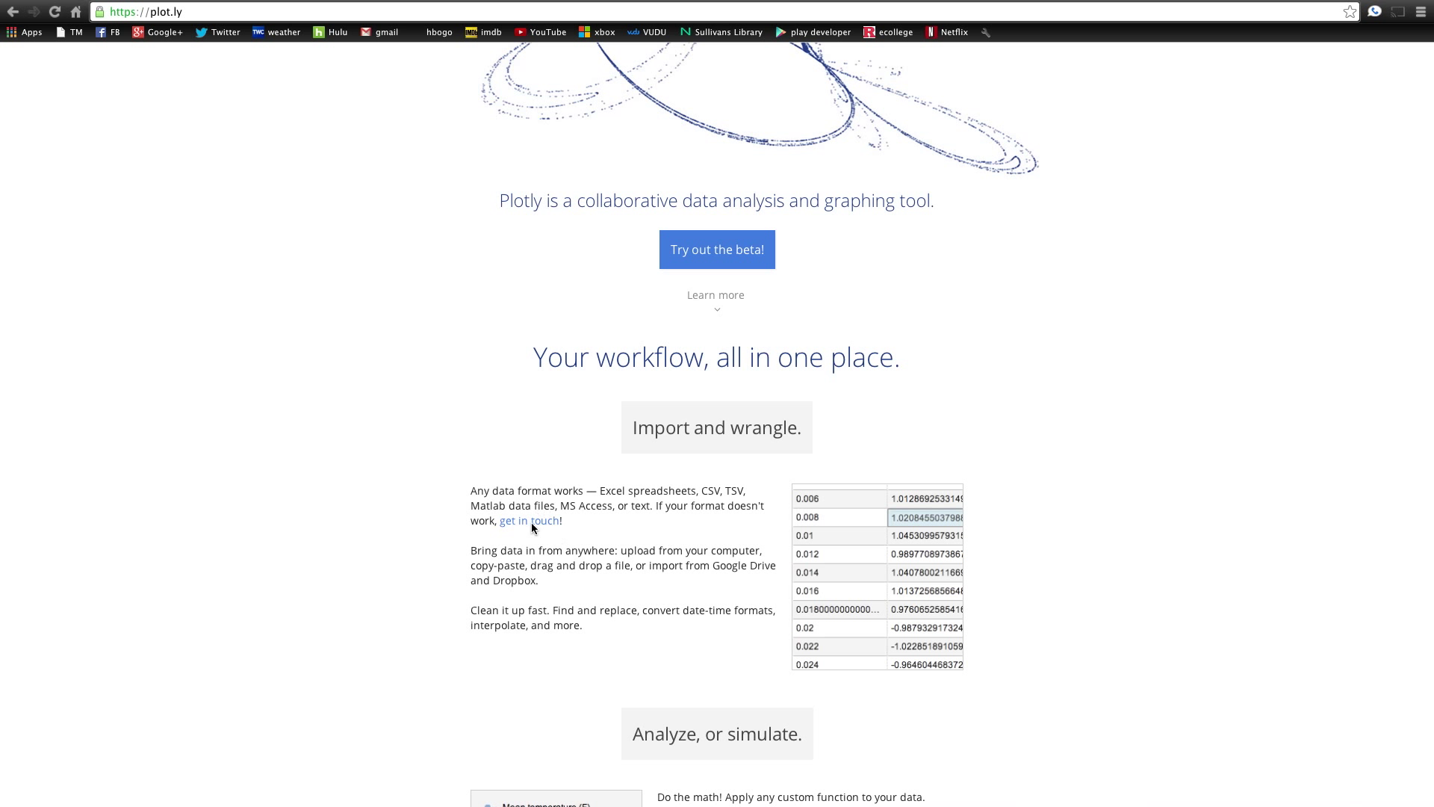
mouse_move(510, 531)
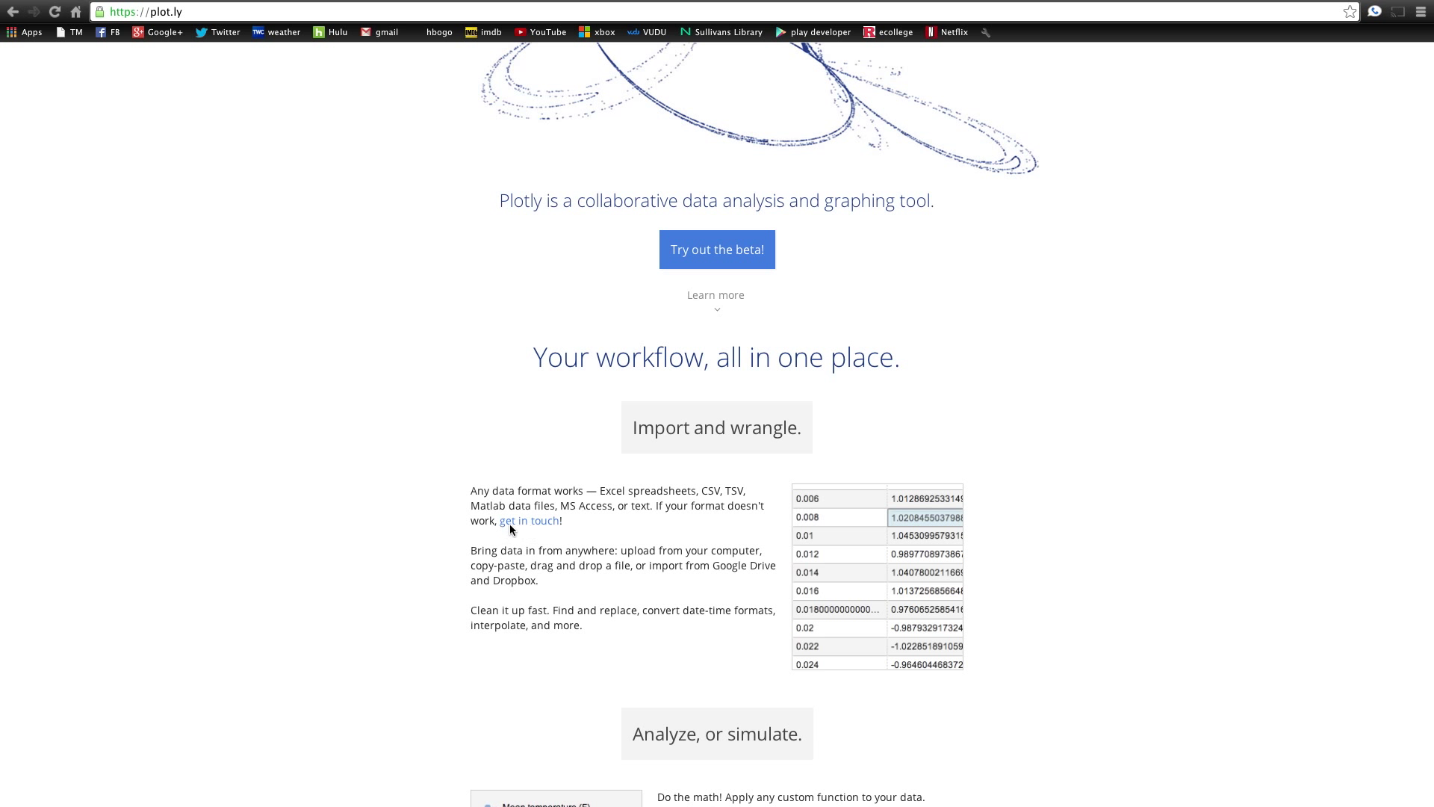
- Scroll past 'Analyze, or simulate', 'Graph it' and 'Share and collaborate' to 'Flexibility, built in'
scroll("down", 3)
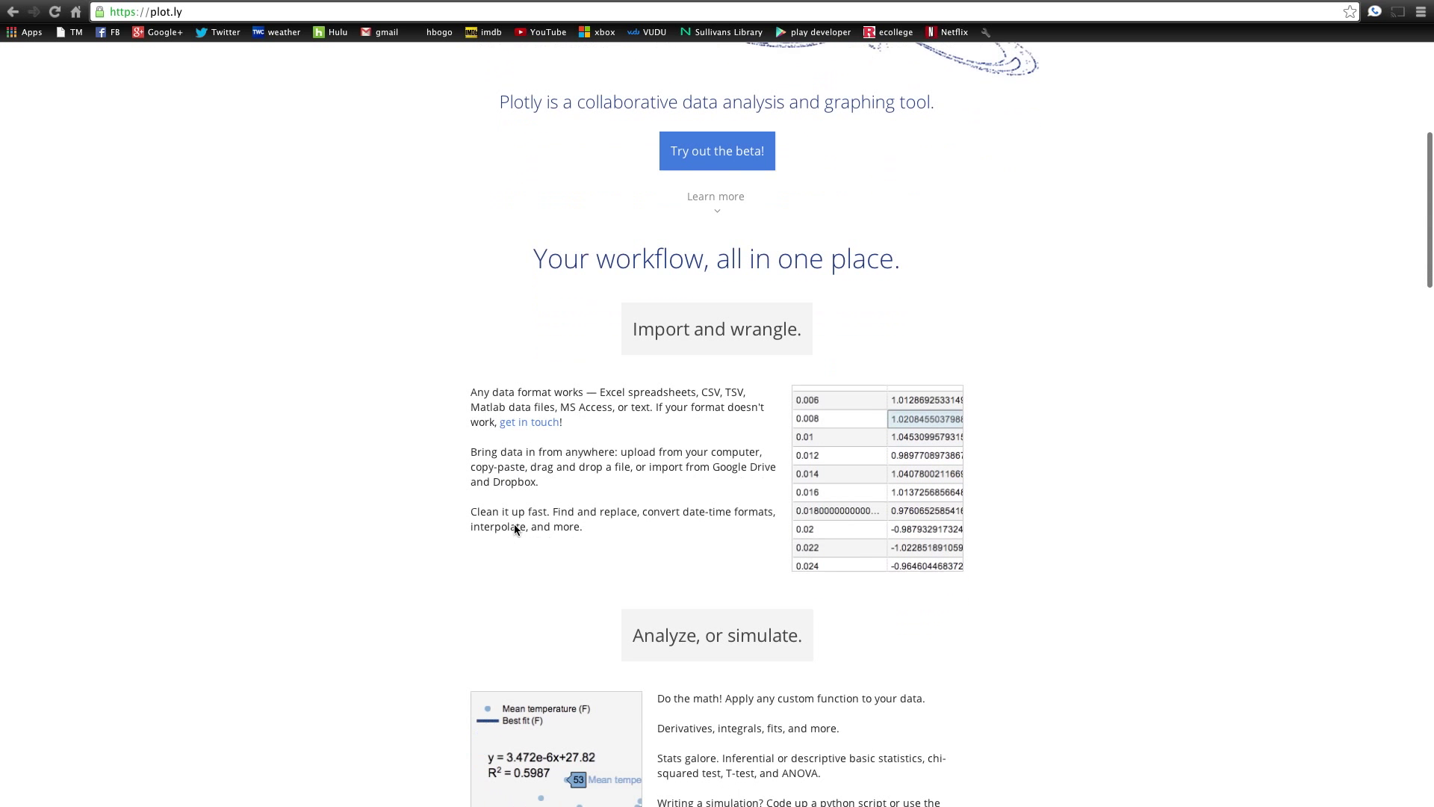
scroll("down", 3)
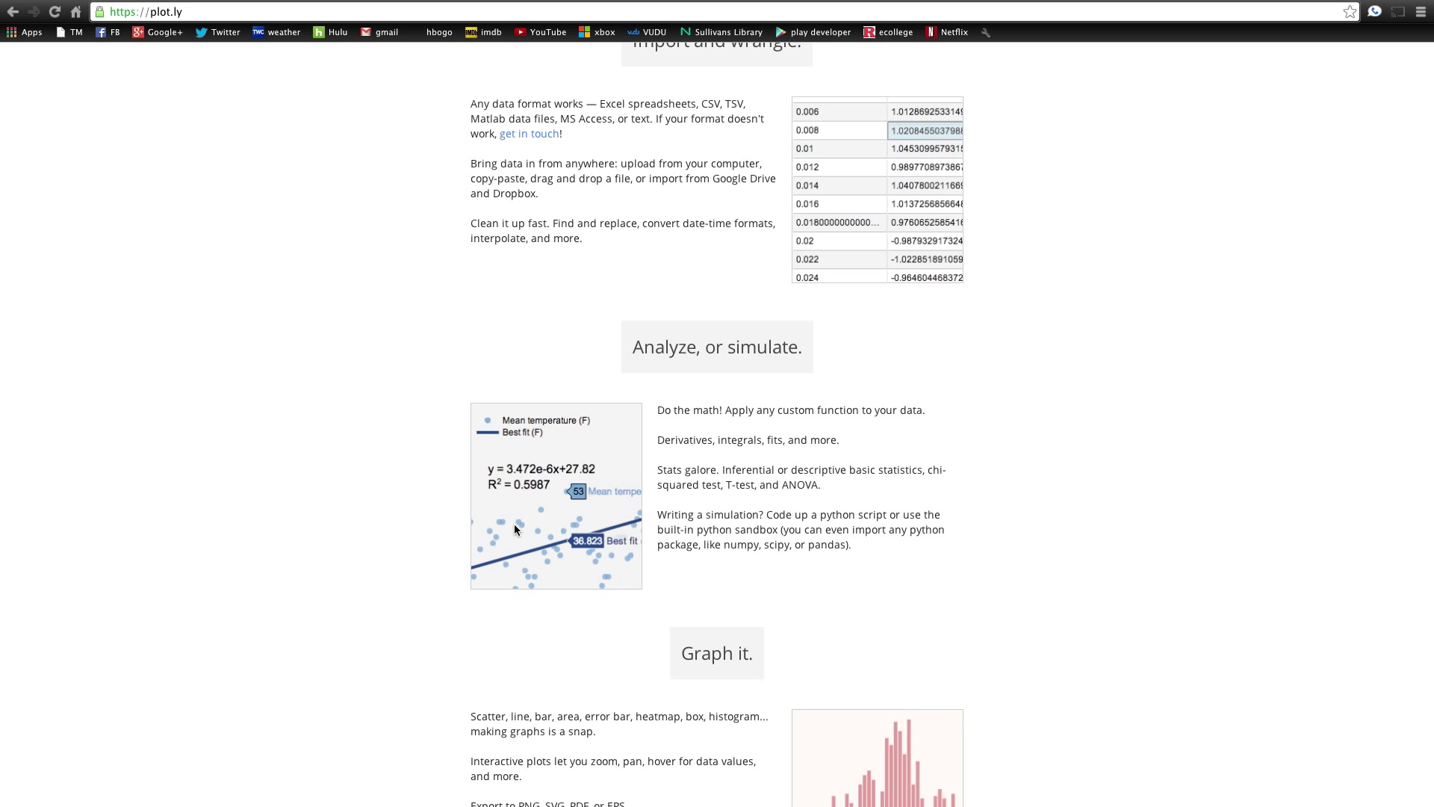
mouse_move(963, 627)
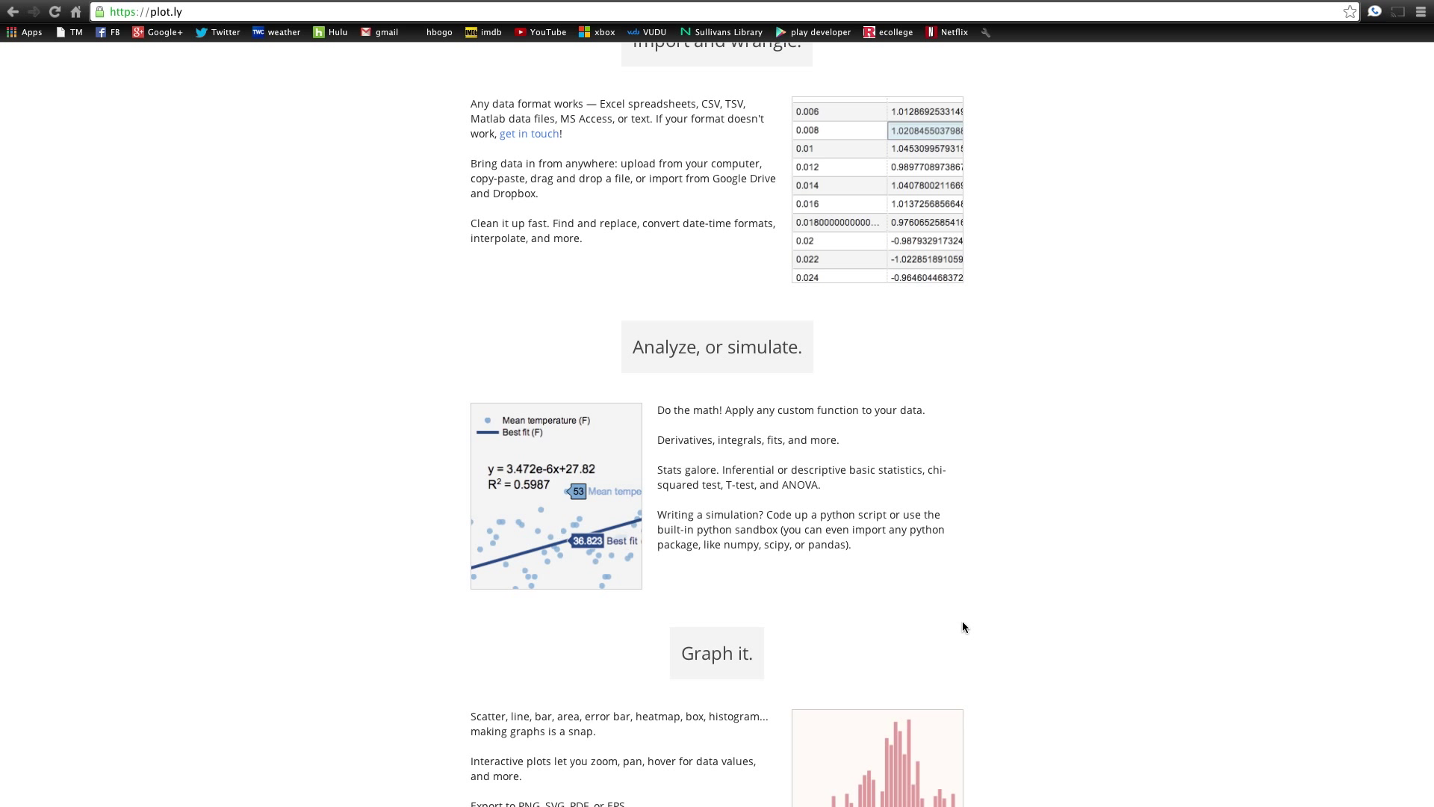
scroll("down", 3)
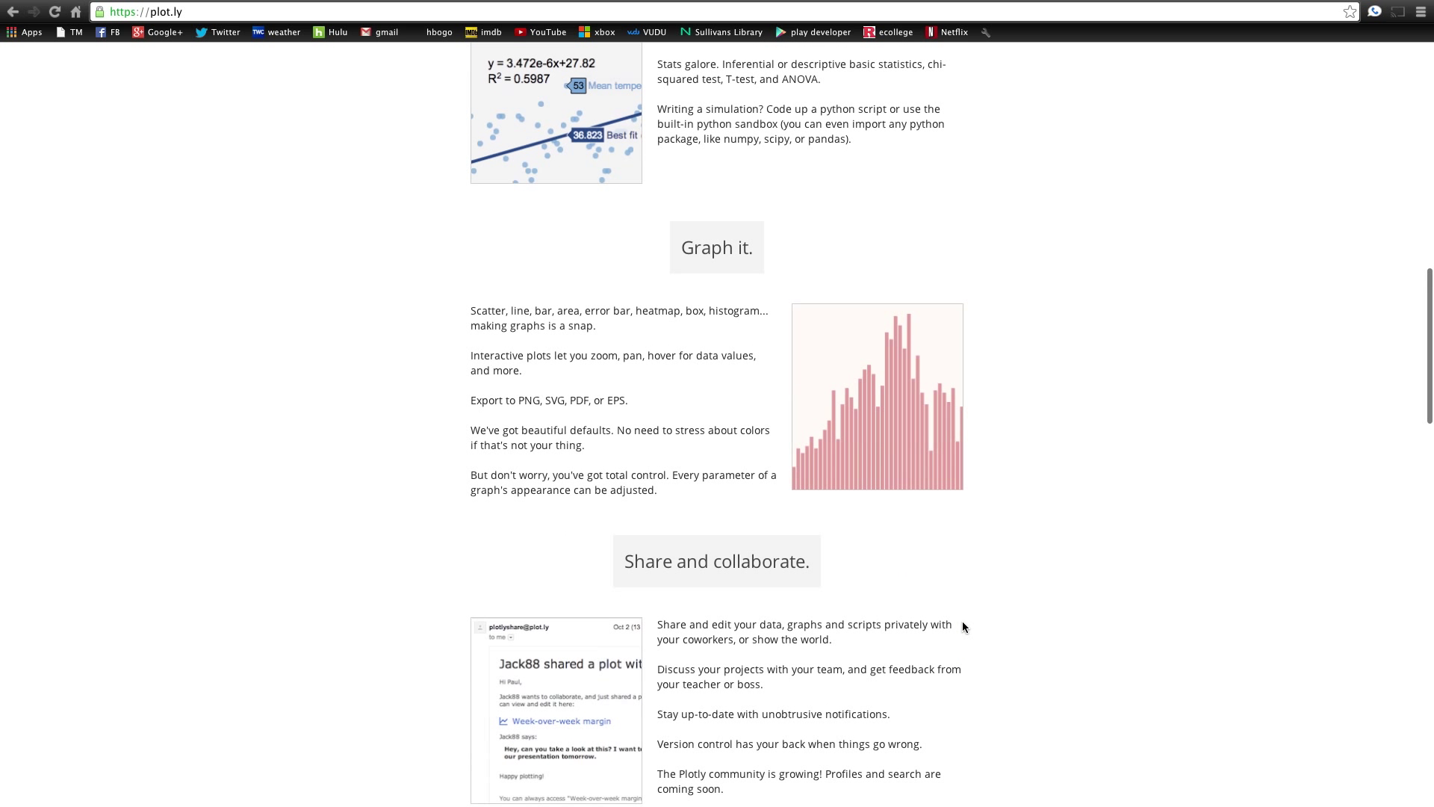
mouse_move(366, 420)
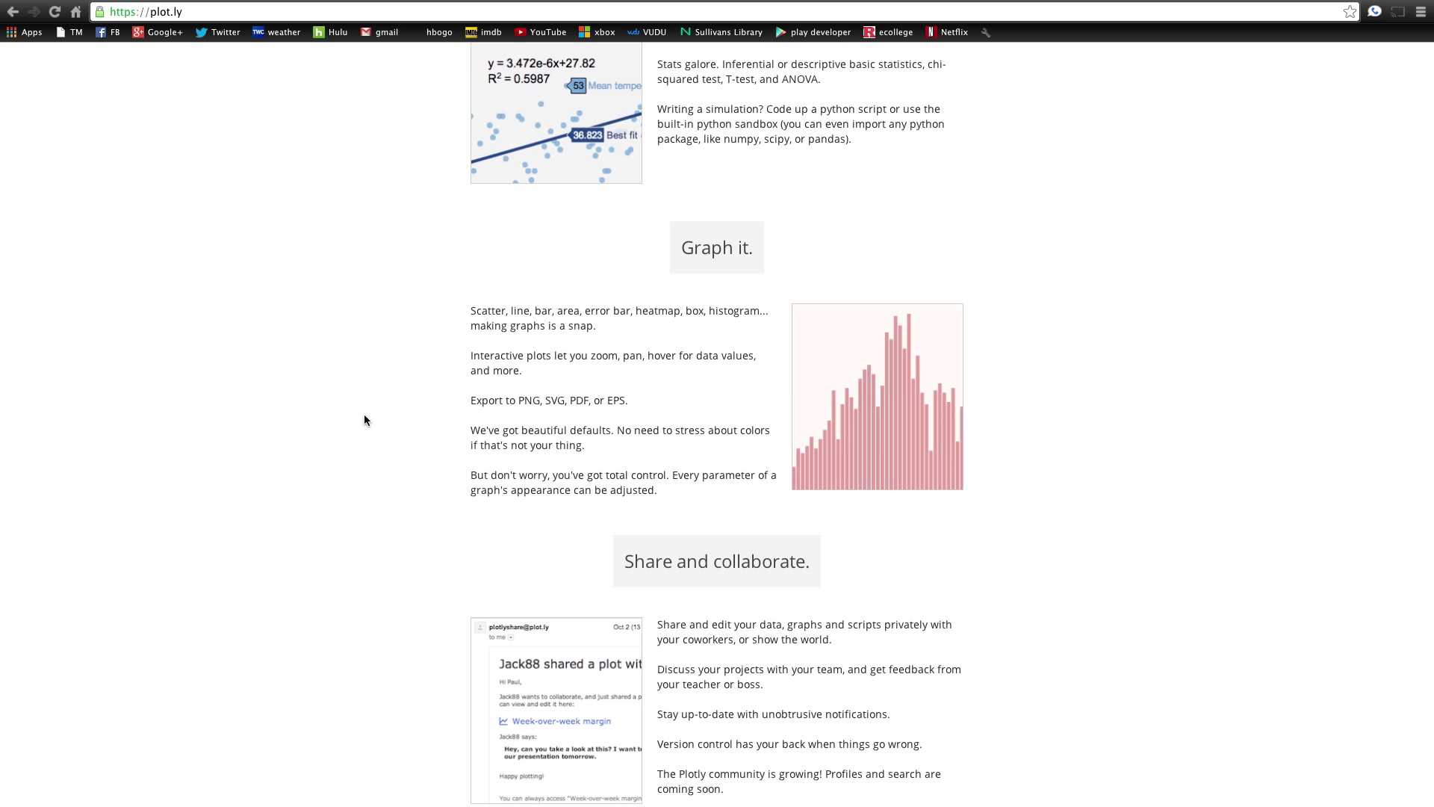
mouse_move(408, 355)
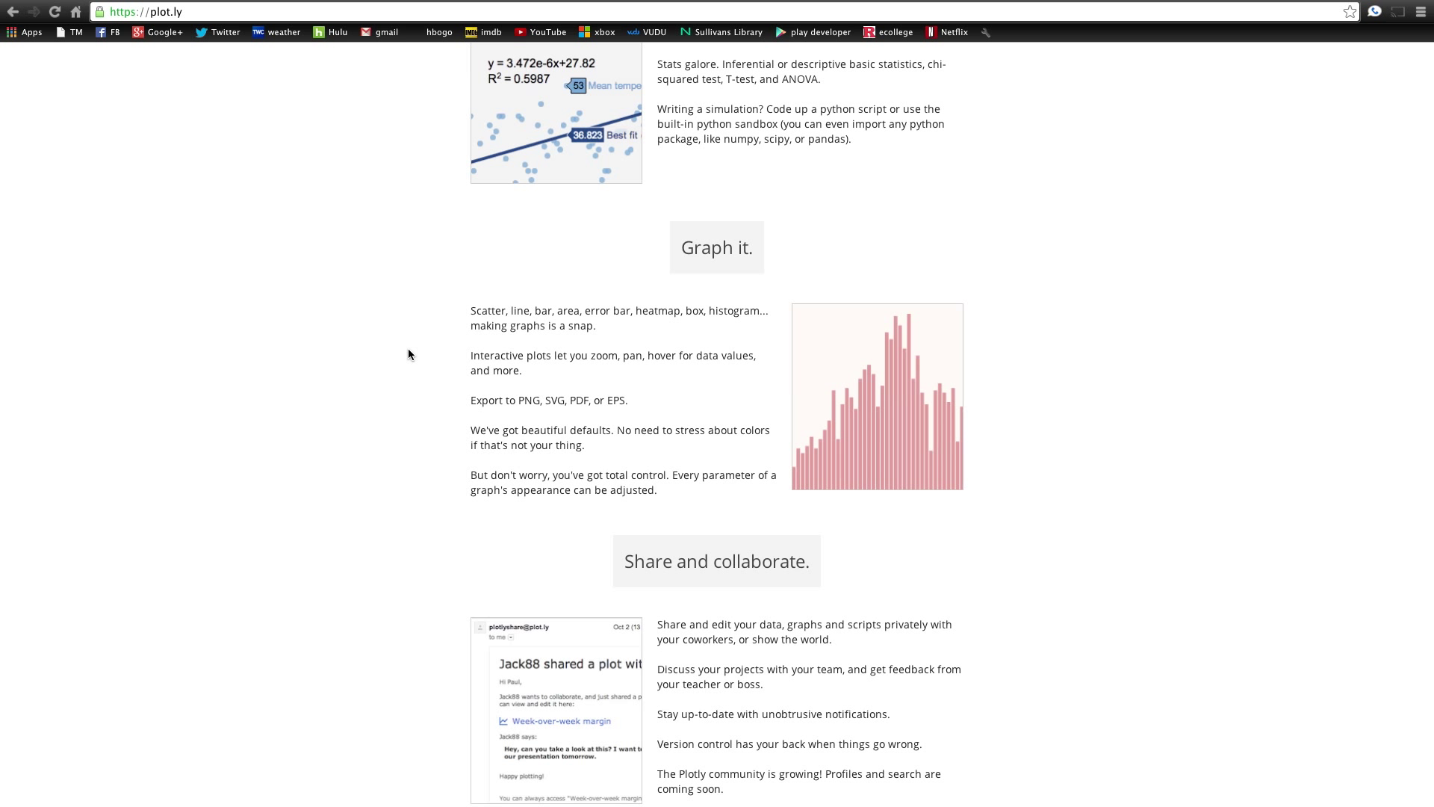
scroll("down", 3)
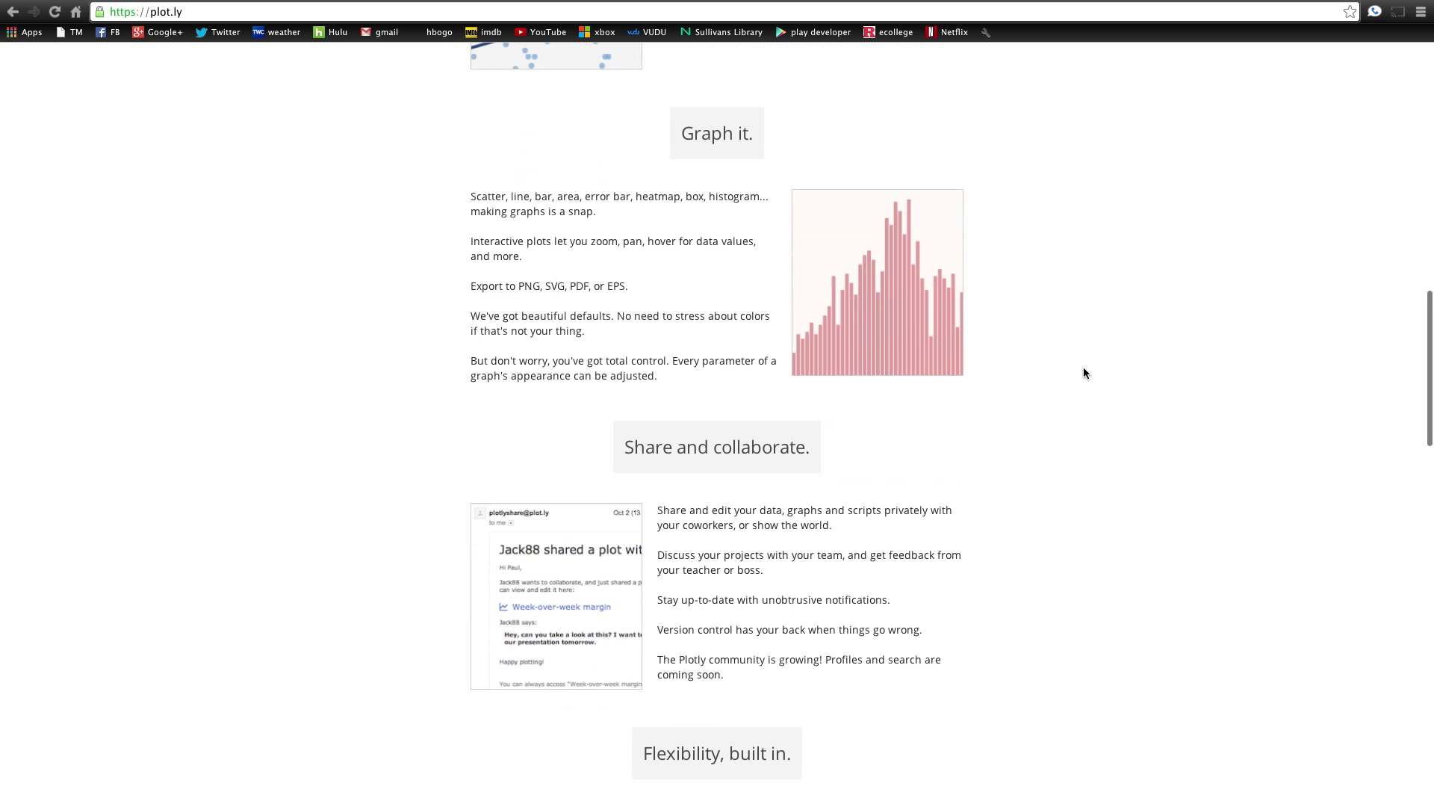
scroll("down", 3)
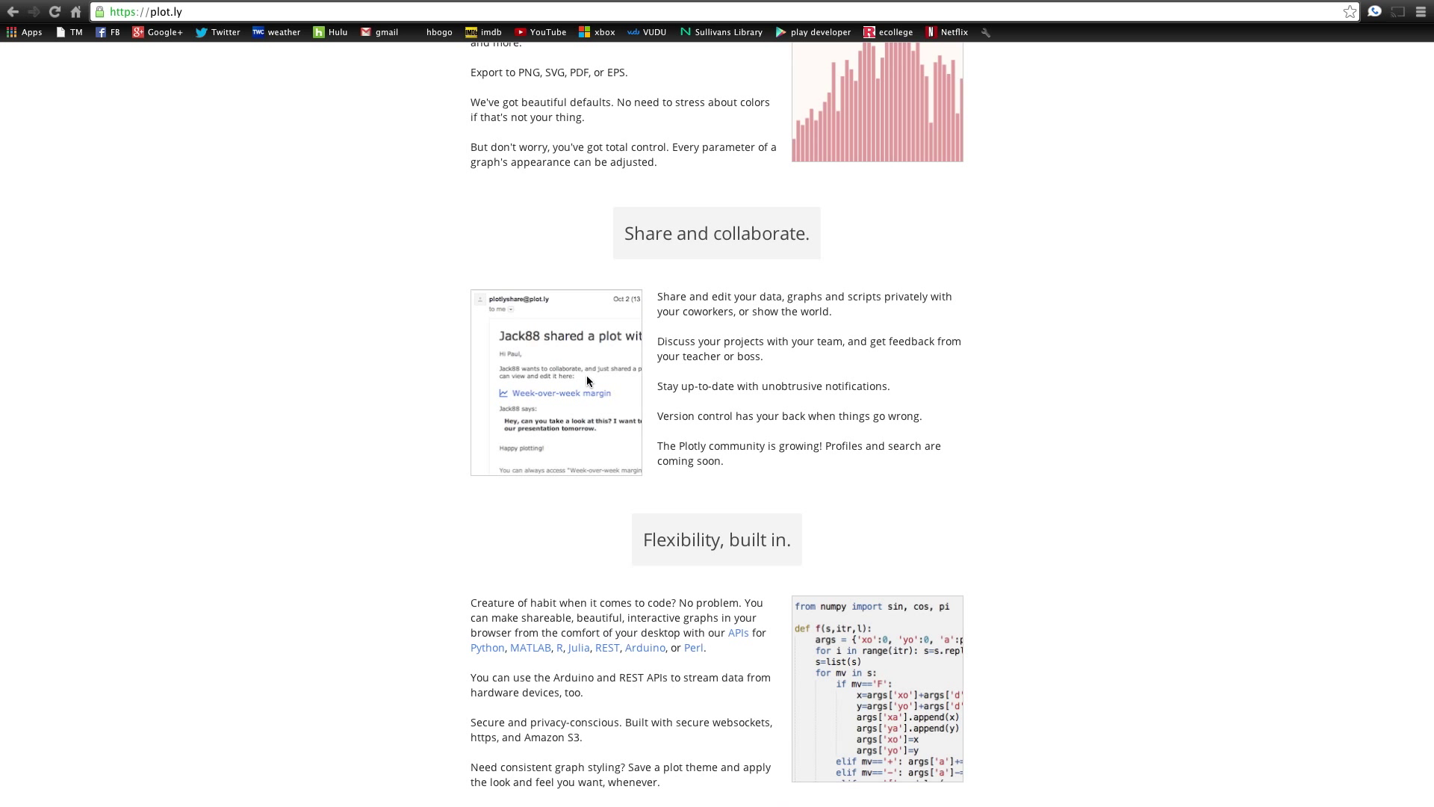
scroll("down", 3)
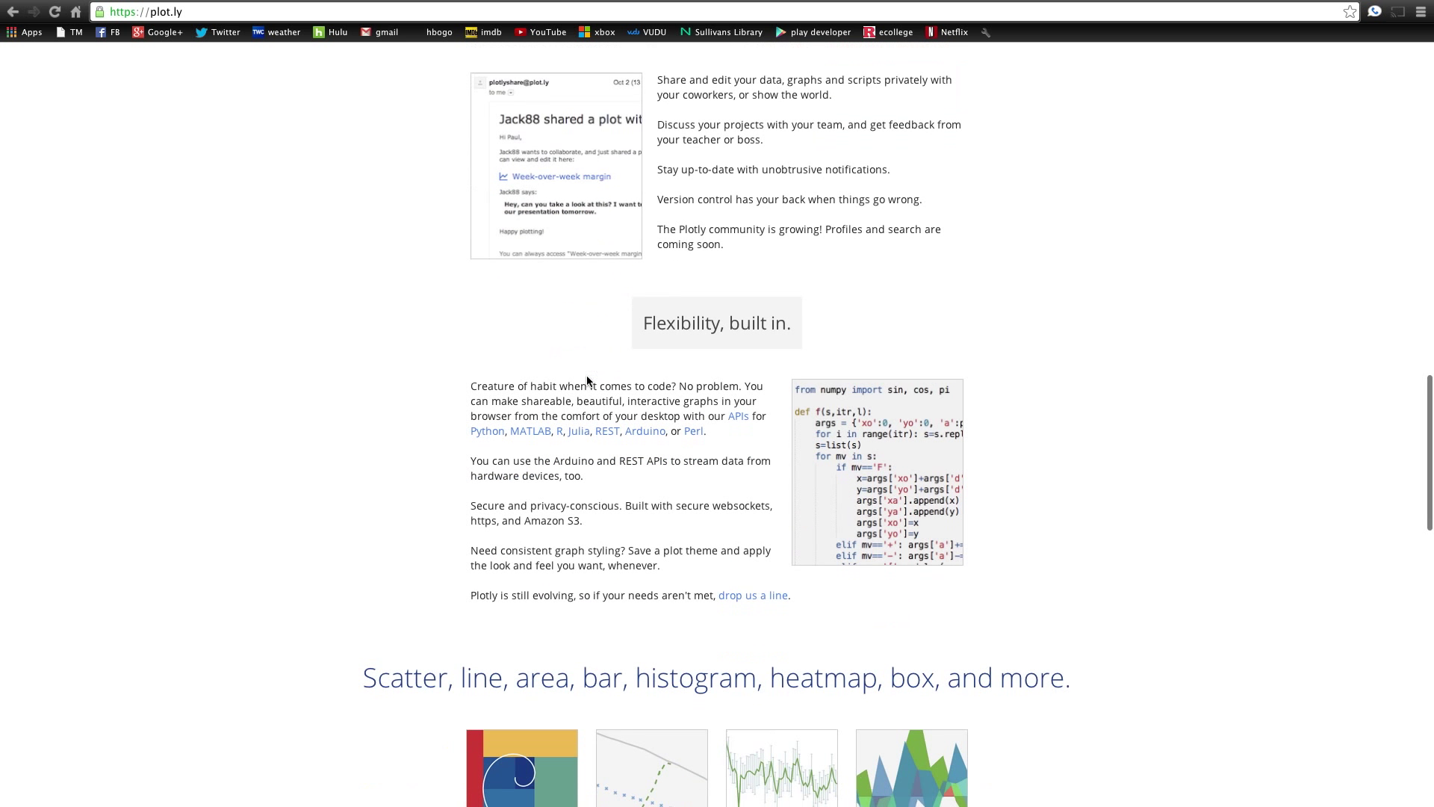
scroll("down", 3)
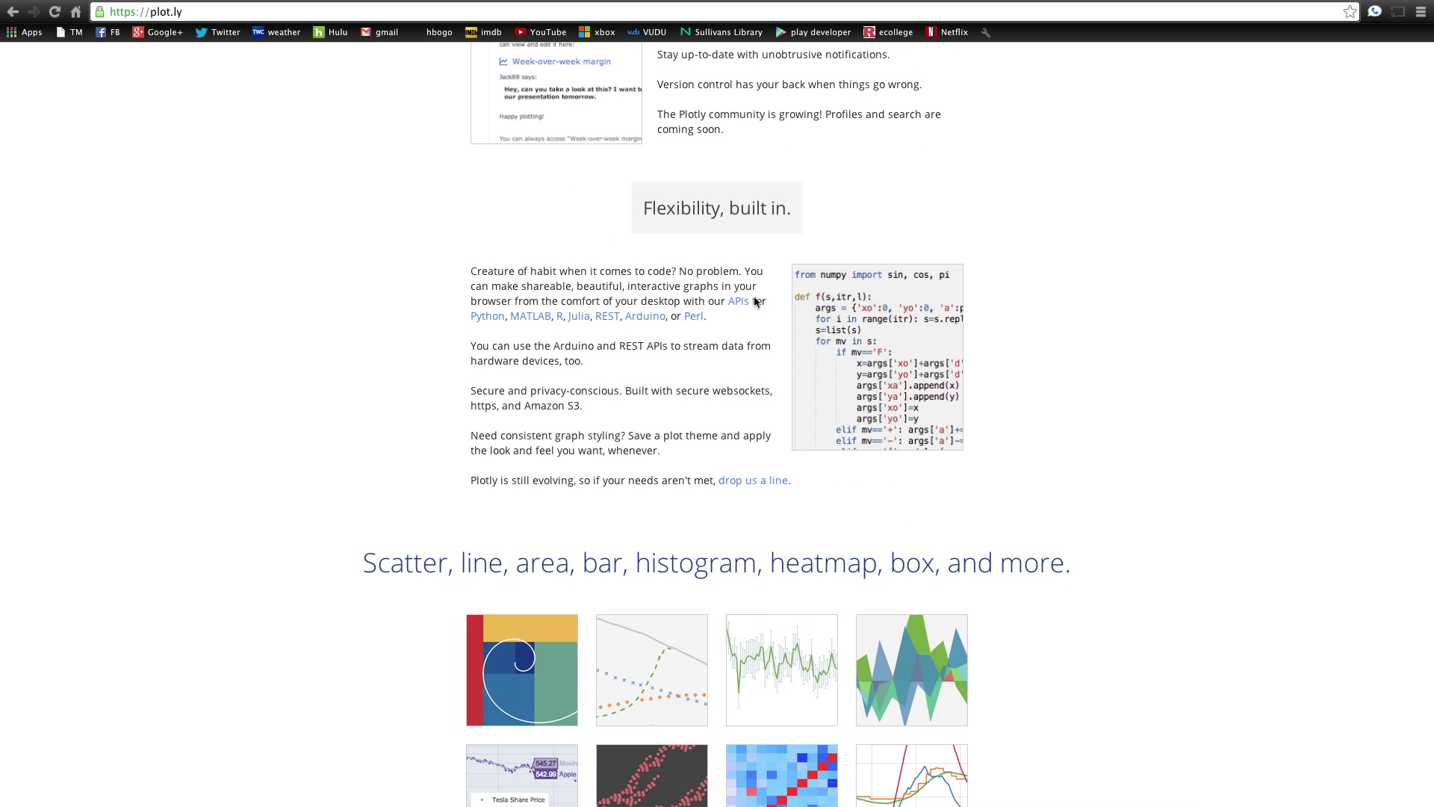
mouse_move(465, 326)
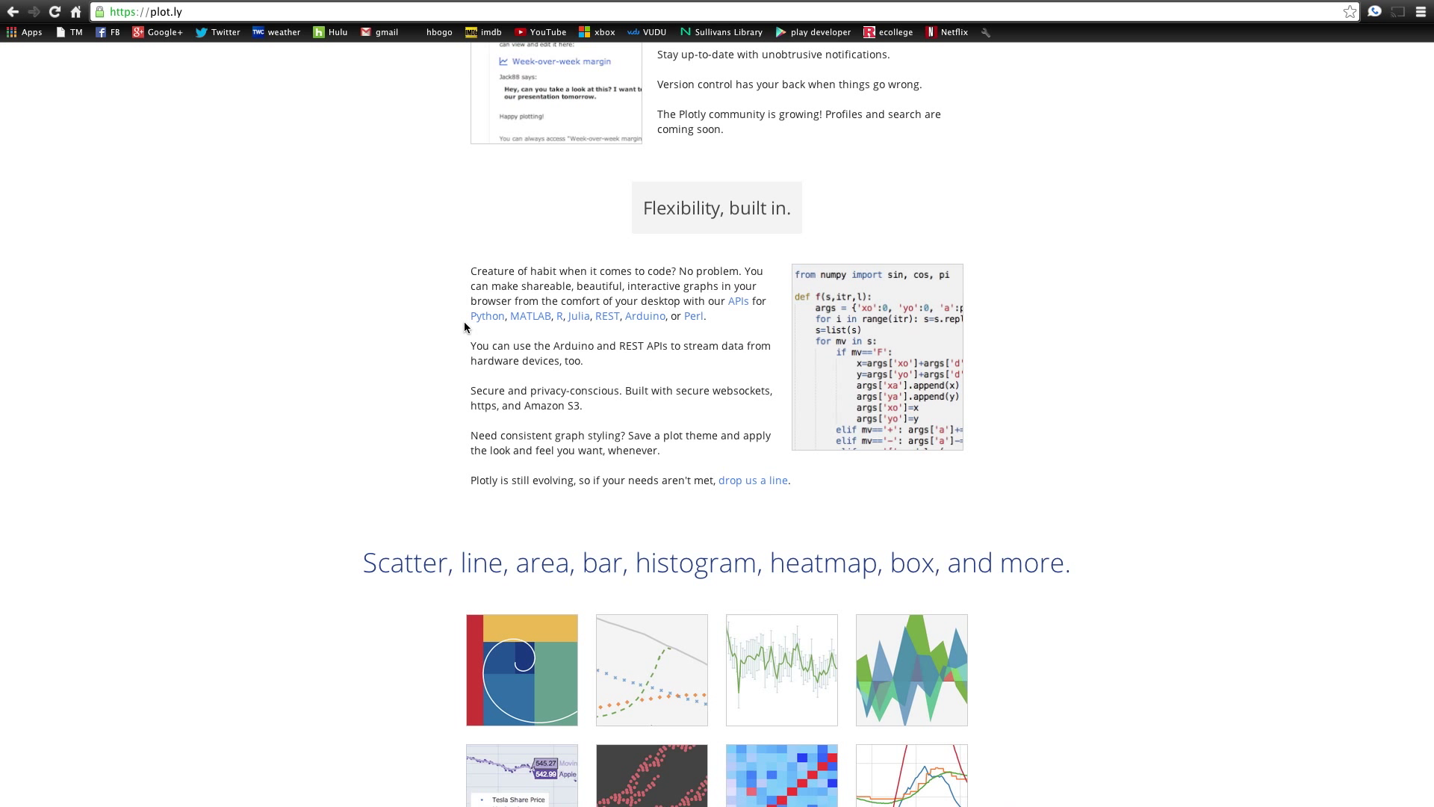
mouse_move(808, 492)
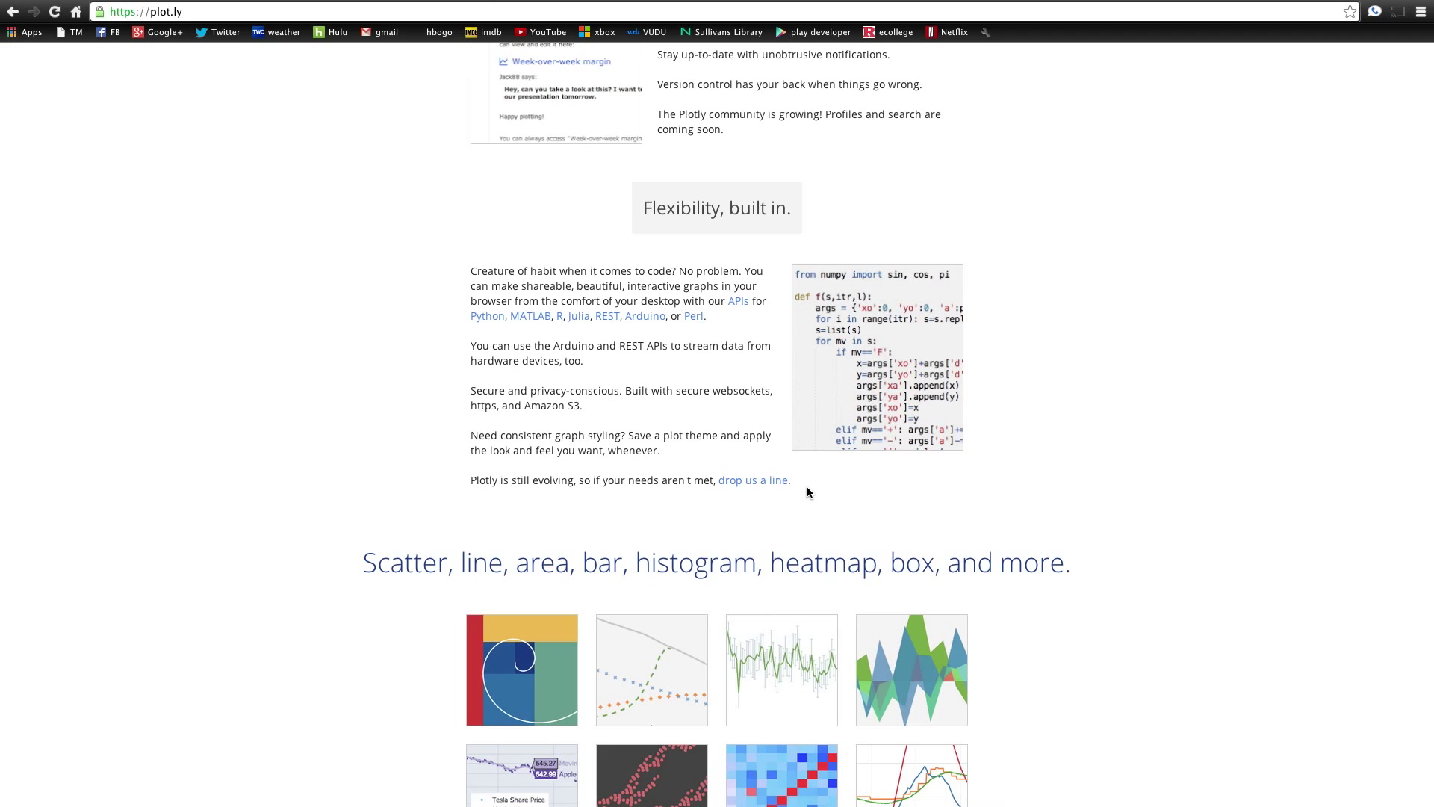
mouse_move(761, 484)
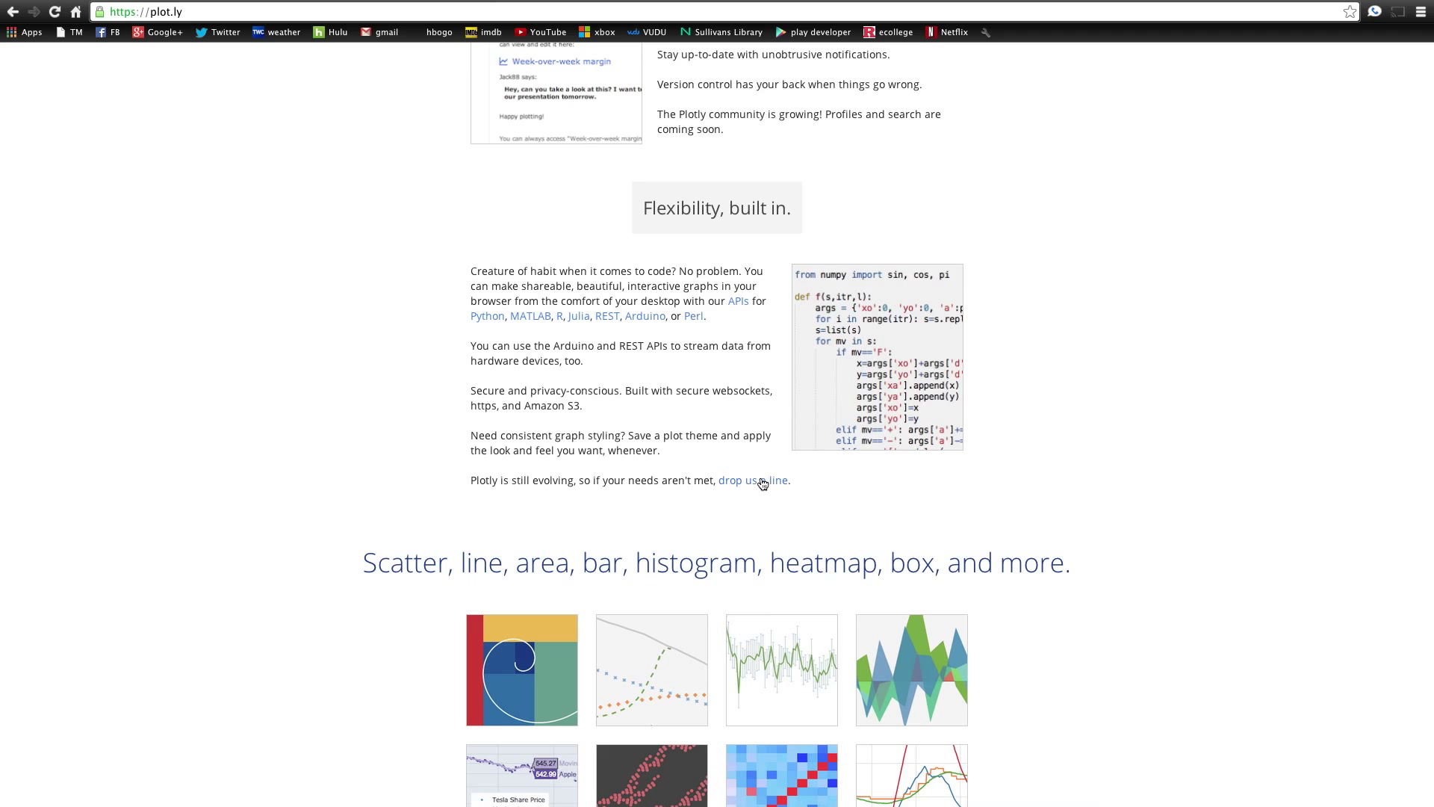
- Scroll through the chart-type gallery to the user testimonials and 'Try out the beta!' invitation
scroll("down", 3)
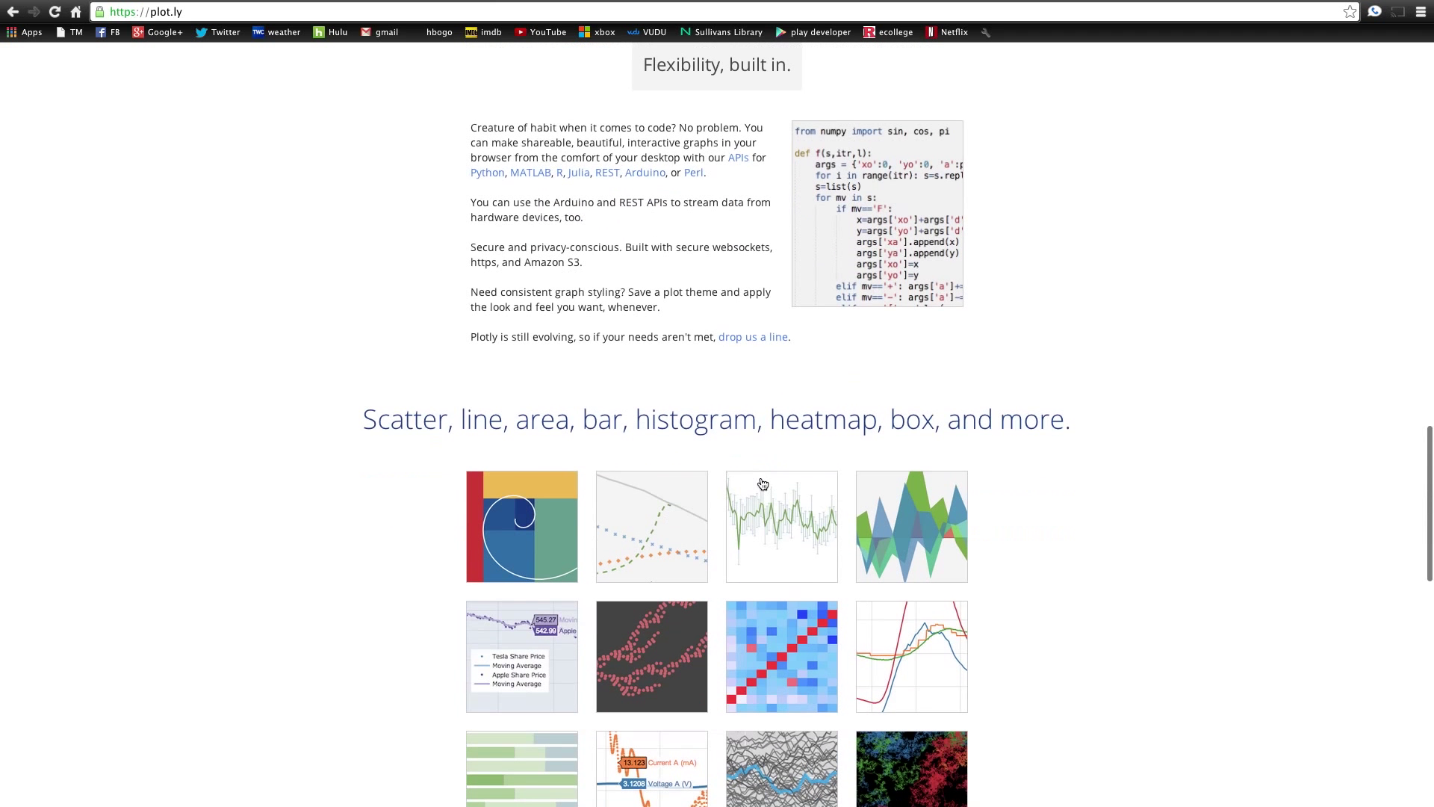
scroll("down", 3)
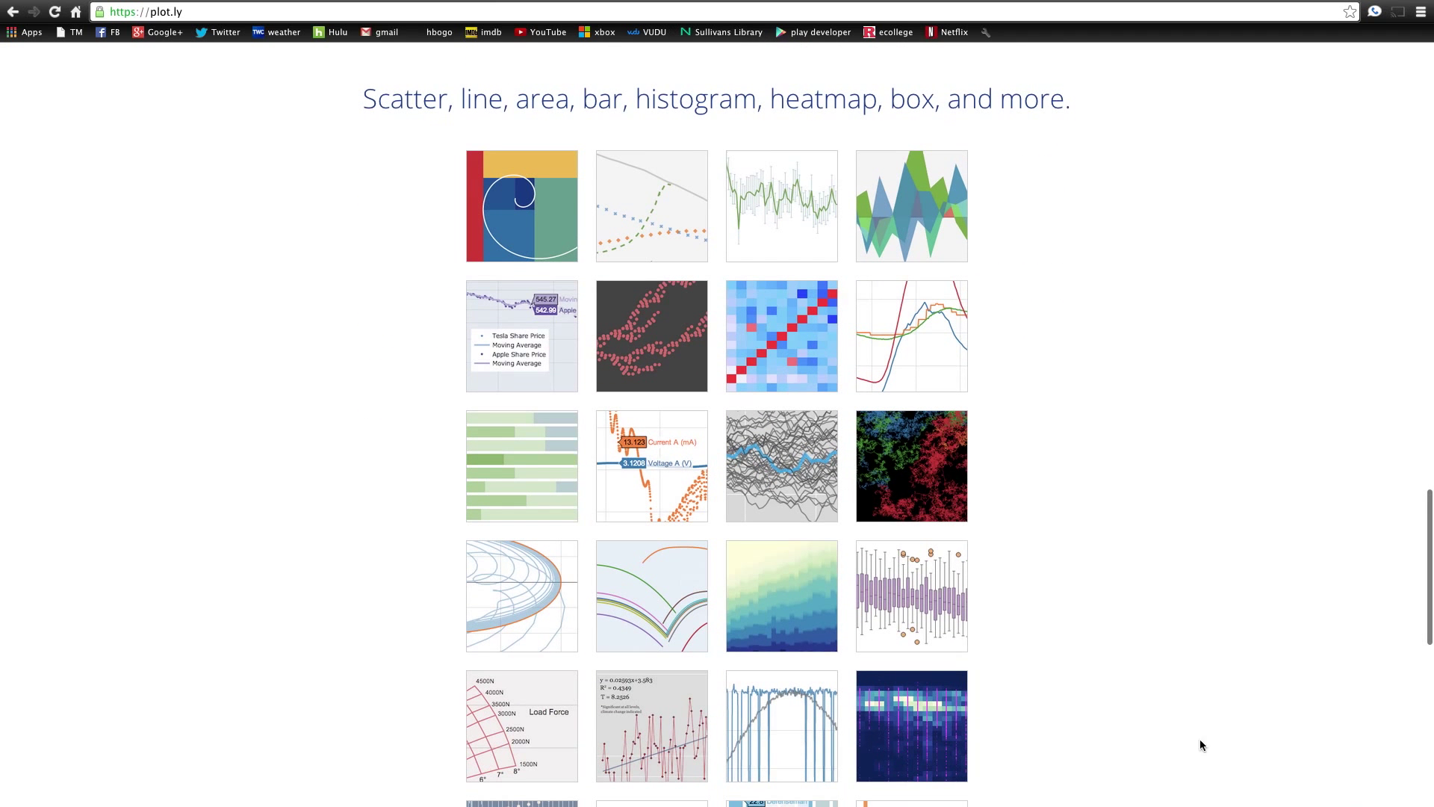
mouse_move(1216, 154)
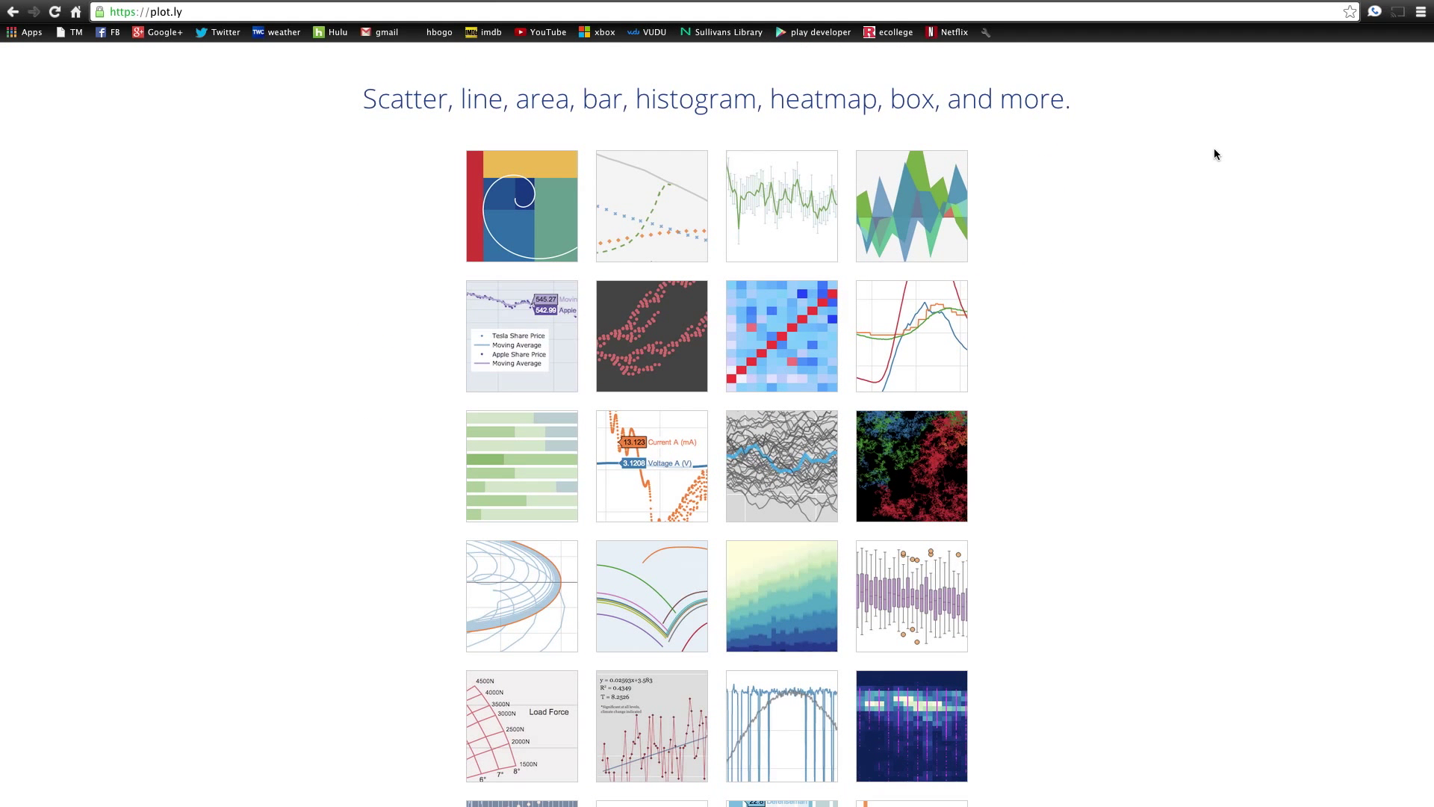
scroll("down", 3)
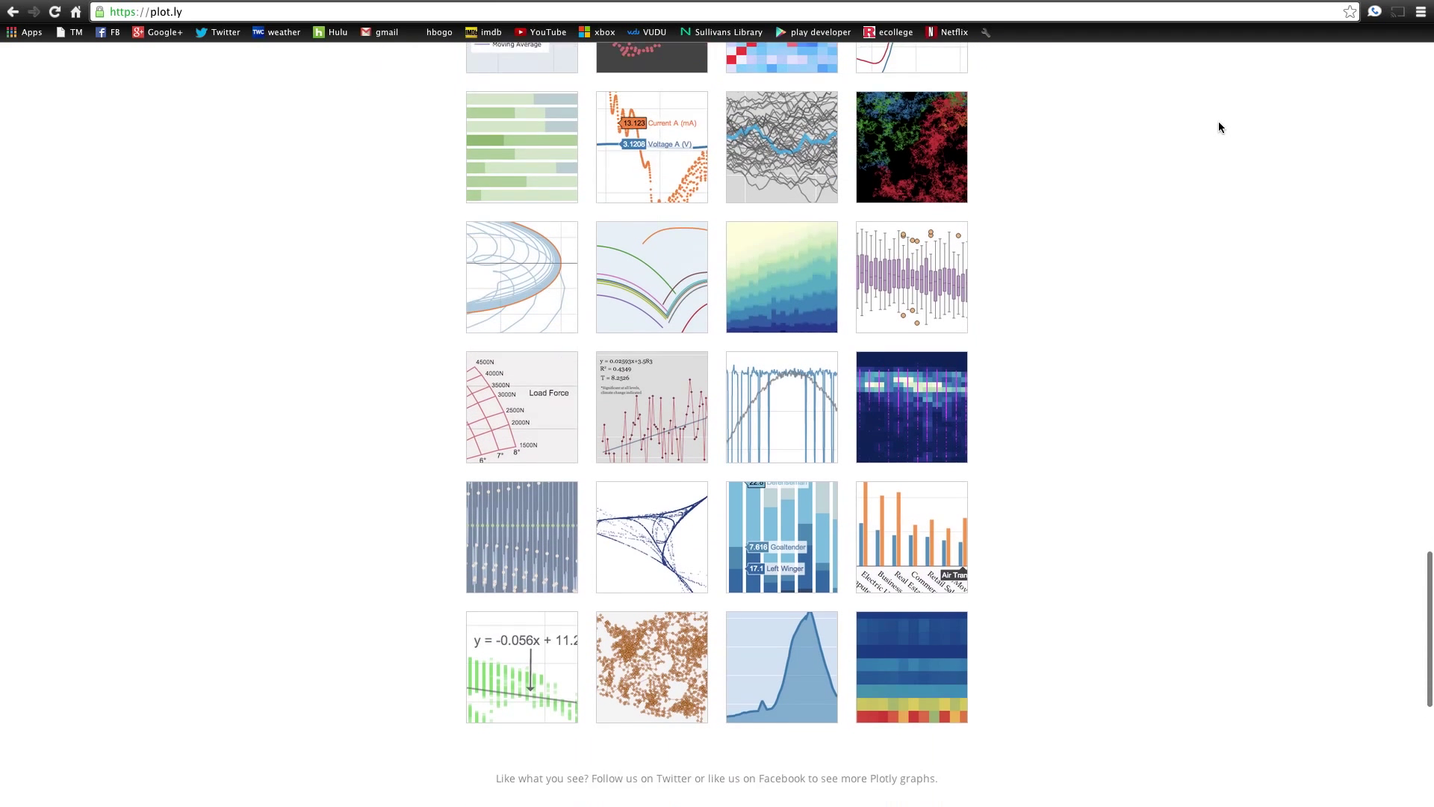
scroll("down", 3)
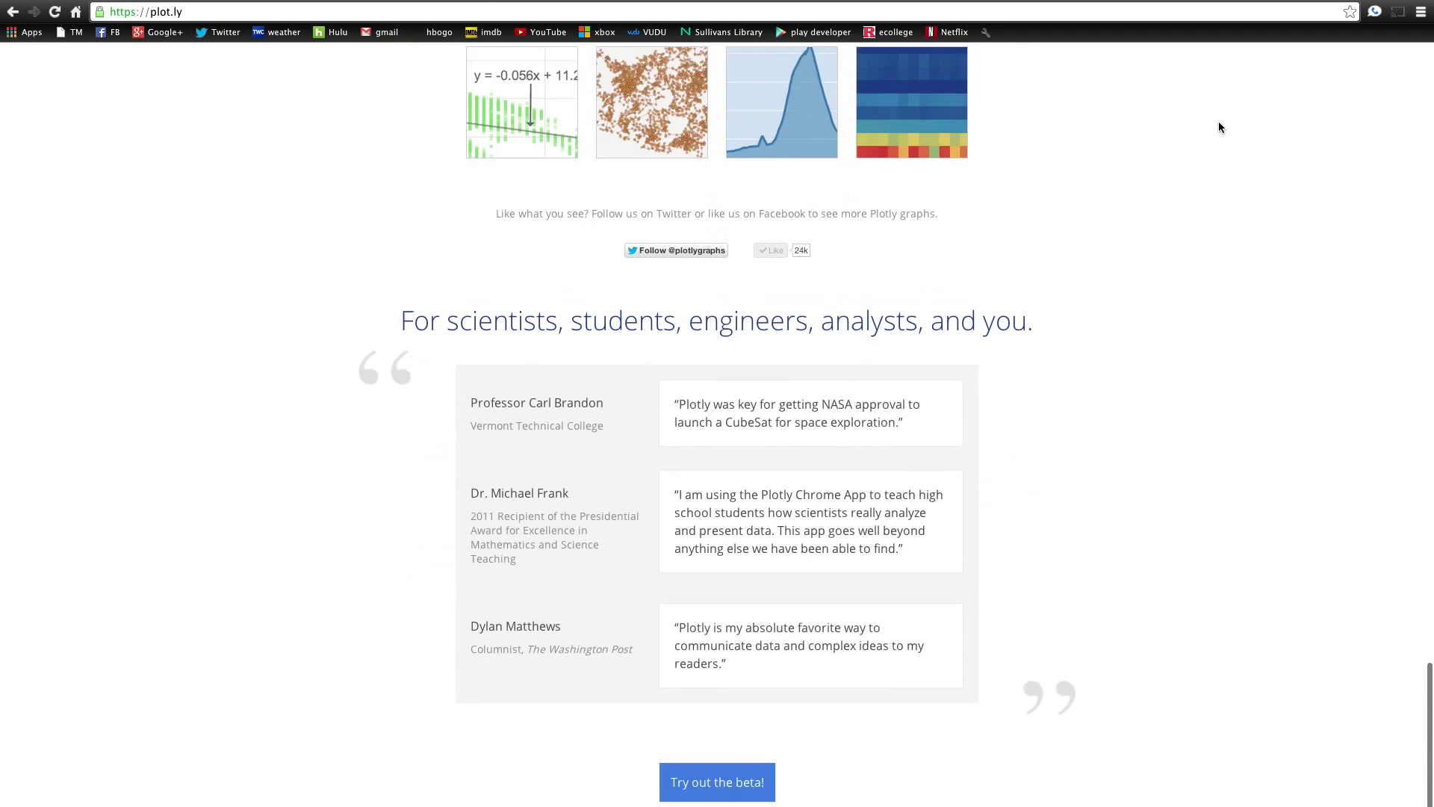
scroll("down", 3)
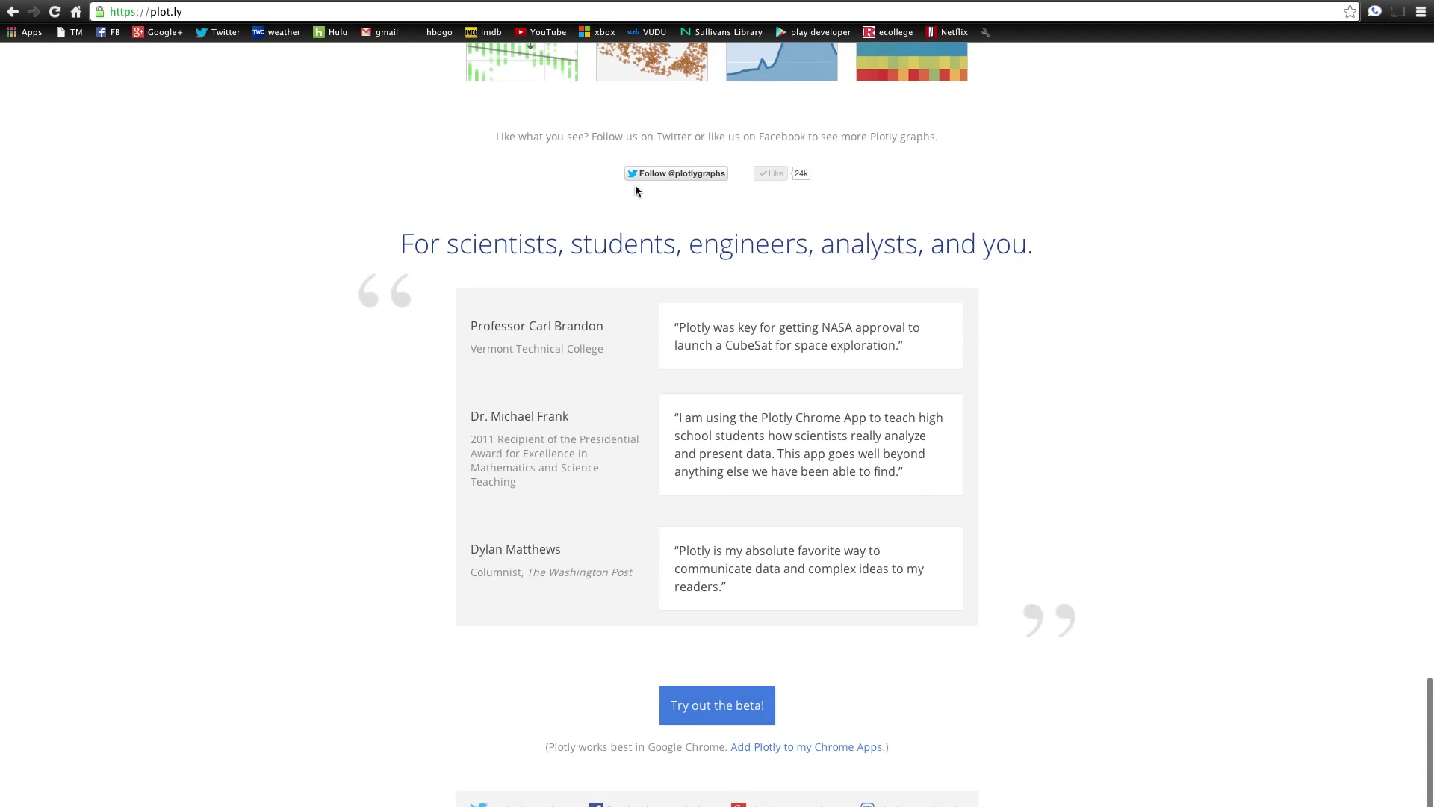
mouse_move(348, 185)
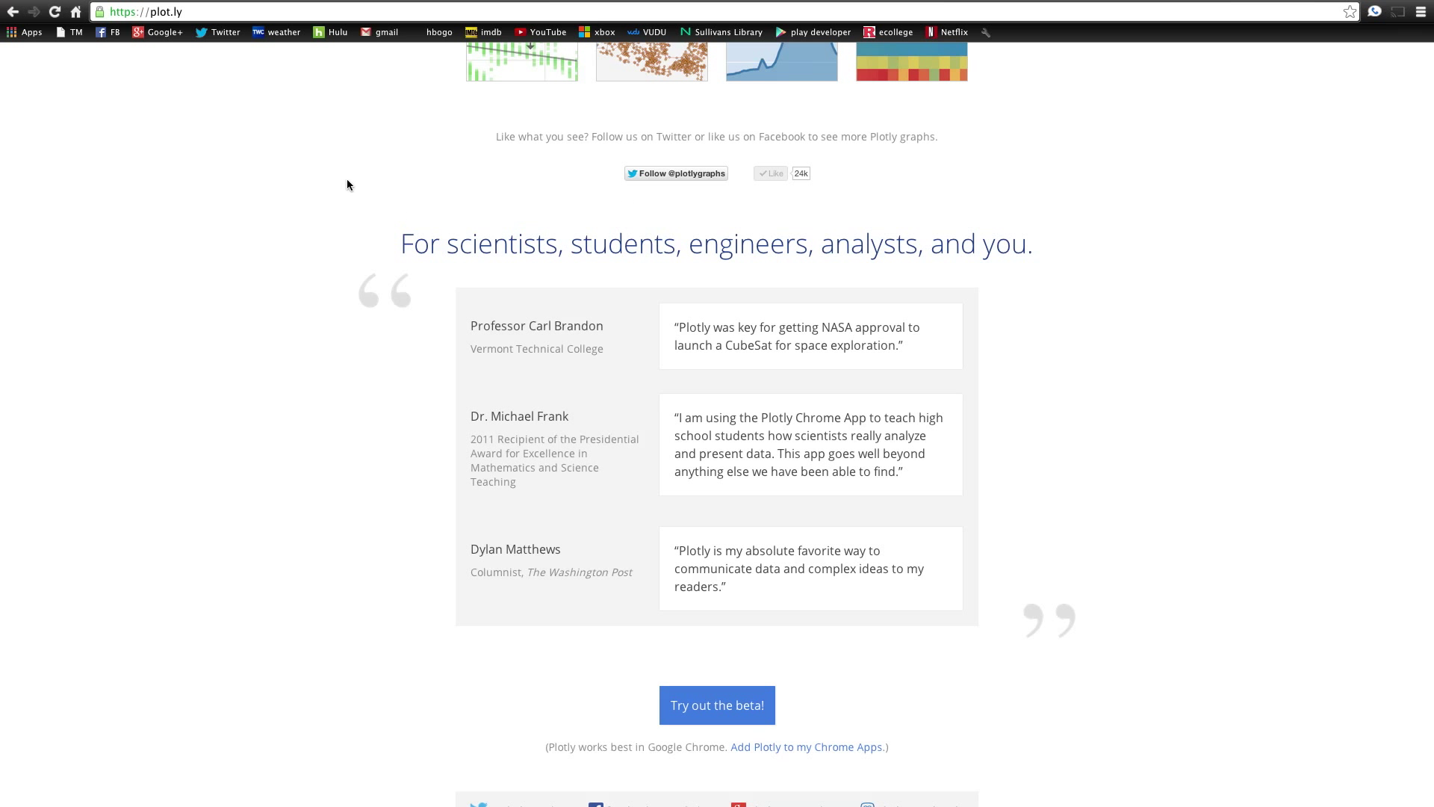
mouse_move(439, 1)
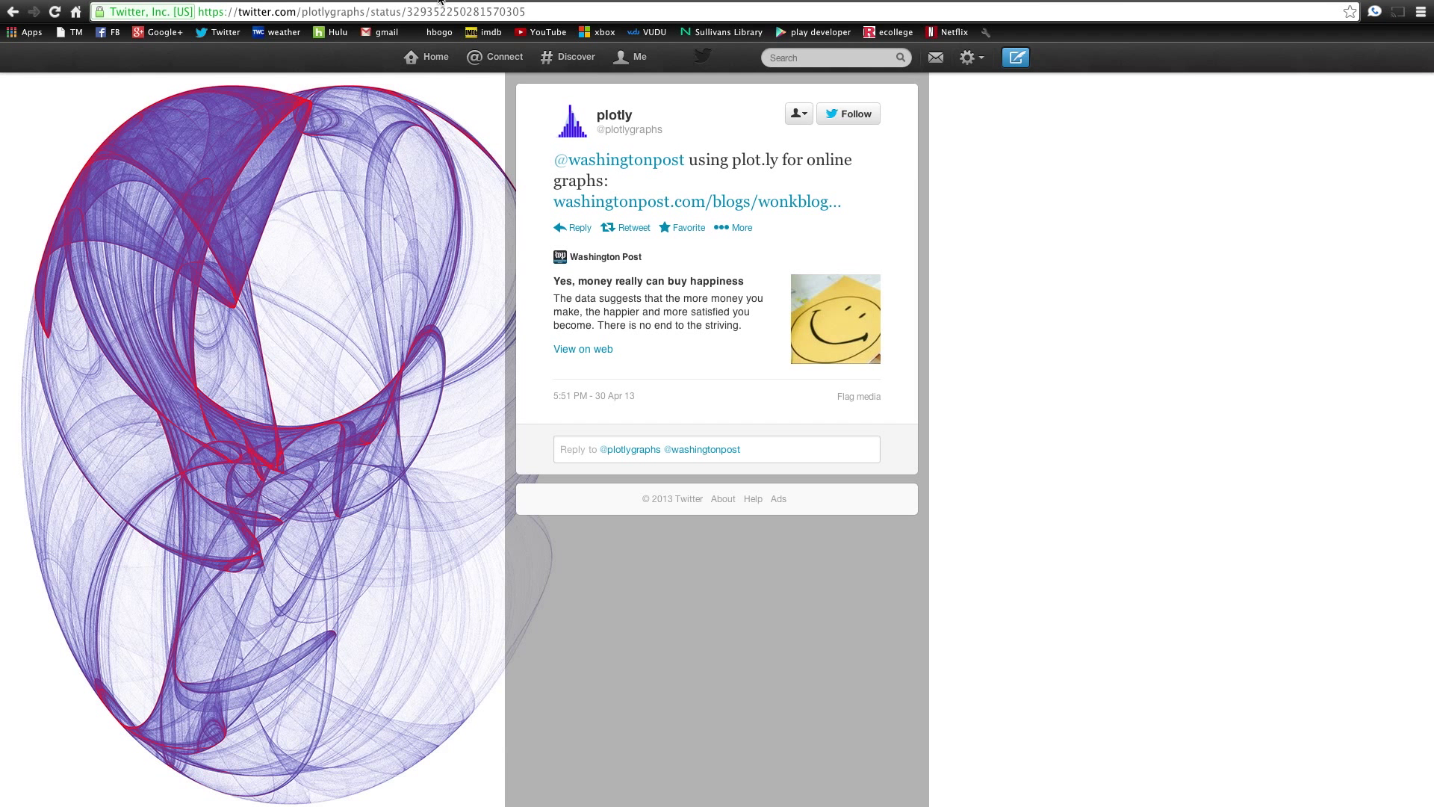
mouse_move(1010, 210)
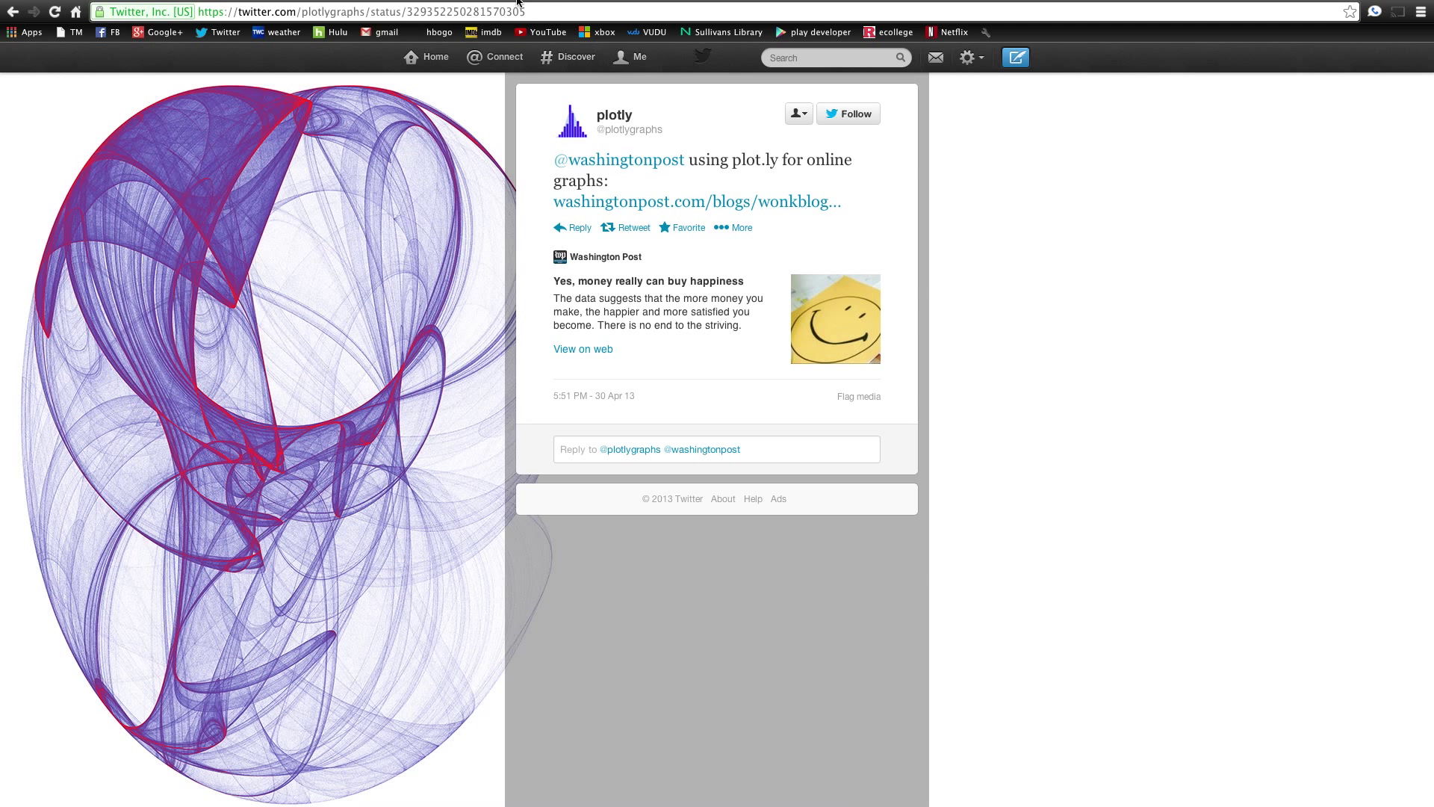
- Open the Washington Post Wonkblog happiness article linked from Plotly's tweet
left_click(697, 201)
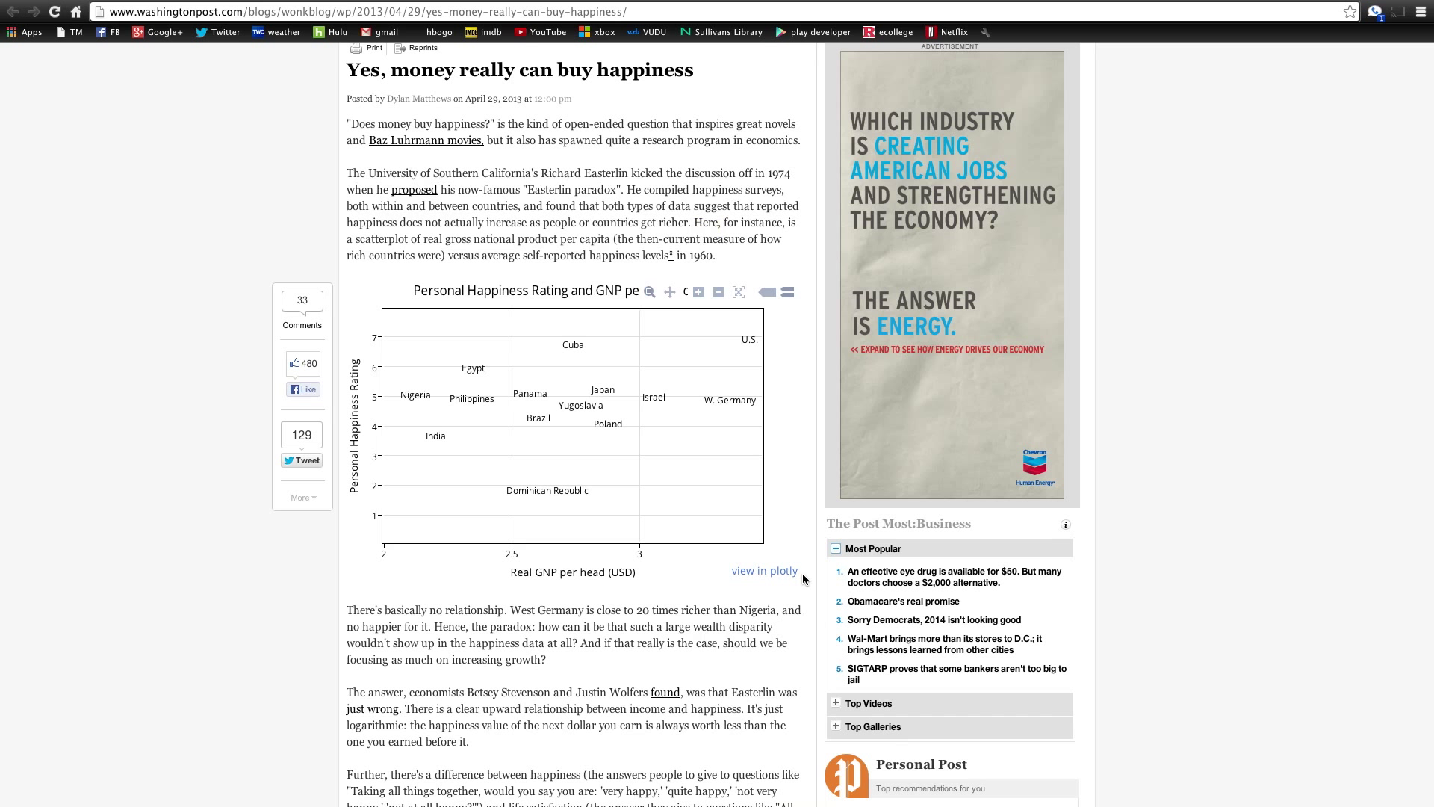
mouse_move(521, 659)
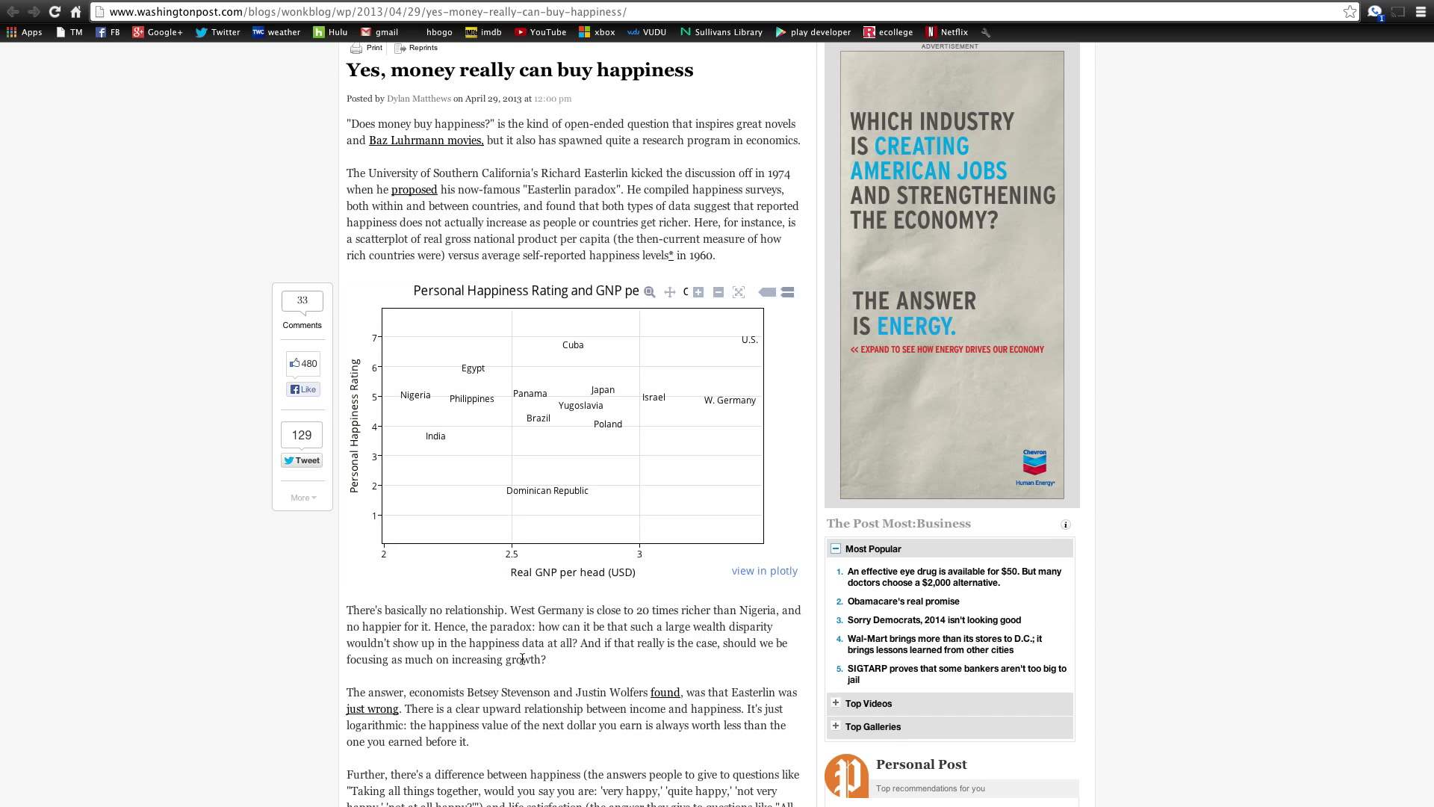
mouse_move(664, 436)
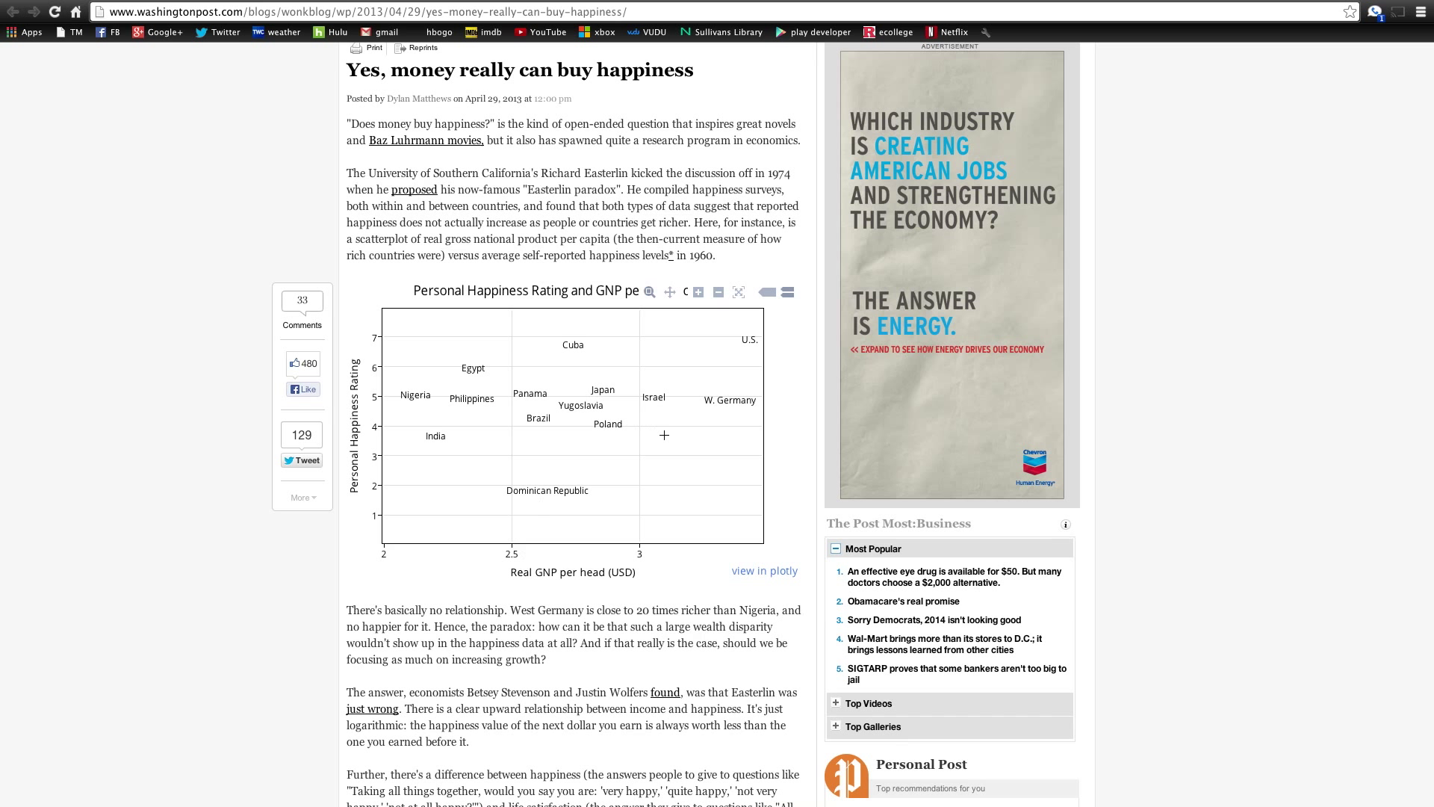
mouse_move(702, 530)
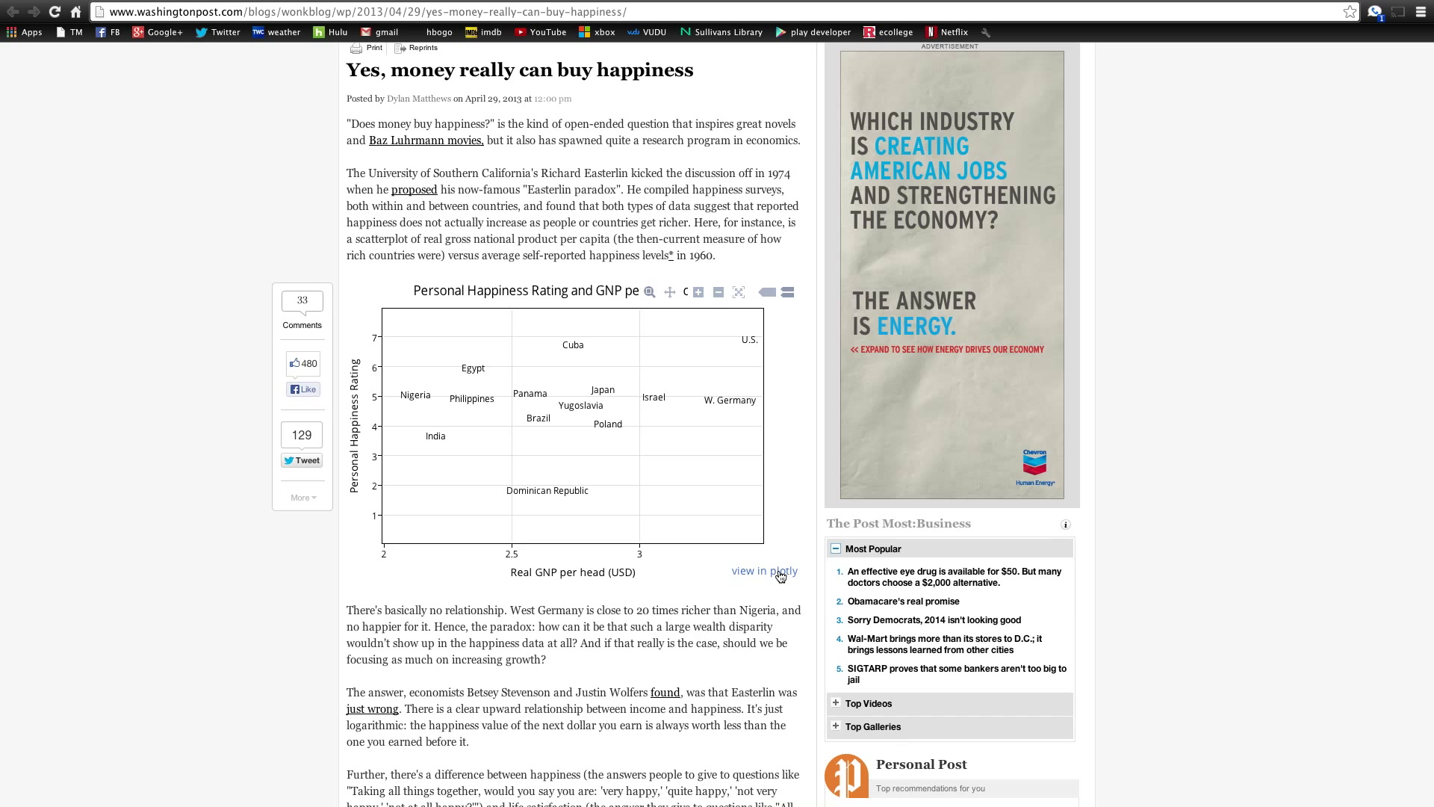
- Open the Personal Happiness Rating vs GNP scatterplot via its 'view in plotly' link
left_click(763, 571)
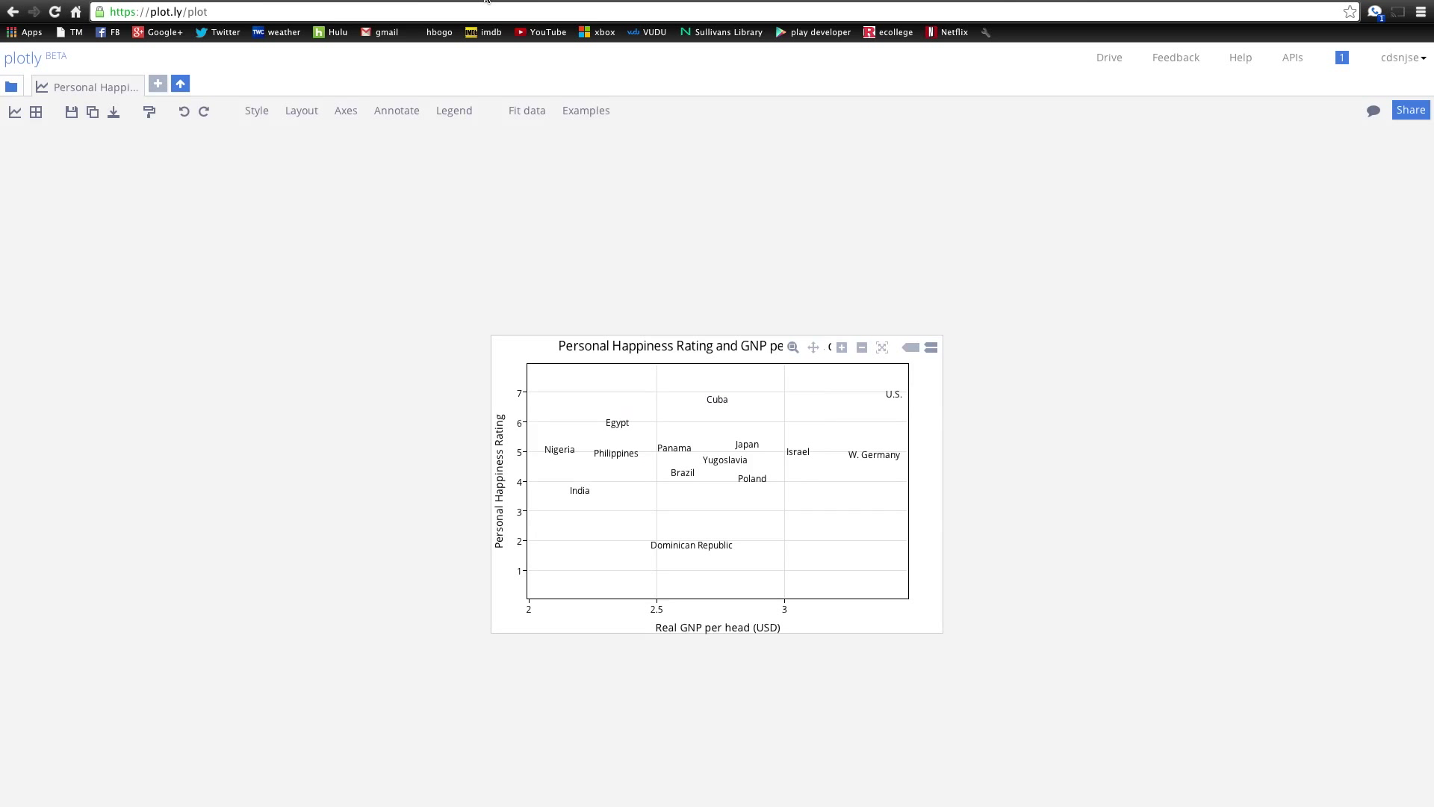
mouse_move(780, 702)
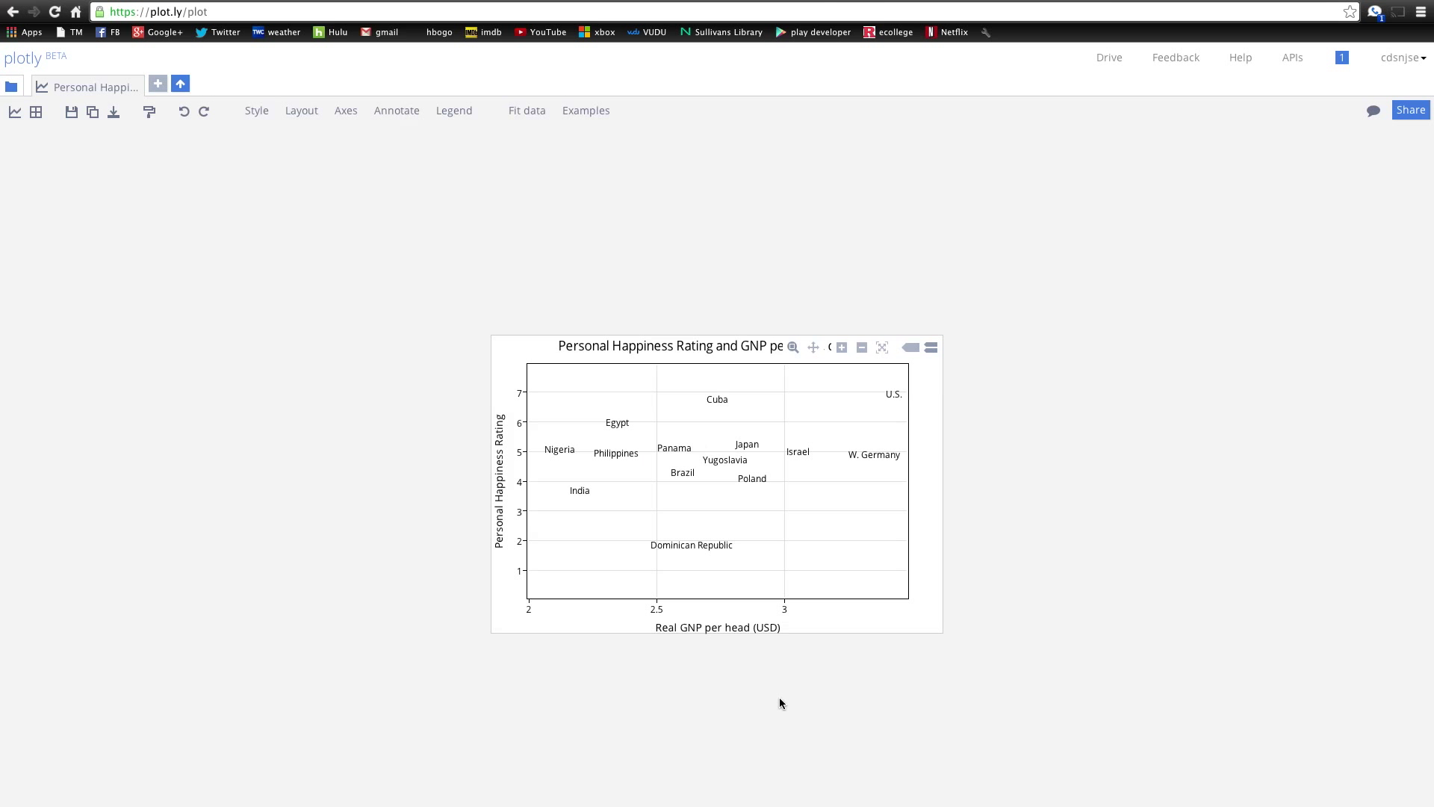
mouse_move(1173, 408)
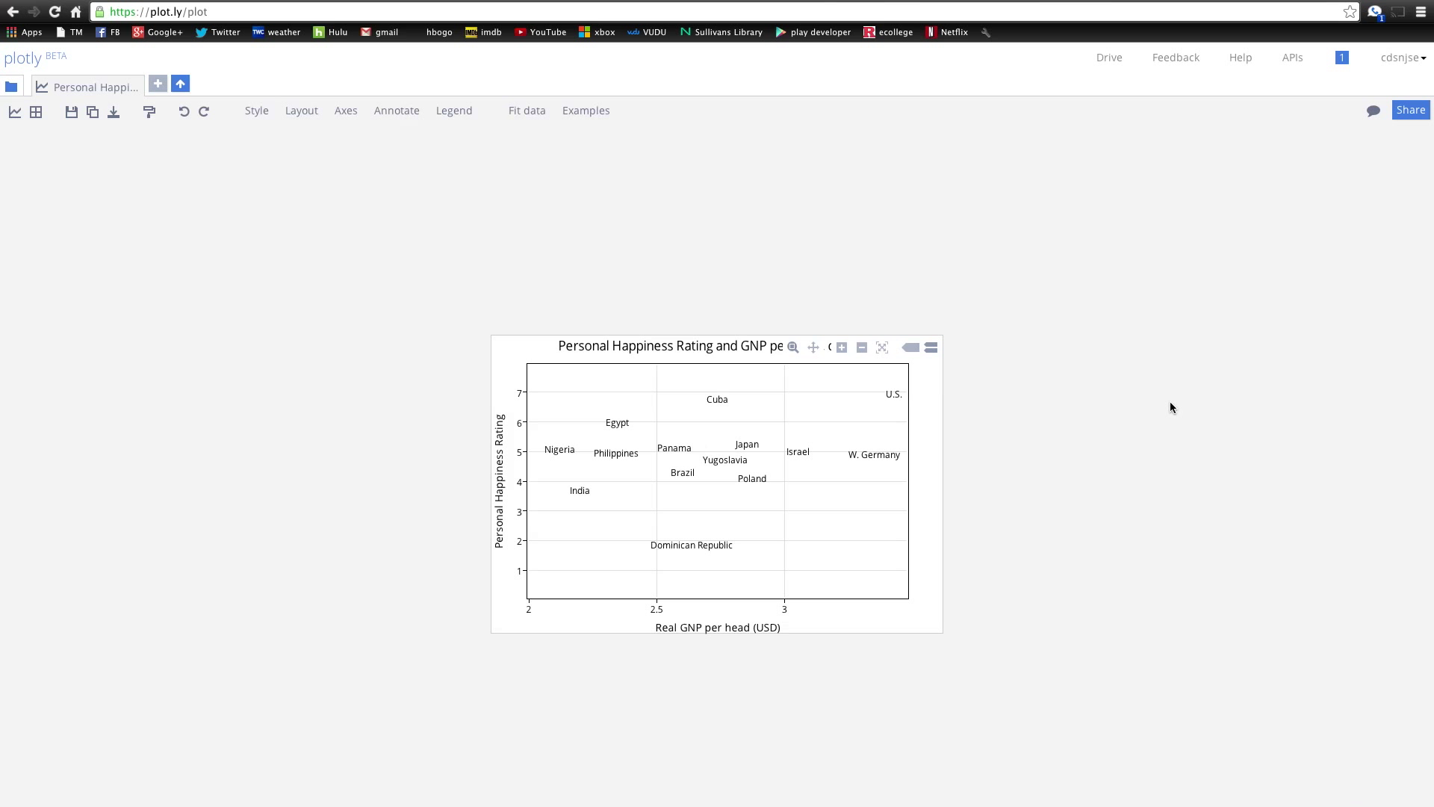
mouse_move(1160, 167)
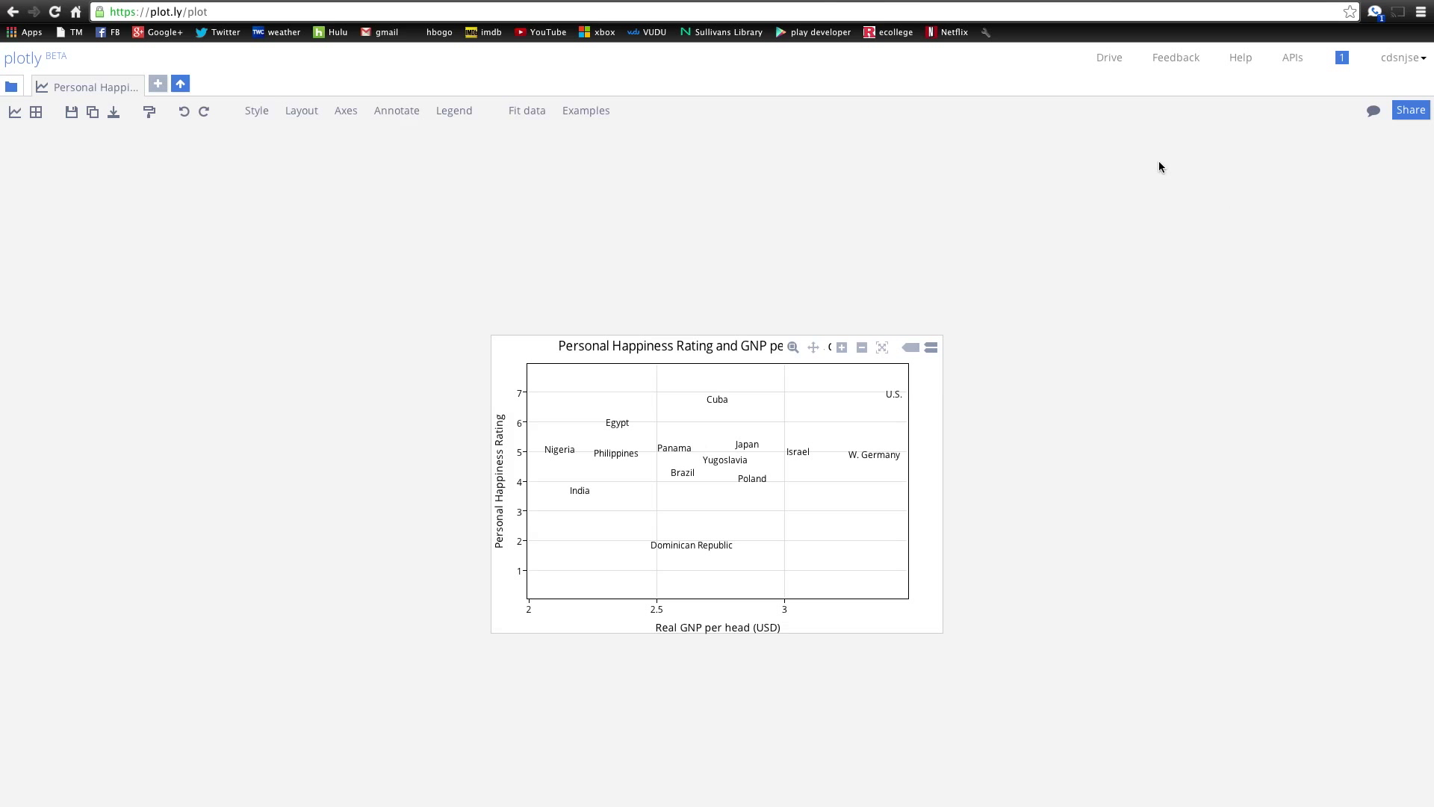
mouse_move(92, 113)
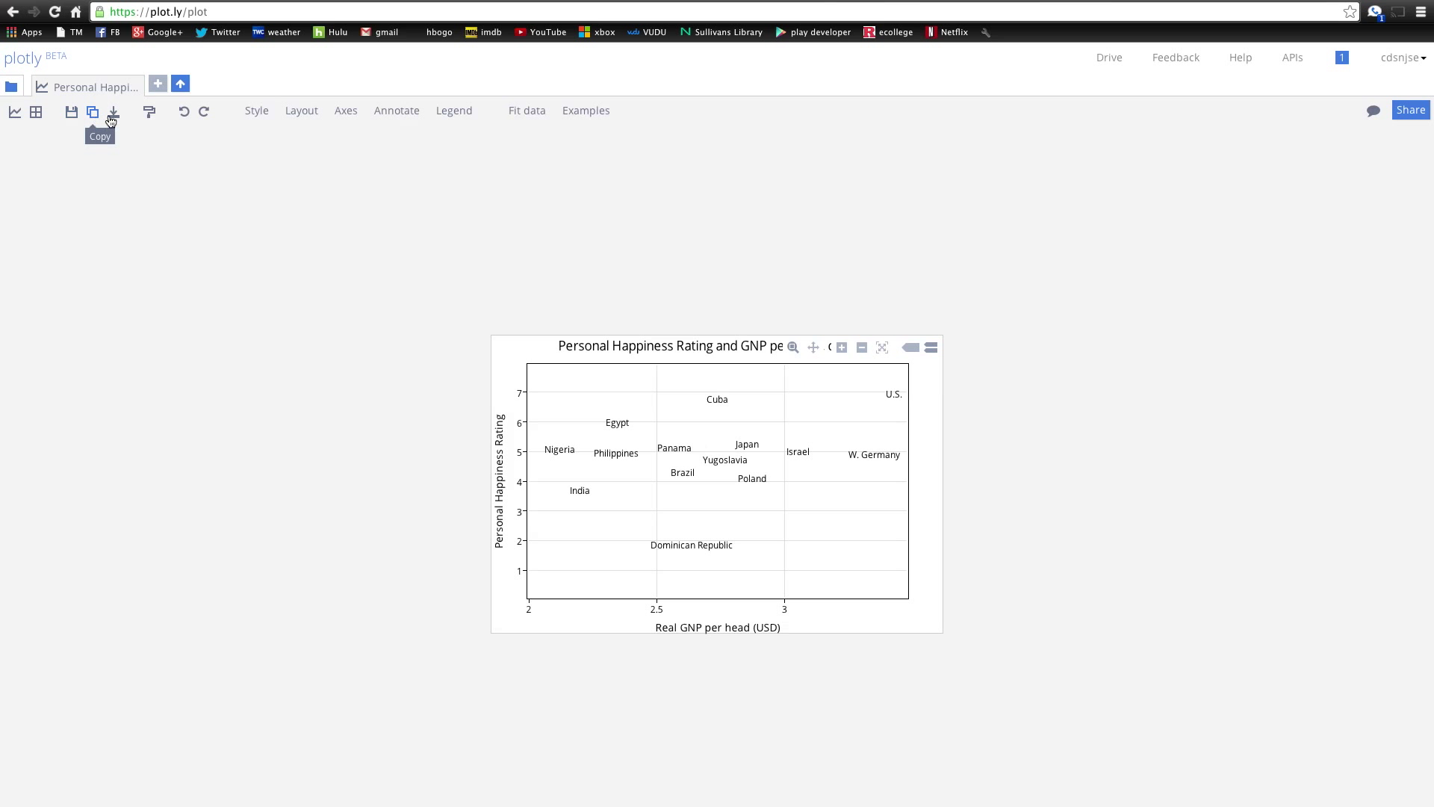
mouse_move(365, 117)
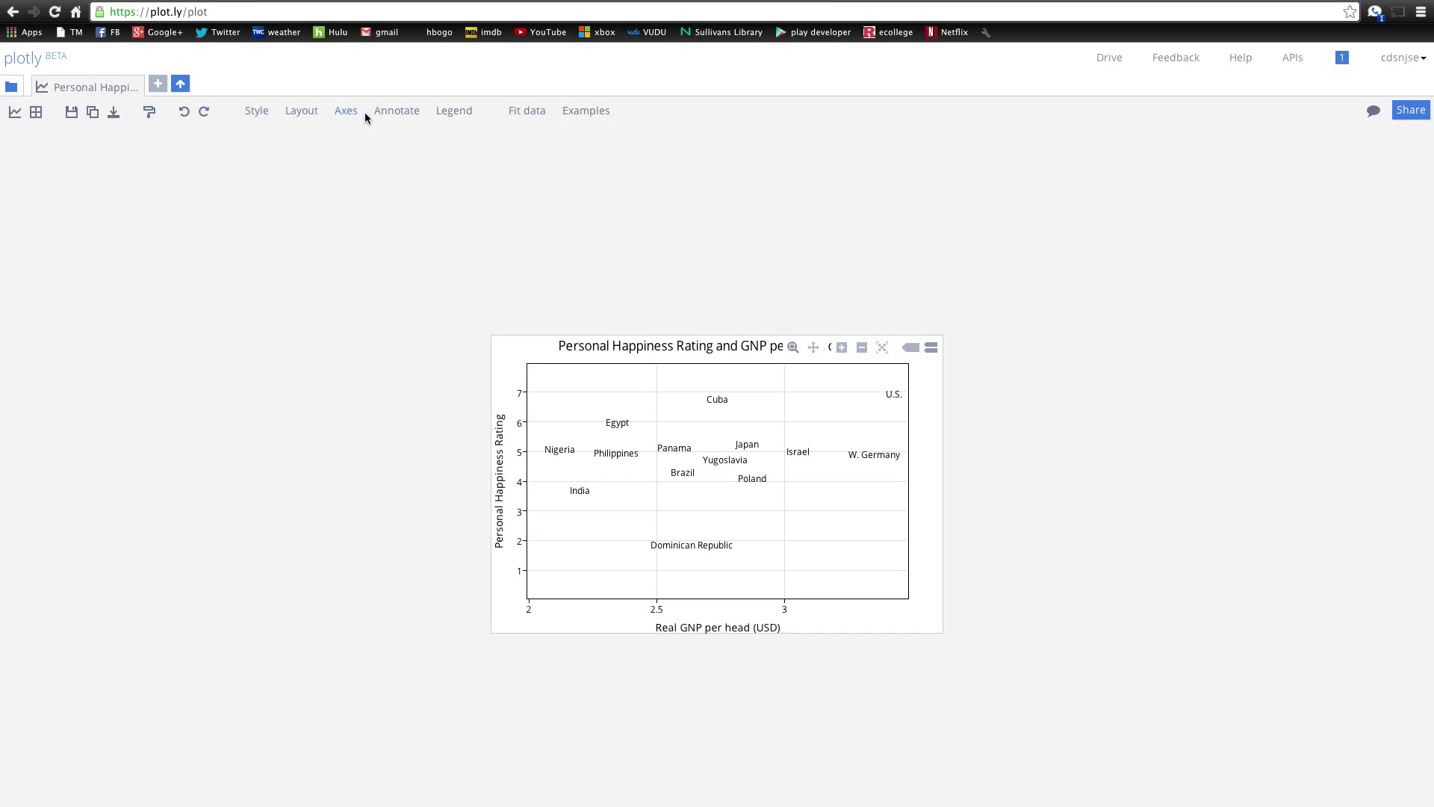
mouse_move(37, 111)
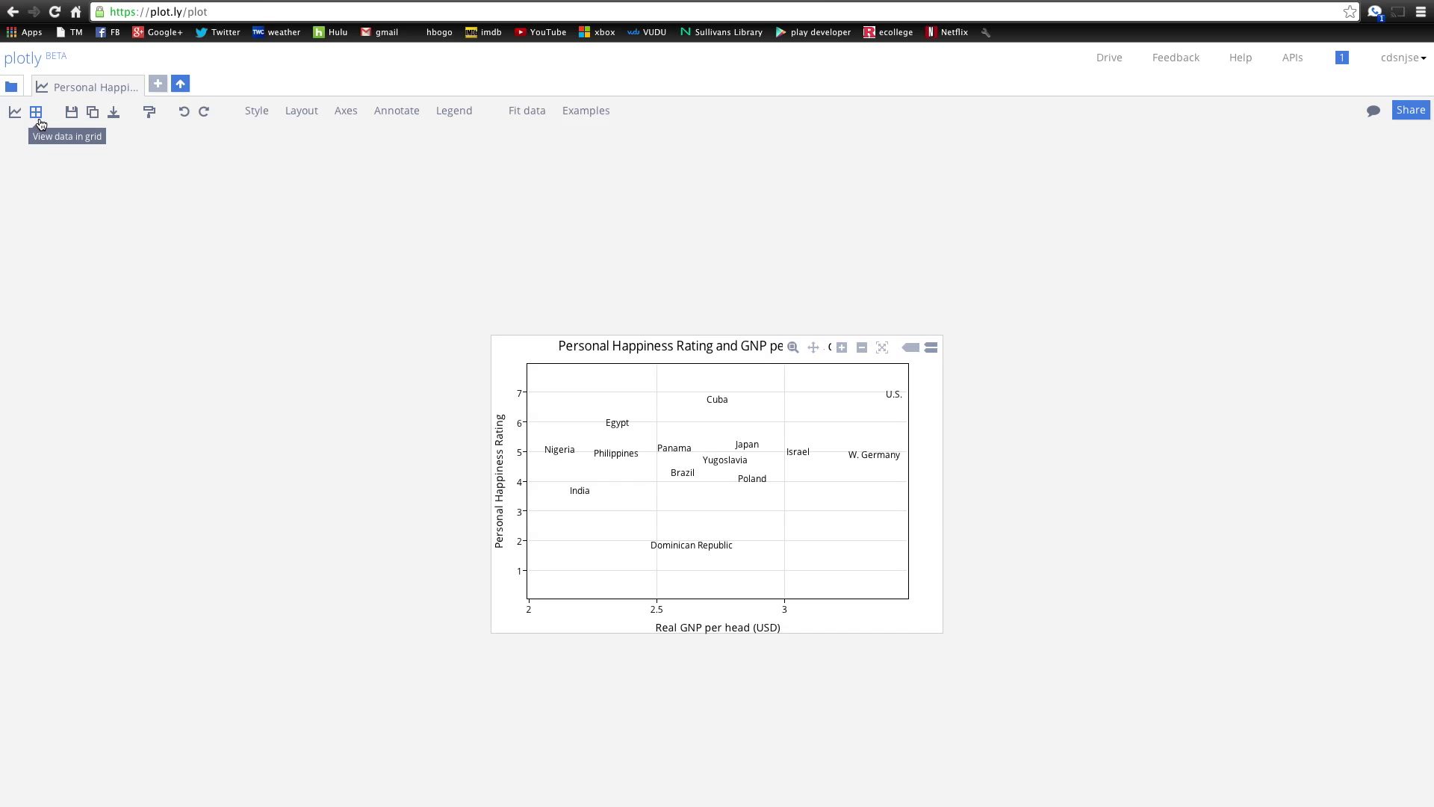
- Show the scatterplot's data in a grid and scroll down past row 180
left_click(36, 112)
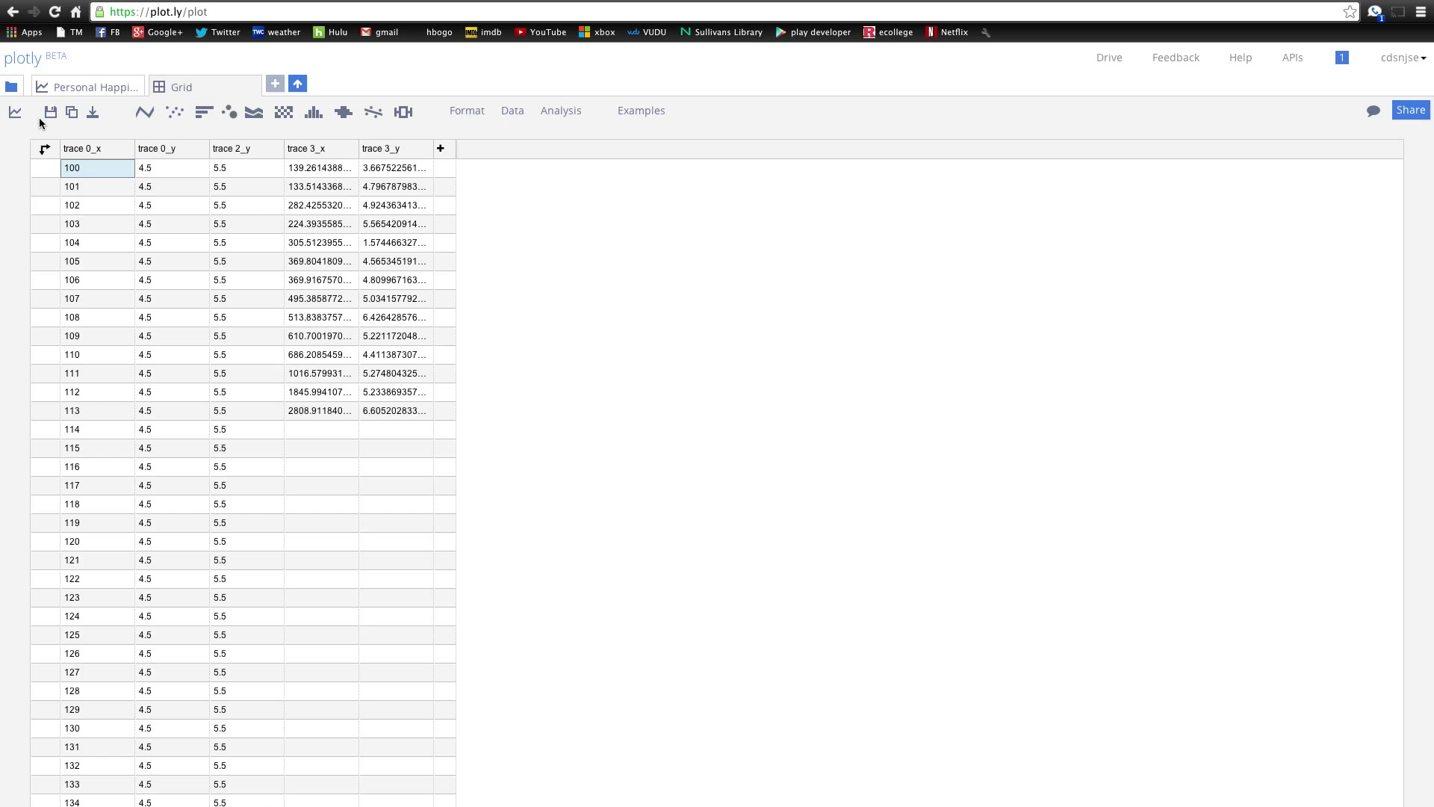
scroll("down", 3)
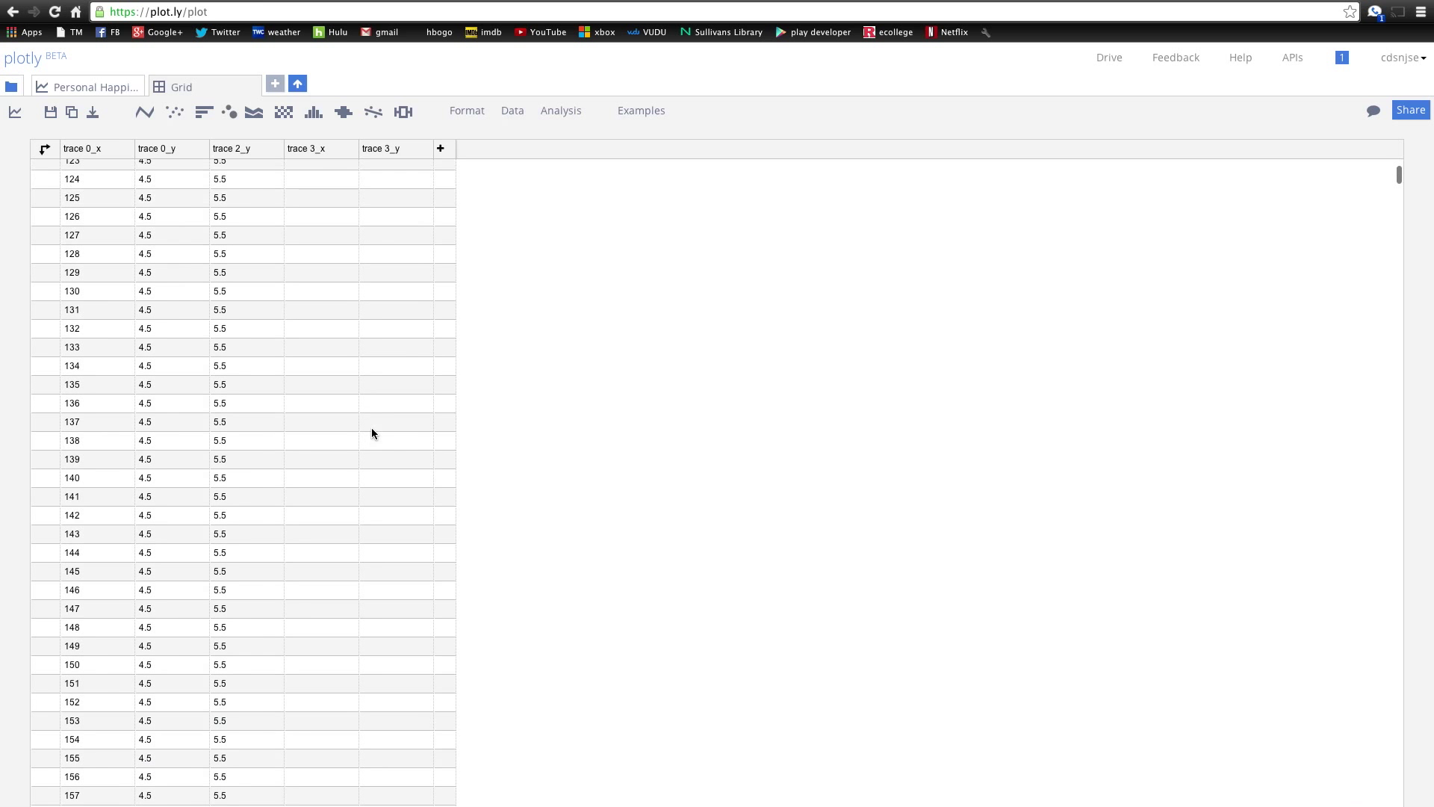
scroll("down", 3)
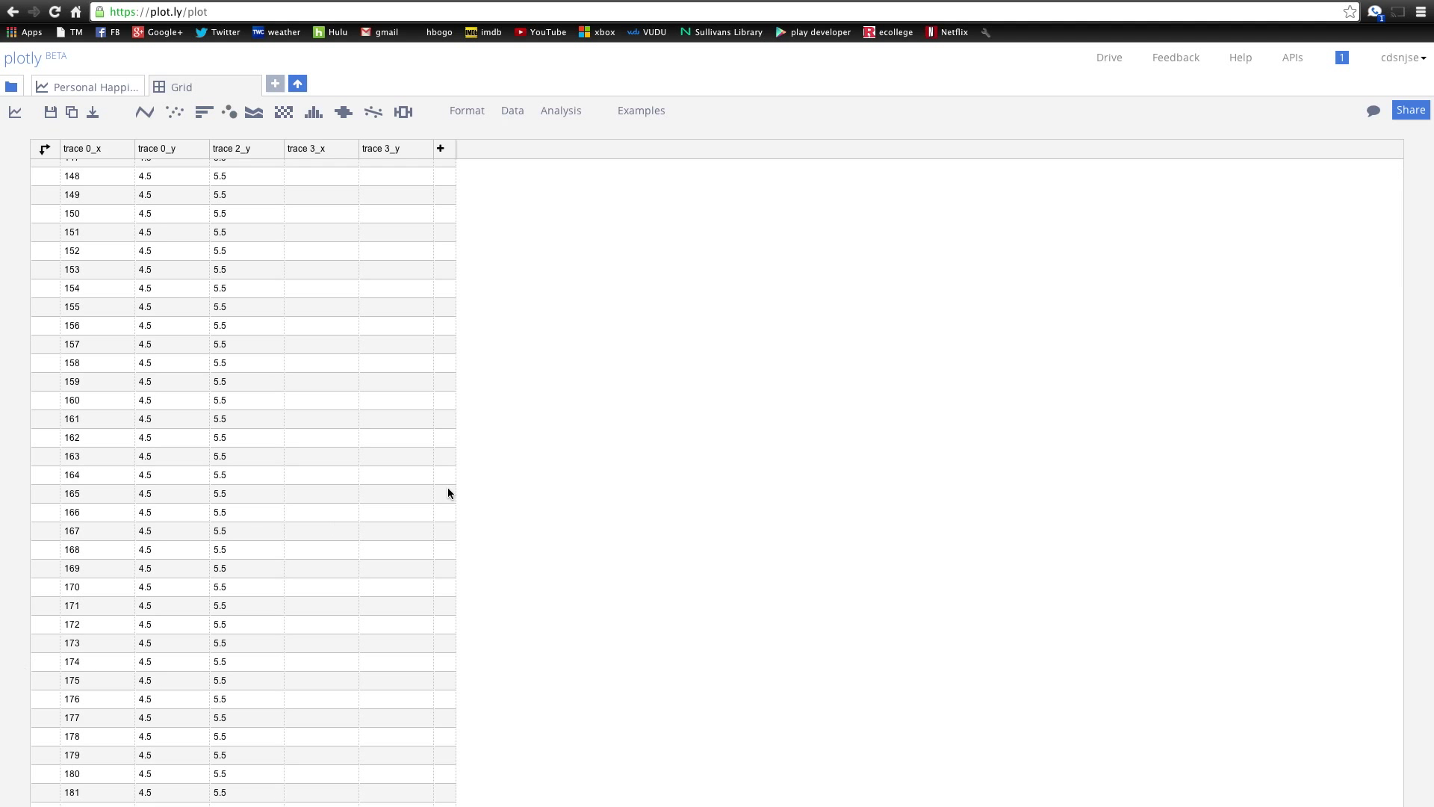
mouse_move(504, 111)
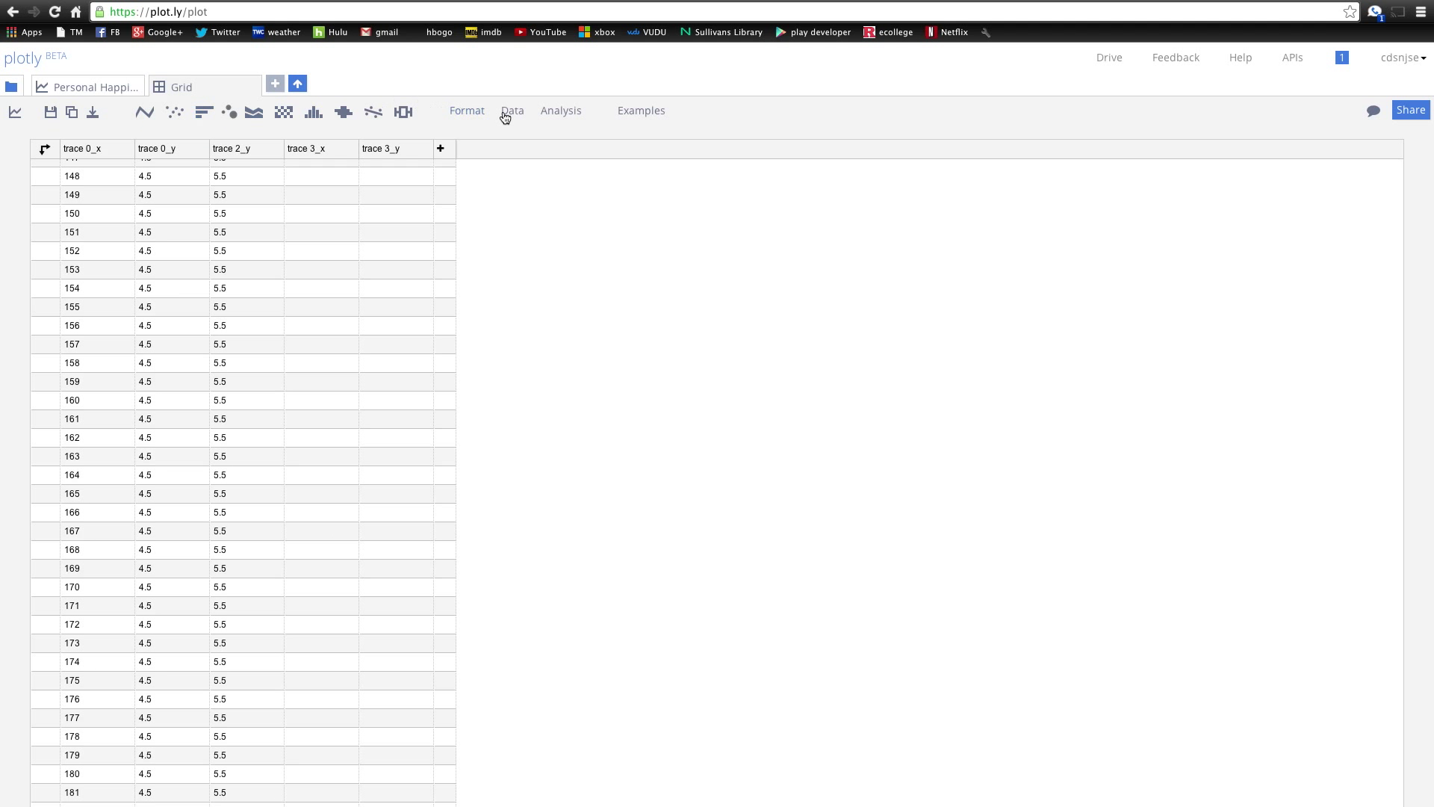
mouse_move(701, 118)
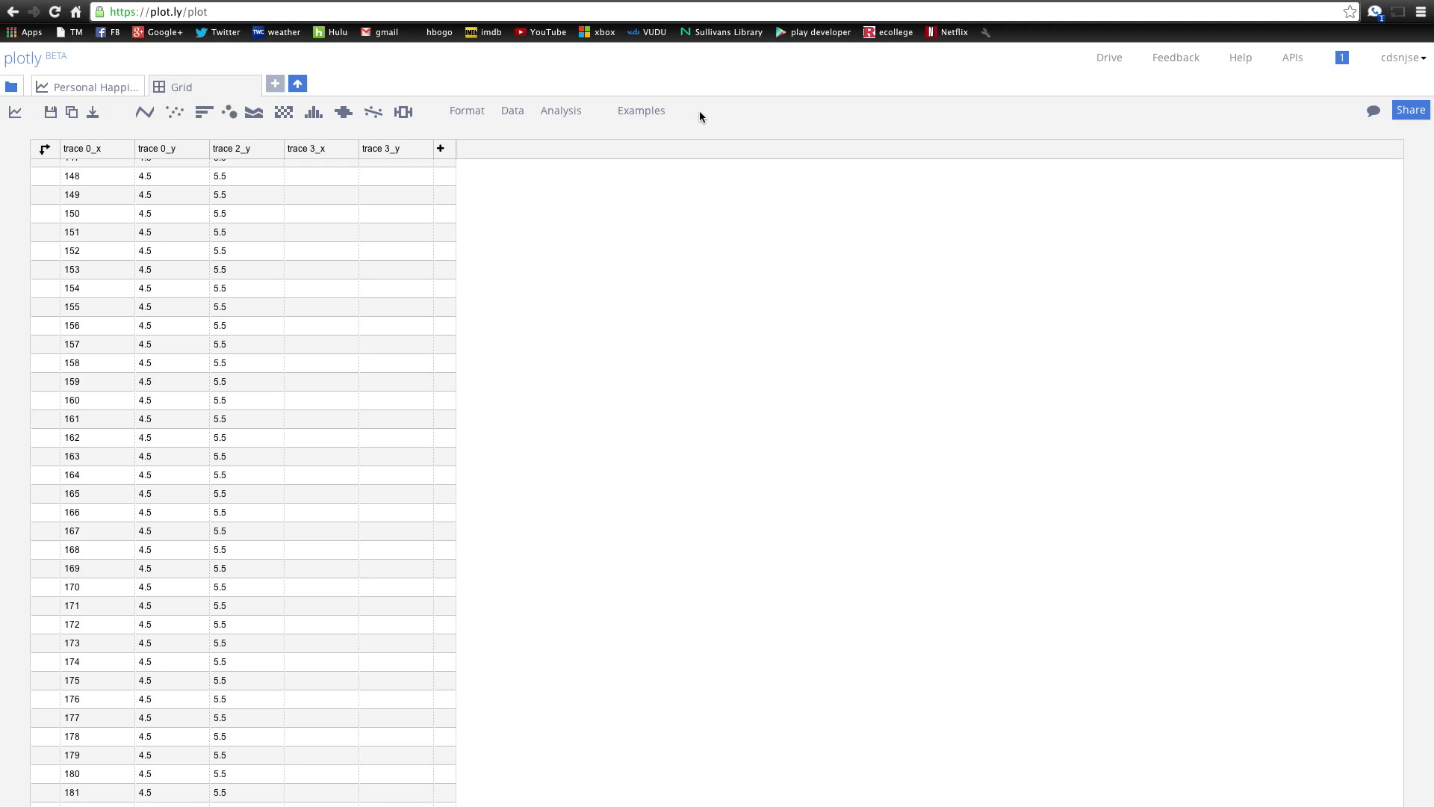
mouse_move(276, 83)
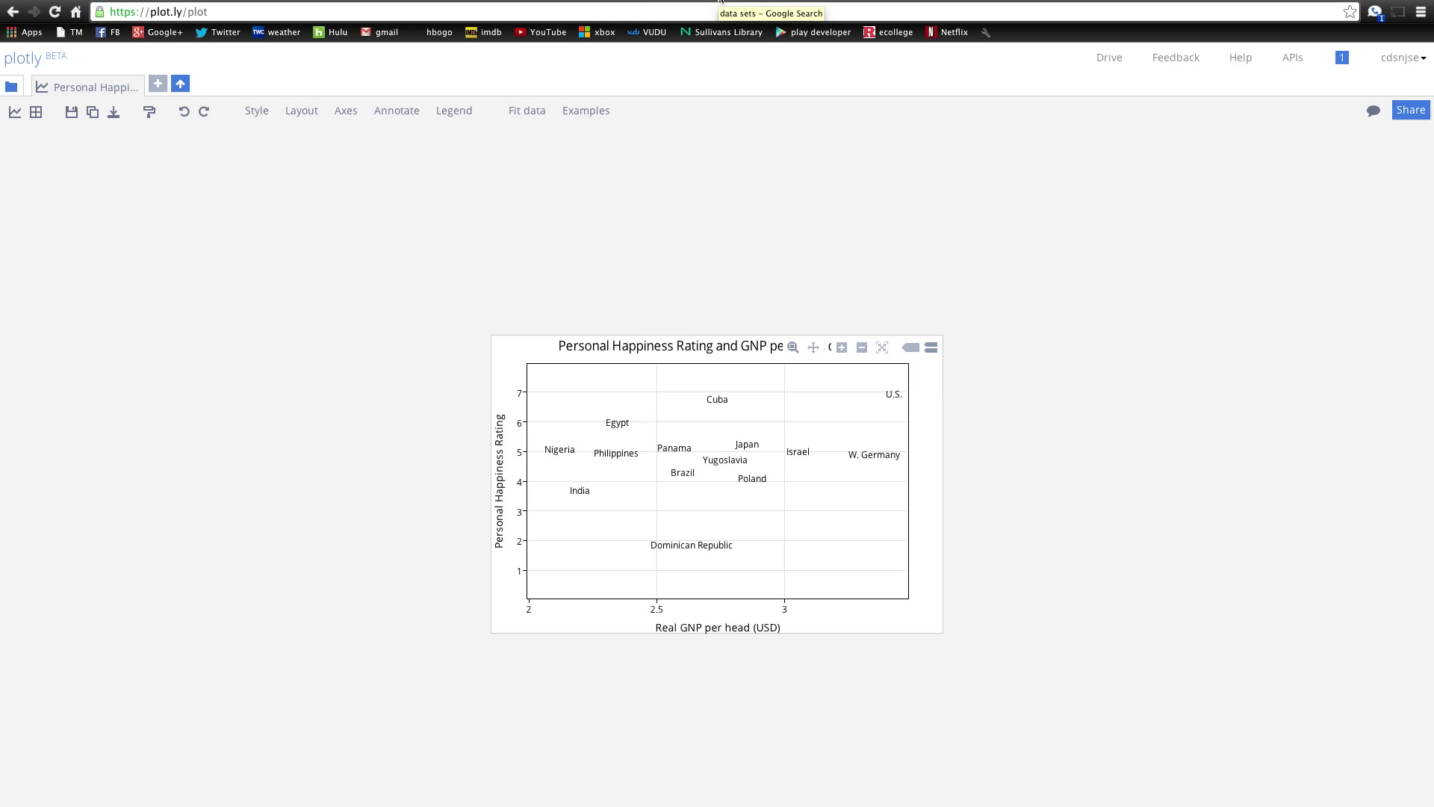
- Switch to the 'data sets' Google results and scroll through repositories like HHS, Wikipedia, StatLib
left_click(771, 12)
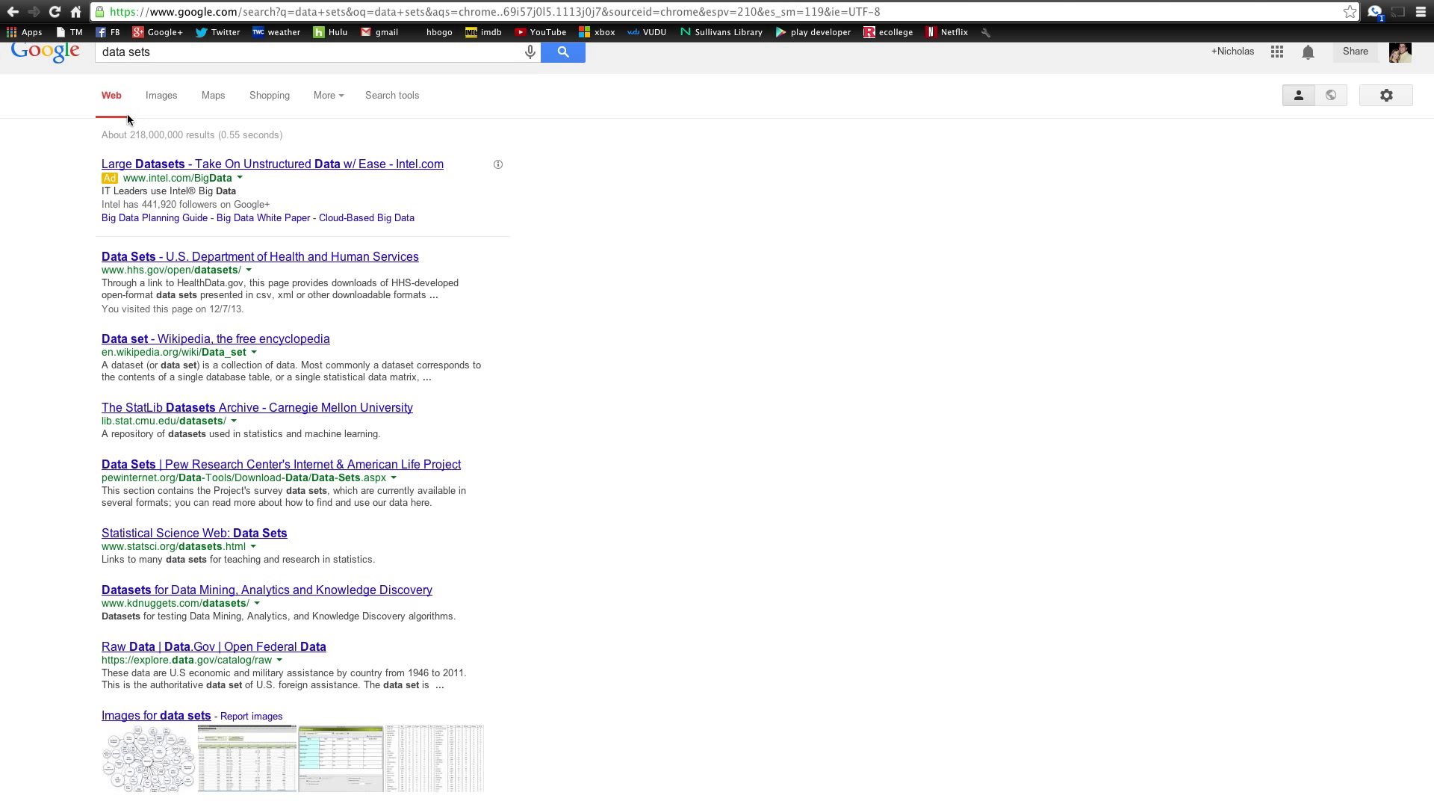
mouse_move(199, 136)
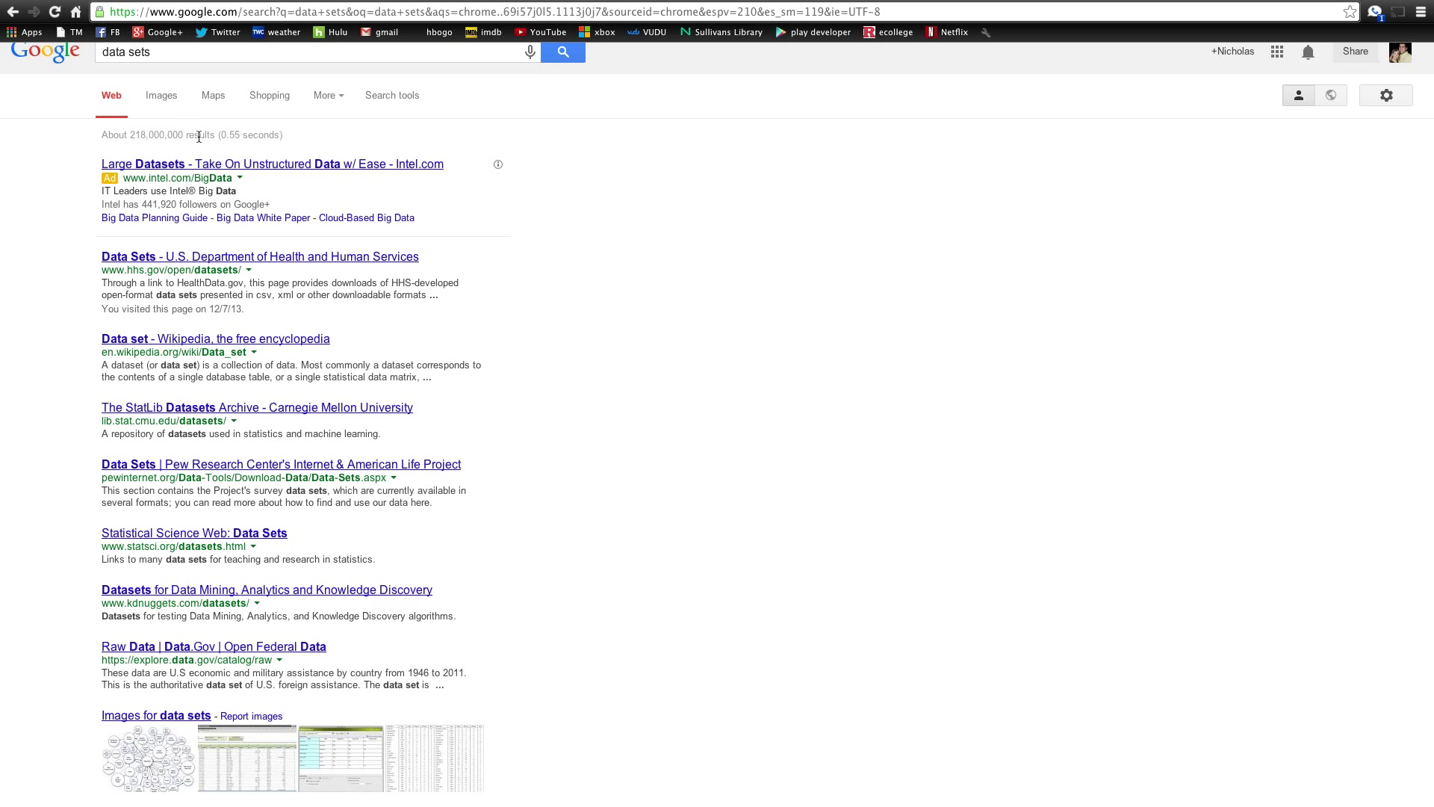
mouse_move(592, 101)
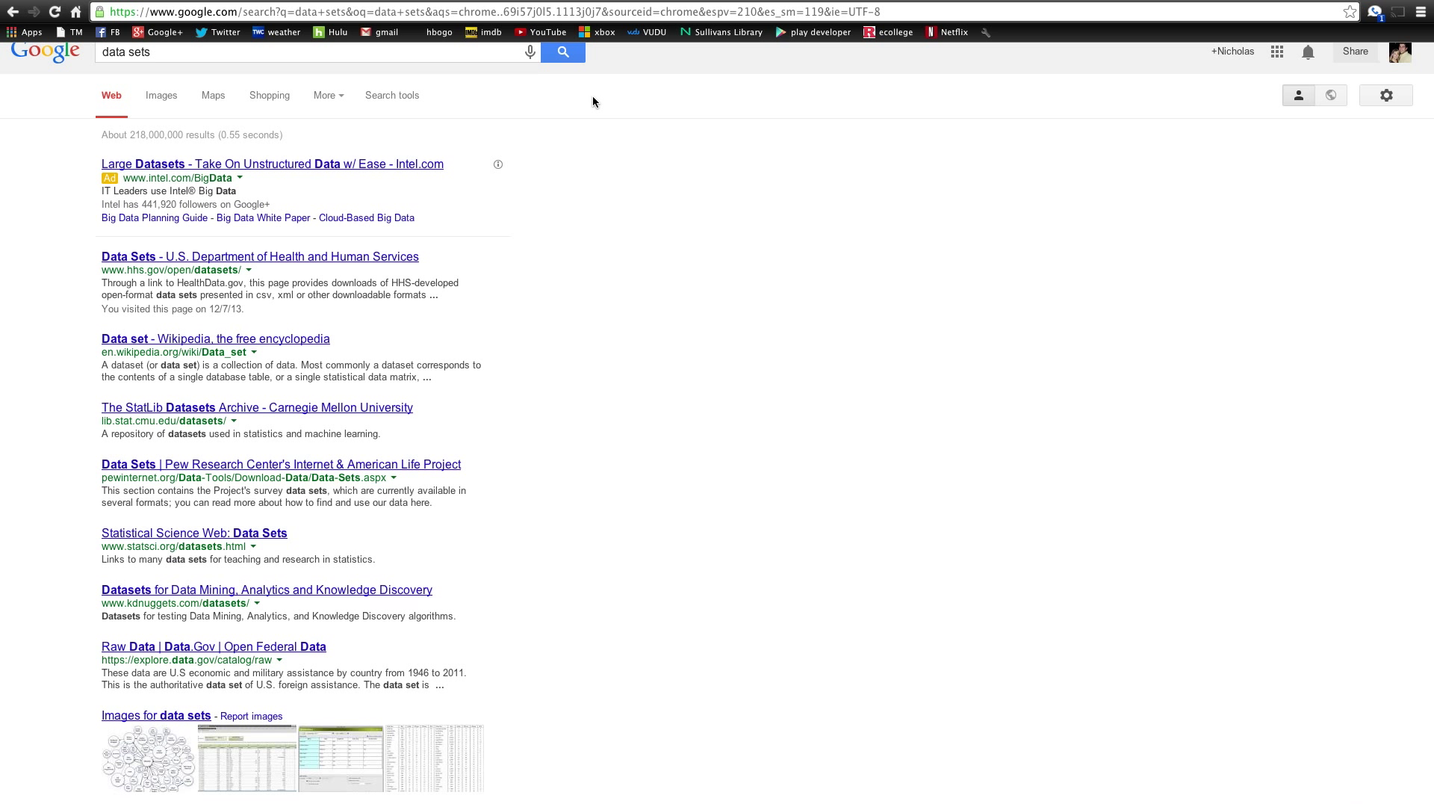
mouse_move(242, 261)
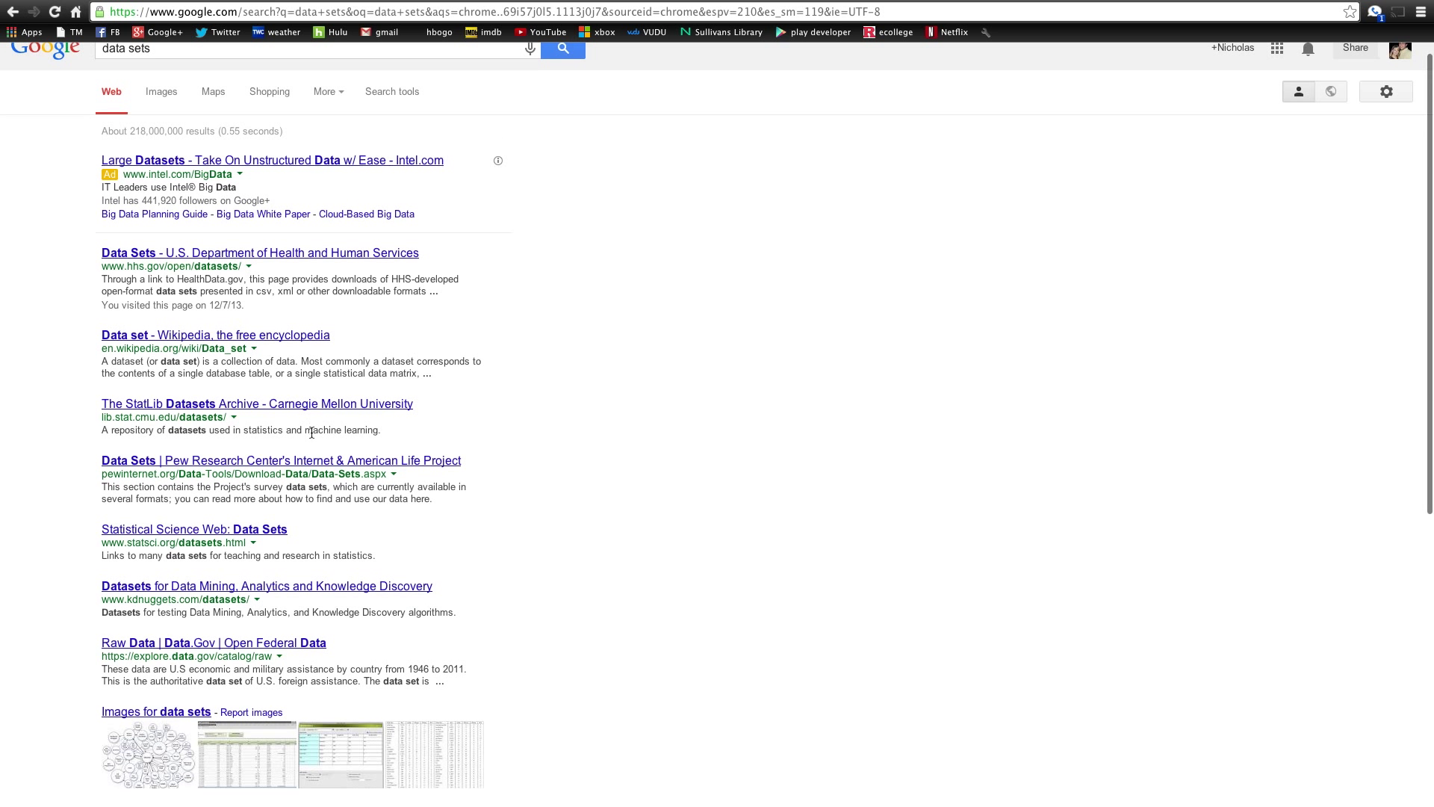
scroll("down", 3)
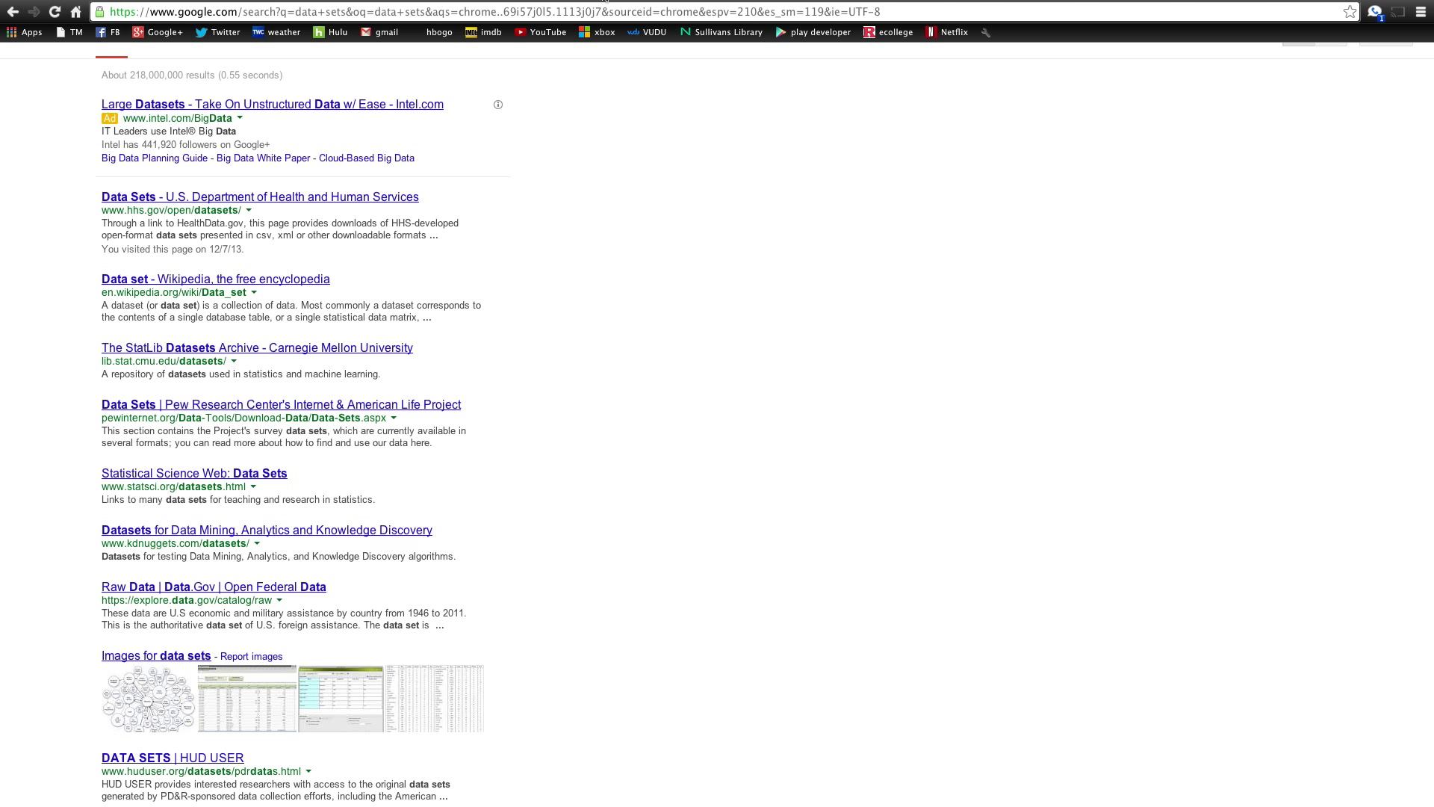
- Open Pew Research Center's Data Sets page and scroll to the Political Attitudes charts
left_click(280, 404)
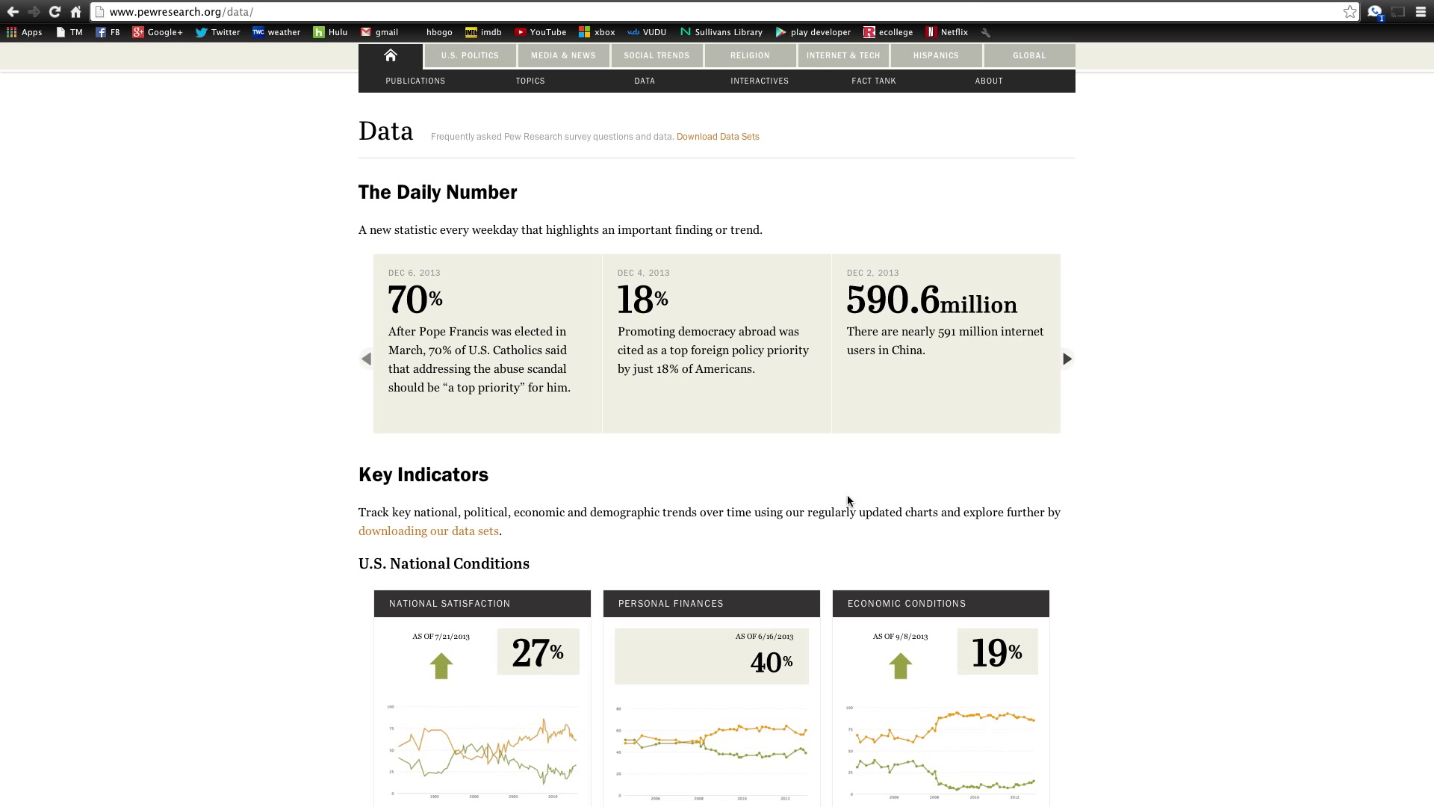
scroll("down", 3)
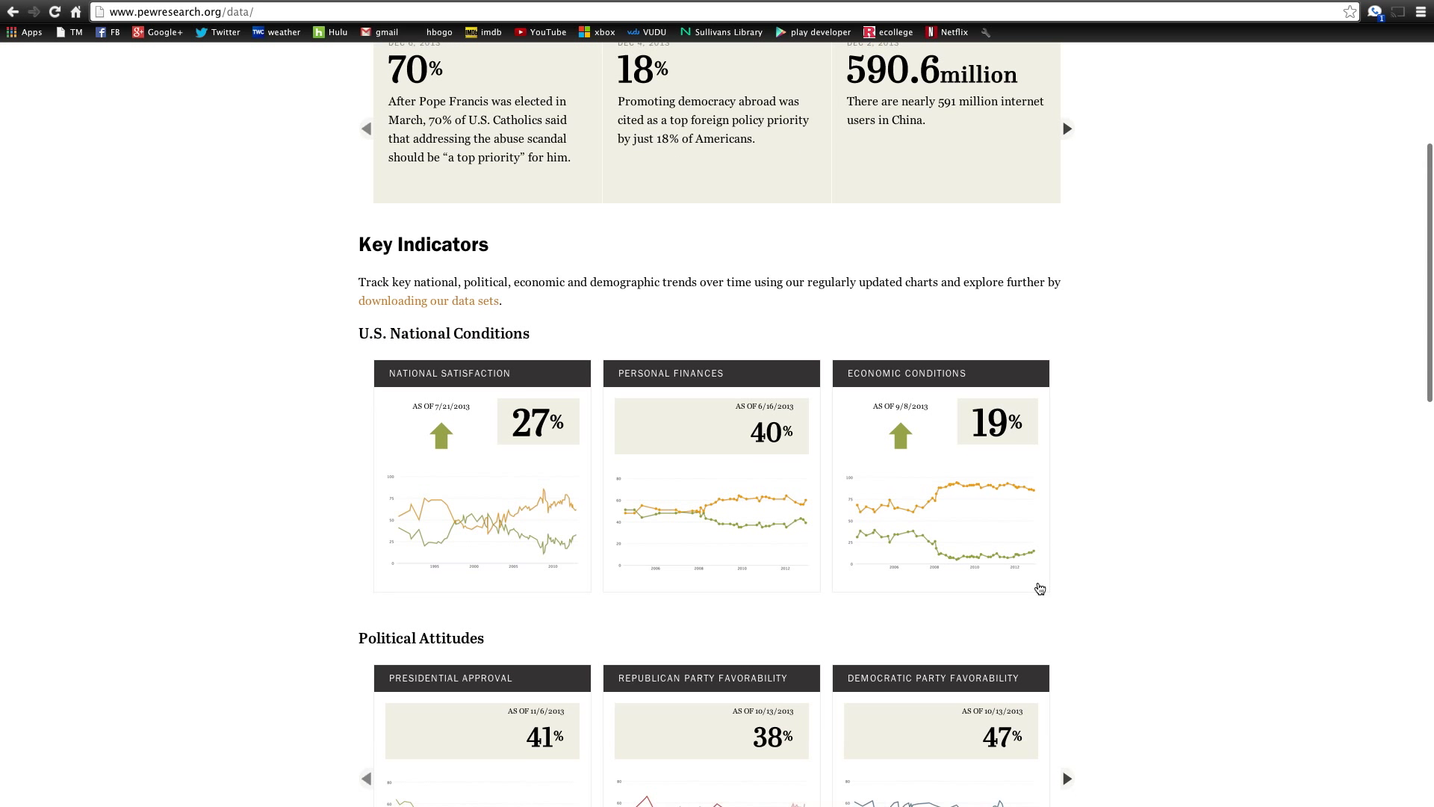
scroll("down", 3)
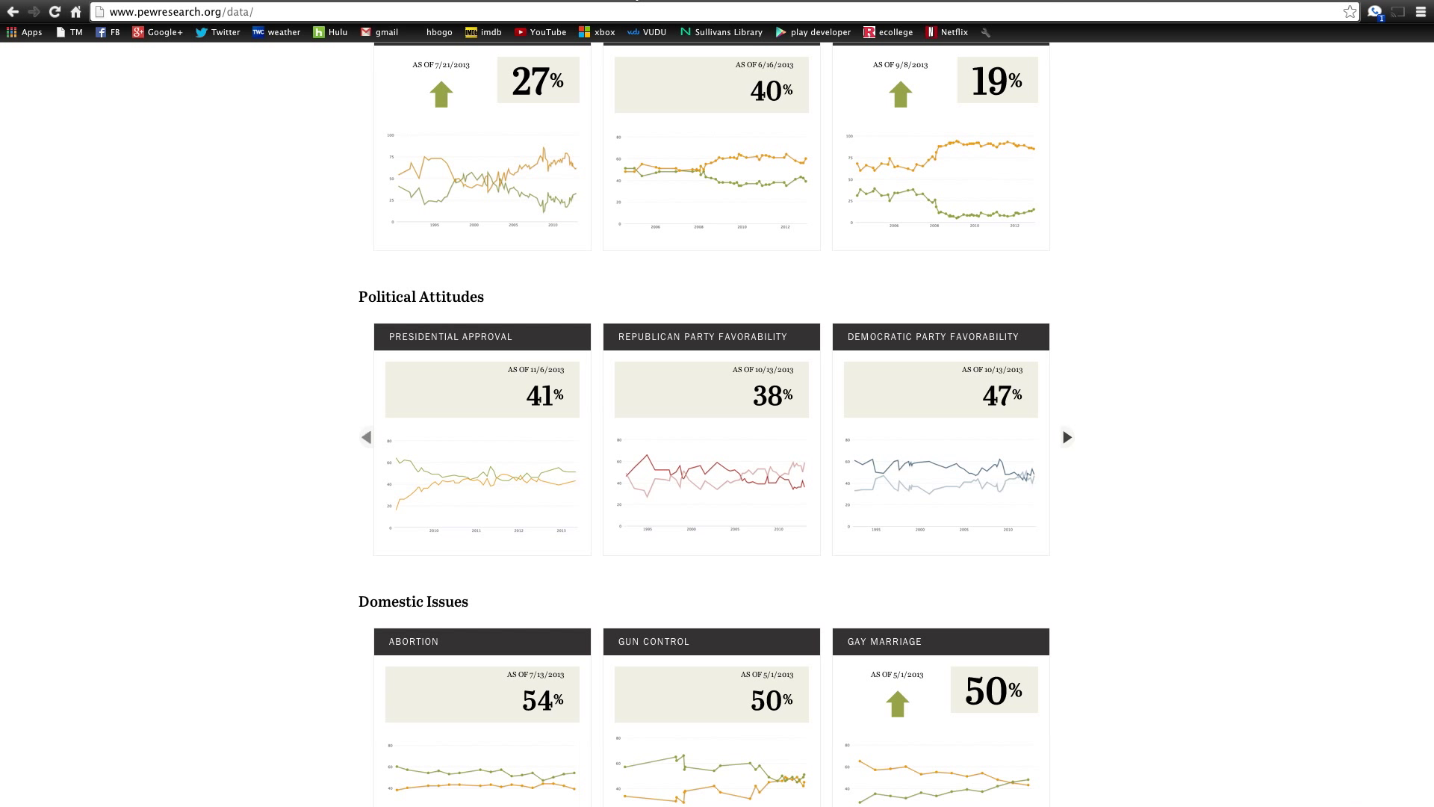
mouse_move(713, 12)
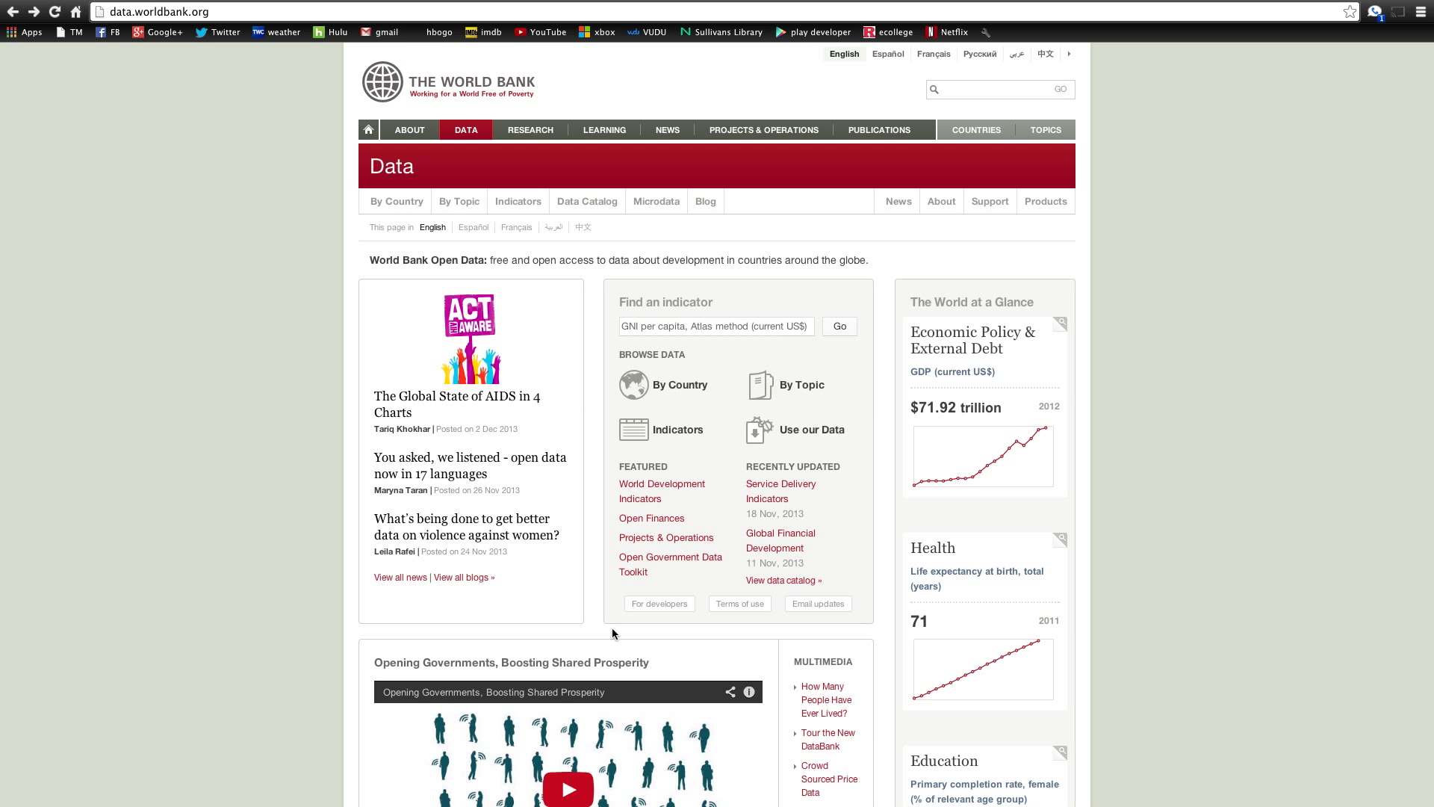
mouse_move(697, 714)
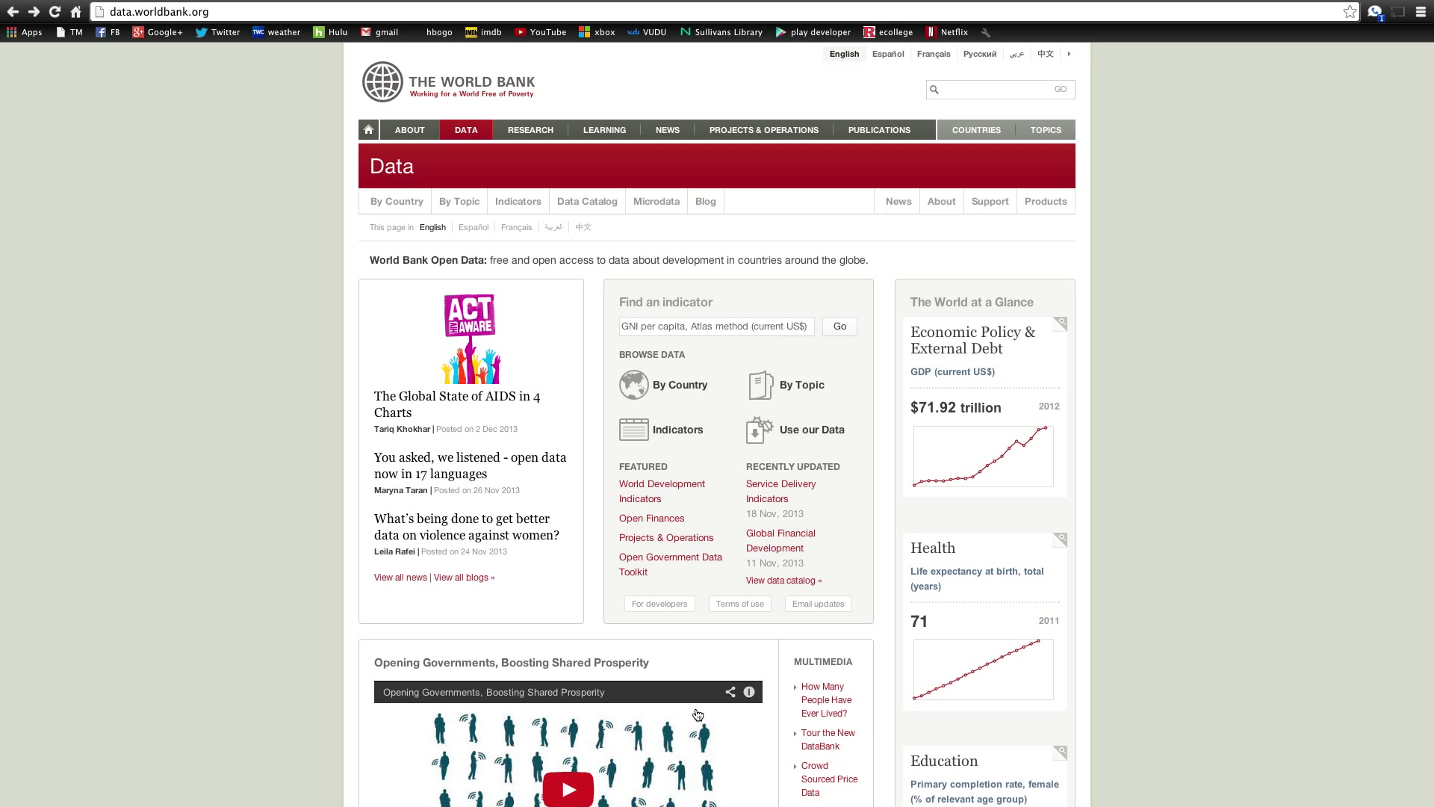
mouse_move(731, 466)
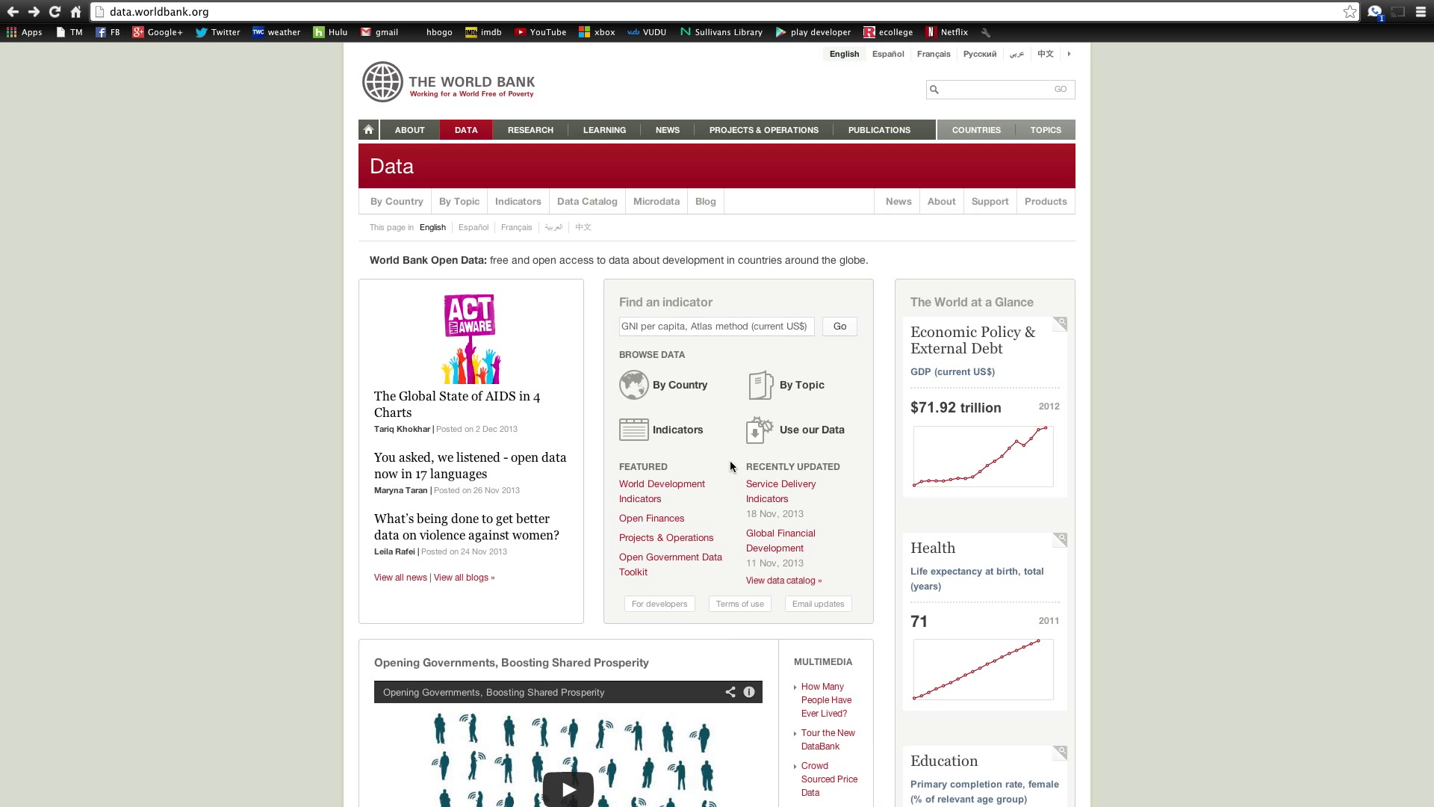
mouse_move(668, 402)
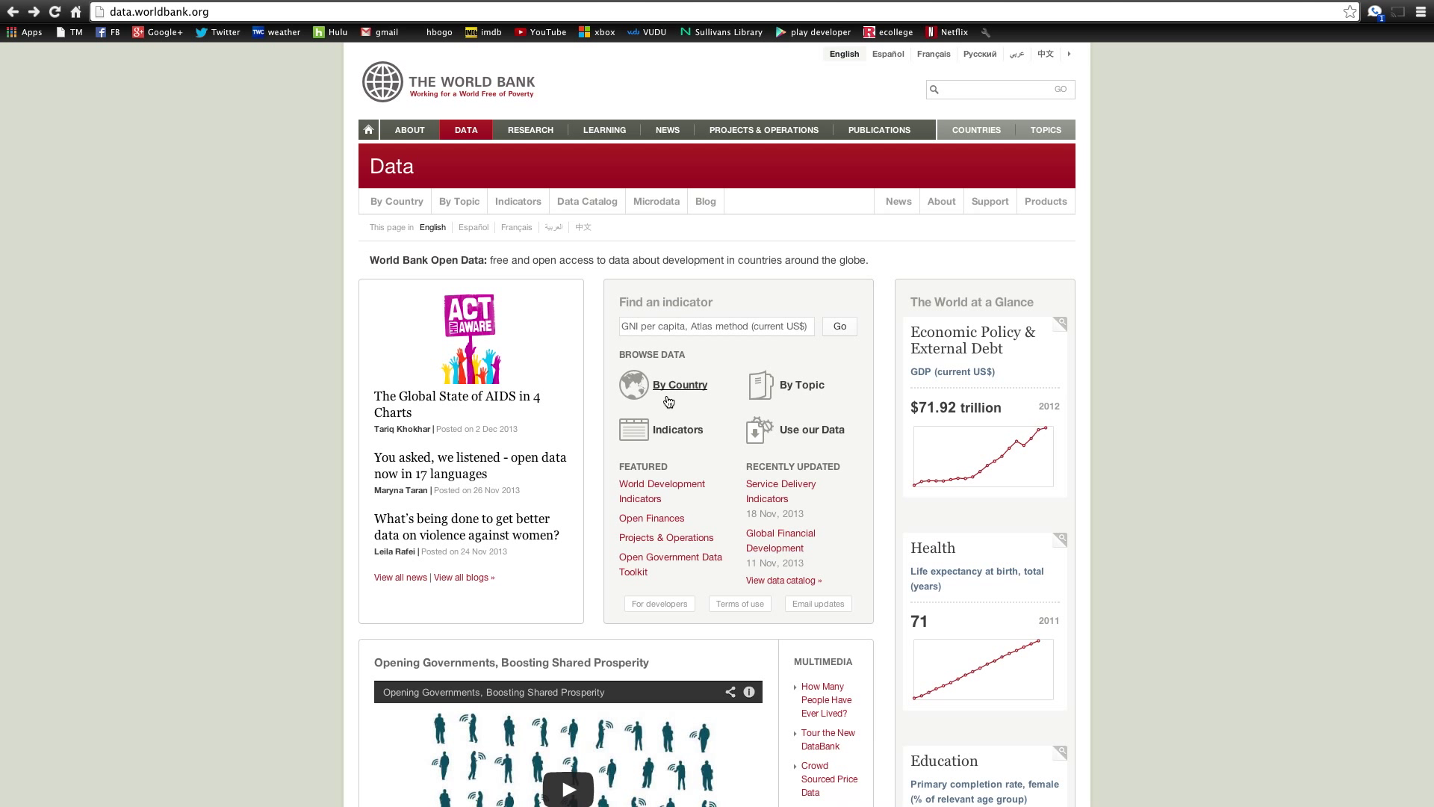
- Browse World Bank data by country and open Afghanistan's primary school enrollment chart
left_click(681, 384)
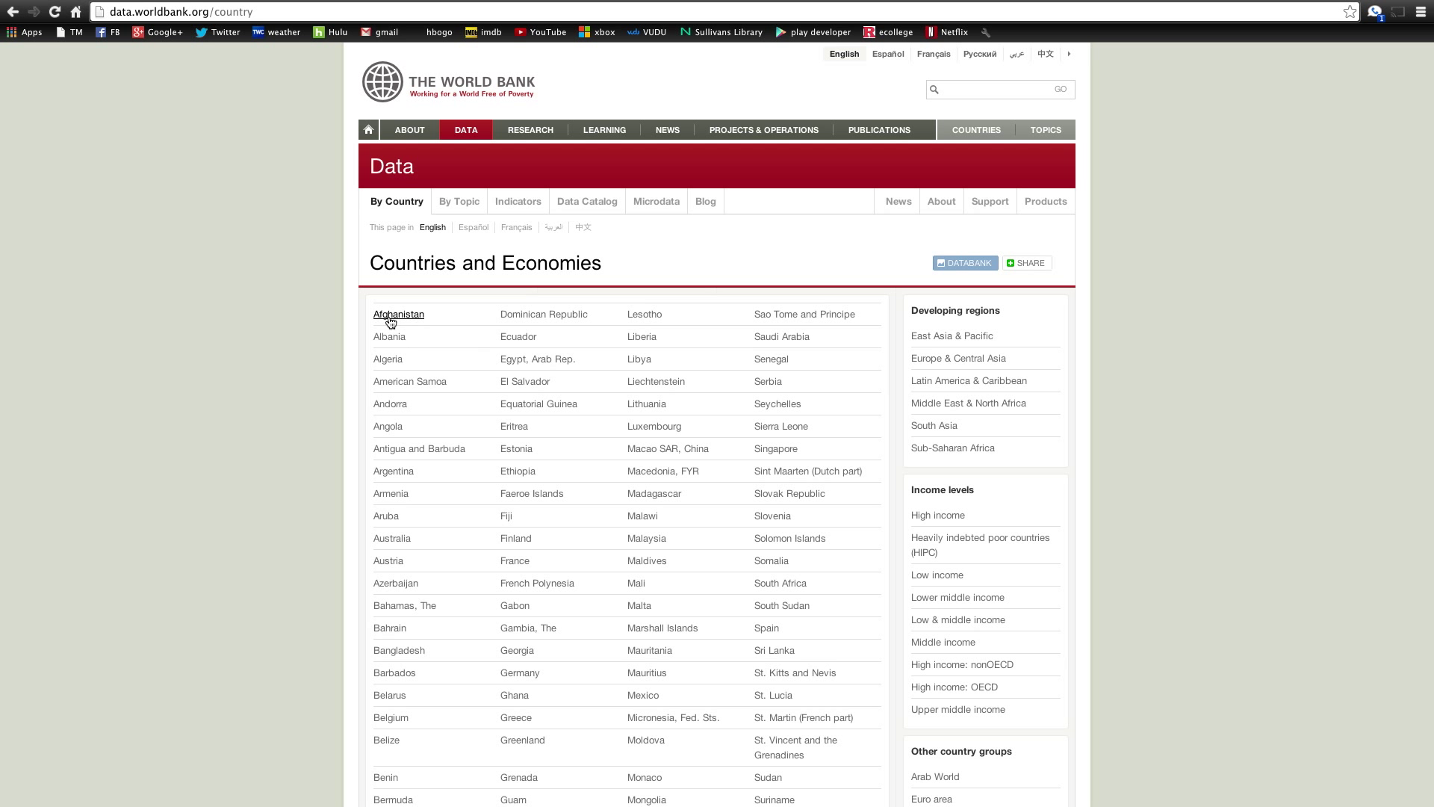
left_click(399, 314)
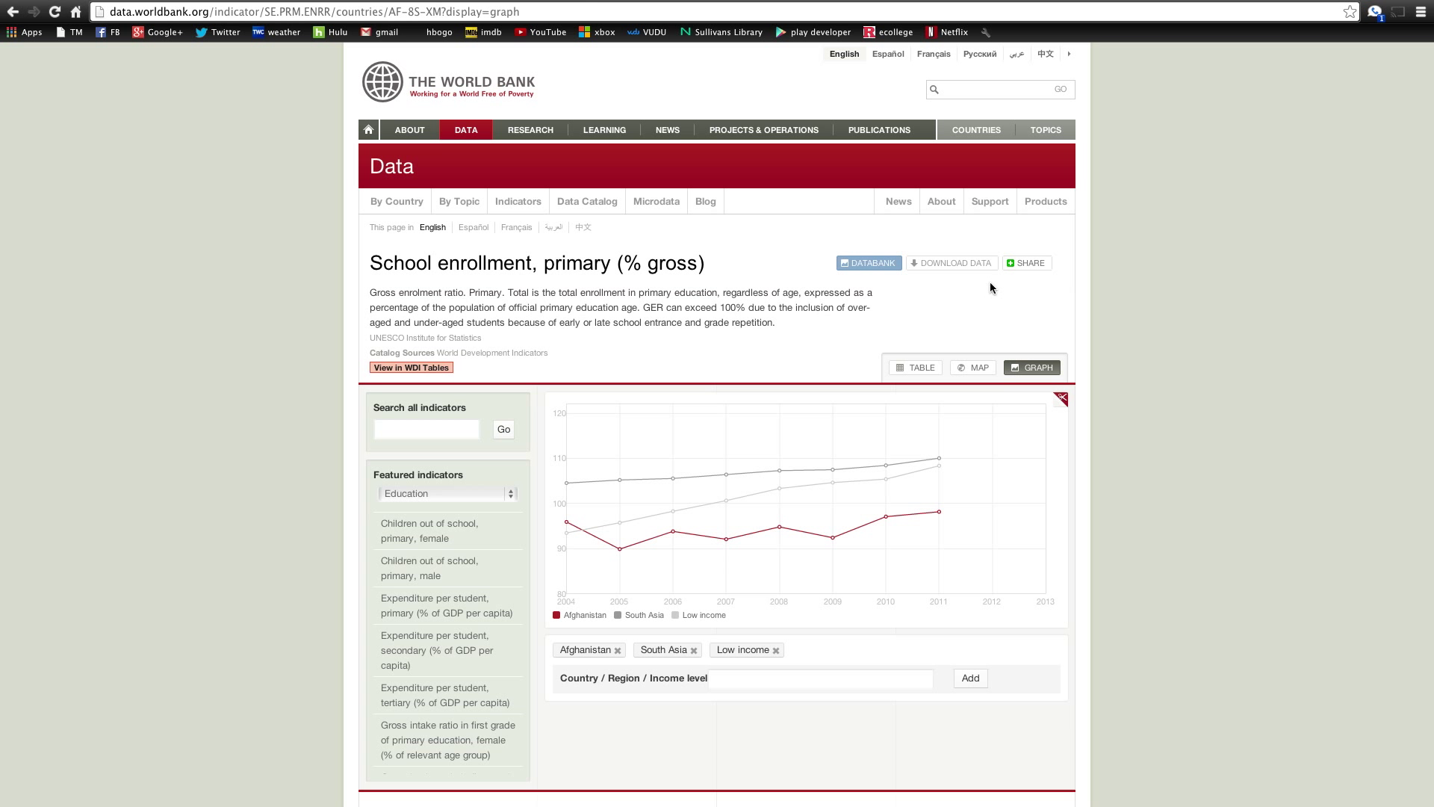
- Show primary school enrollment as a 2009–2012 country table and reveal Excel/XML/CSV download options
left_click(921, 367)
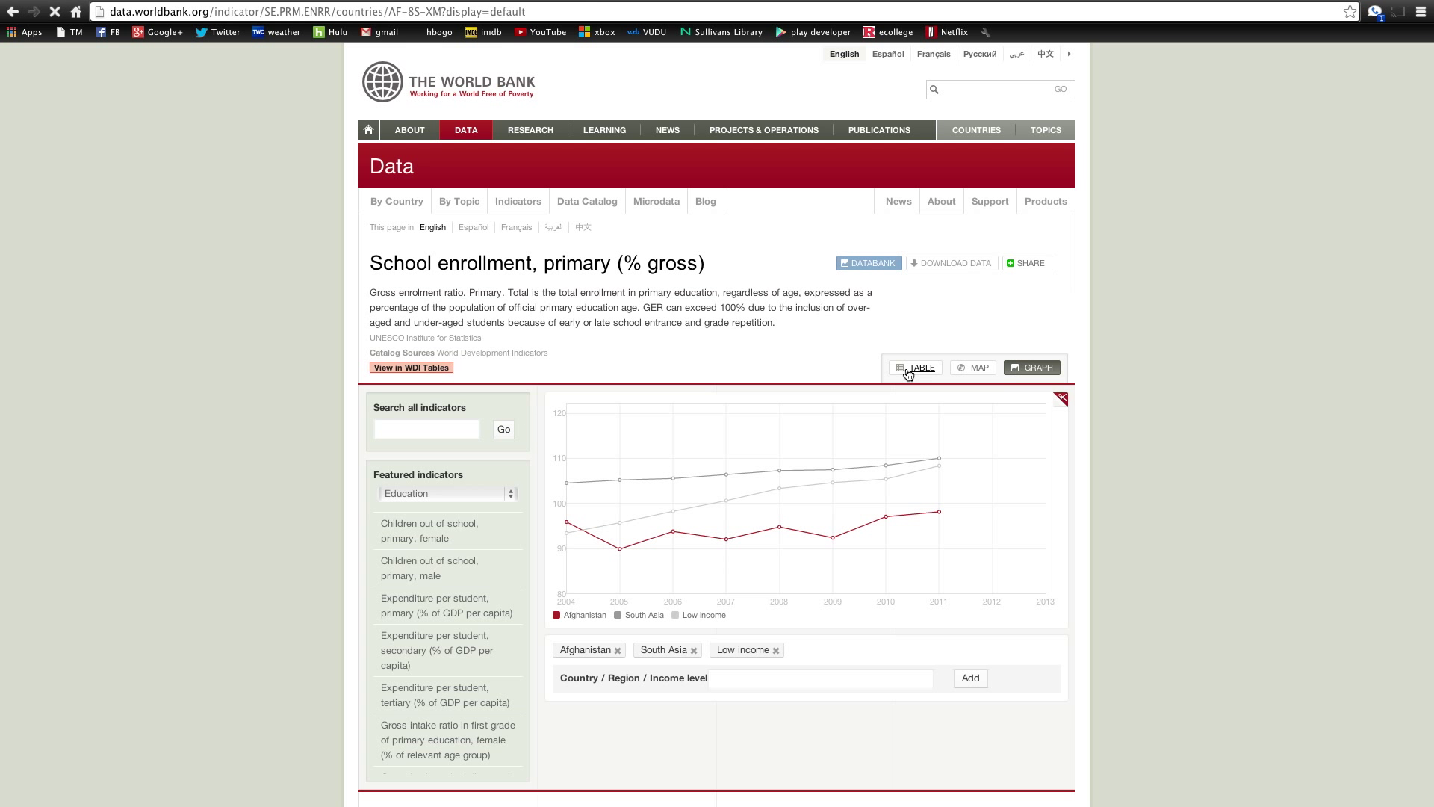
left_click(917, 367)
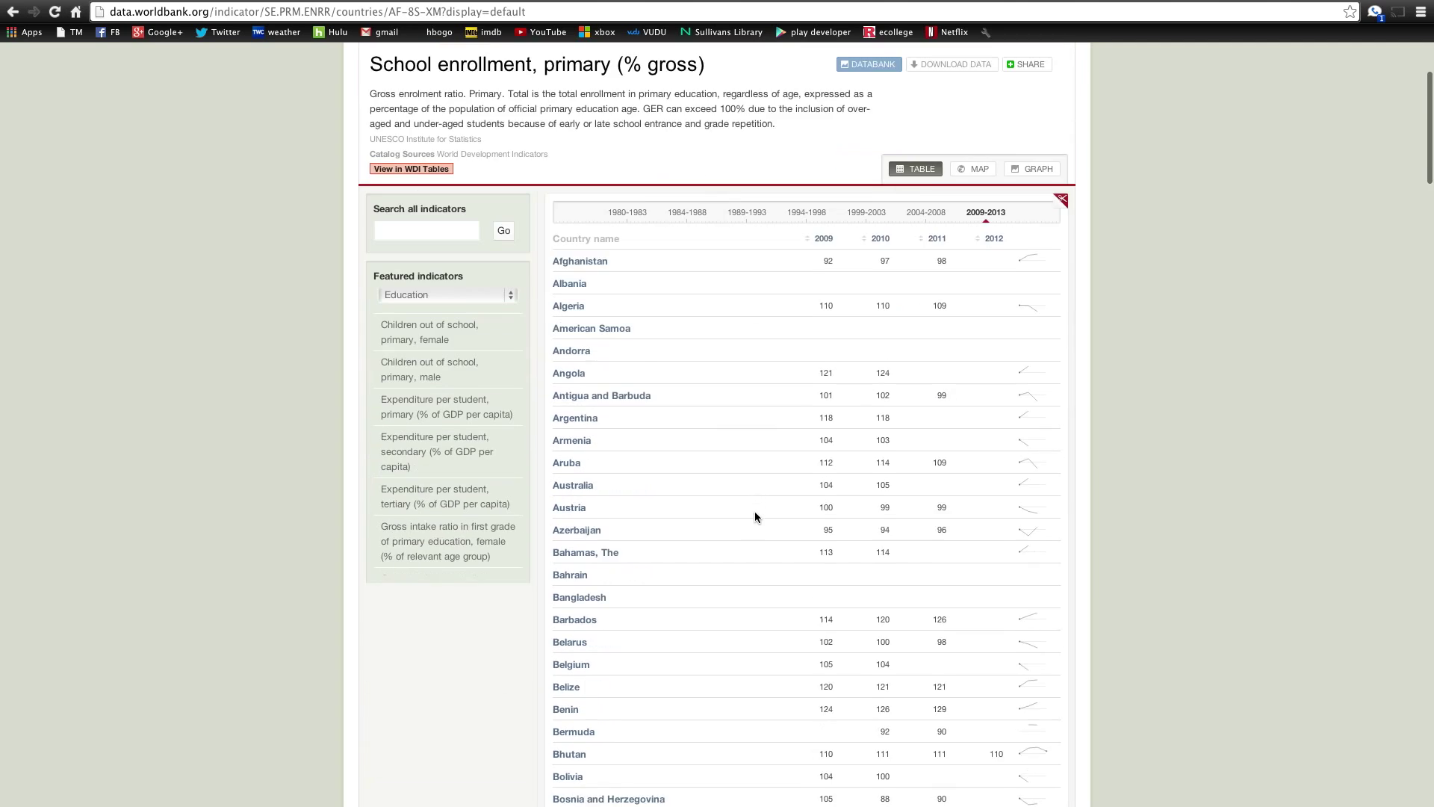
scroll("down", 3)
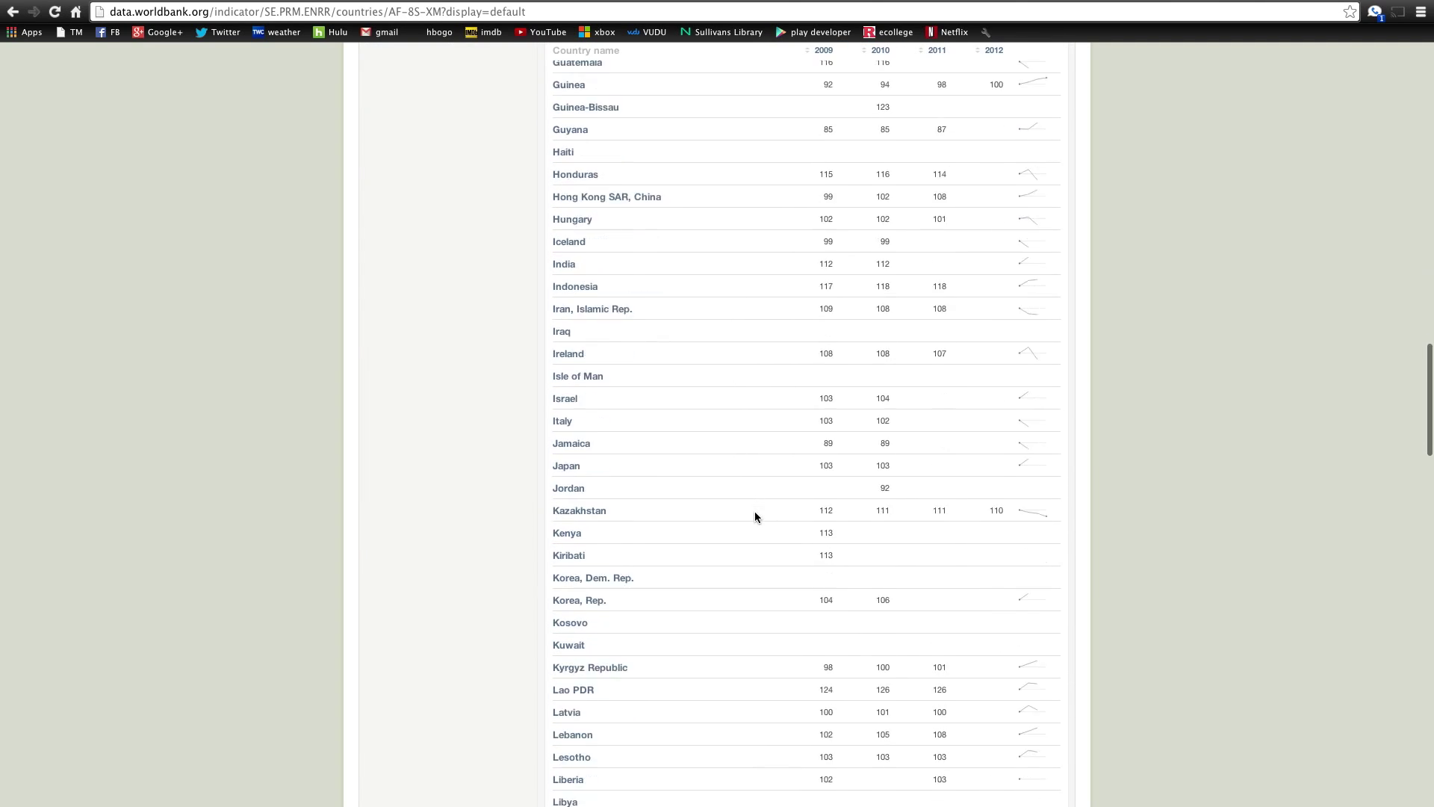
scroll("up", 3)
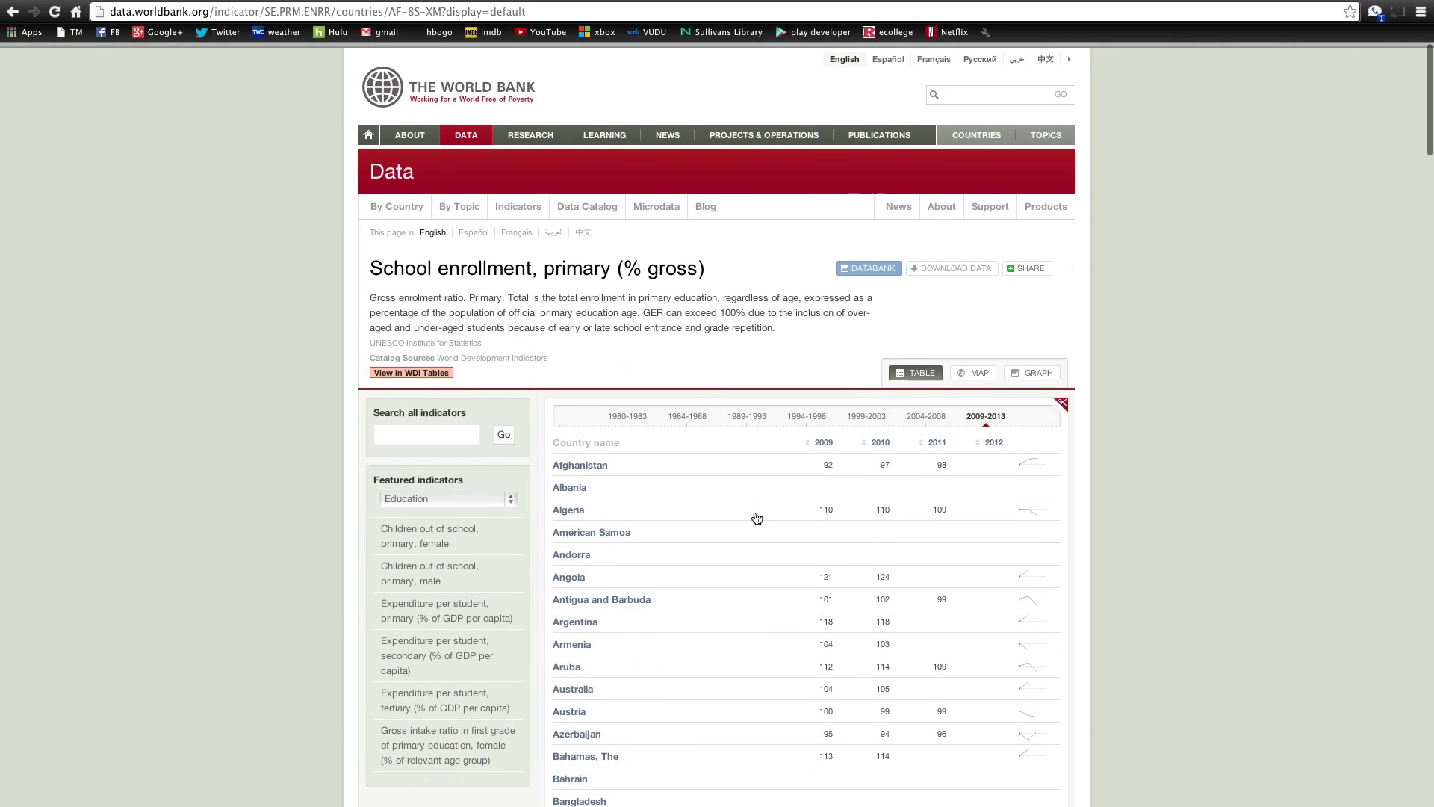
left_click(951, 268)
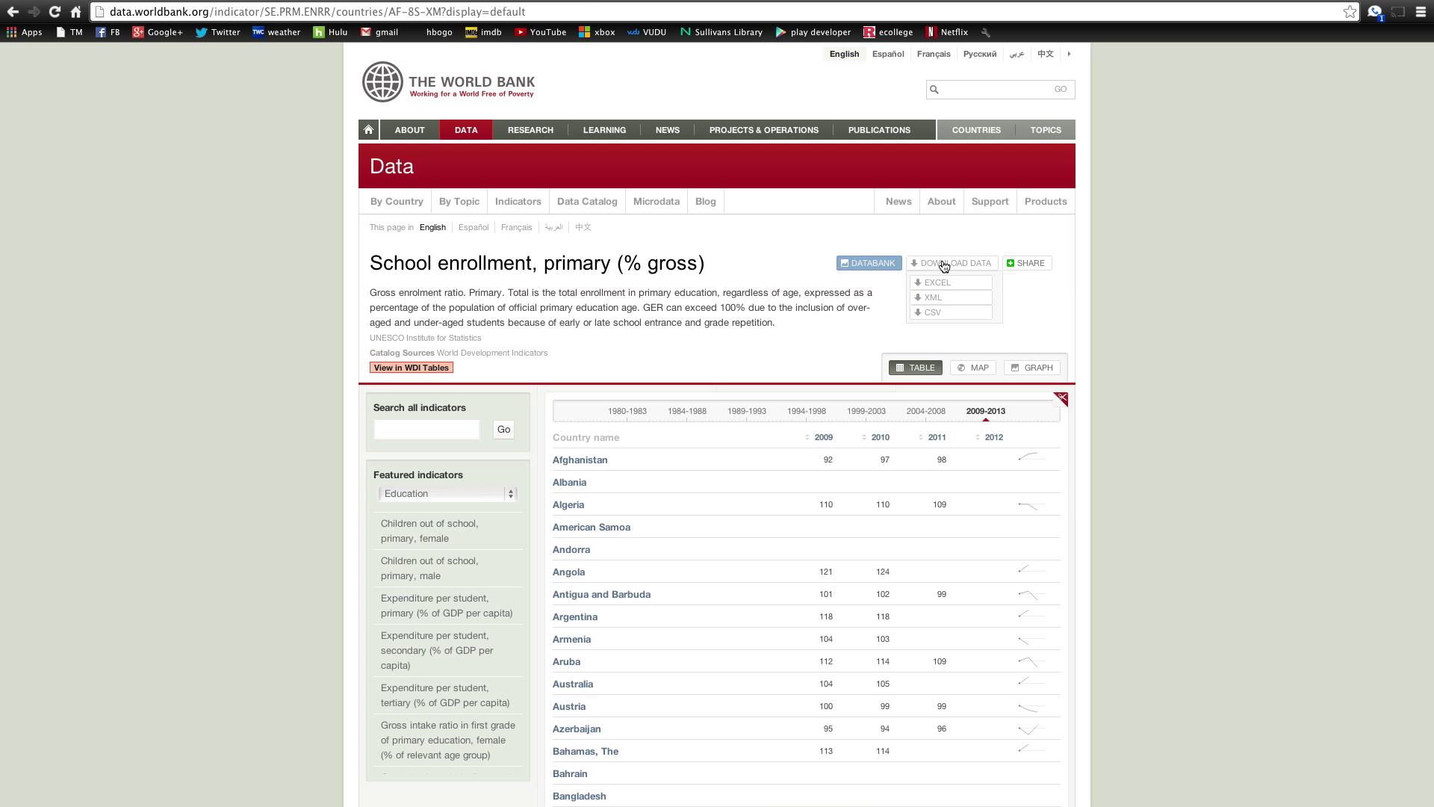
mouse_move(775, 326)
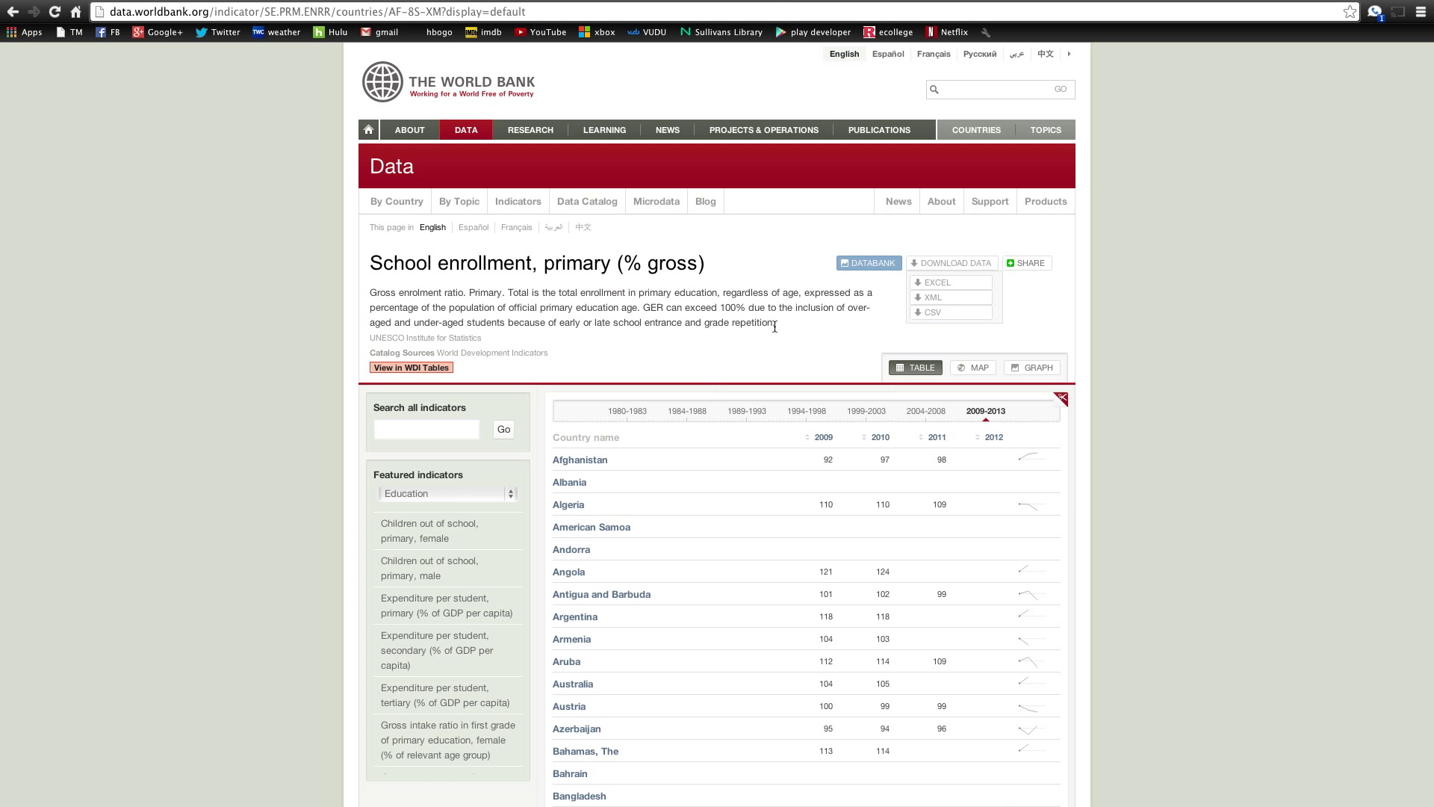
mouse_move(775, 326)
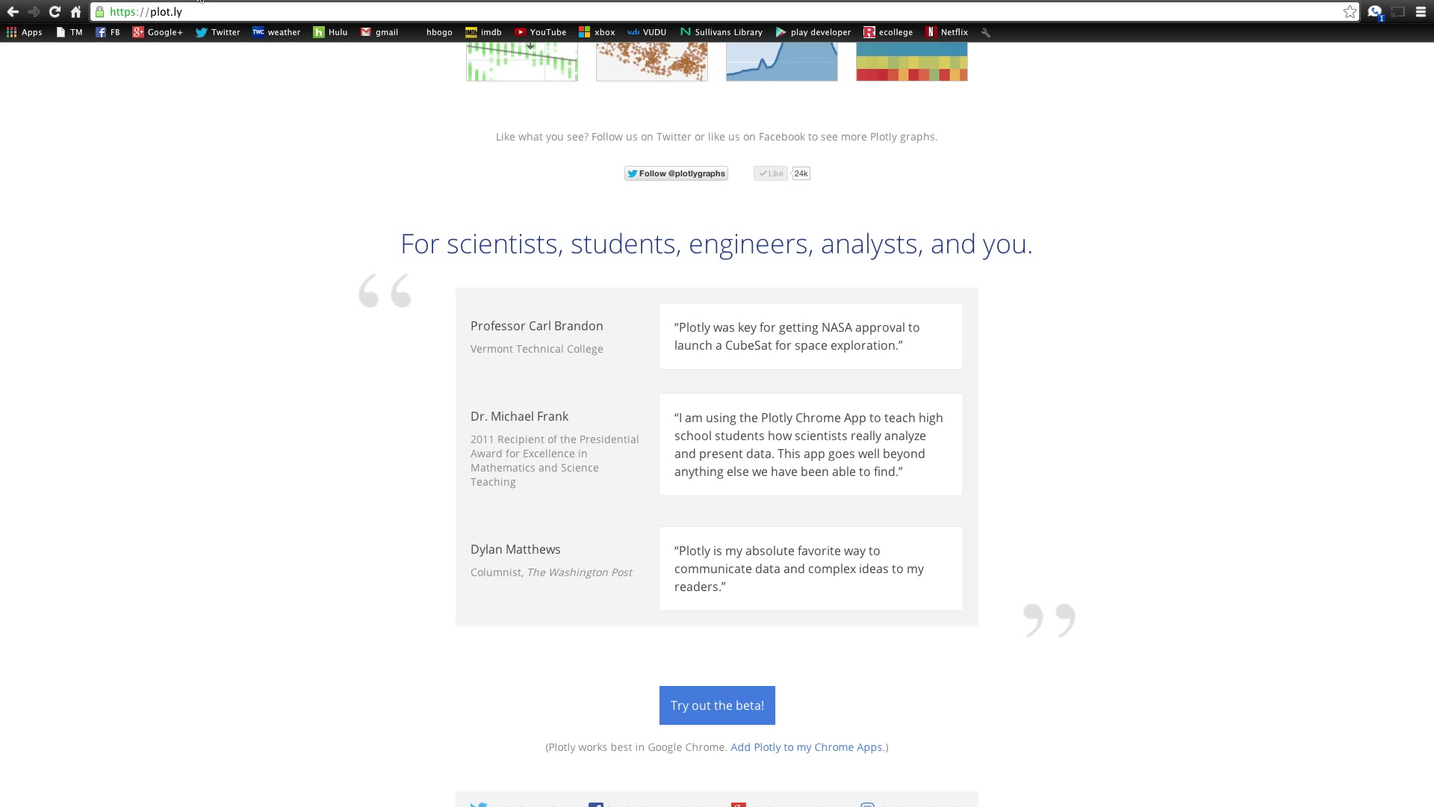
- Launch the beta plot editor from the plot.ly homepage
left_click(717, 704)
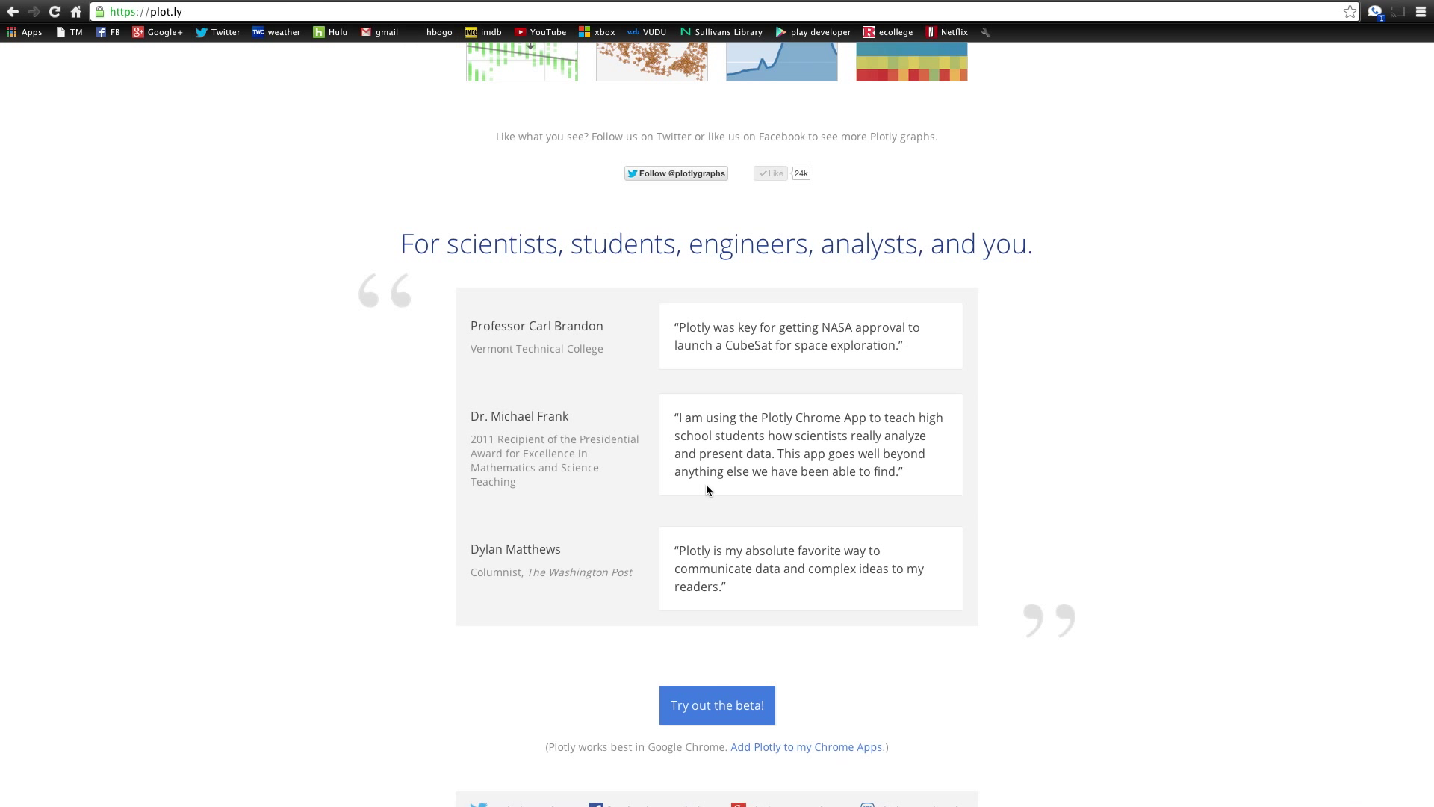
mouse_move(717, 706)
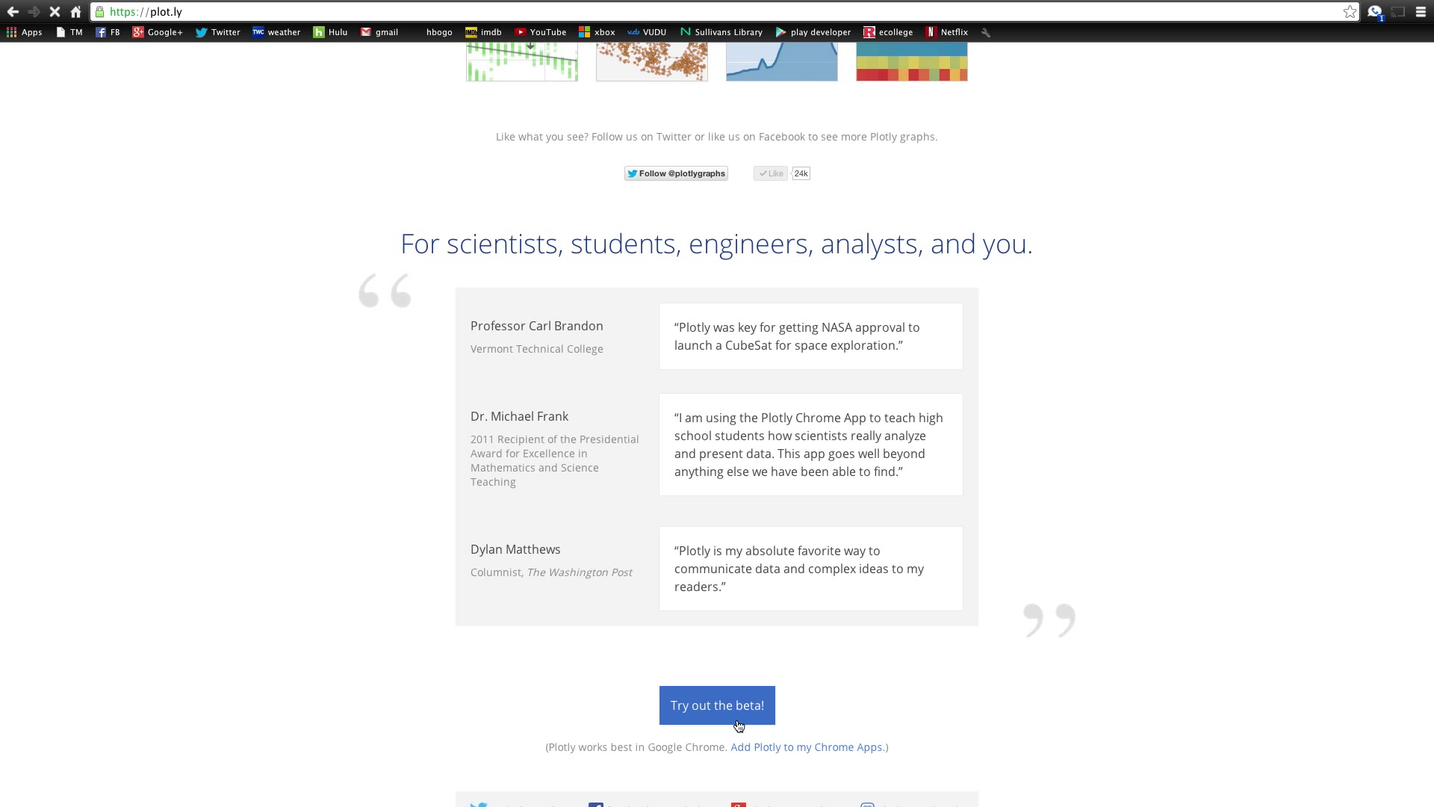
left_click(718, 705)
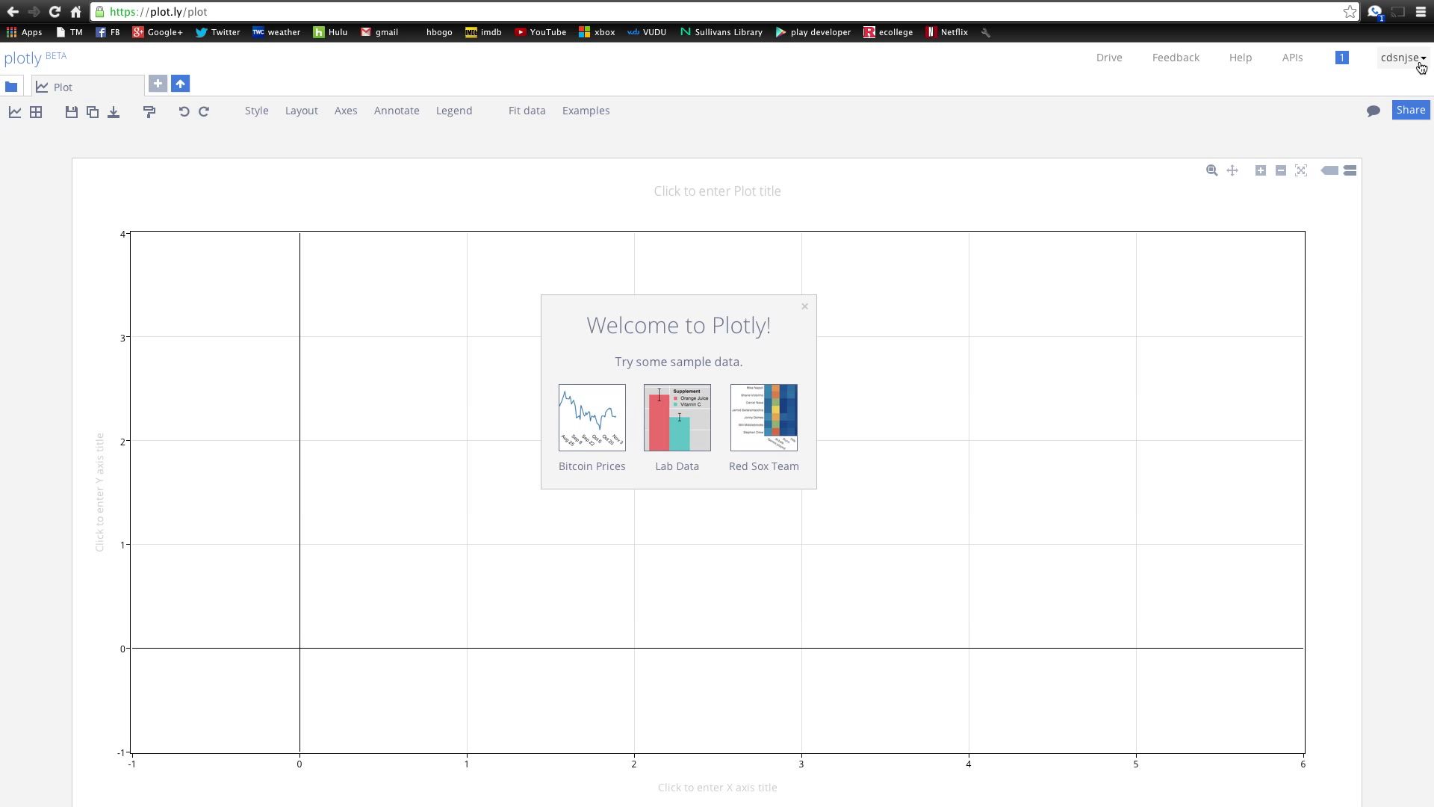
- Browse the Import from Dropbox file listing, then close the Dropbox browser
left_click(1403, 57)
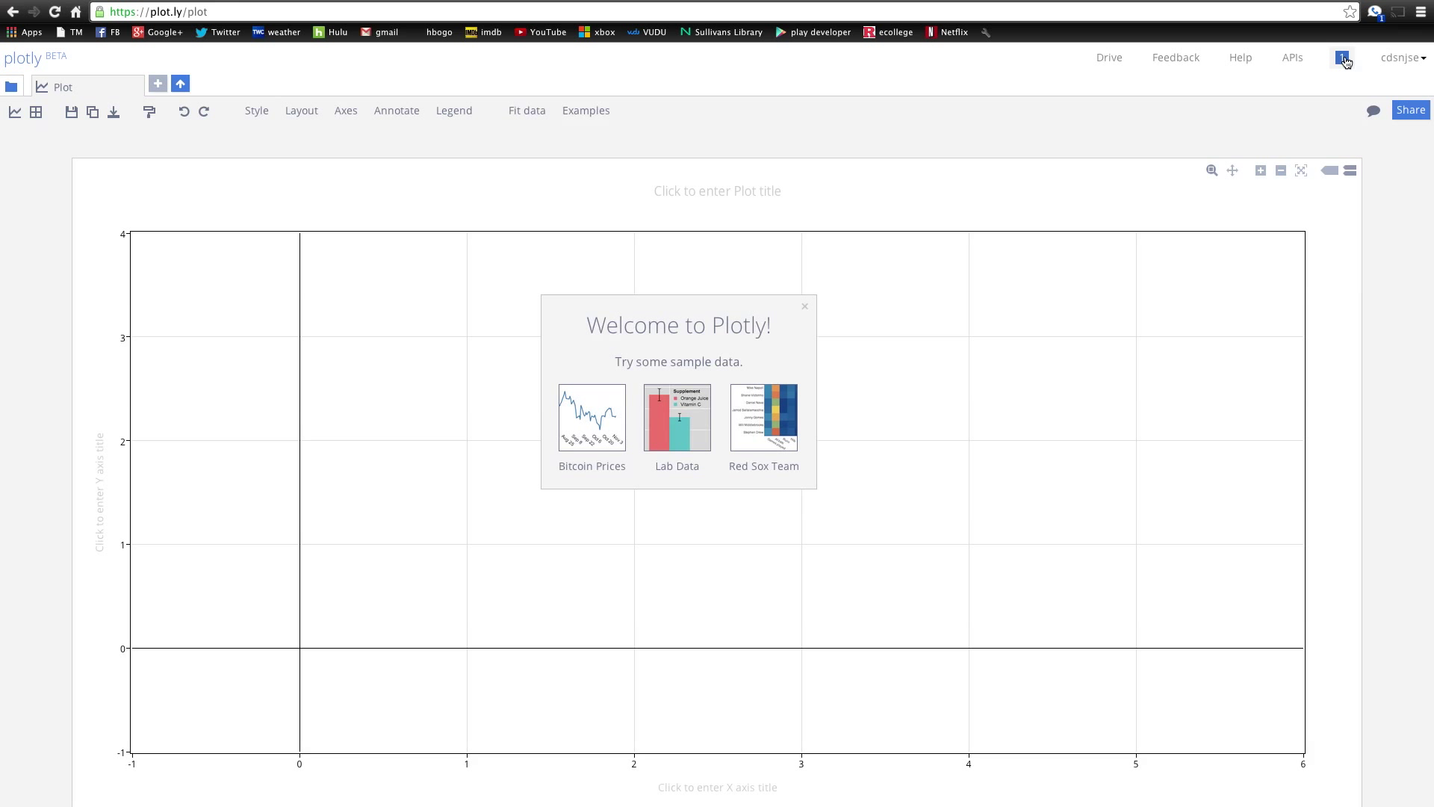
mouse_move(1175, 49)
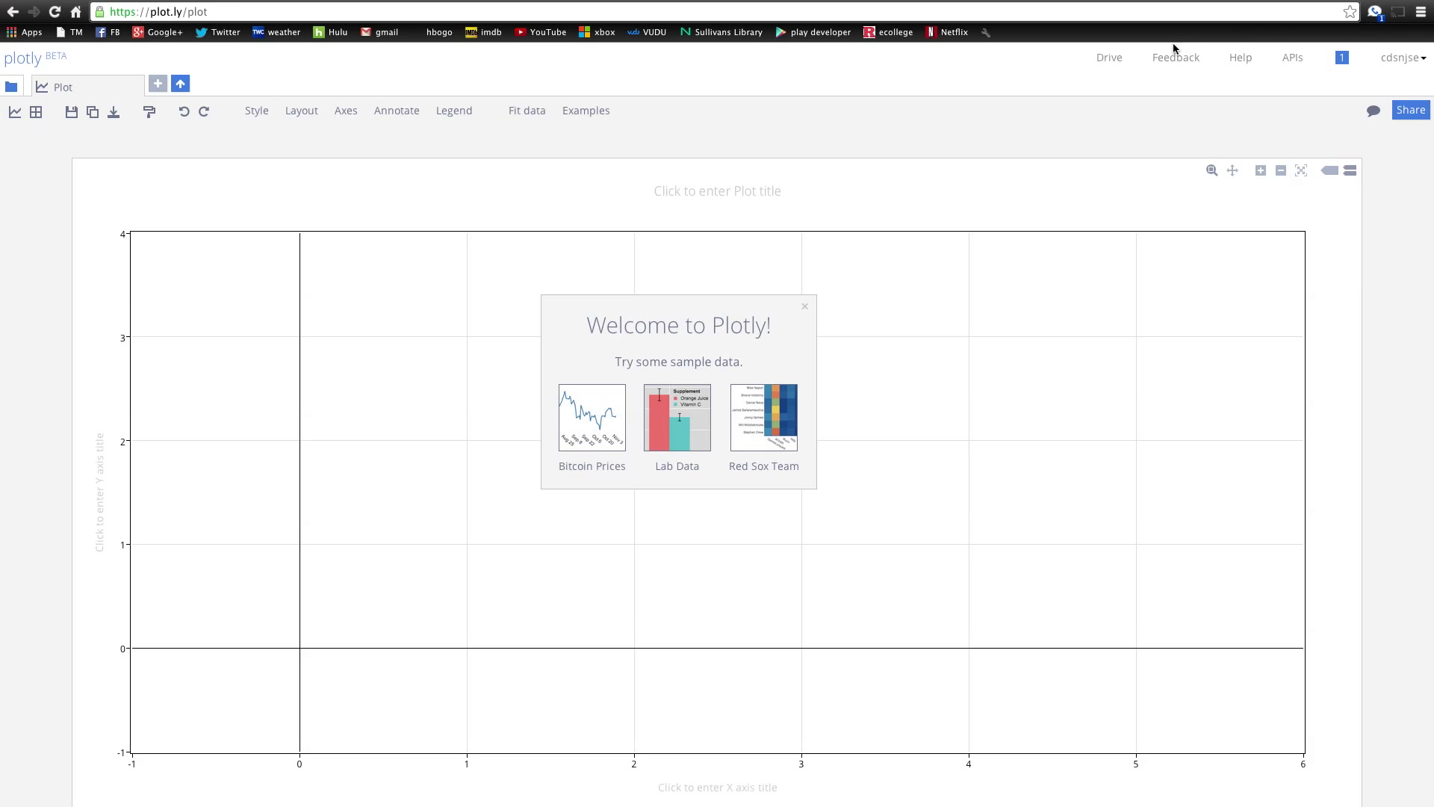
mouse_move(1109, 57)
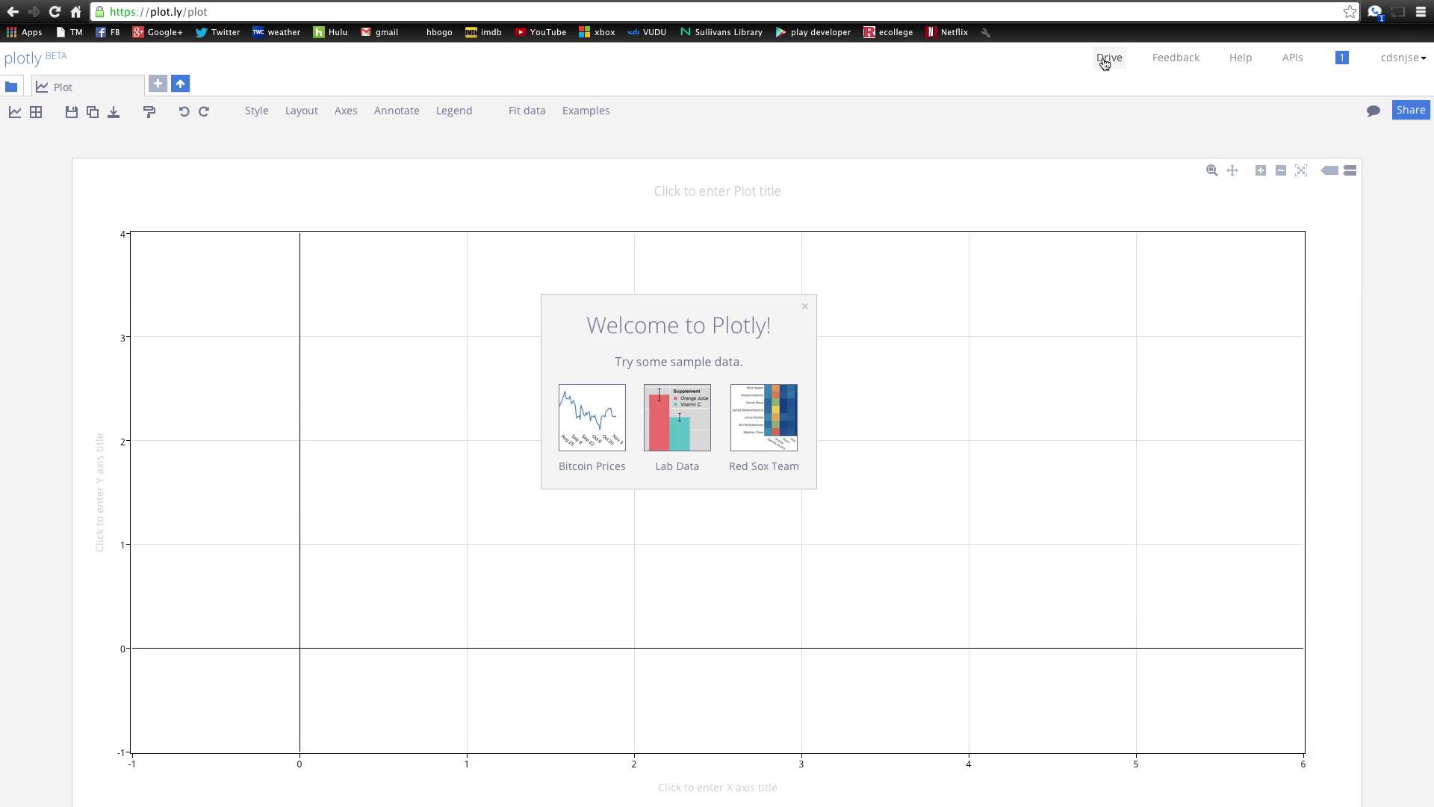
mouse_move(180, 83)
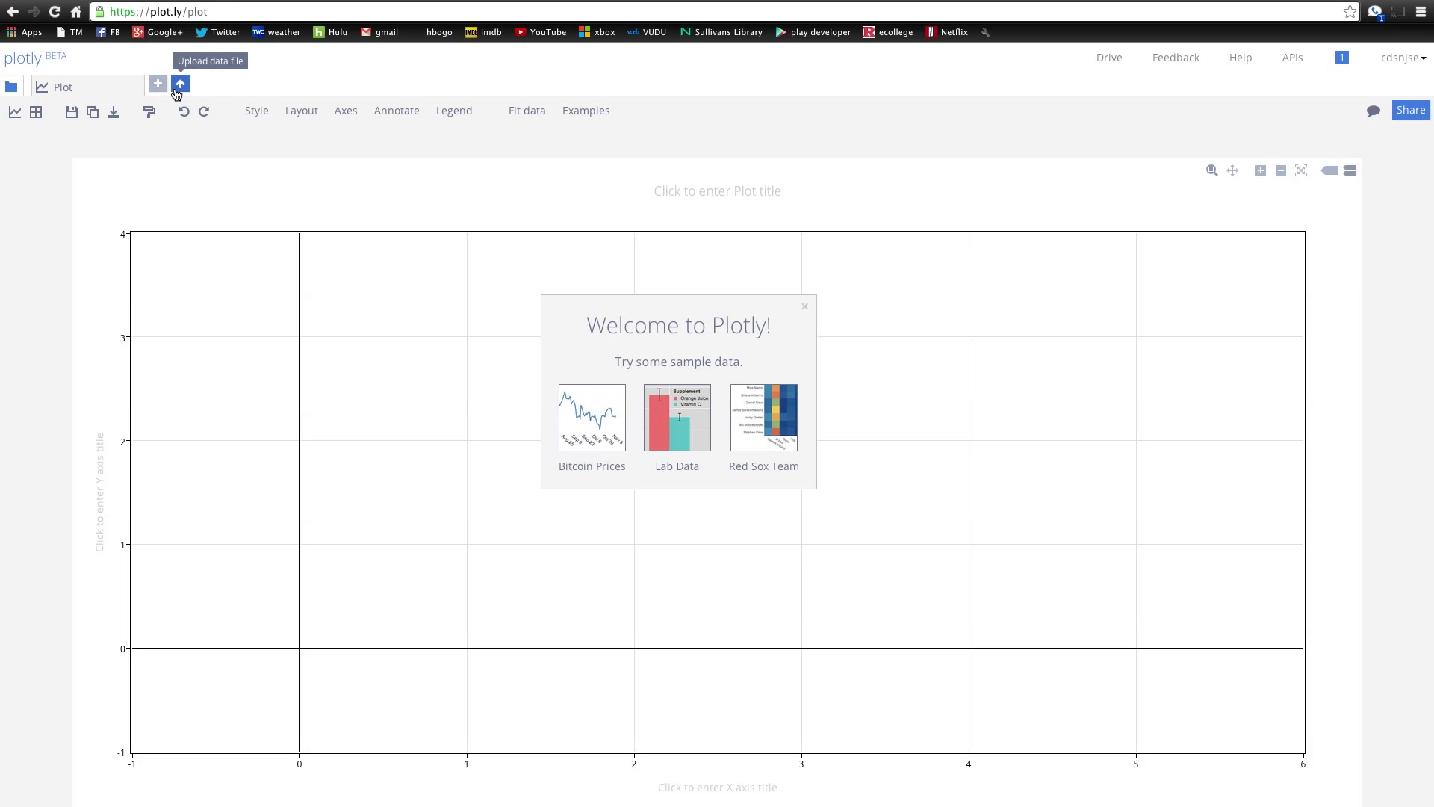
left_click(179, 85)
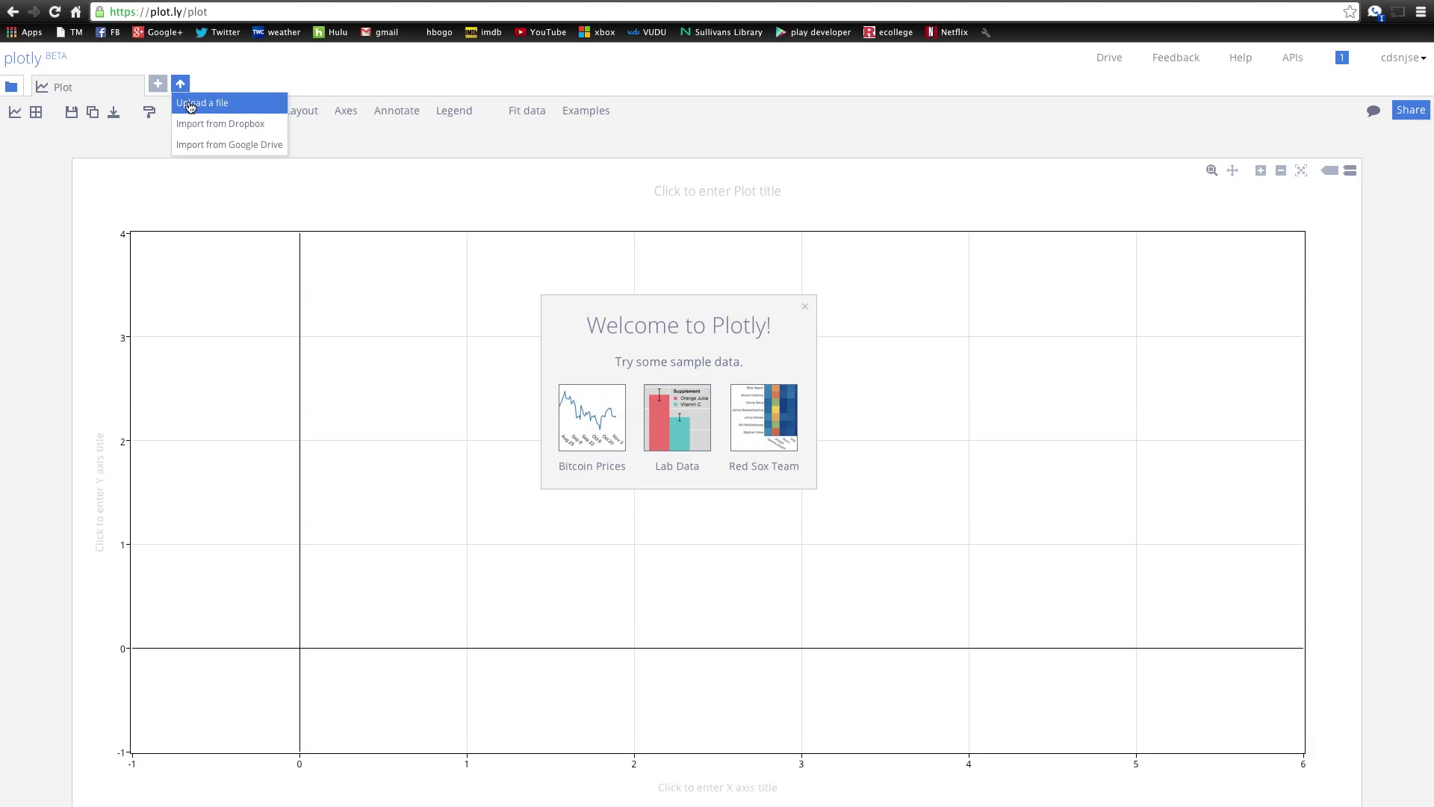
mouse_move(229, 123)
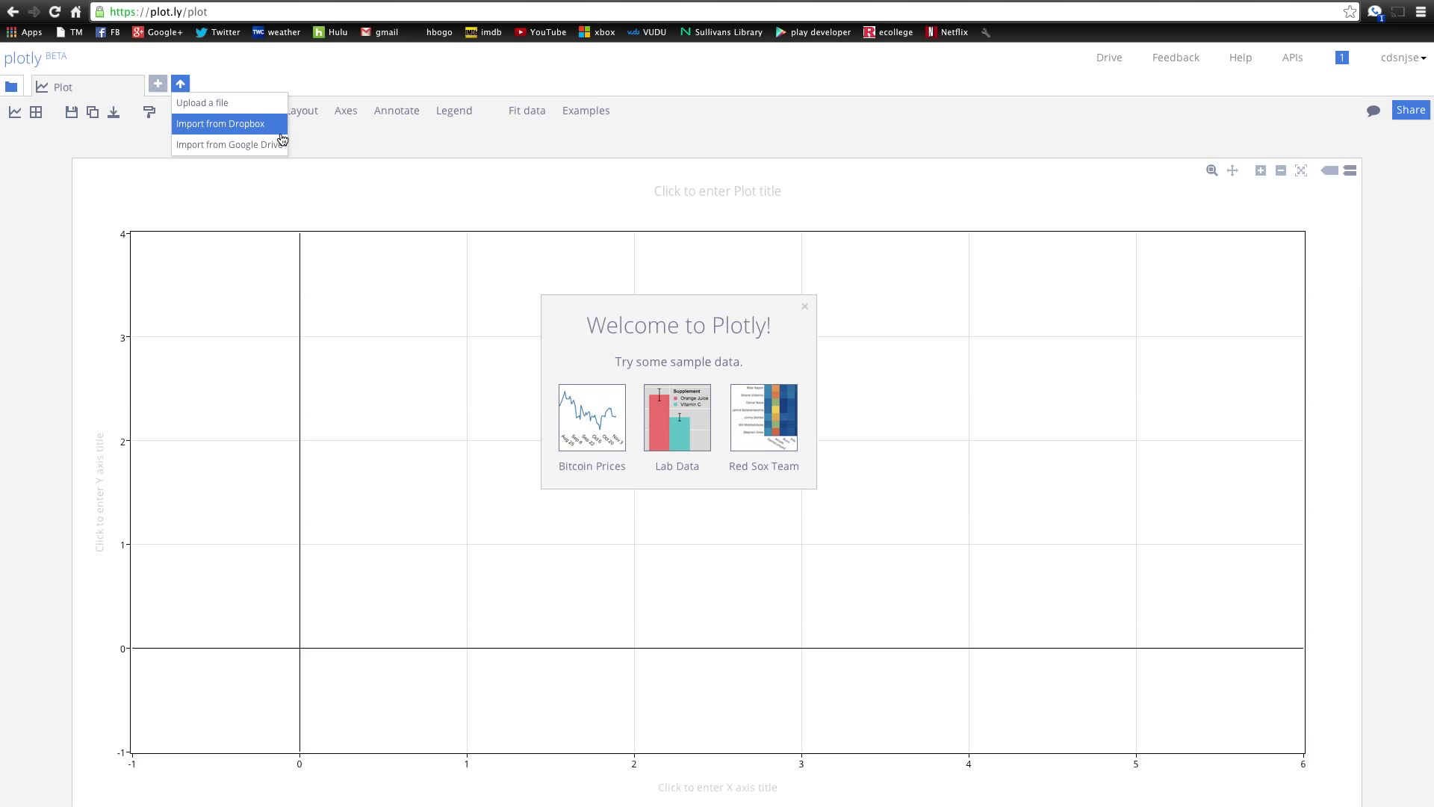
left_click(220, 123)
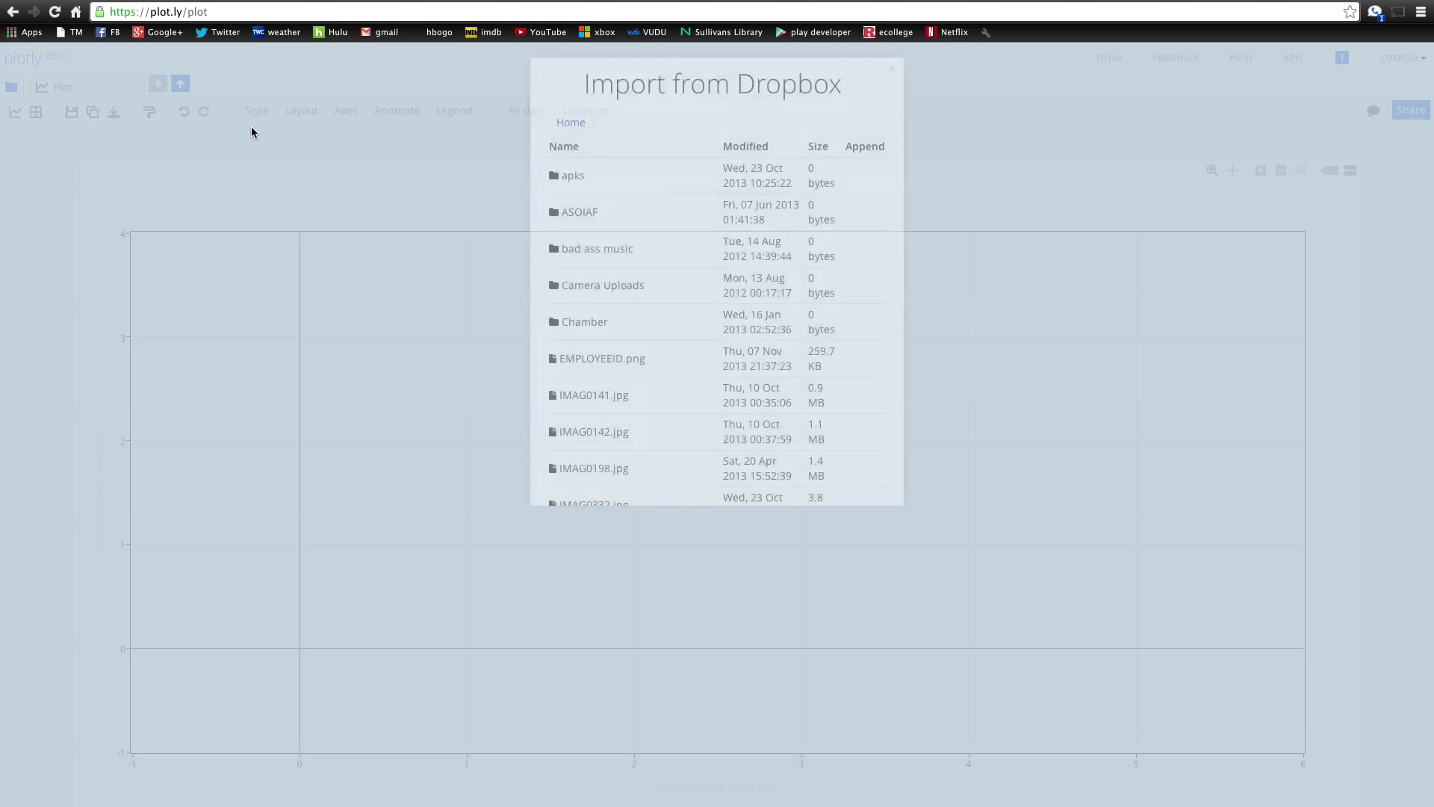
scroll("down", 3)
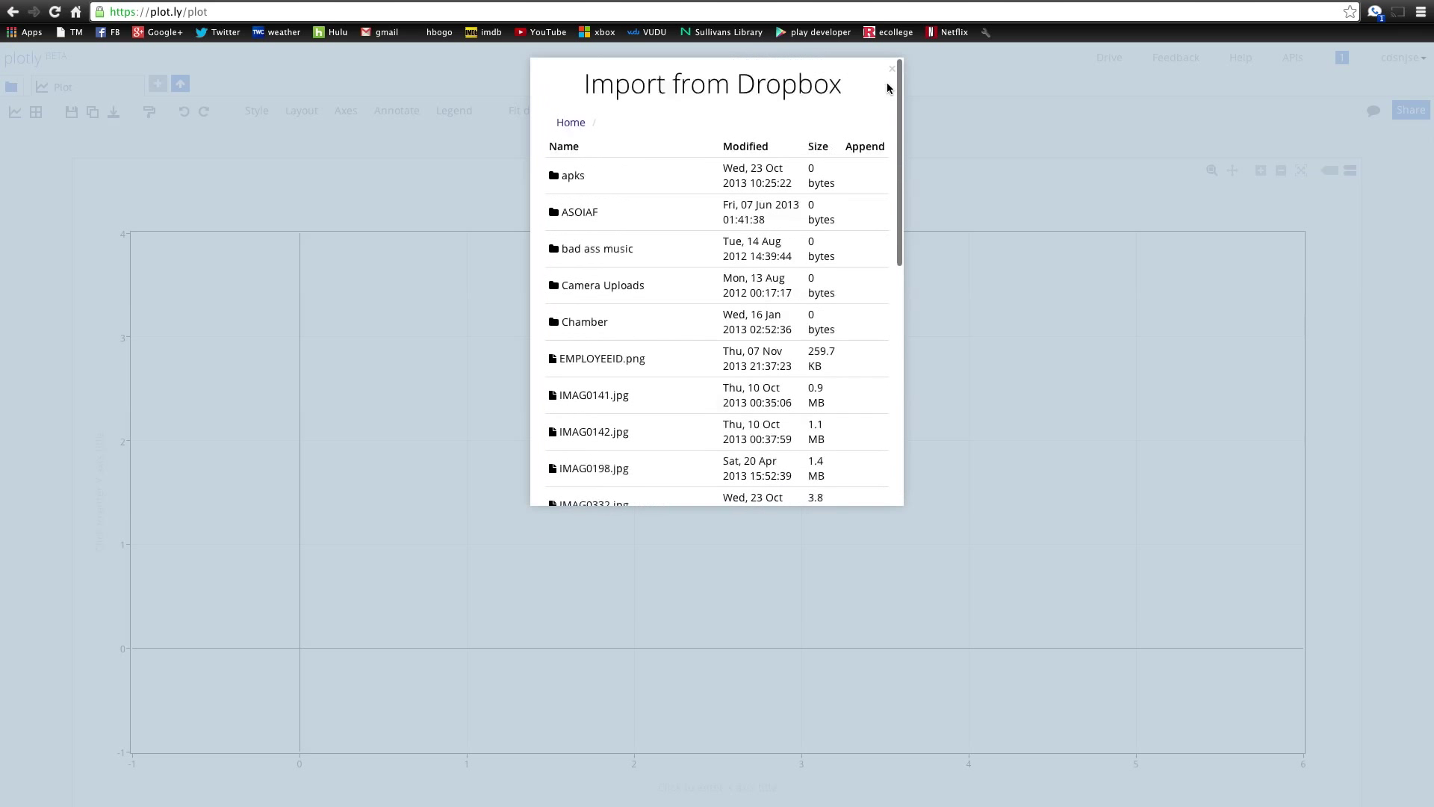
left_click(889, 68)
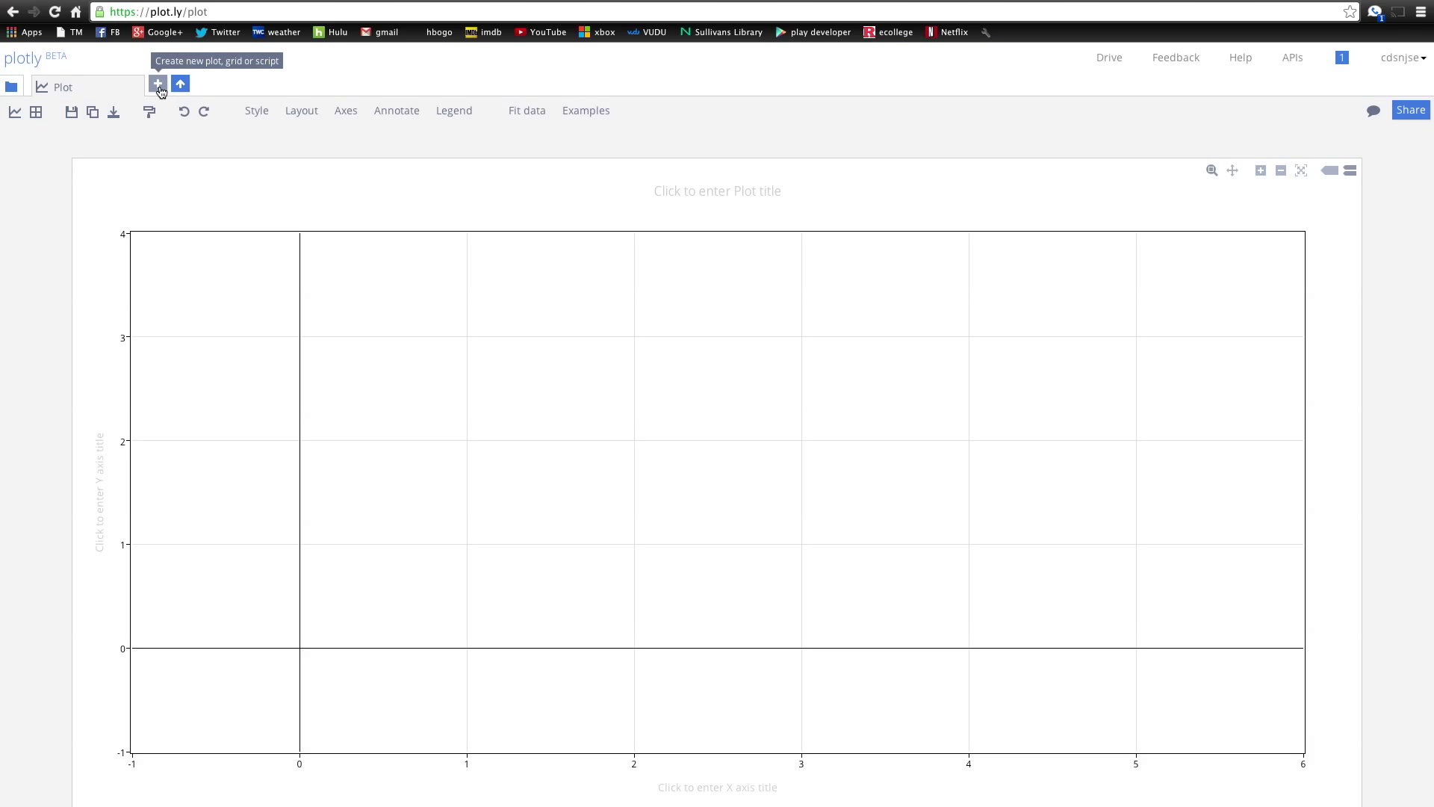
- Import the plotly_export spreadsheet from Google Drive
left_click(179, 83)
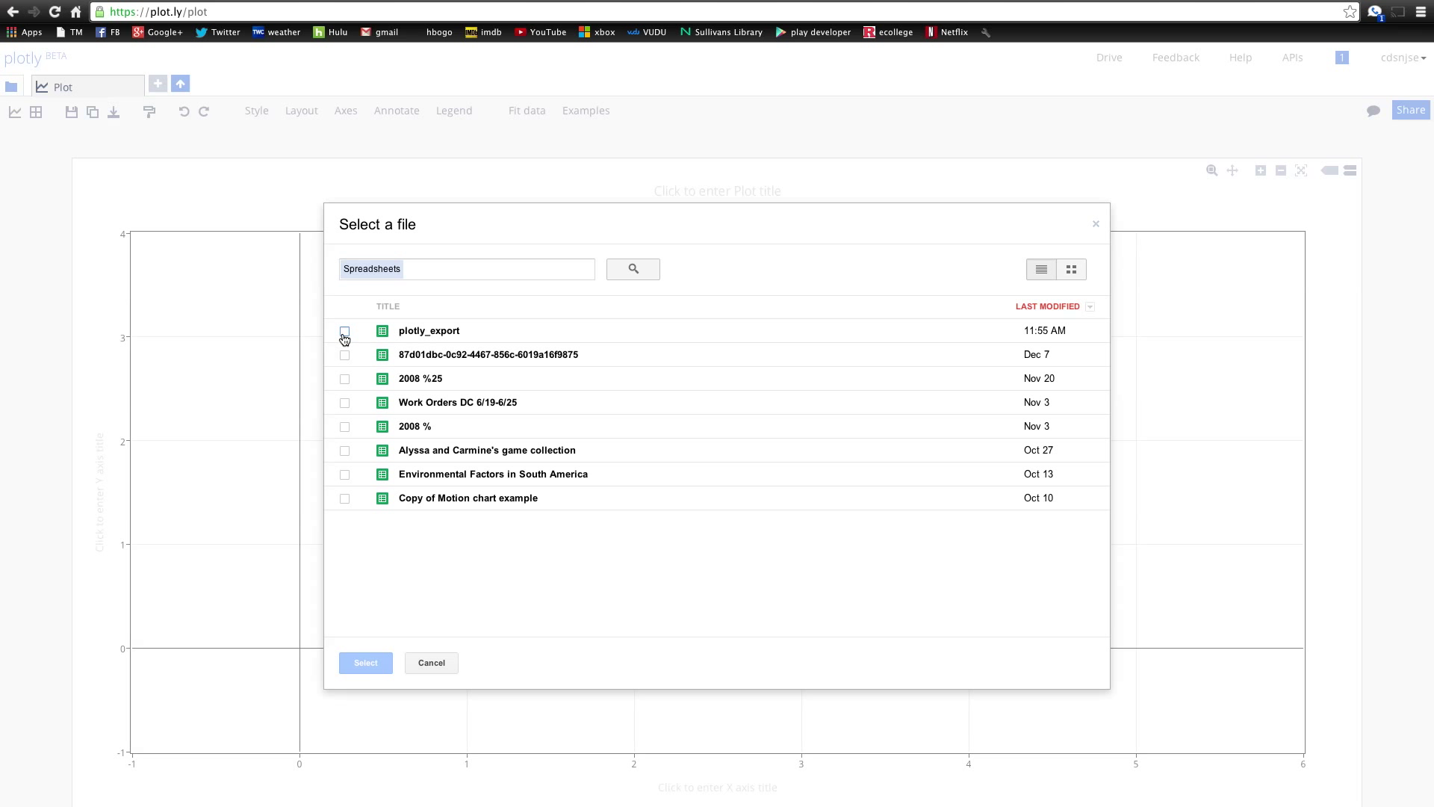
left_click(345, 331)
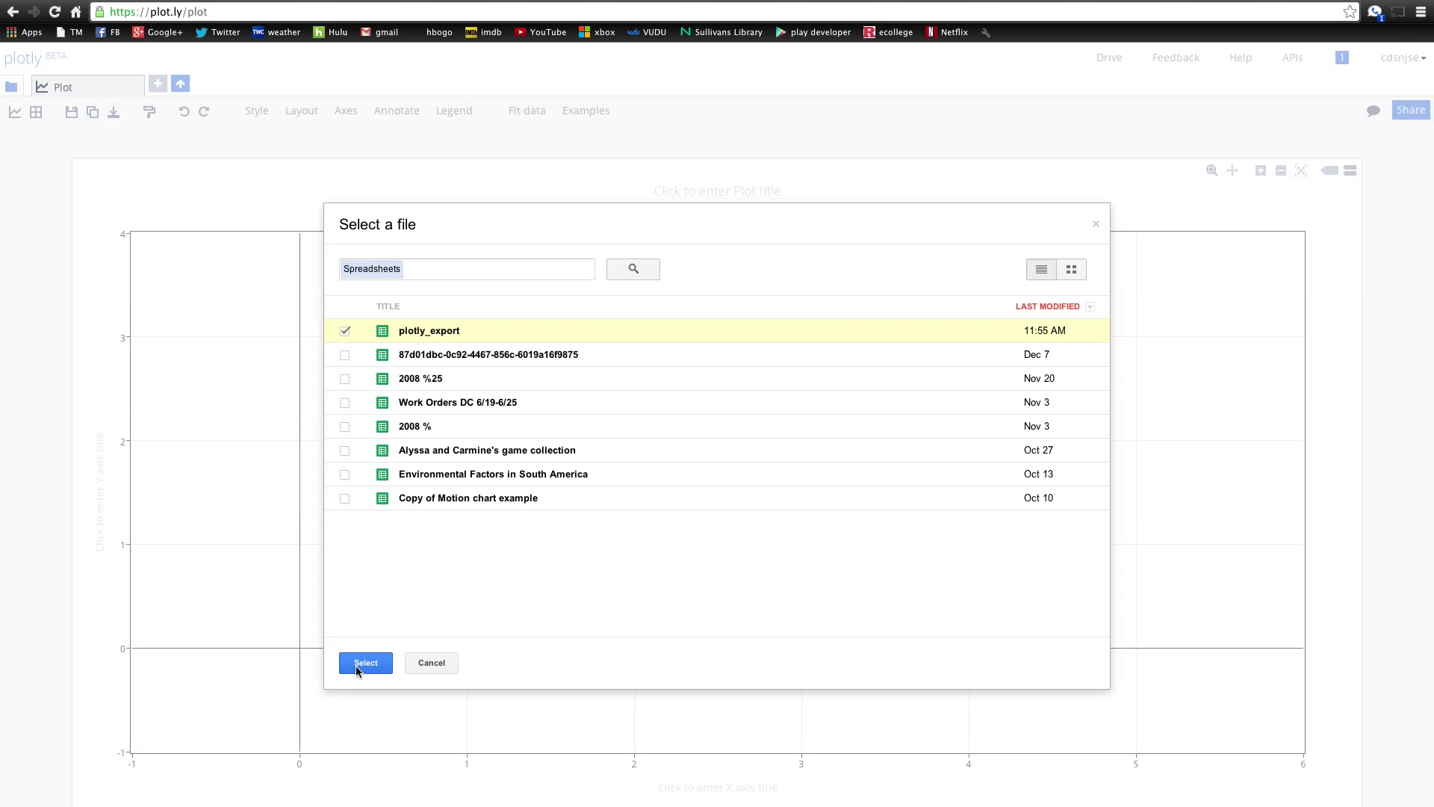
left_click(364, 662)
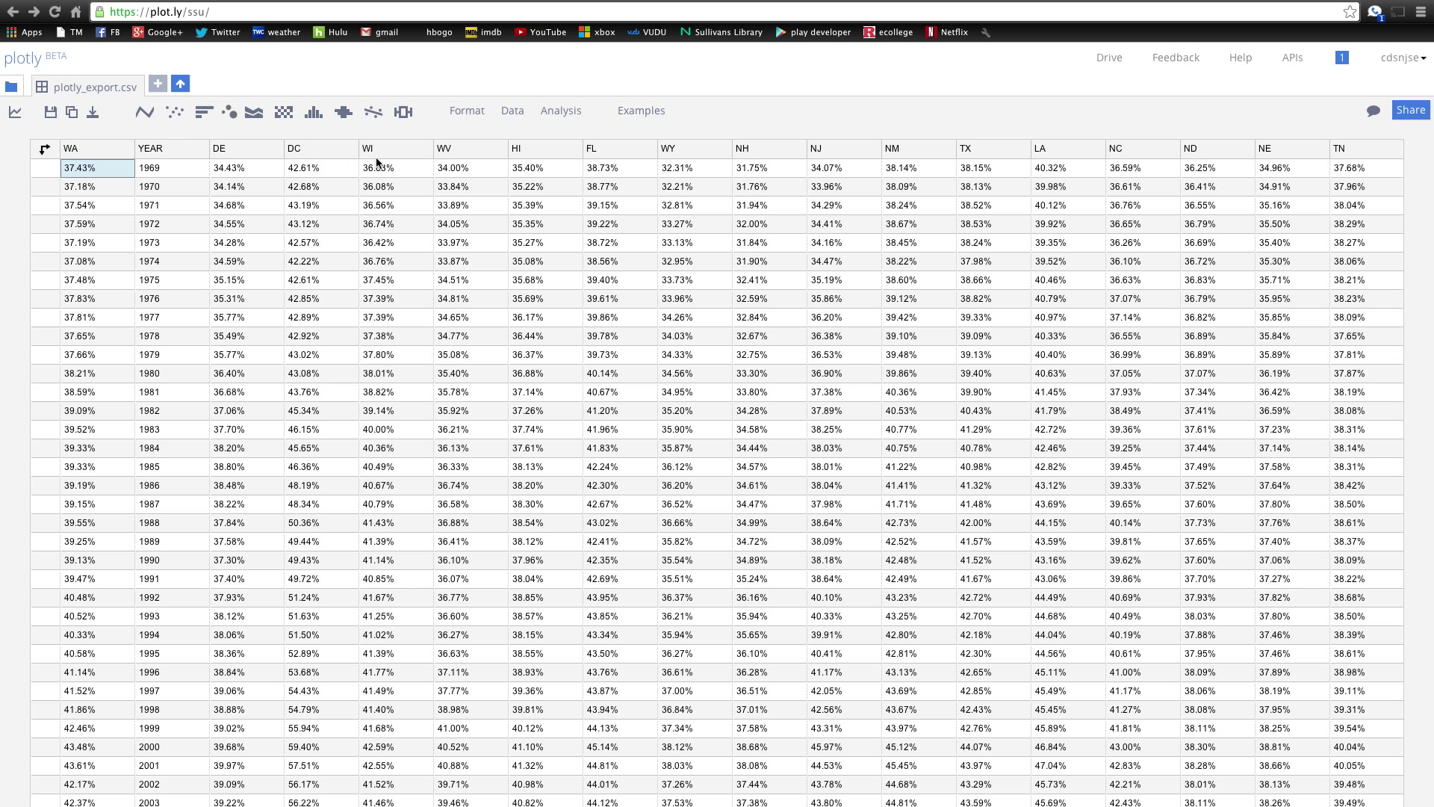
mouse_move(1045, 135)
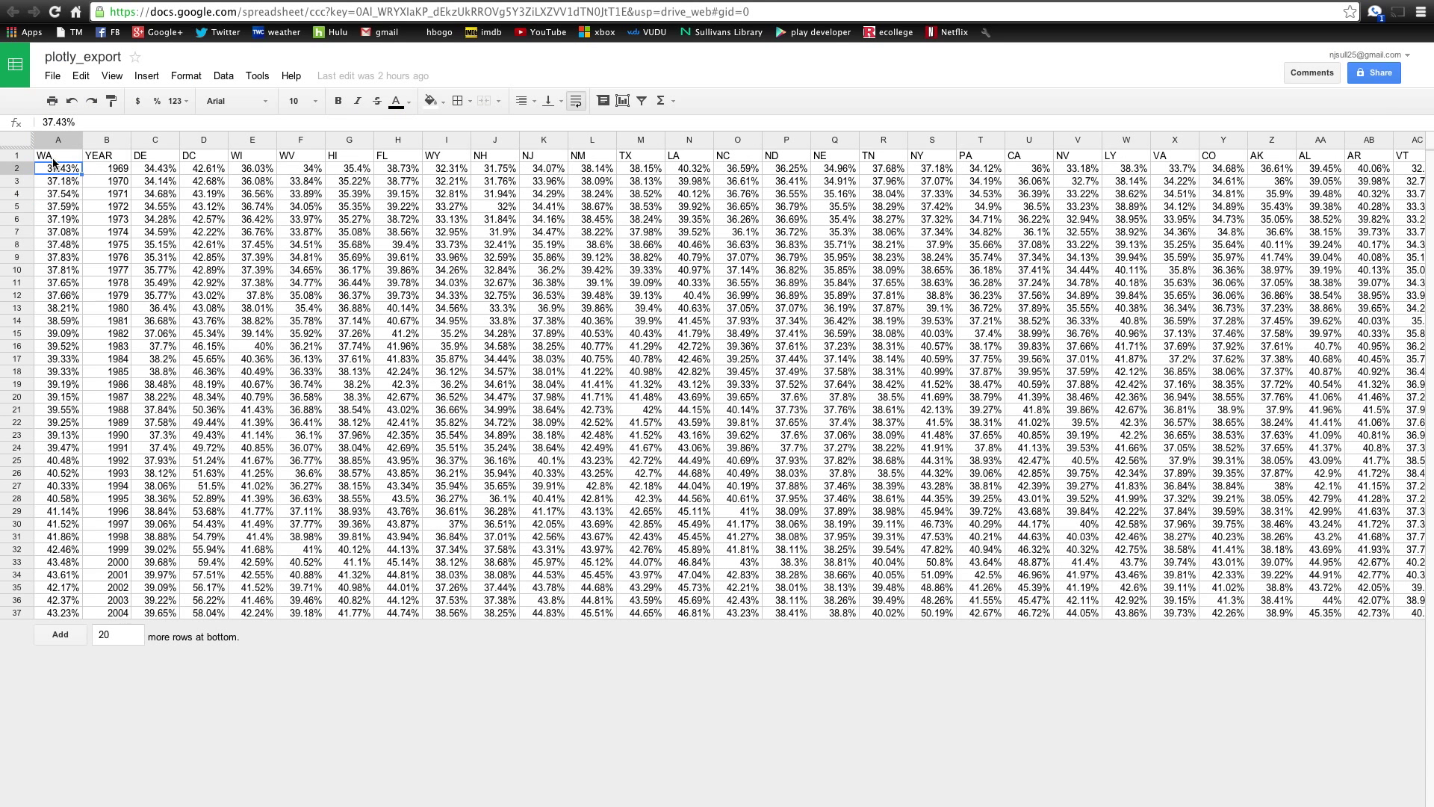
- Inspect the WA header in cell A1 of the source Google Sheet
left_click(57, 155)
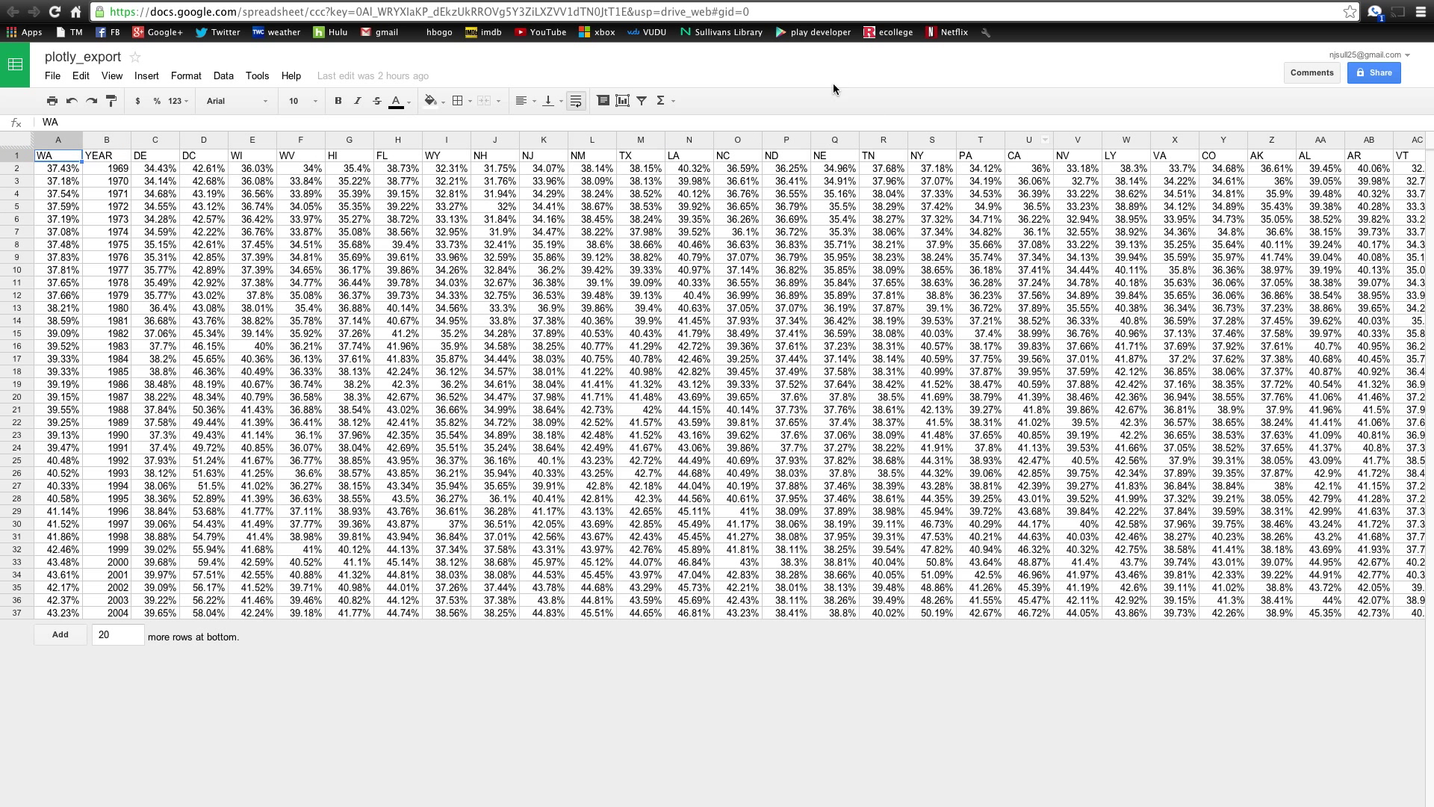
mouse_move(457, 156)
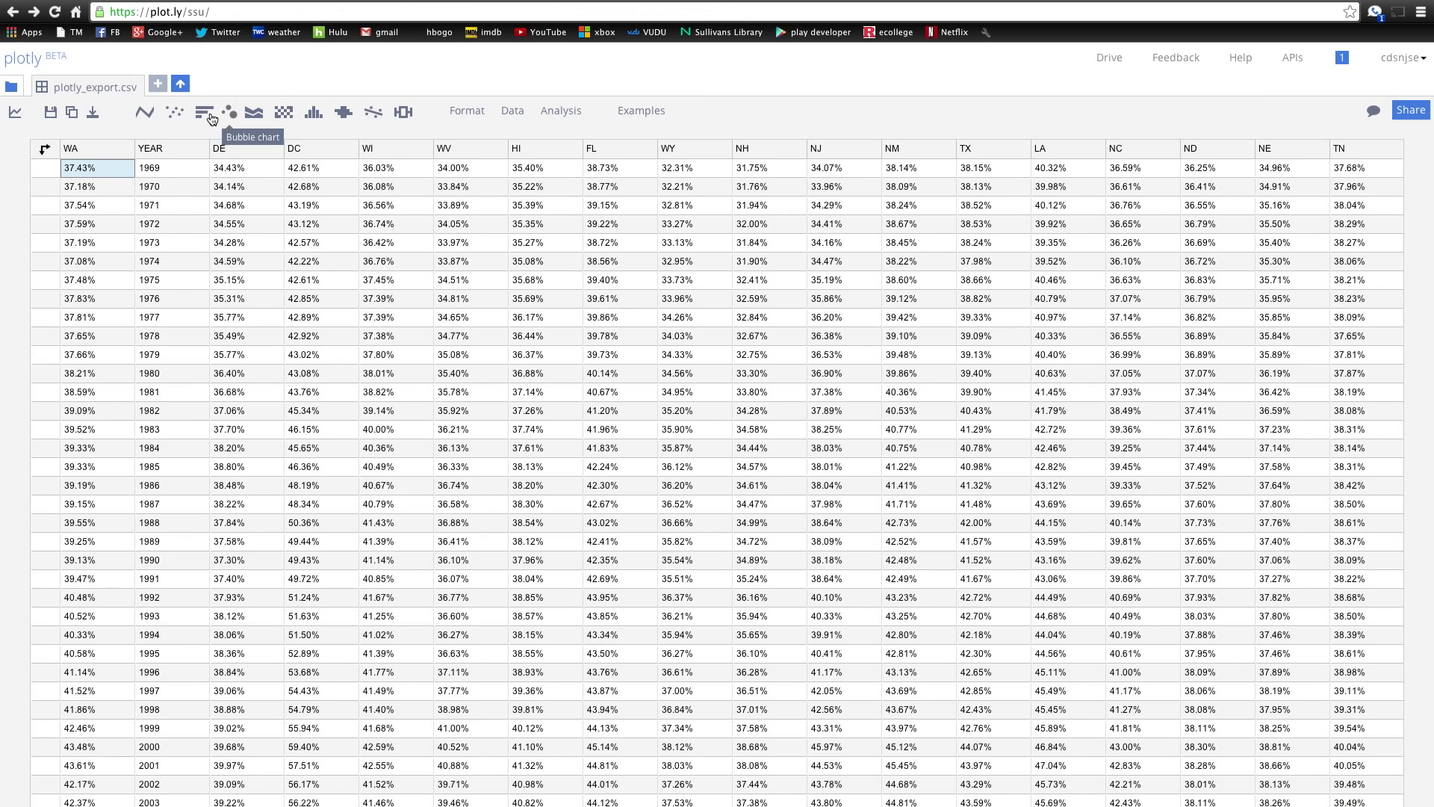
mouse_move(757, 173)
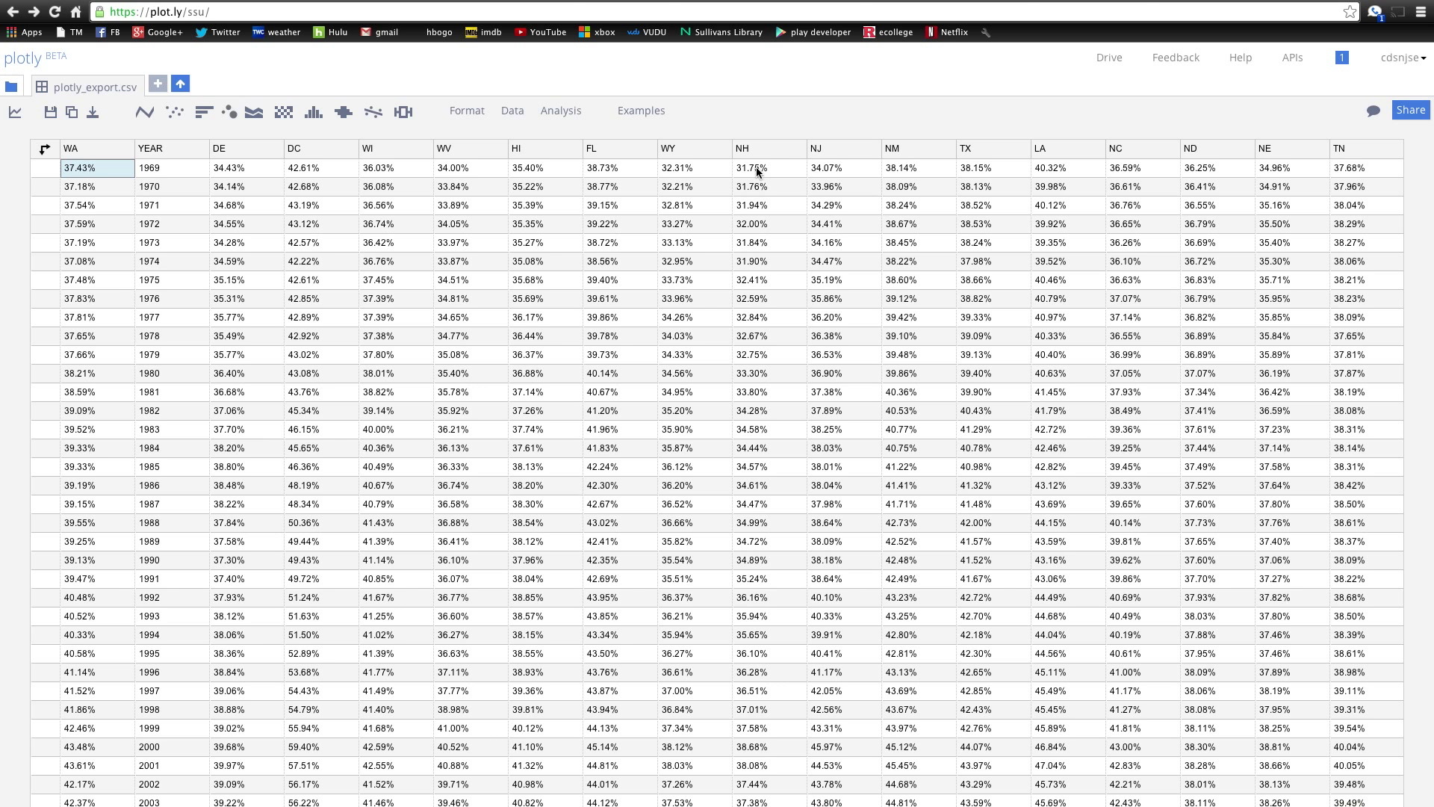
- Start a line plot from the plotly_export grid columns
left_click(768, 167)
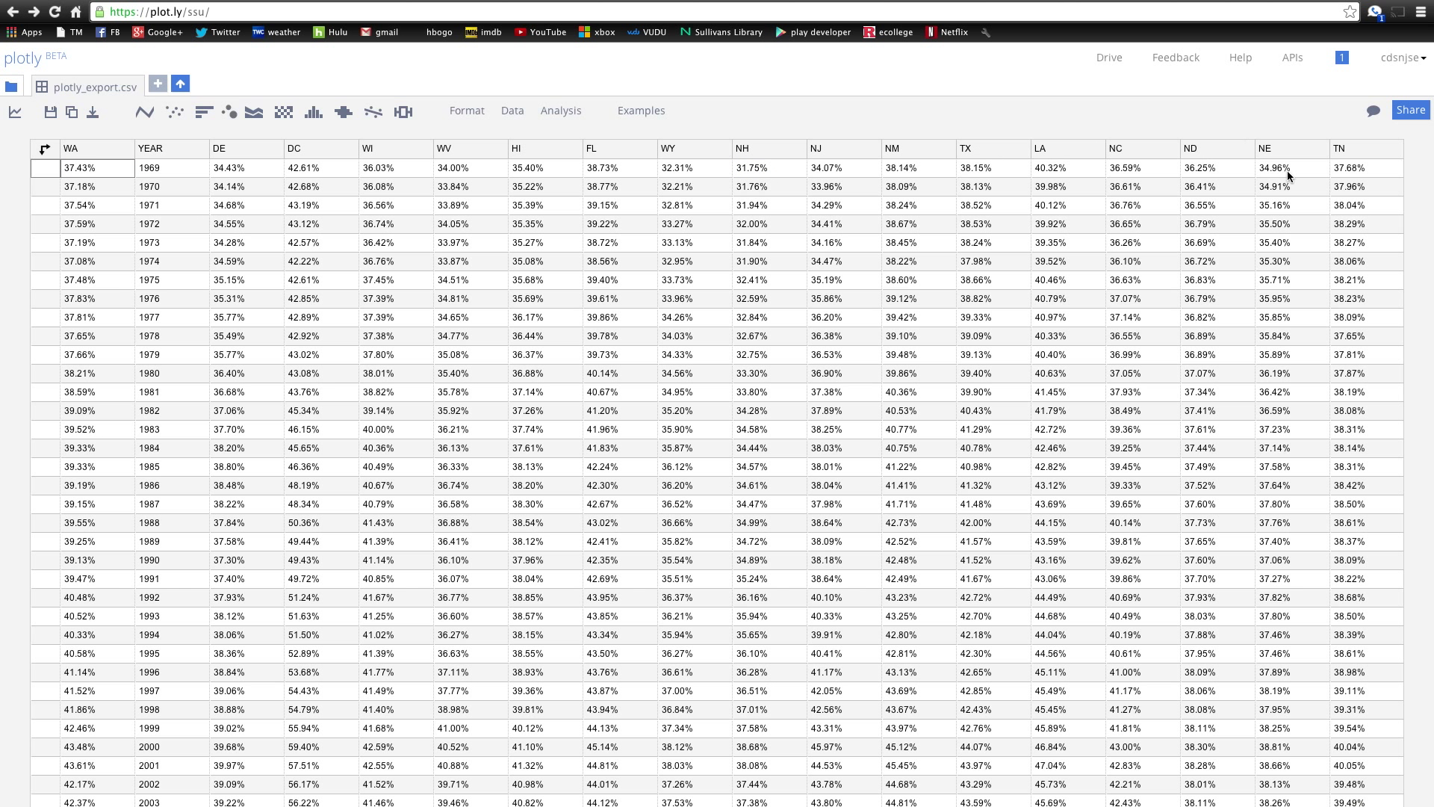
mouse_move(1290, 179)
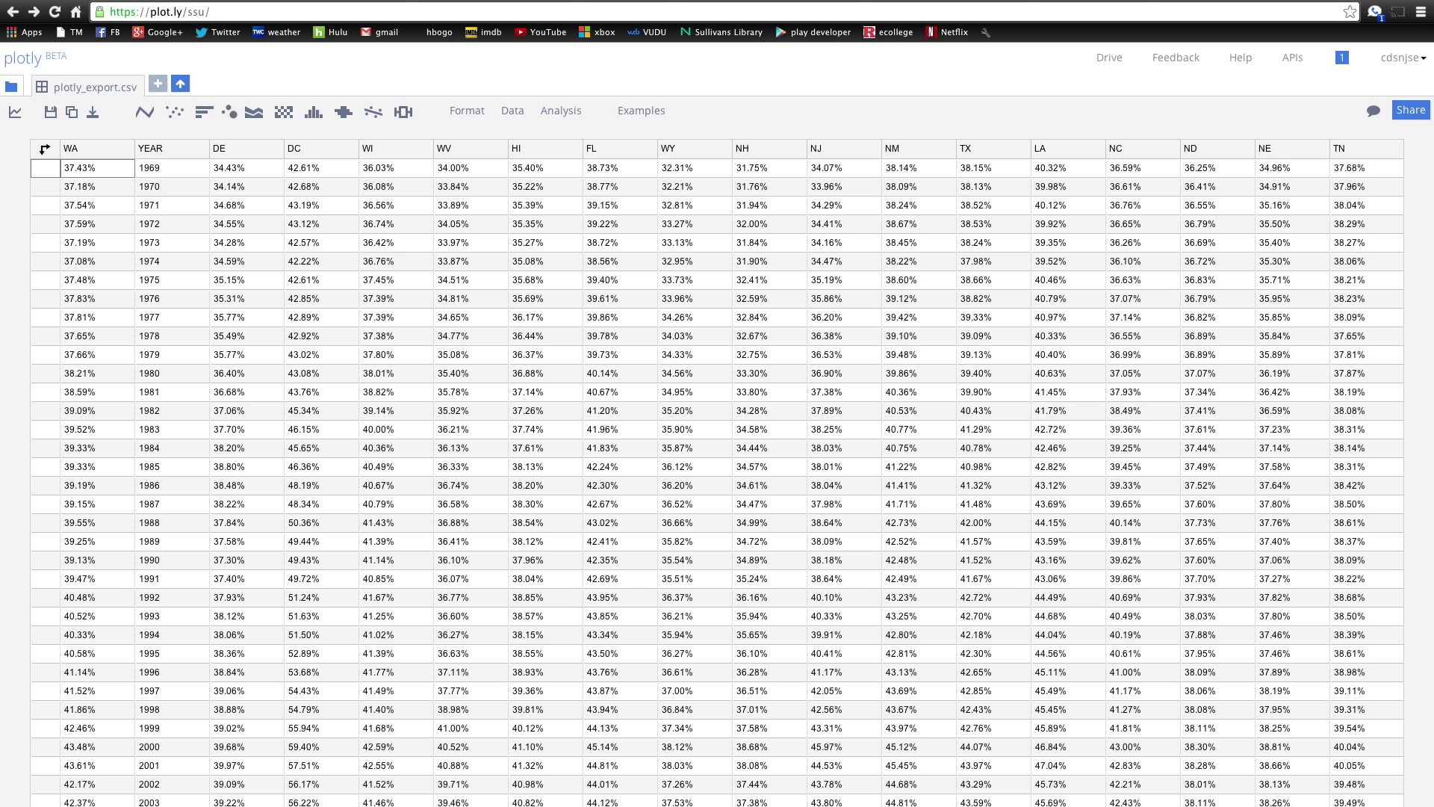
left_click(144, 111)
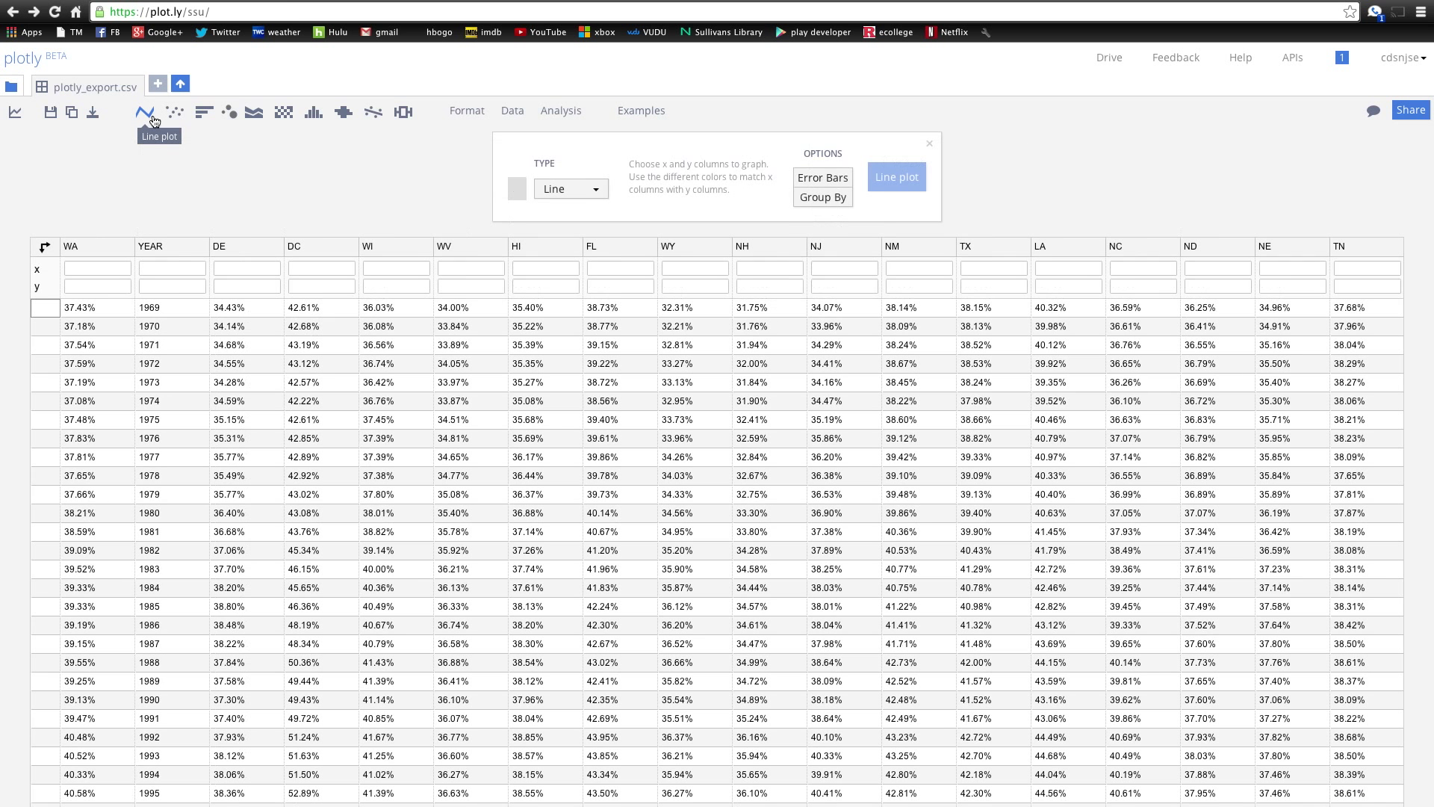
mouse_move(174, 269)
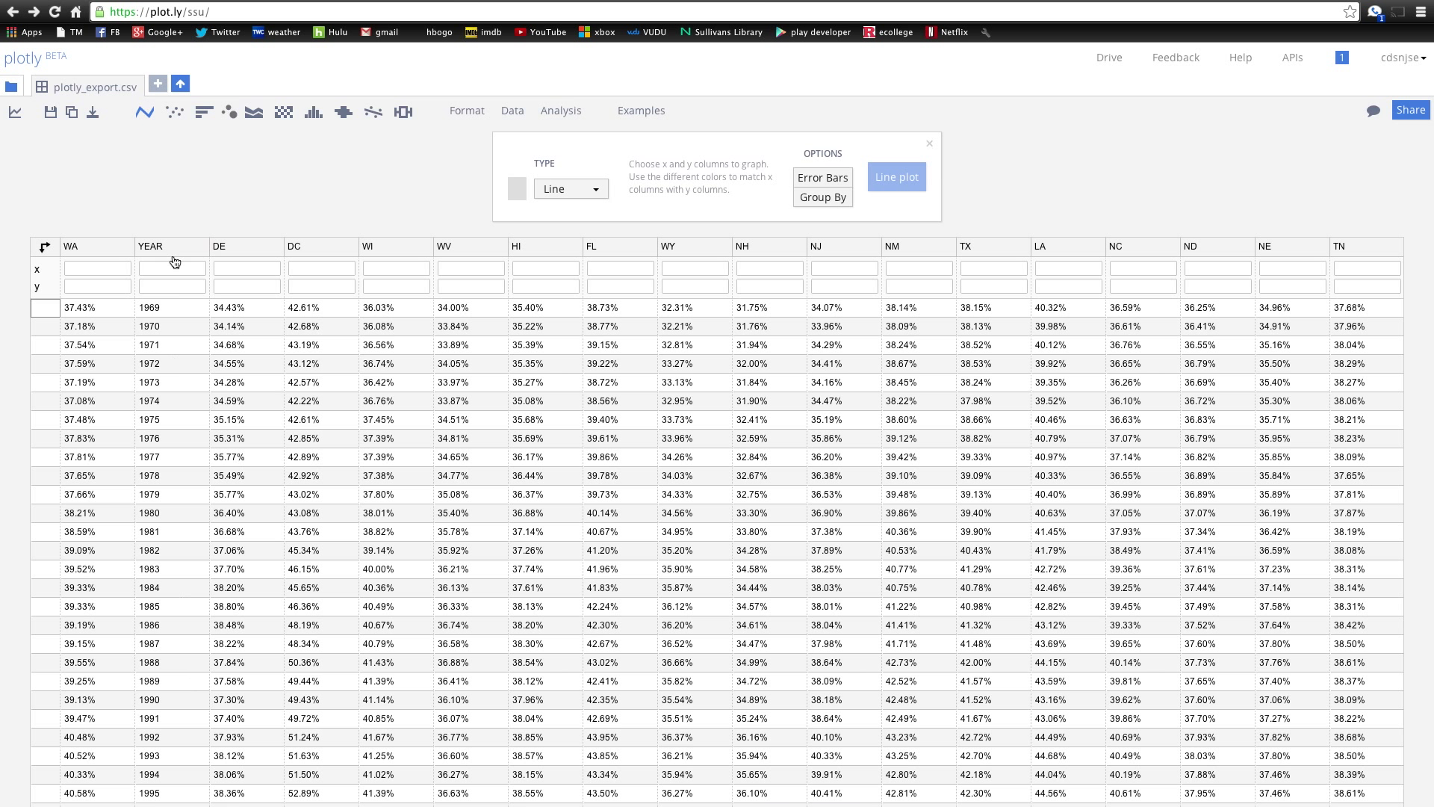
- Create a line plot with YEAR as x and DE, DC, WI, WV as y
left_click(172, 268)
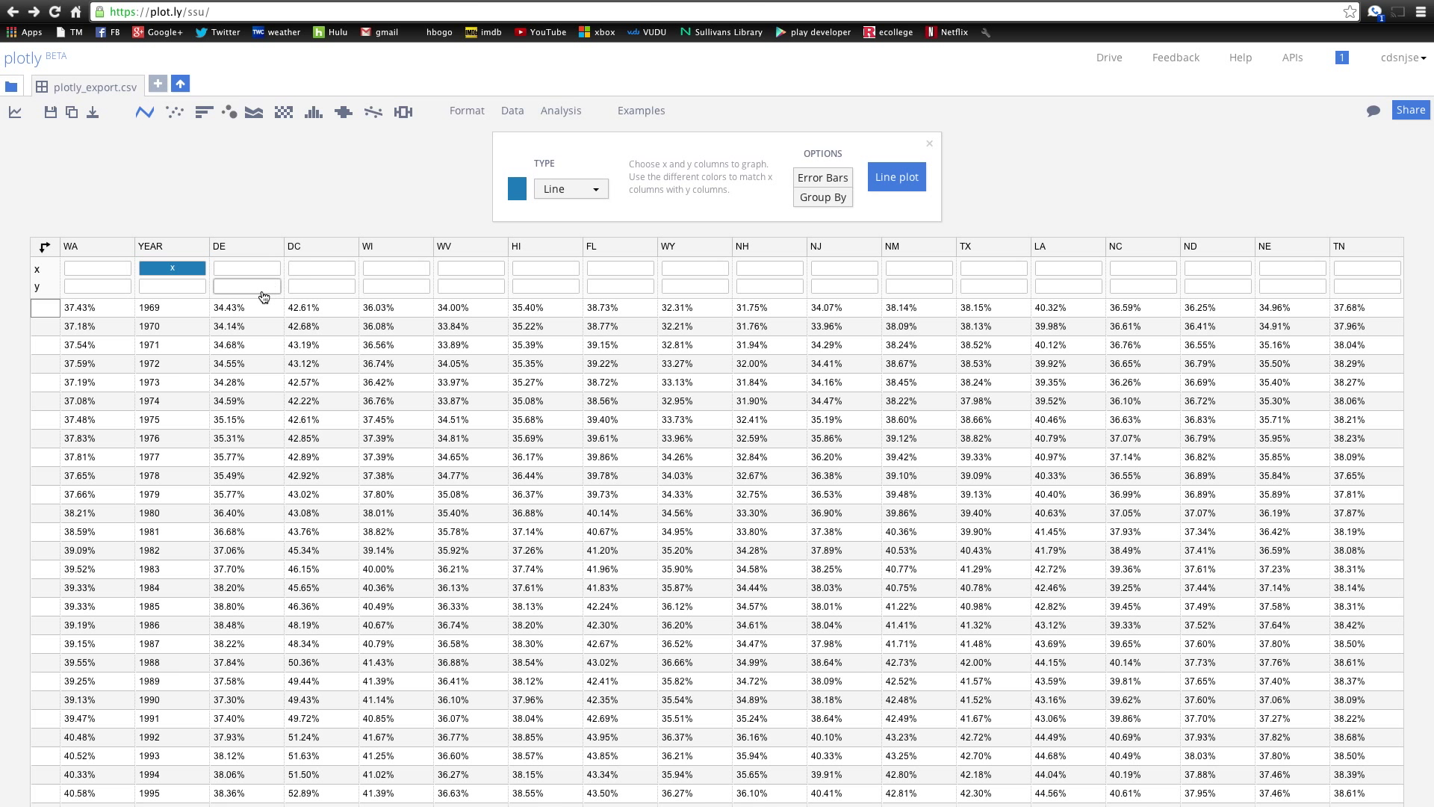
left_click(246, 285)
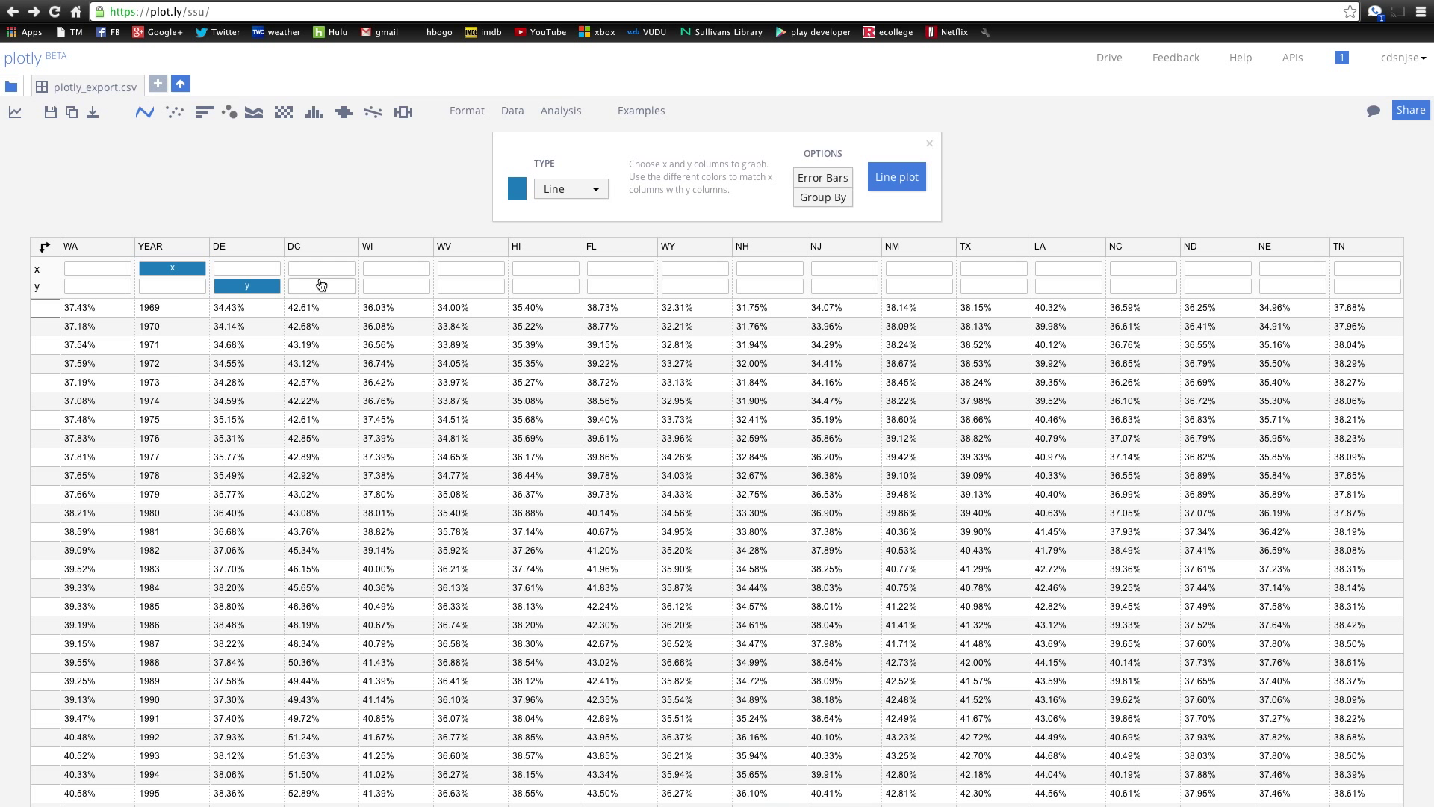
left_click(396, 285)
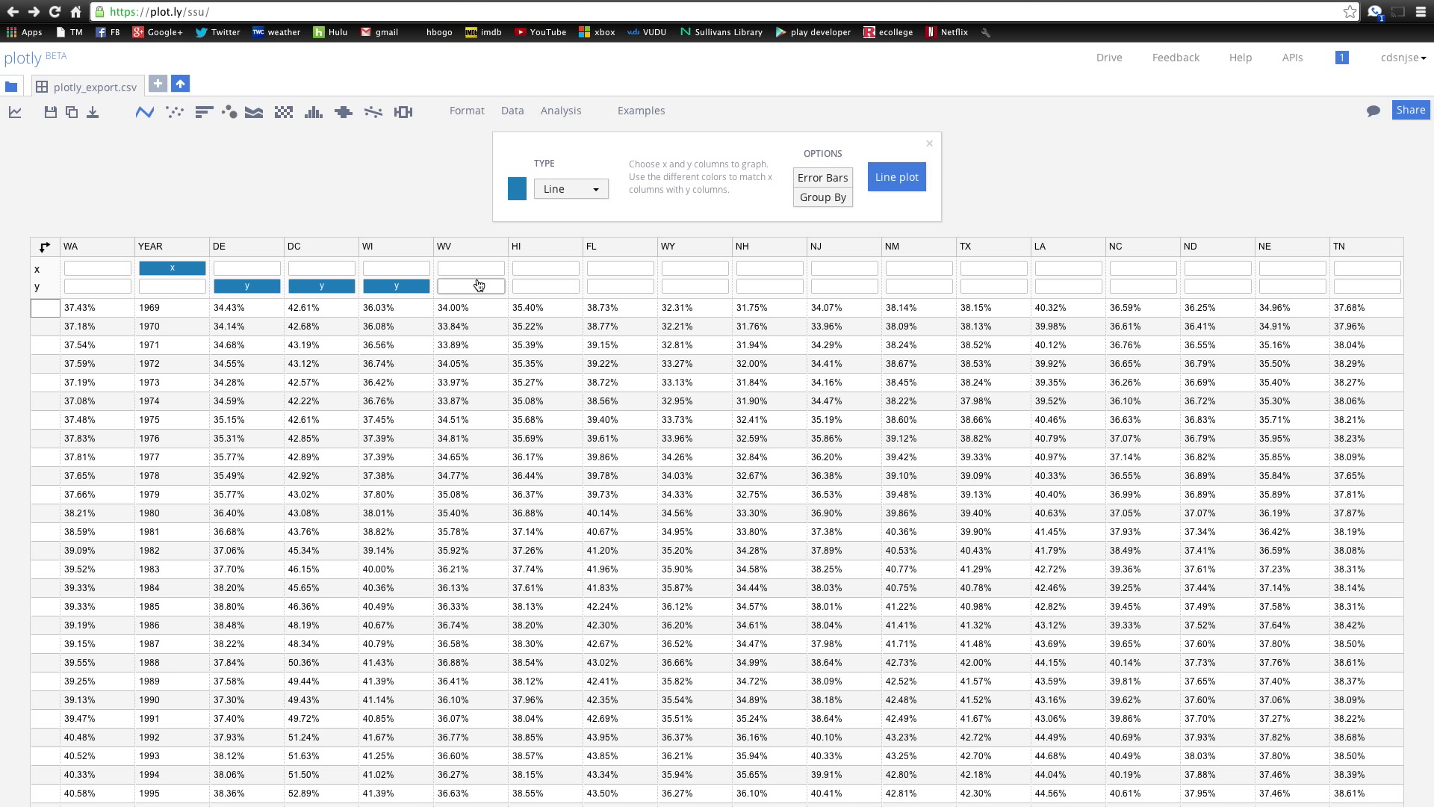
left_click(470, 285)
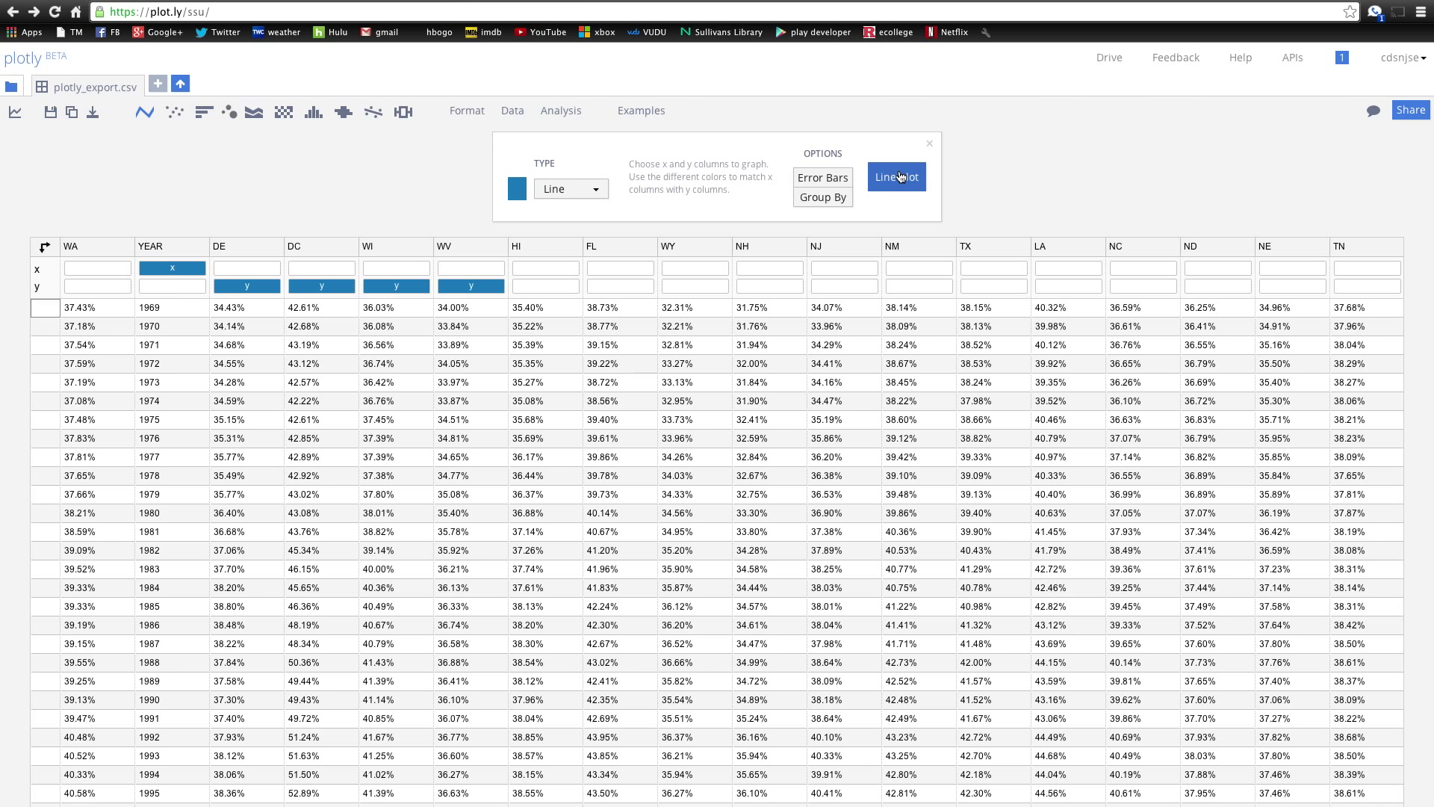
left_click(896, 176)
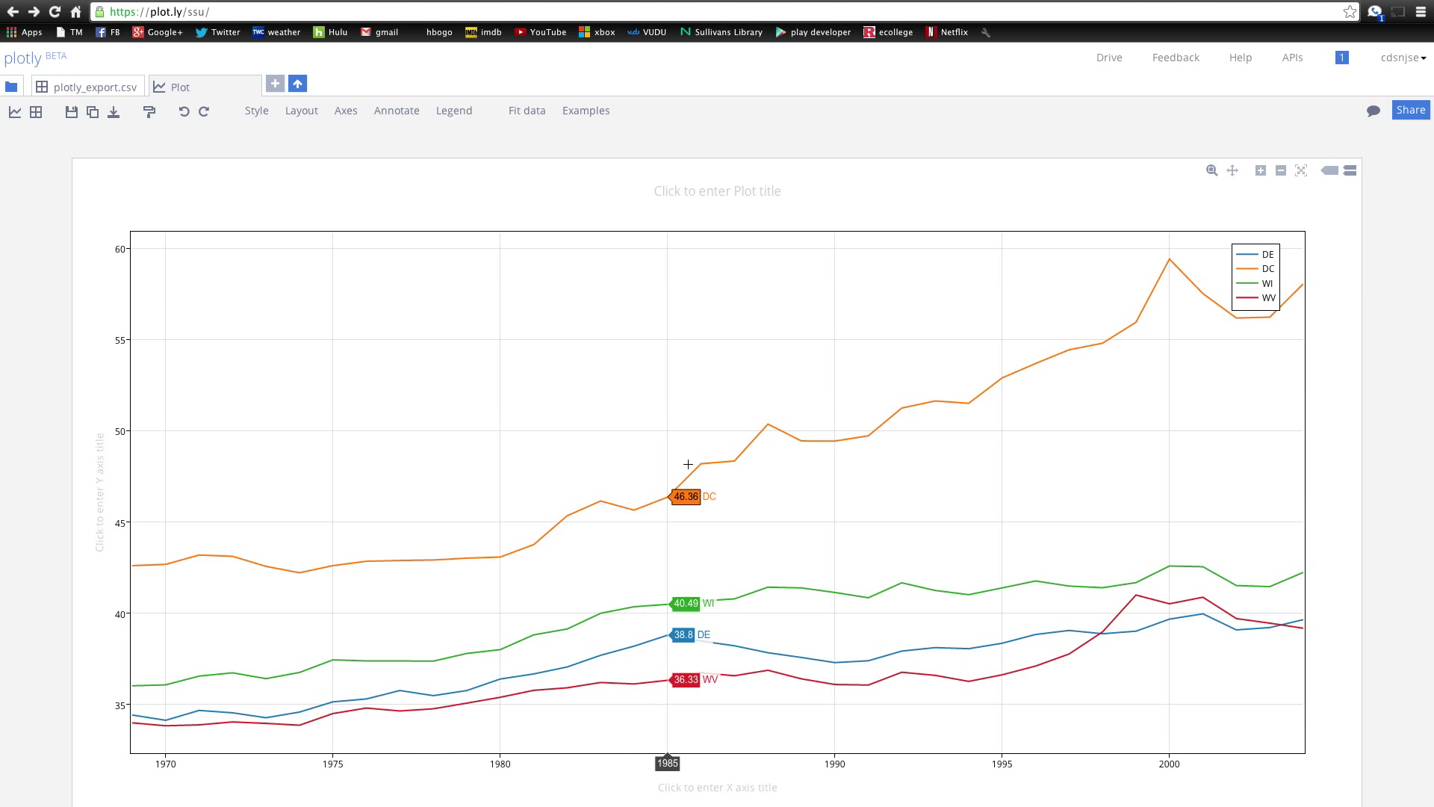
mouse_move(1176, 244)
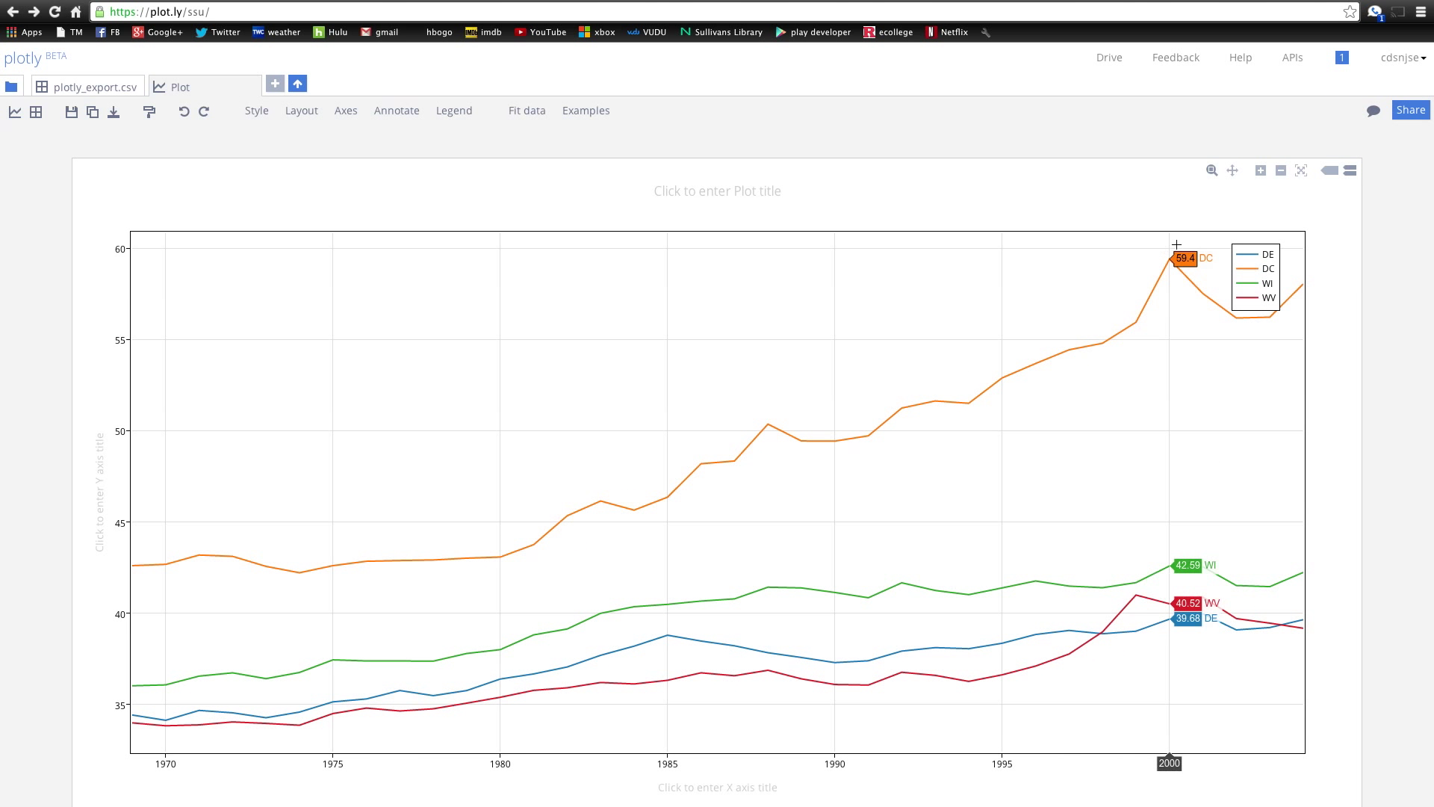
mouse_move(466, 482)
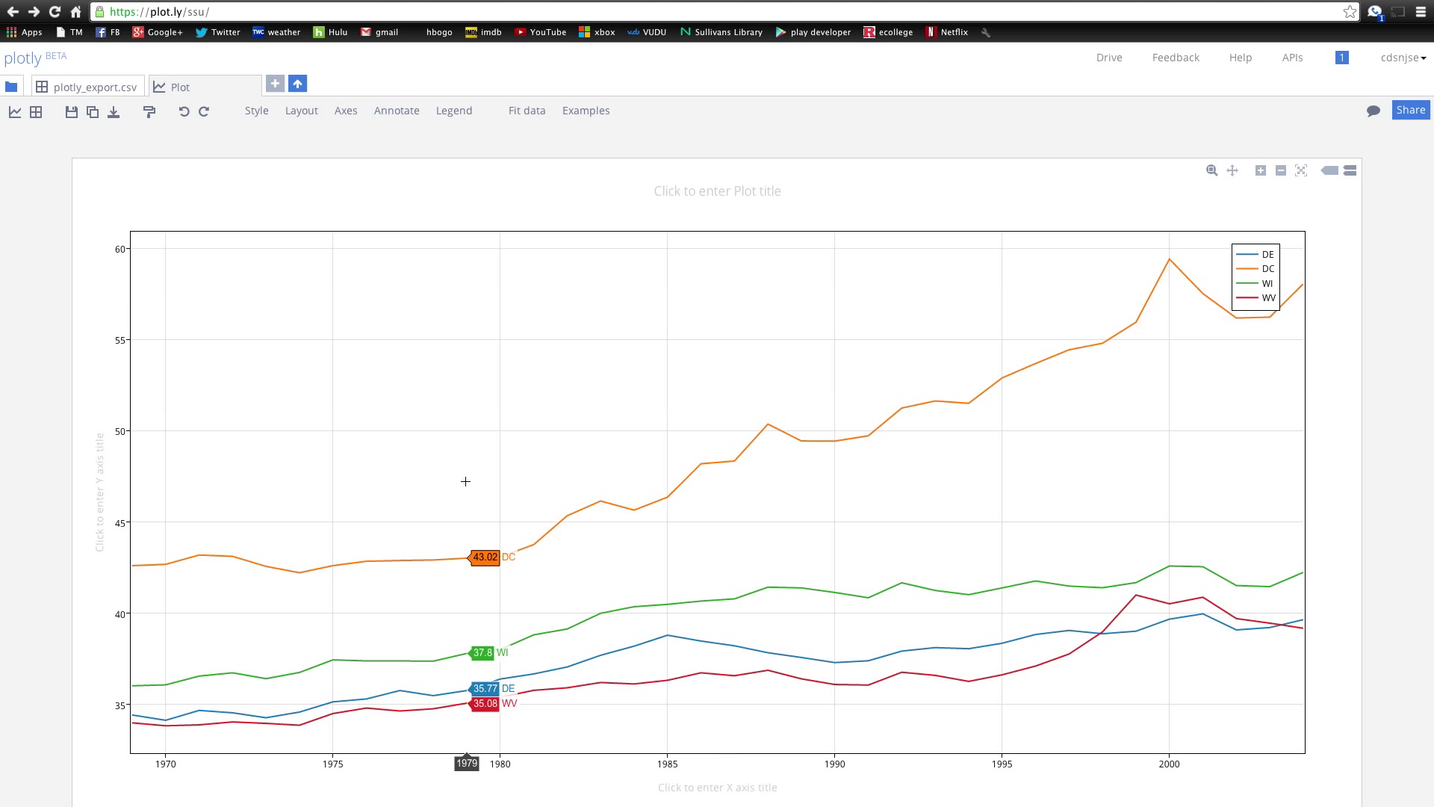
mouse_move(666, 423)
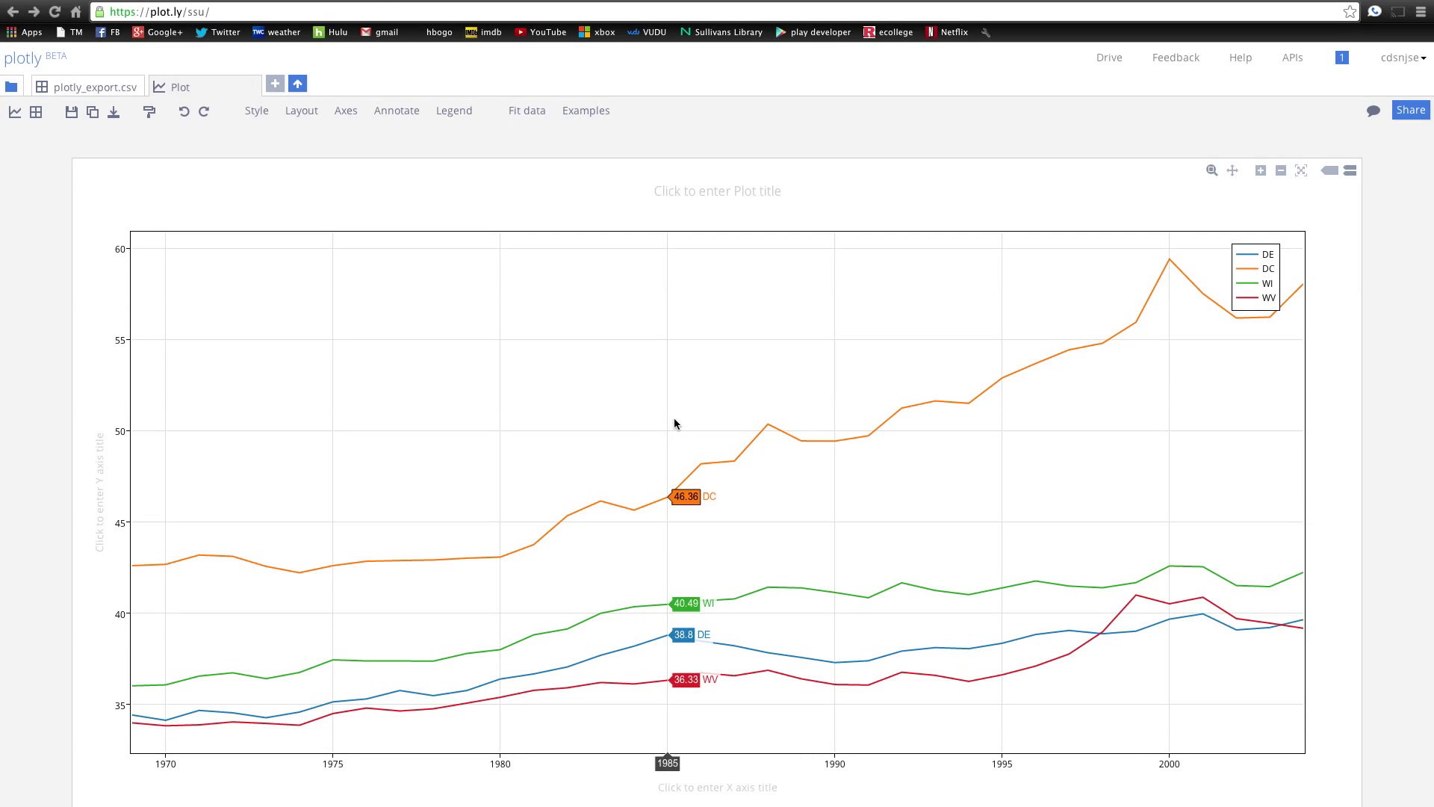
mouse_move(669, 367)
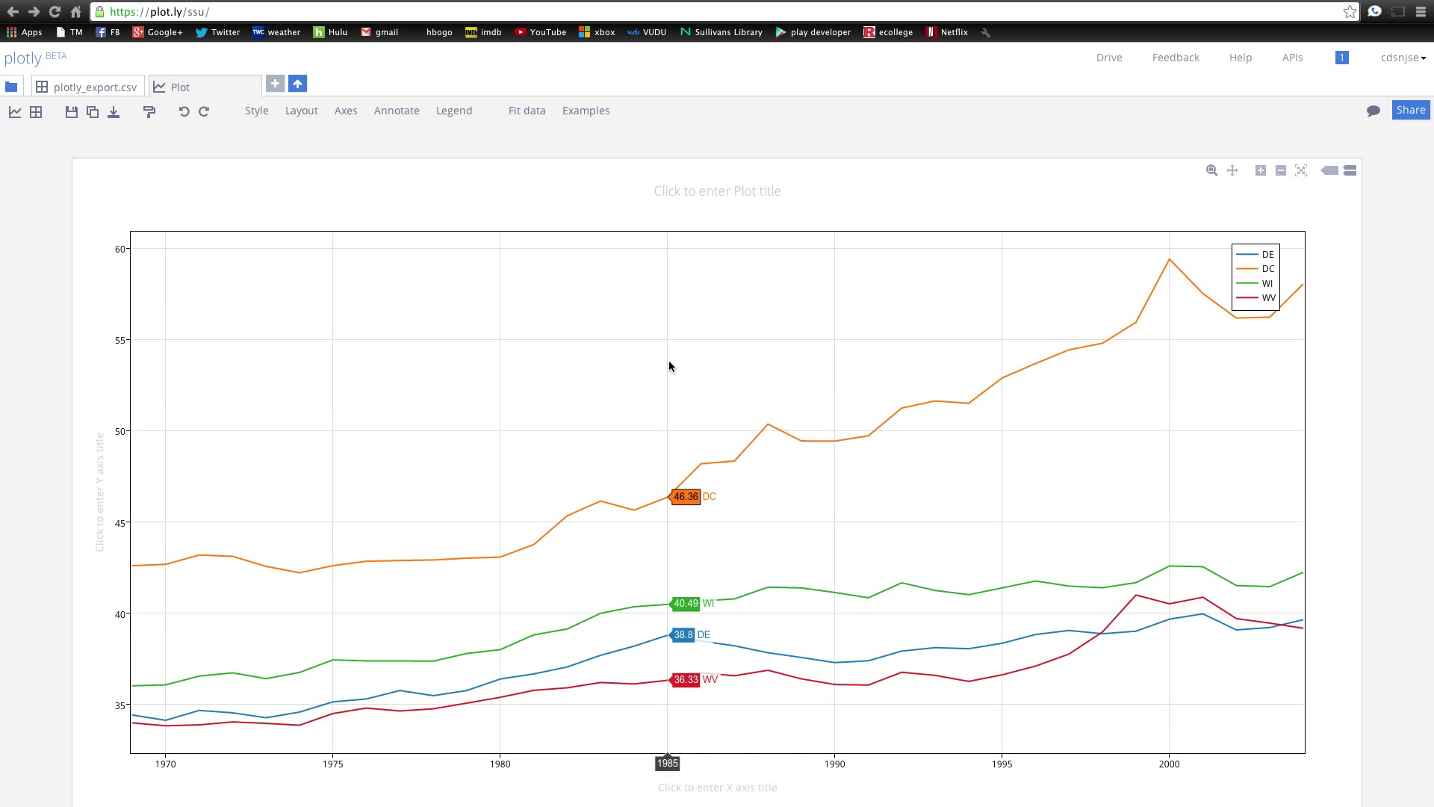
mouse_move(279, 178)
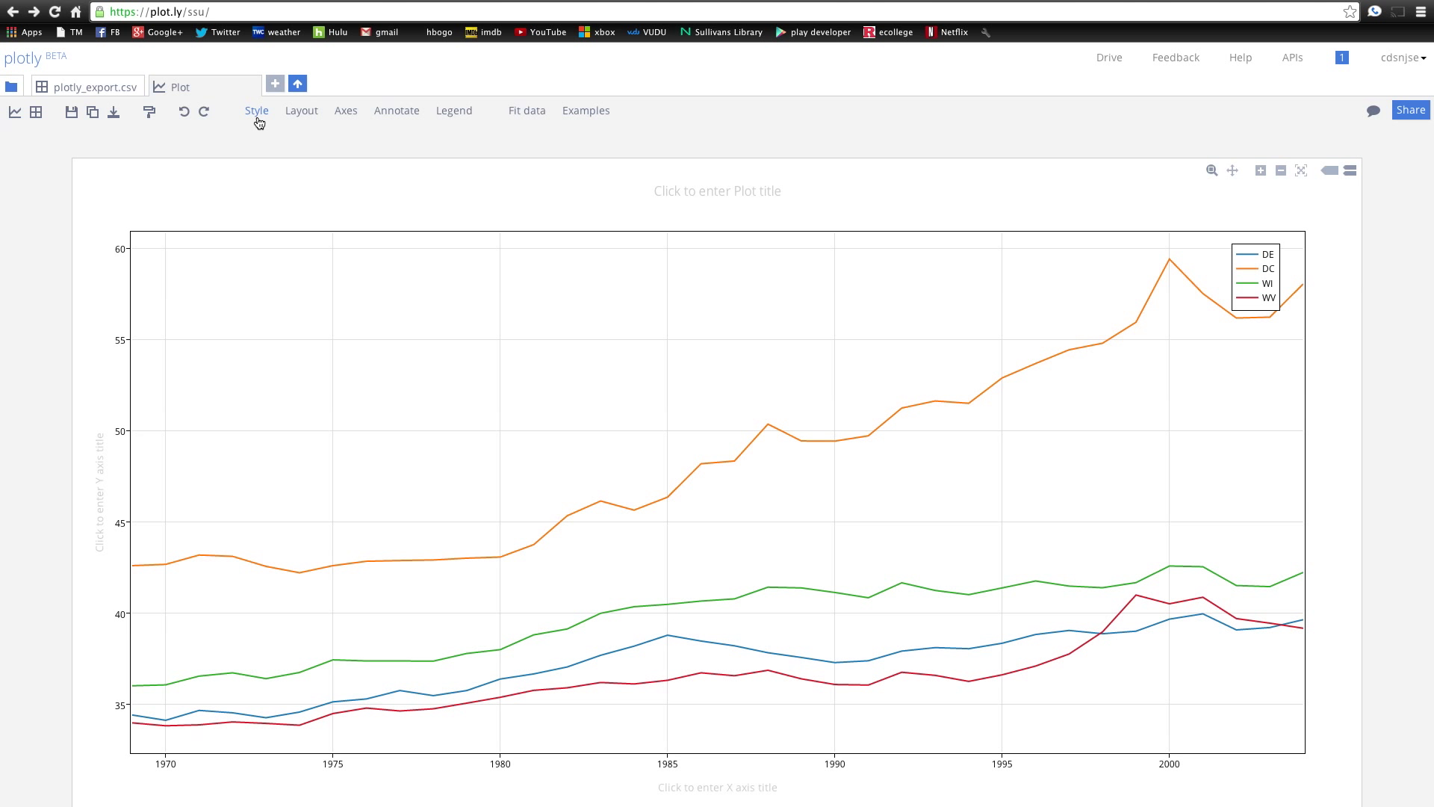
- Target All Traces (Scatter) in the Style panel and set Visible back to Show
left_click(257, 110)
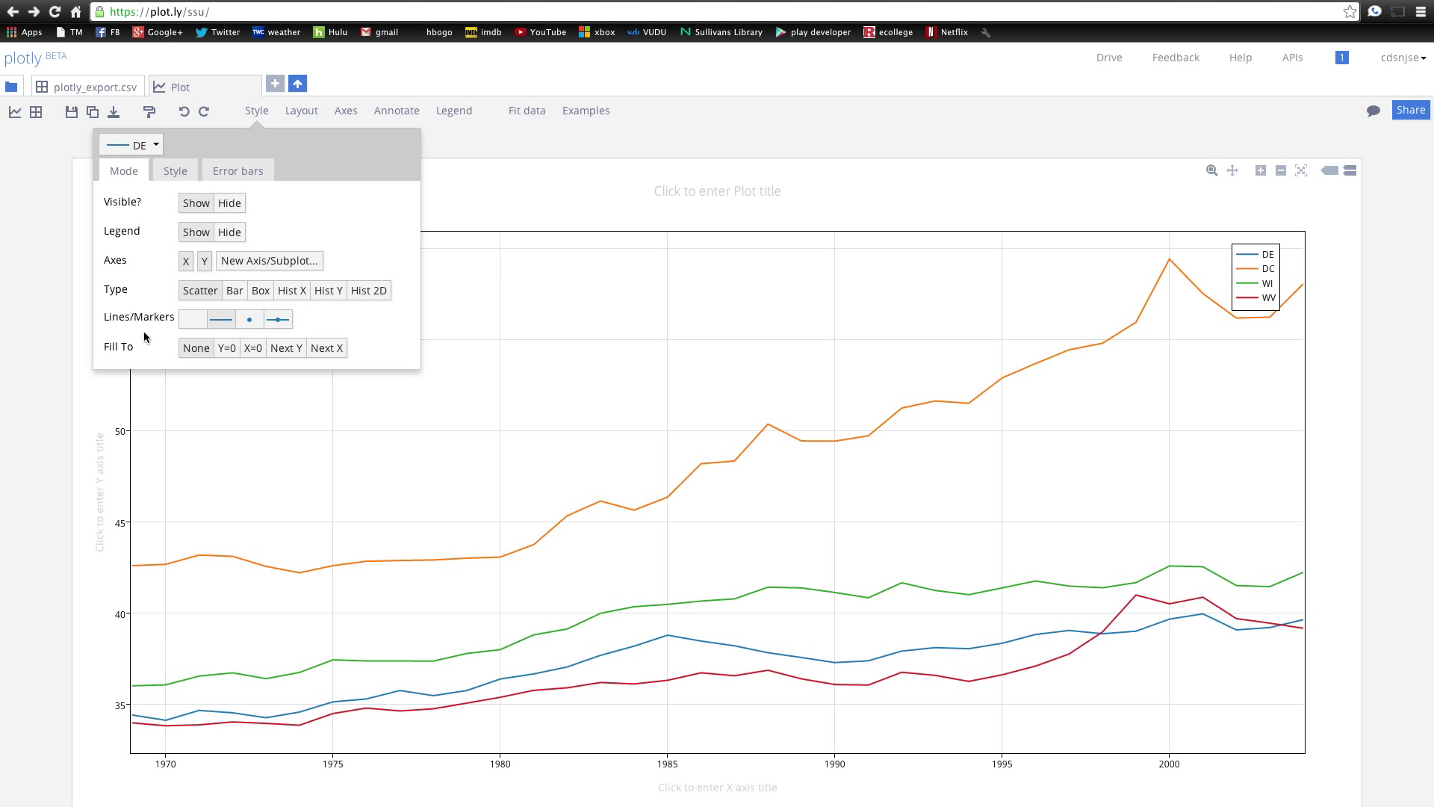
left_click(131, 144)
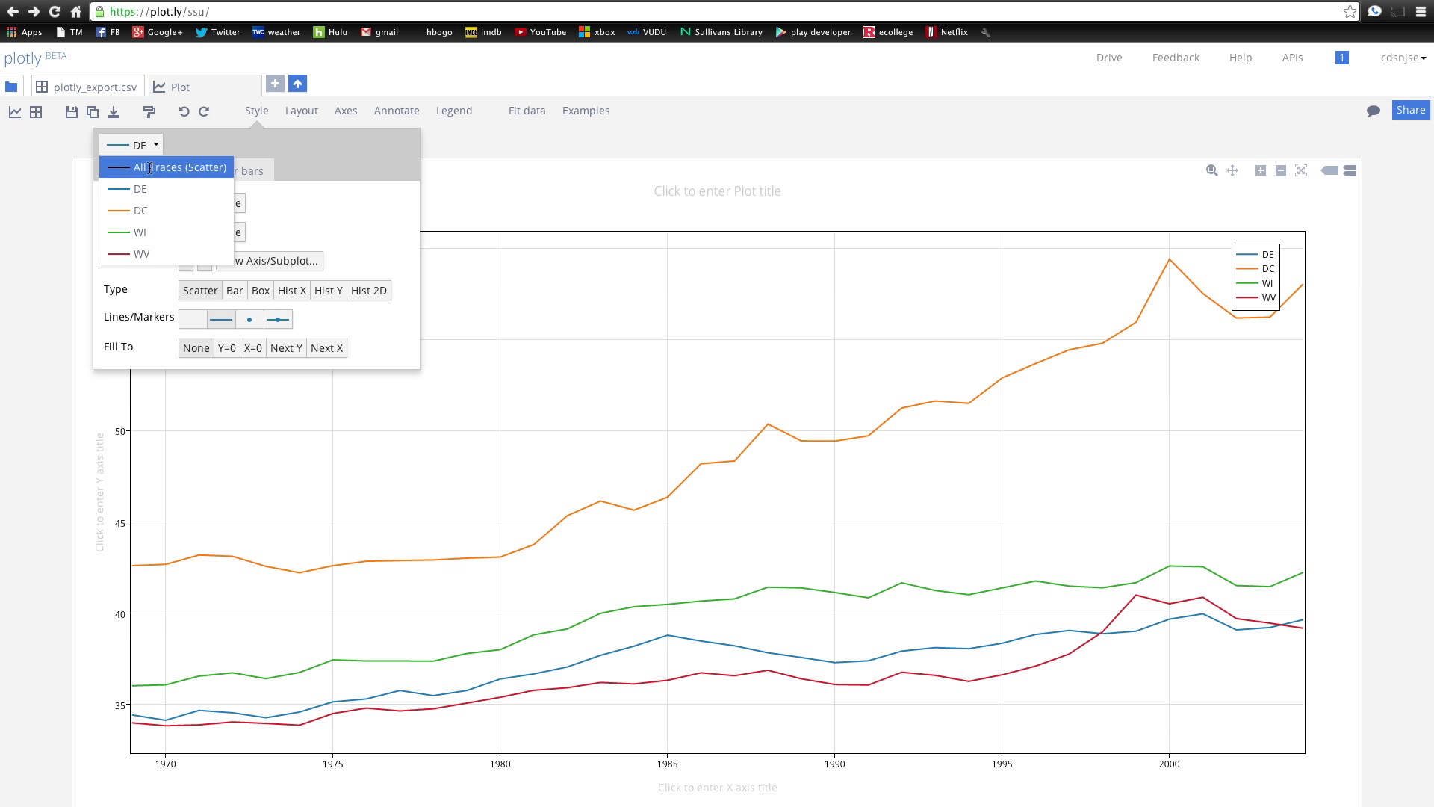
left_click(178, 167)
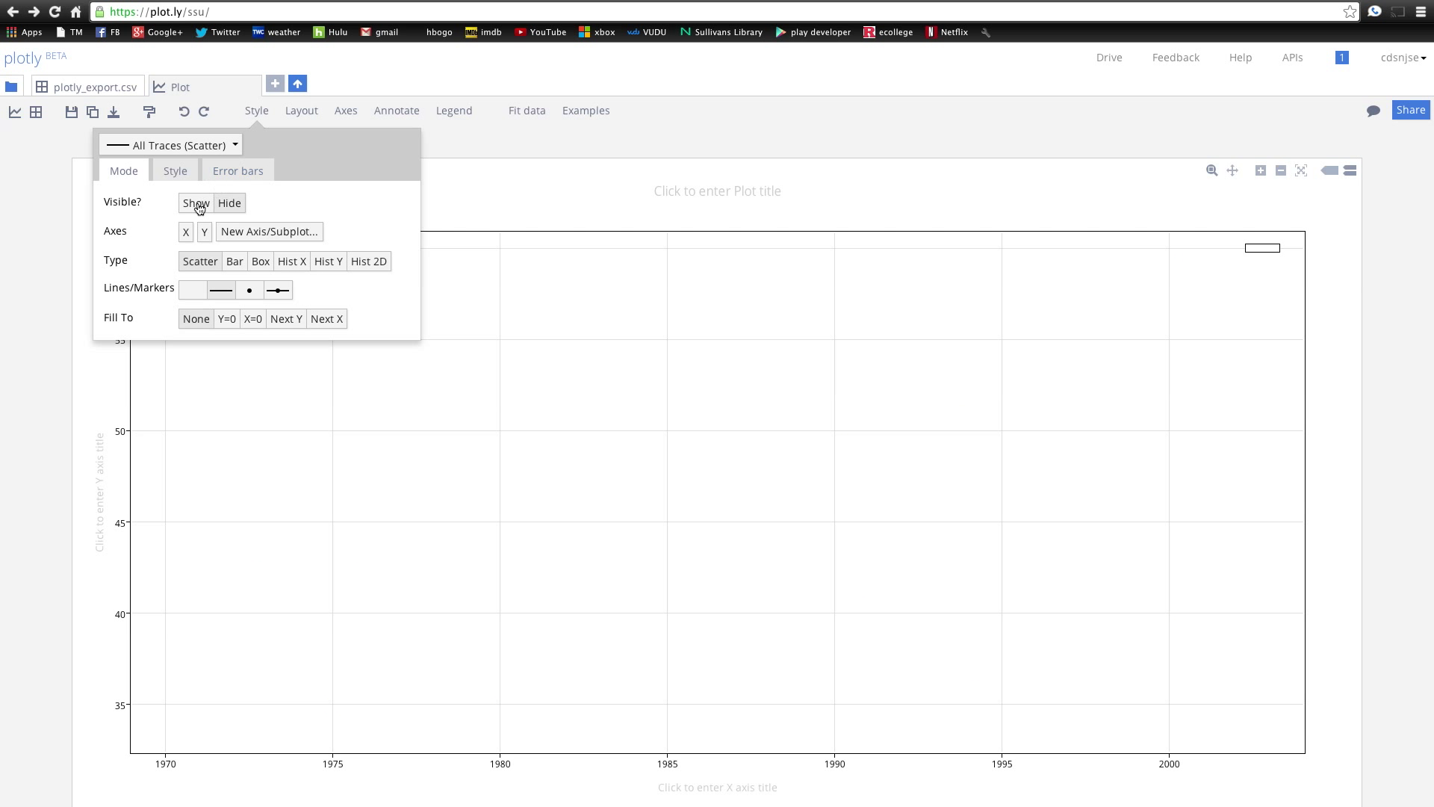
left_click(196, 203)
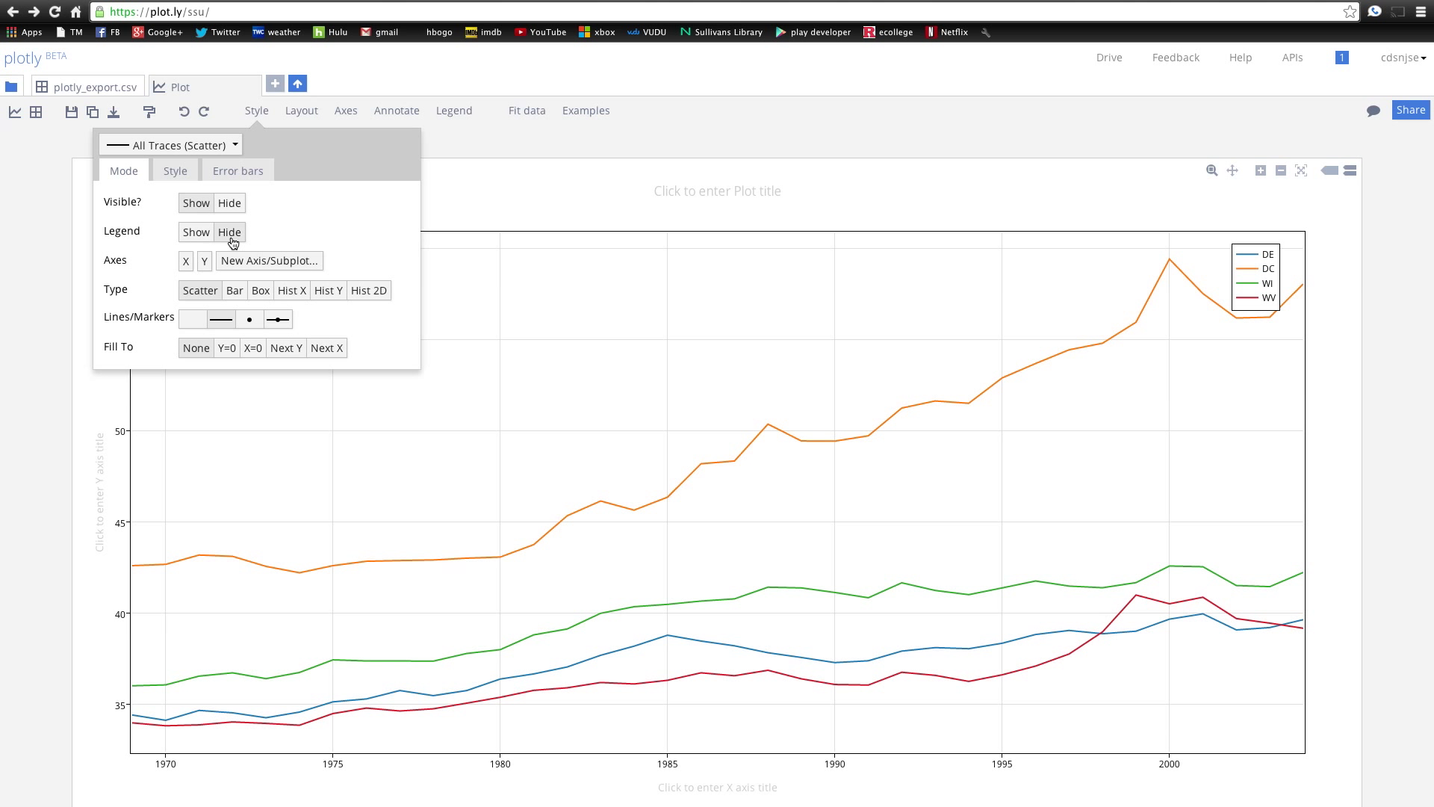
mouse_move(186, 260)
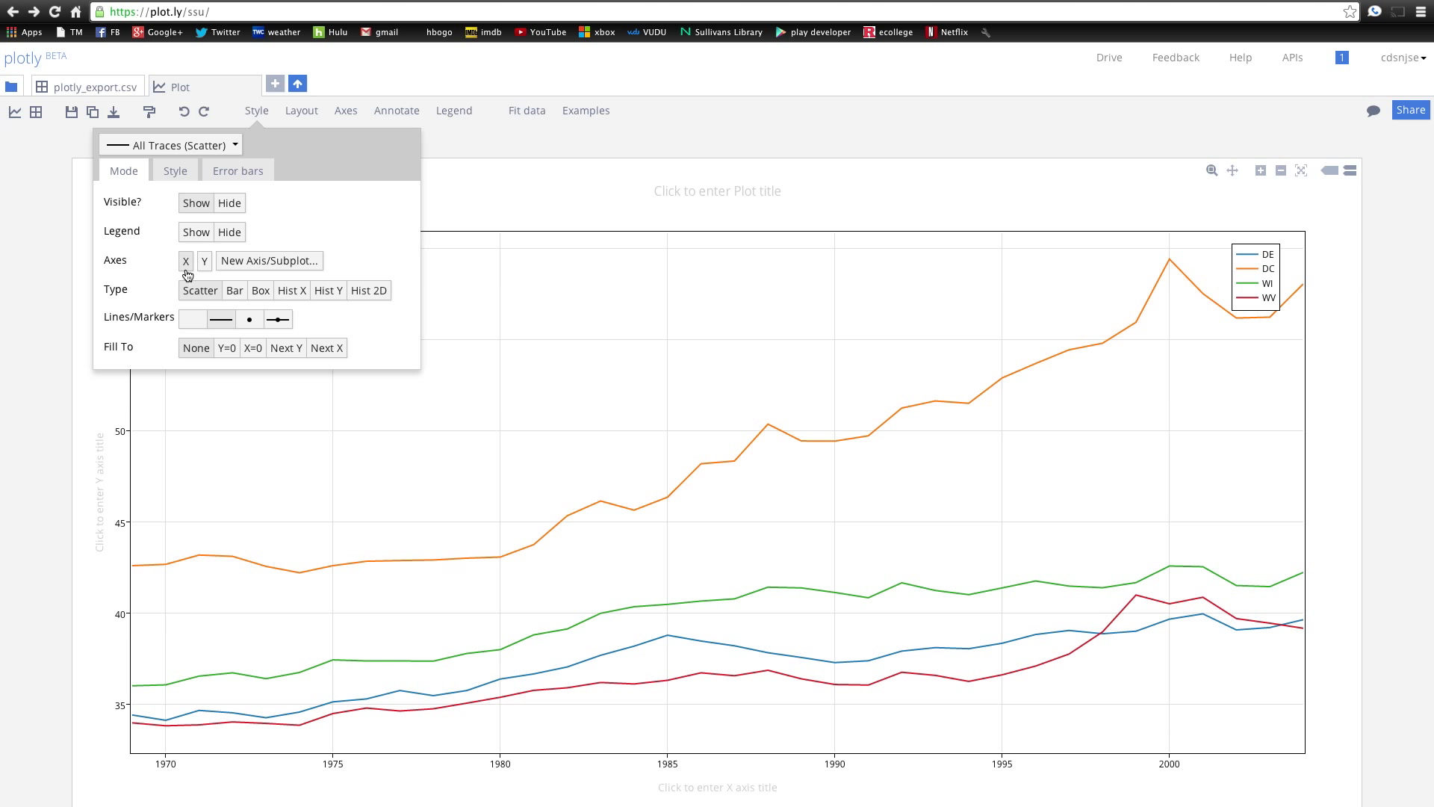
mouse_move(155, 266)
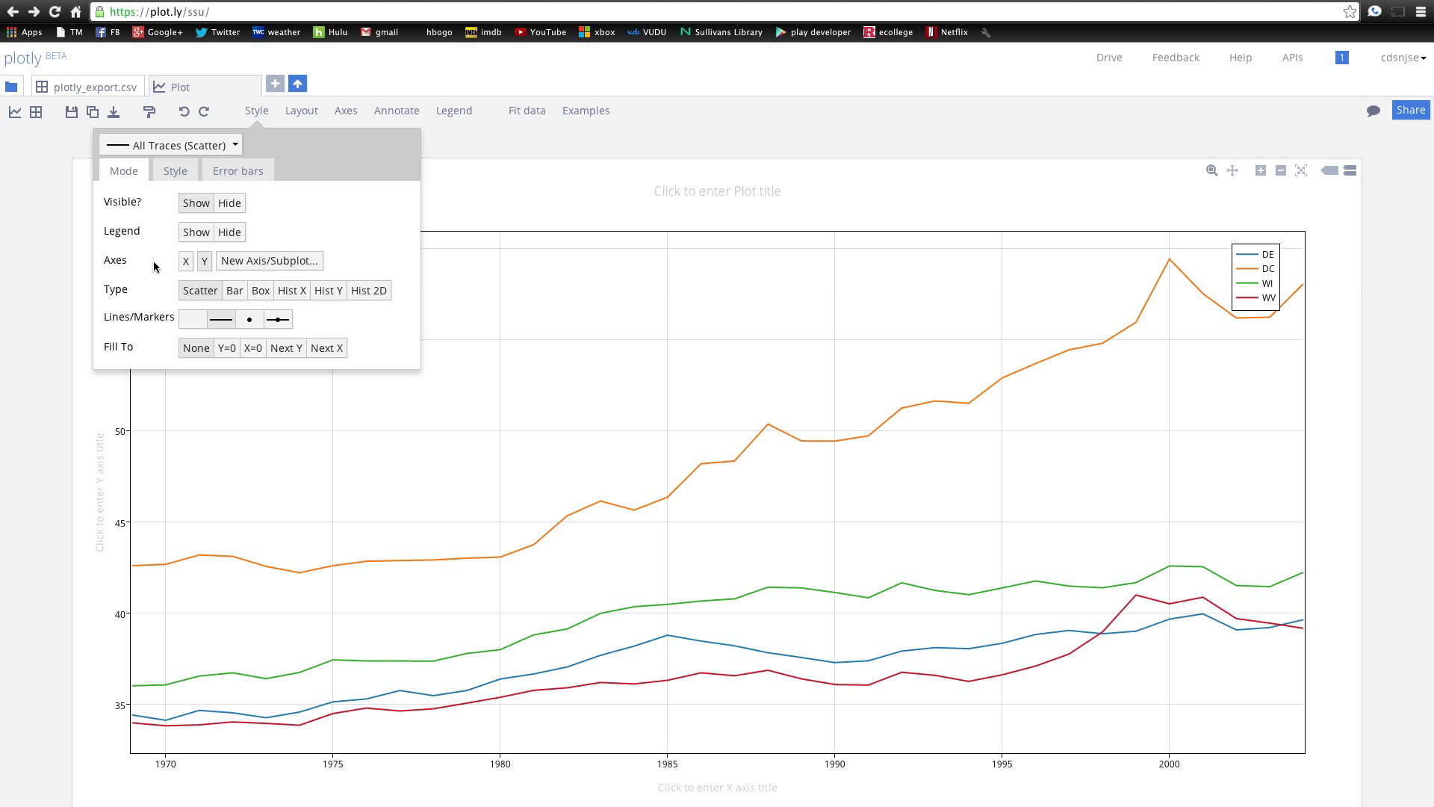
- Try stacked bar, box, histogram and 2D histogram types, ending on lines with markers
left_click(233, 290)
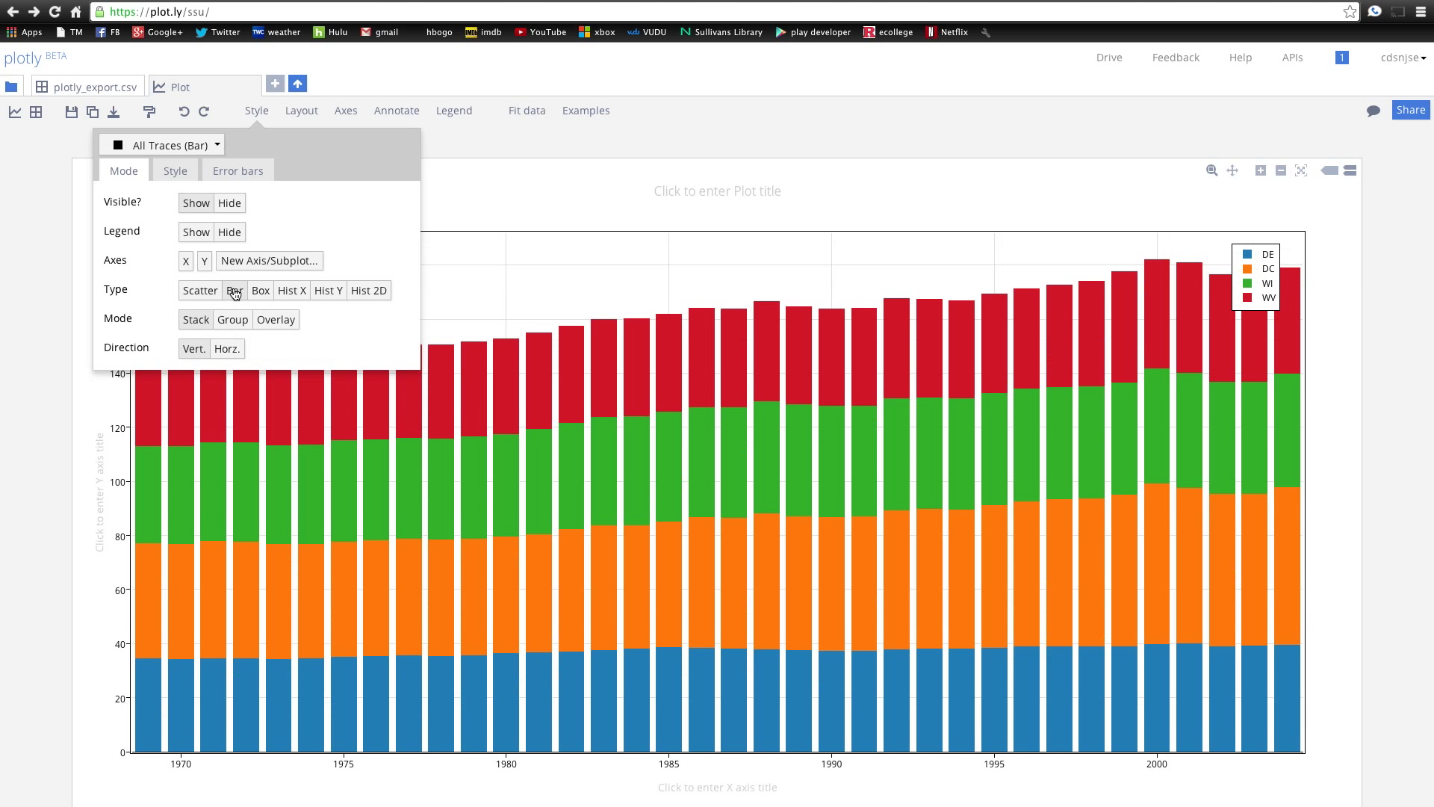
mouse_move(261, 290)
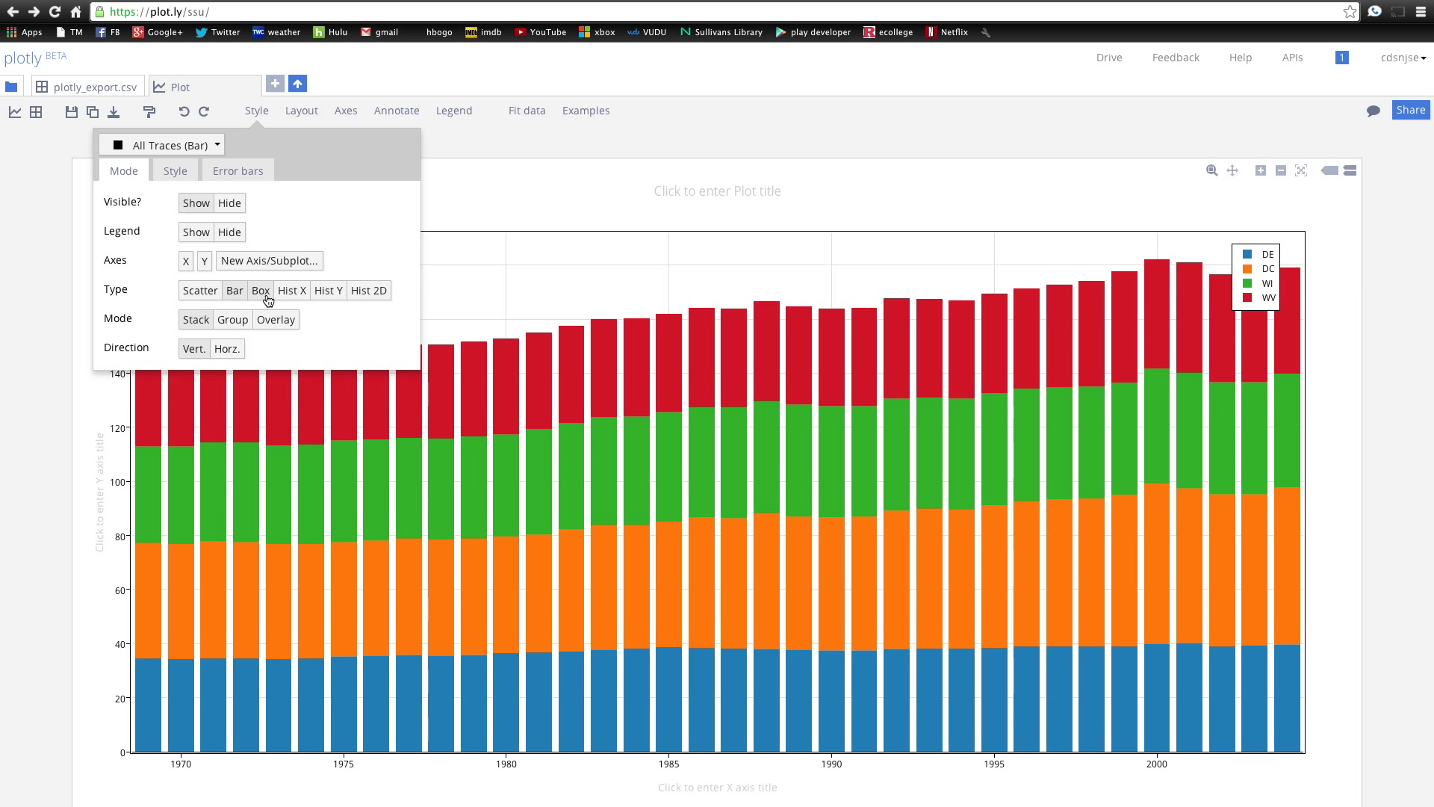
left_click(260, 290)
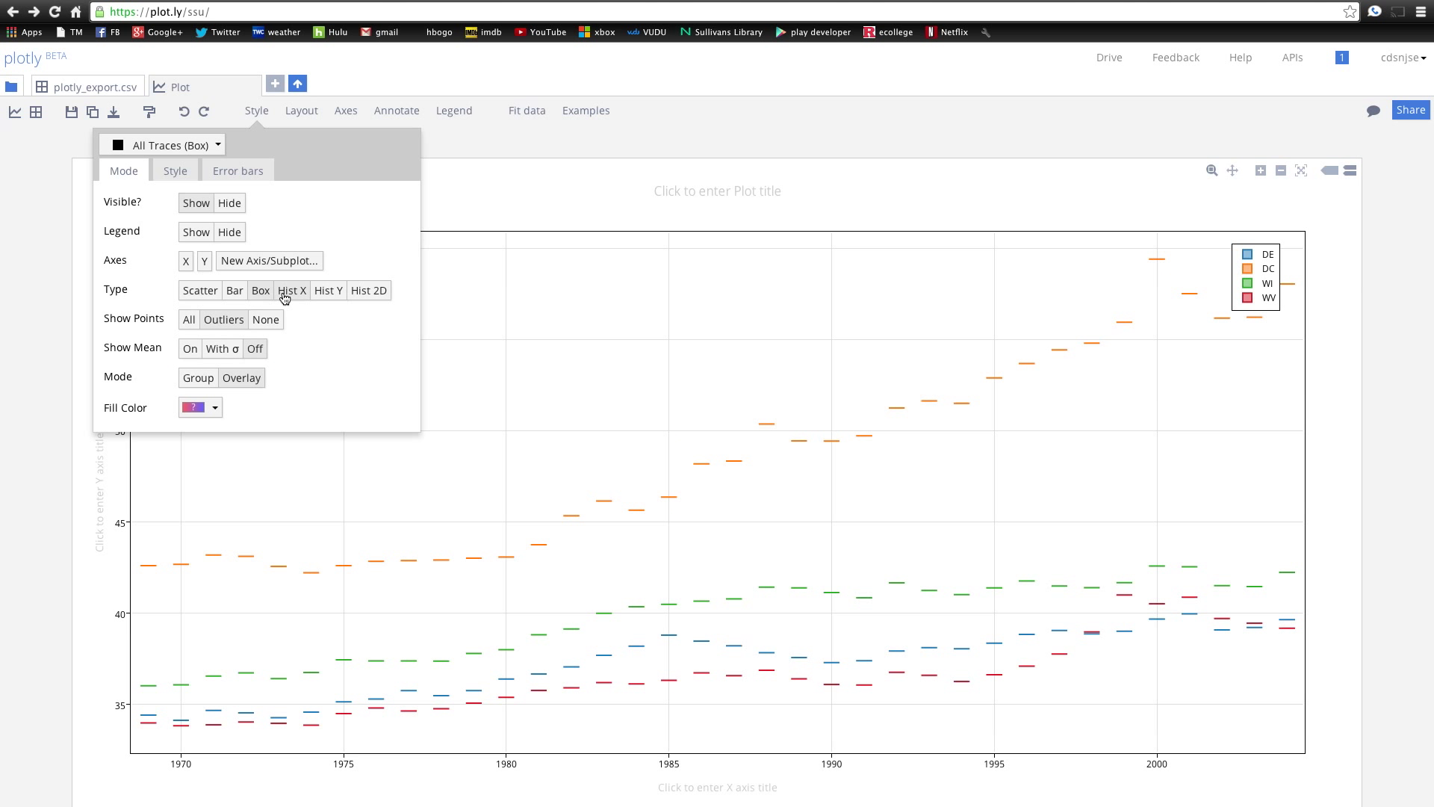
left_click(292, 290)
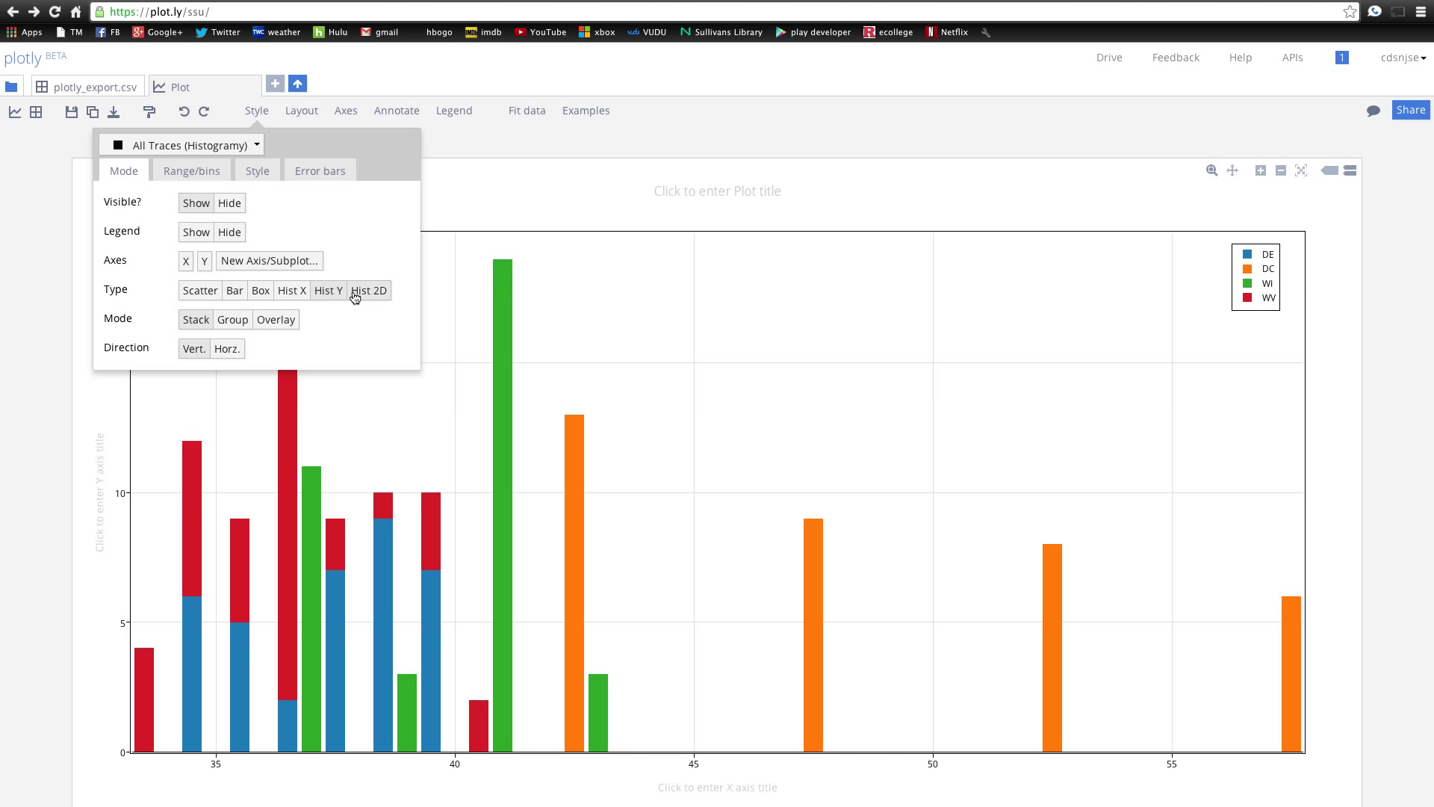
left_click(368, 289)
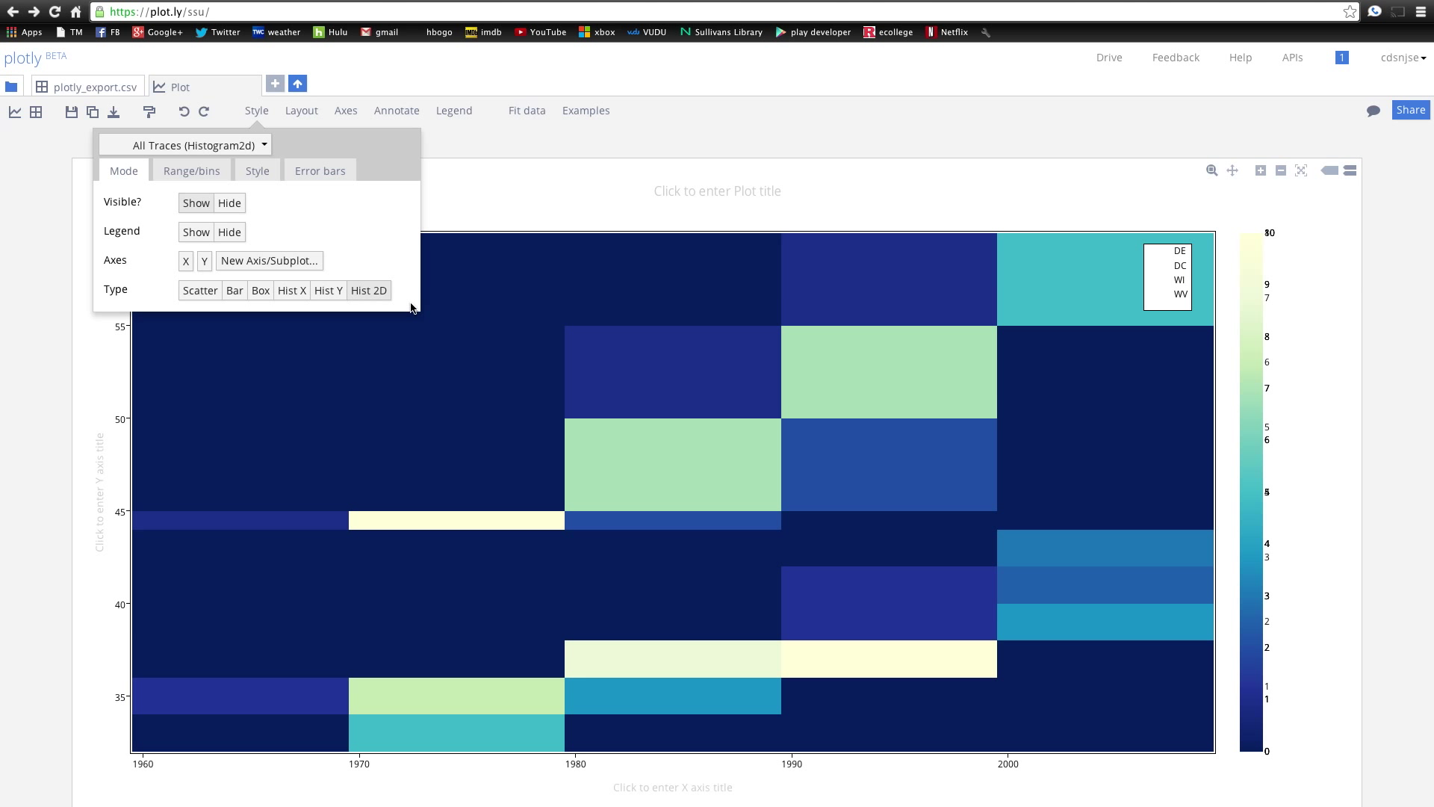
left_click(200, 290)
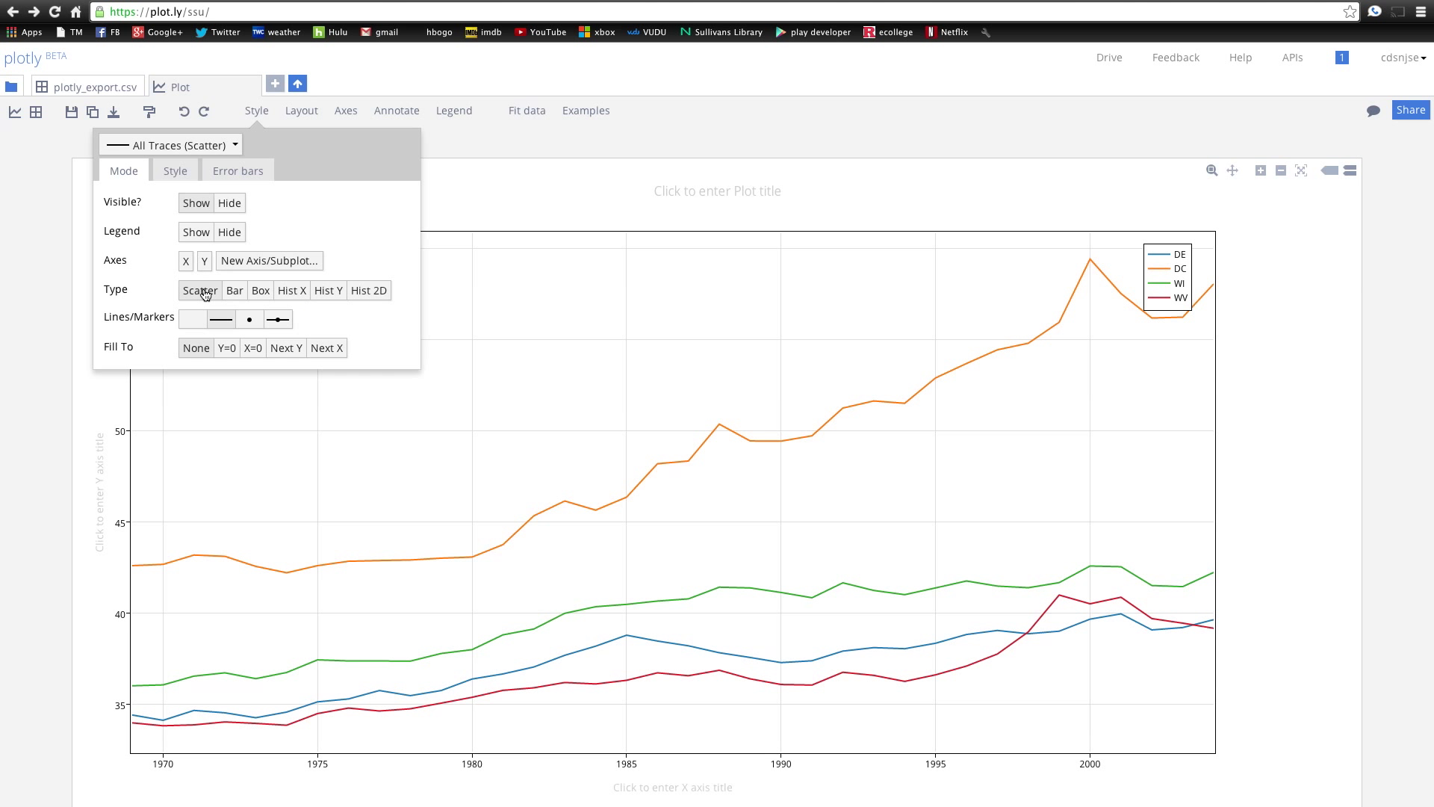
left_click(249, 318)
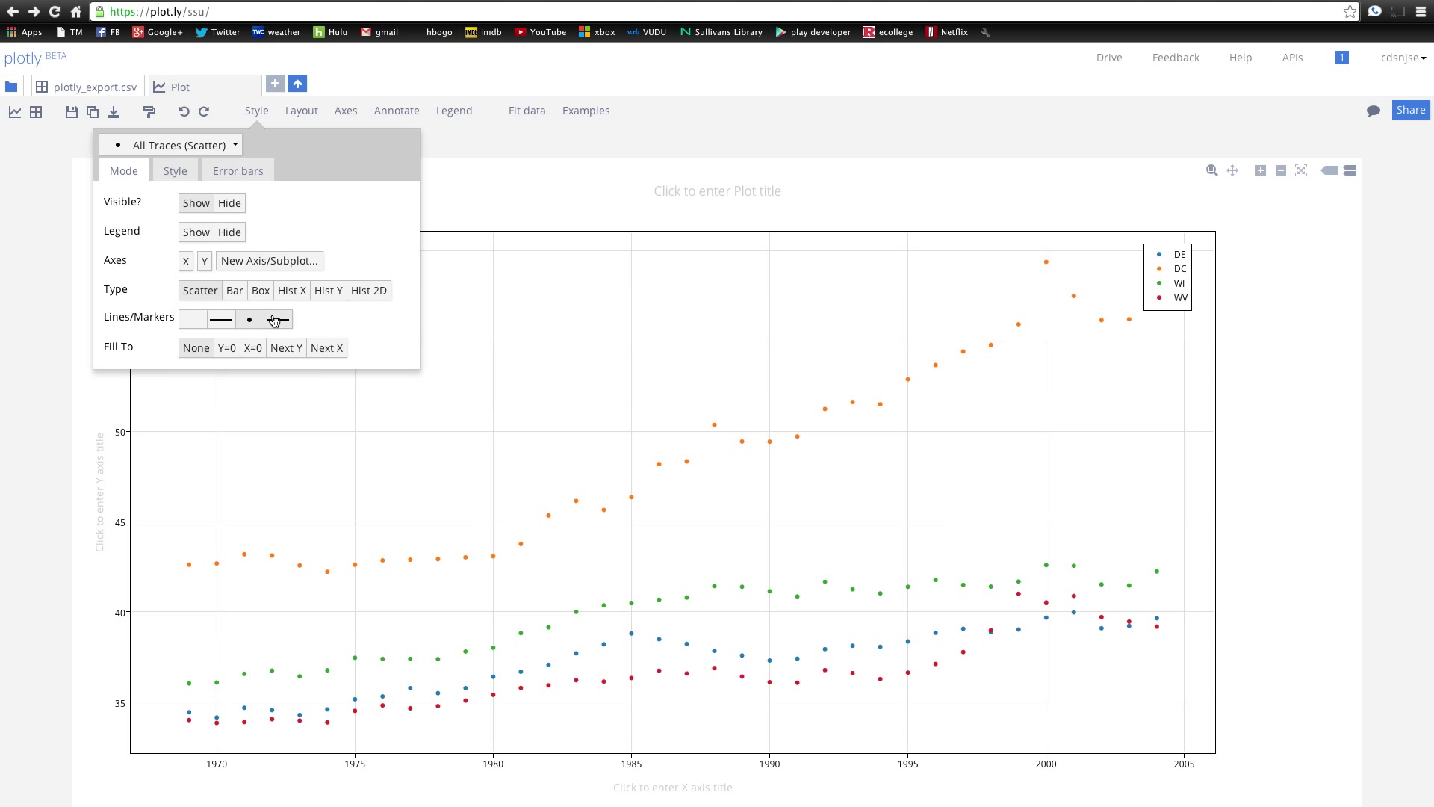
left_click(273, 318)
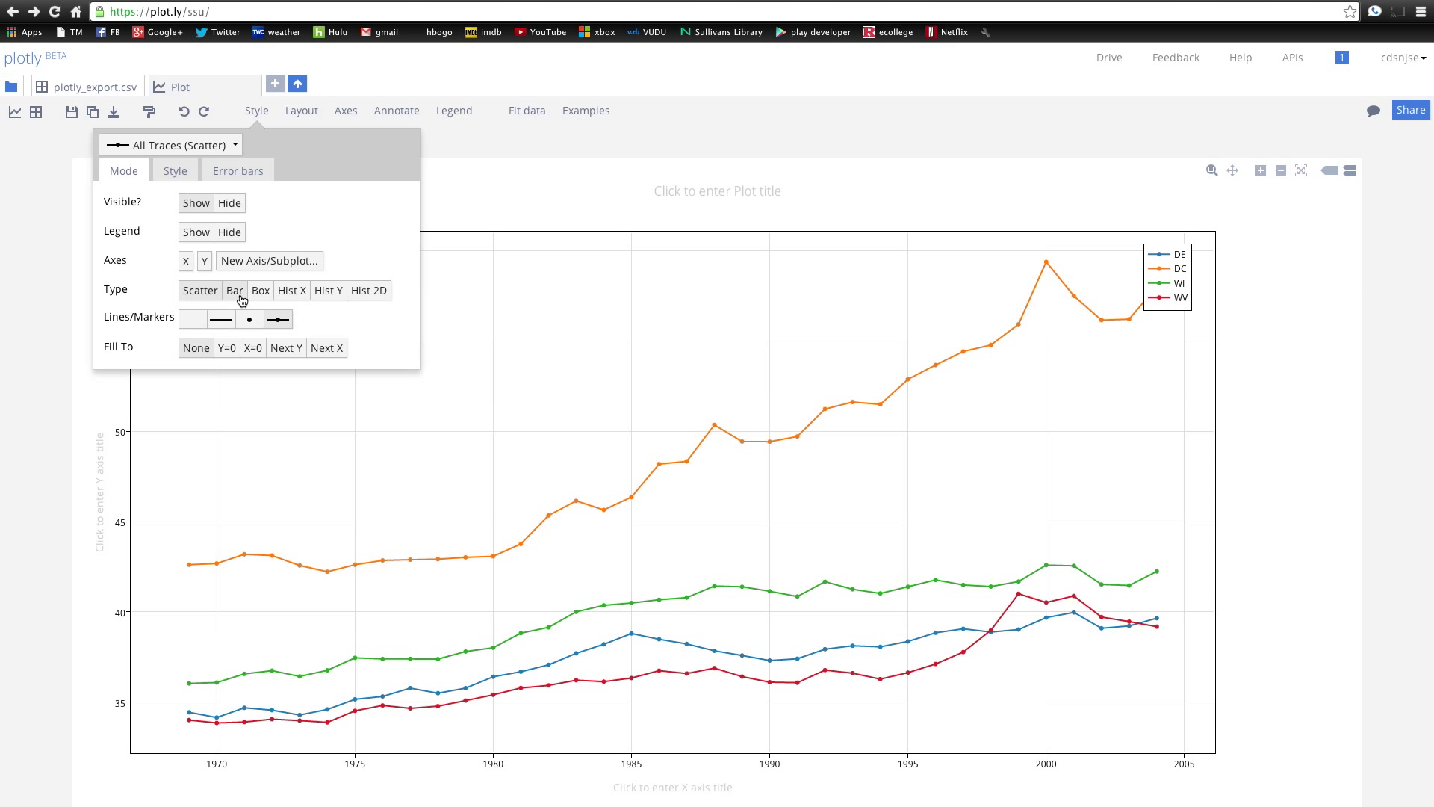
- Toggle bars again, then try box and histogram for DE before returning it to lines
left_click(234, 290)
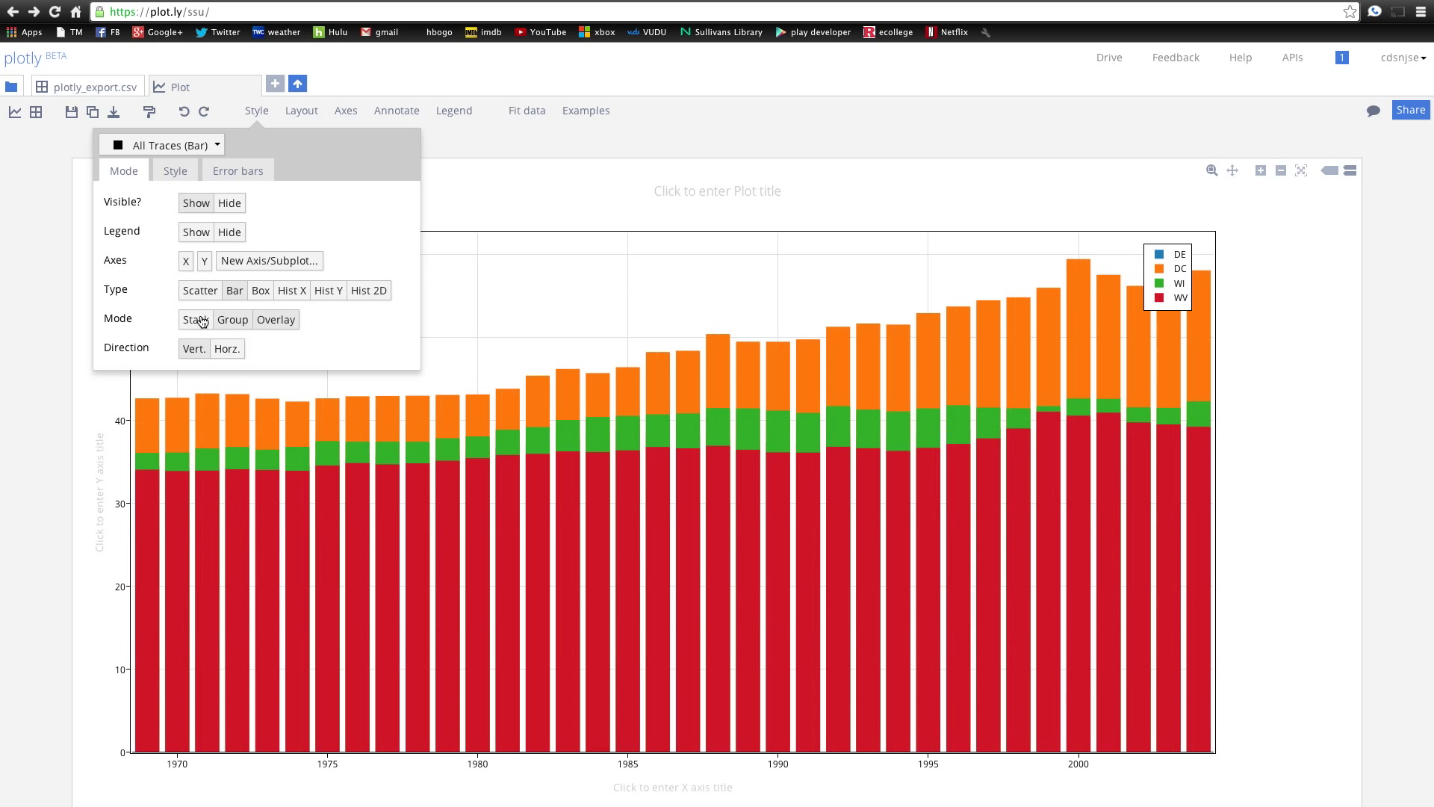
left_click(200, 290)
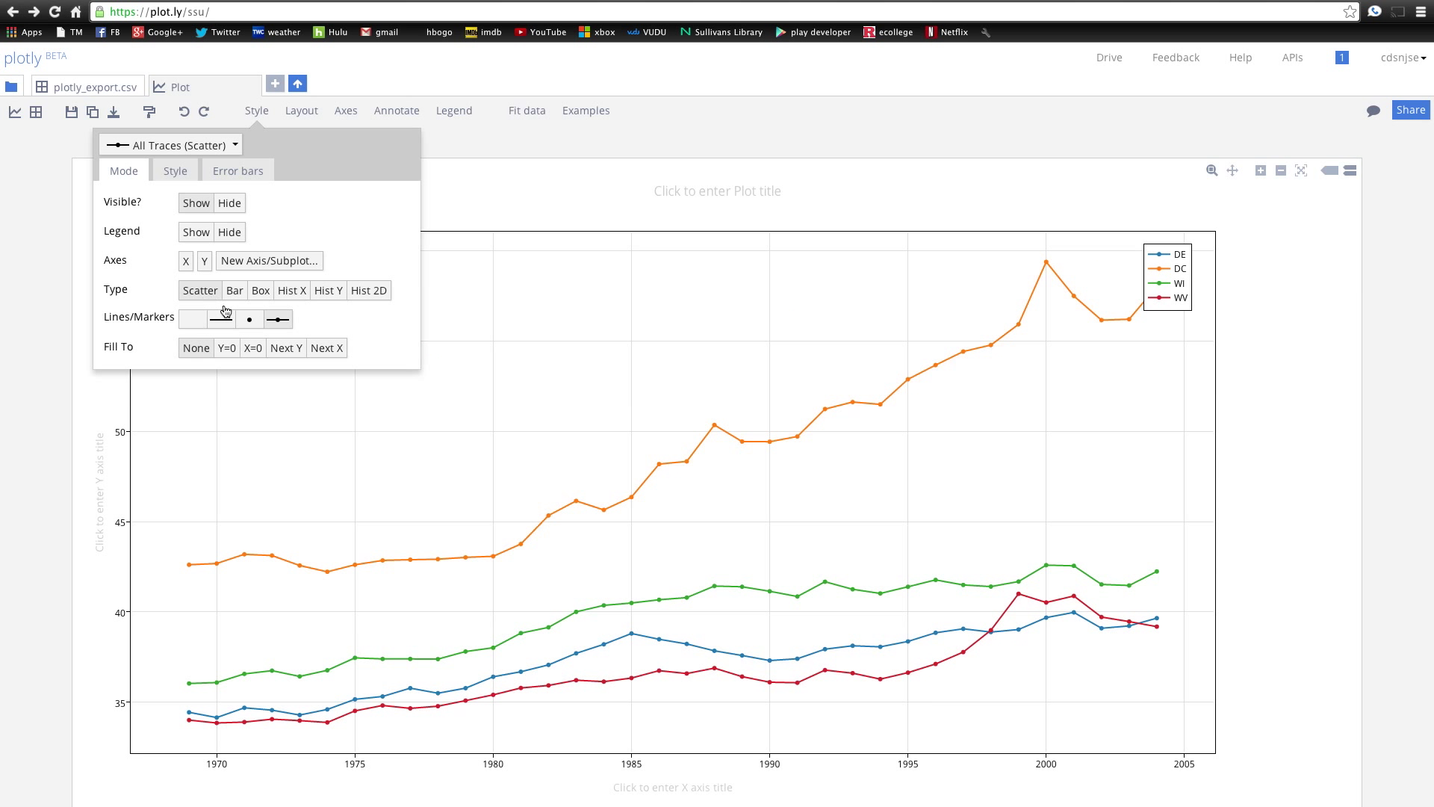
left_click(234, 290)
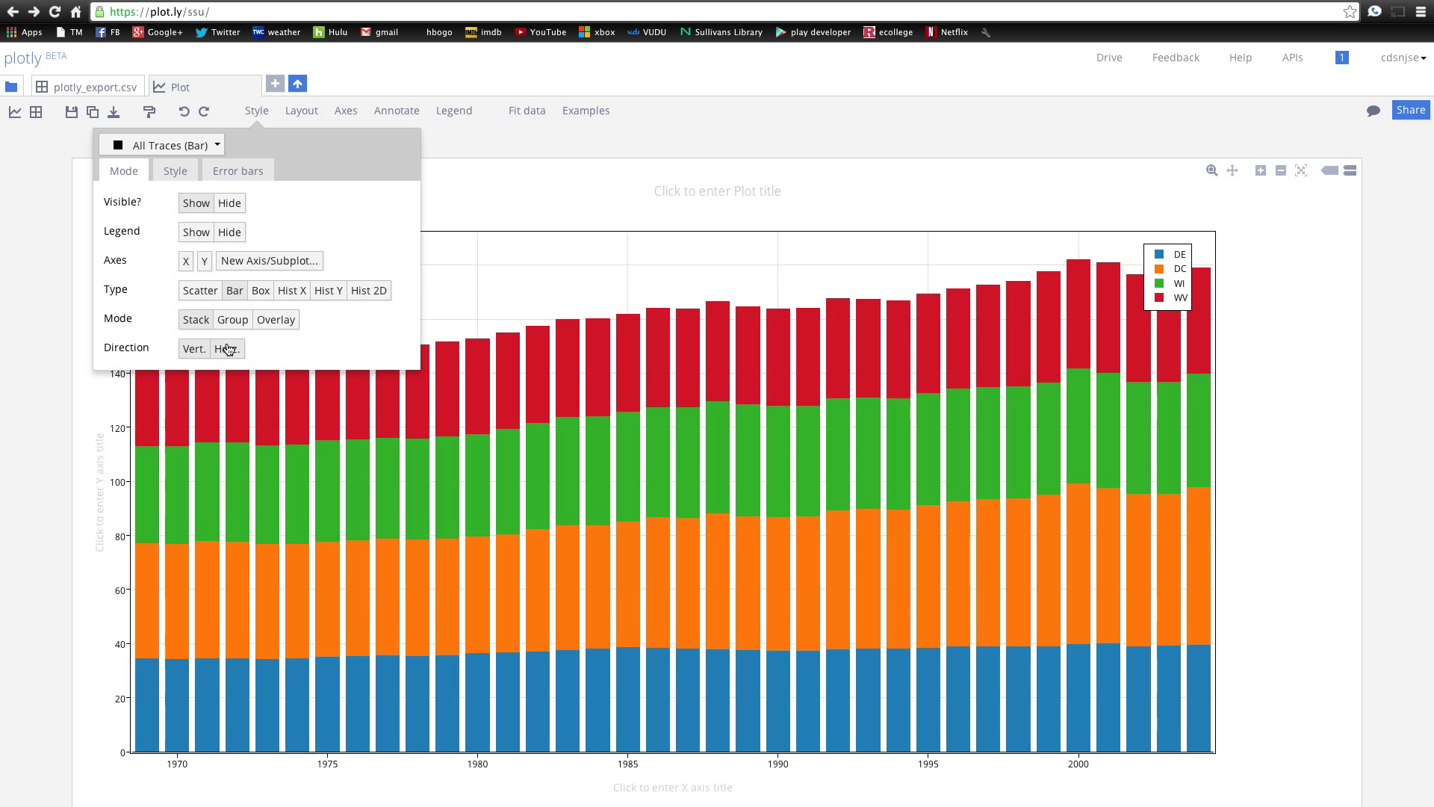
mouse_move(200, 290)
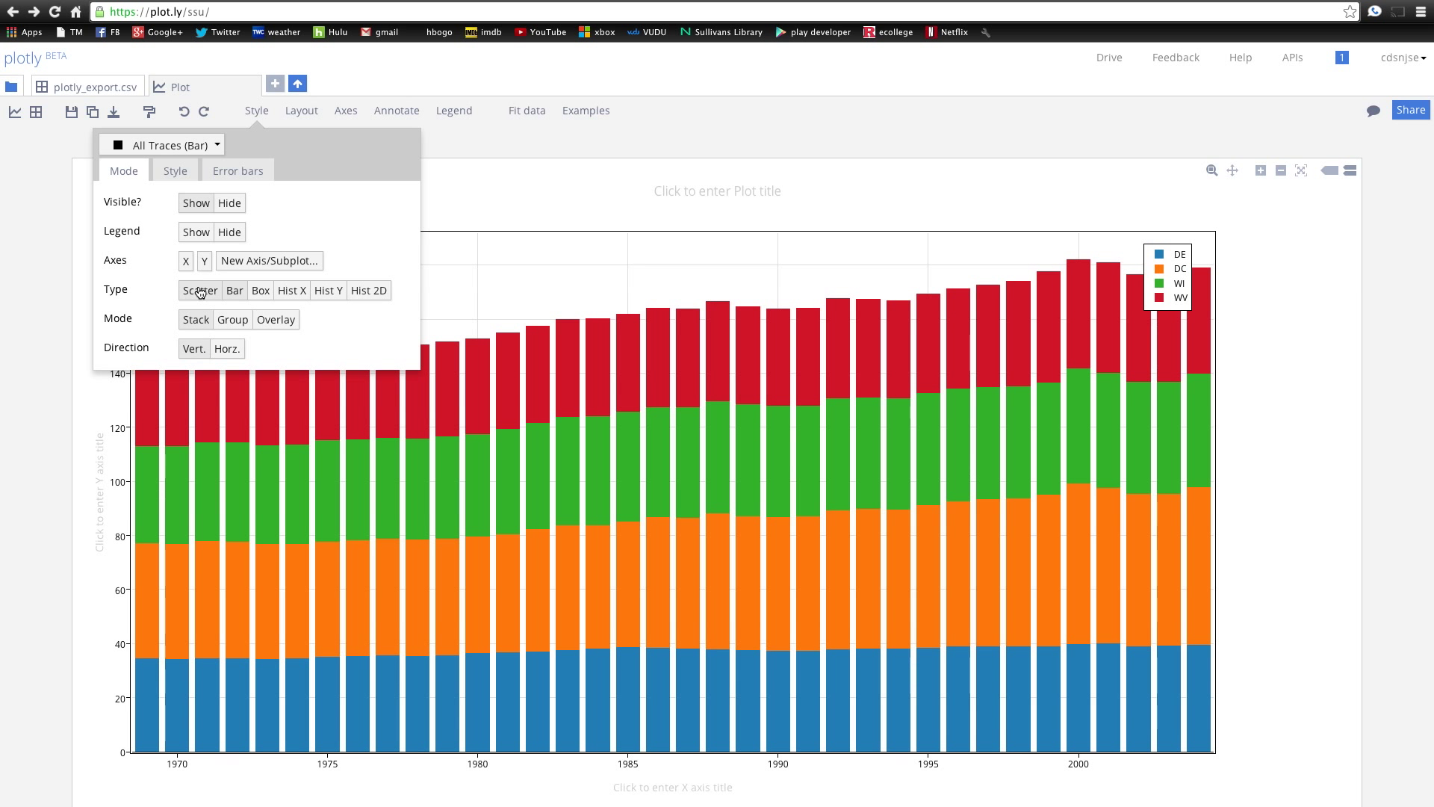
left_click(199, 290)
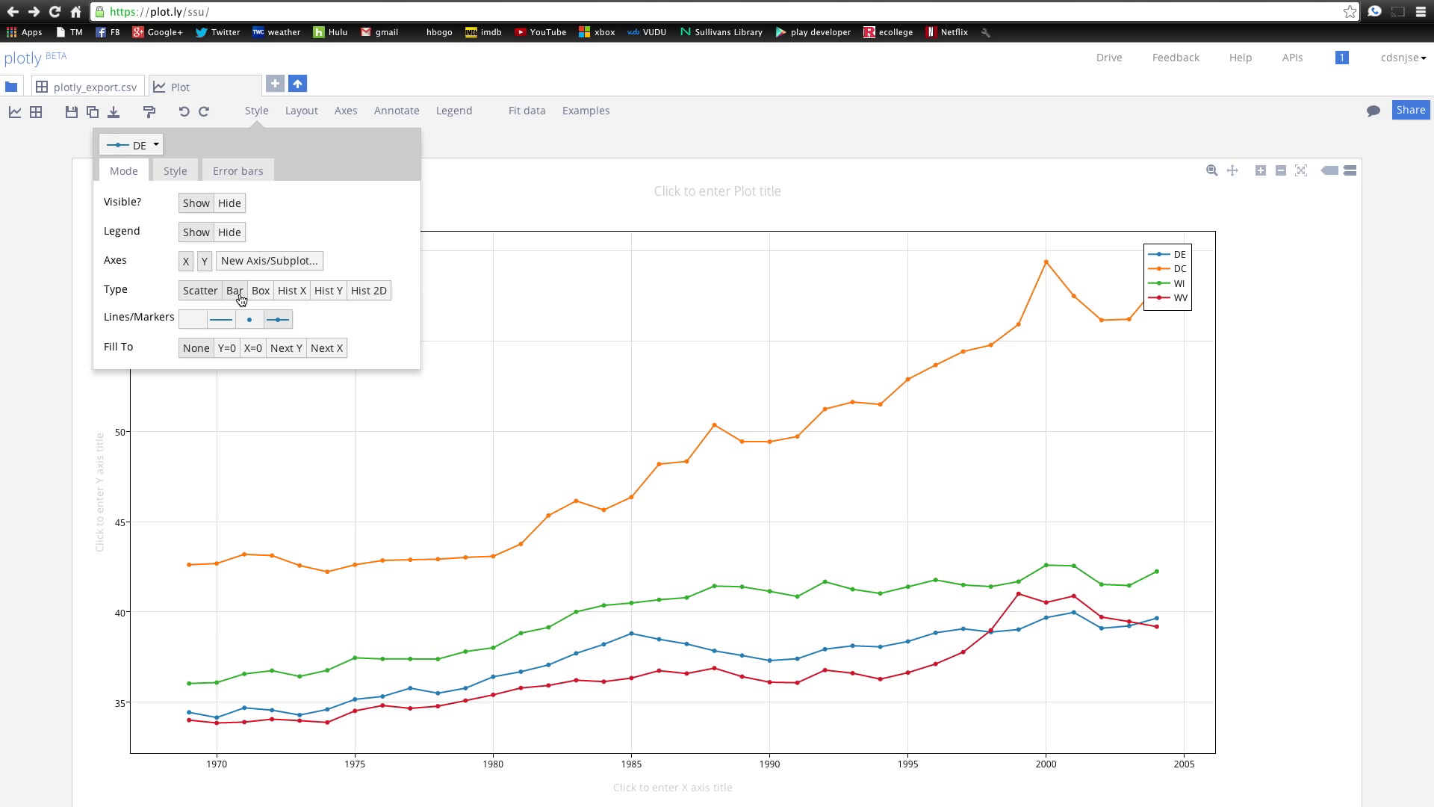
left_click(292, 290)
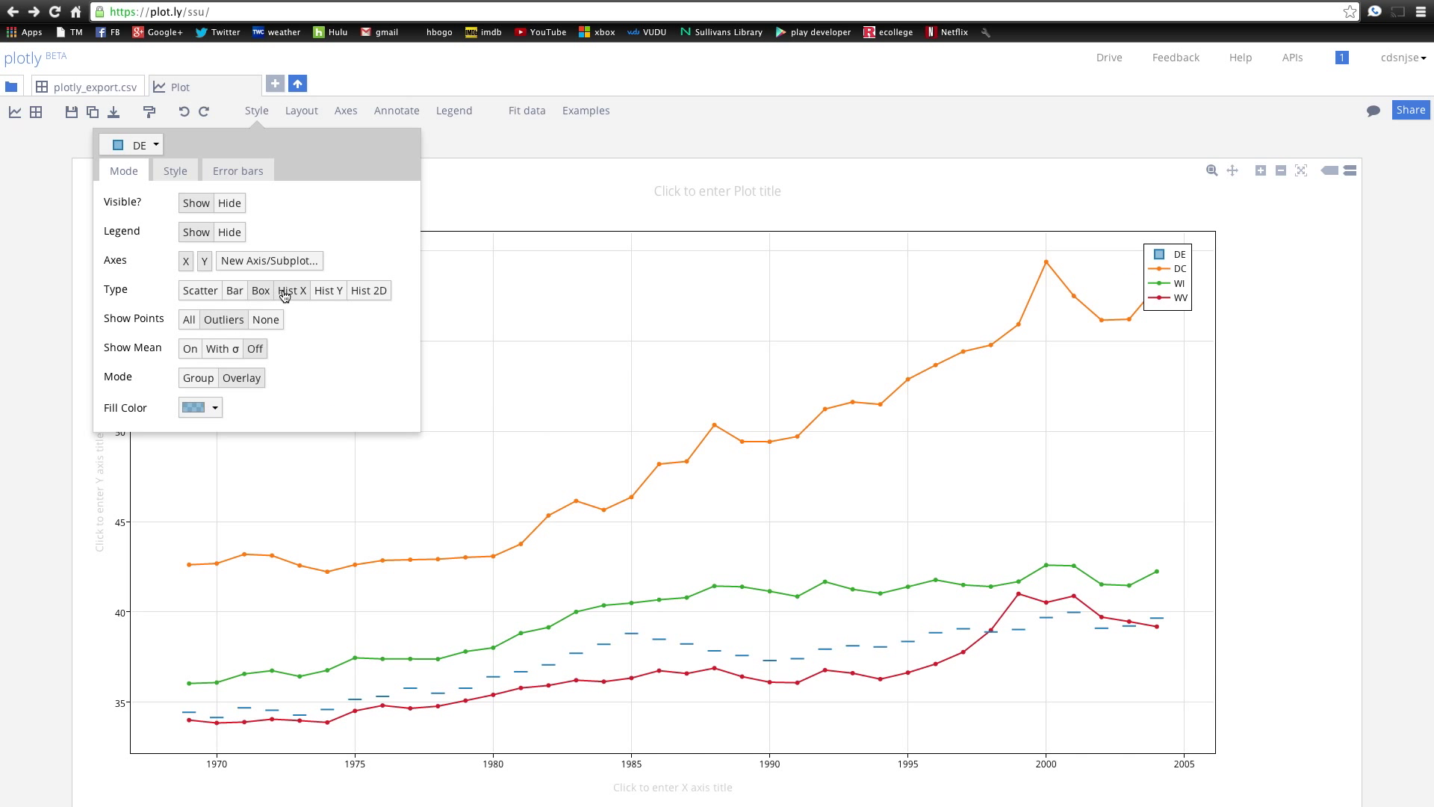
left_click(327, 290)
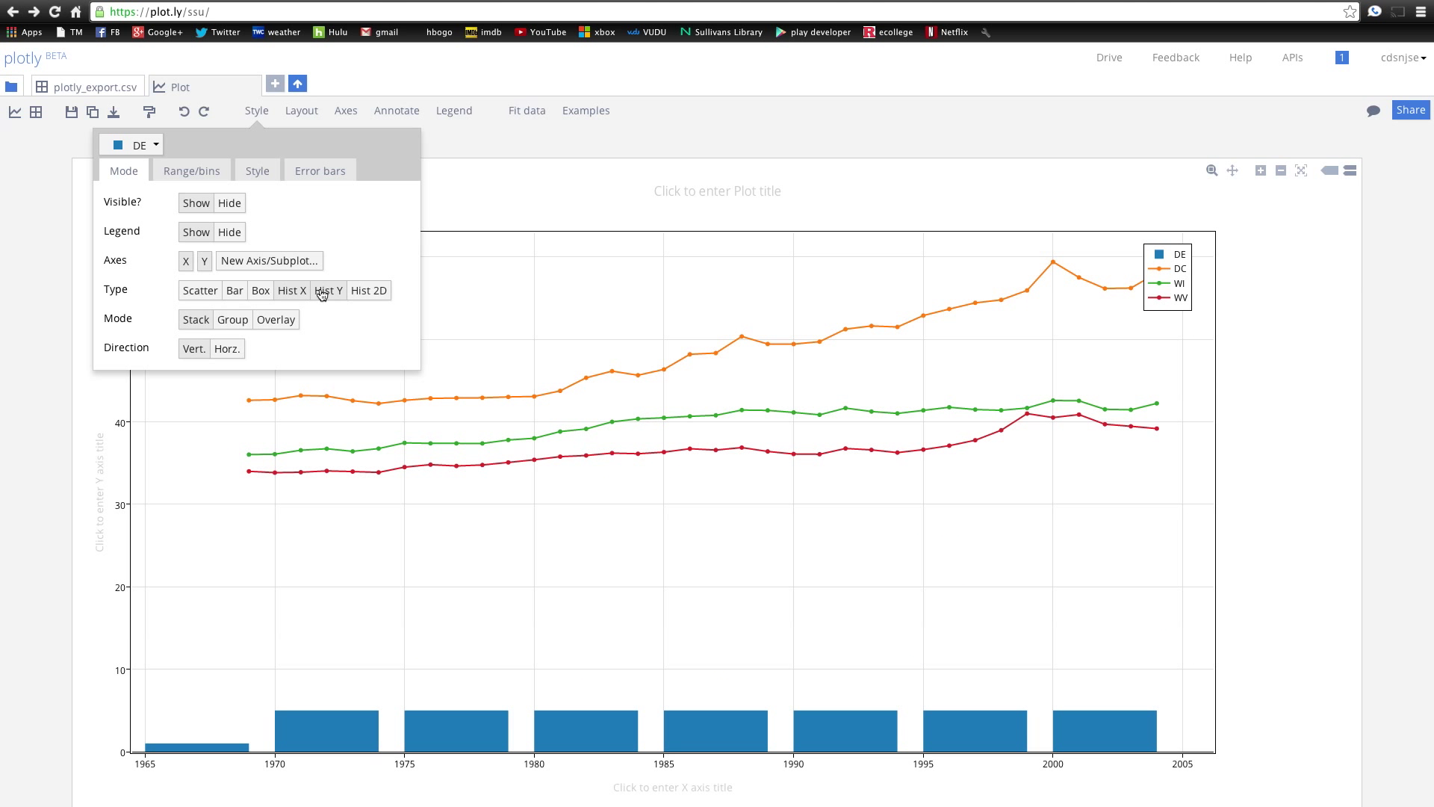
left_click(200, 290)
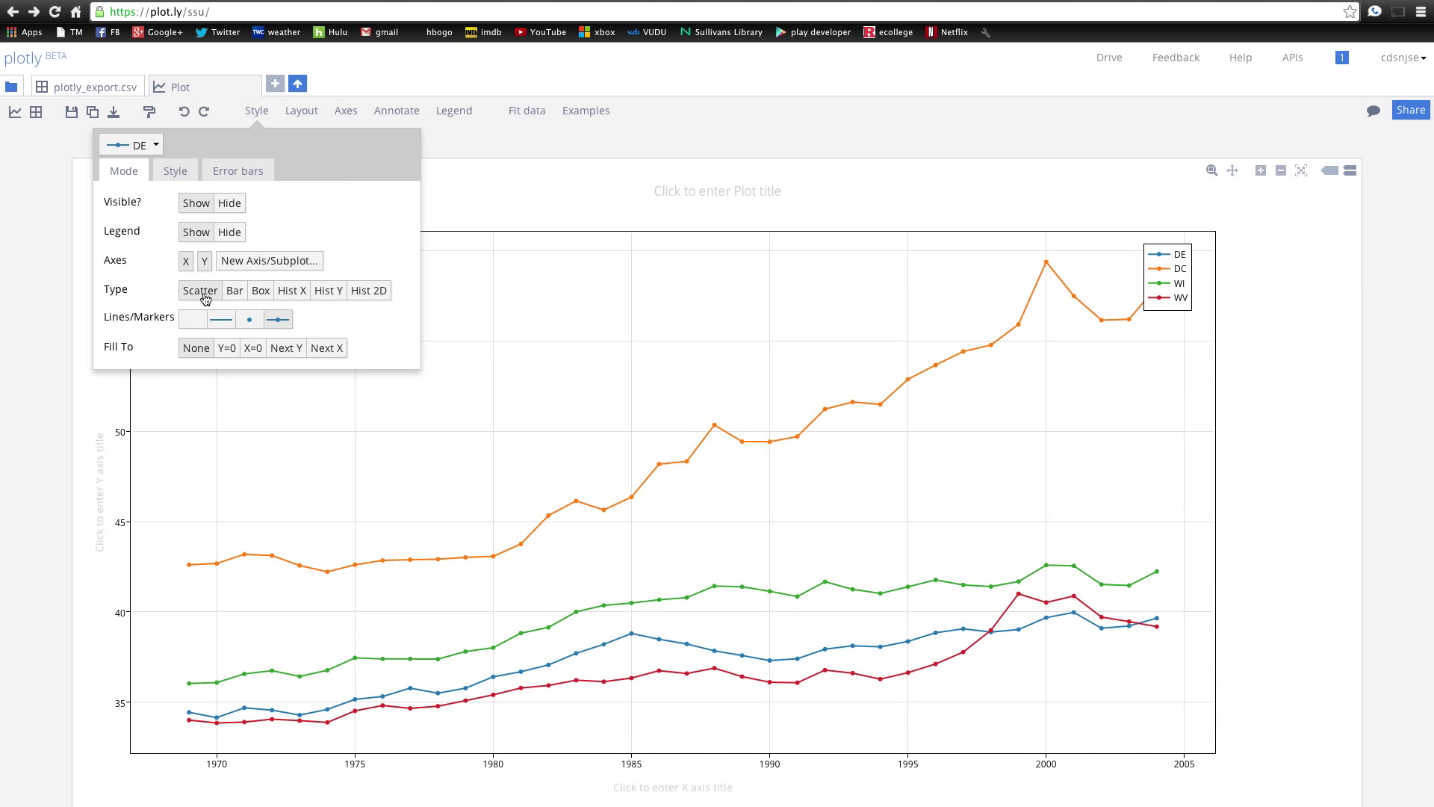
mouse_move(175, 171)
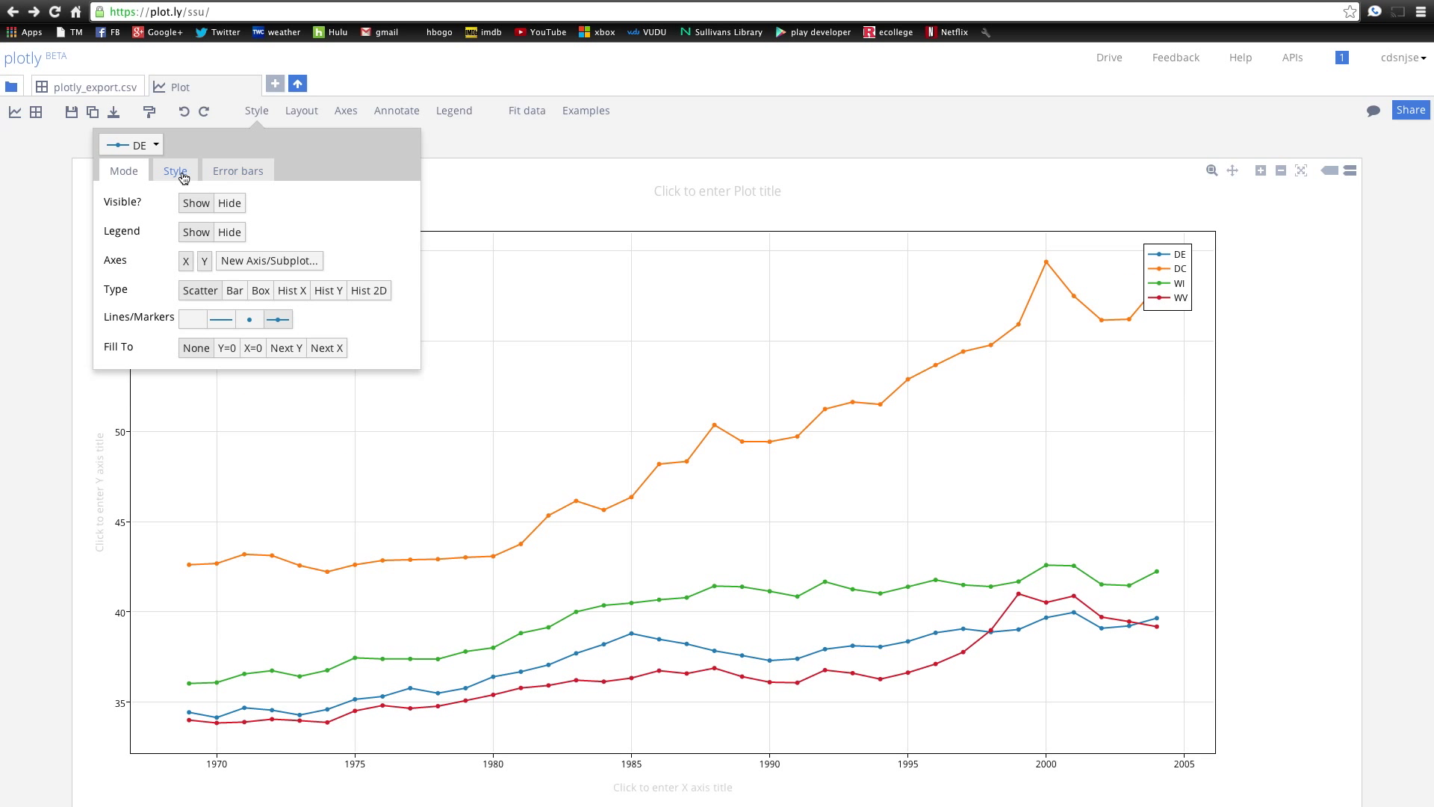
- Style all traces together, briefly lowering opacity before restoring it to full
left_click(130, 144)
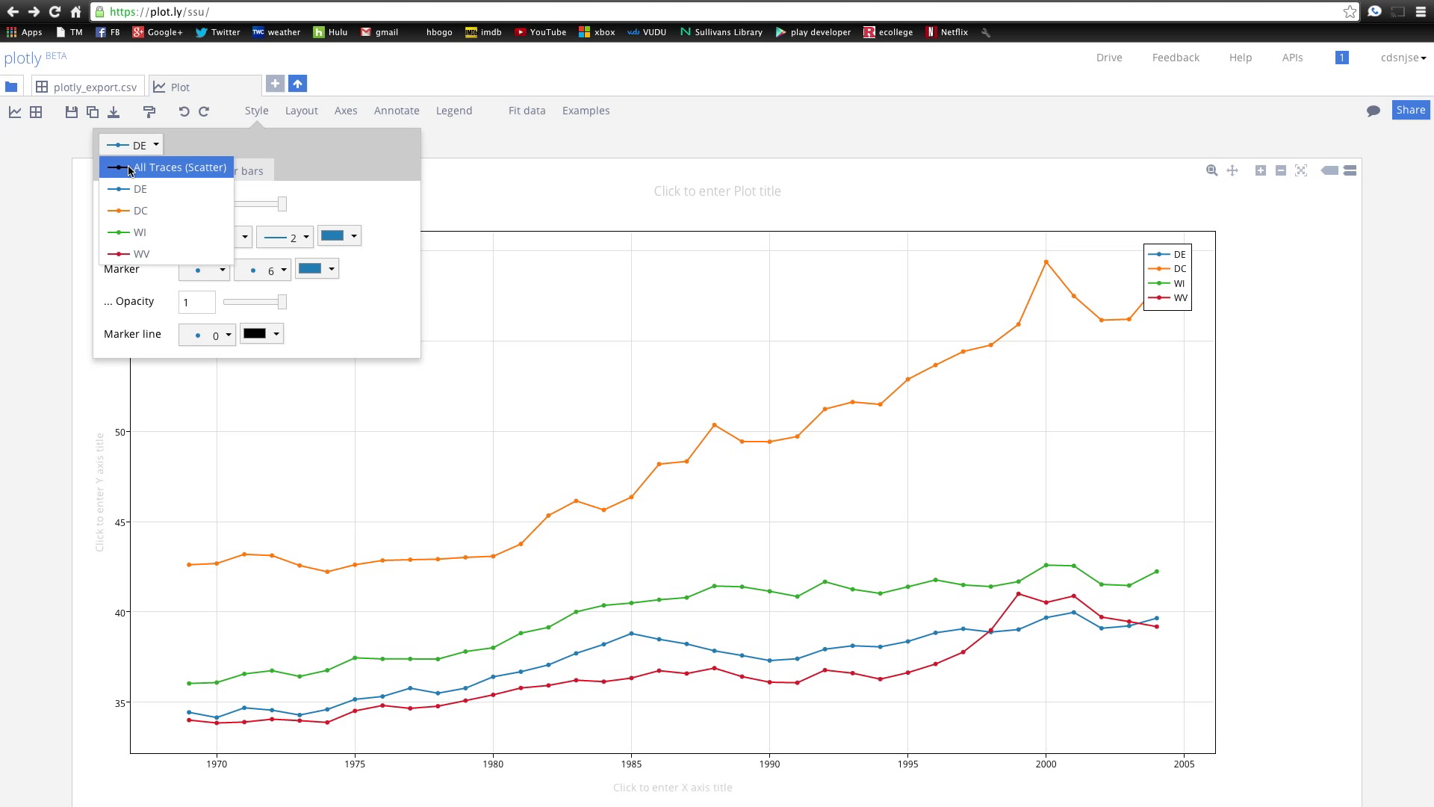
left_click(172, 167)
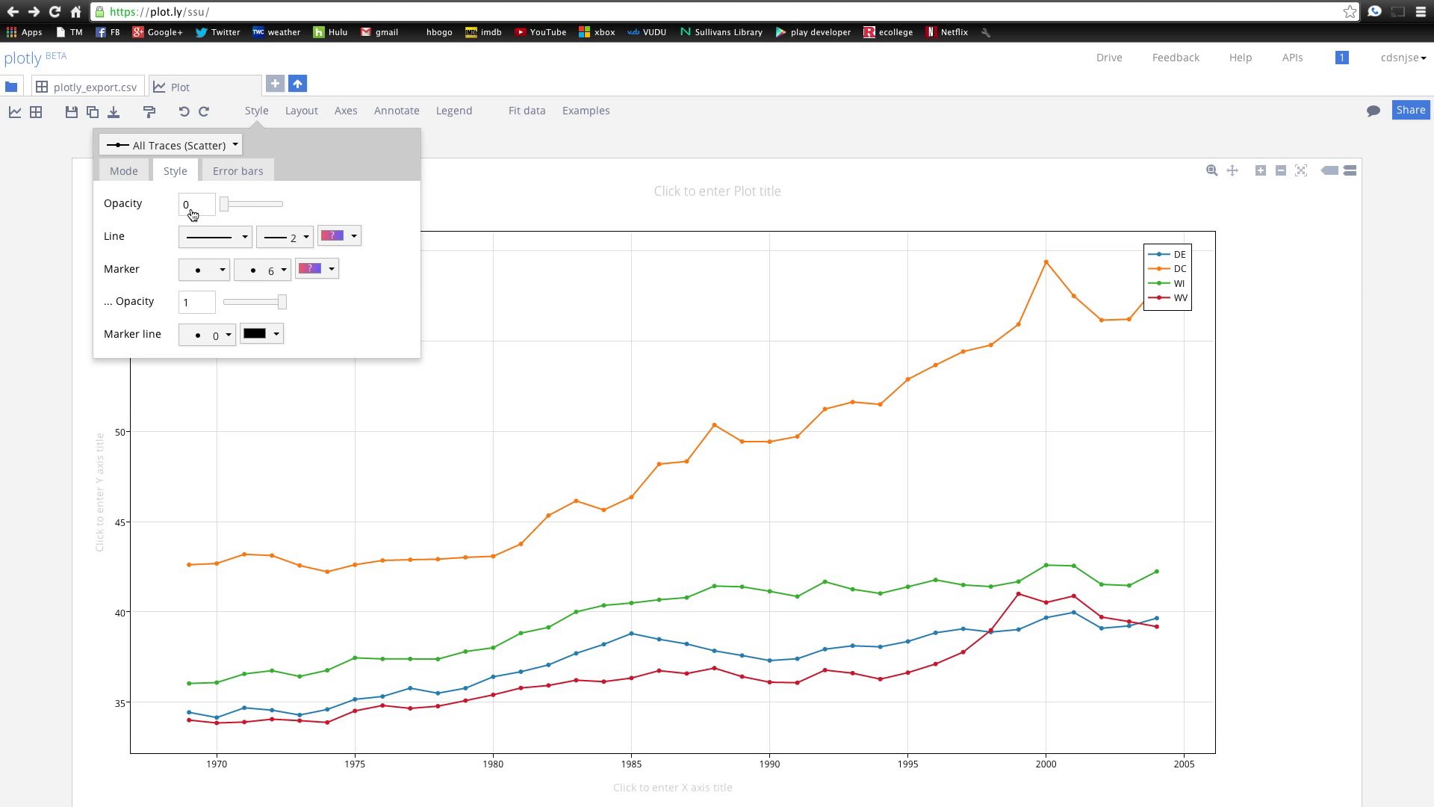
left_click_drag(223, 203, 236, 203)
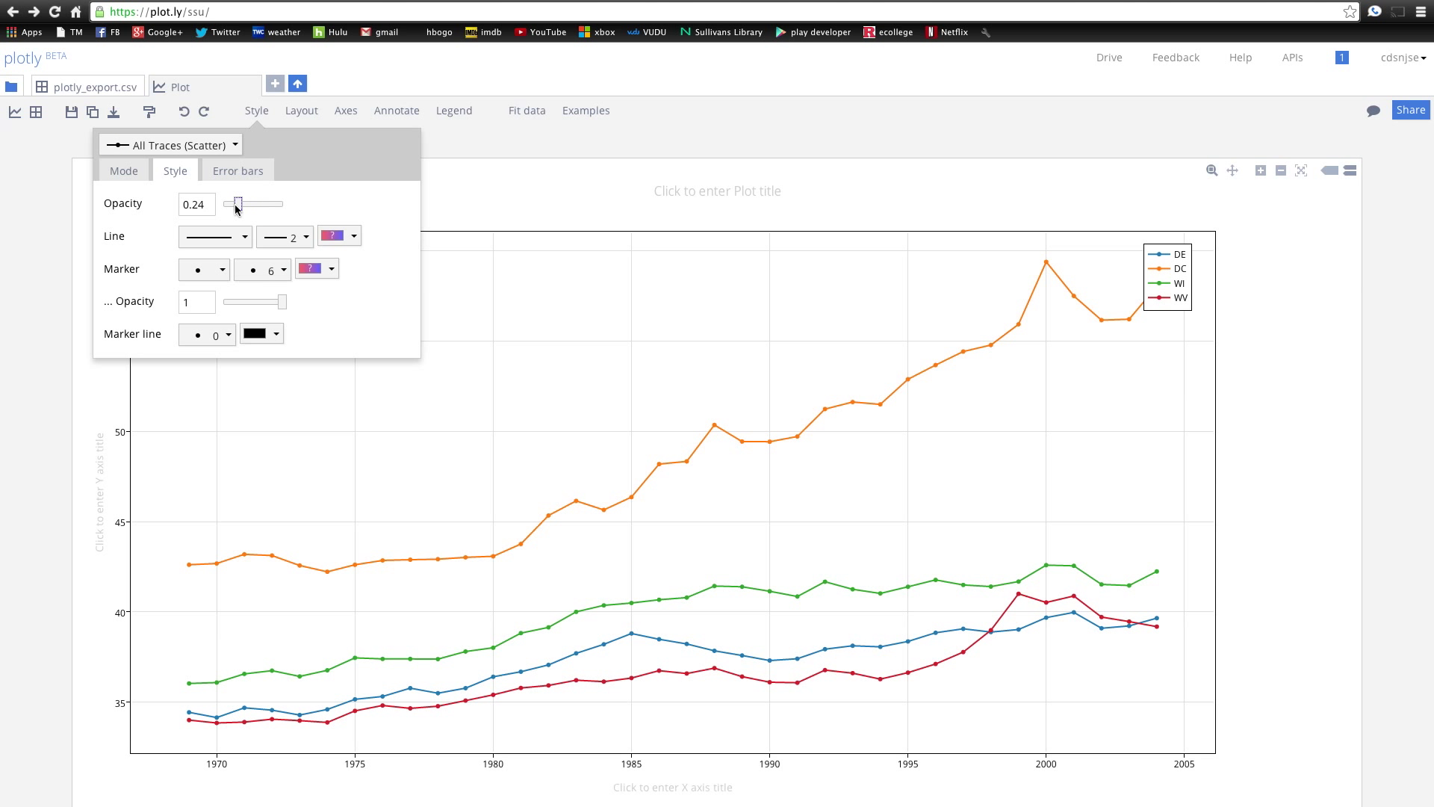
left_click_drag(238, 203, 281, 203)
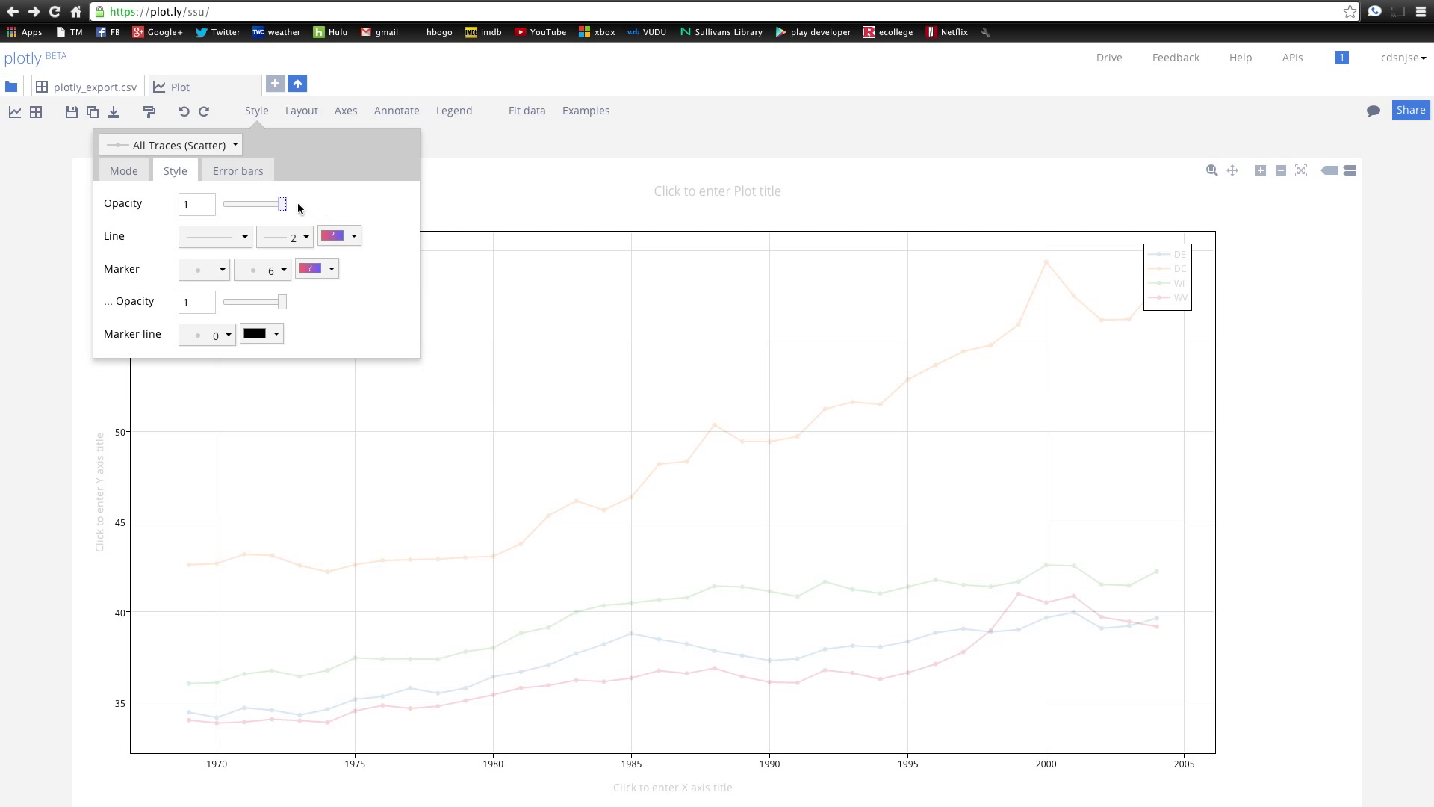
- Give all series solid 0.5-width lines with diamond markers and no marker outline
left_click(214, 236)
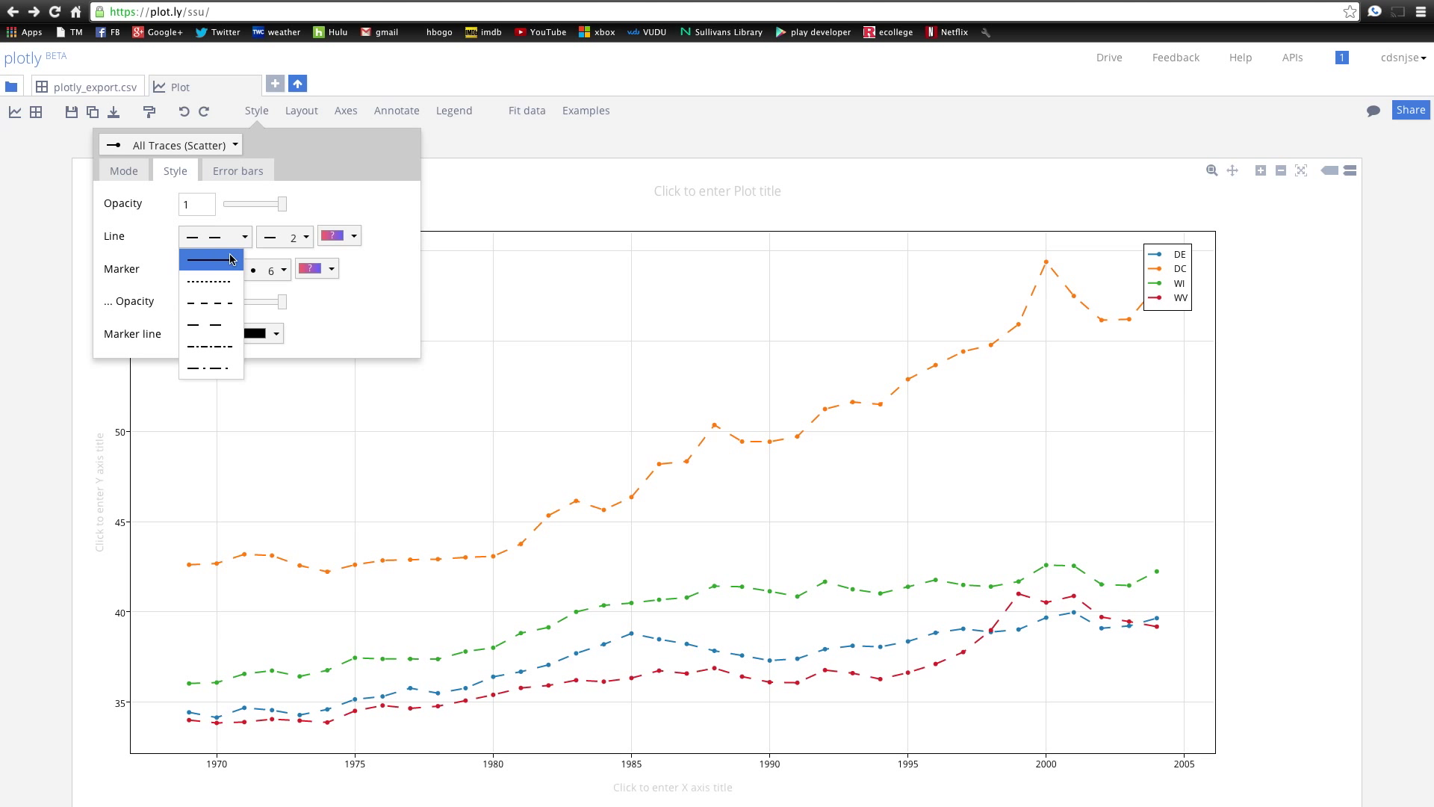
left_click(210, 259)
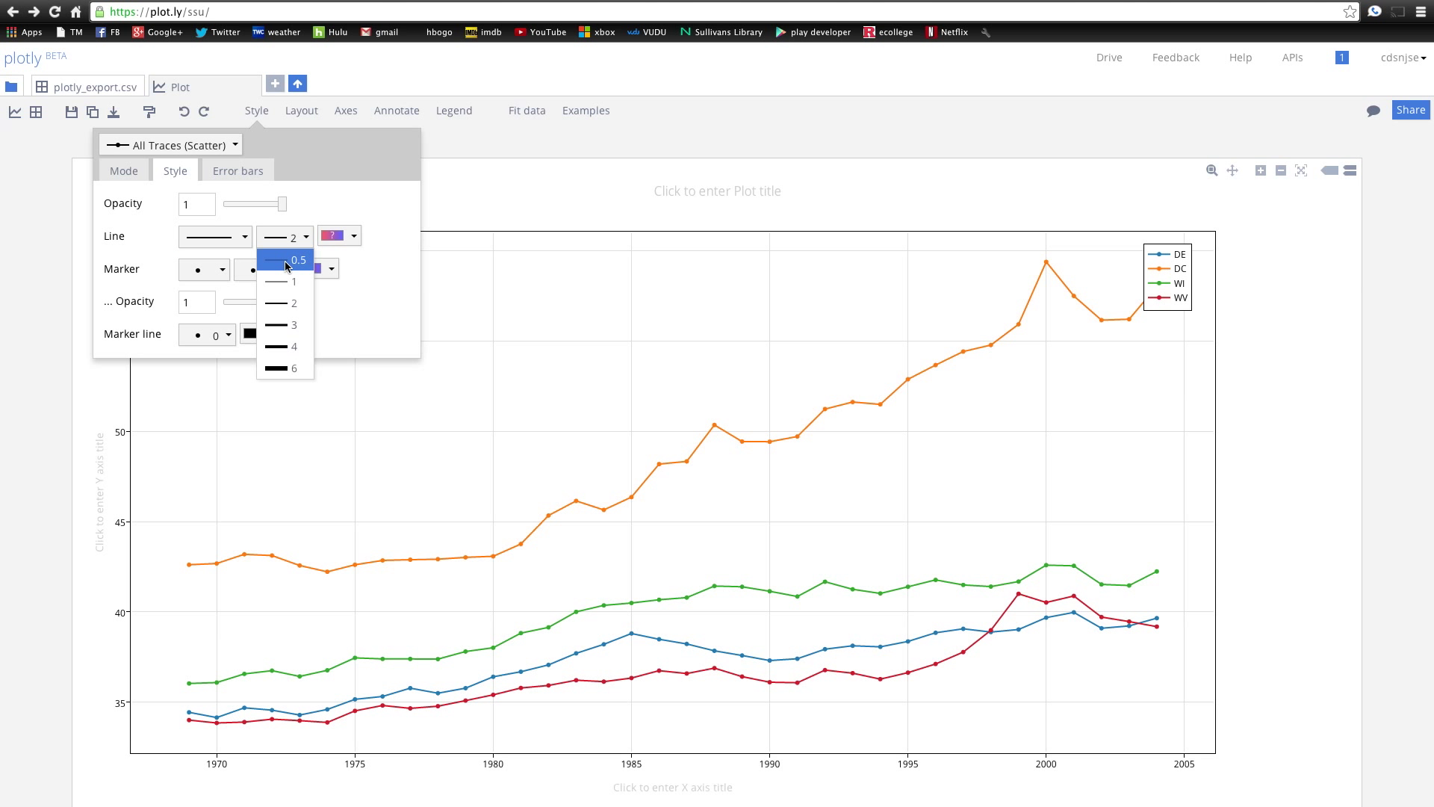
left_click(296, 260)
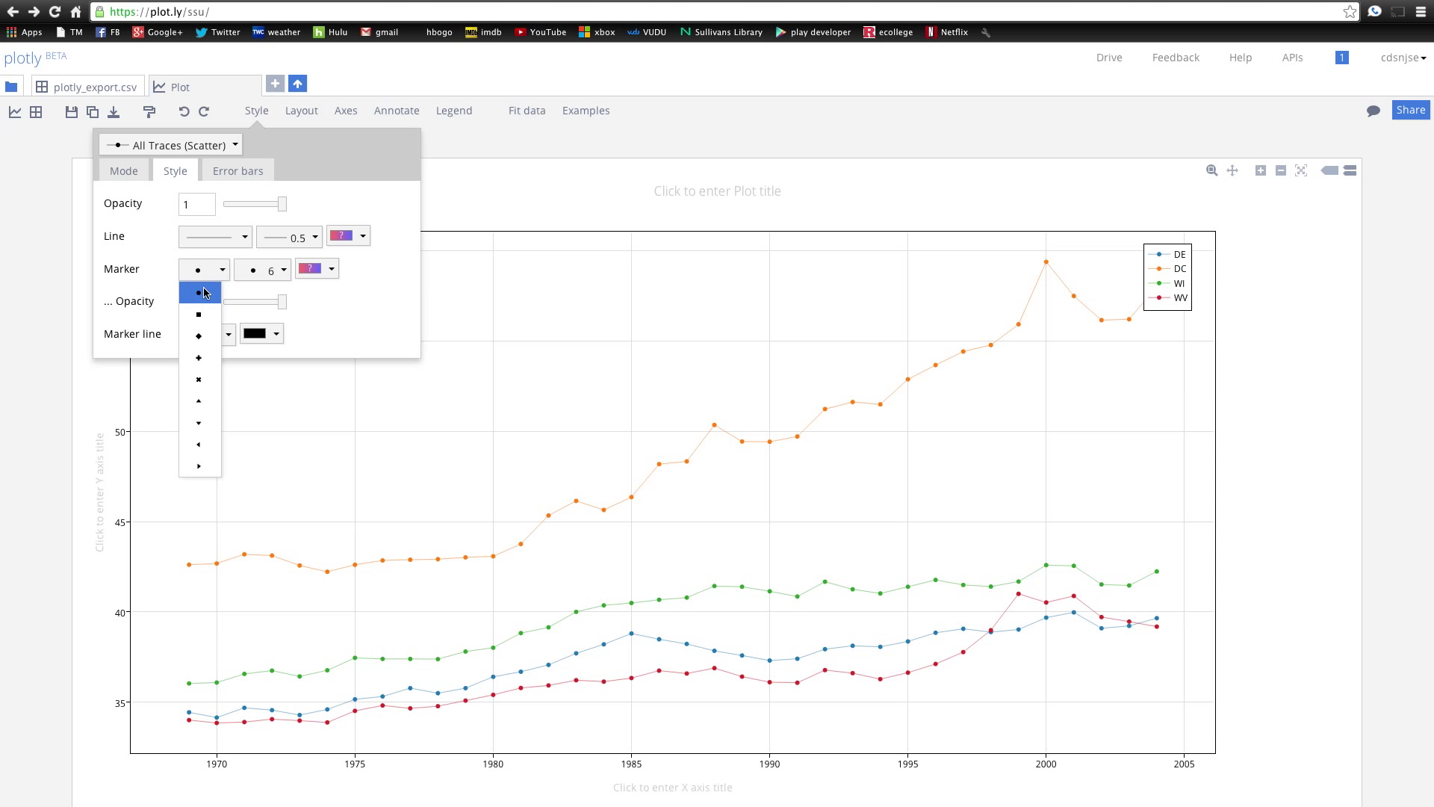
mouse_move(199, 335)
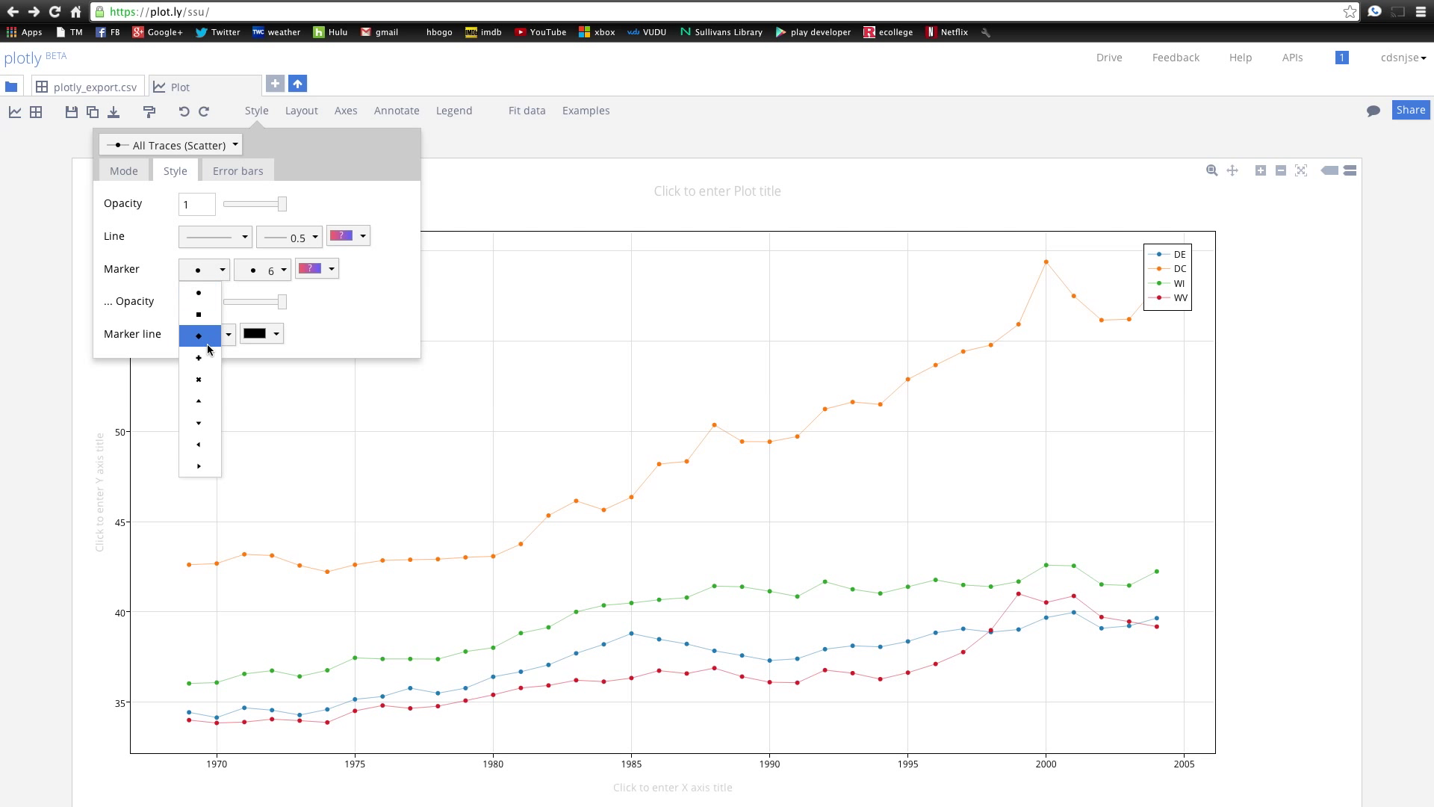
left_click(198, 358)
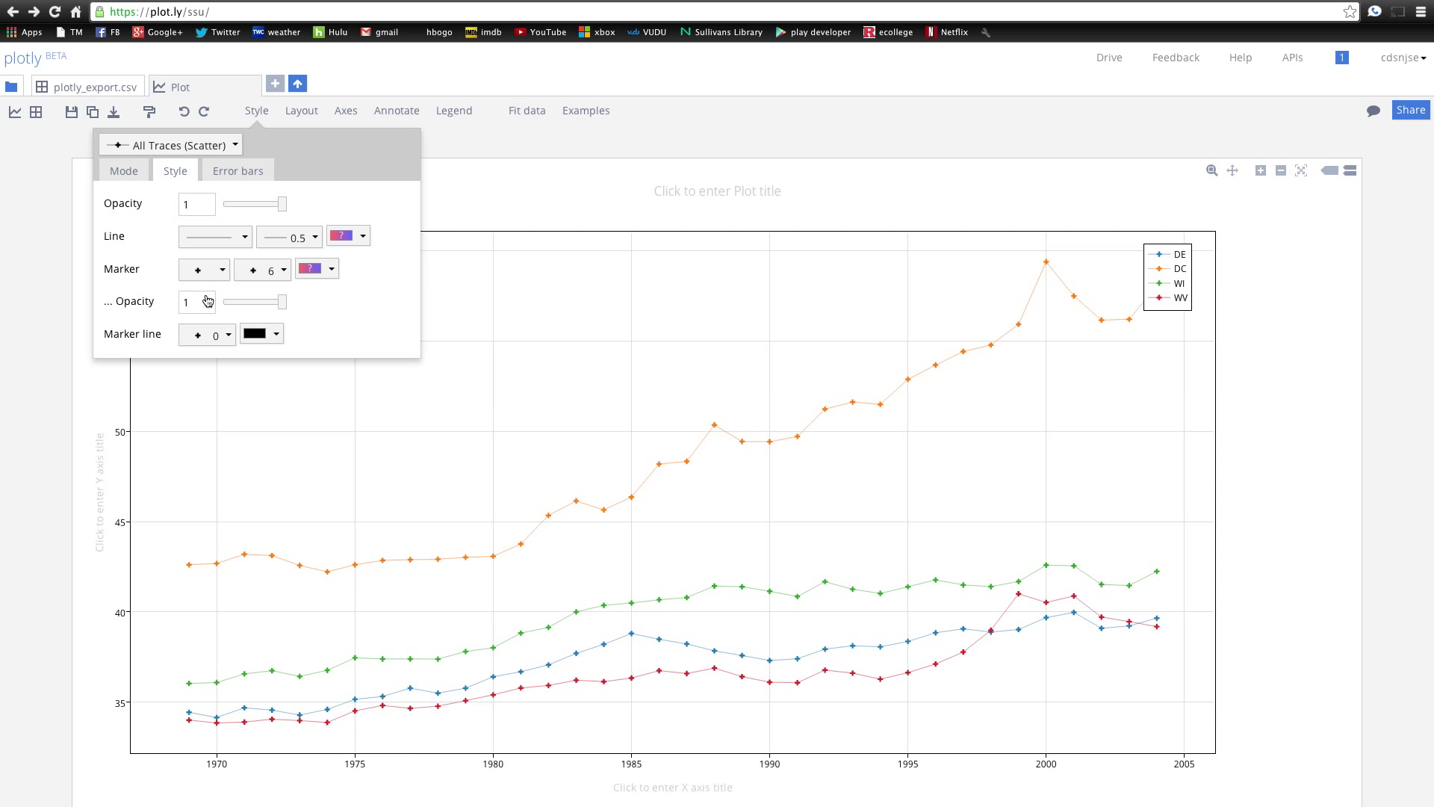
left_click(223, 333)
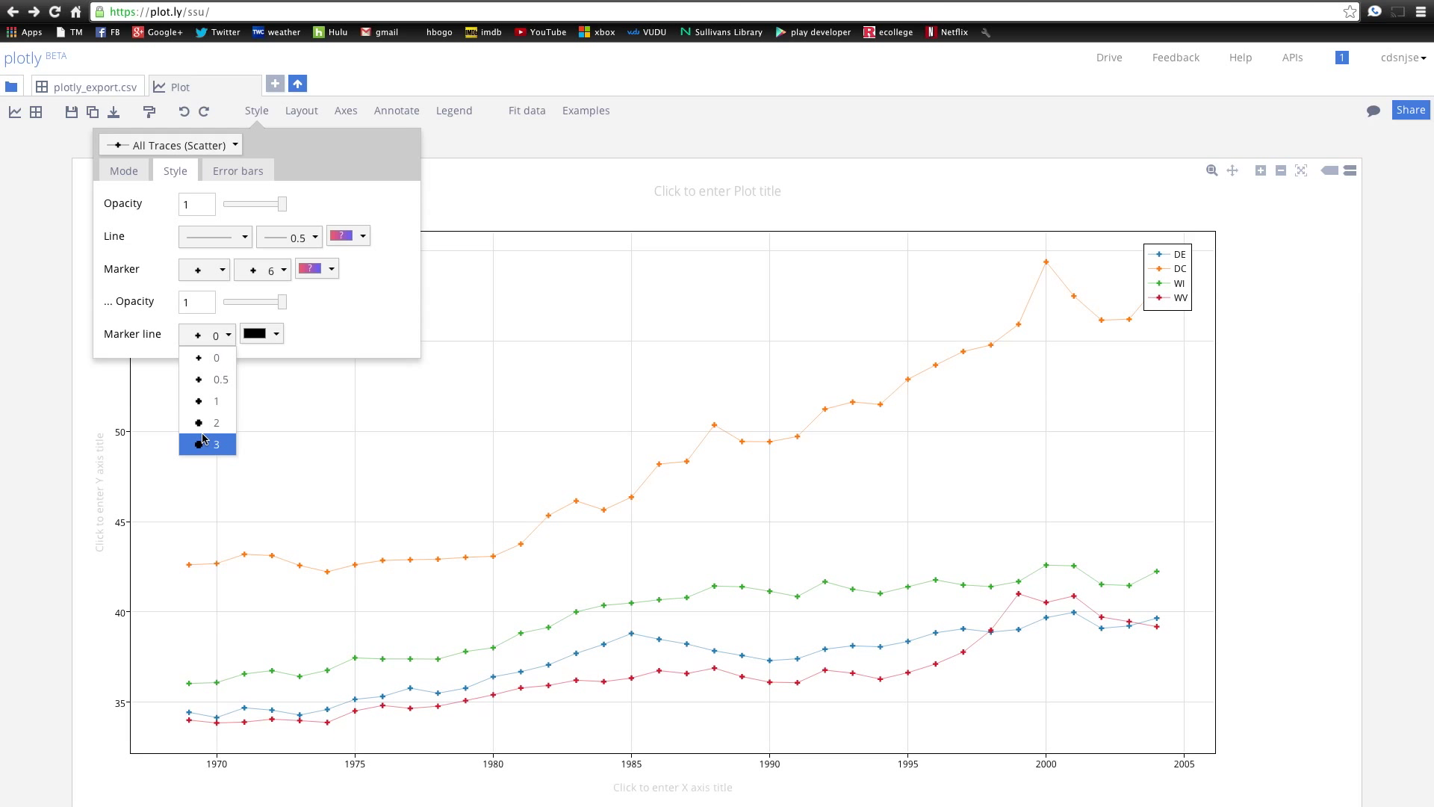
left_click(207, 444)
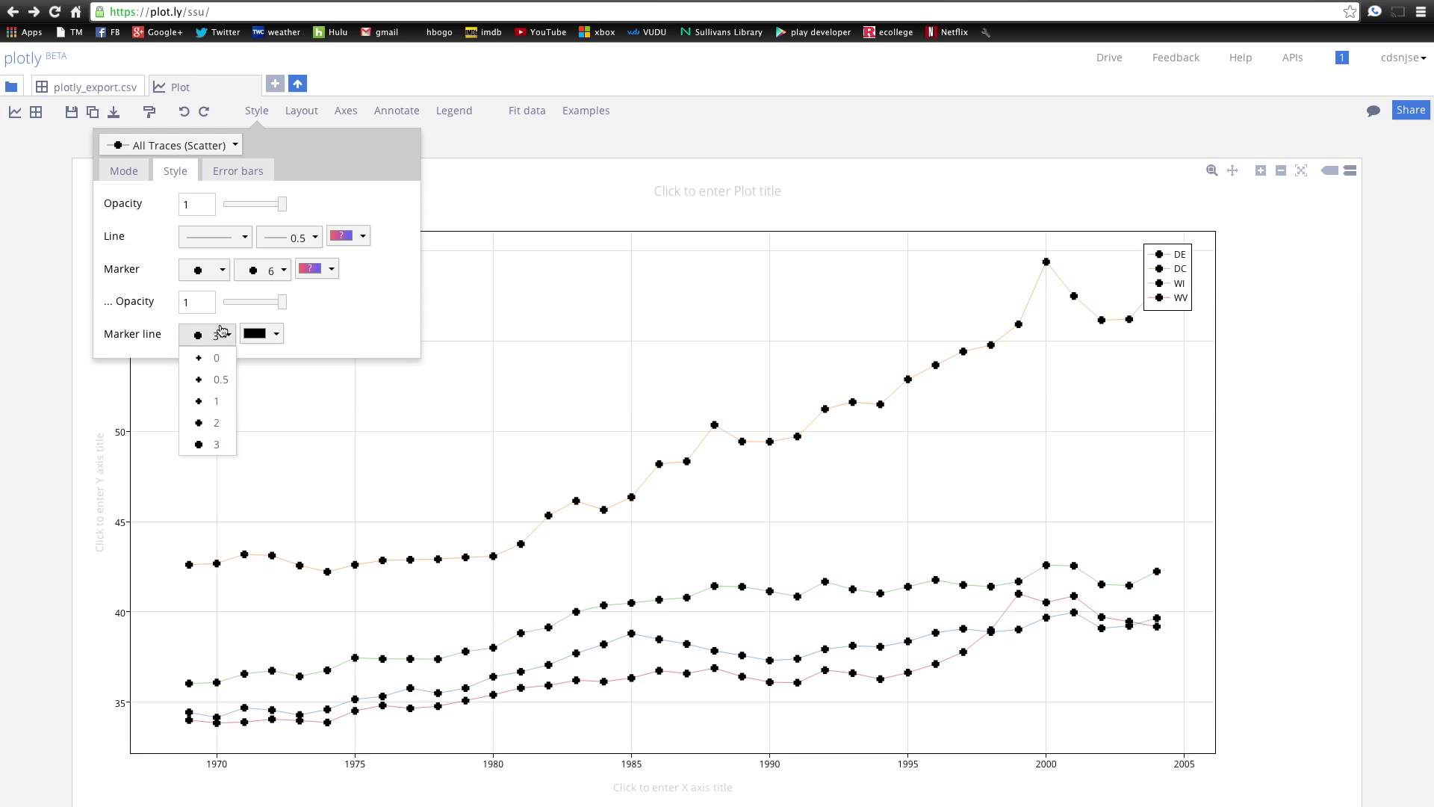
left_click(217, 357)
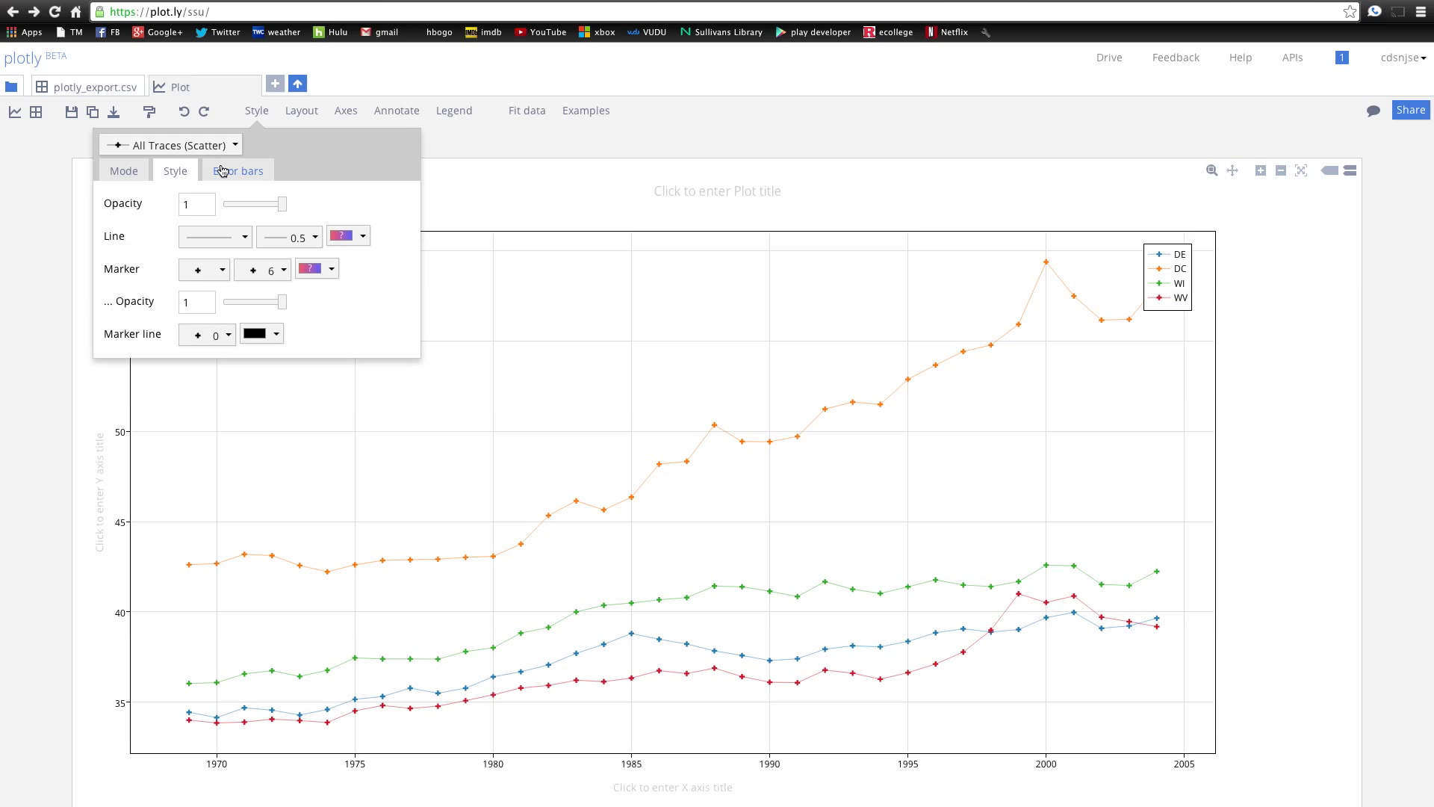
left_click(236, 171)
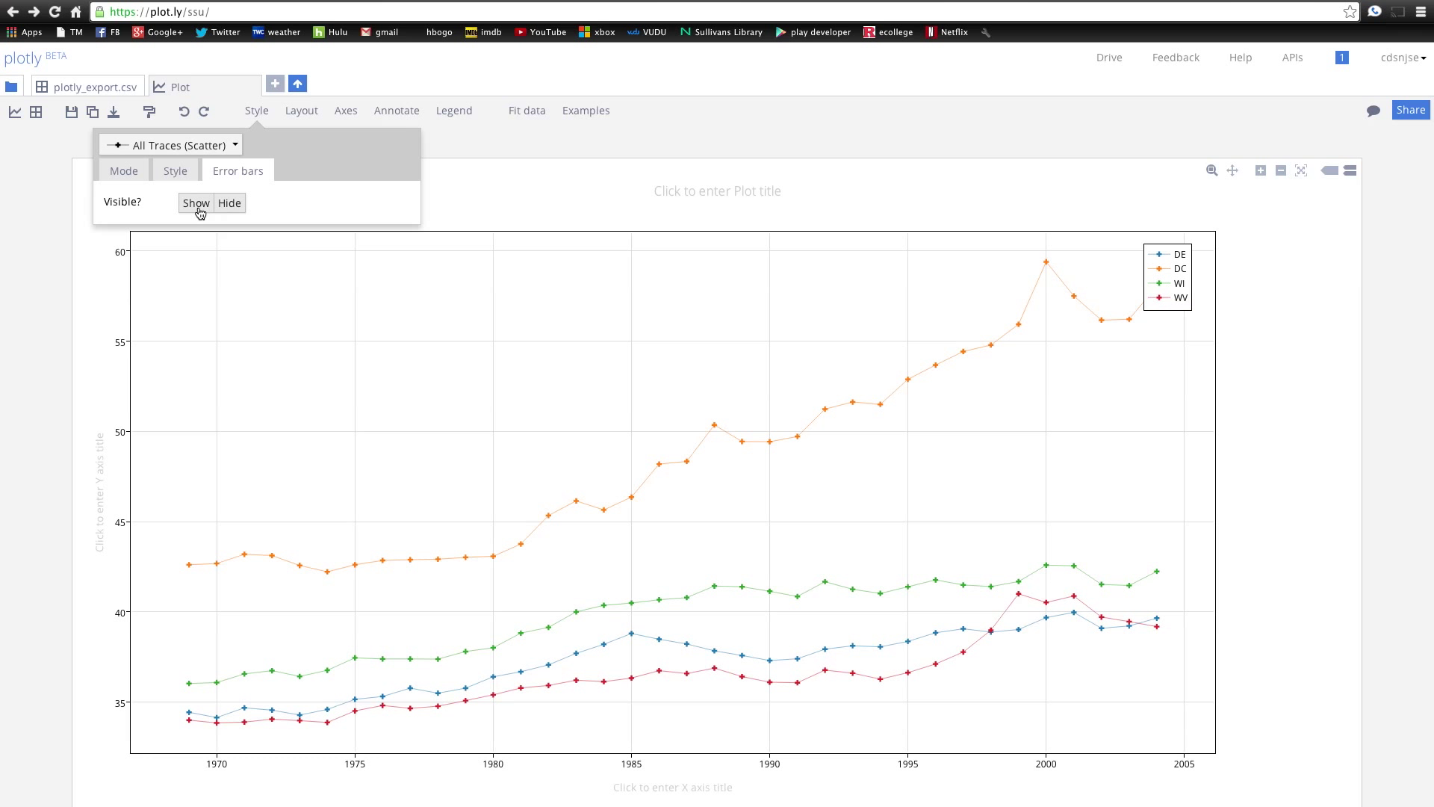
- Switch on error bars for all four state series
left_click(196, 202)
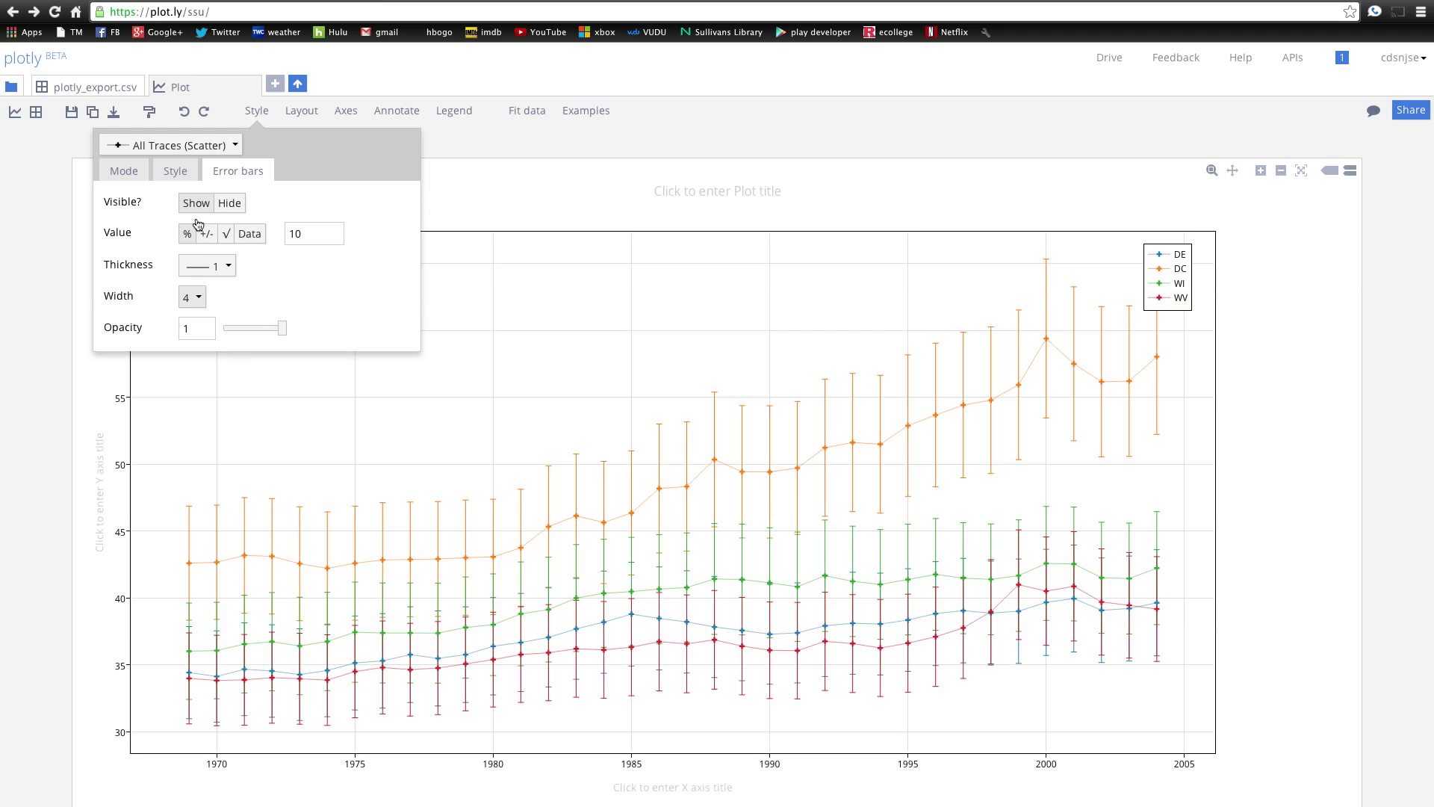
mouse_move(632, 622)
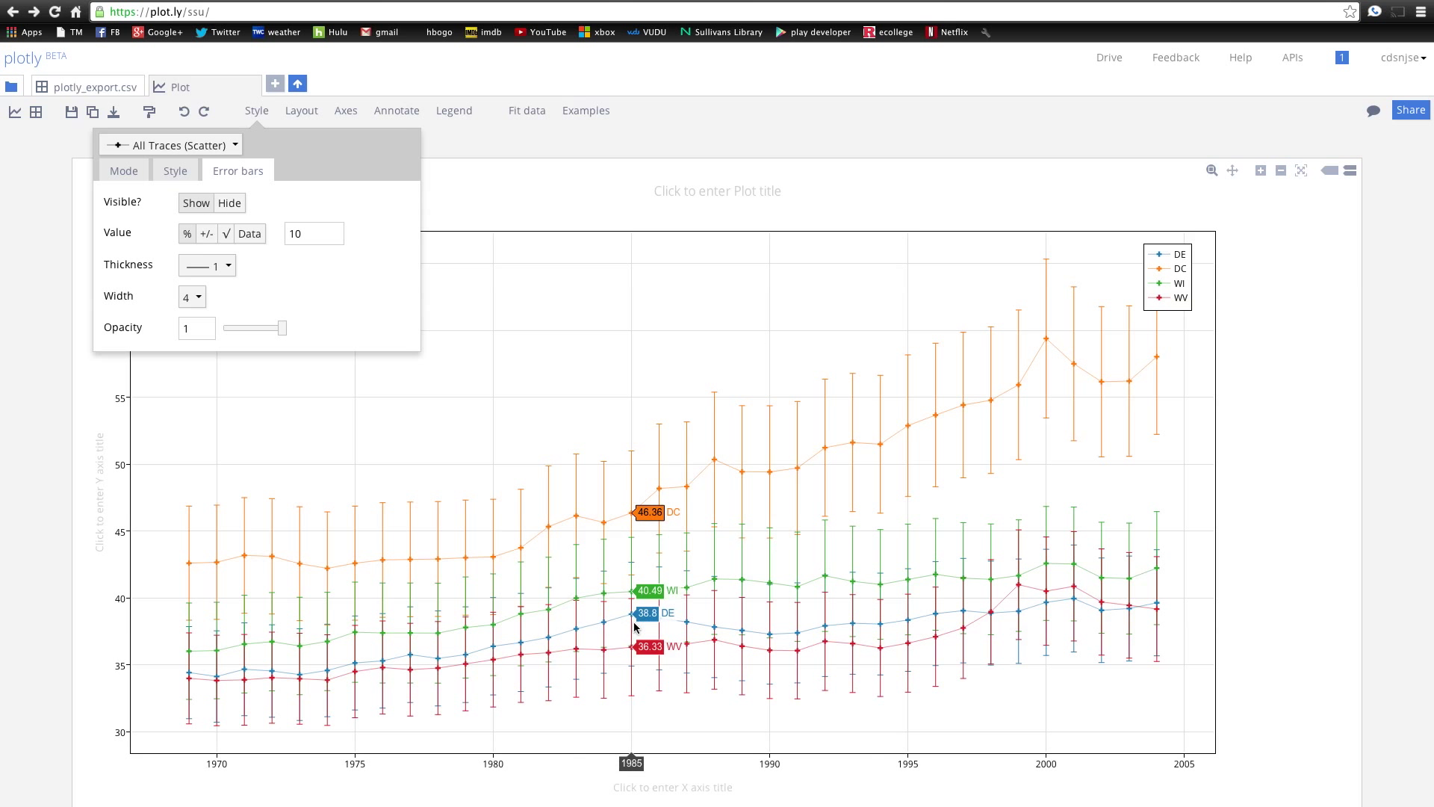
mouse_move(1171, 420)
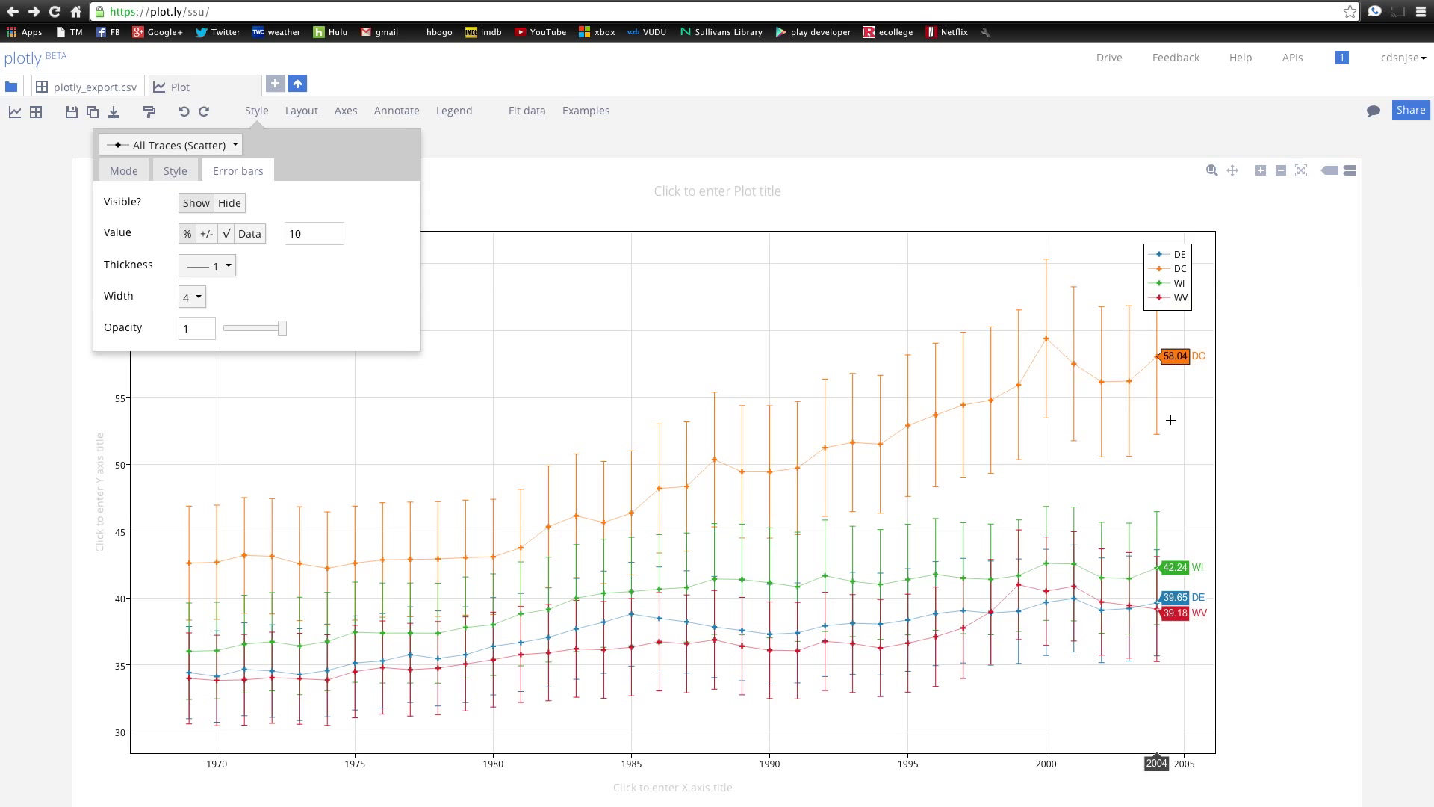
mouse_move(1104, 311)
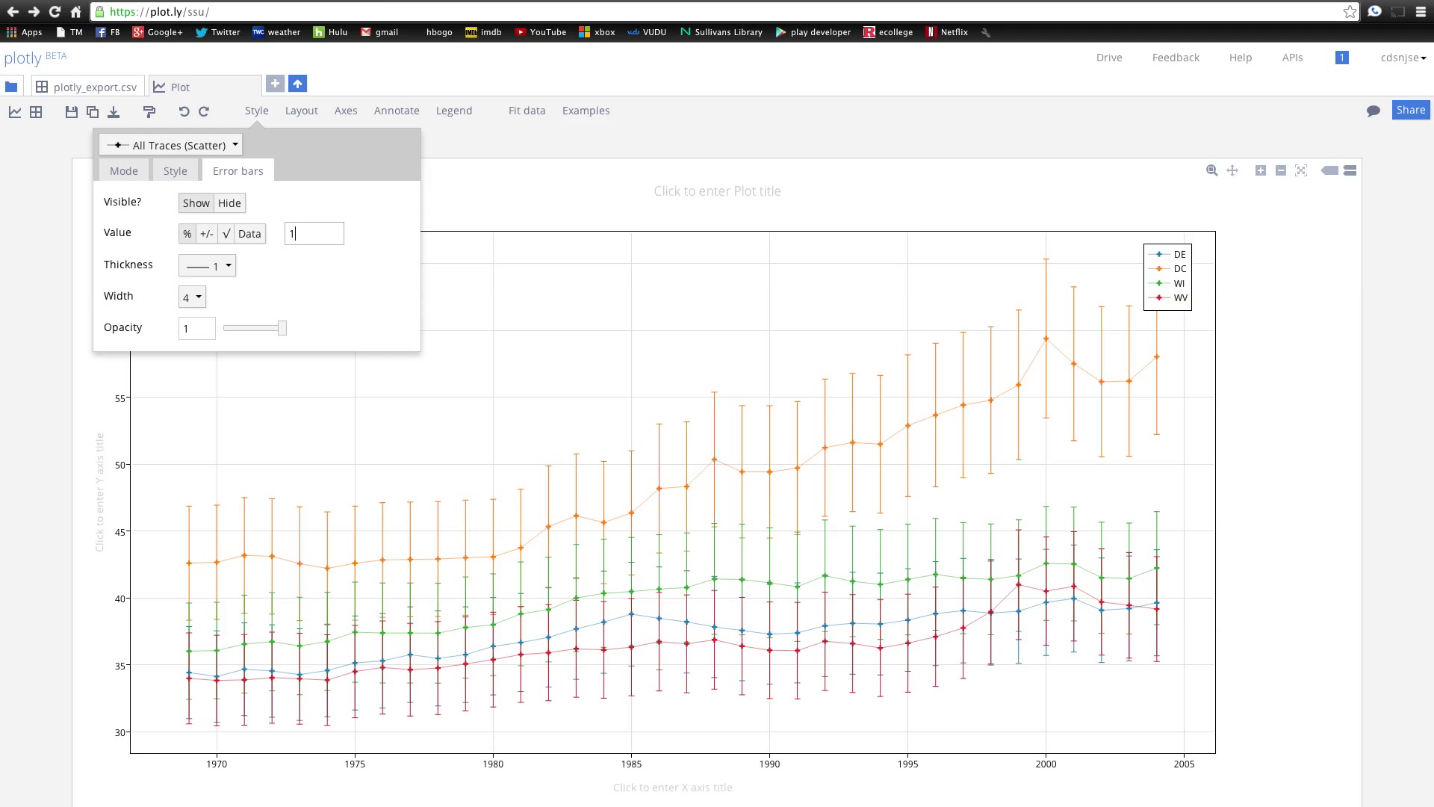
mouse_move(651, 266)
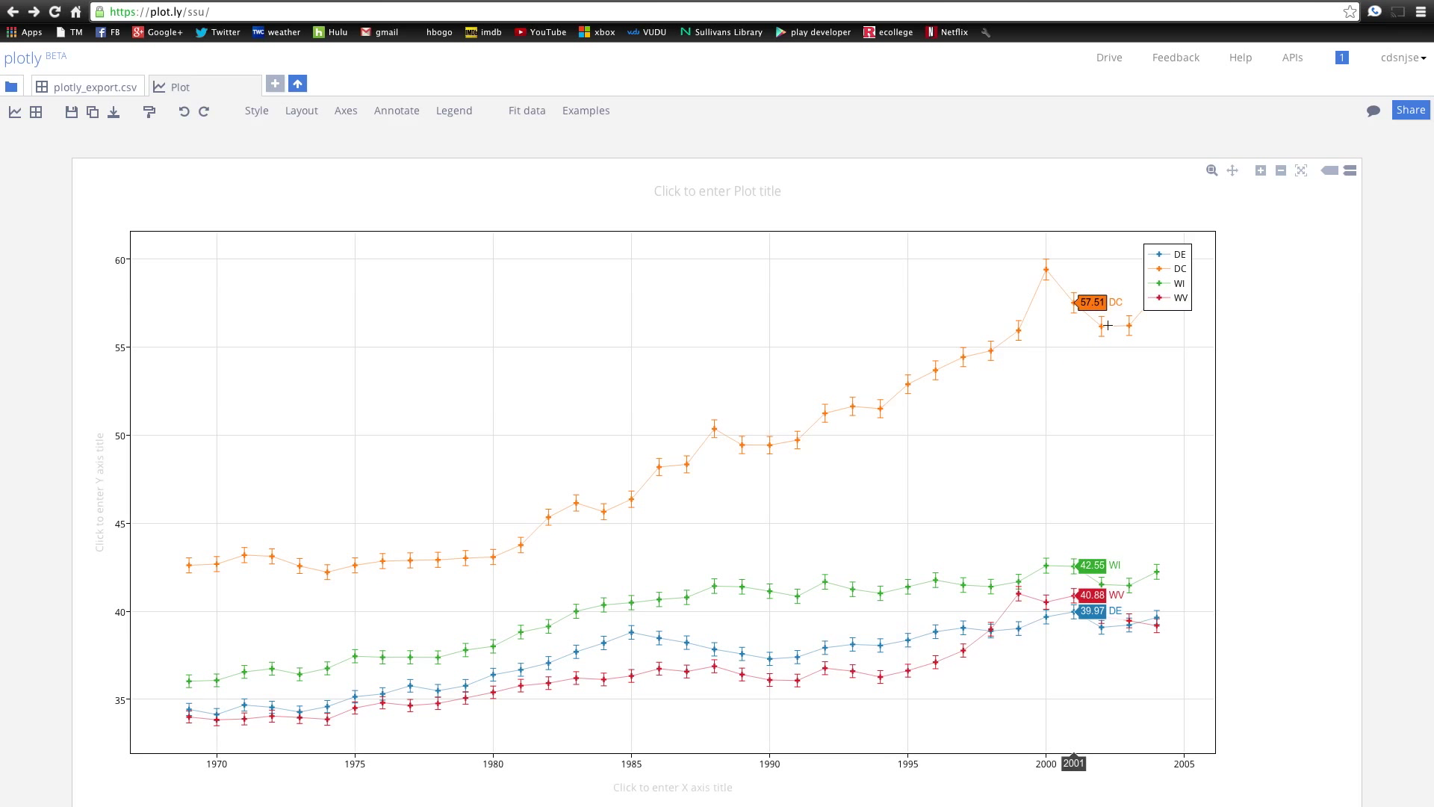
mouse_move(290, 119)
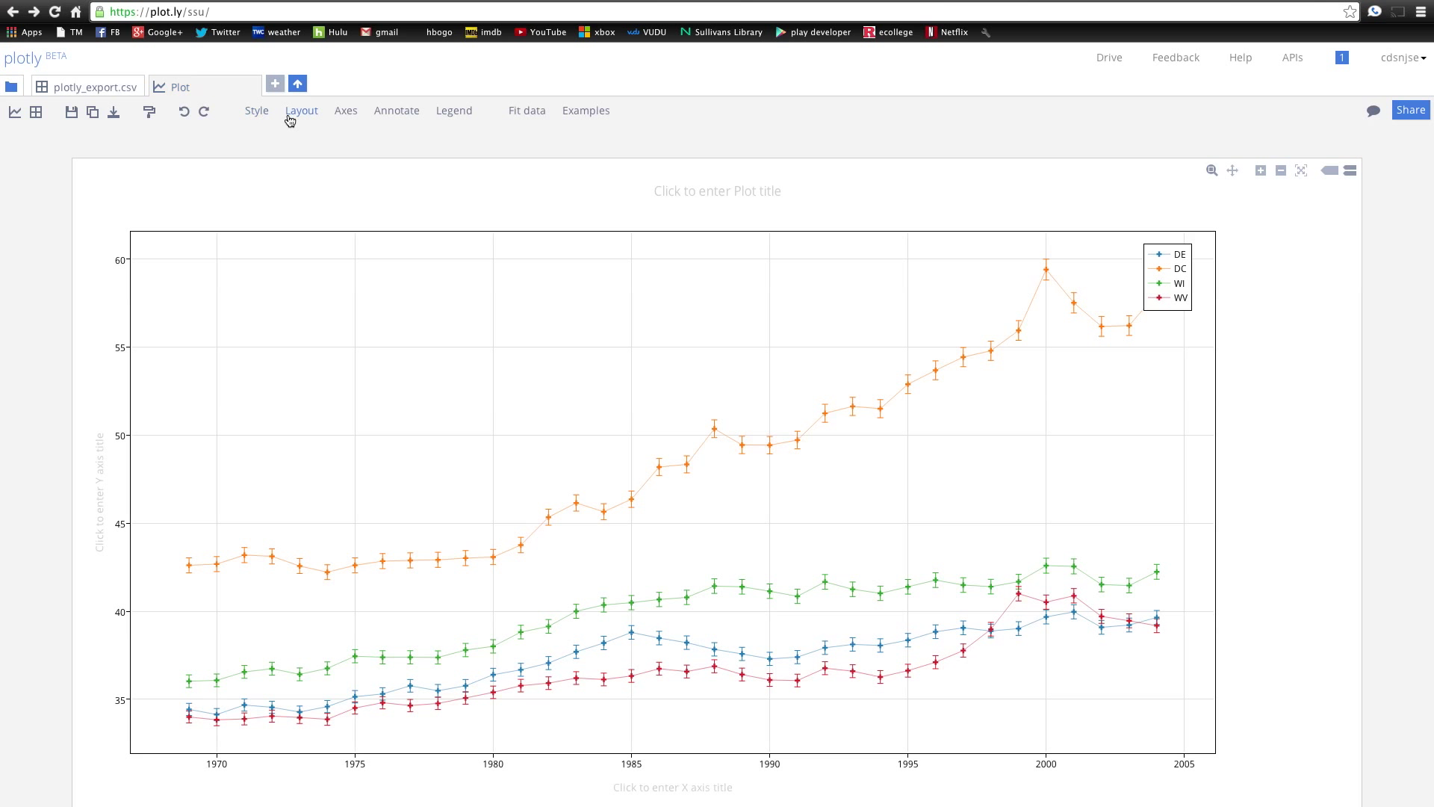
- Open the plot Layout settings and review the global font size choices
left_click(274, 182)
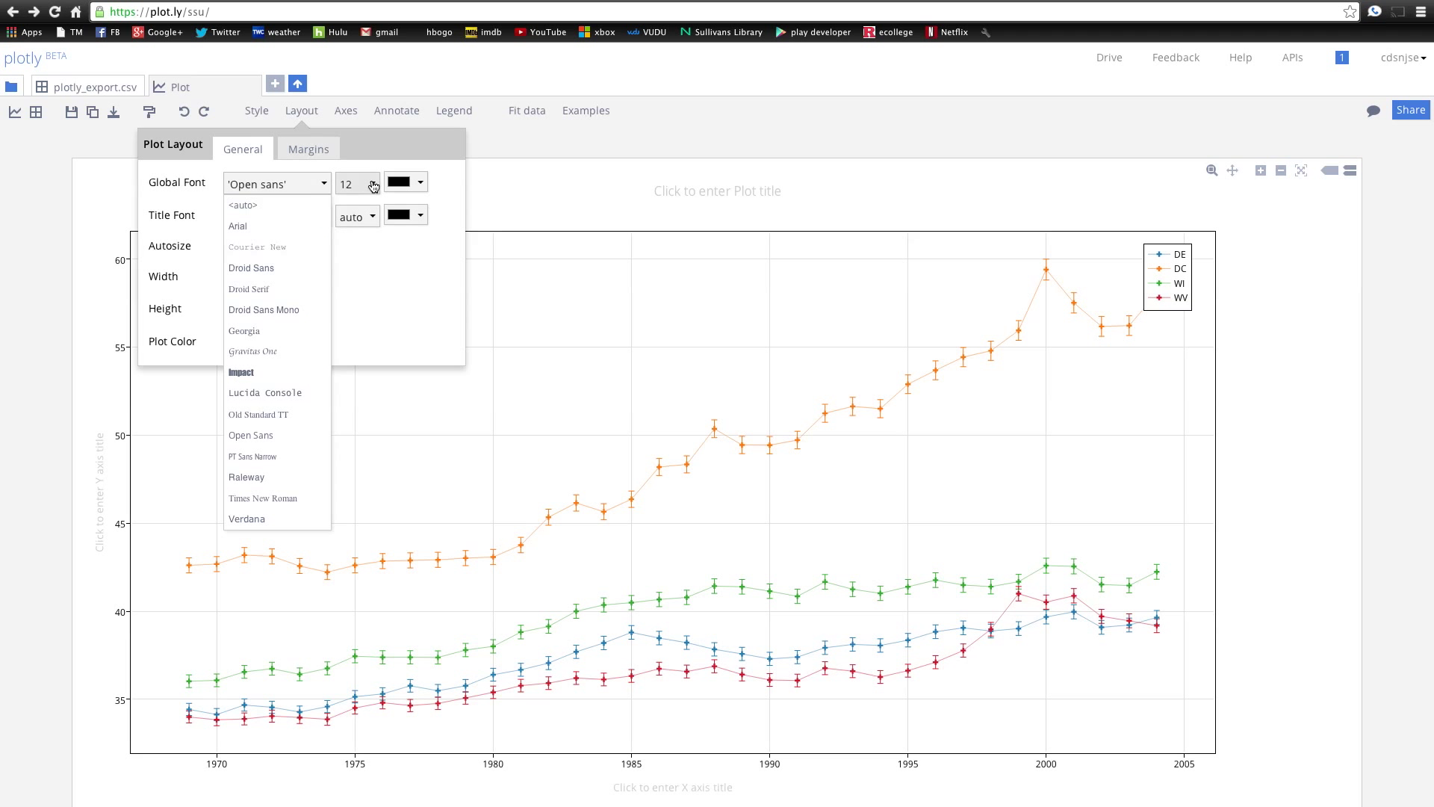
left_click(355, 182)
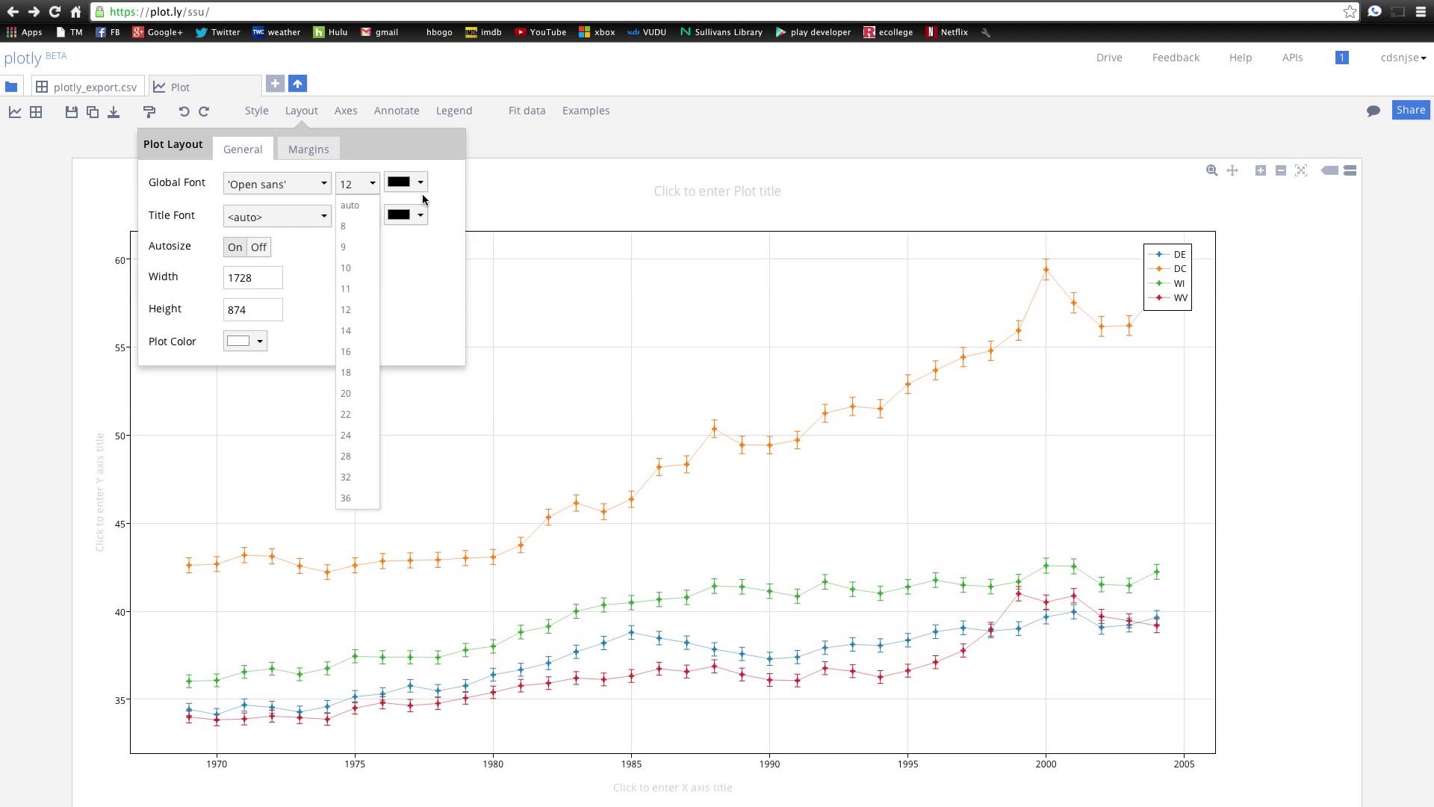
left_click(405, 182)
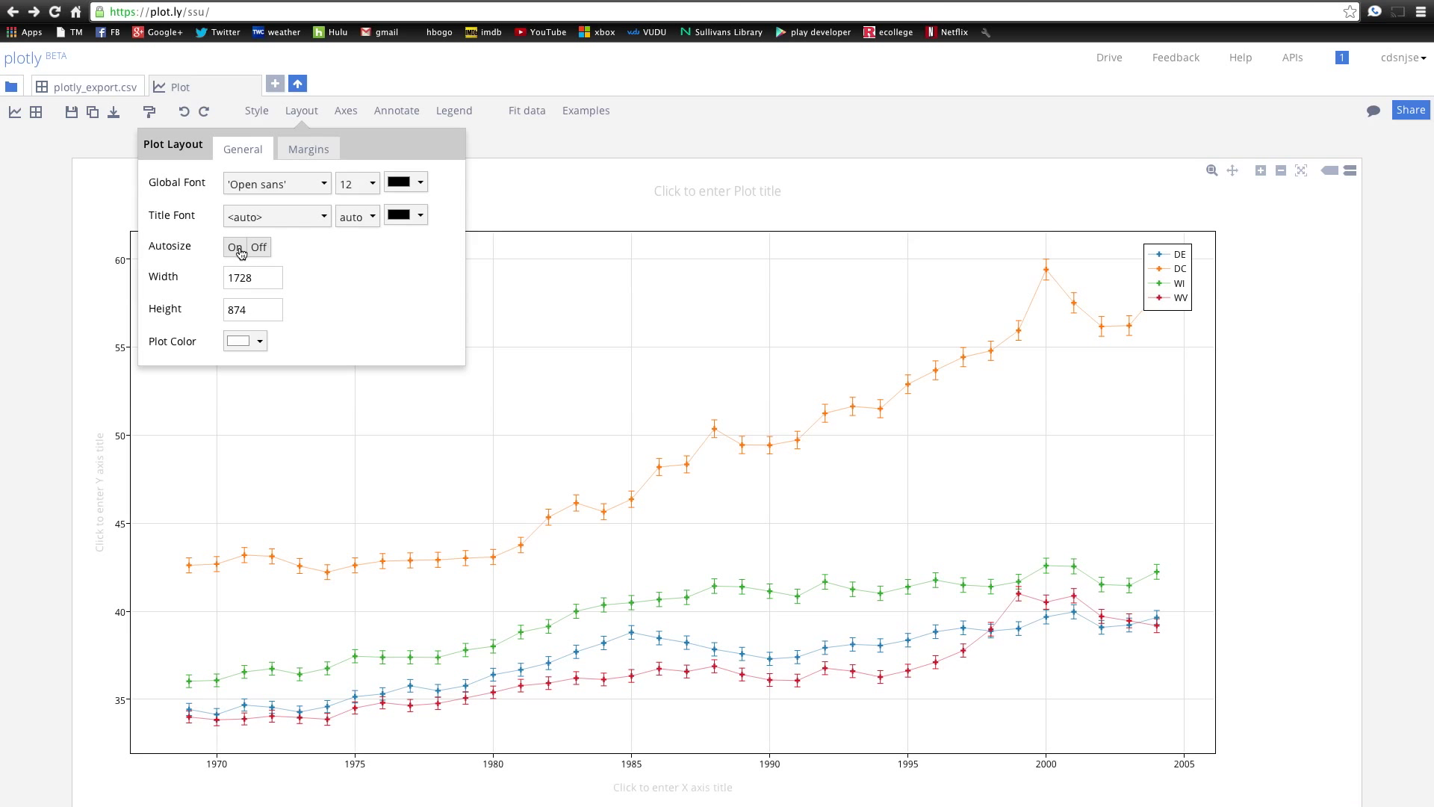
- Tint the plot margins light grey and leave plot padding at zero
left_click(309, 148)
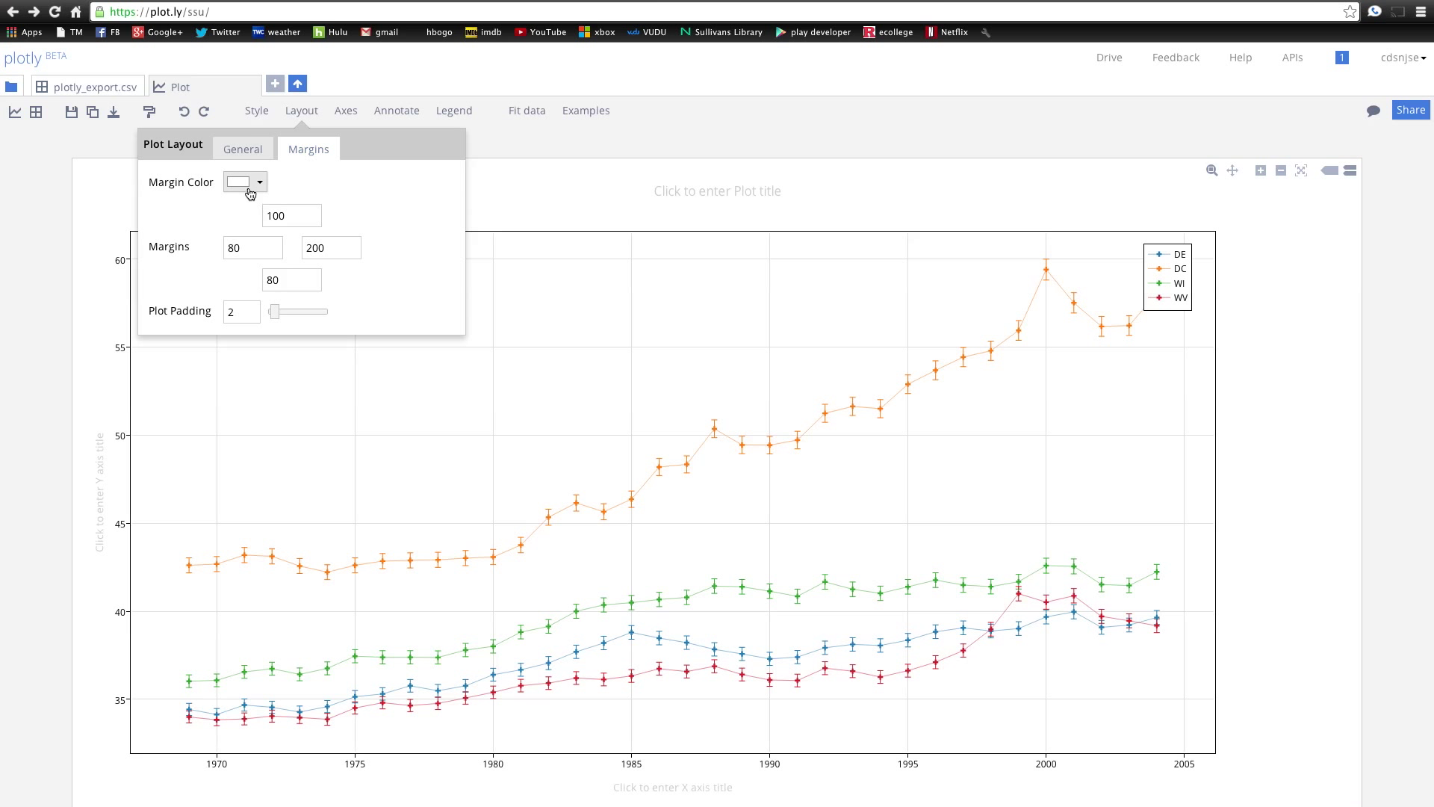
left_click(244, 181)
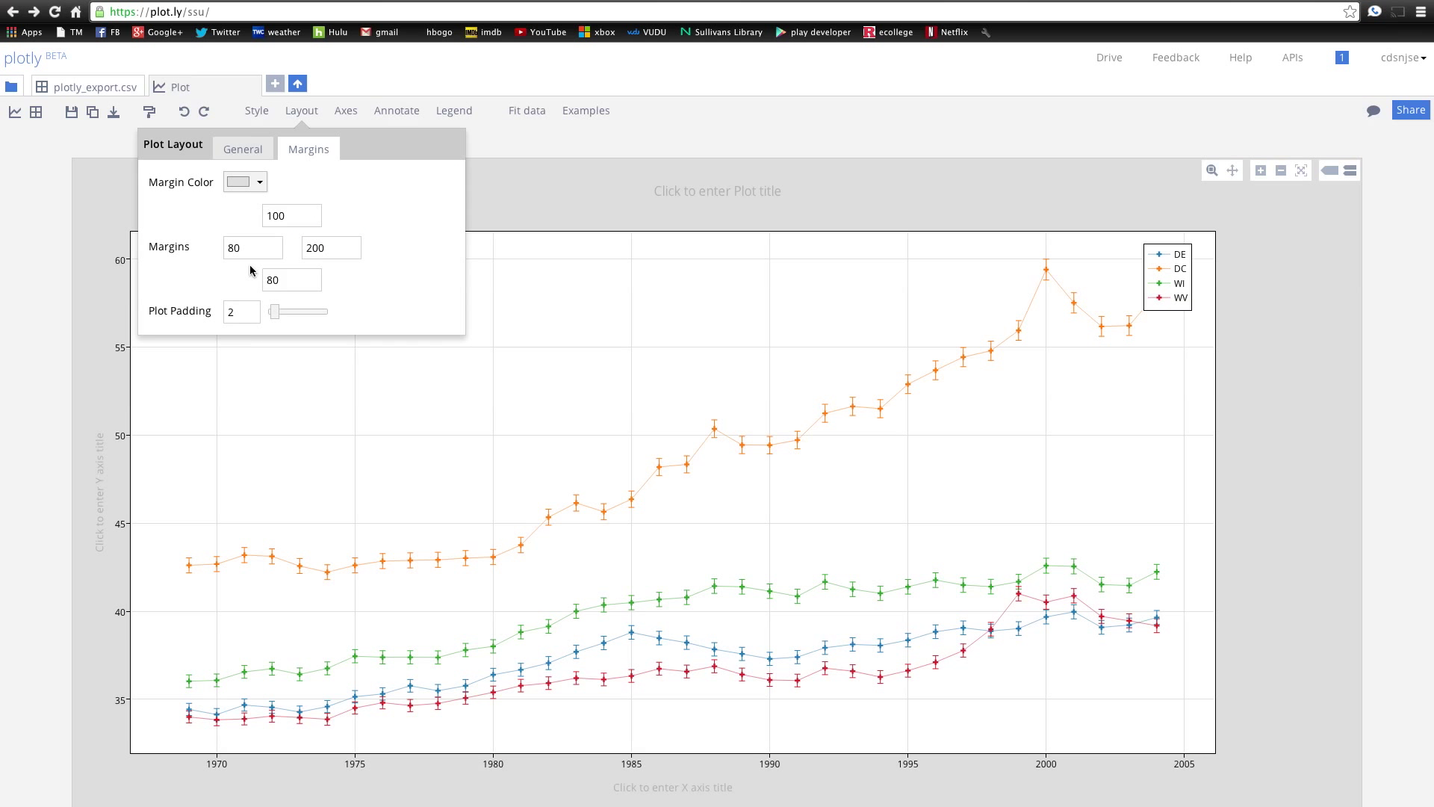
mouse_move(270, 320)
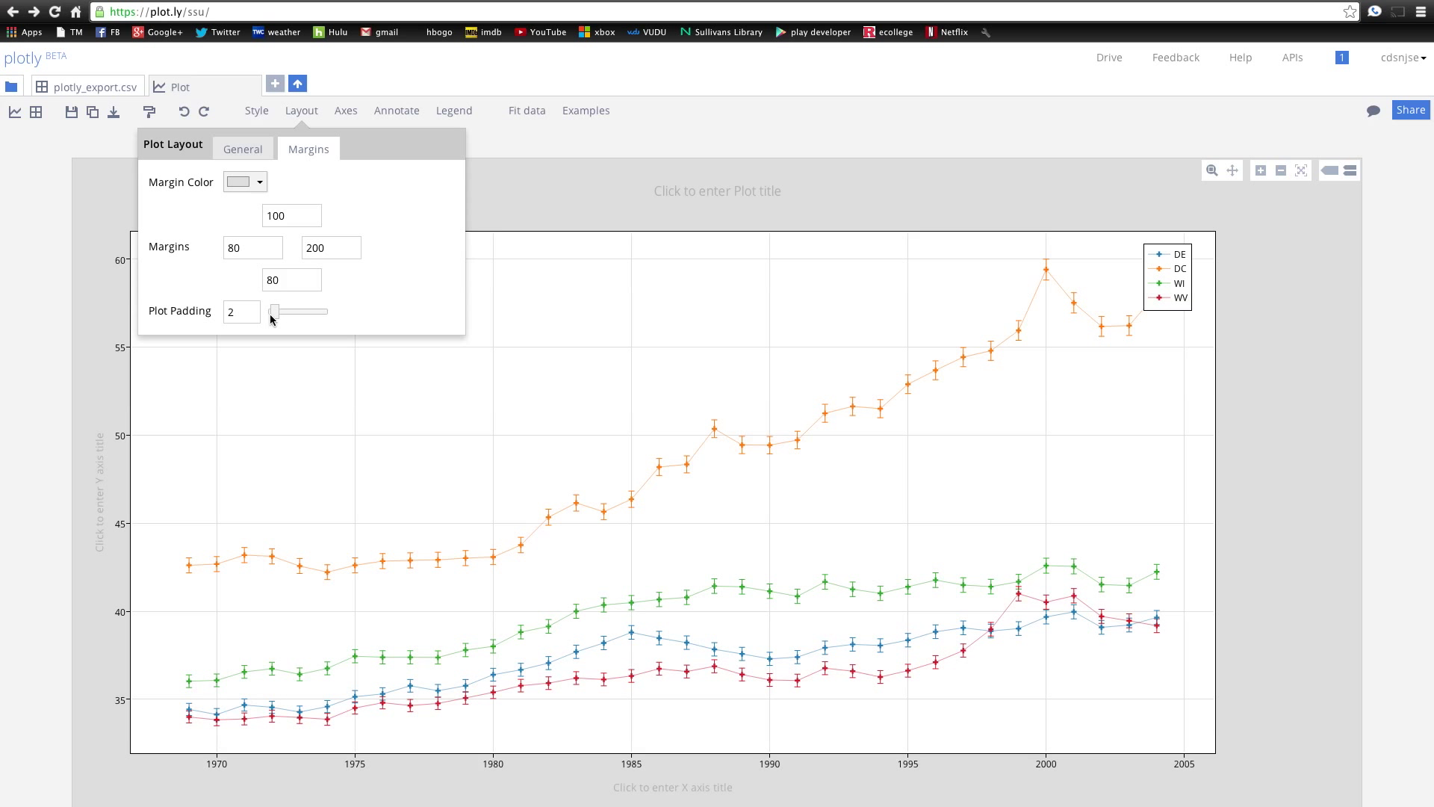
left_click_drag(272, 311, 318, 310)
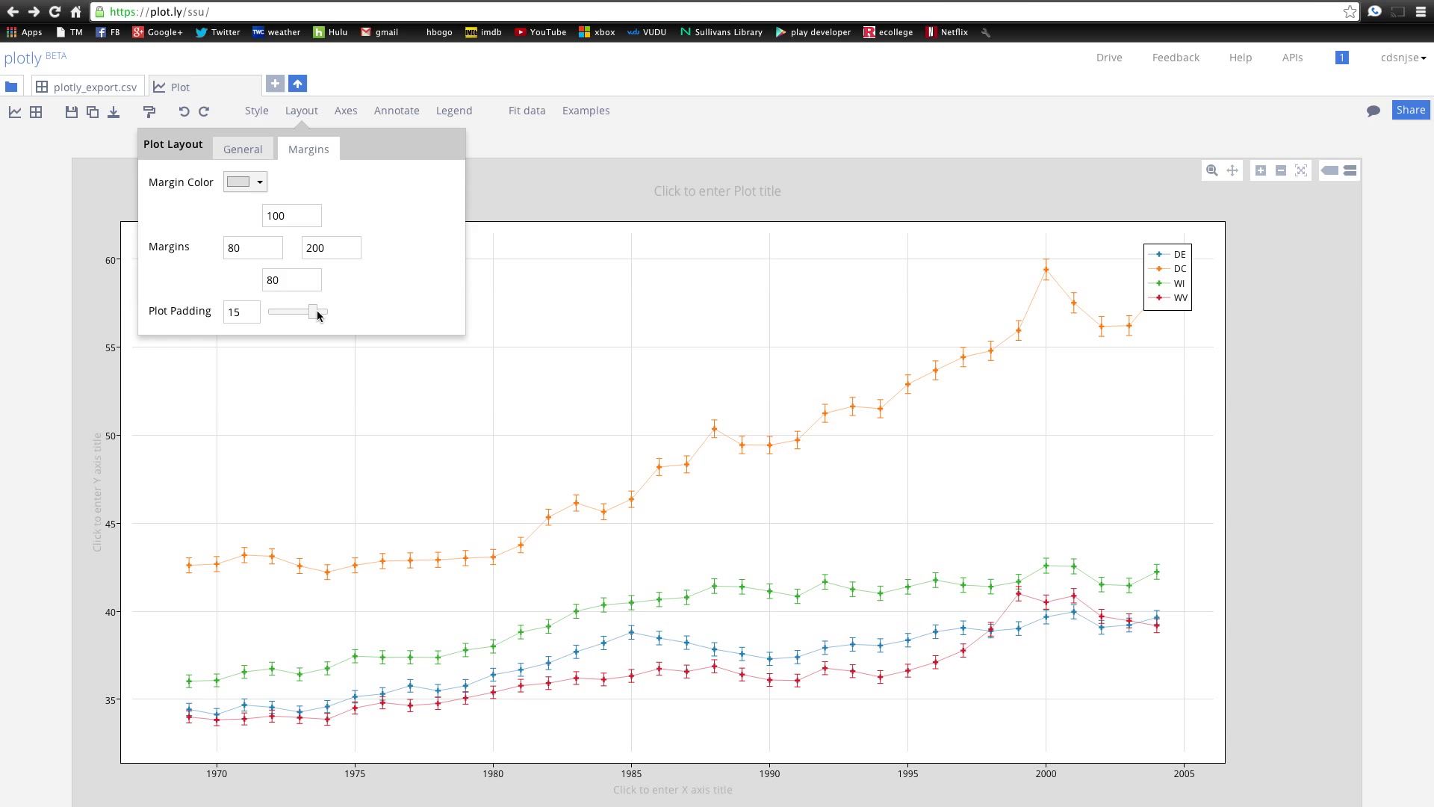
left_click_drag(318, 311, 269, 310)
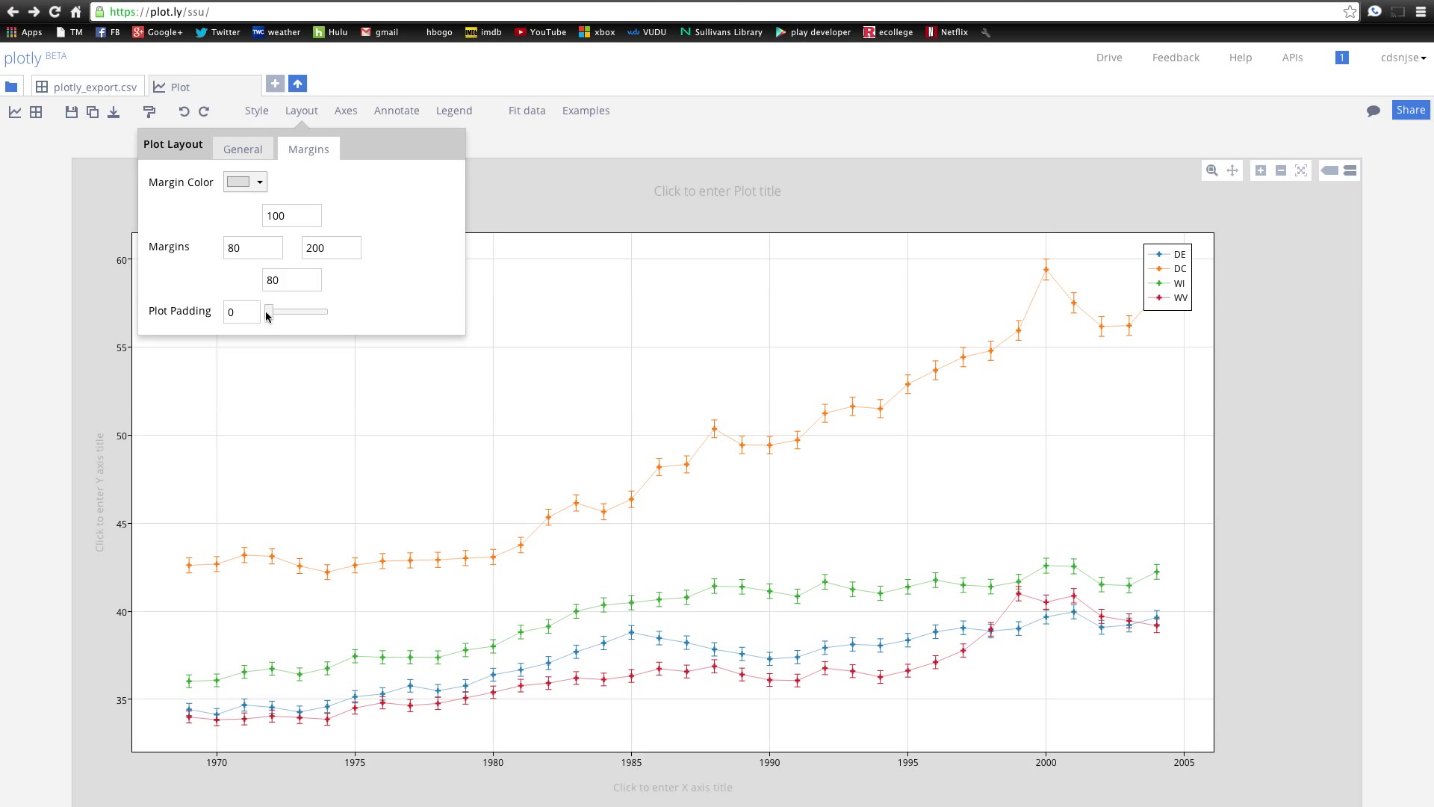
mouse_move(346, 110)
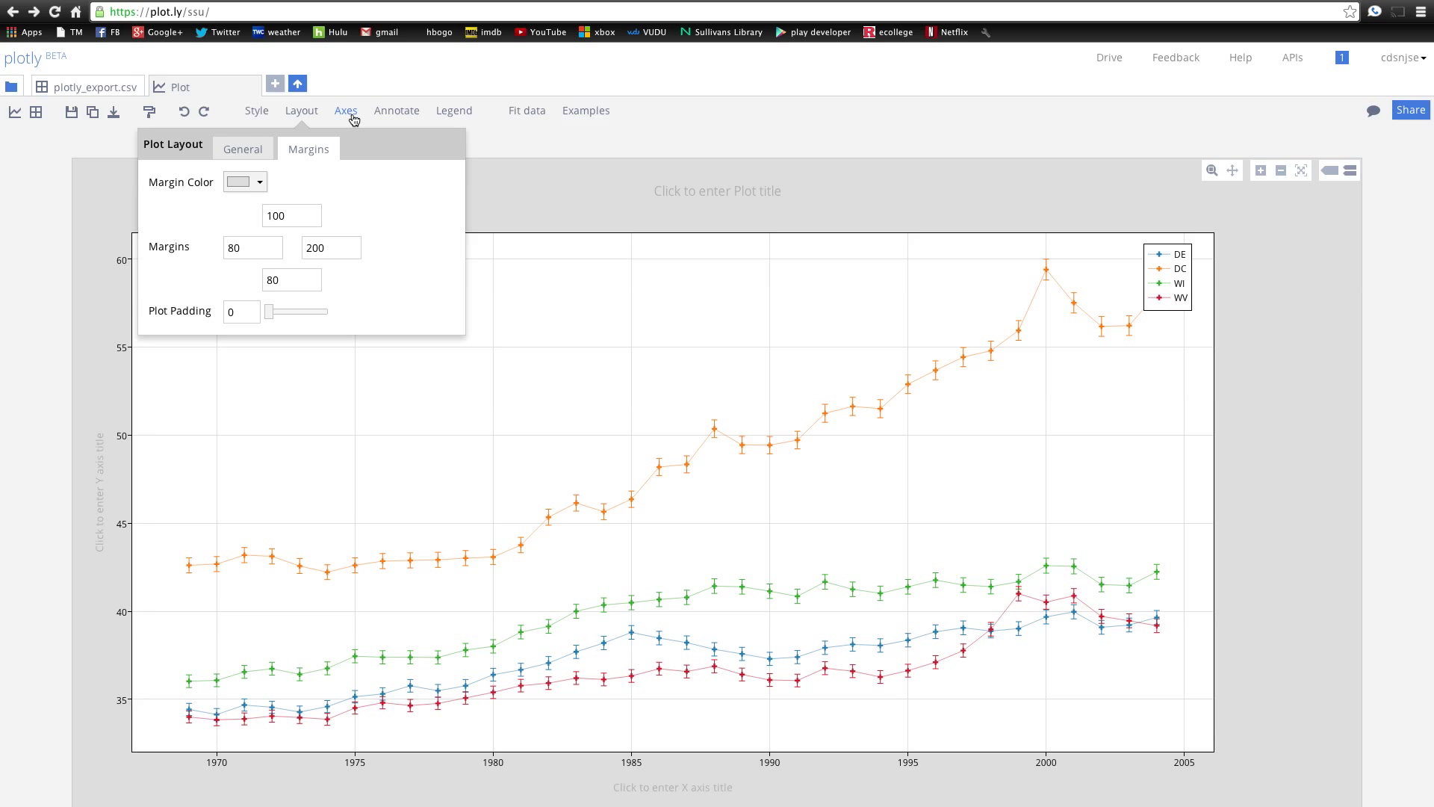
- Set the axis line width to 3.1 after testing maximum and minimum widths
left_click(346, 110)
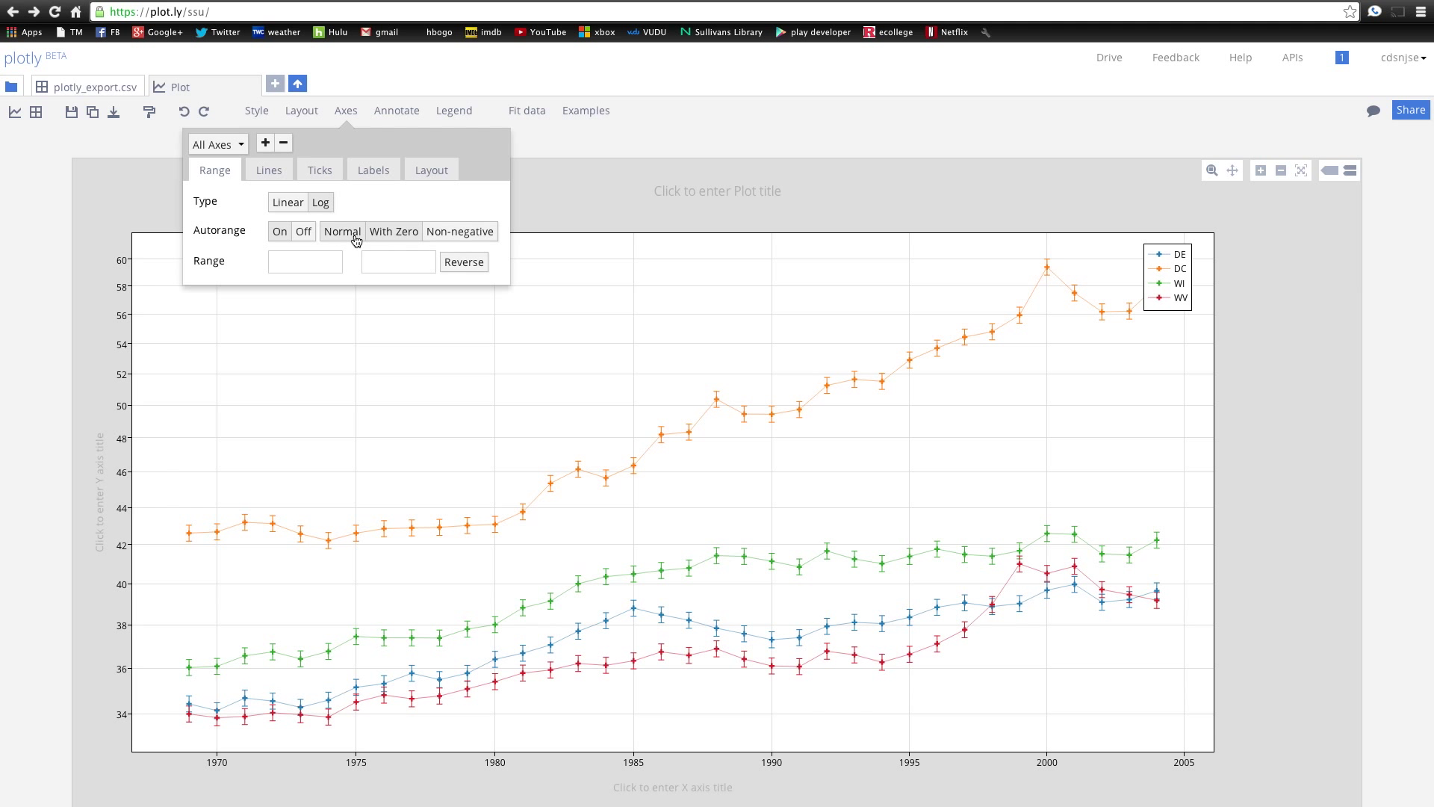
left_click(268, 169)
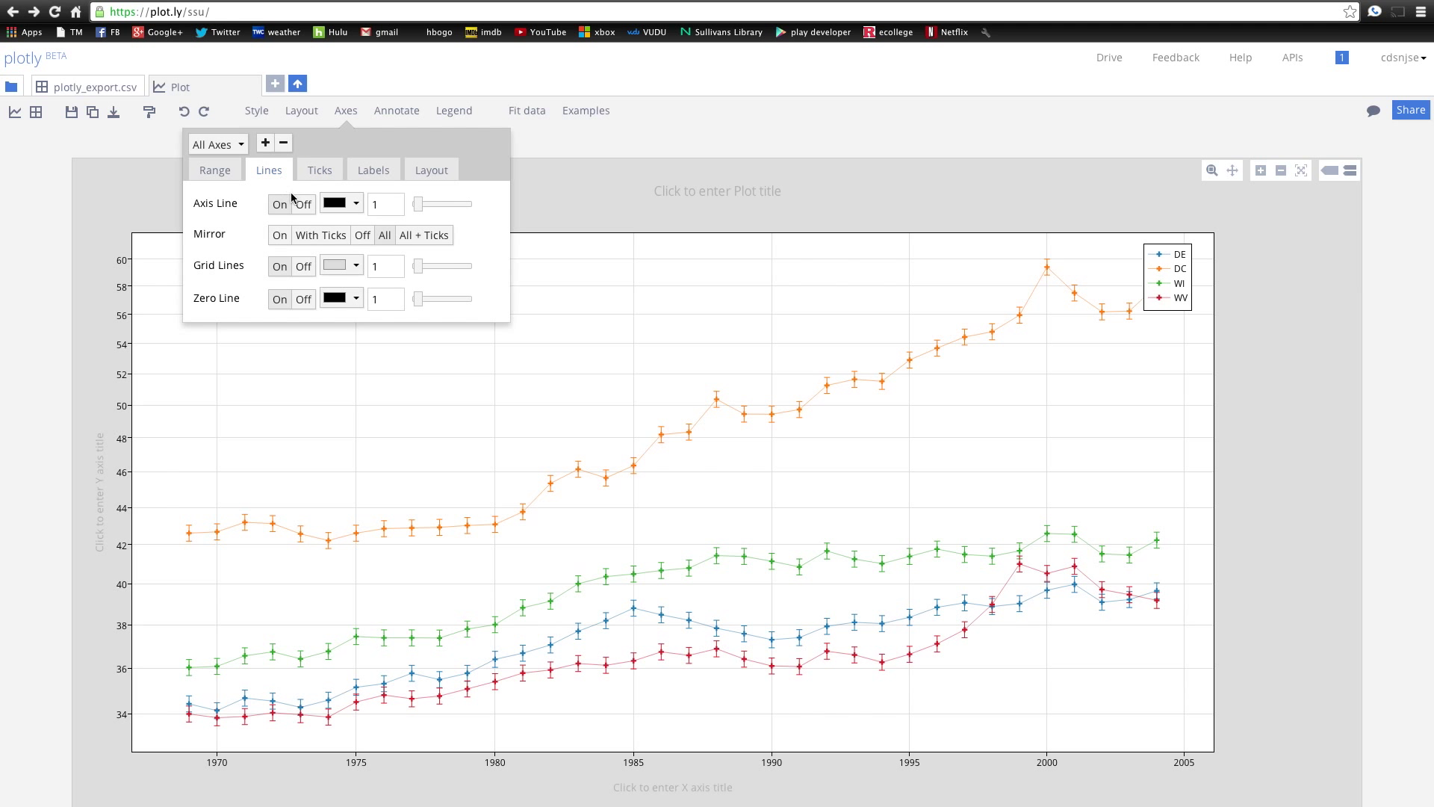
mouse_move(154, 239)
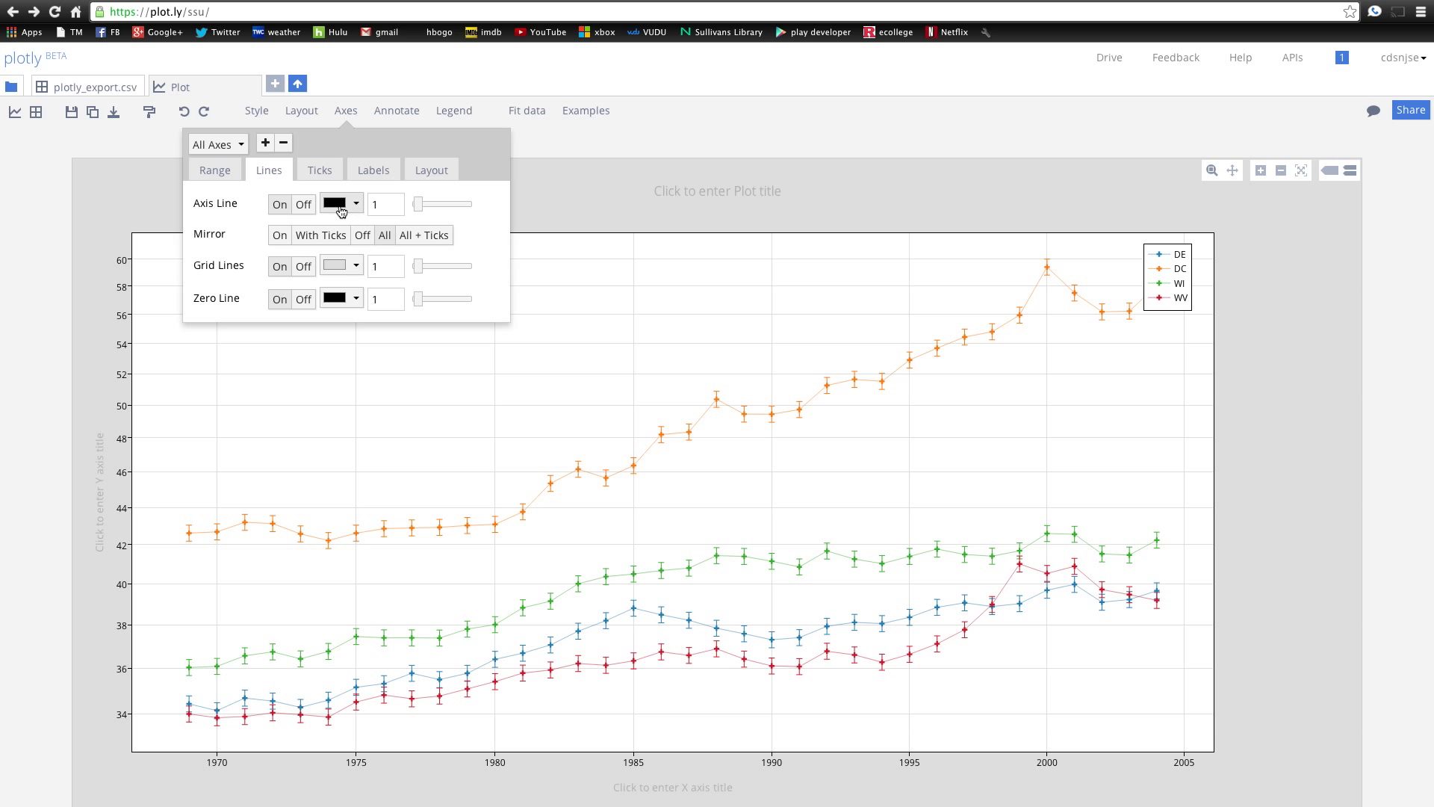
left_click_drag(419, 204, 474, 204)
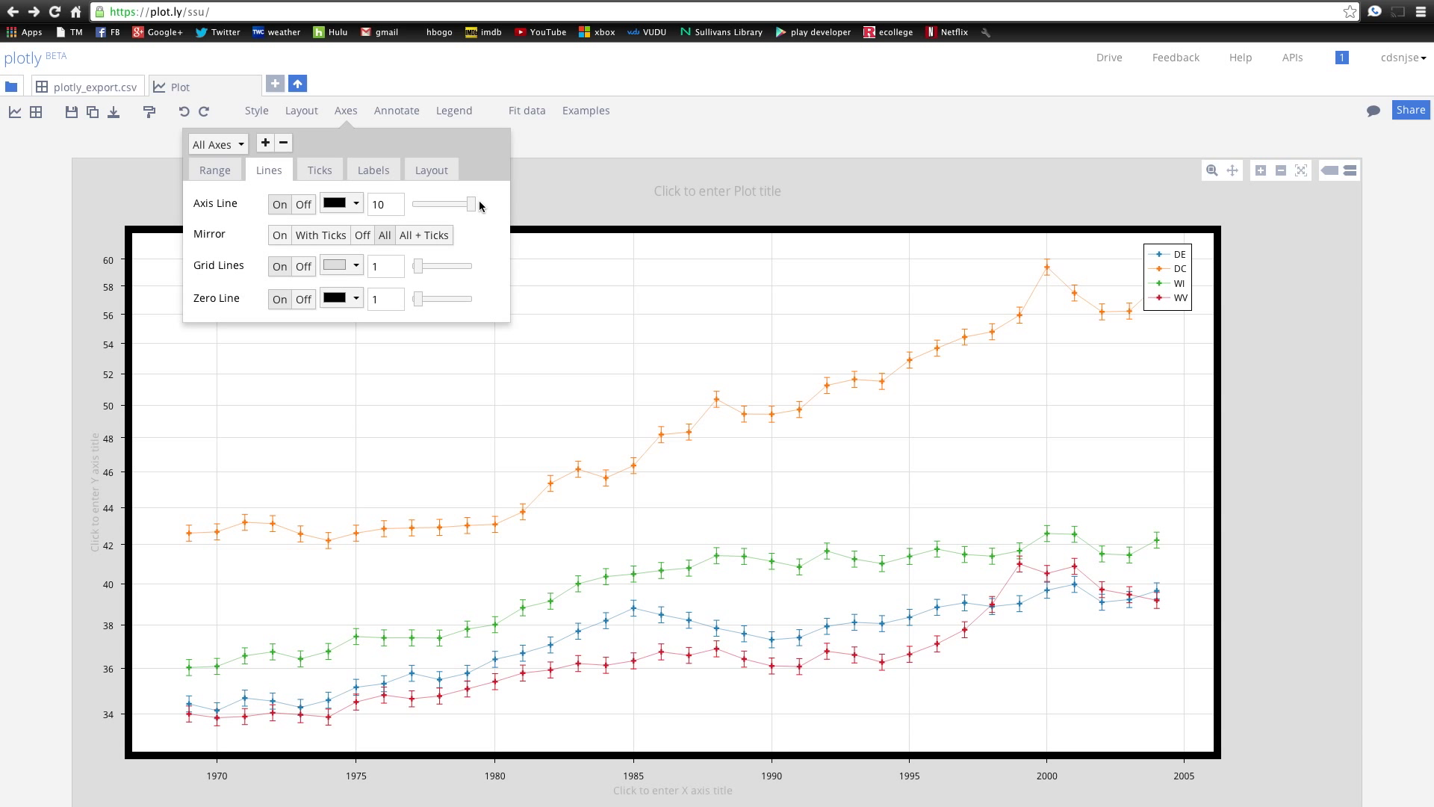
left_click_drag(476, 204, 411, 204)
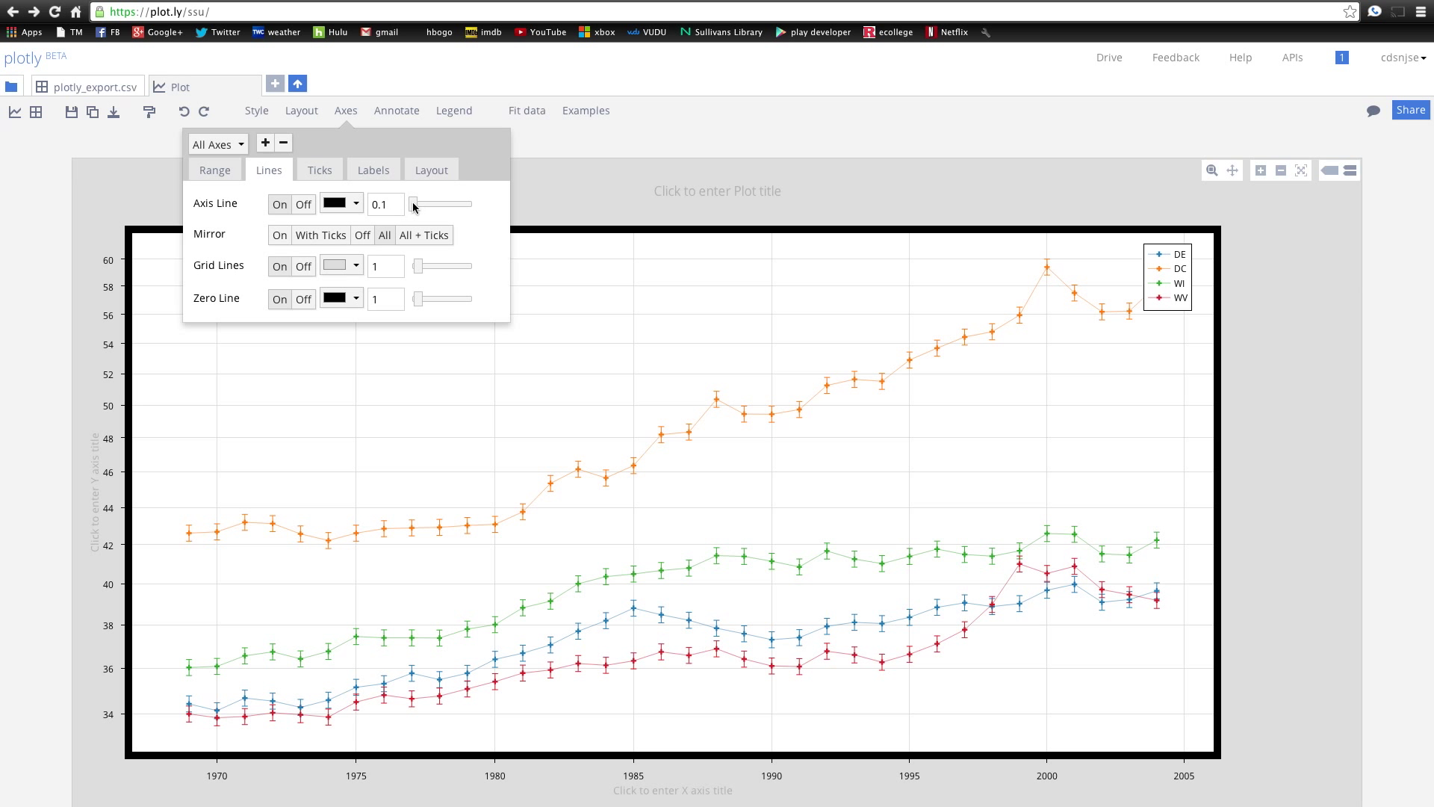
left_click_drag(412, 203, 445, 203)
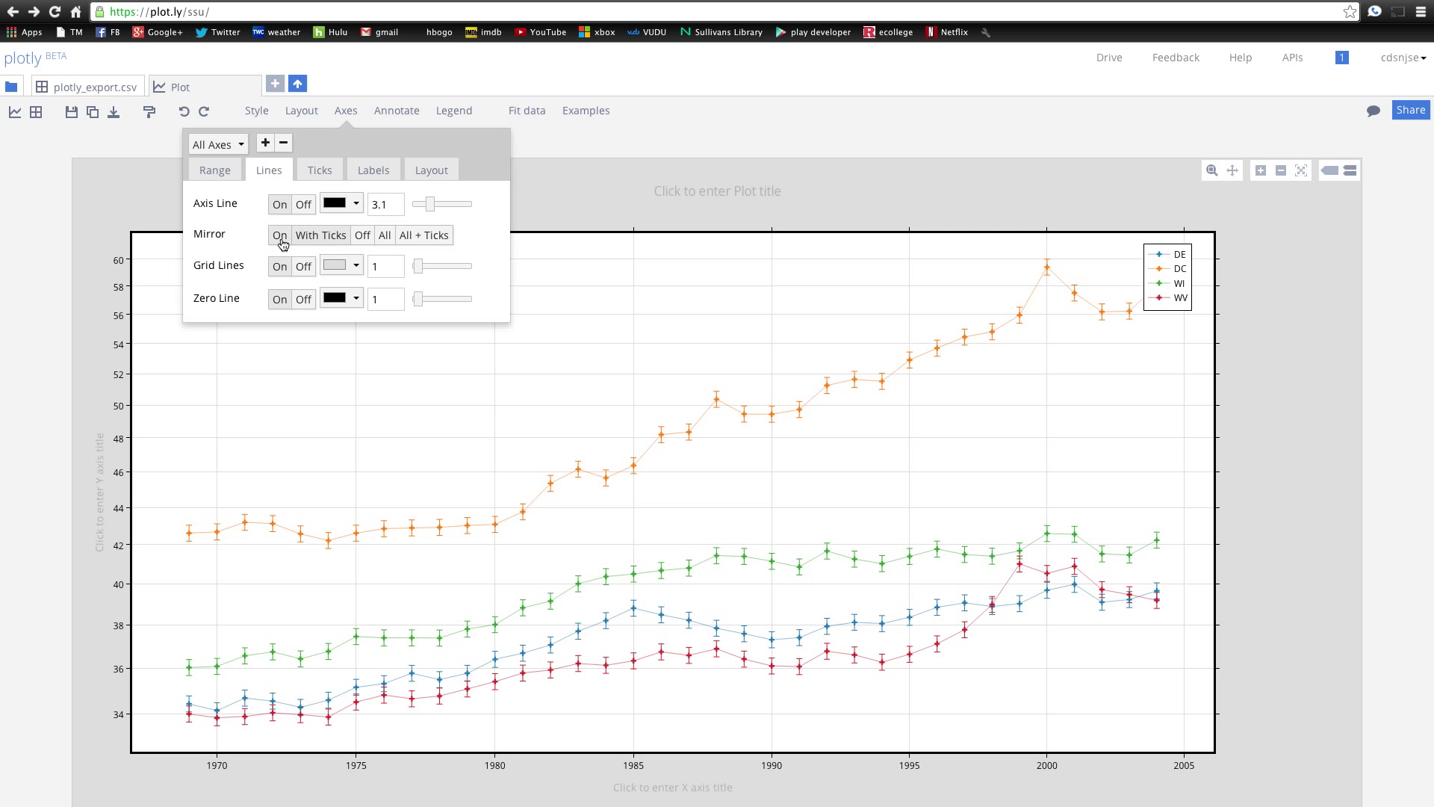
- Toggle the grid lines off and back on, and set the zero line to 0.1
left_click(302, 266)
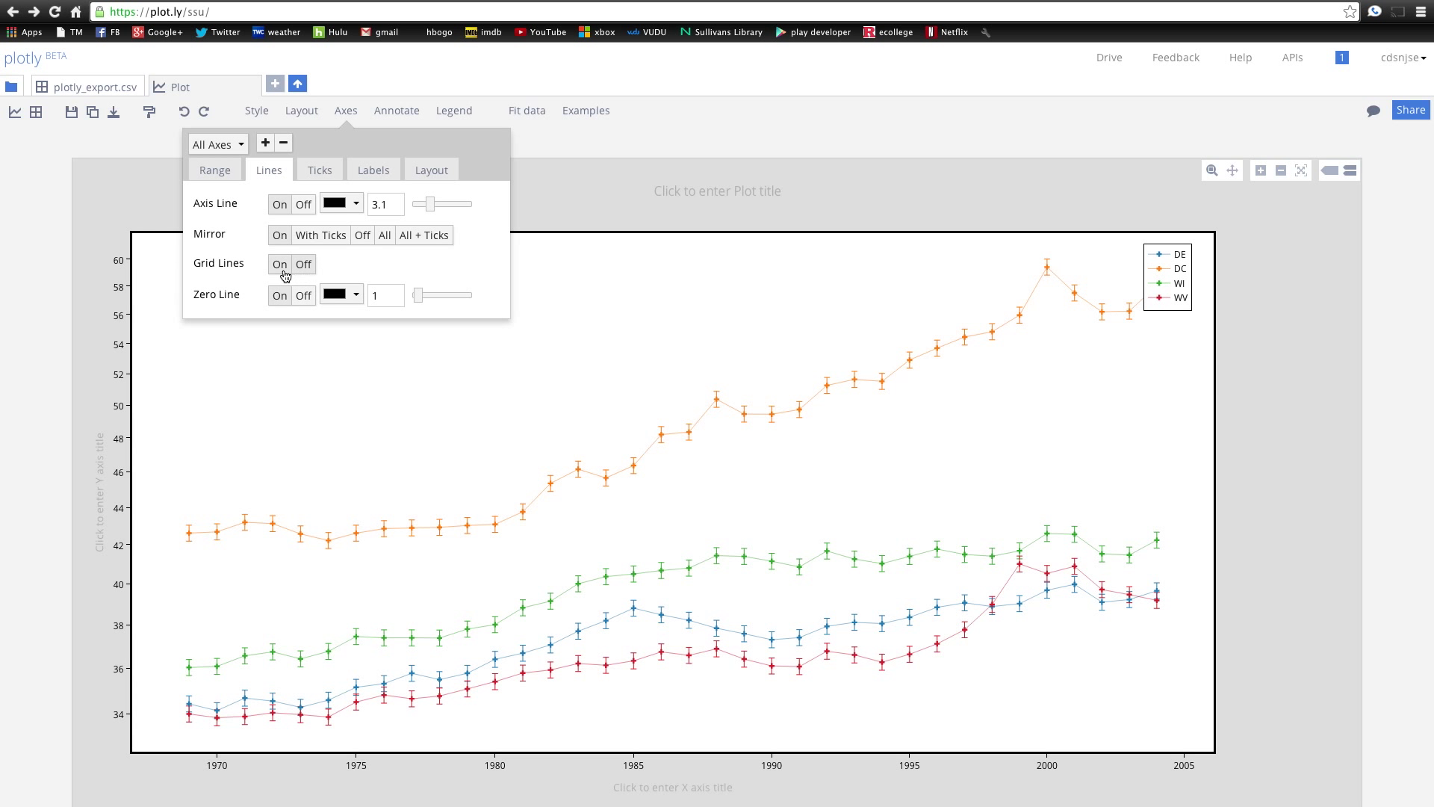
left_click(281, 264)
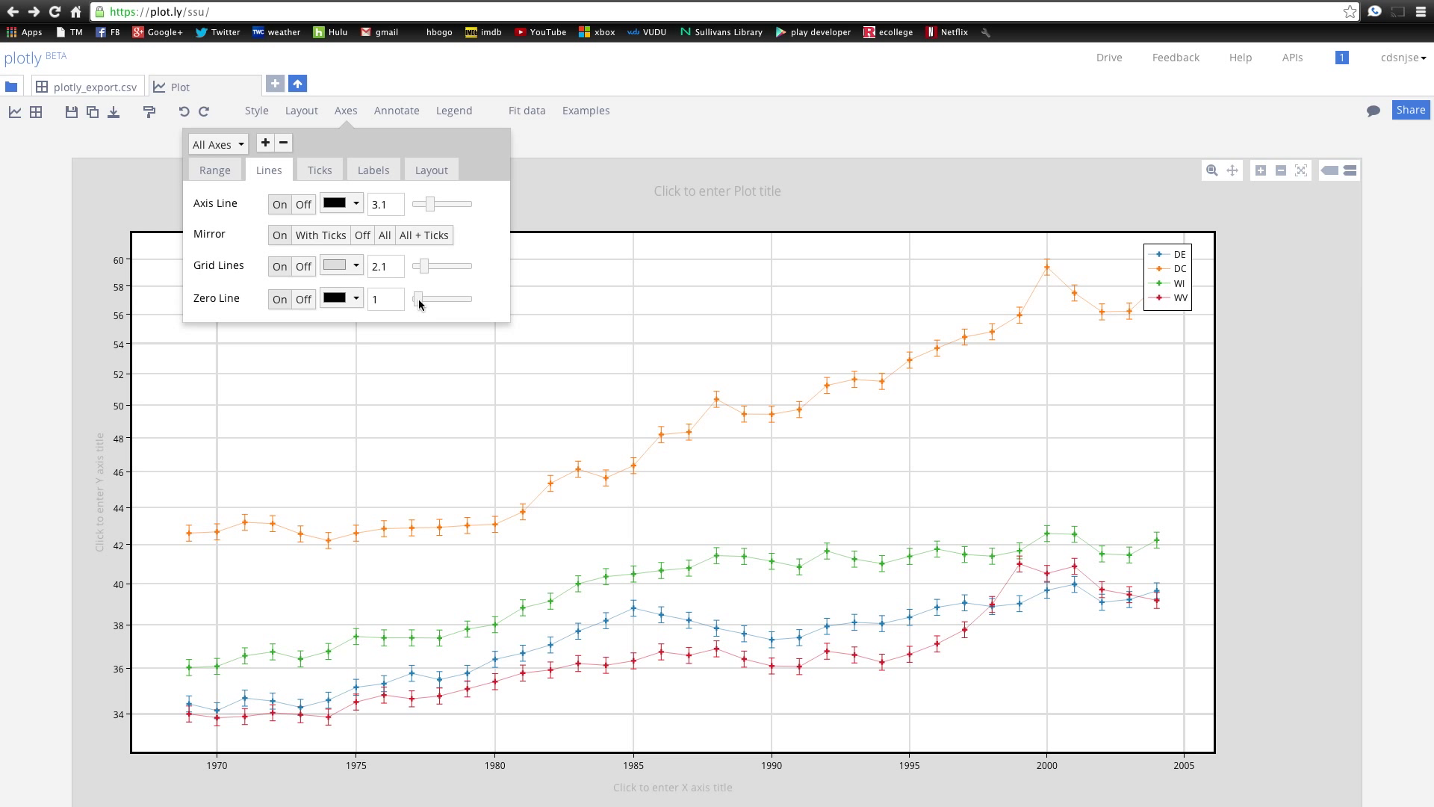
left_click_drag(417, 298, 471, 298)
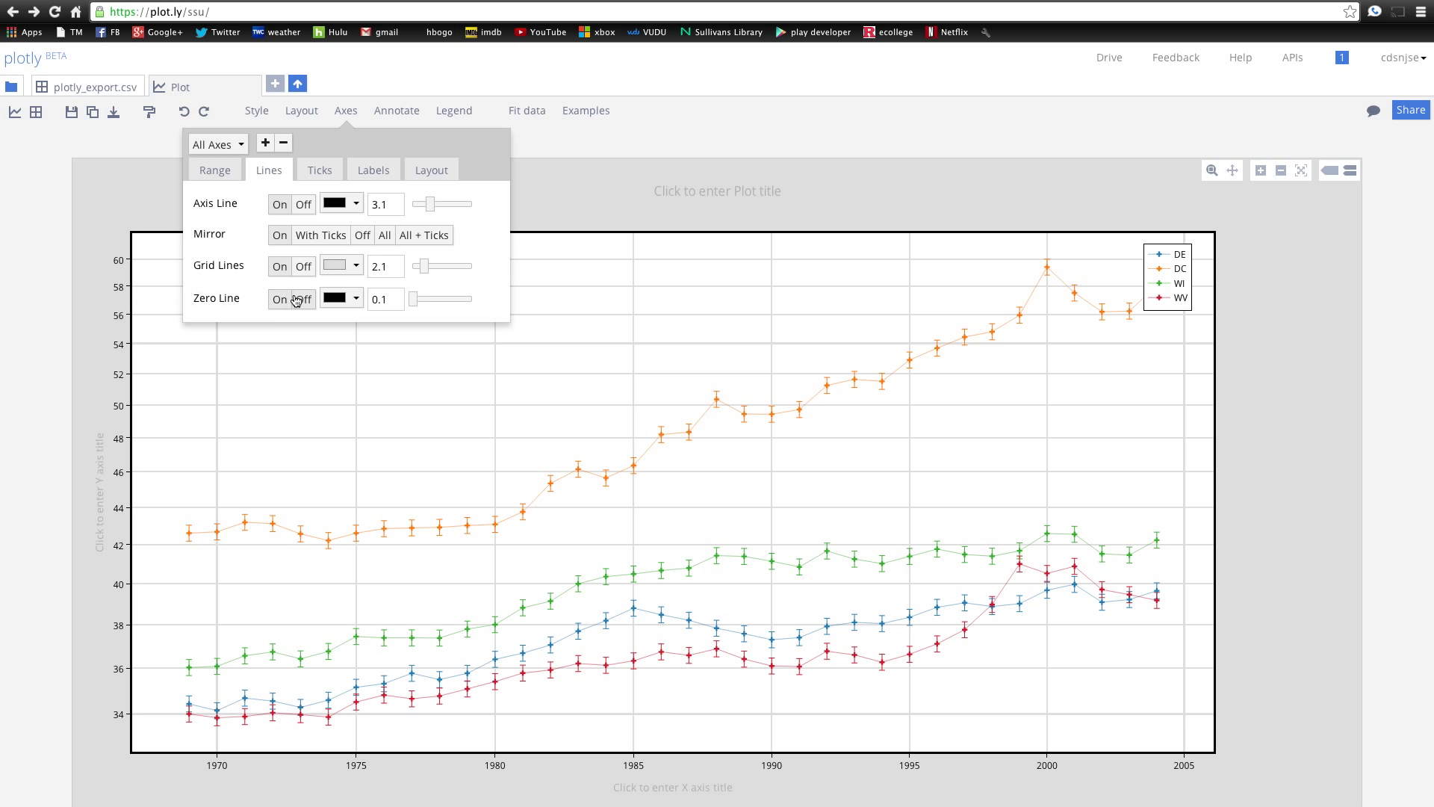
left_click(319, 170)
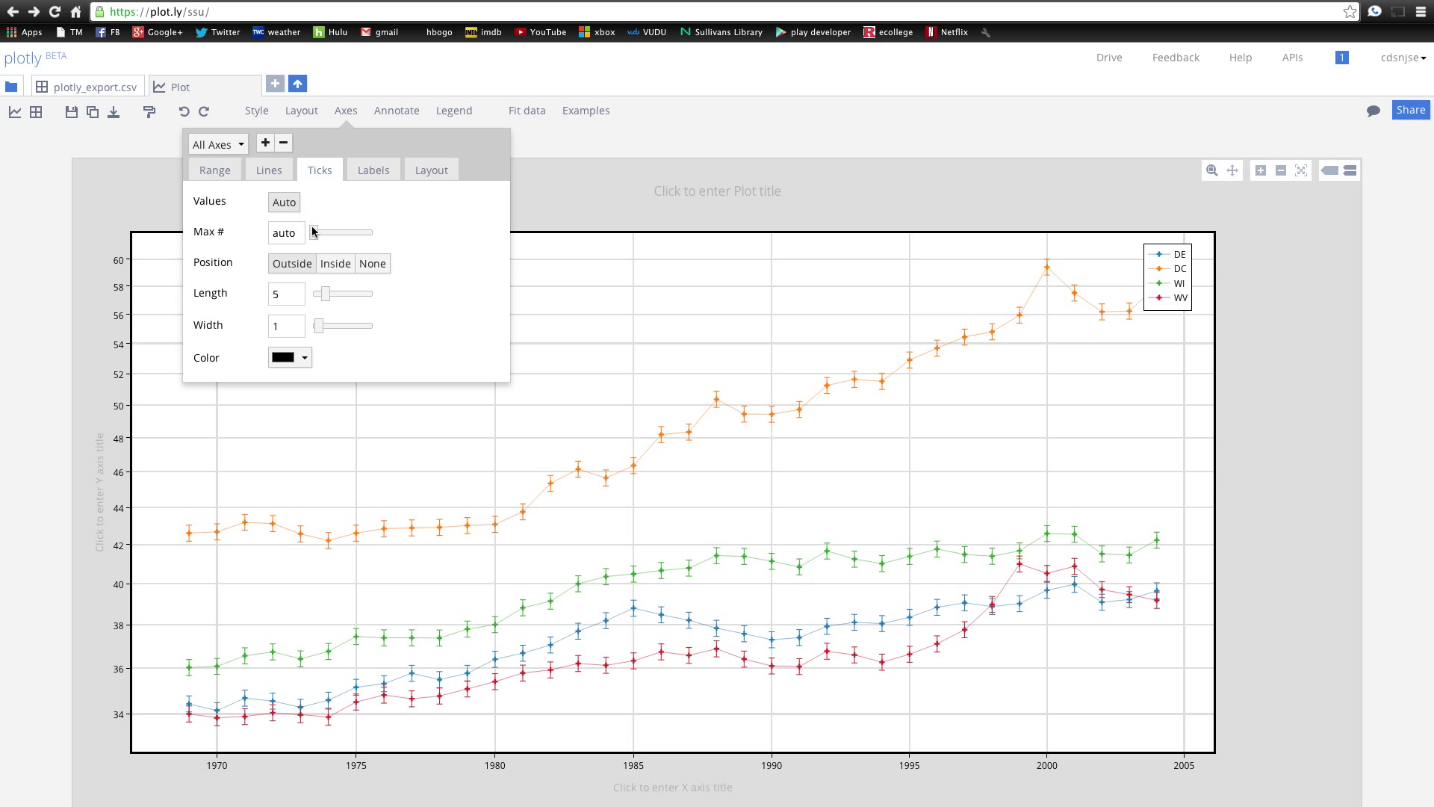
mouse_move(327, 303)
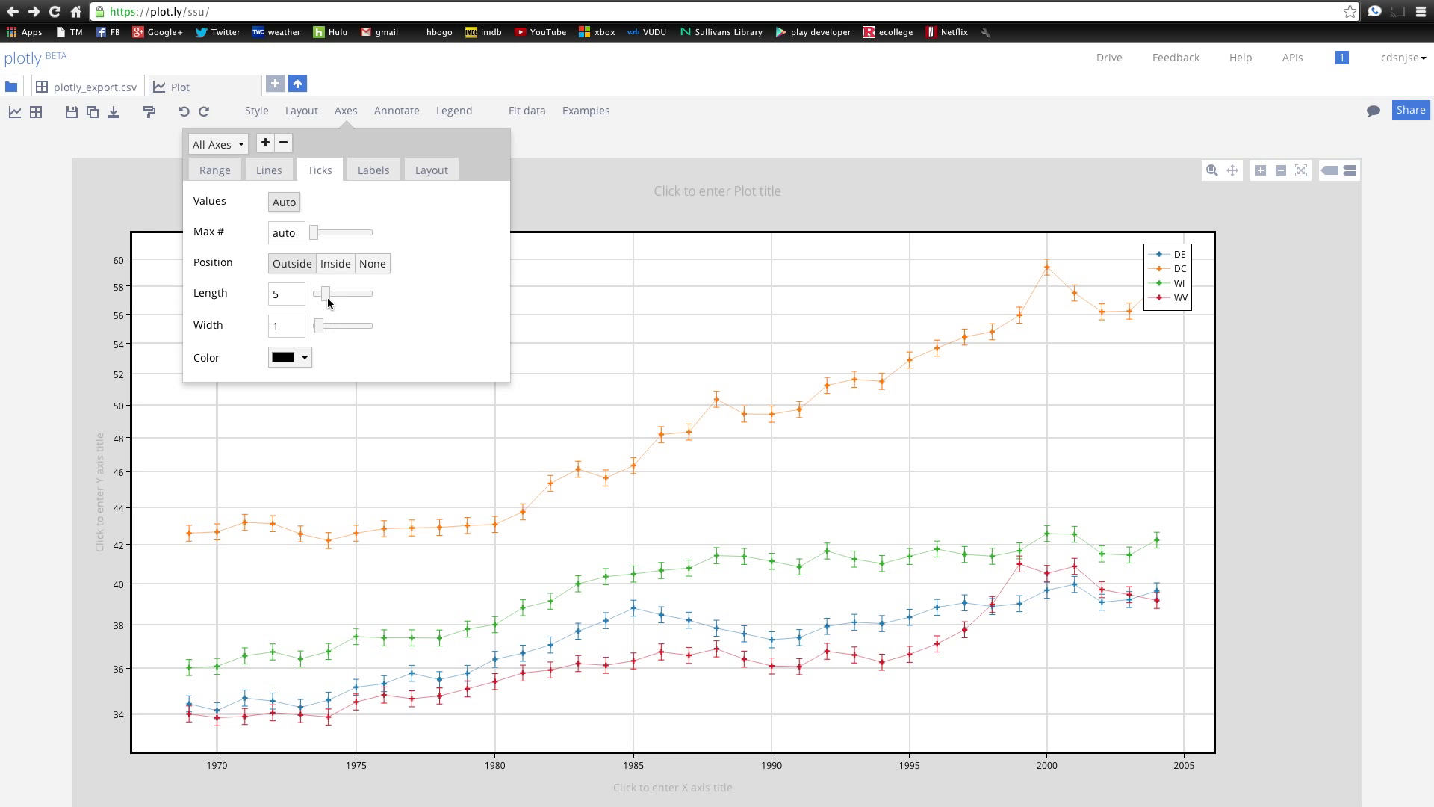
- Raise tick length to 20, return it to 5, then begin editing the chart title
left_click_drag(327, 294, 366, 293)
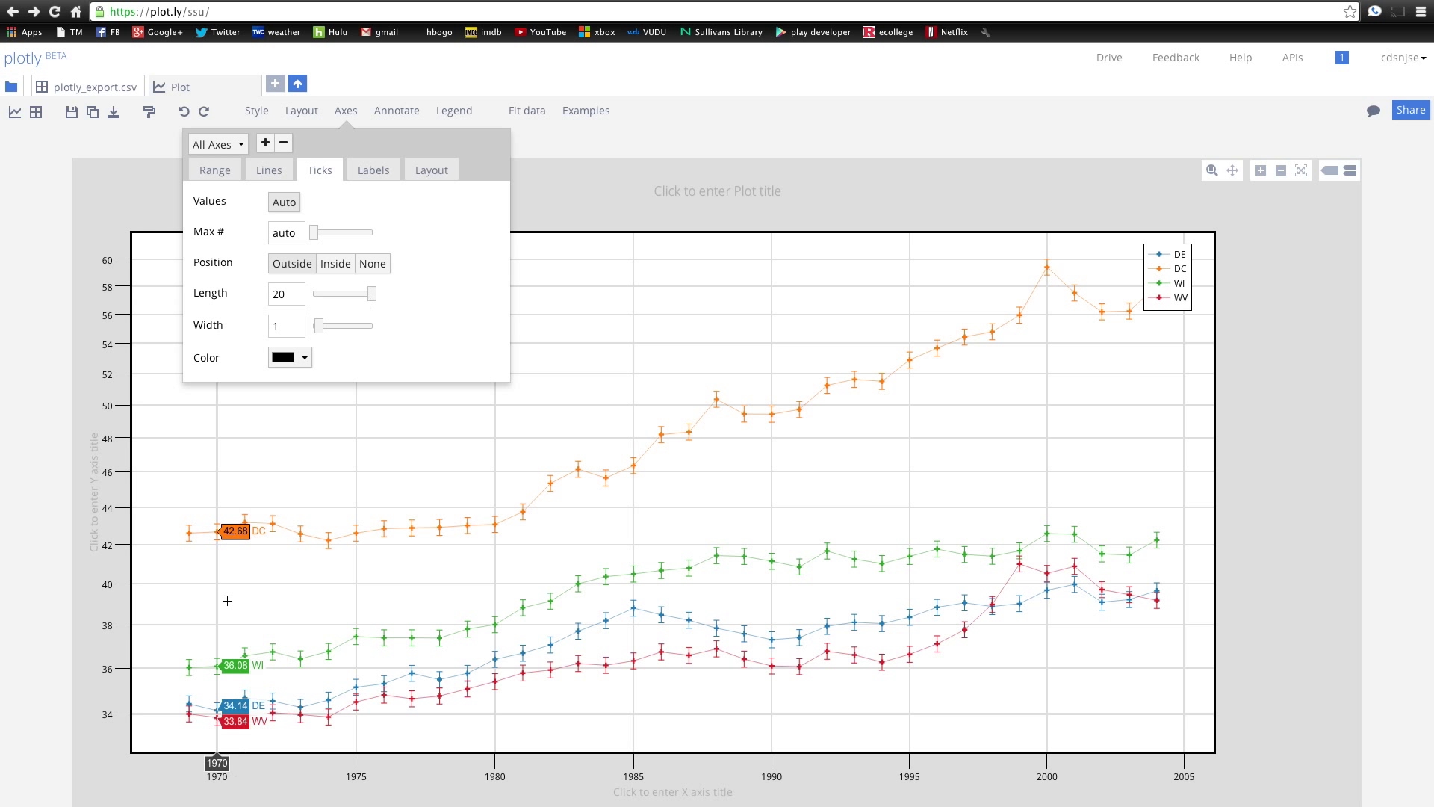
left_click_drag(357, 293, 342, 293)
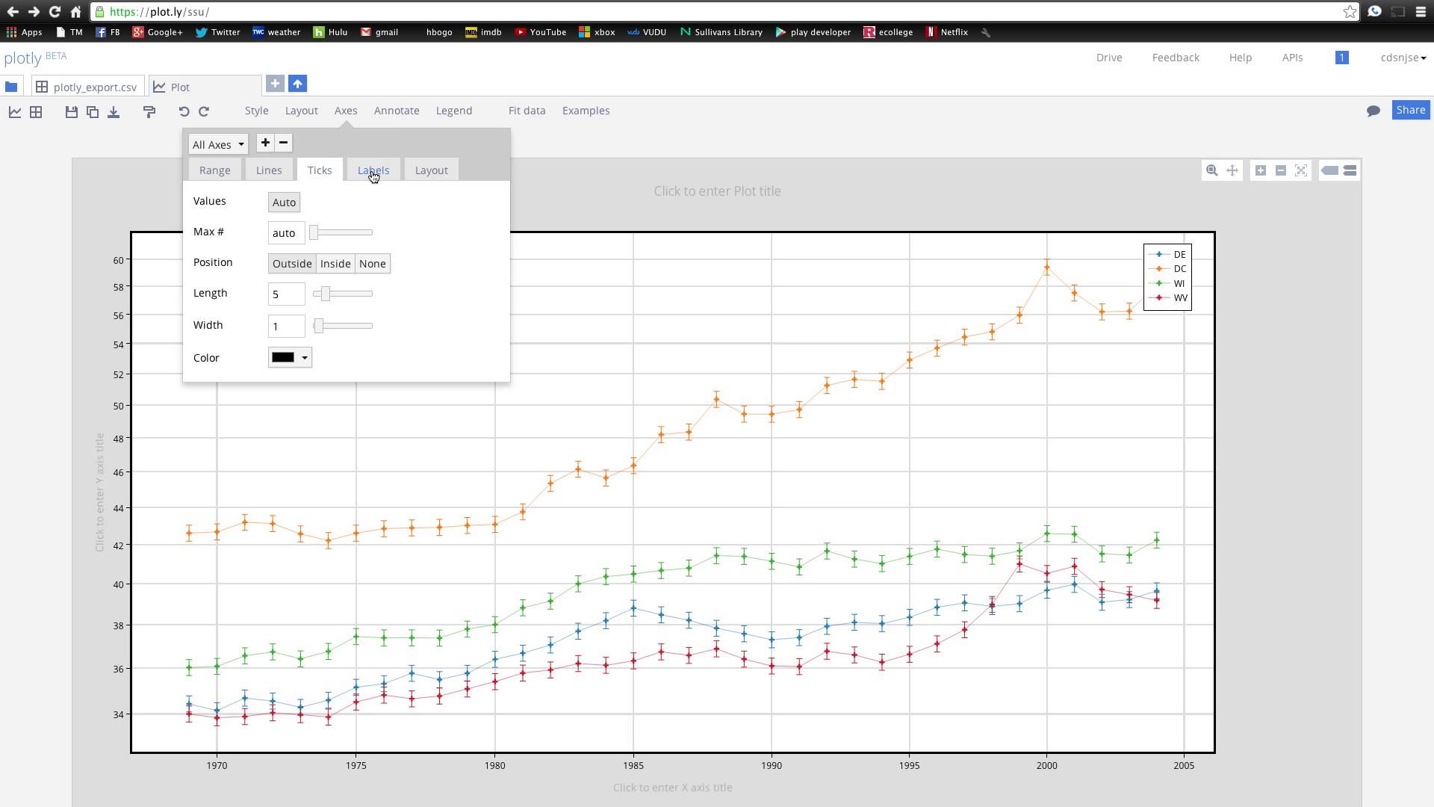
left_click(372, 169)
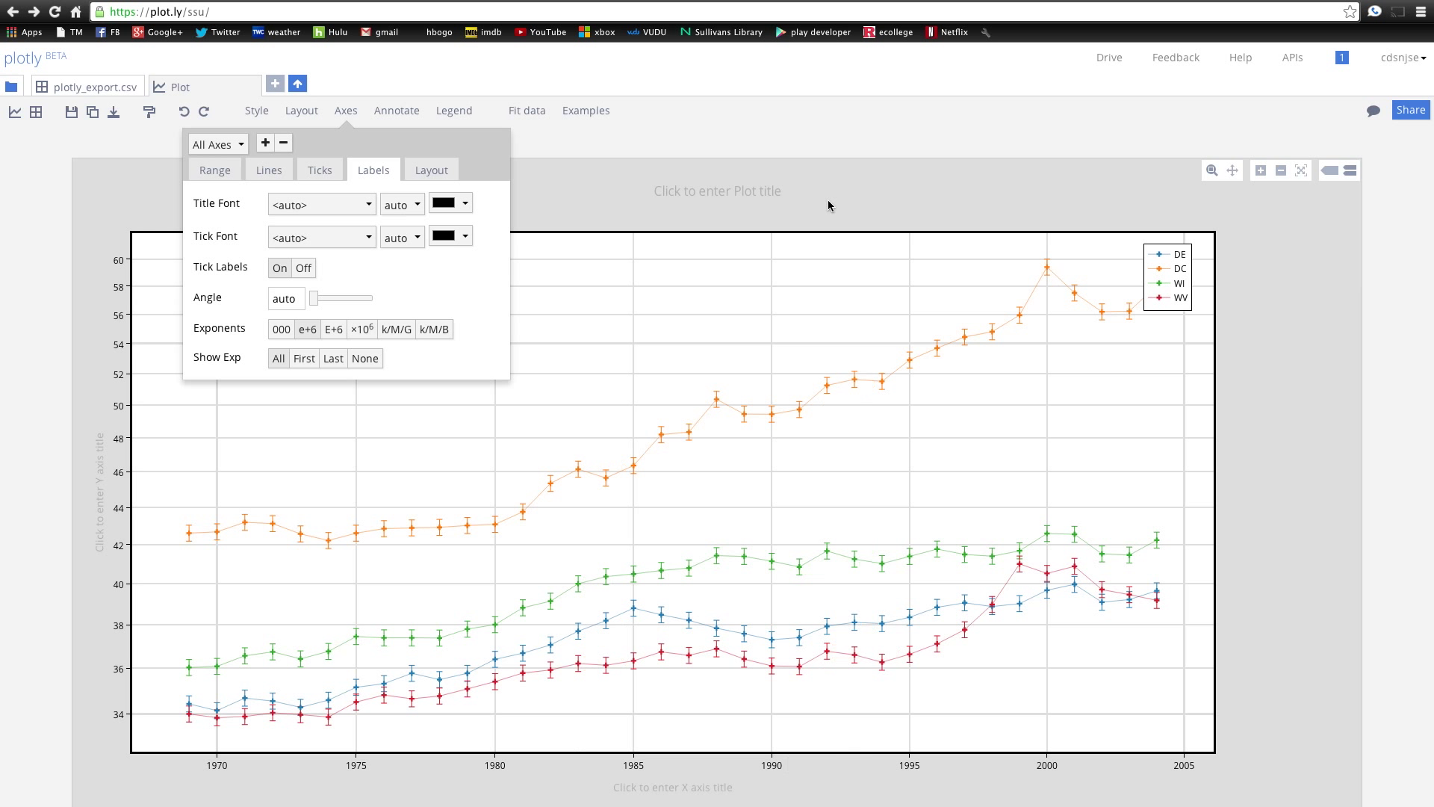
mouse_move(709, 194)
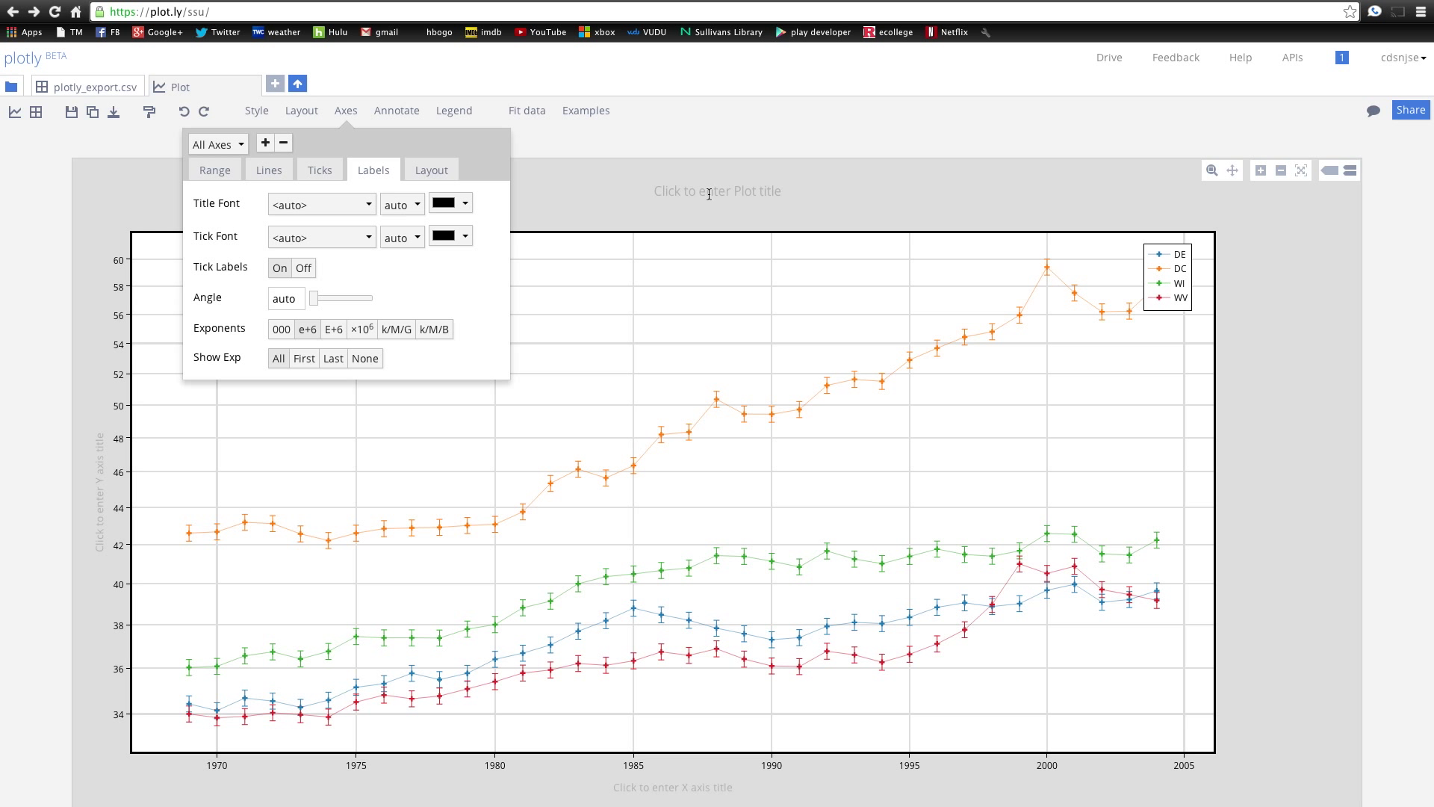
left_click(718, 191)
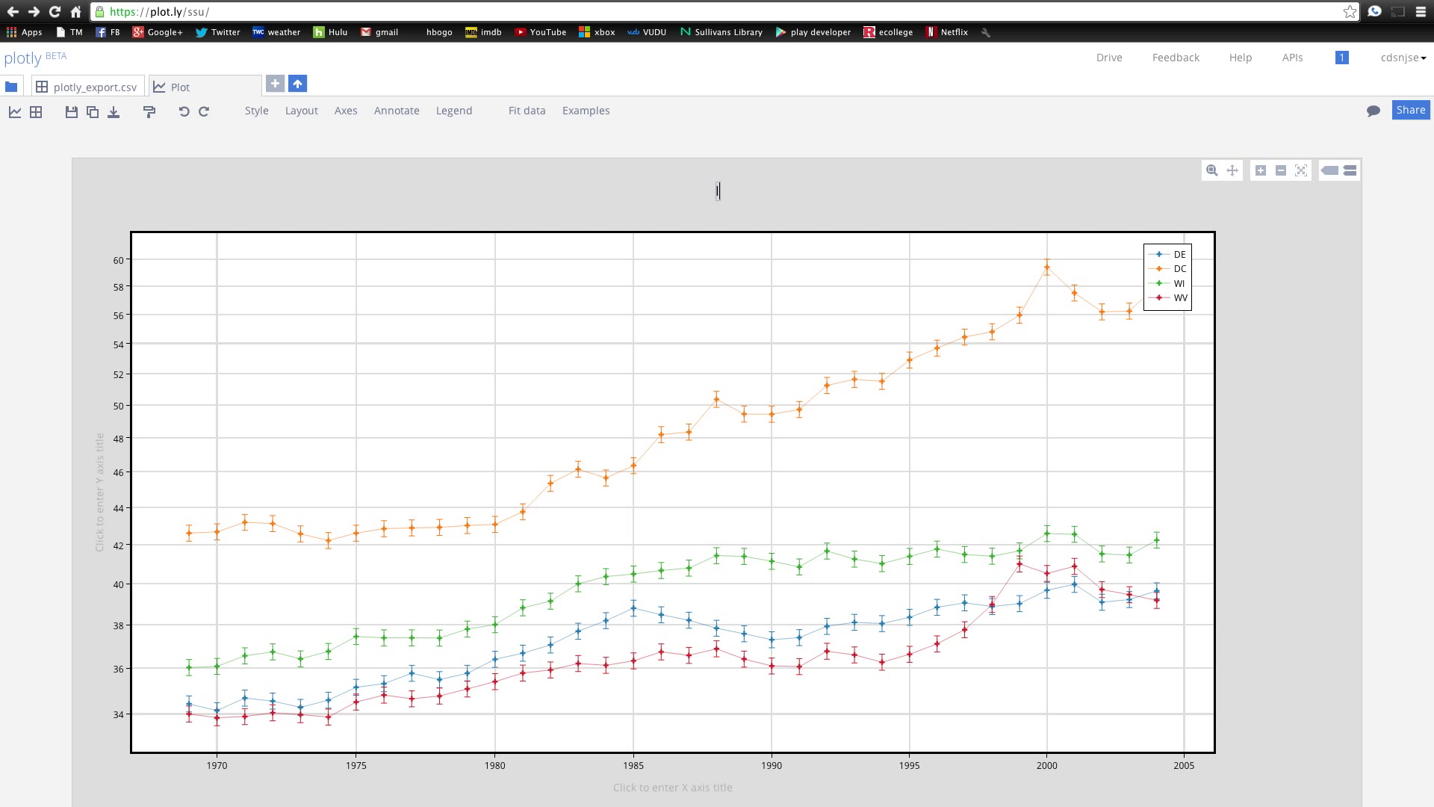
- Enter 'Income Inequality' as the chart title
type("Income Inequal")
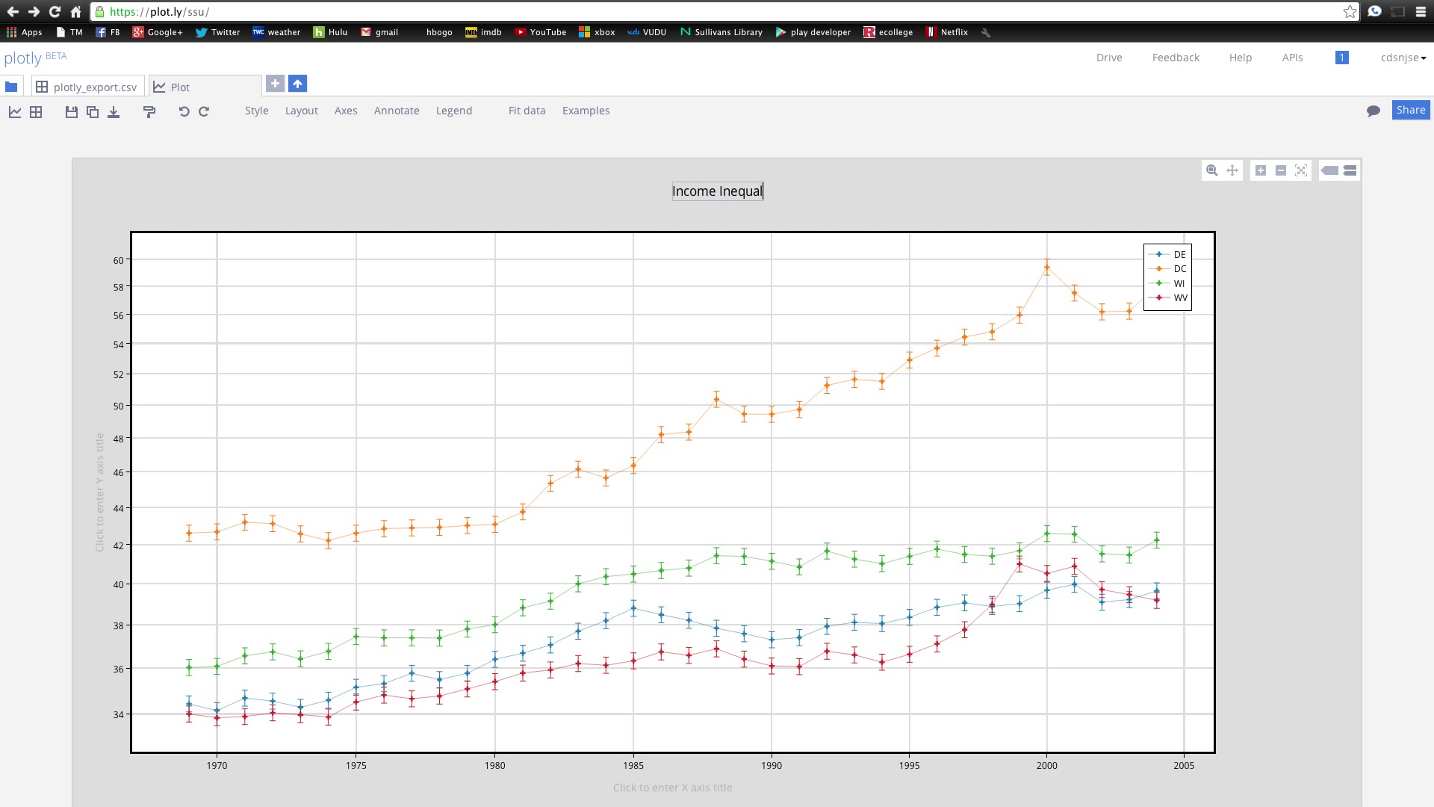
type("ity")
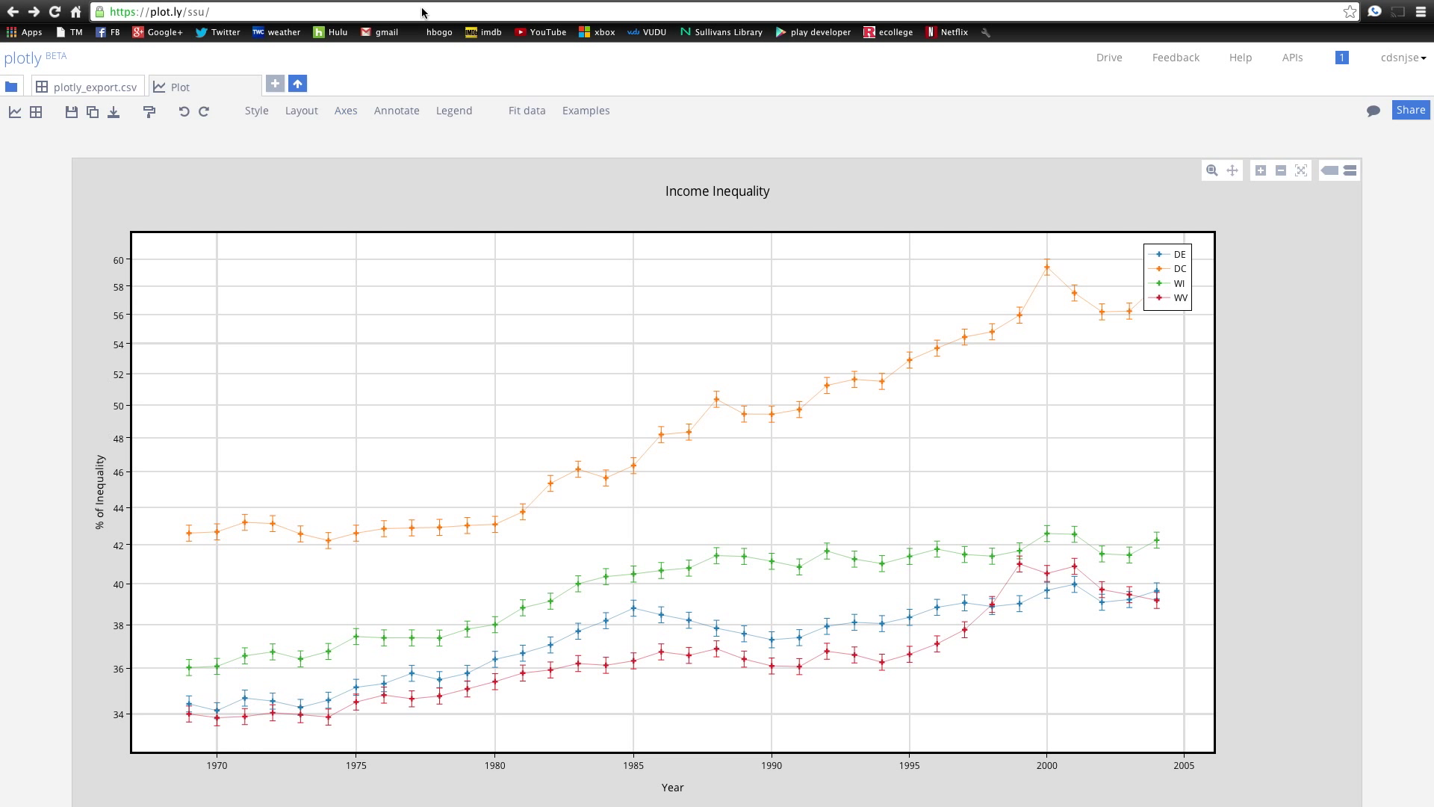
left_click(396, 110)
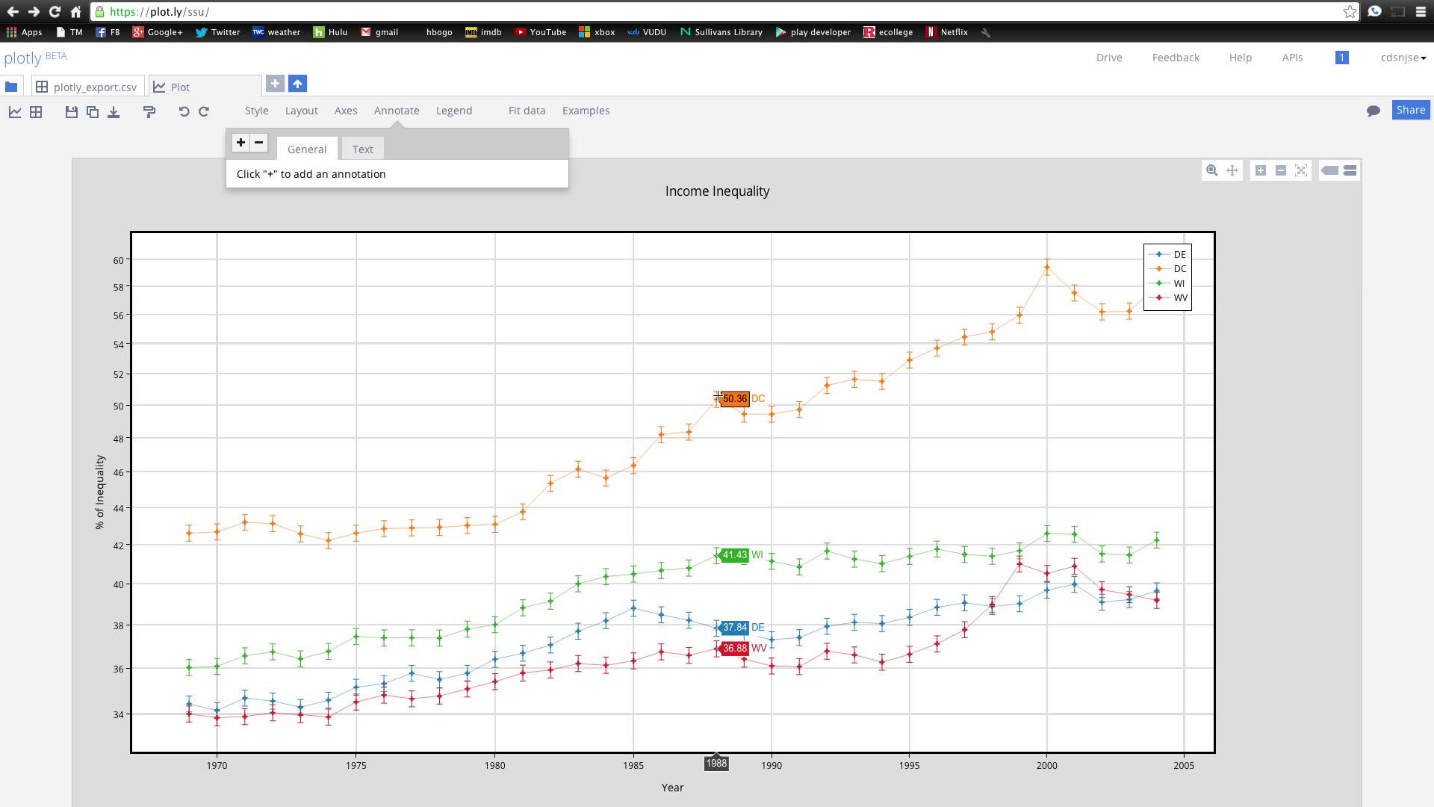
mouse_move(766, 406)
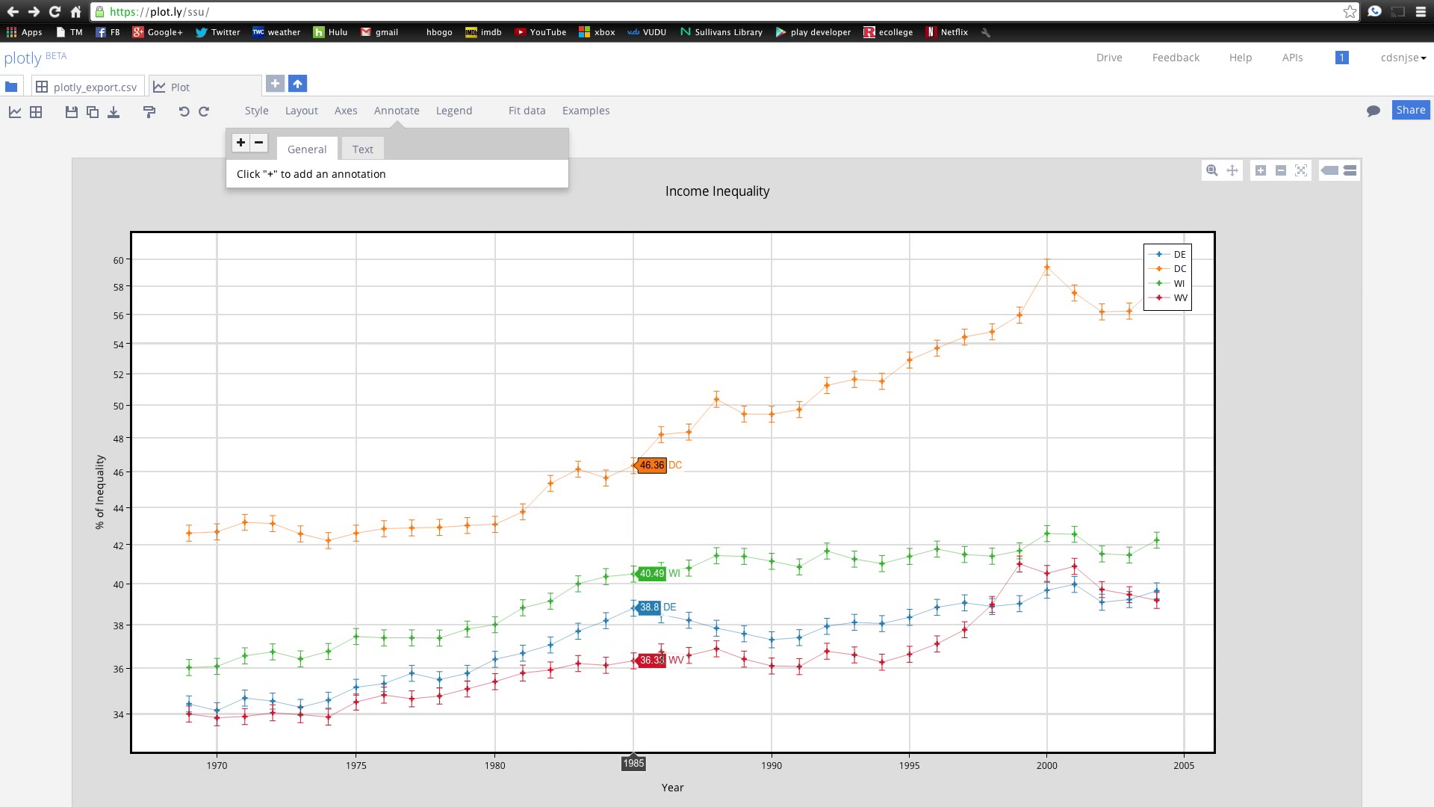
mouse_move(901, 607)
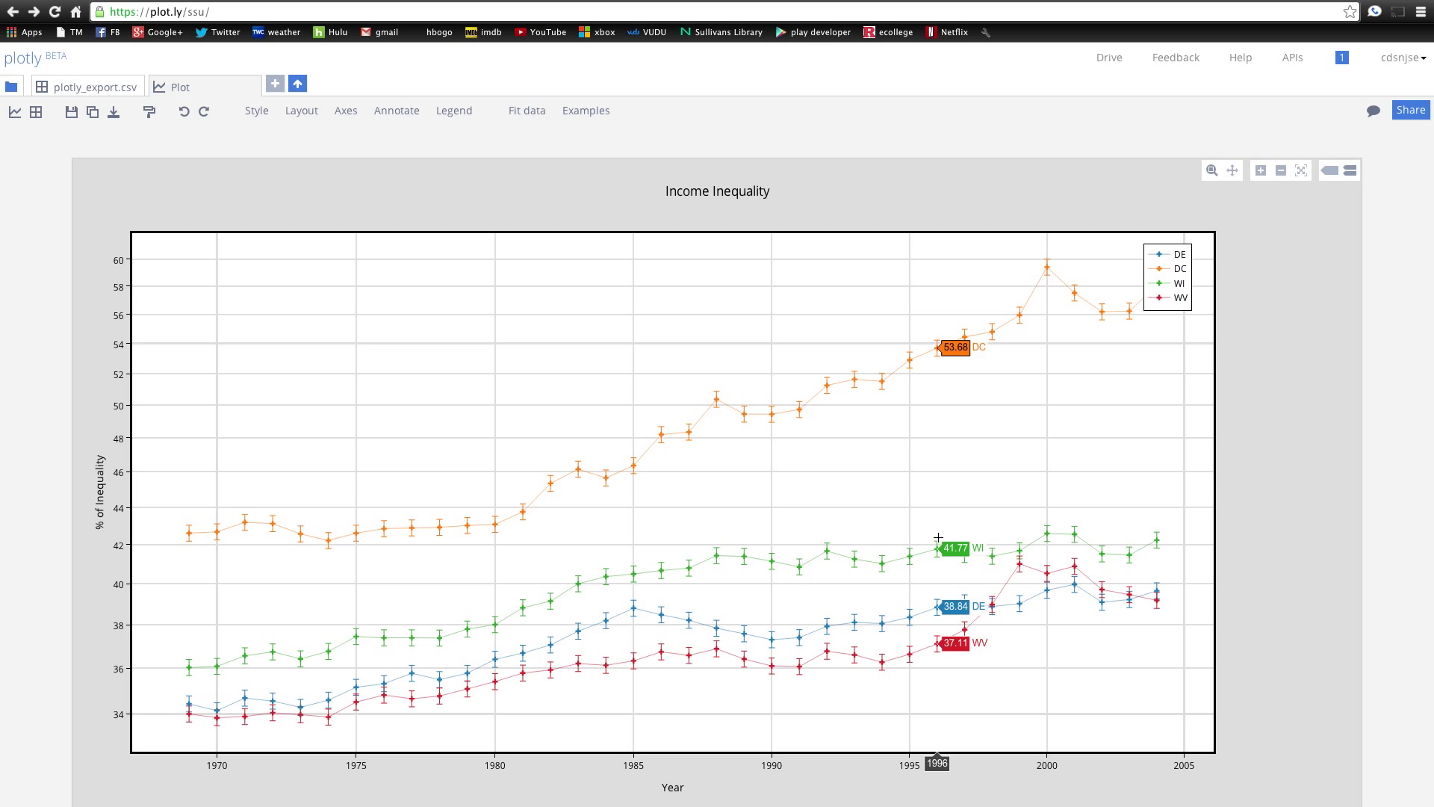
mouse_move(925, 528)
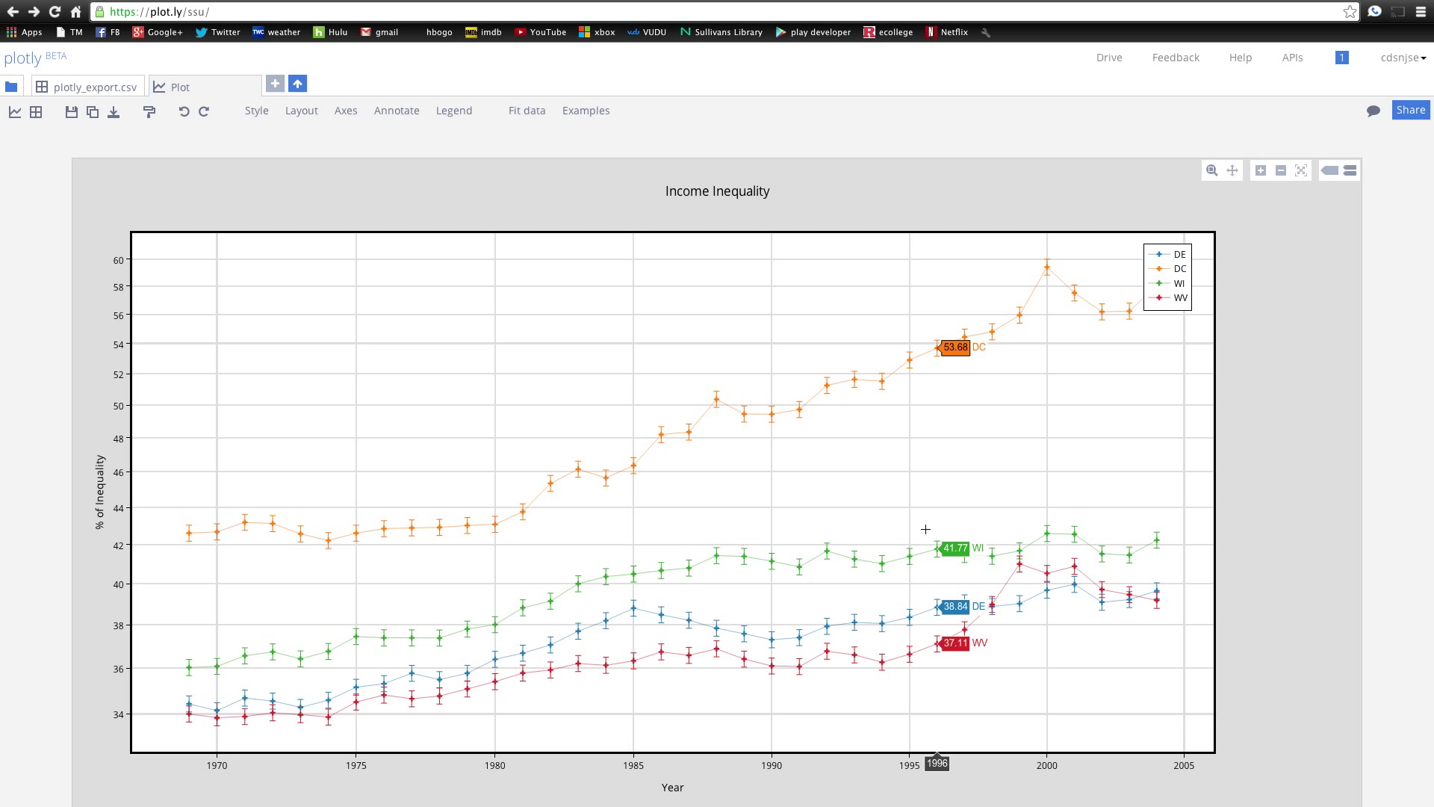
- Add a new text annotation and start typing 'Mayor Elected' into it
left_click(396, 110)
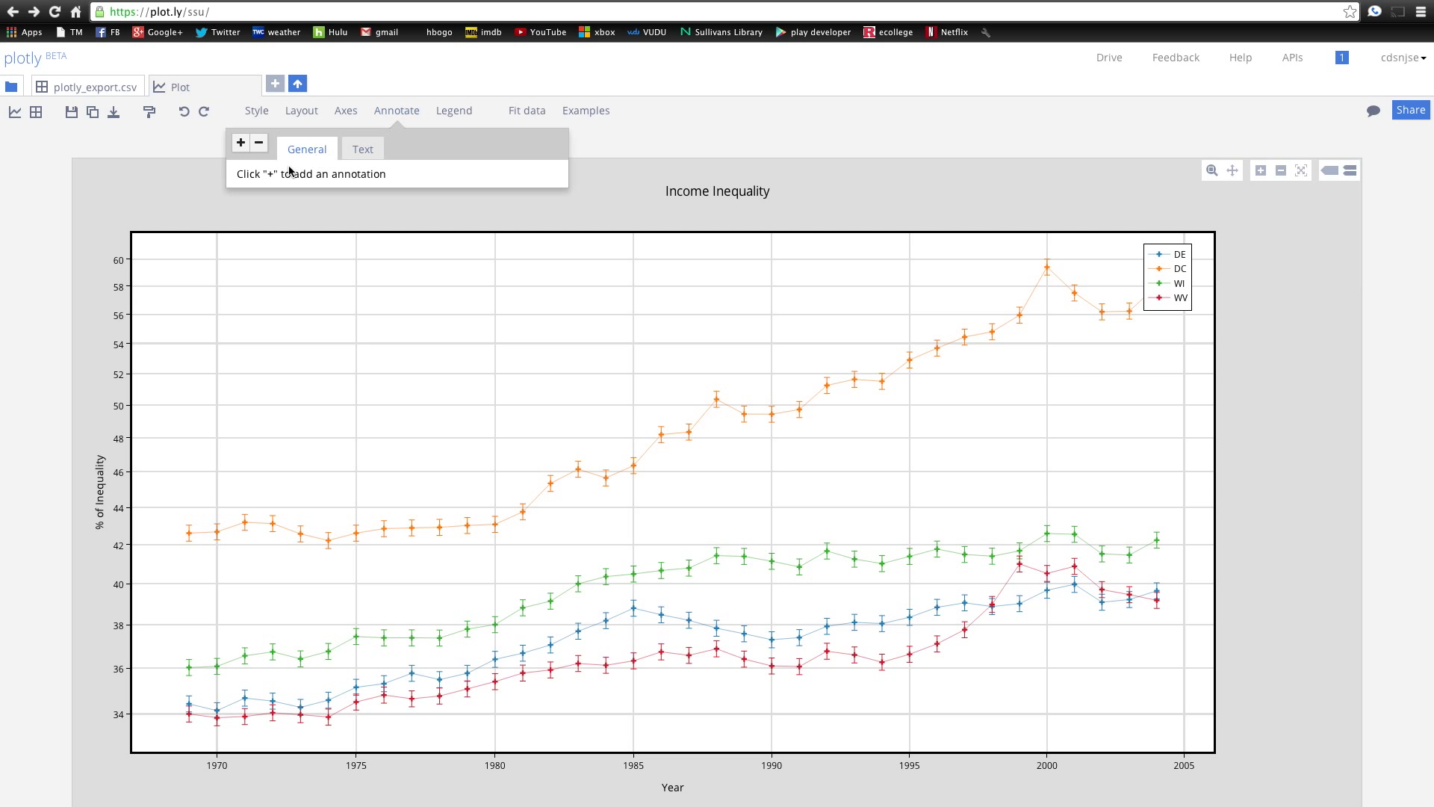
left_click(240, 142)
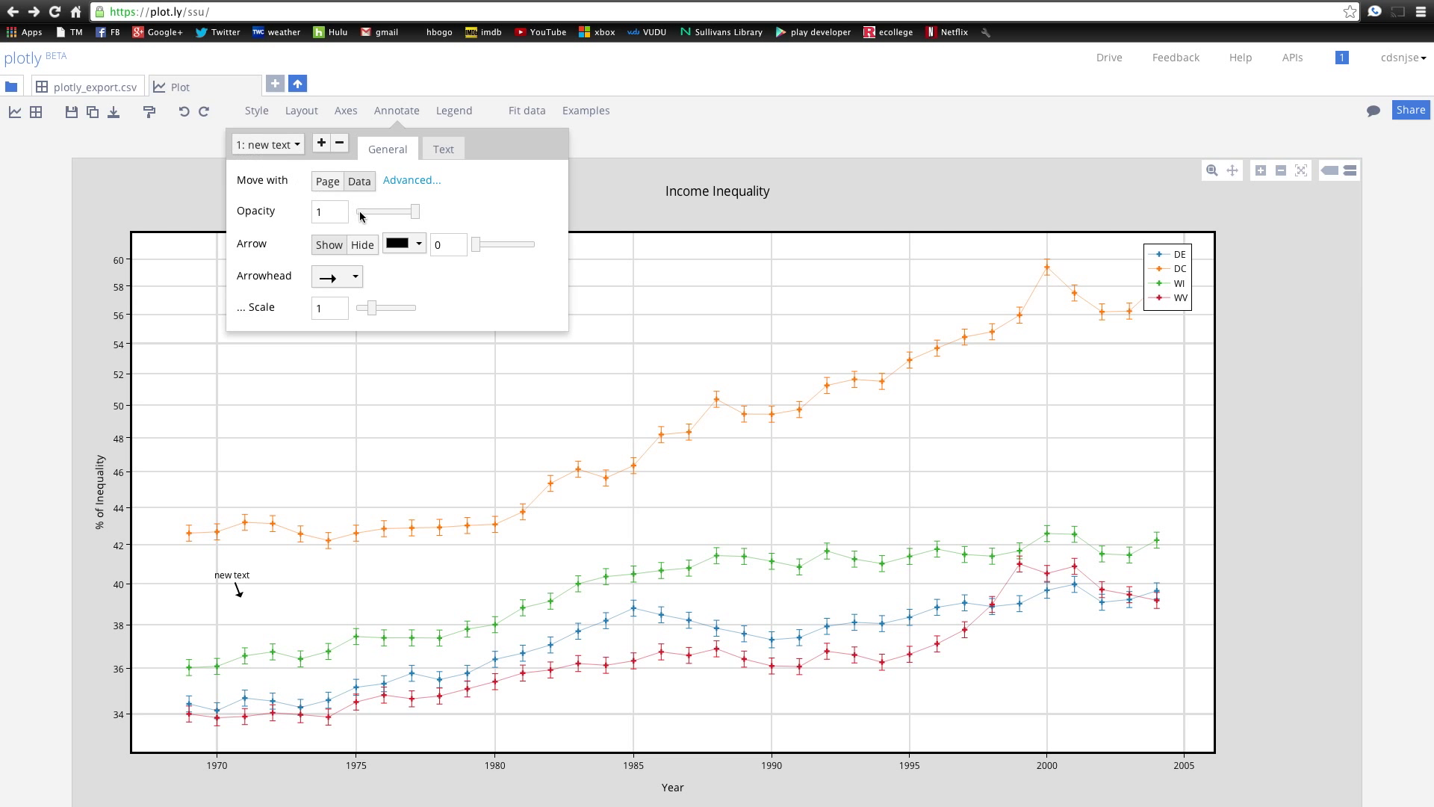
mouse_move(199, 662)
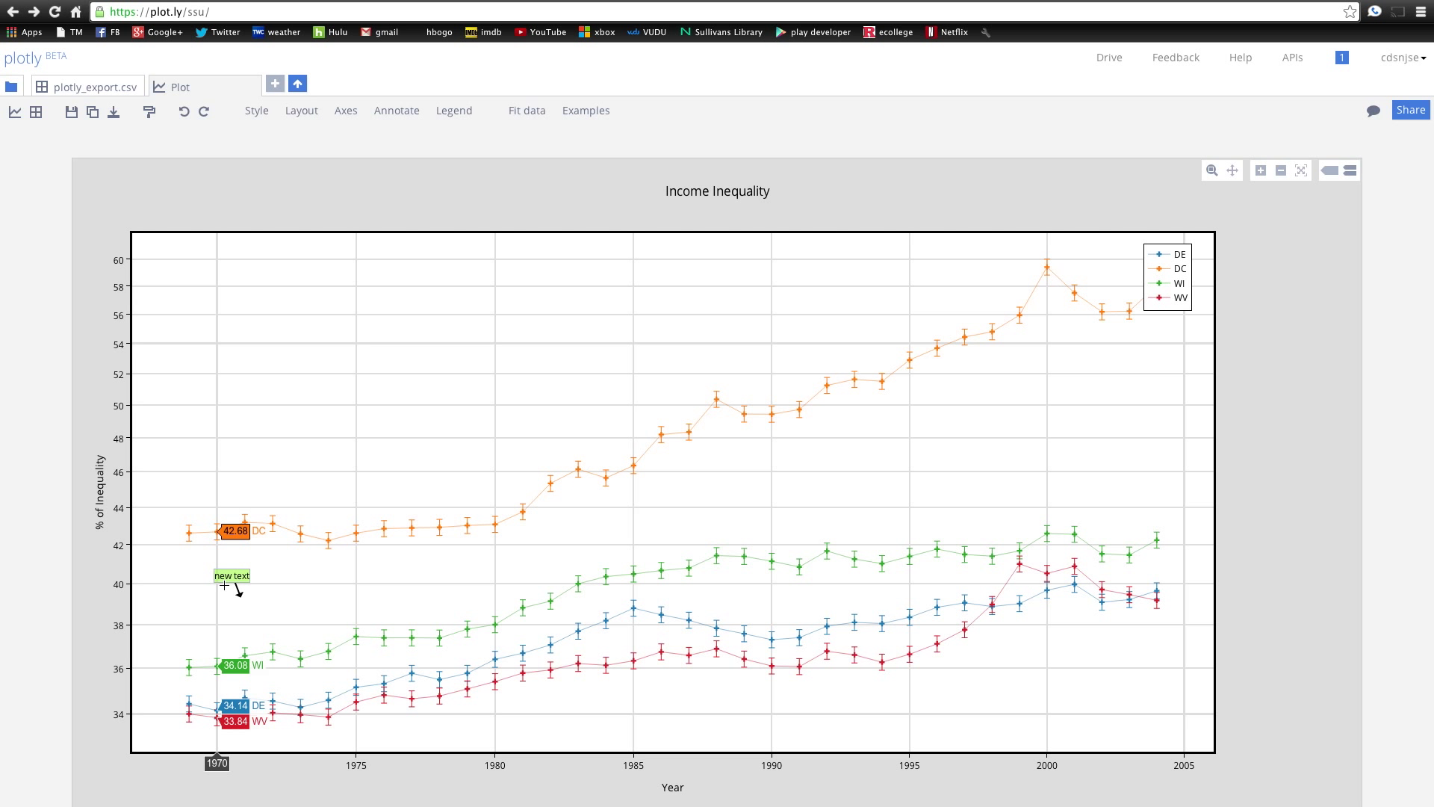
type("Mayor Elected")
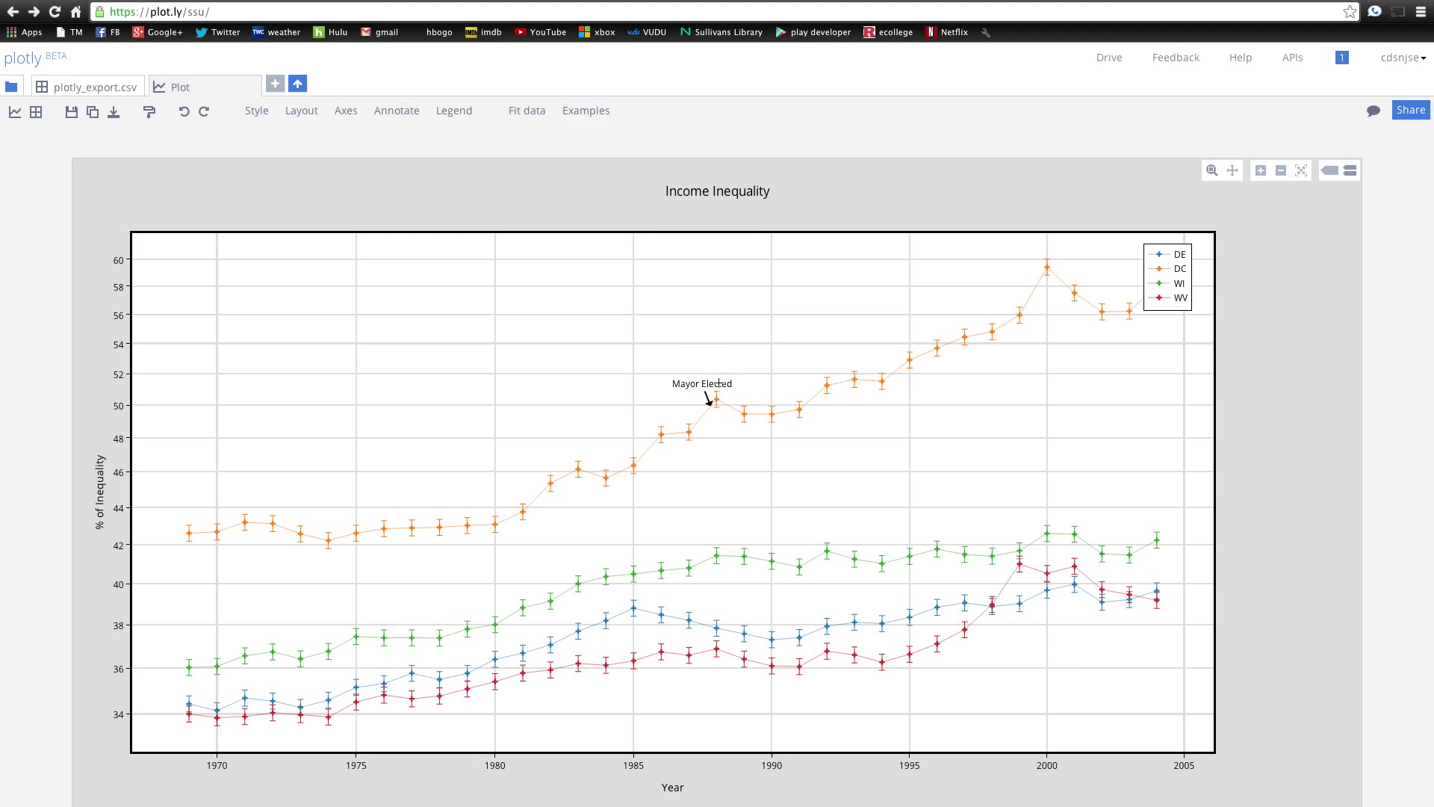
mouse_move(708, 588)
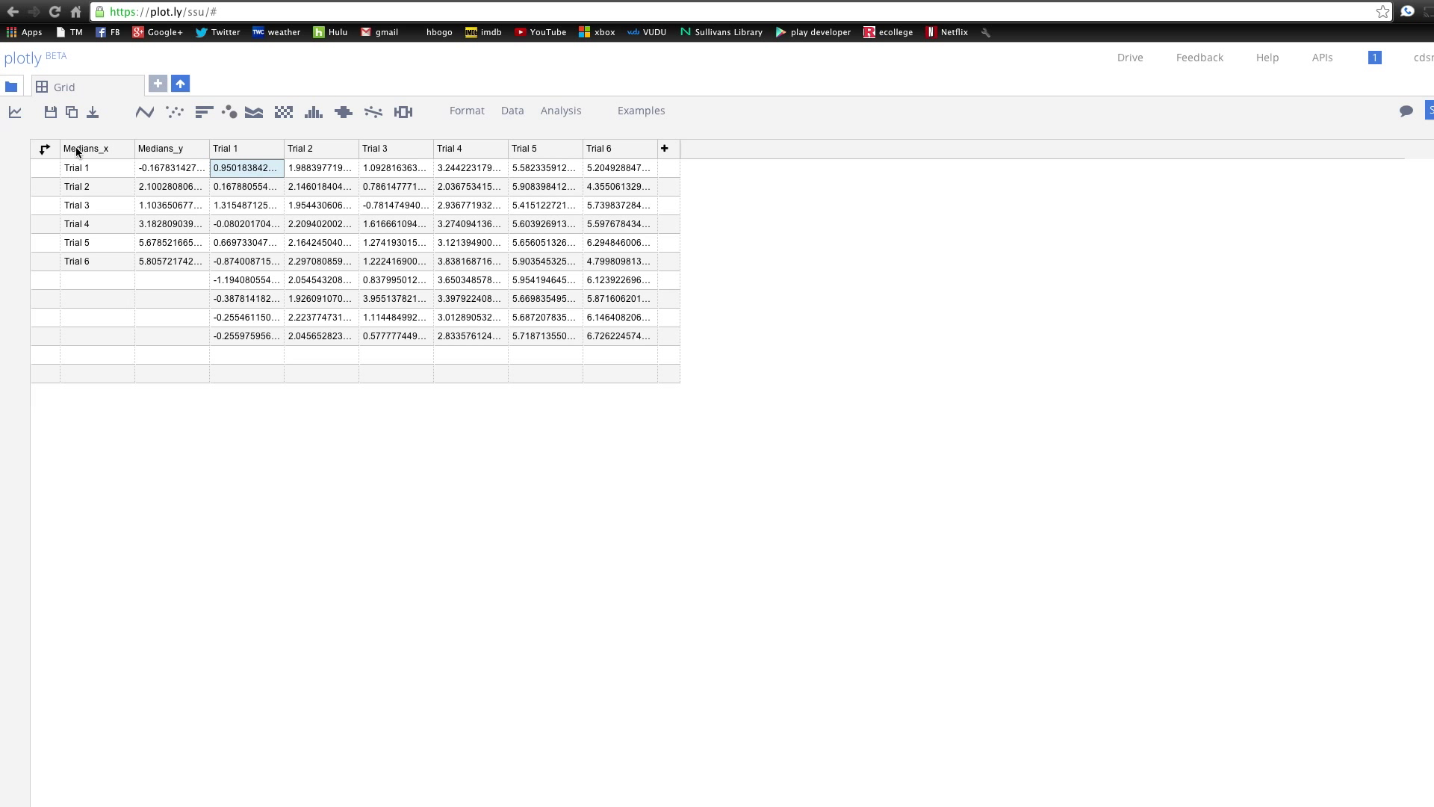
mouse_move(74, 152)
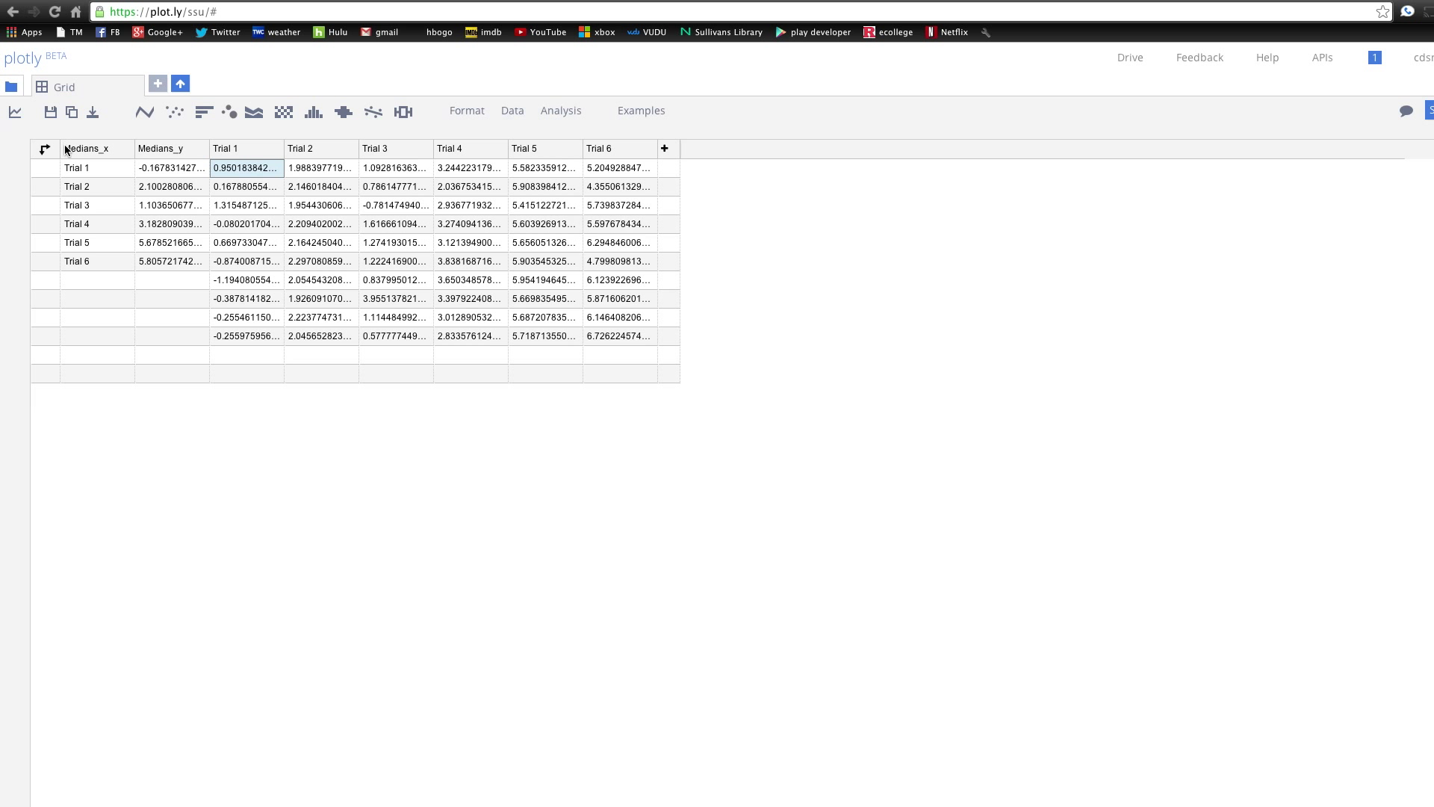
mouse_move(492, 146)
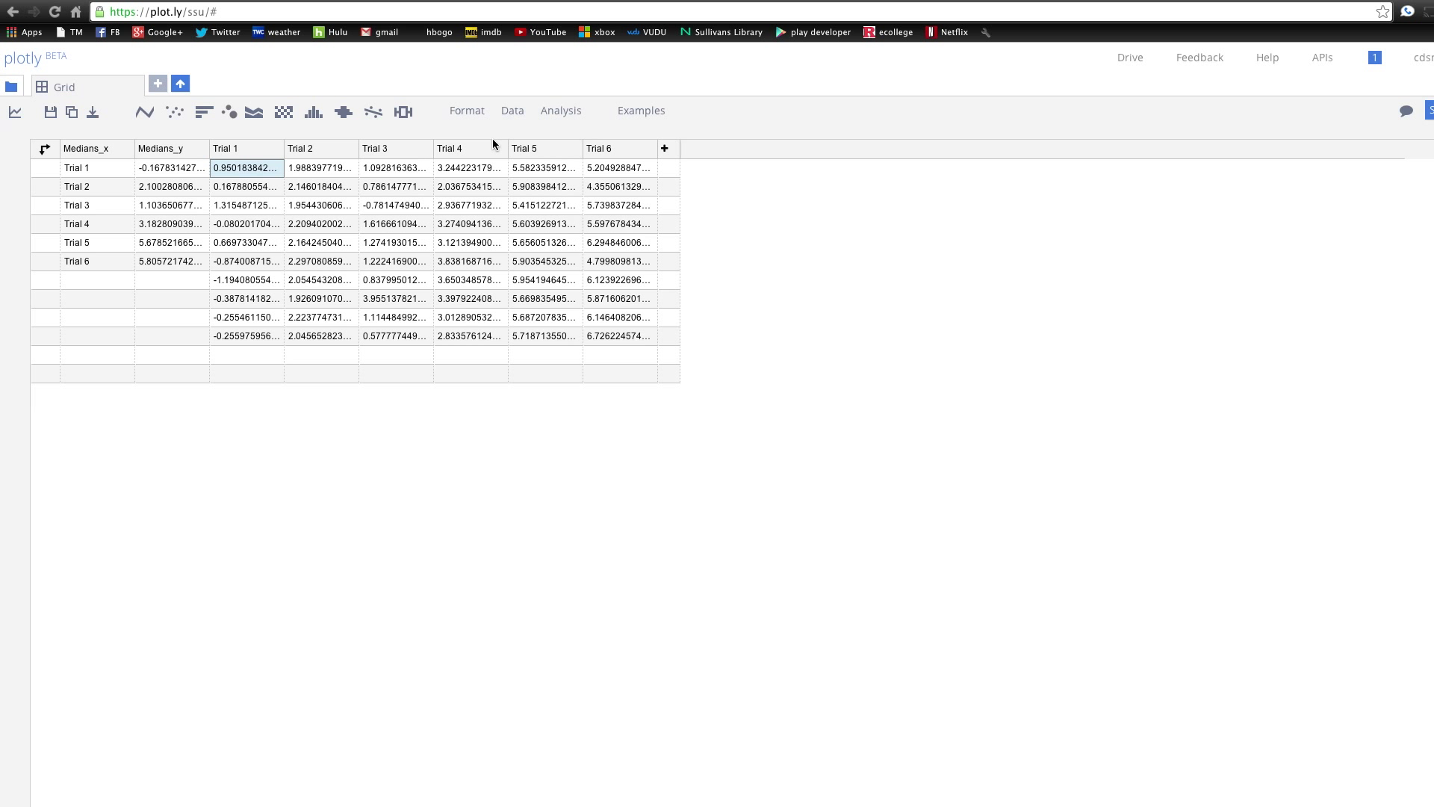
mouse_move(291, 179)
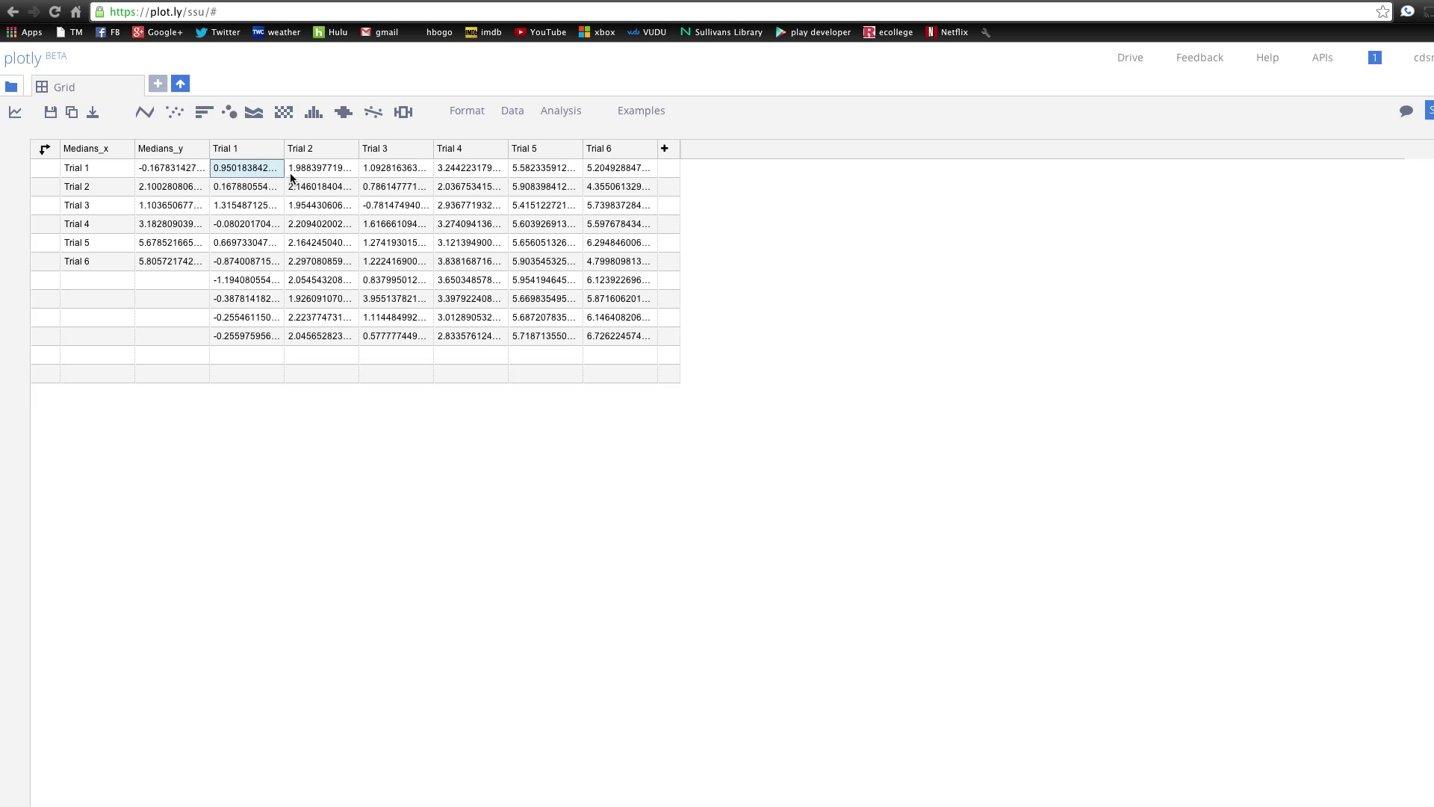
mouse_move(413, 236)
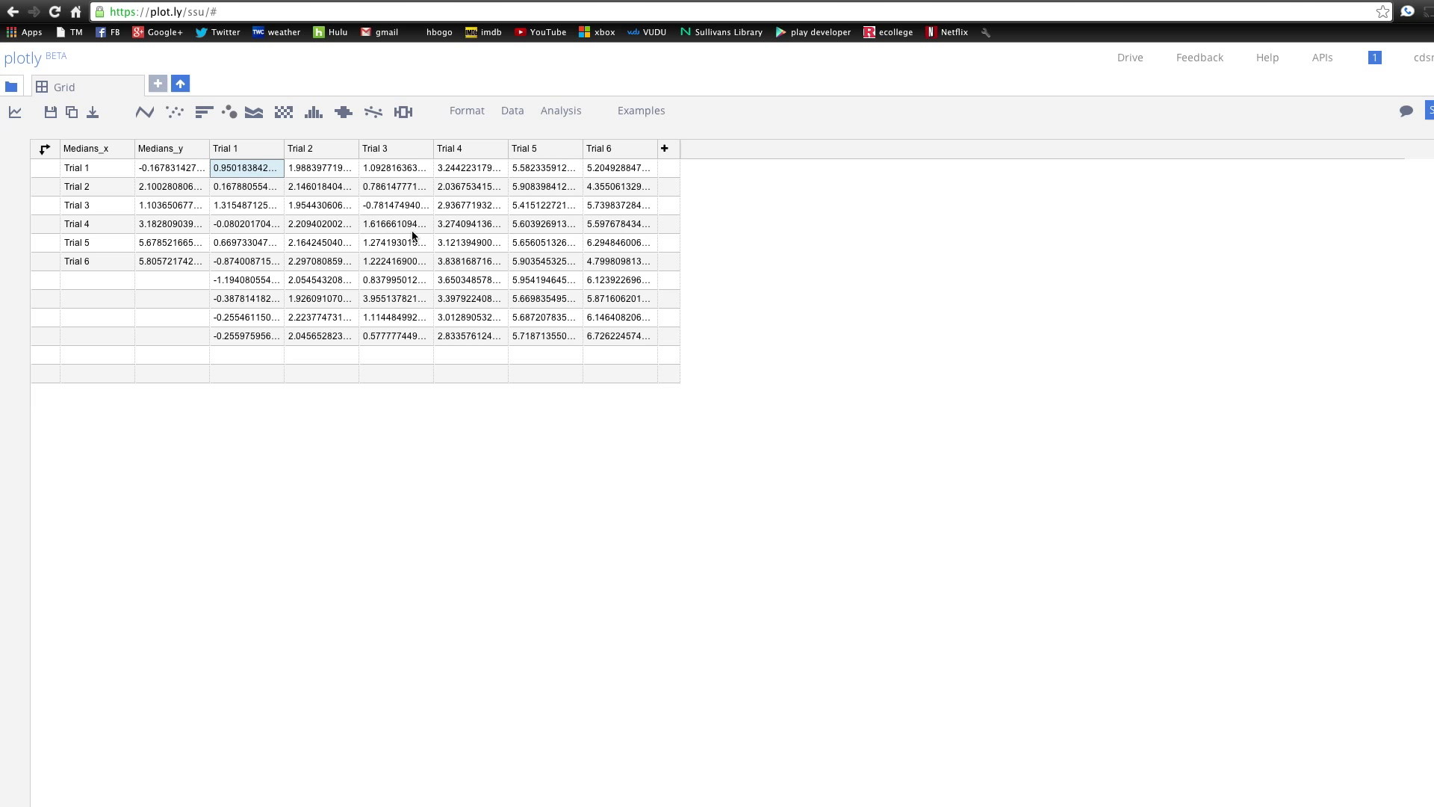
mouse_move(403, 111)
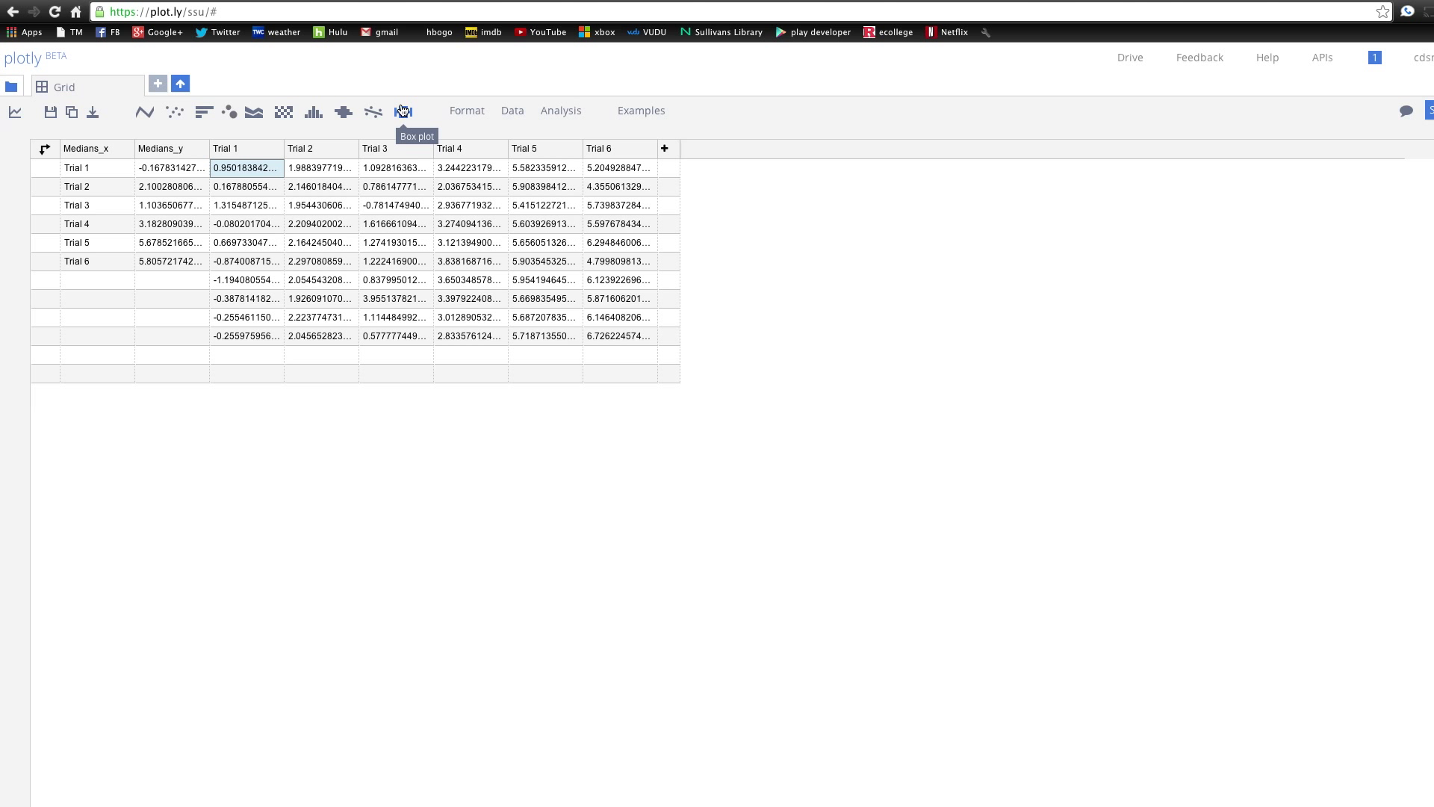
mouse_move(152, 102)
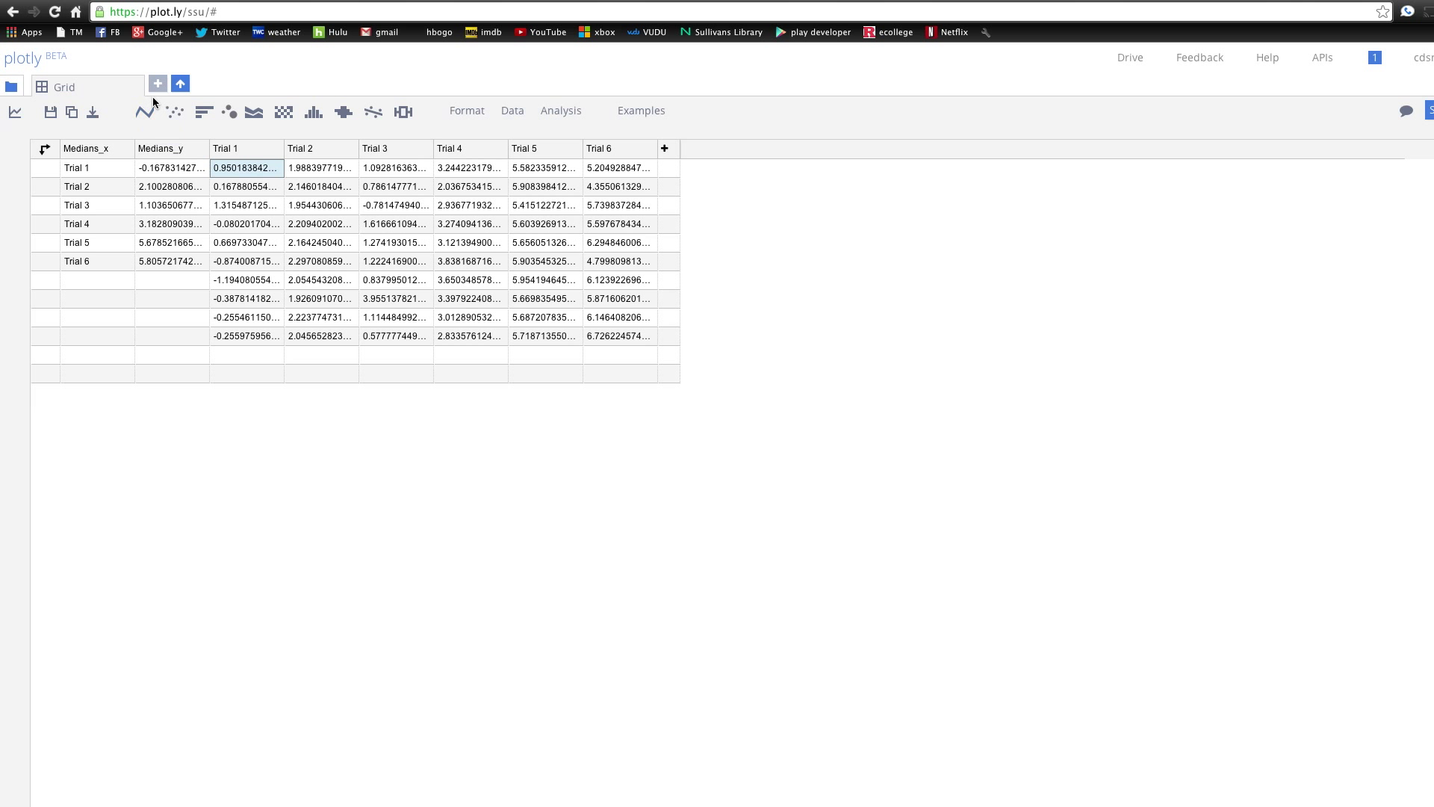
mouse_move(442, 223)
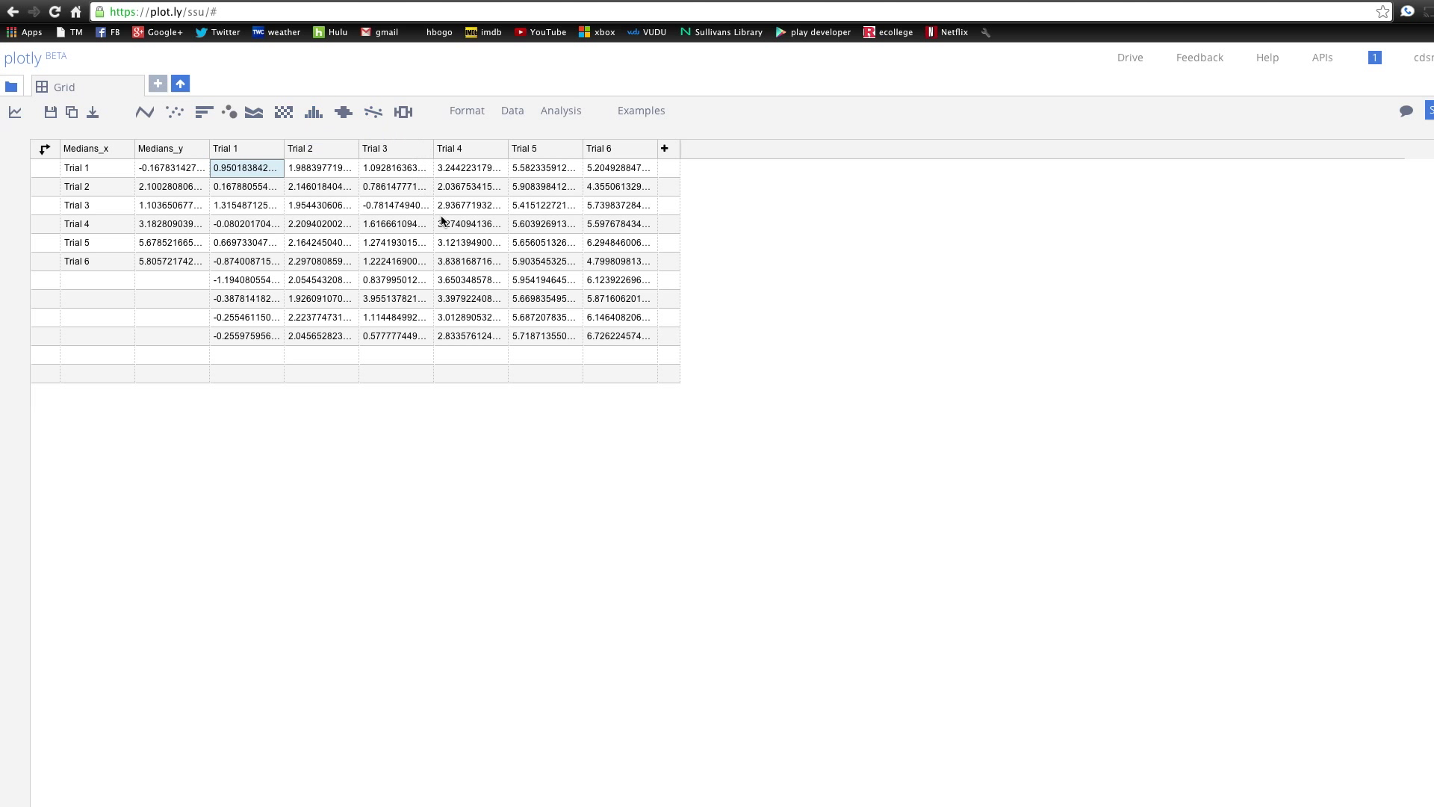
mouse_move(403, 112)
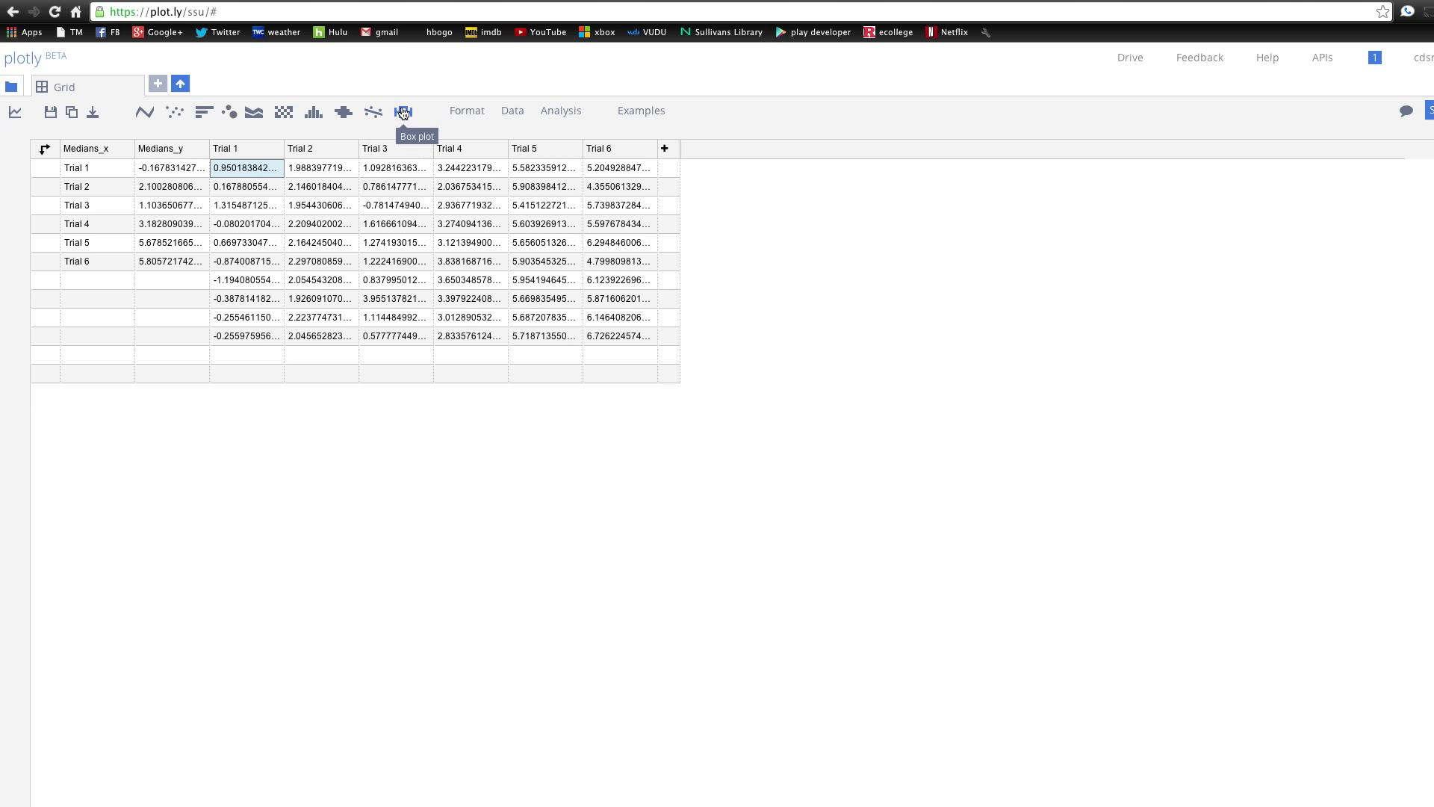
mouse_move(213, 104)
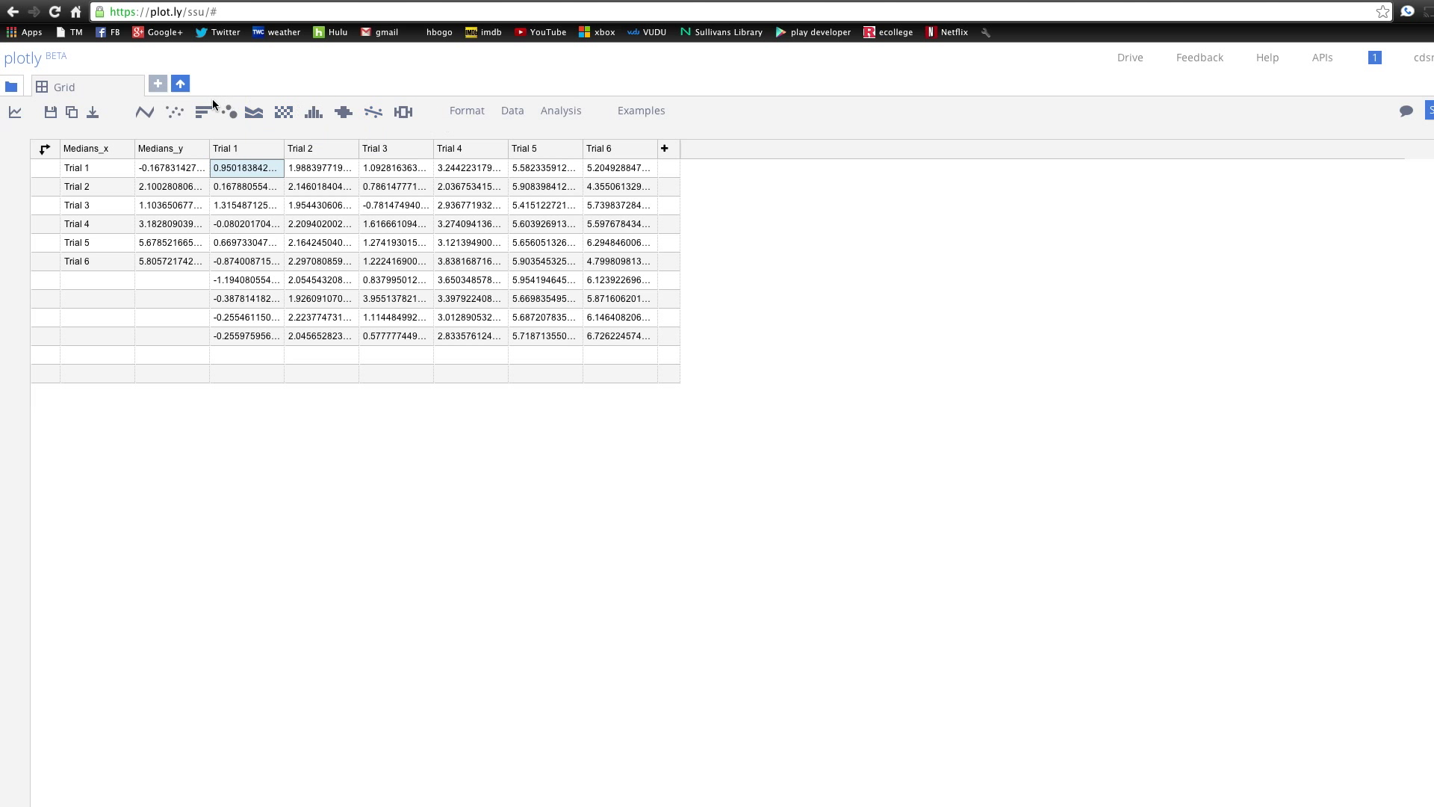
- Create a line plot with Medians_x as x and Medians_y as y
left_click(143, 111)
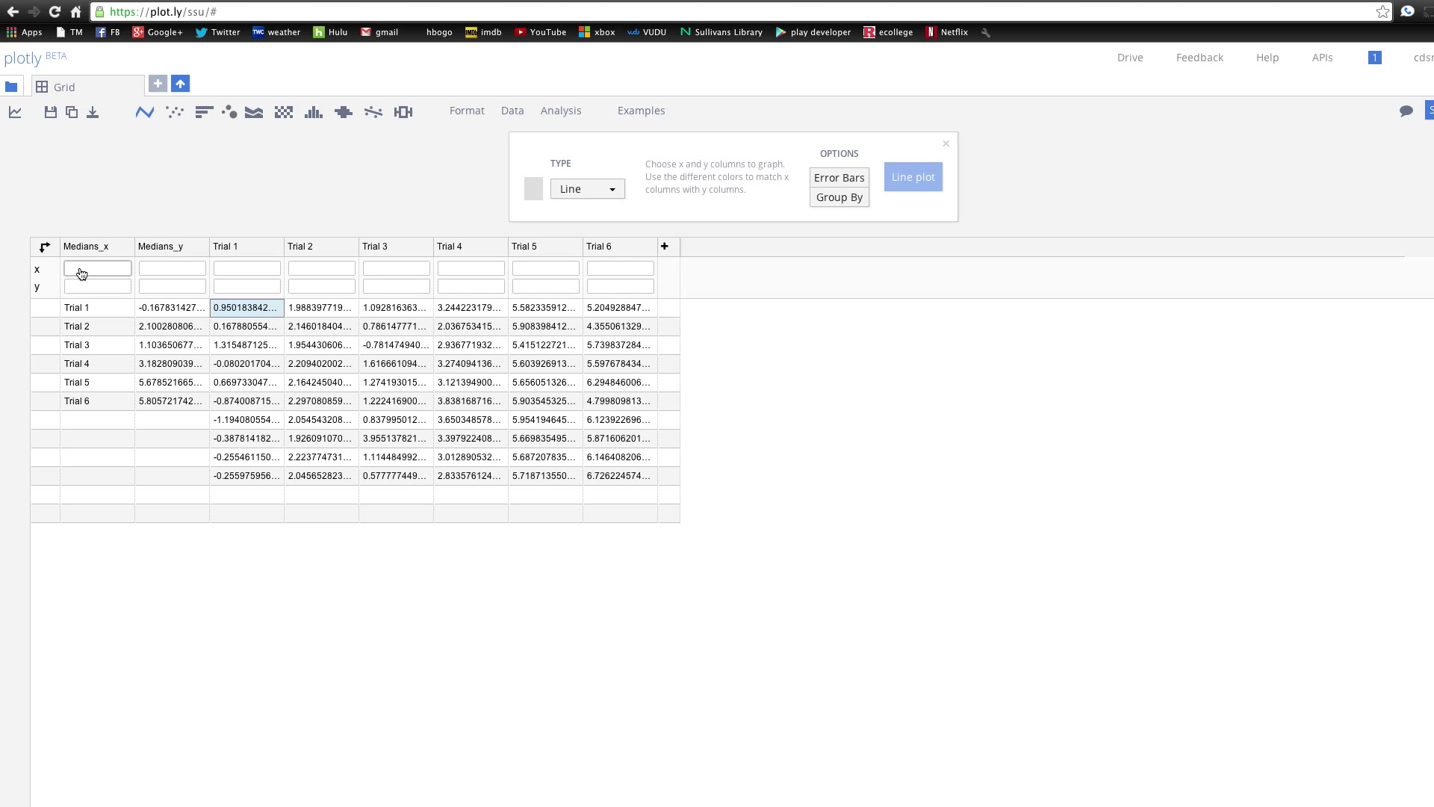
left_click(97, 267)
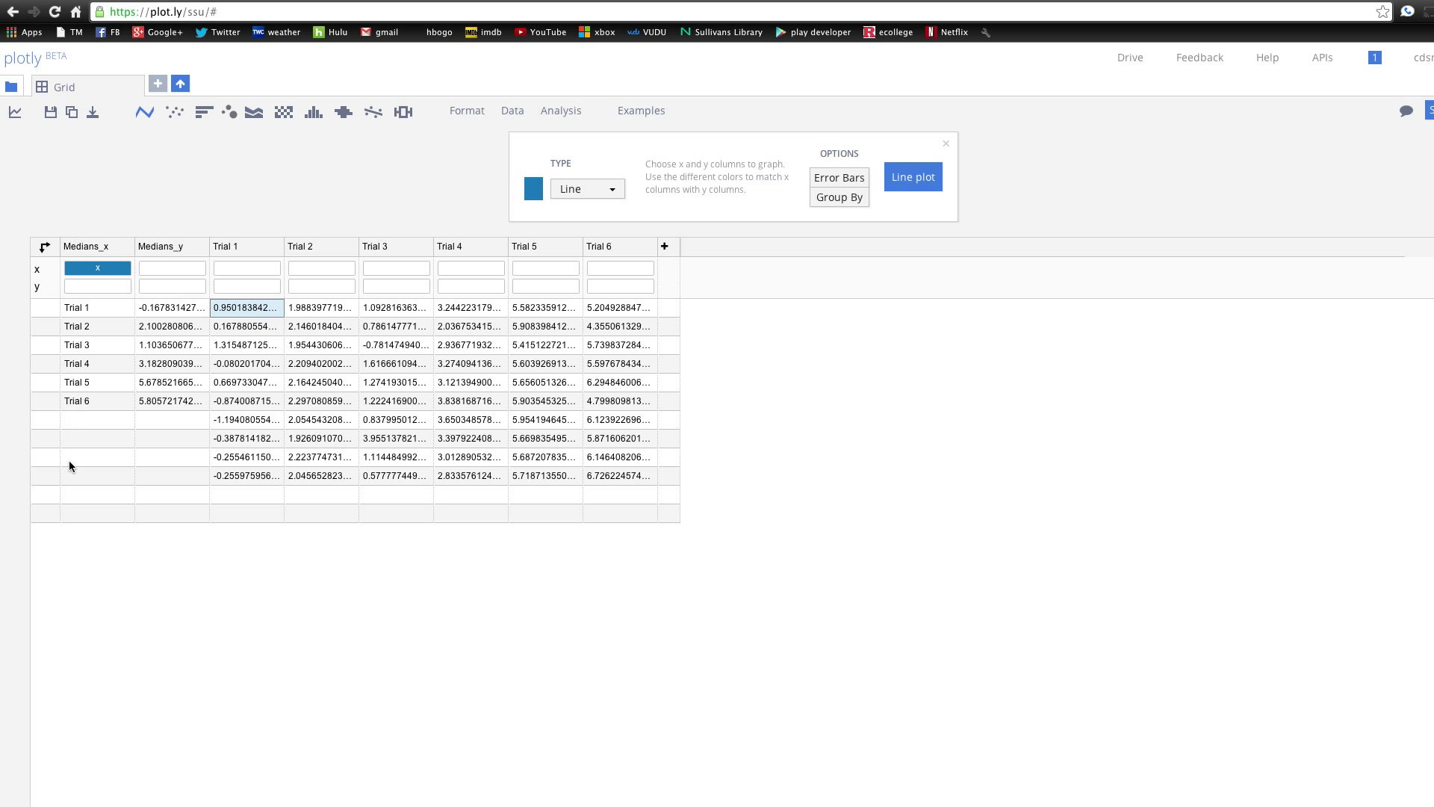
mouse_move(99, 386)
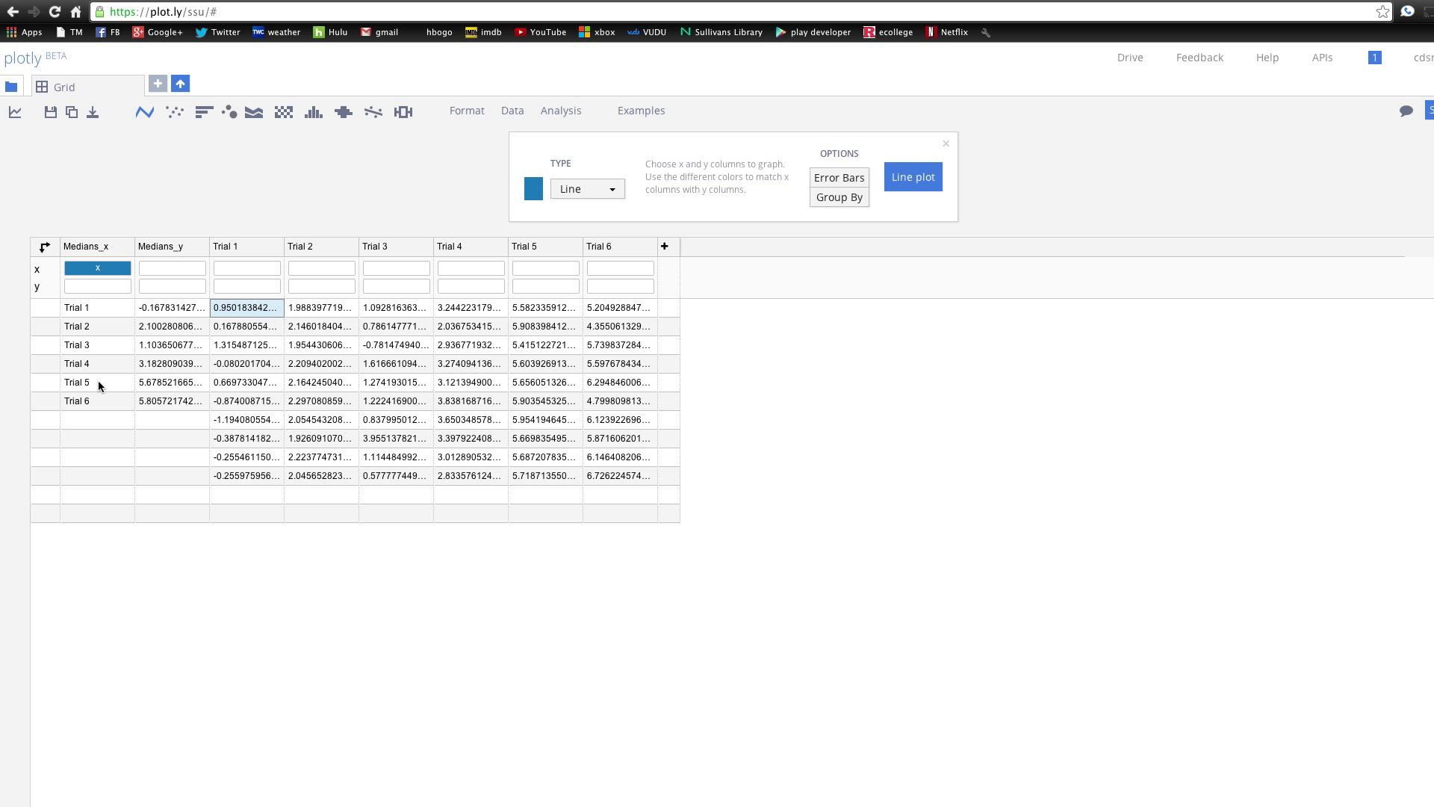
left_click(171, 286)
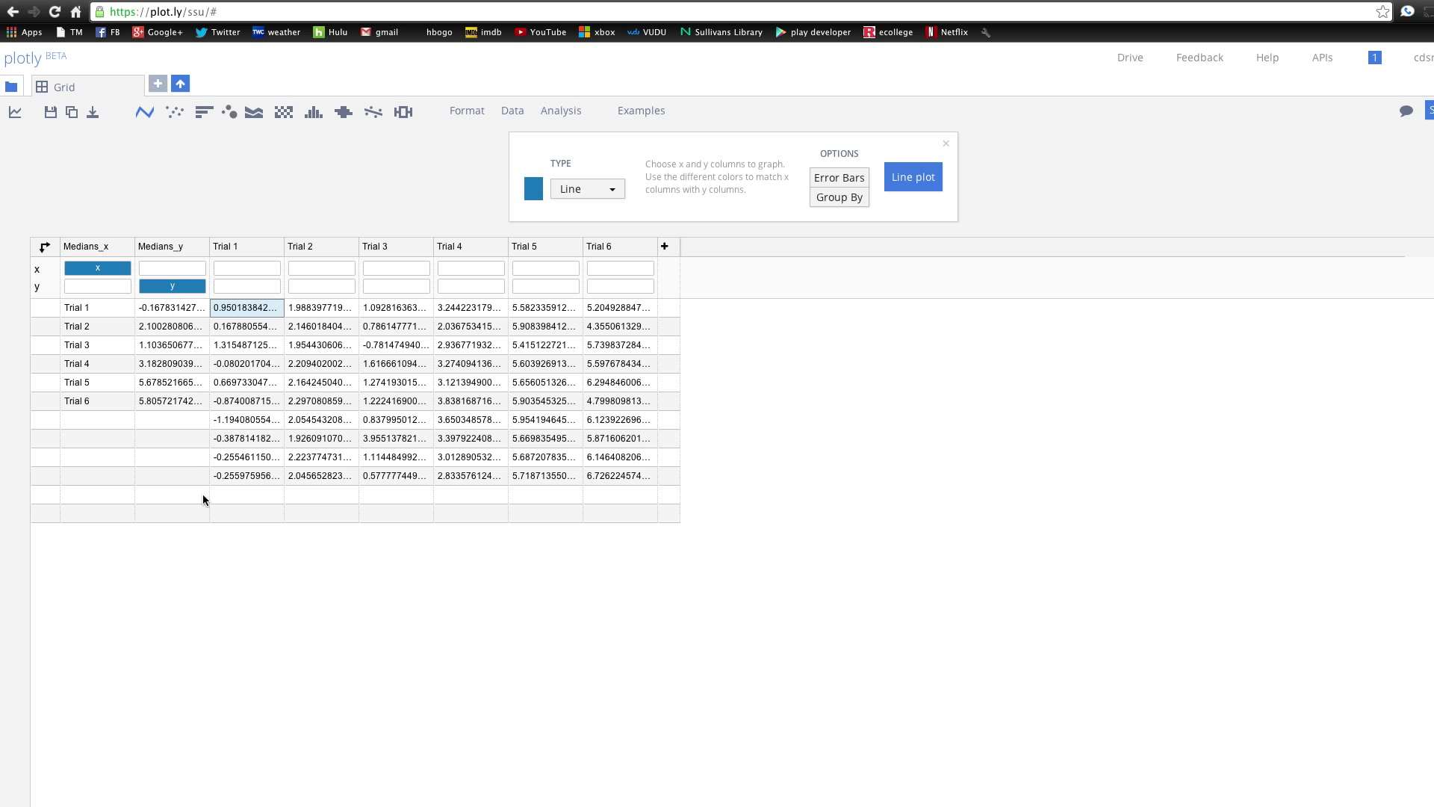
mouse_move(913, 176)
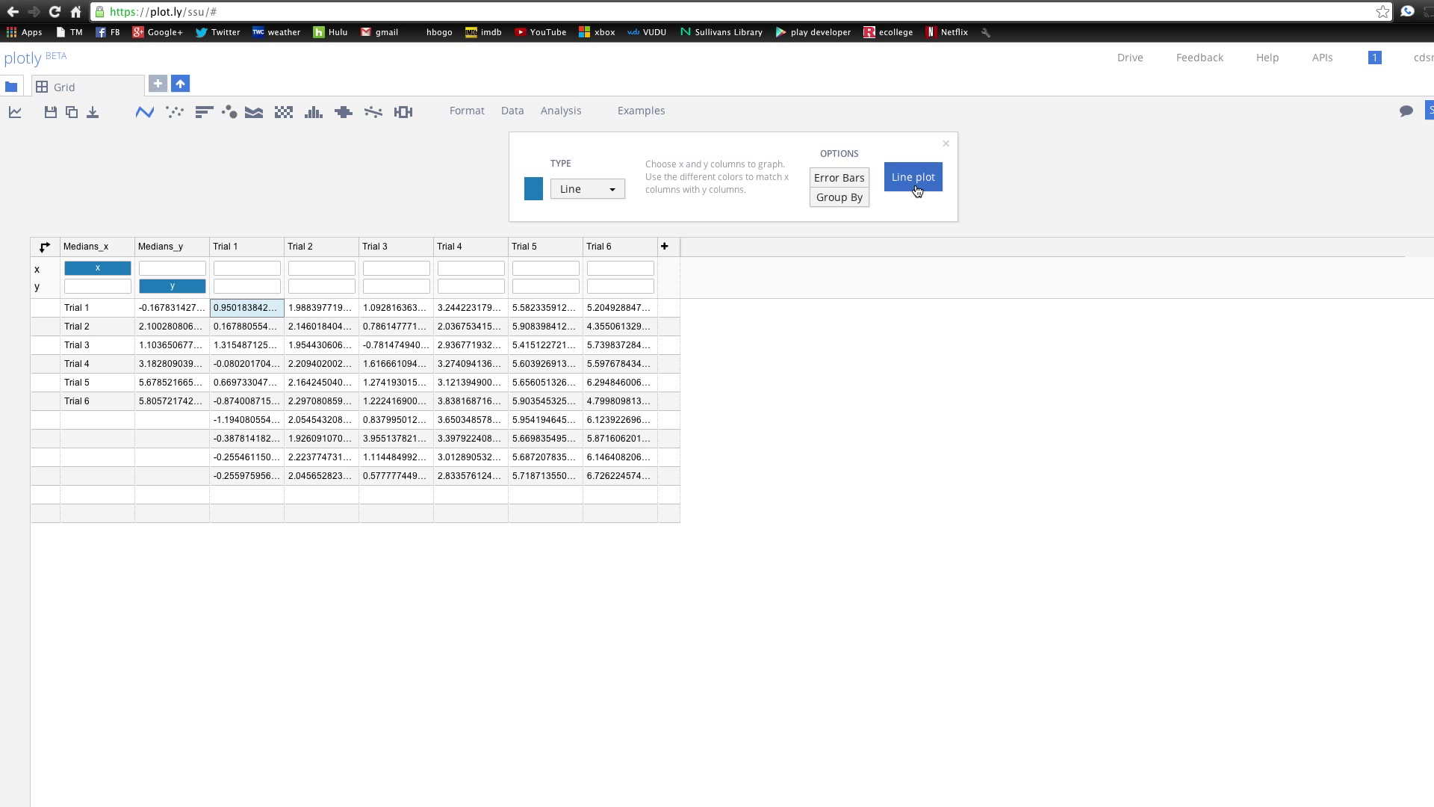
left_click(912, 177)
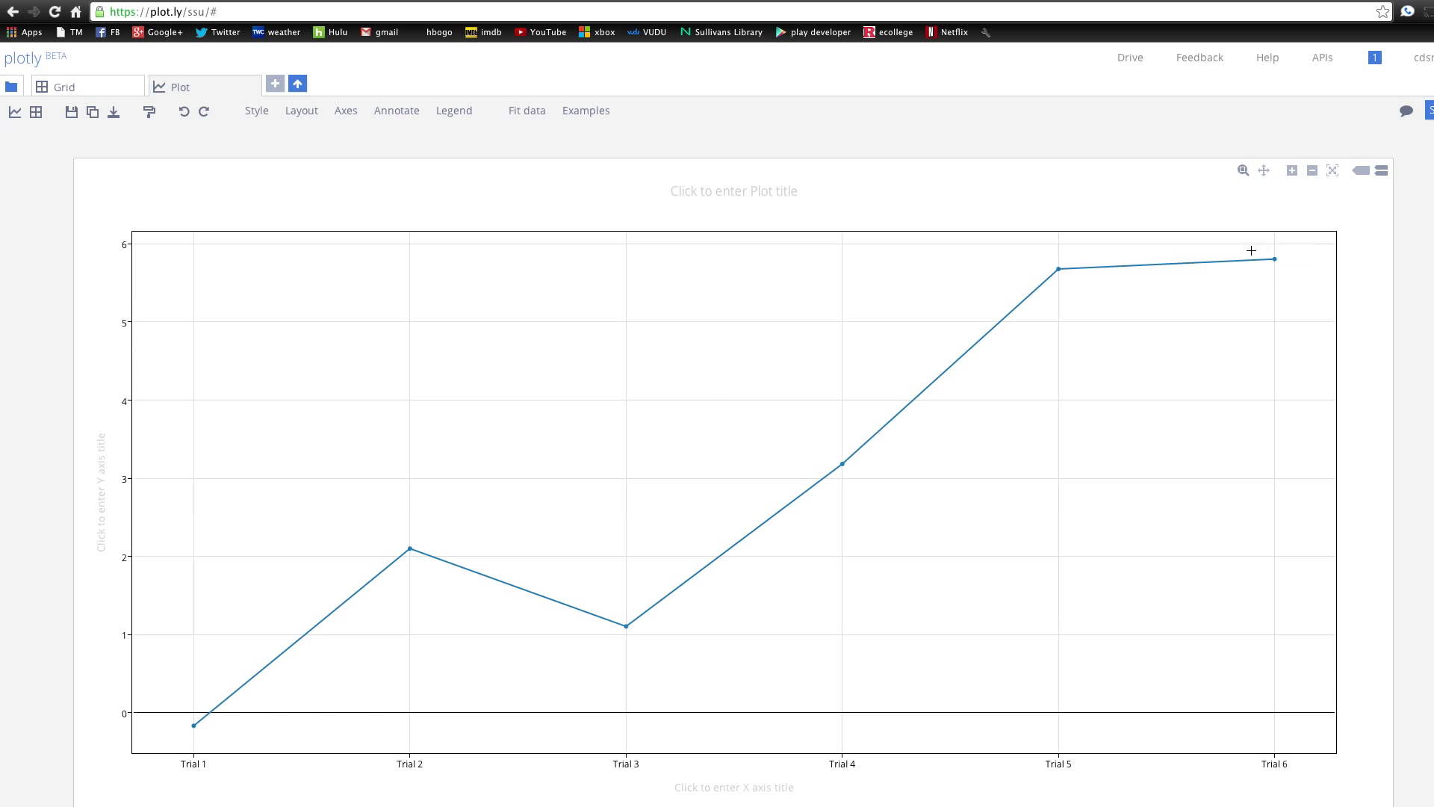
left_click(62, 86)
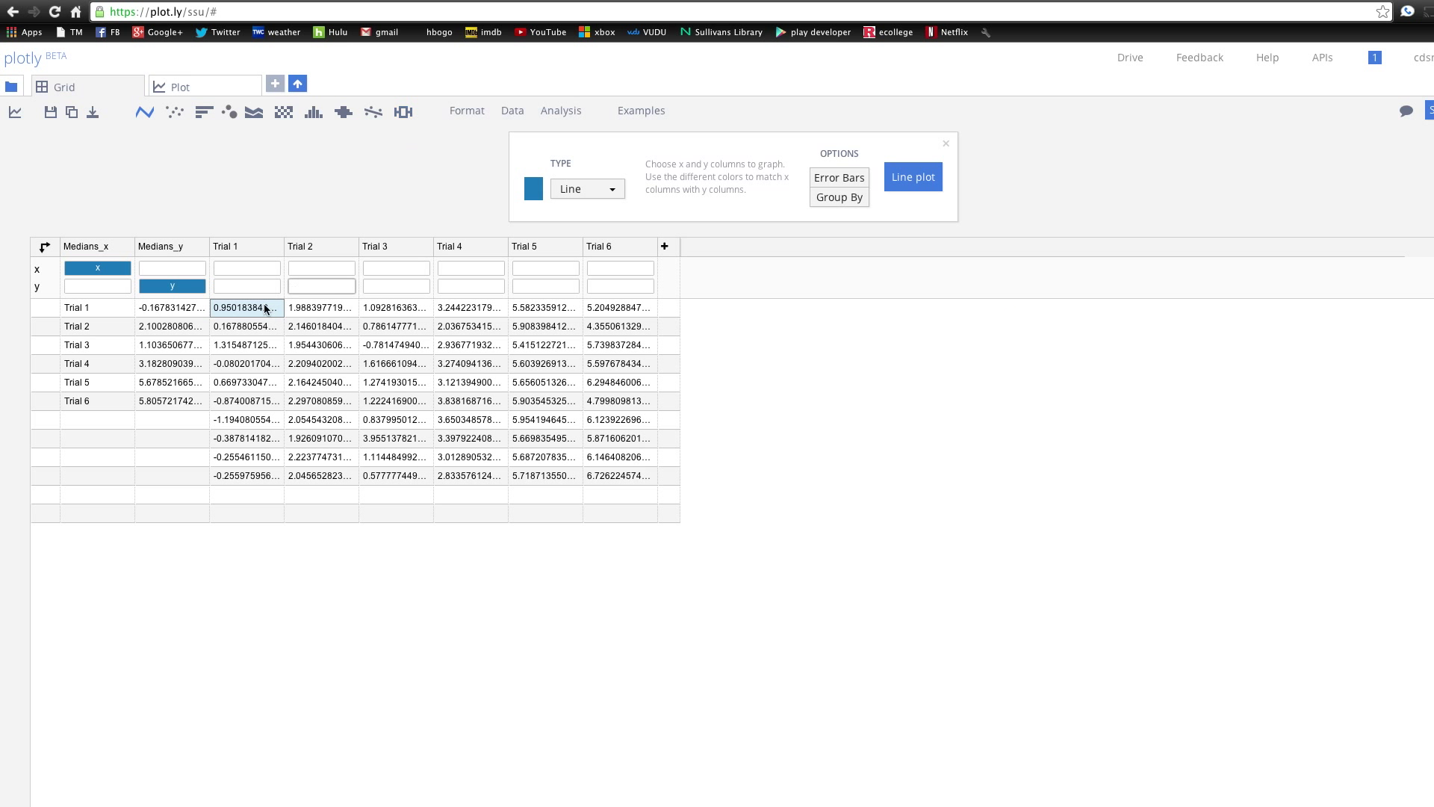
mouse_move(272, 420)
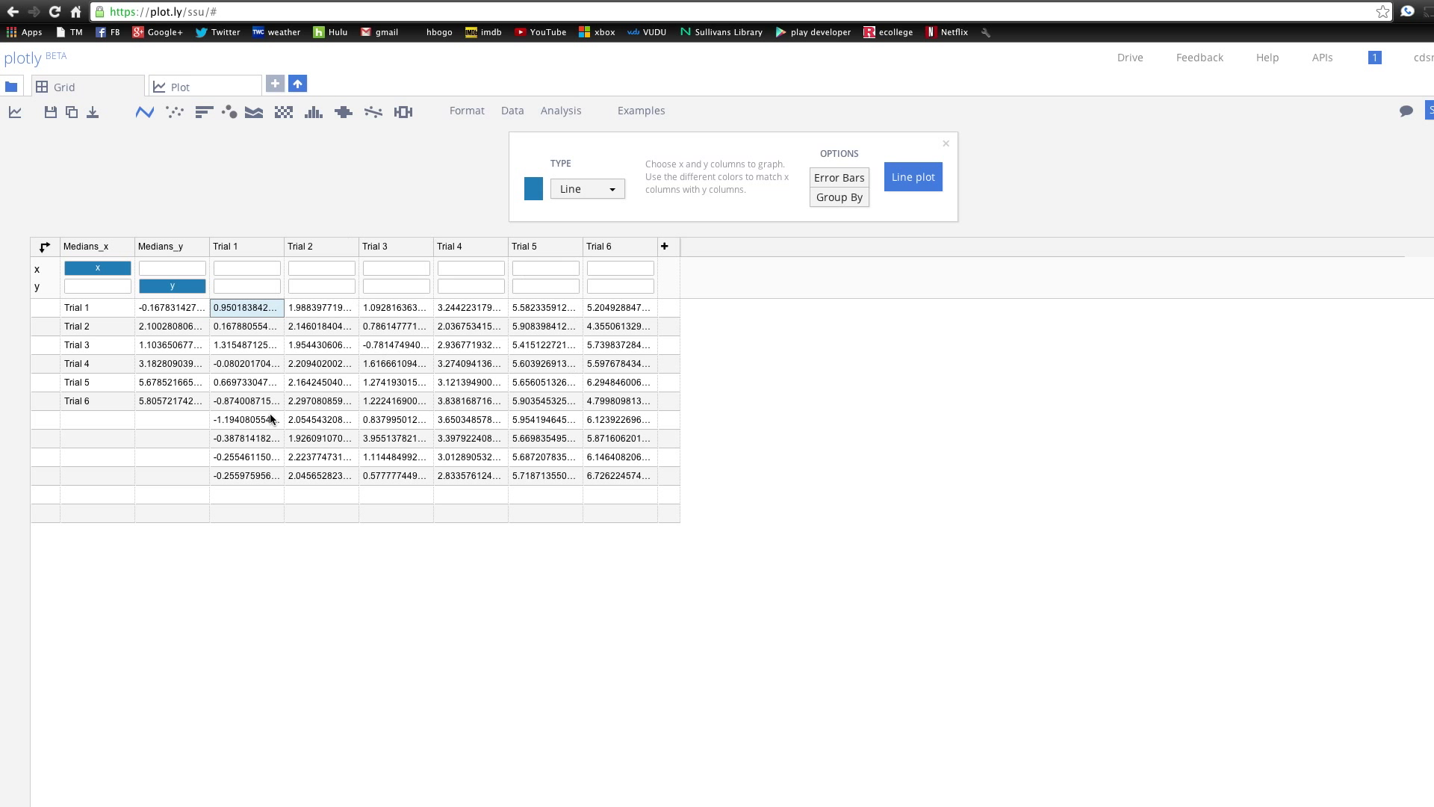
- Box-plot all Trial columns, insert them into the Medians_y line plot, then open the BTC grid
left_click(403, 110)
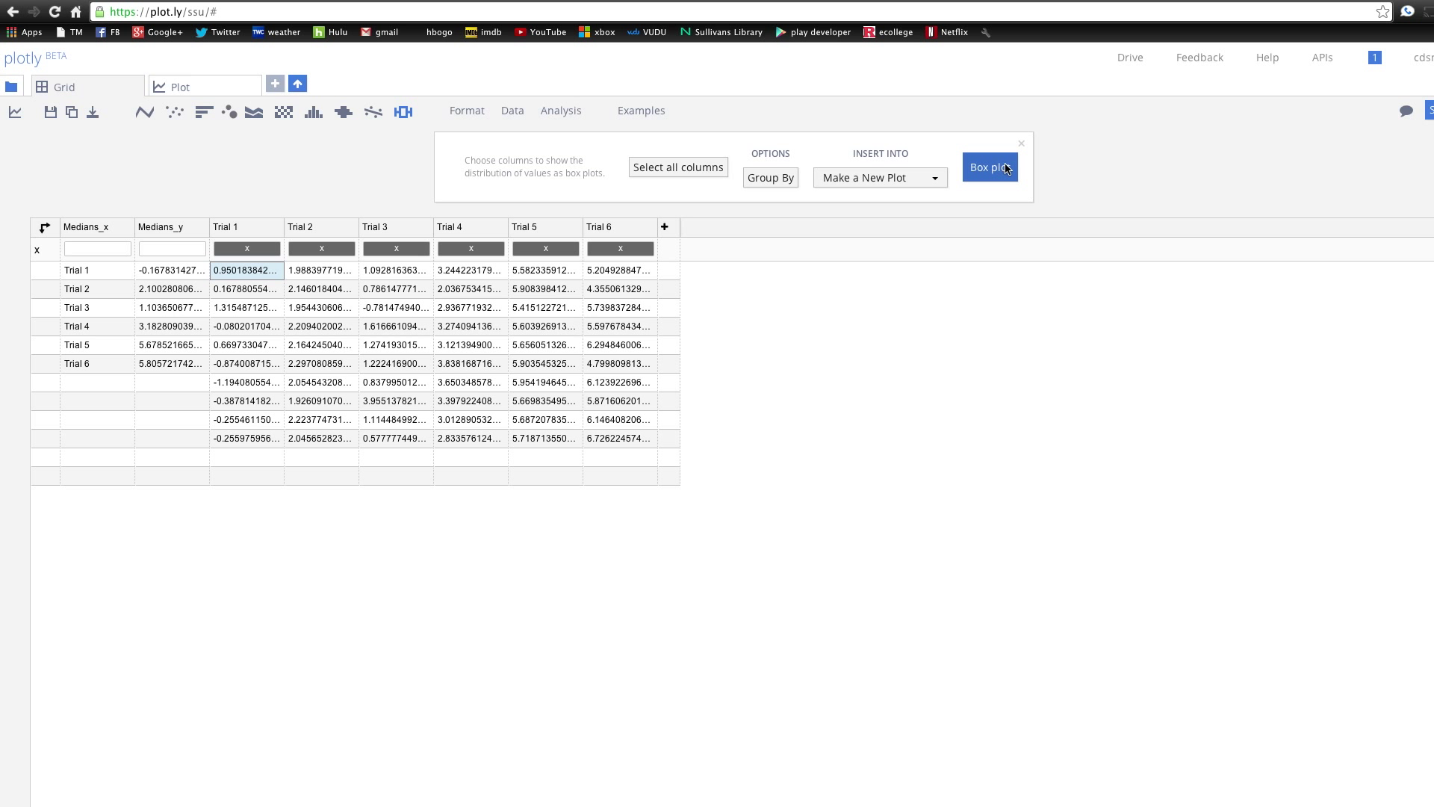
left_click(990, 172)
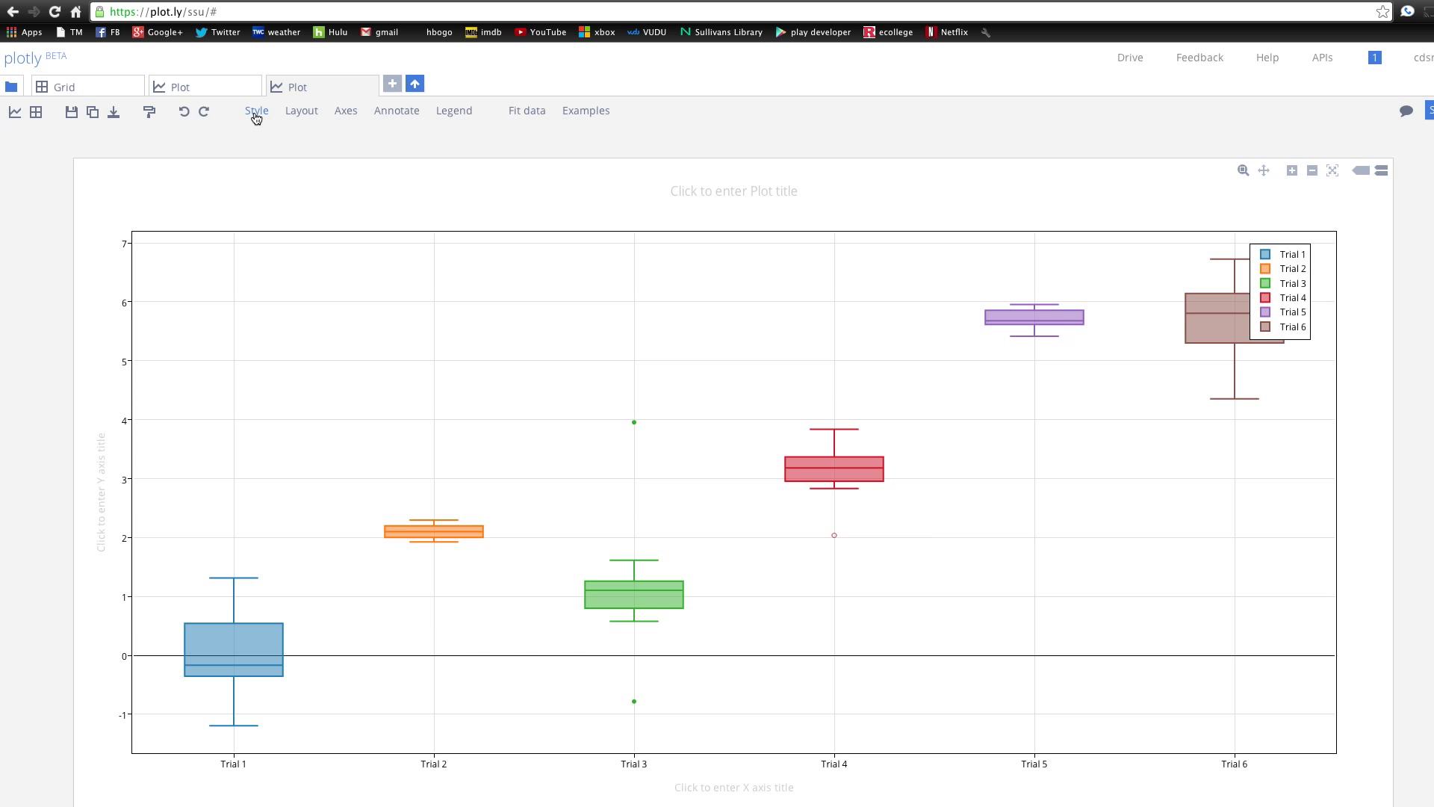
left_click(297, 86)
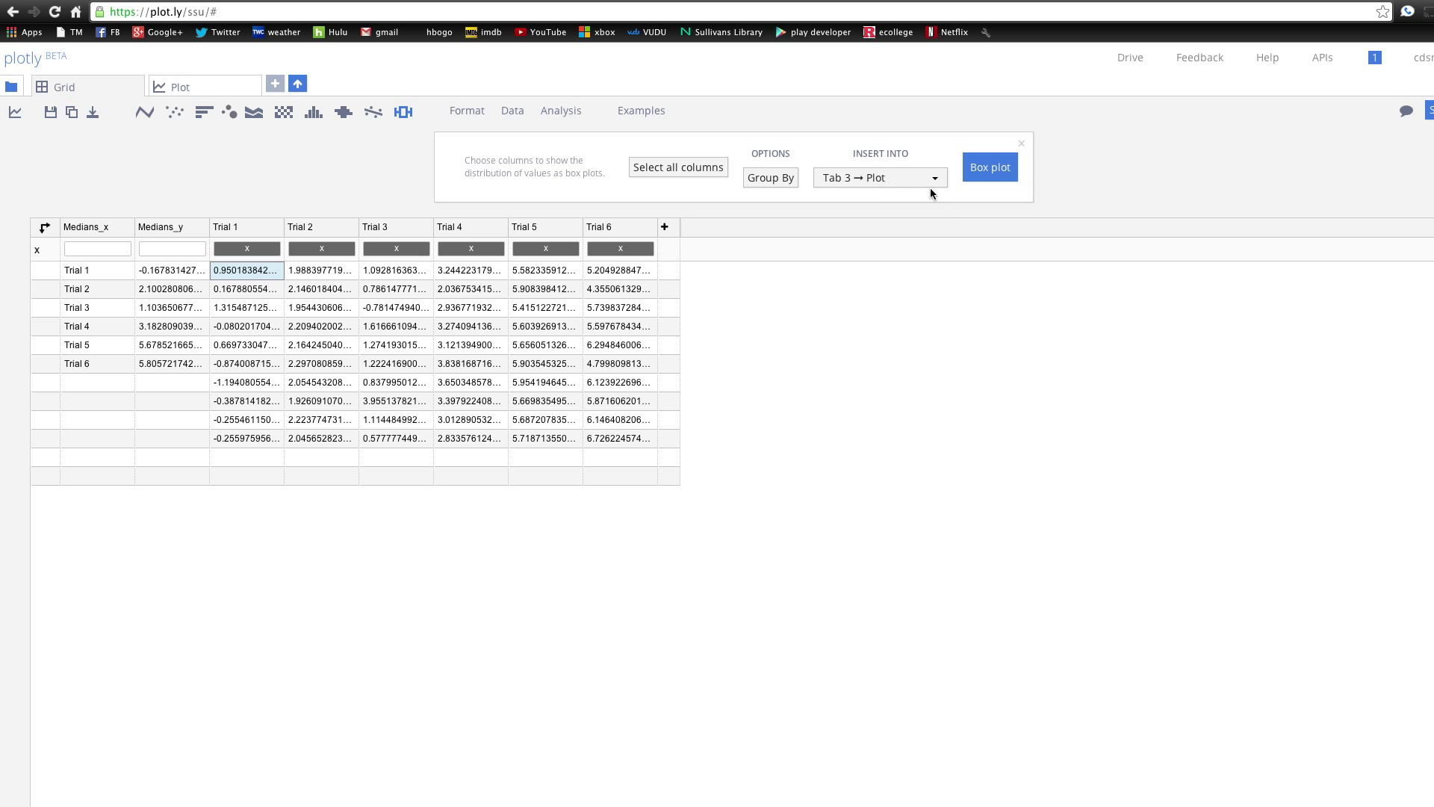
left_click(988, 168)
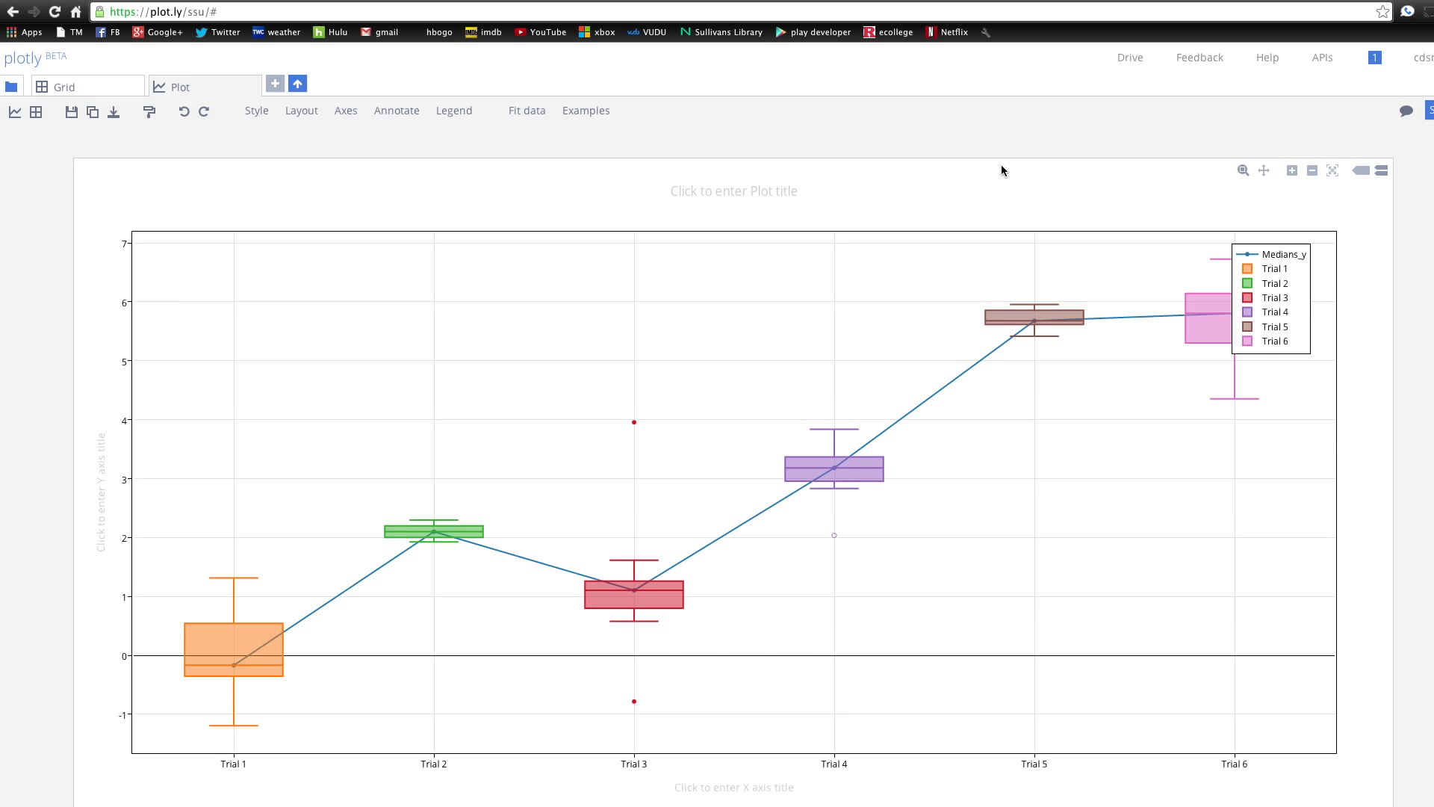
mouse_move(864, 436)
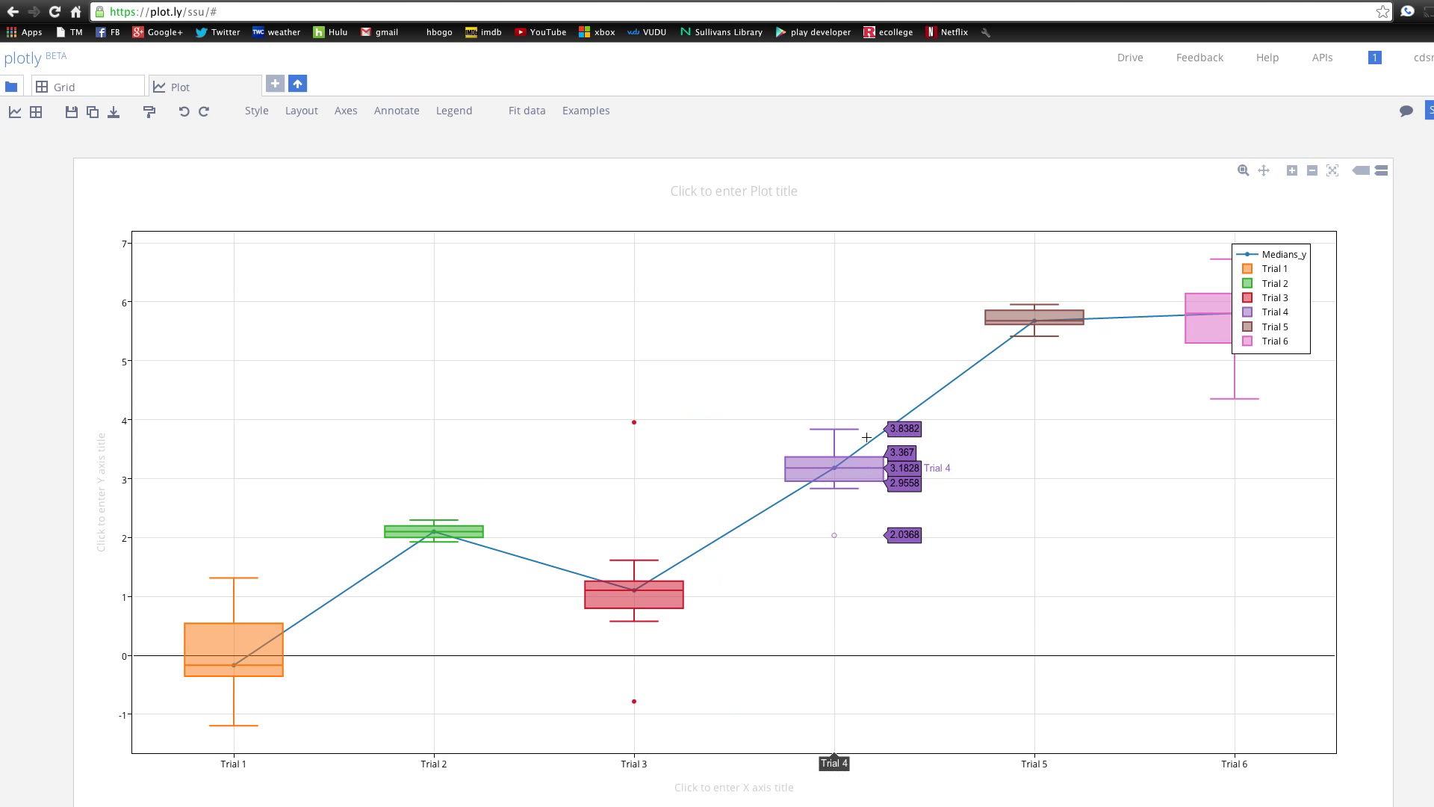
mouse_move(1357, 188)
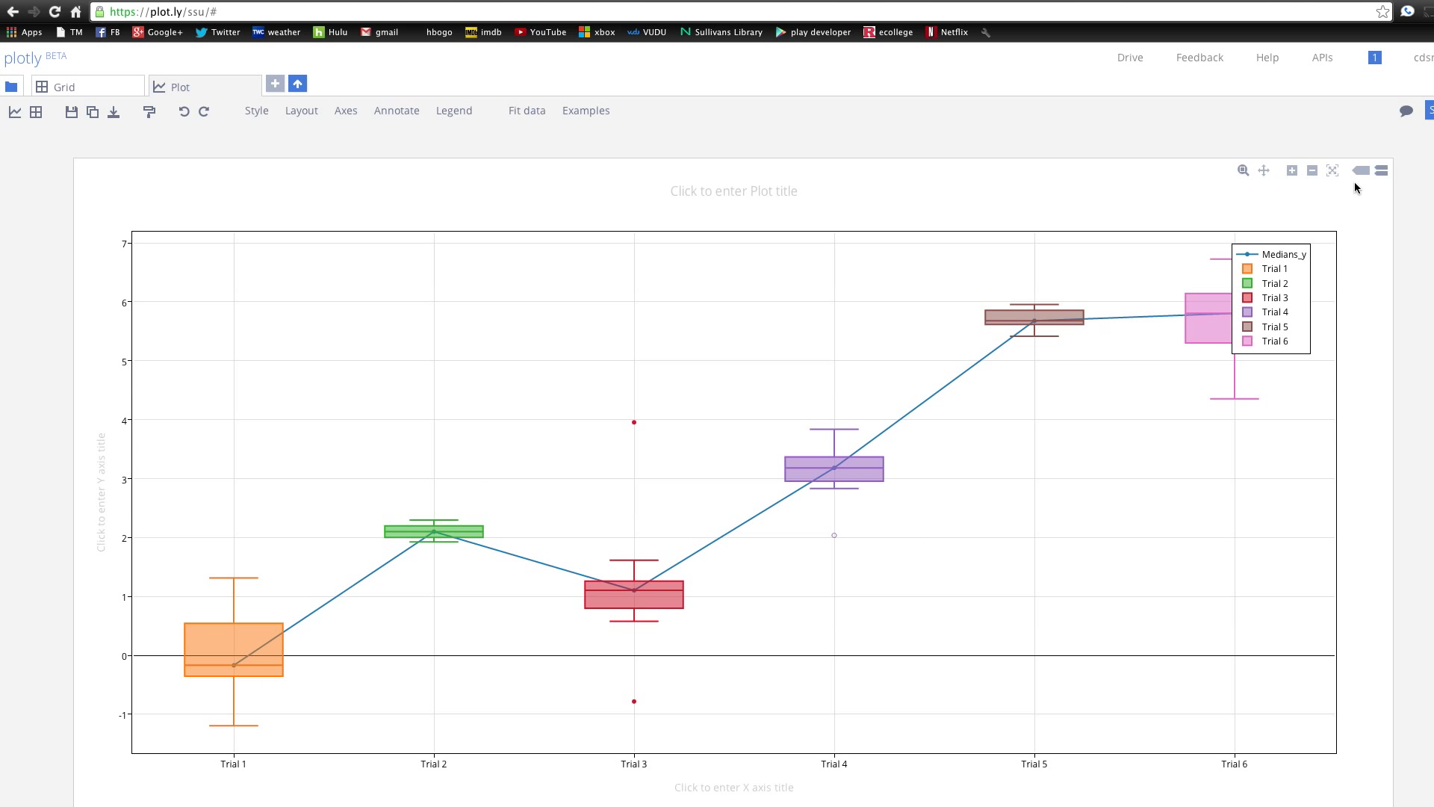
mouse_move(310, 309)
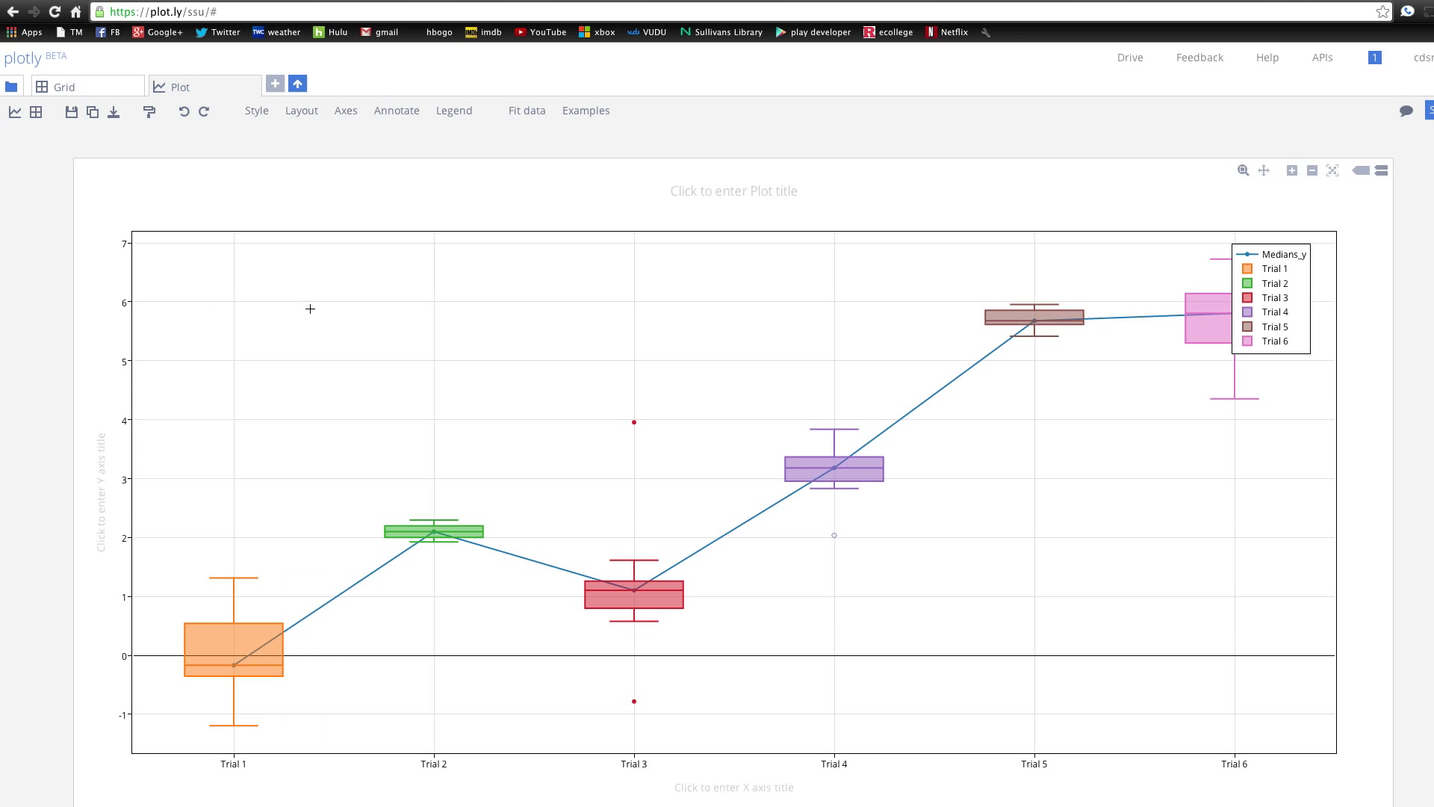
left_click(62, 86)
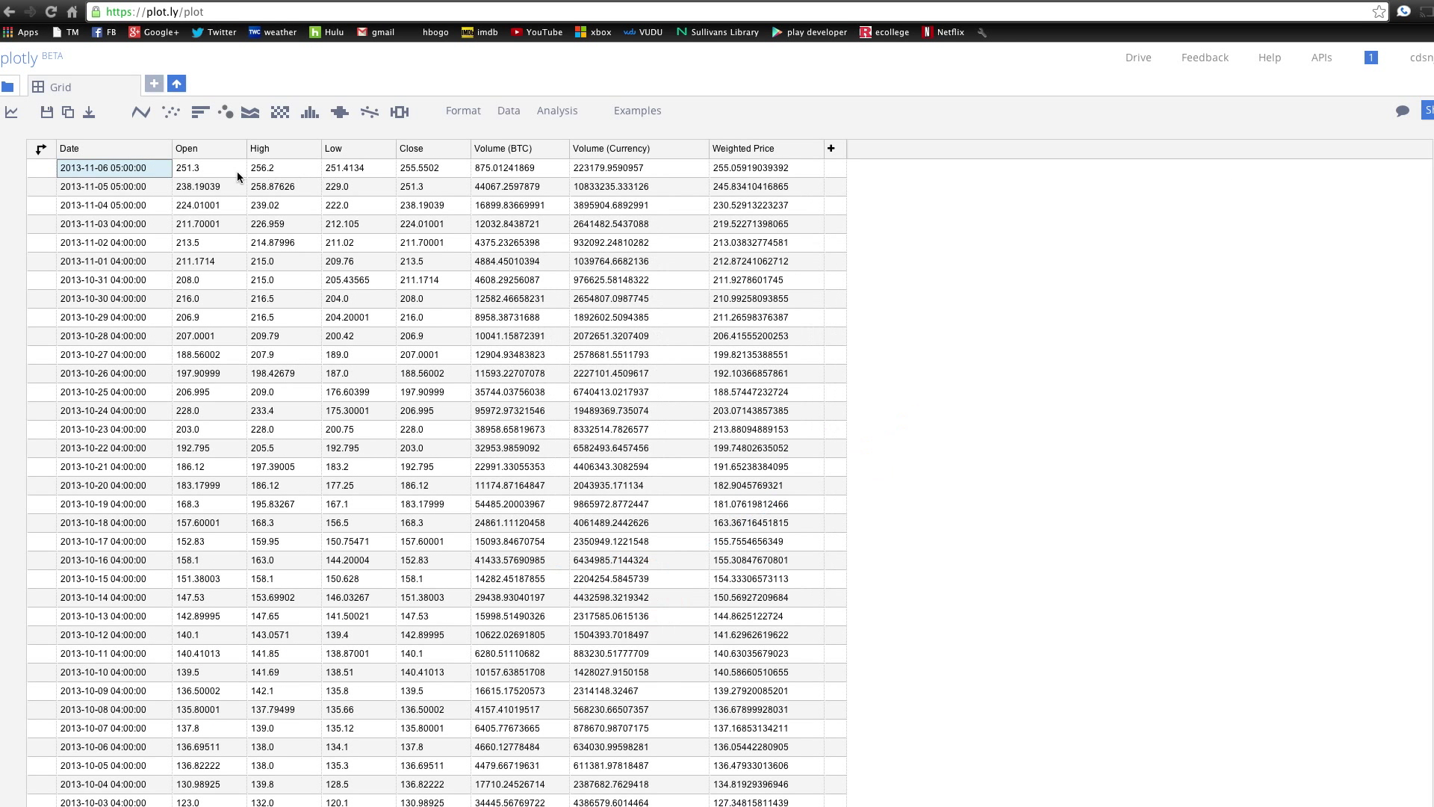
mouse_move(157, 428)
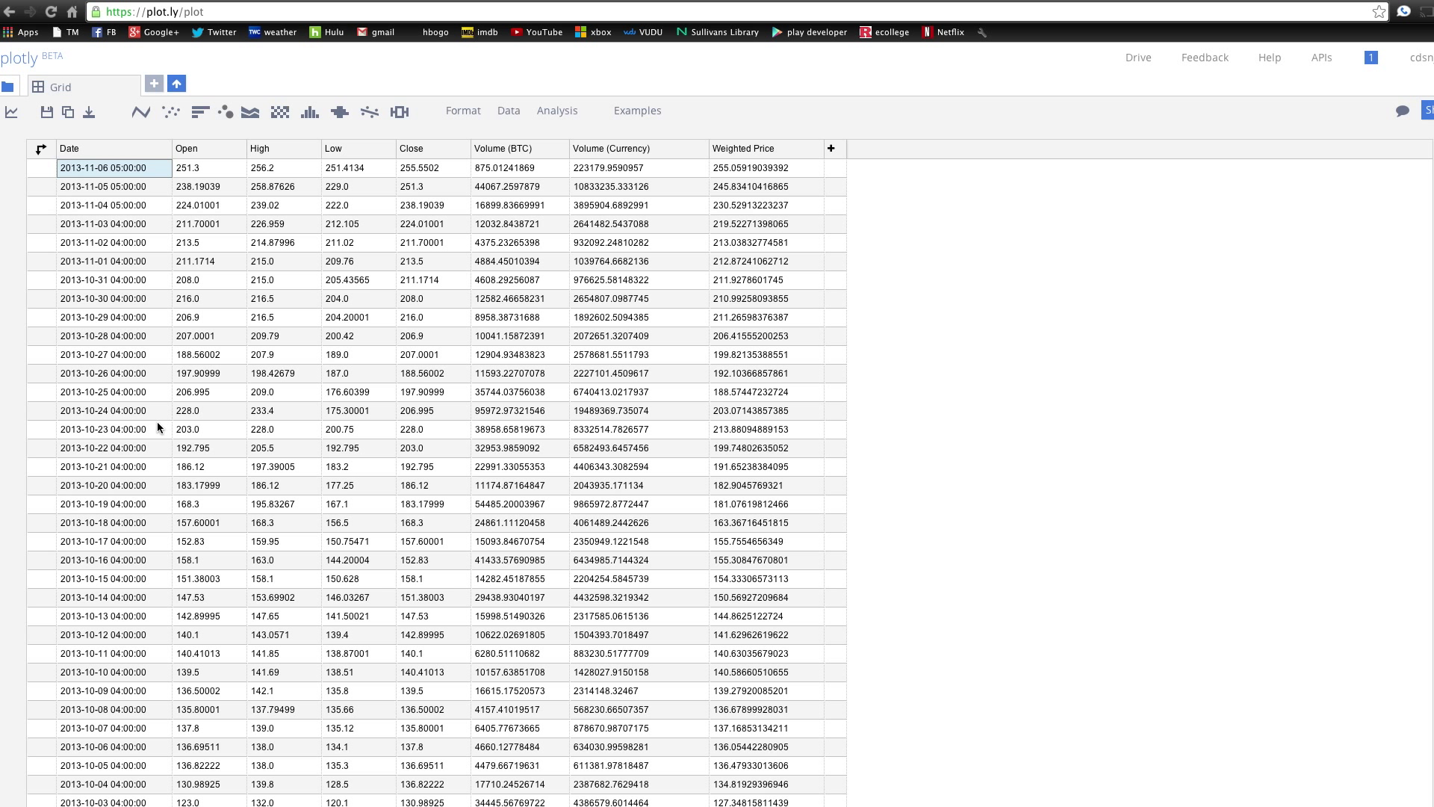
mouse_move(71, 11)
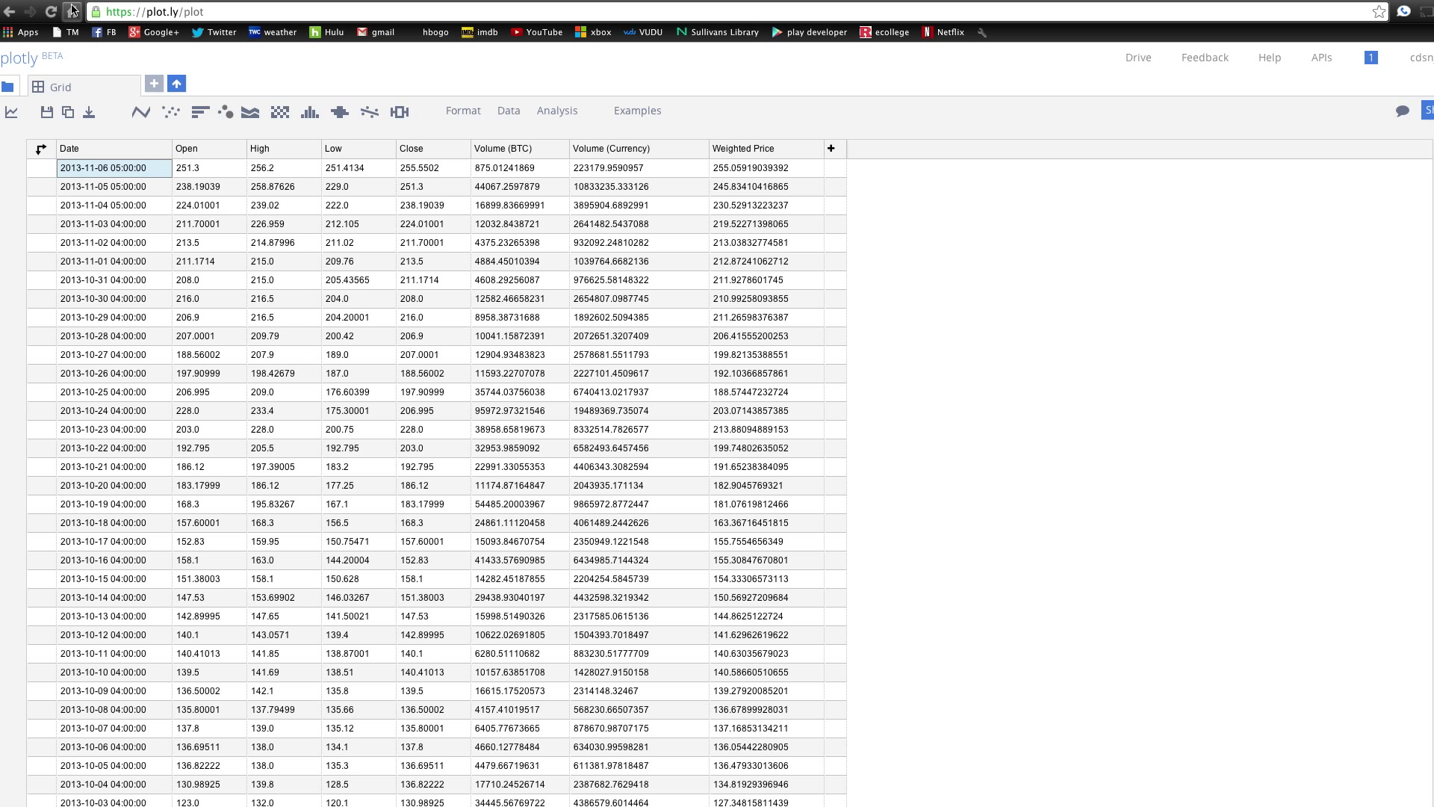
mouse_move(143, 113)
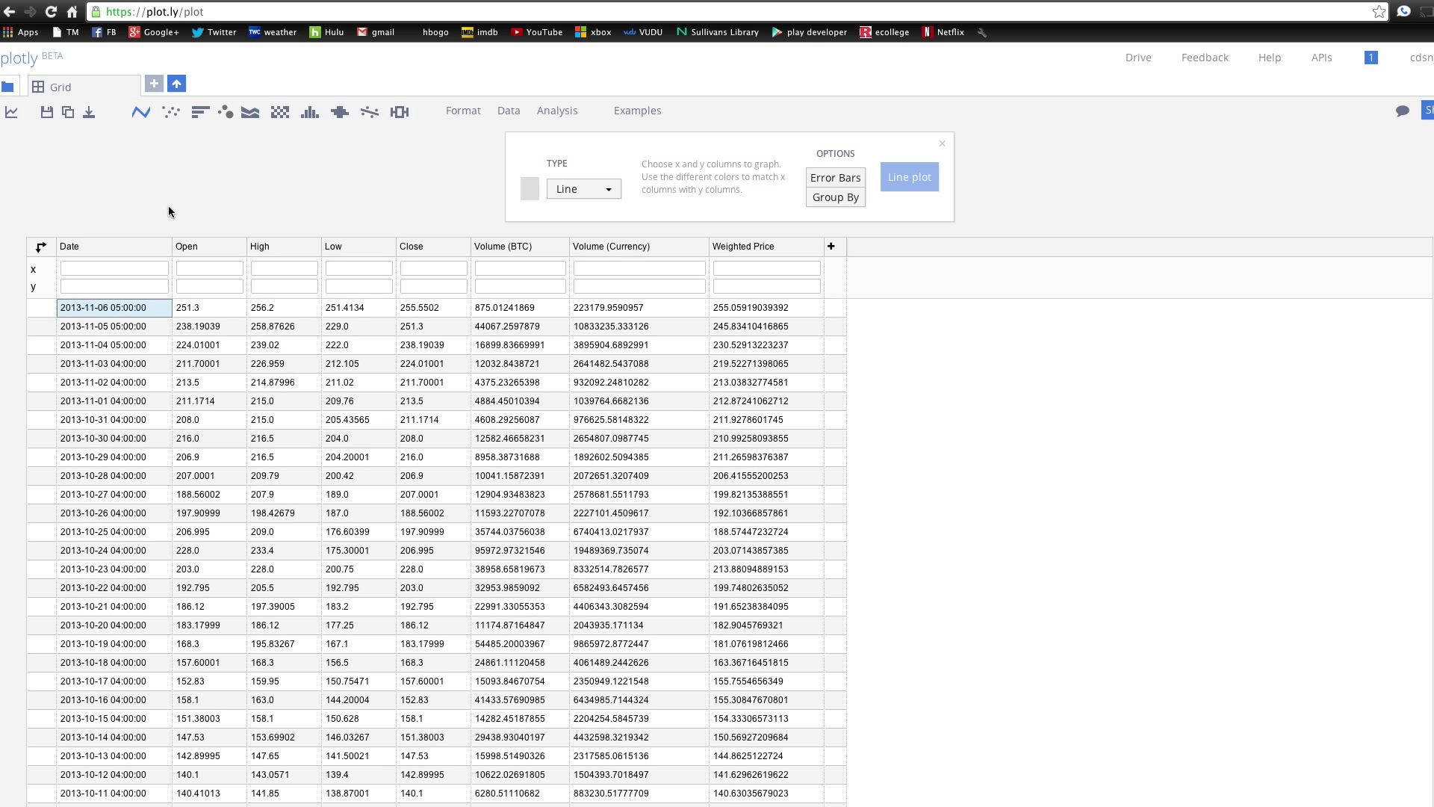
left_click(113, 267)
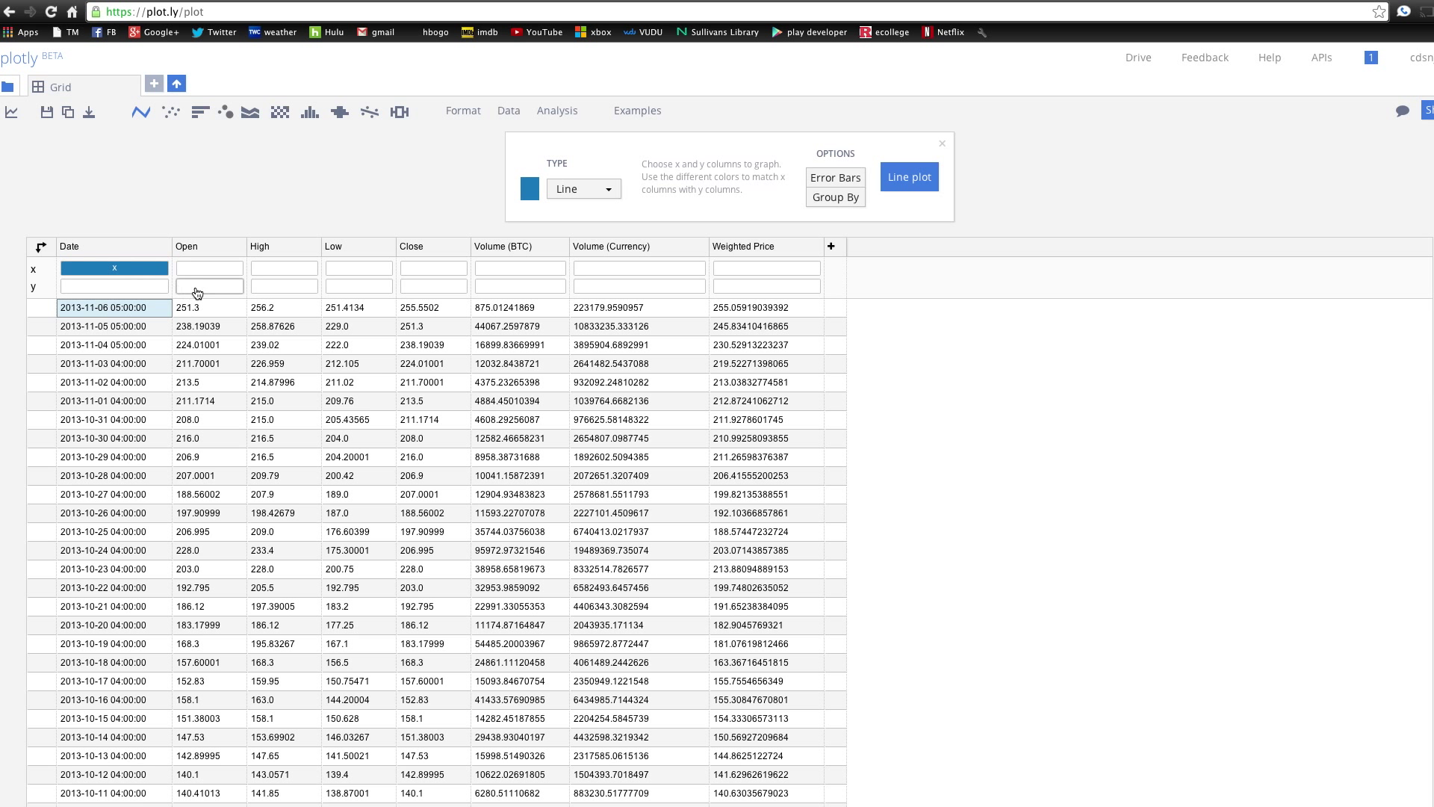
left_click(208, 285)
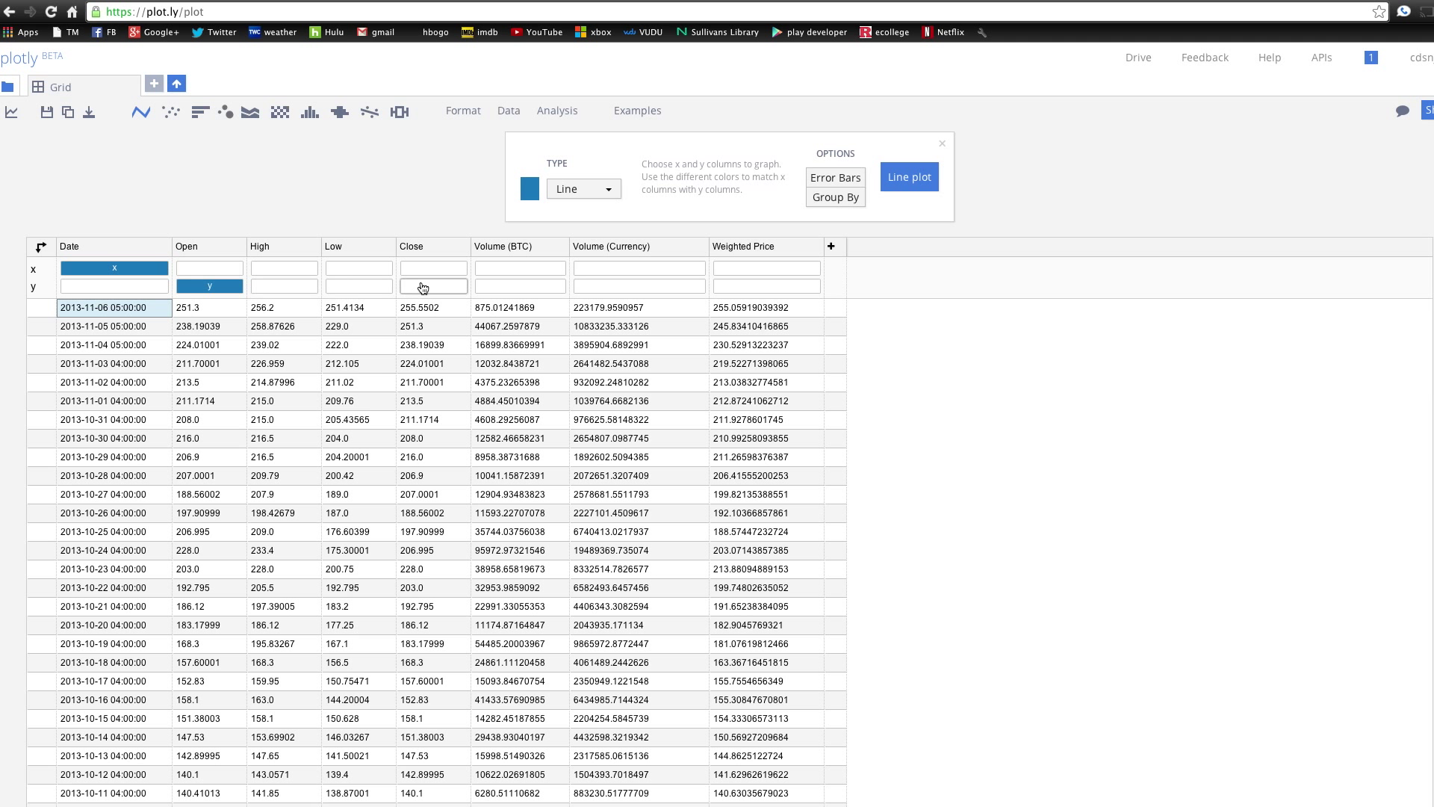
left_click(432, 286)
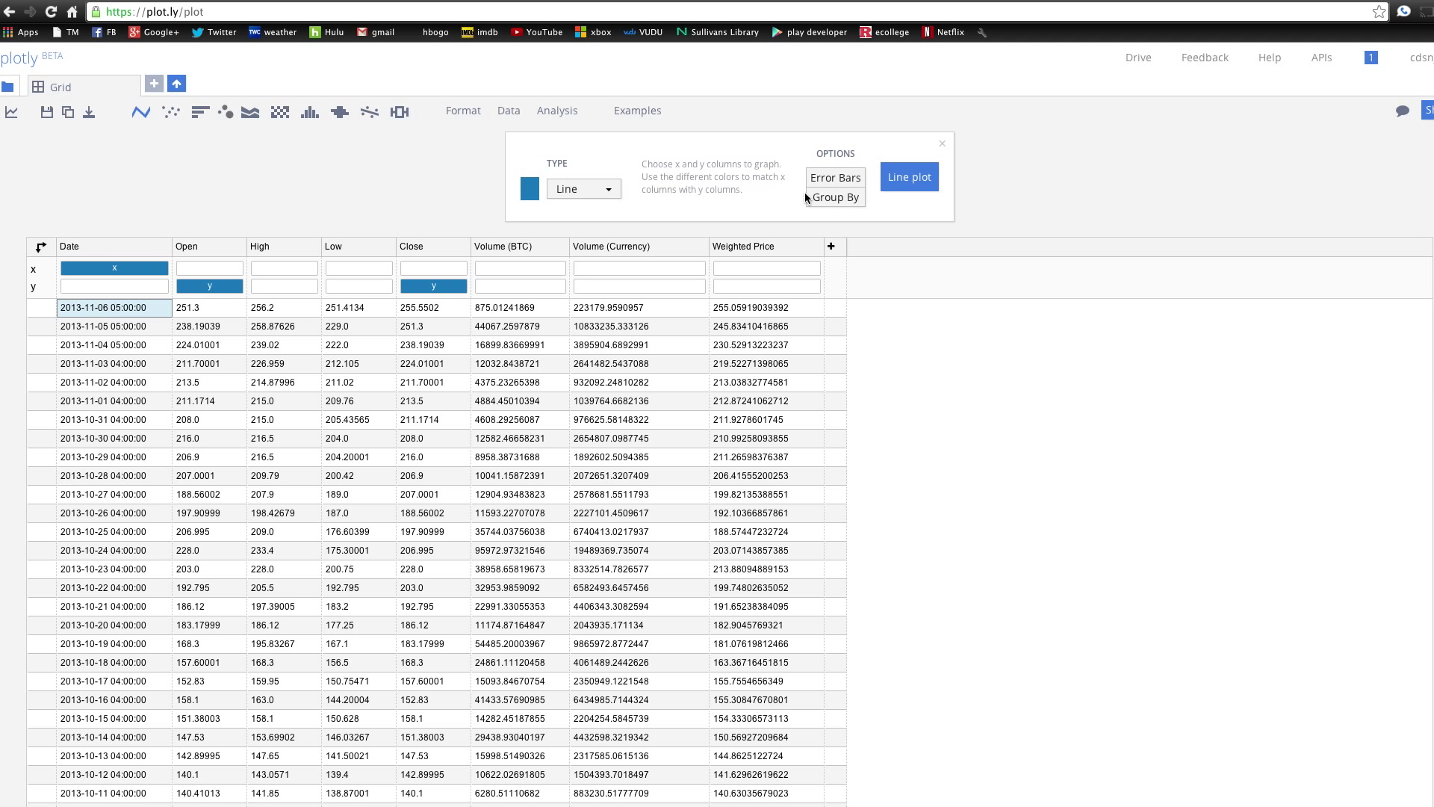
left_click(908, 176)
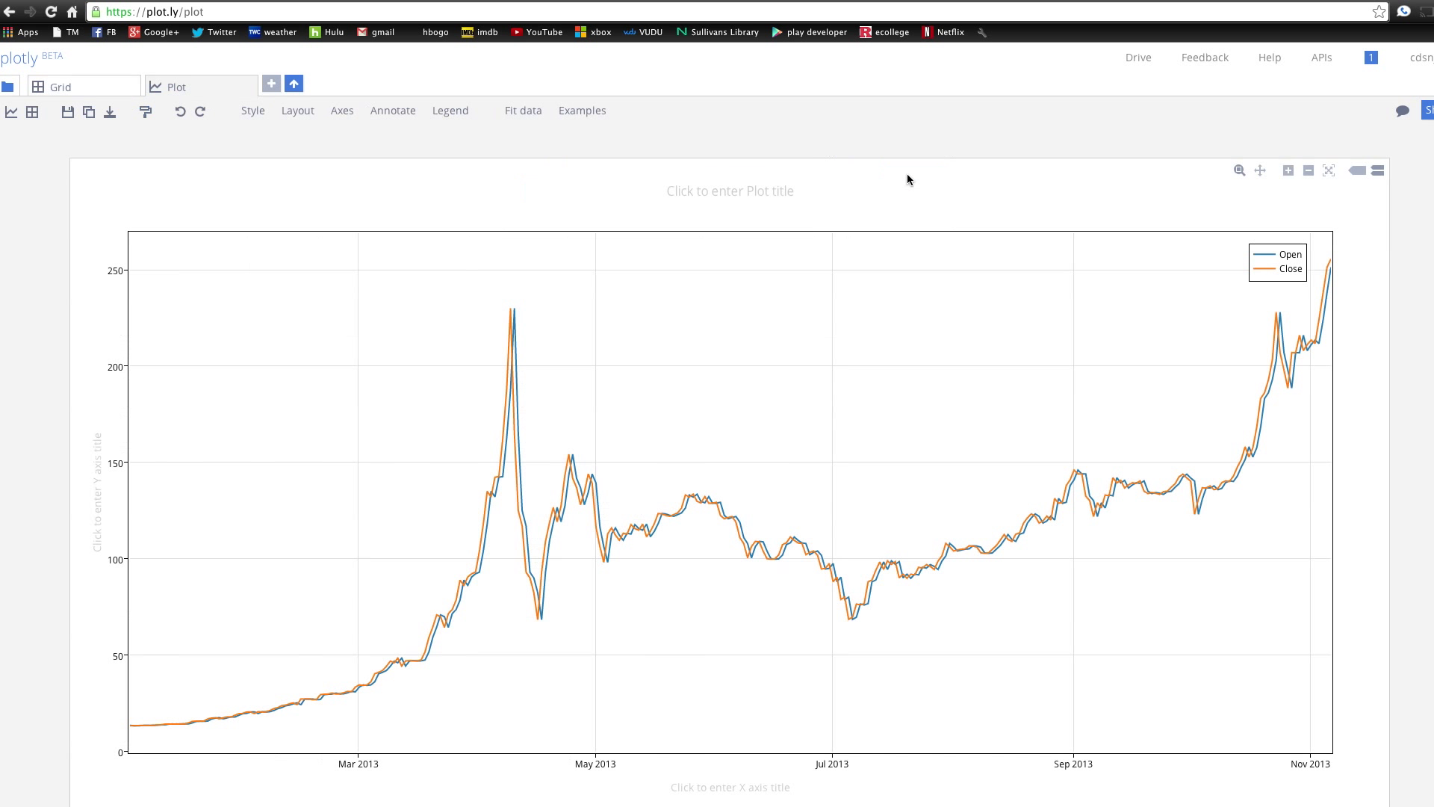
mouse_move(508, 312)
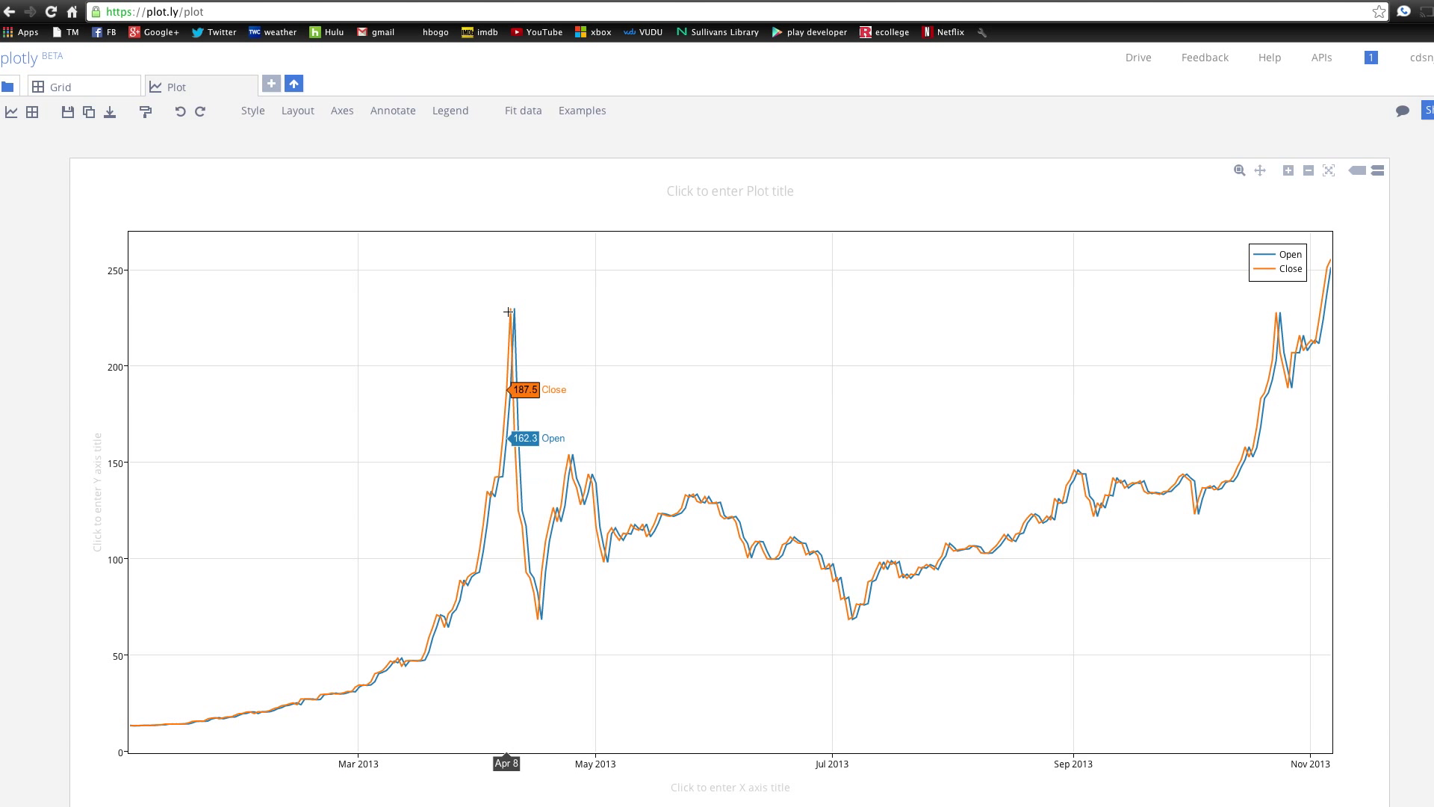
mouse_move(535, 575)
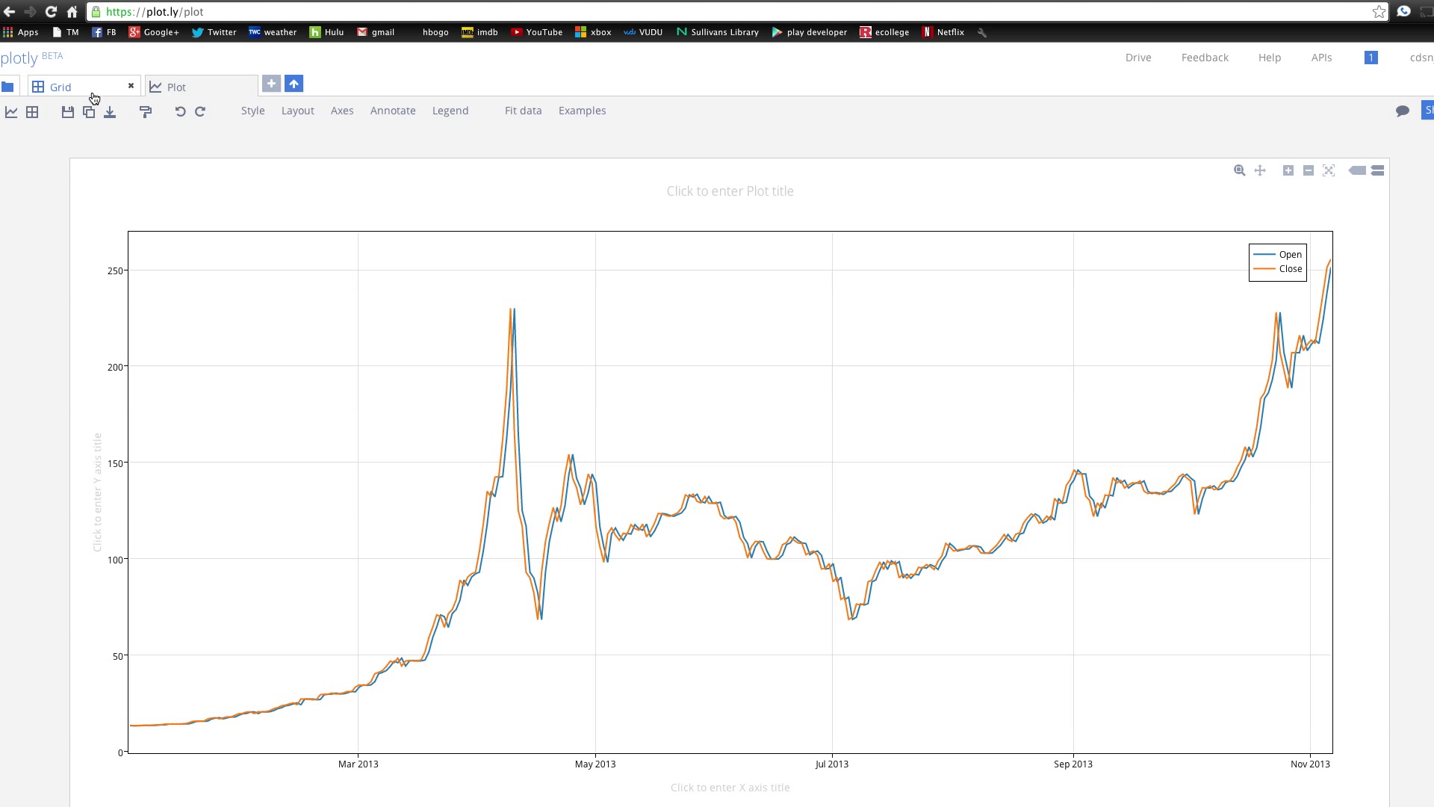
- Plot High and Low as scatter traces and insert them into the Open/Close chart
left_click(60, 86)
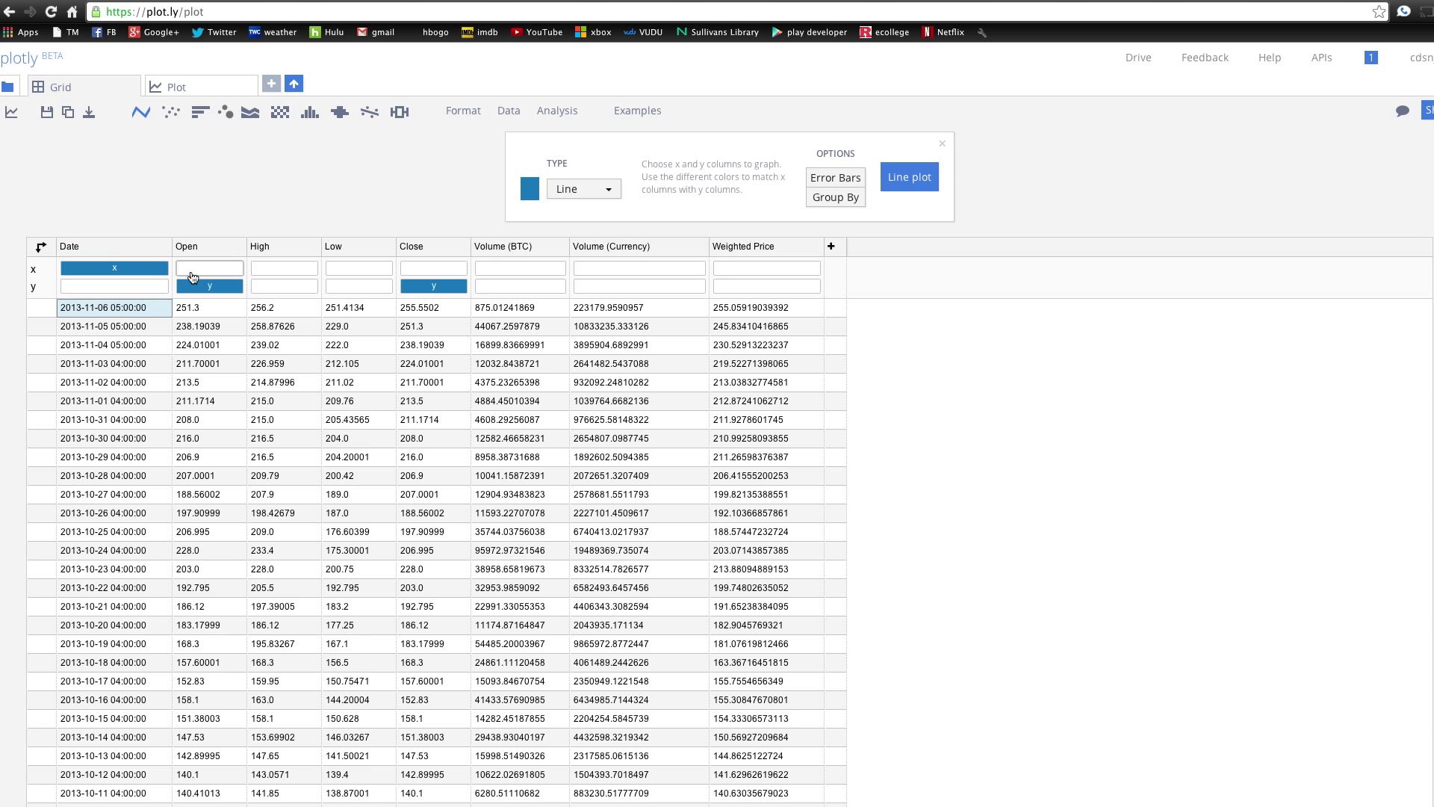
left_click(583, 188)
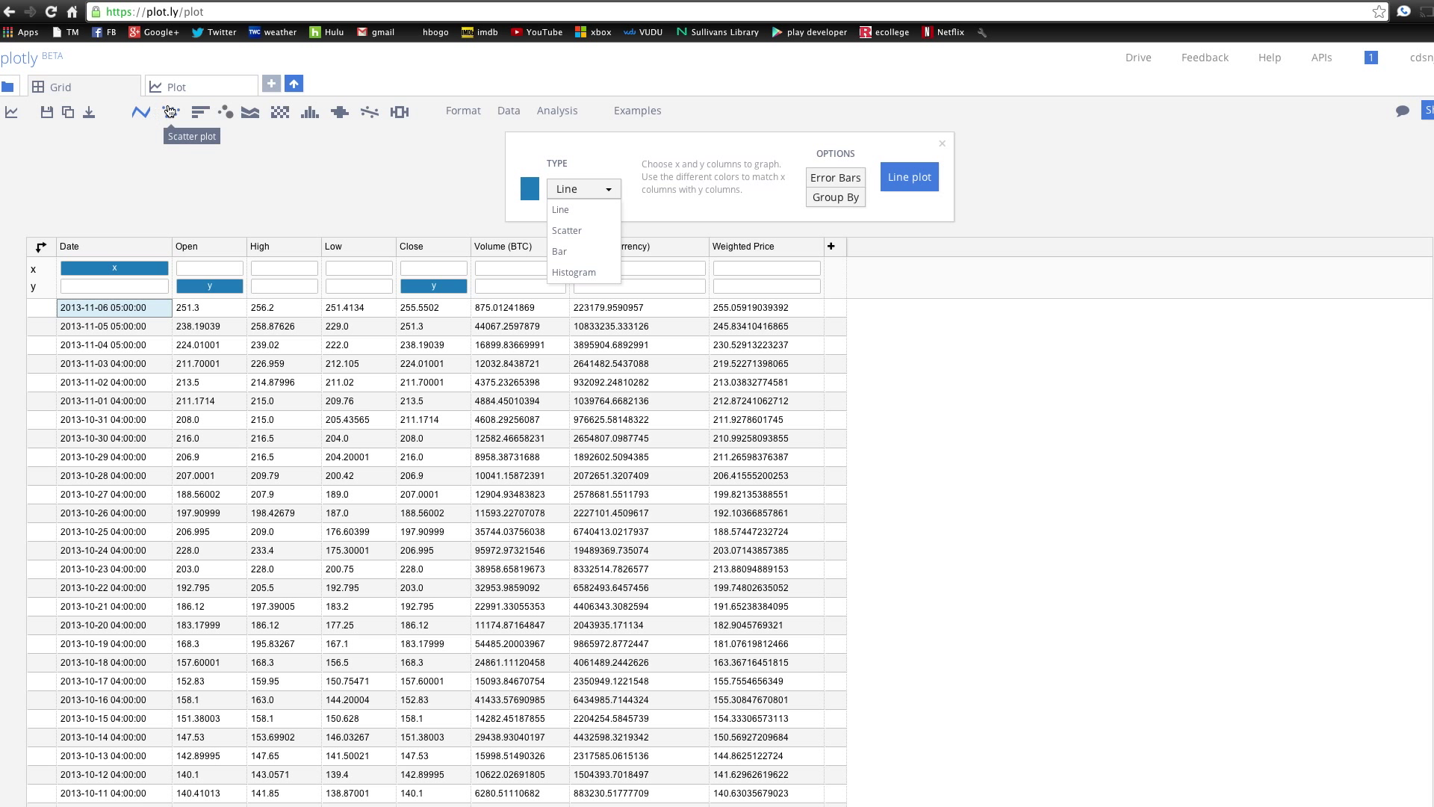
left_click(567, 230)
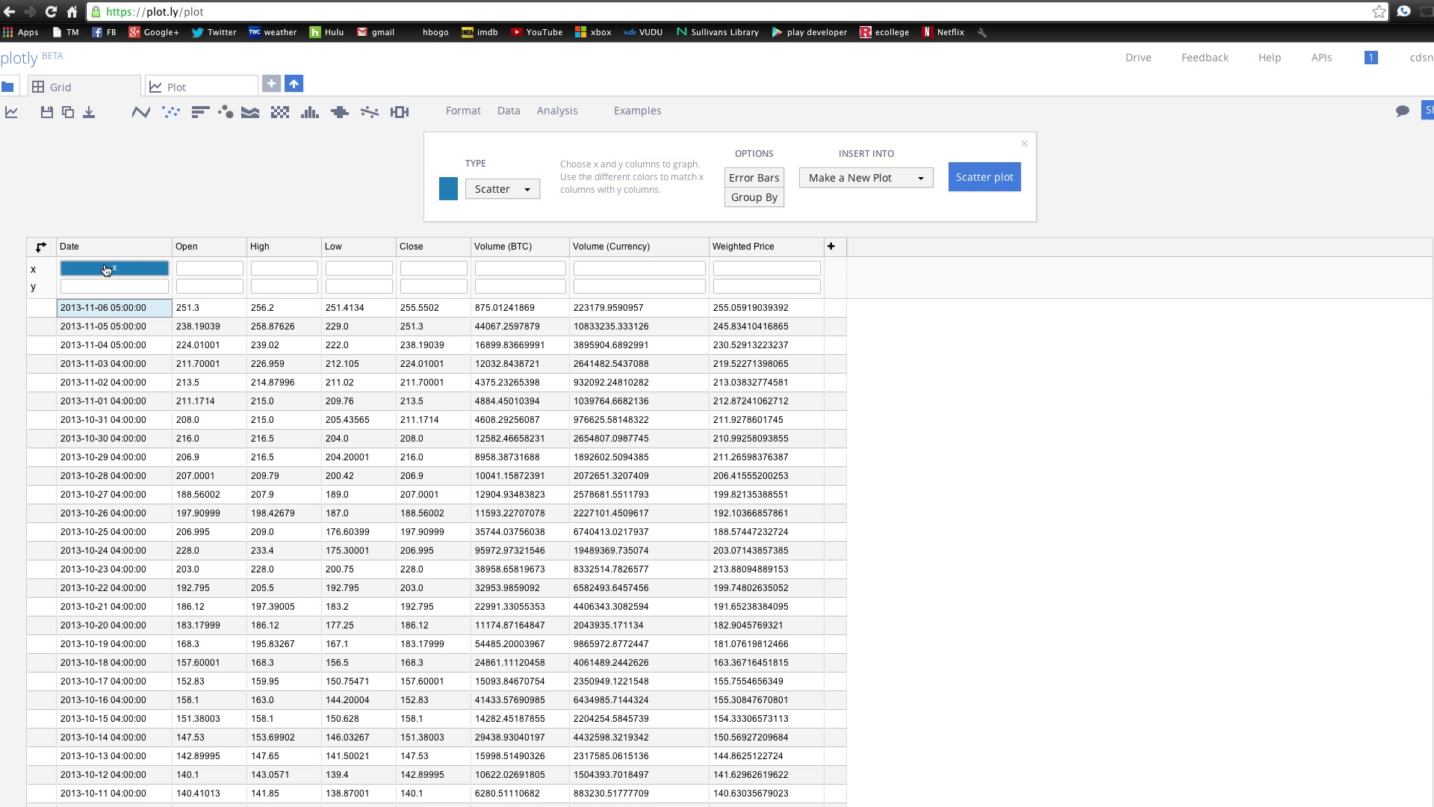
left_click(284, 286)
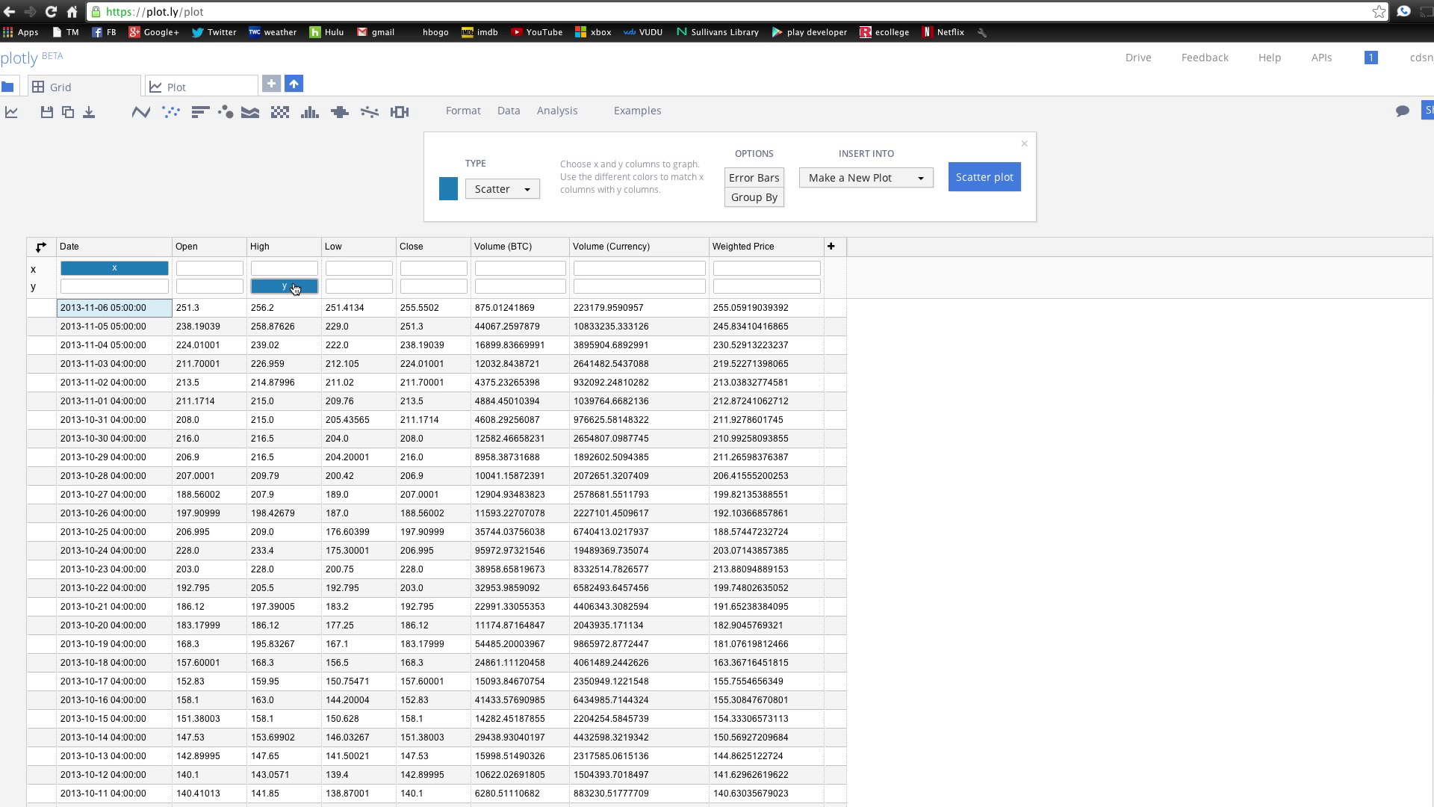
left_click(358, 286)
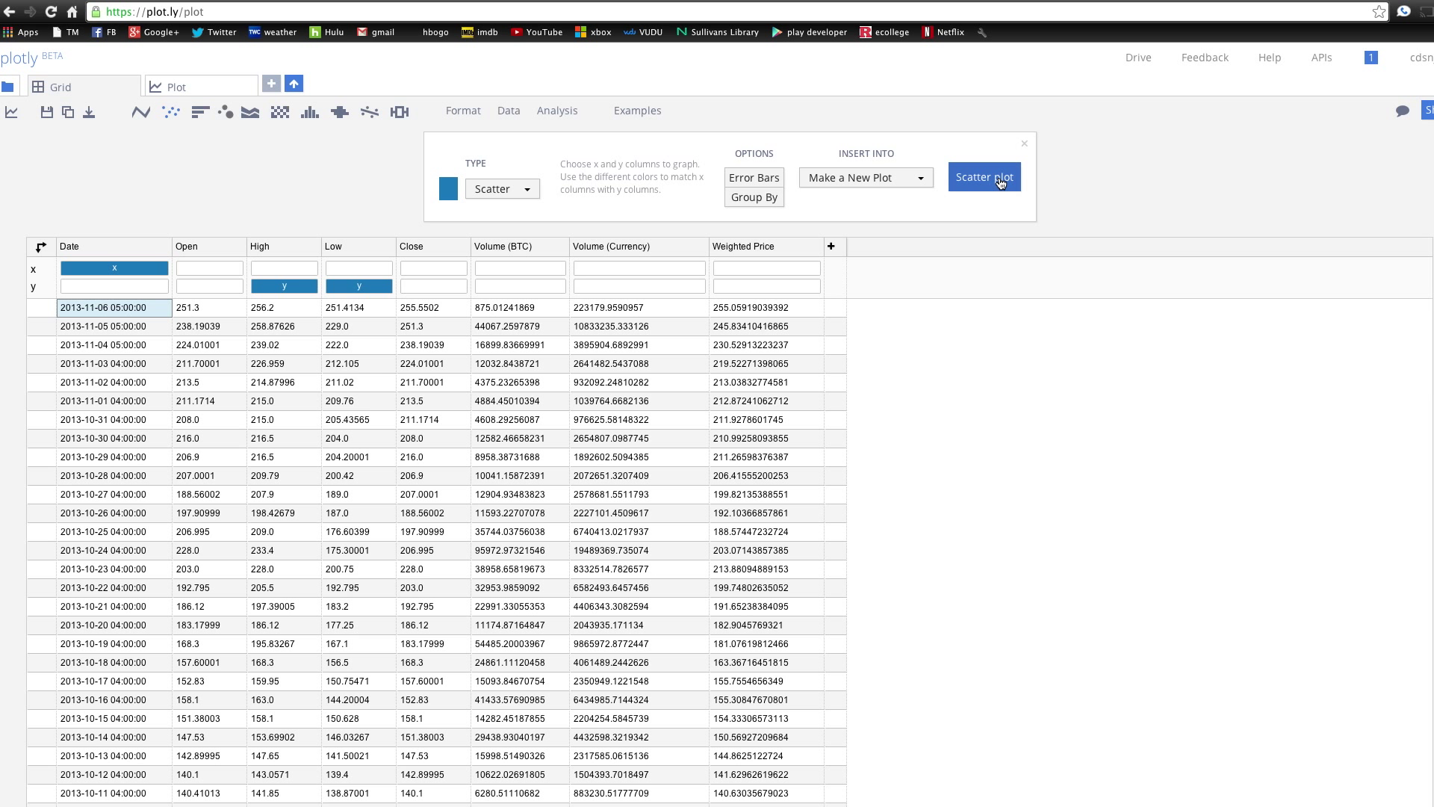
left_click(984, 176)
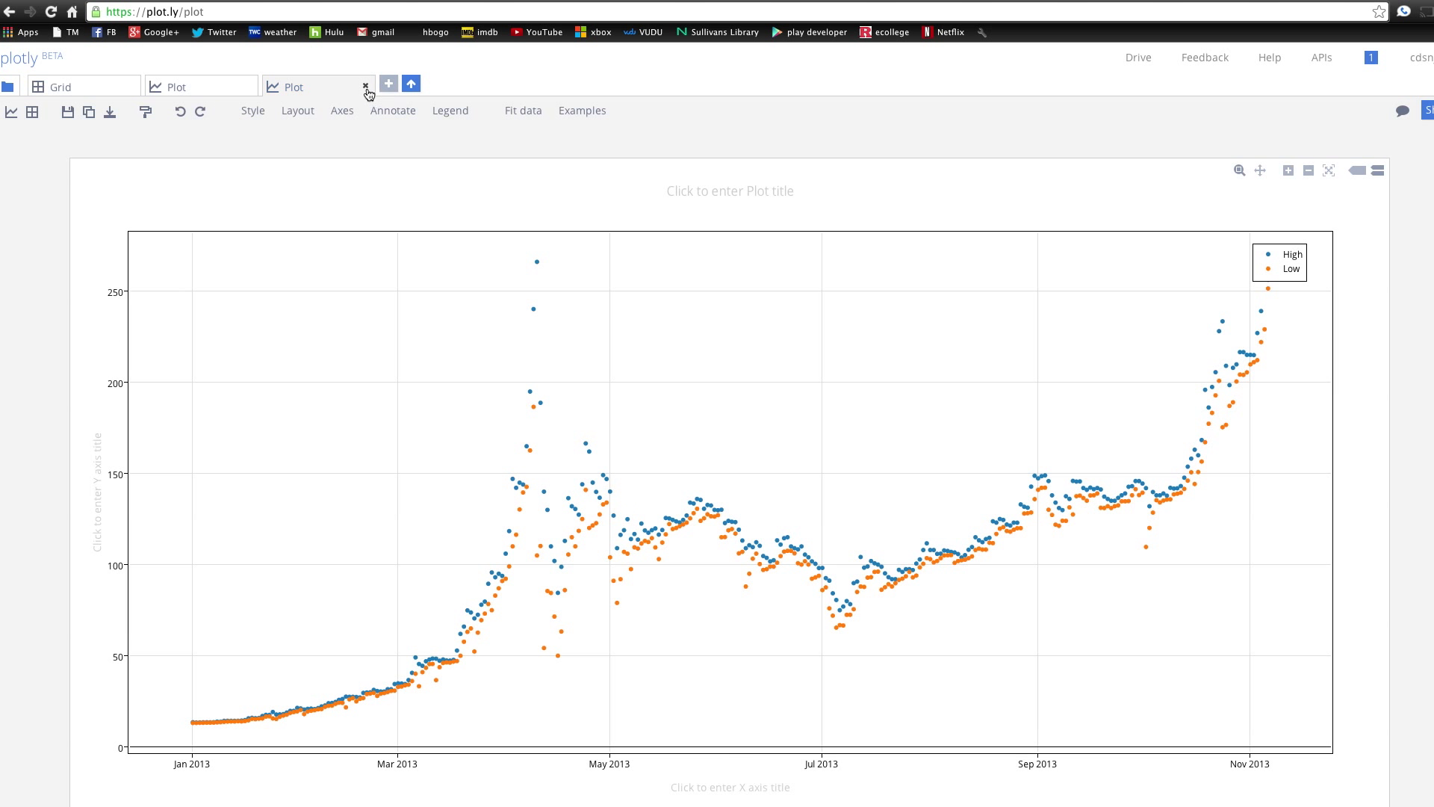
left_click(367, 93)
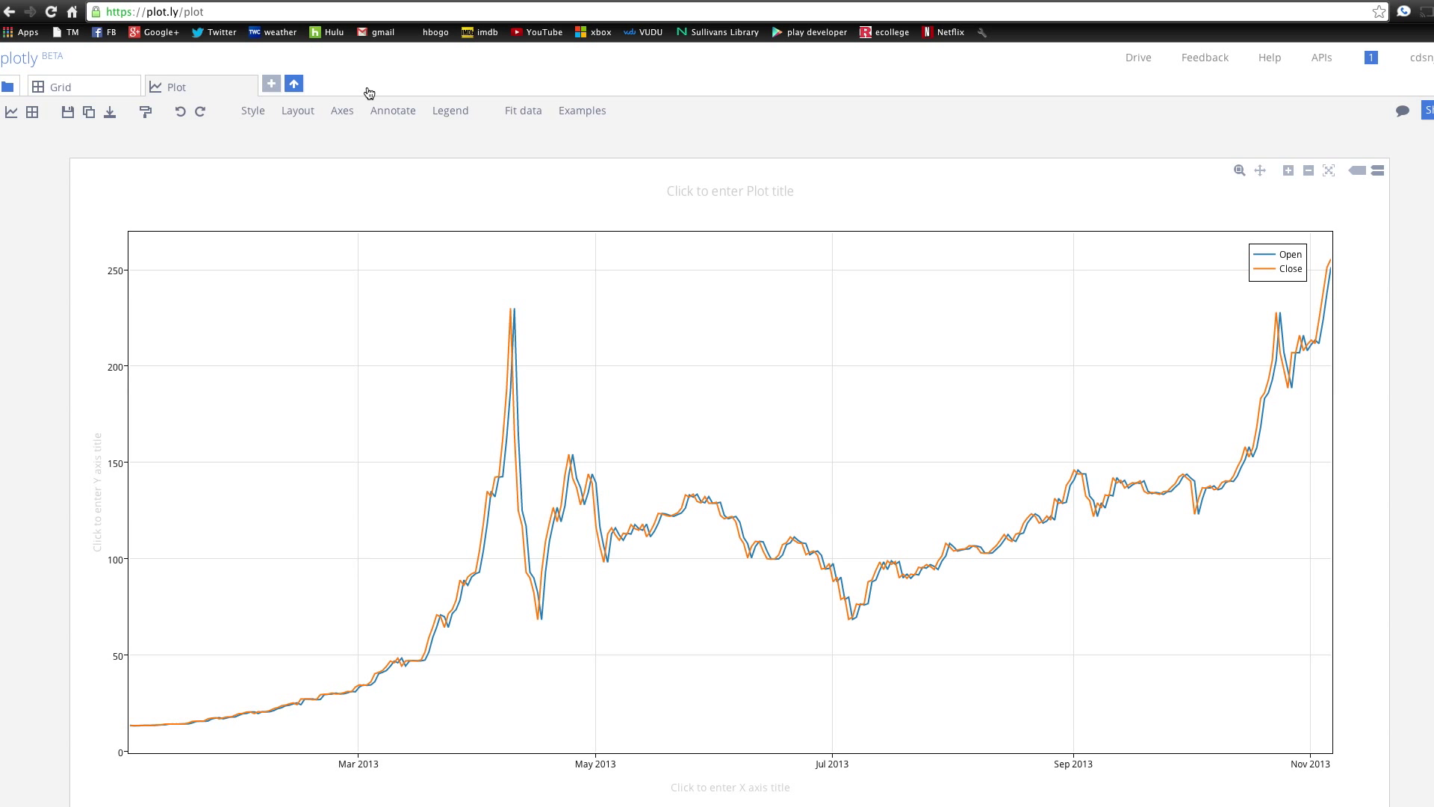
left_click(60, 86)
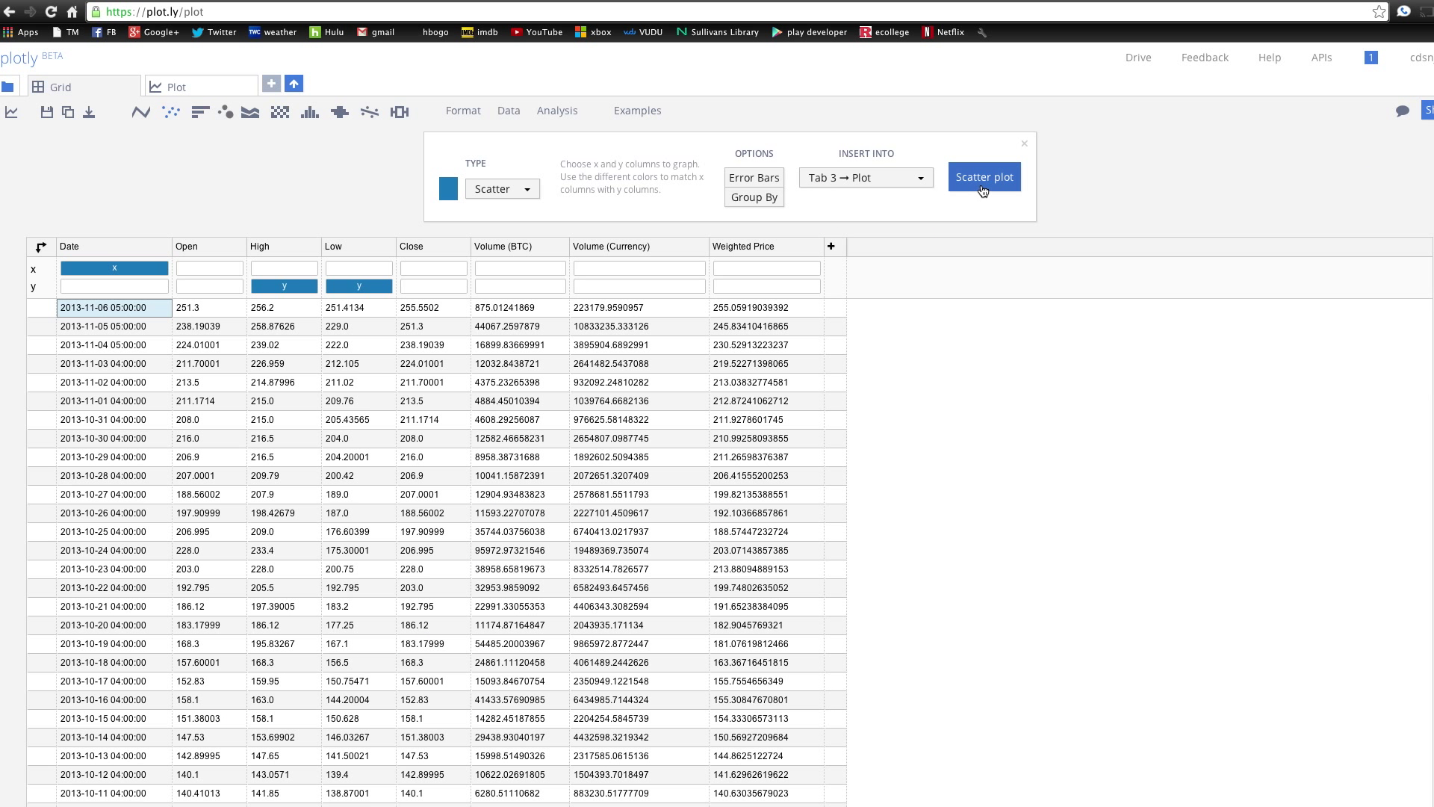
left_click(984, 176)
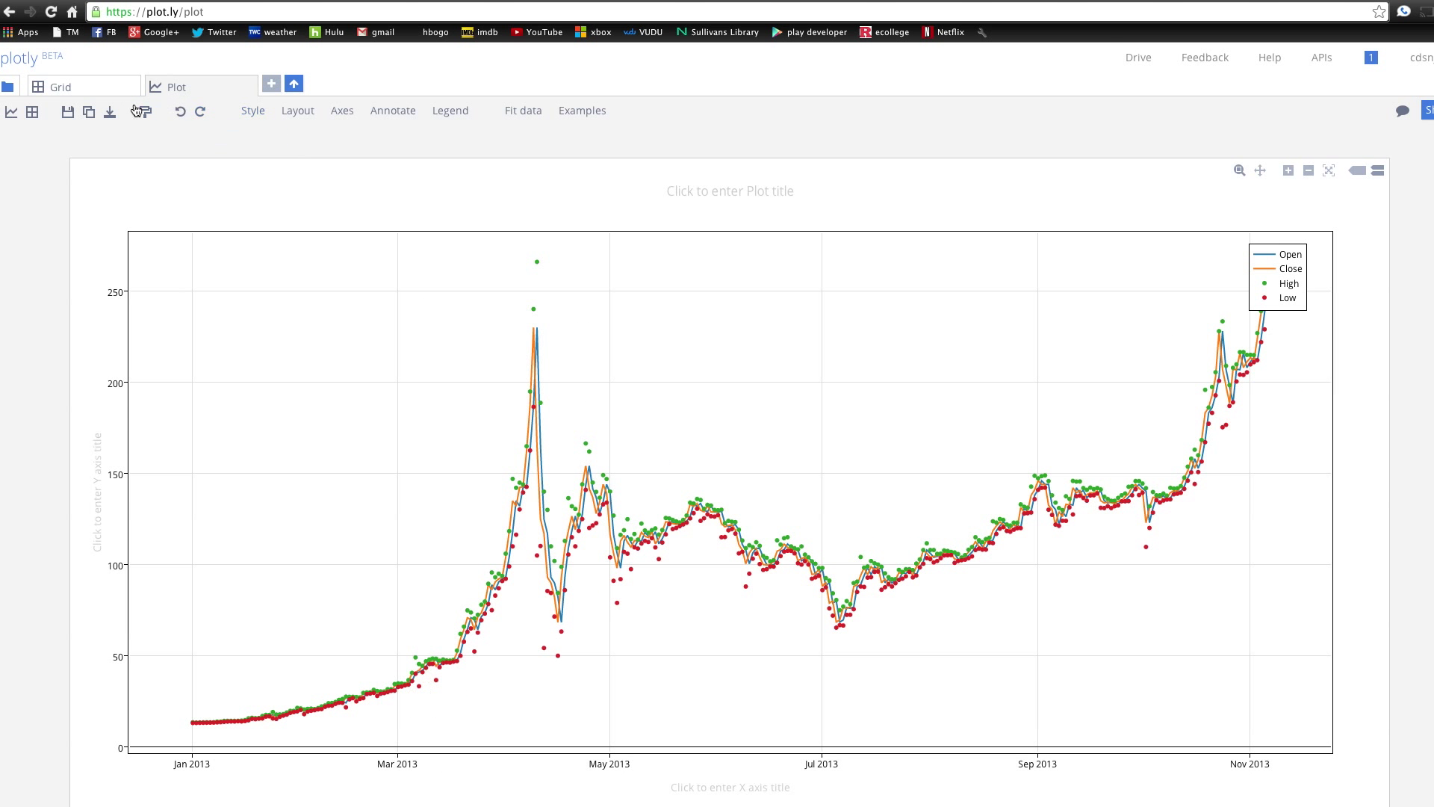
- Set the trace type to Bar and insert High and Low bars into the chart
left_click(60, 86)
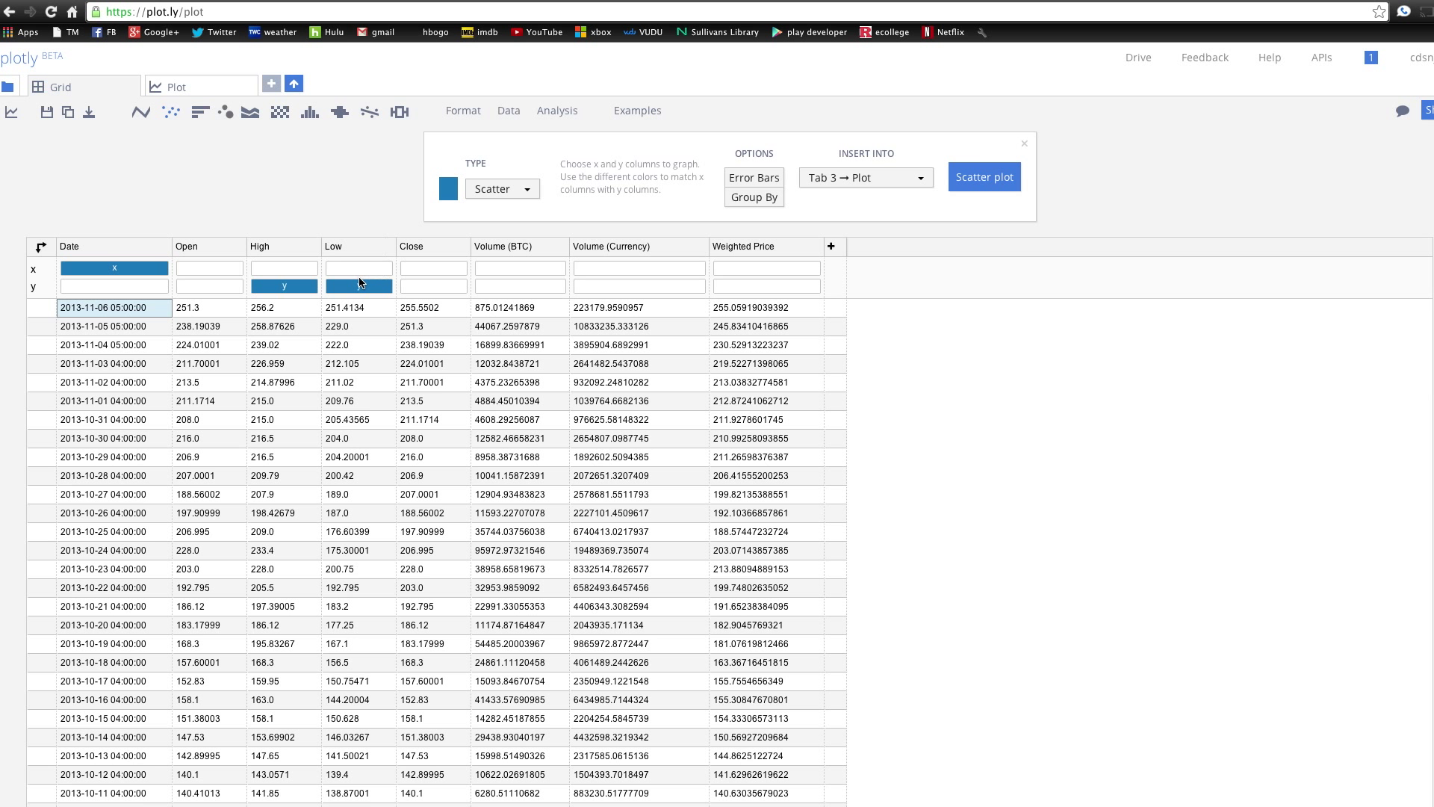
left_click(500, 189)
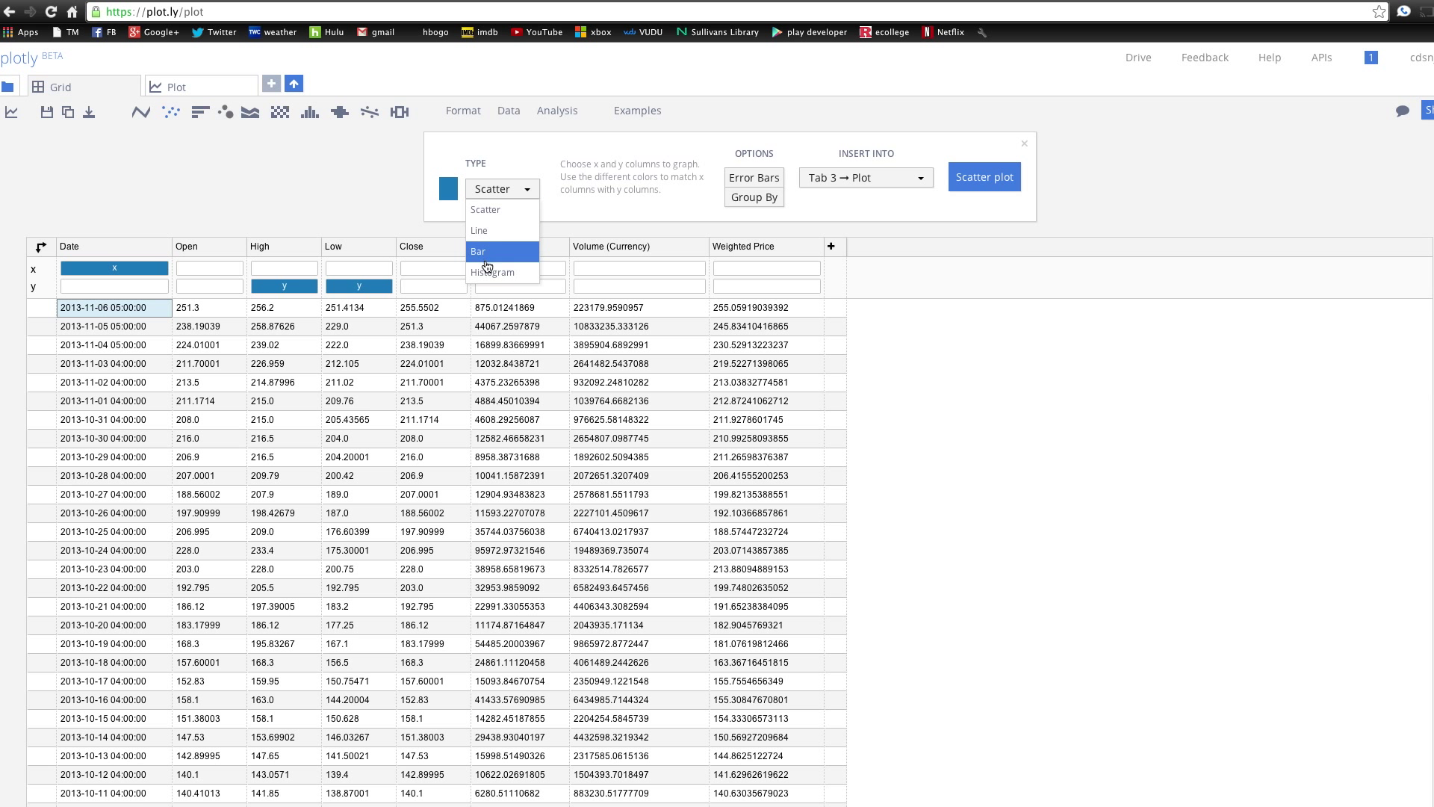
left_click(477, 252)
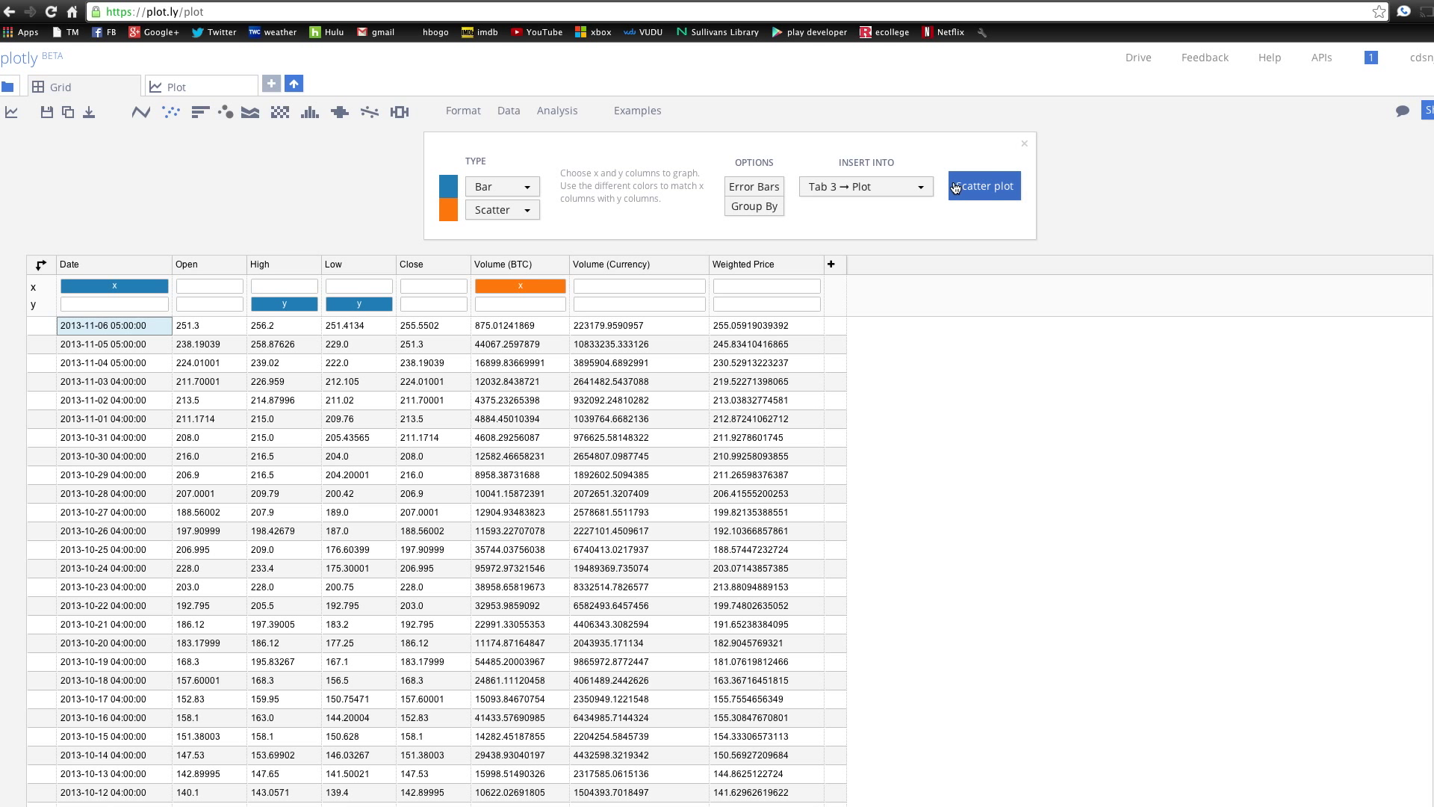
left_click(986, 186)
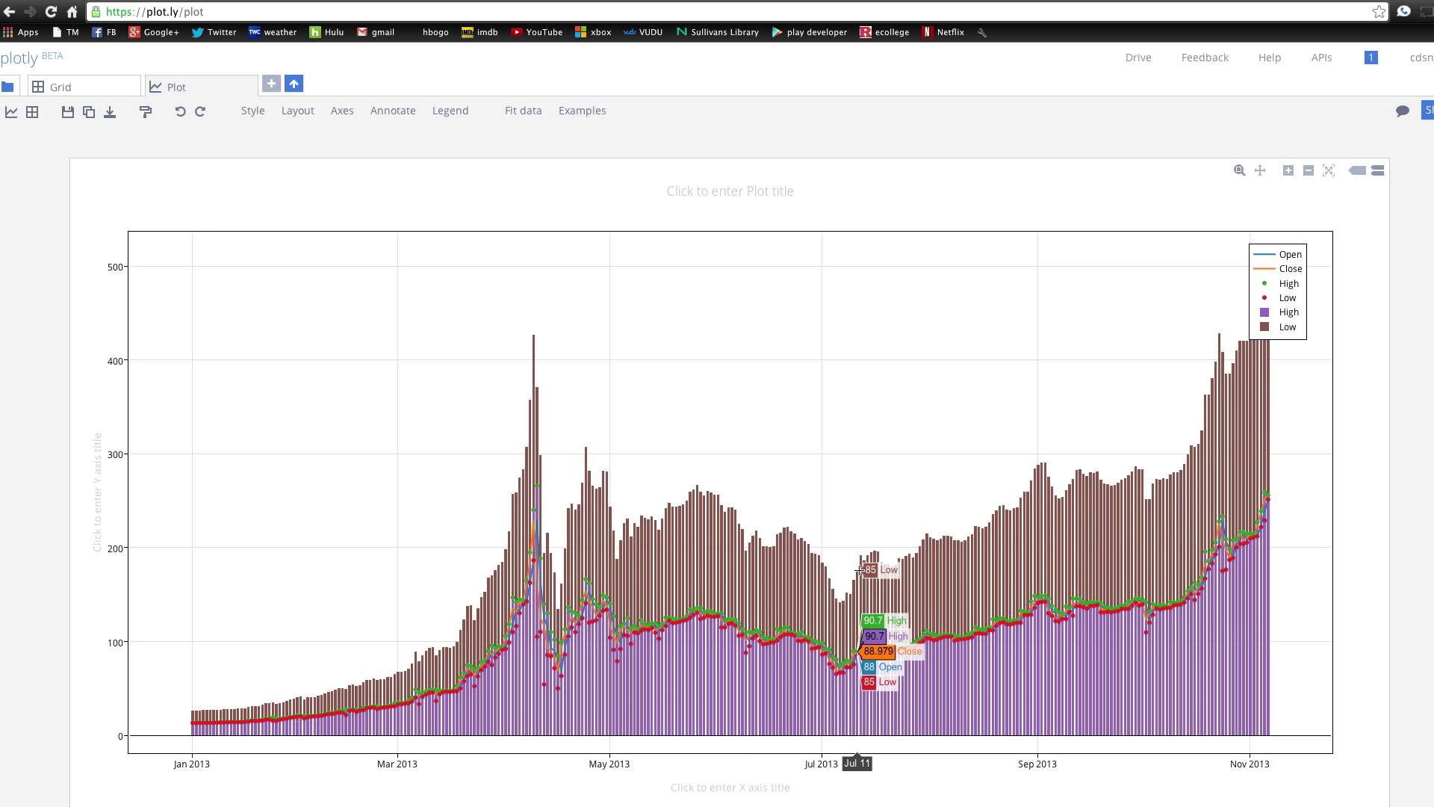
mouse_move(1166, 459)
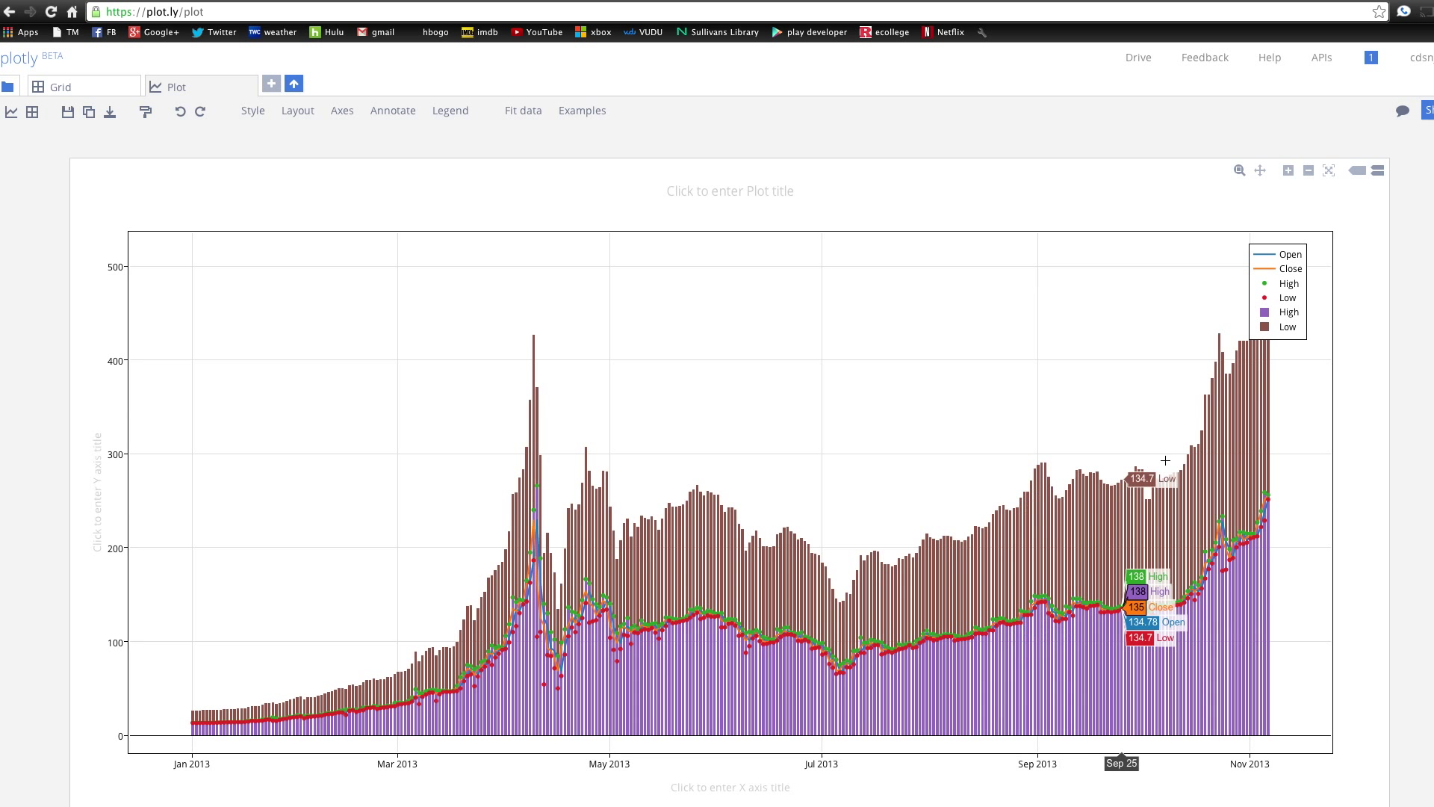
mouse_move(362, 119)
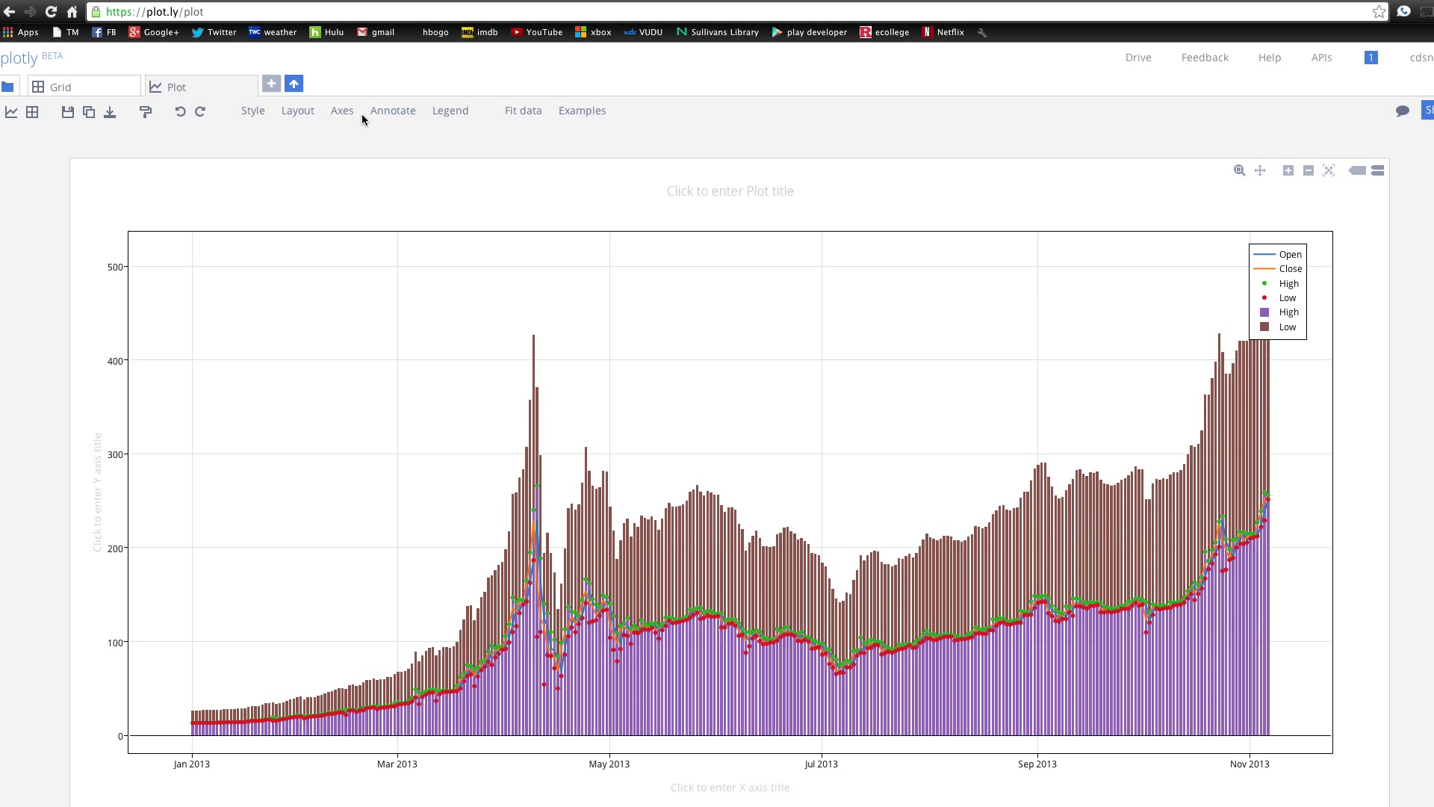
mouse_move(449, 110)
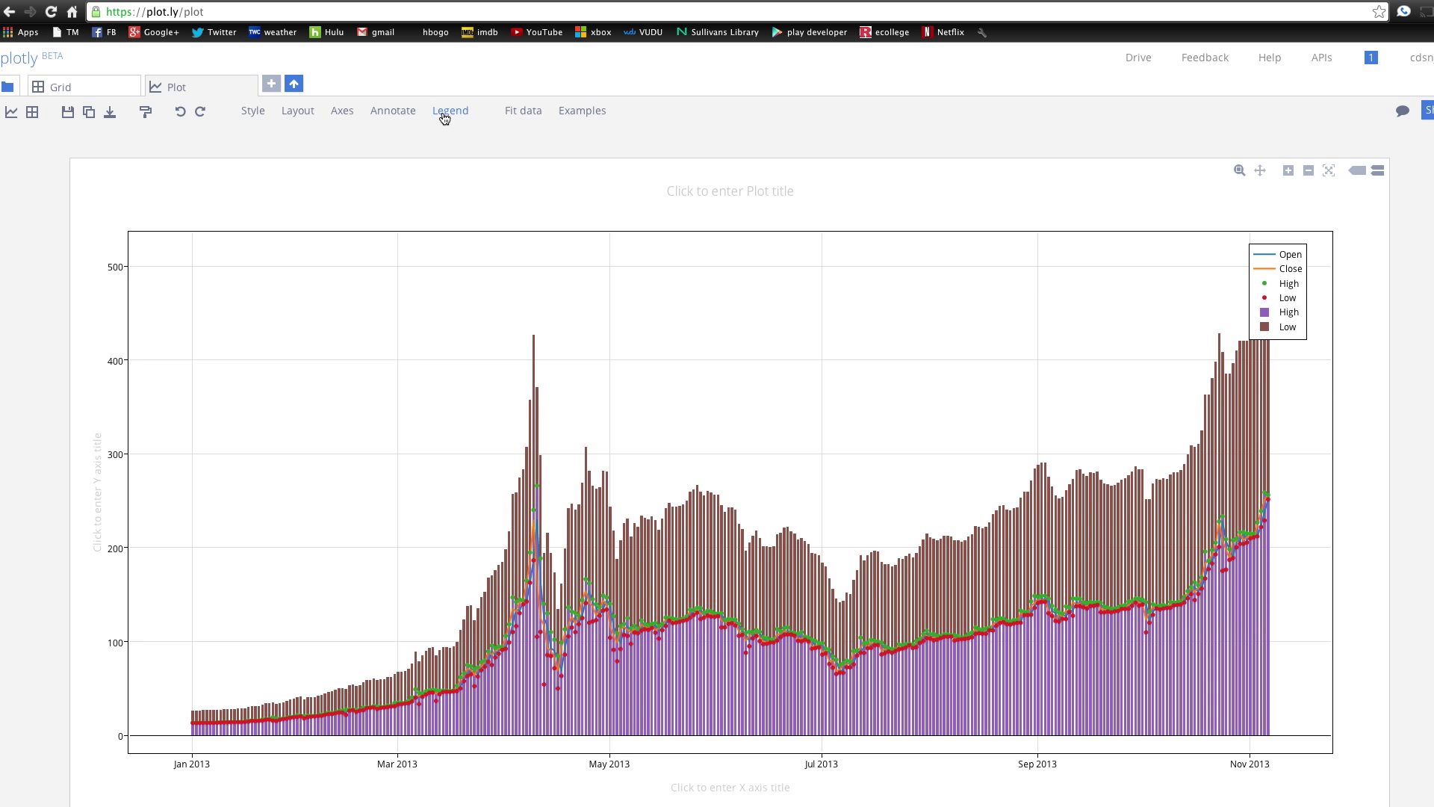
mouse_move(179, 111)
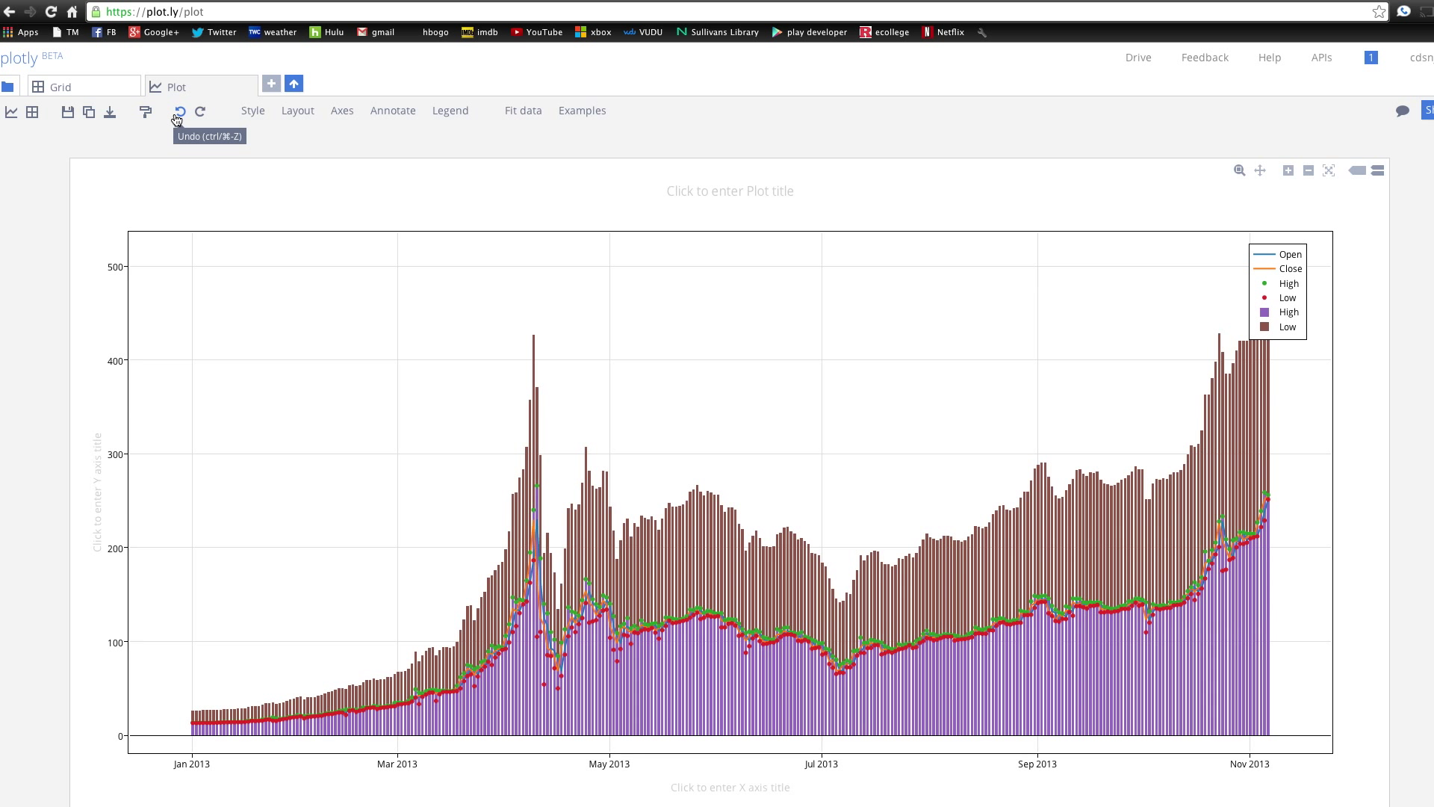
- Undo the last chart edit and select All Bar traces in the Style panel
left_click(58, 86)
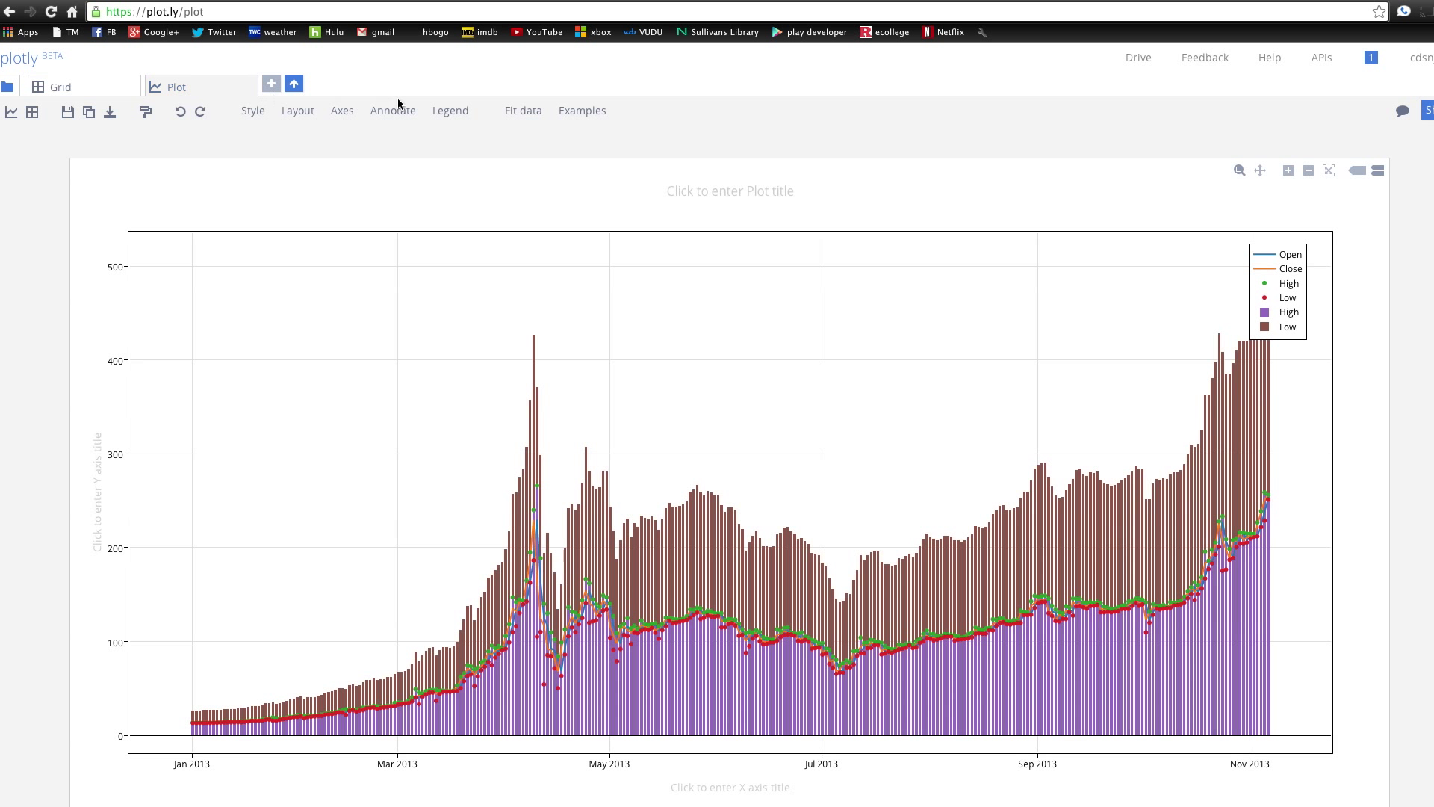
left_click(297, 110)
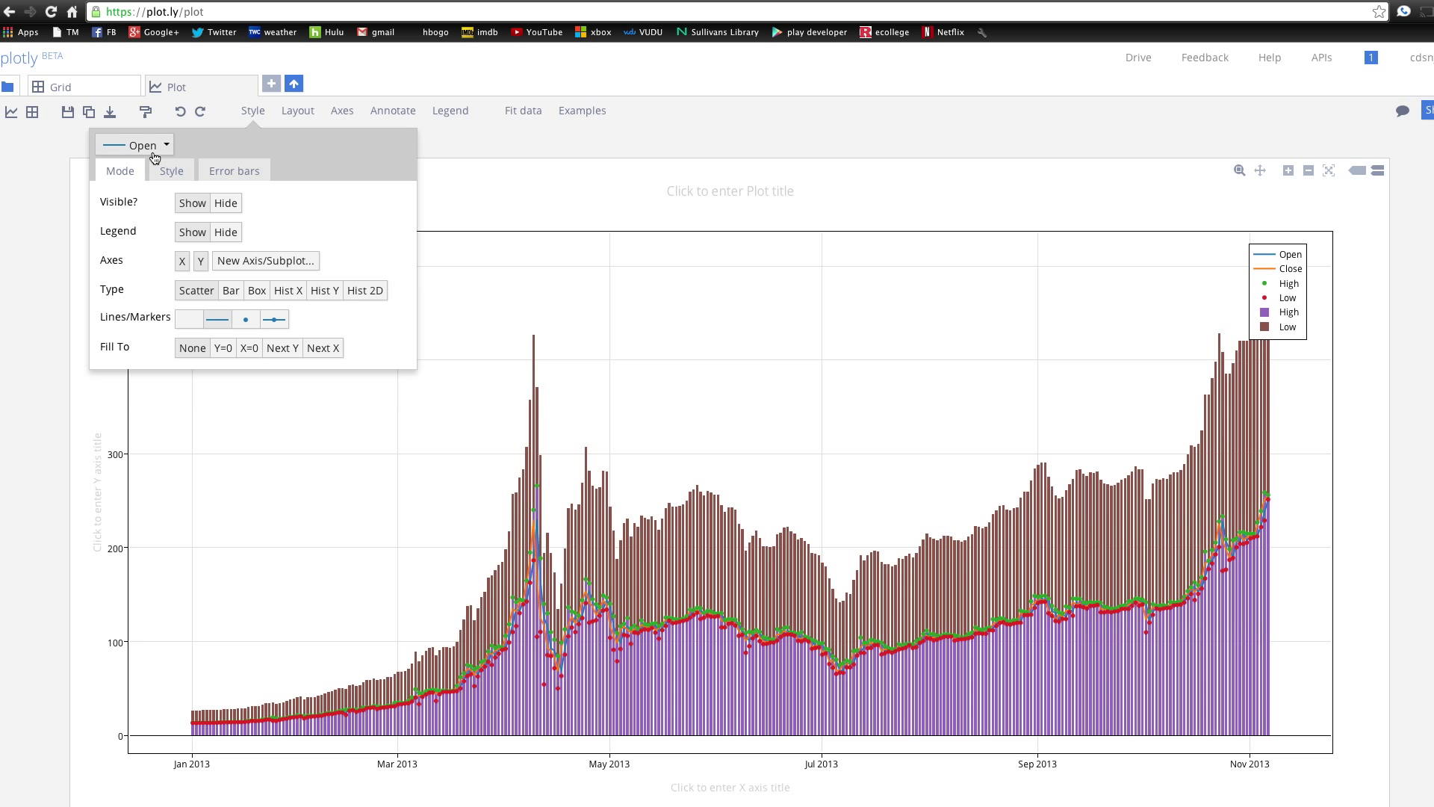
left_click(134, 144)
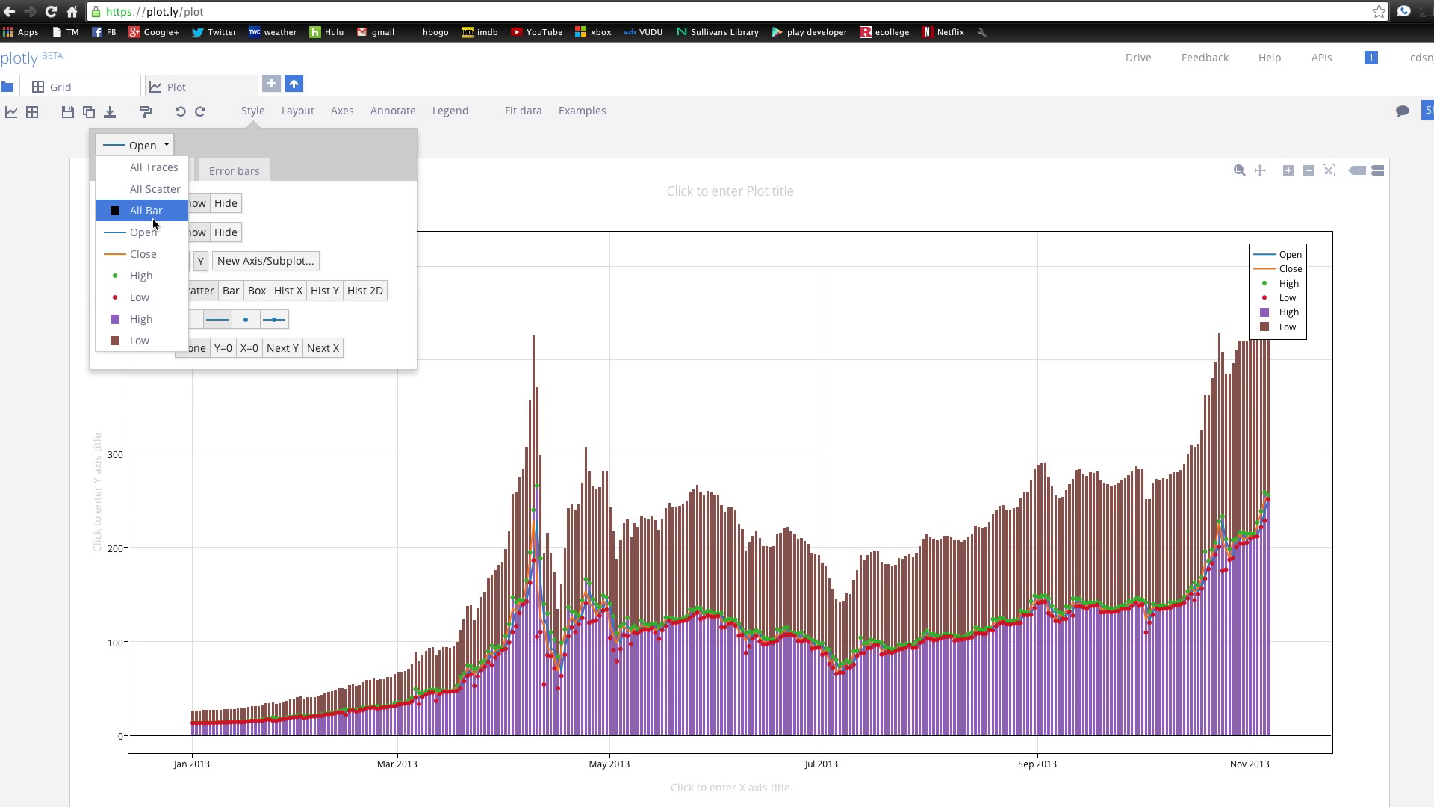
left_click(146, 211)
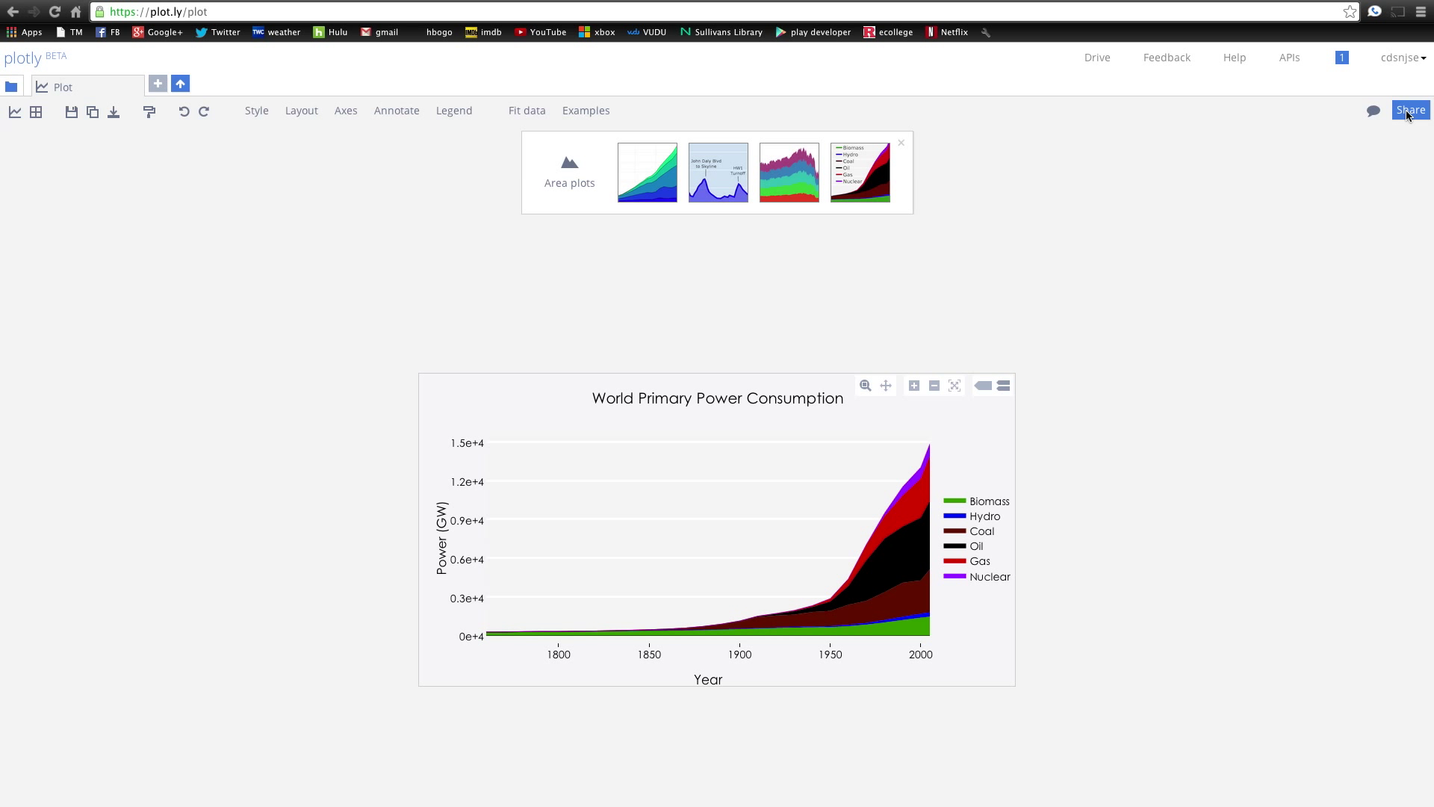
mouse_move(1402, 85)
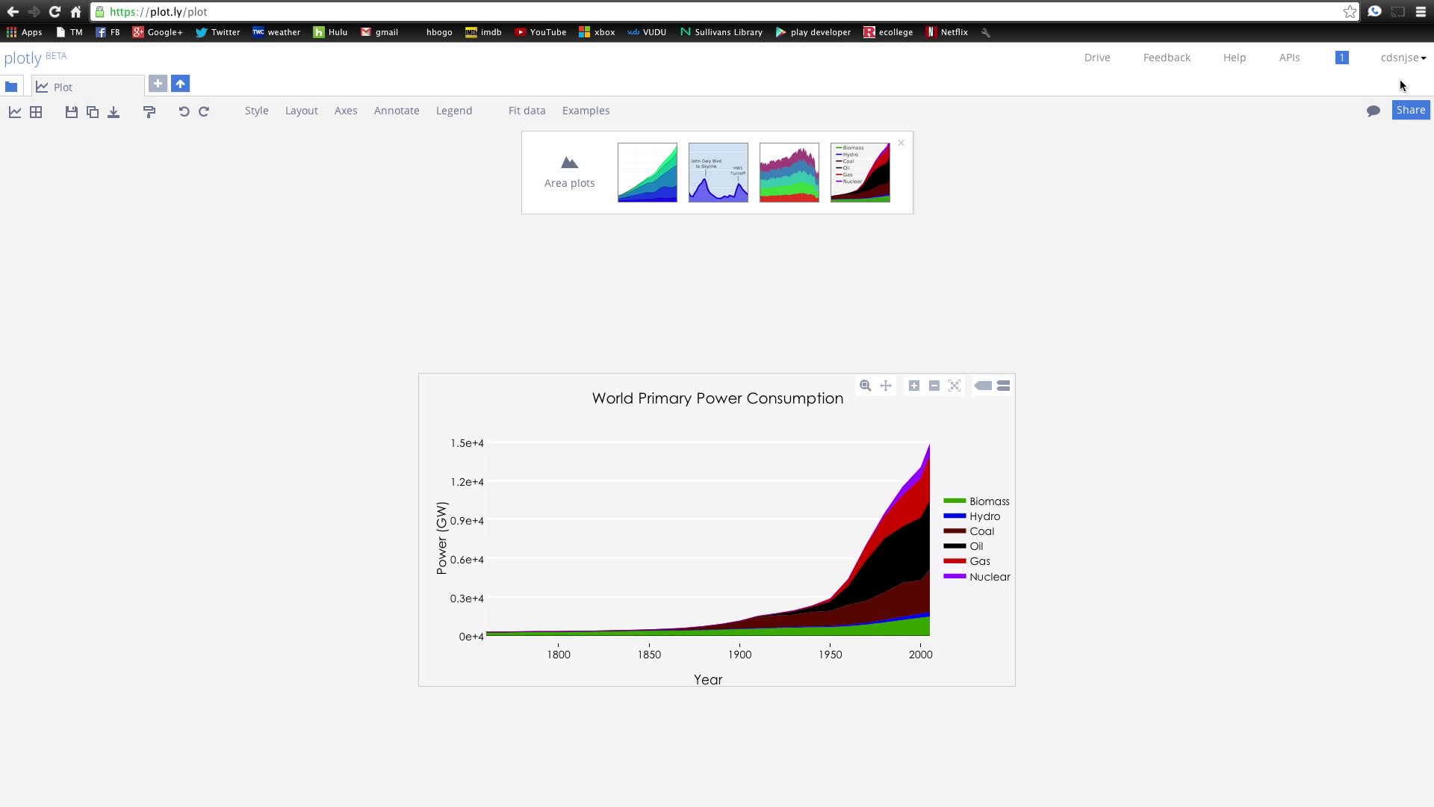
- Save the World Primary Power Consumption area plot as 'World_Primary' for sharing
left_click(70, 111)
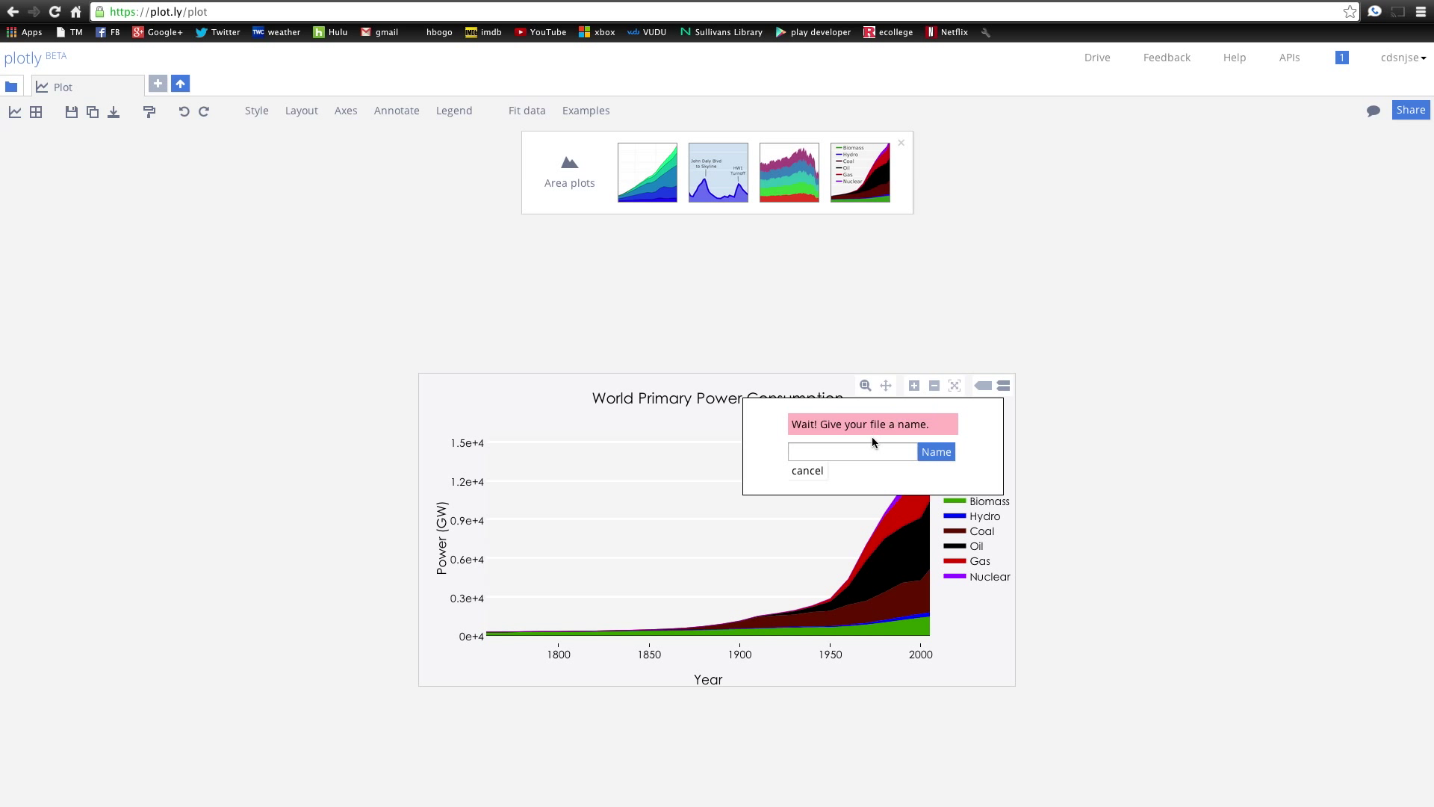
type("W")
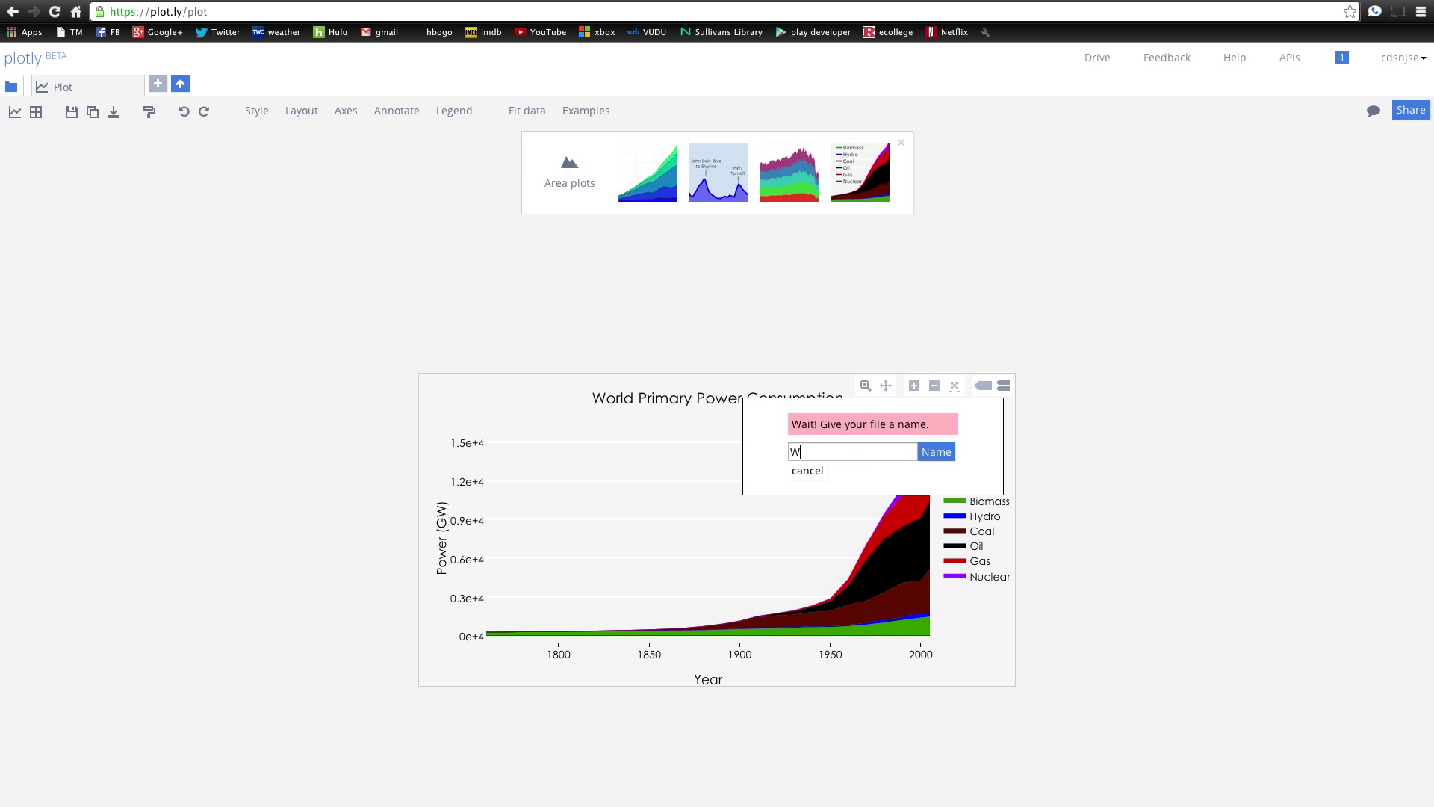
type("orld_")
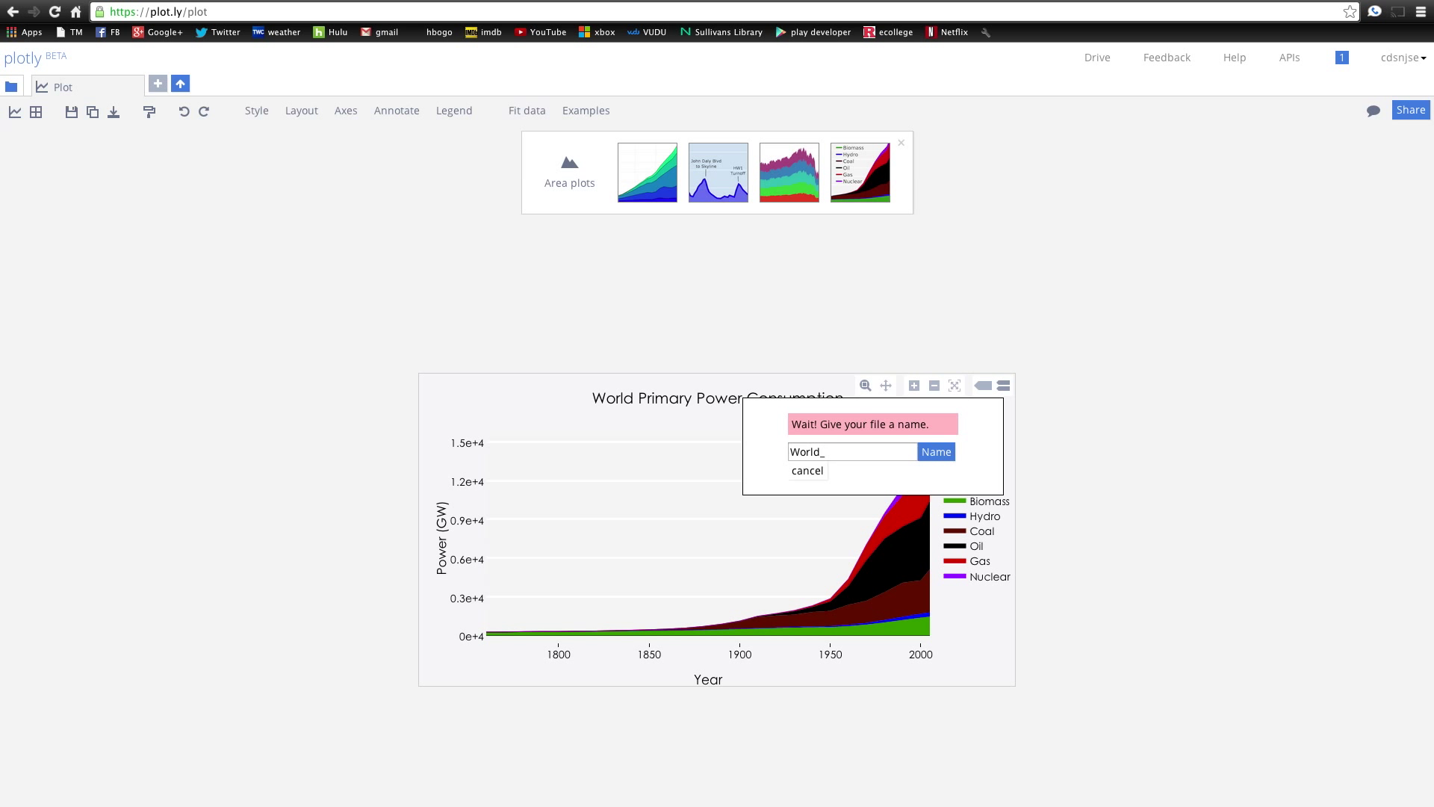
type("Primary")
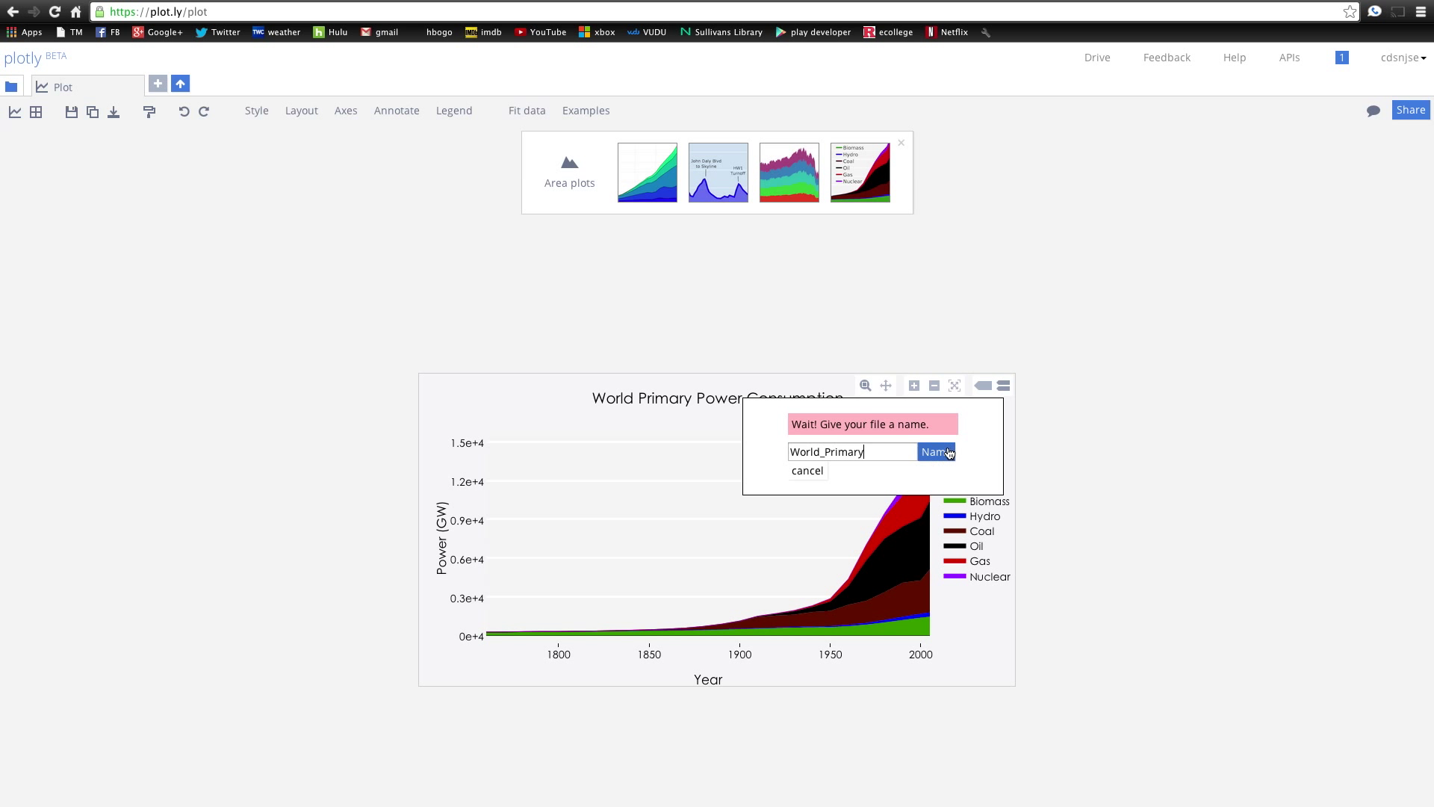
left_click(936, 452)
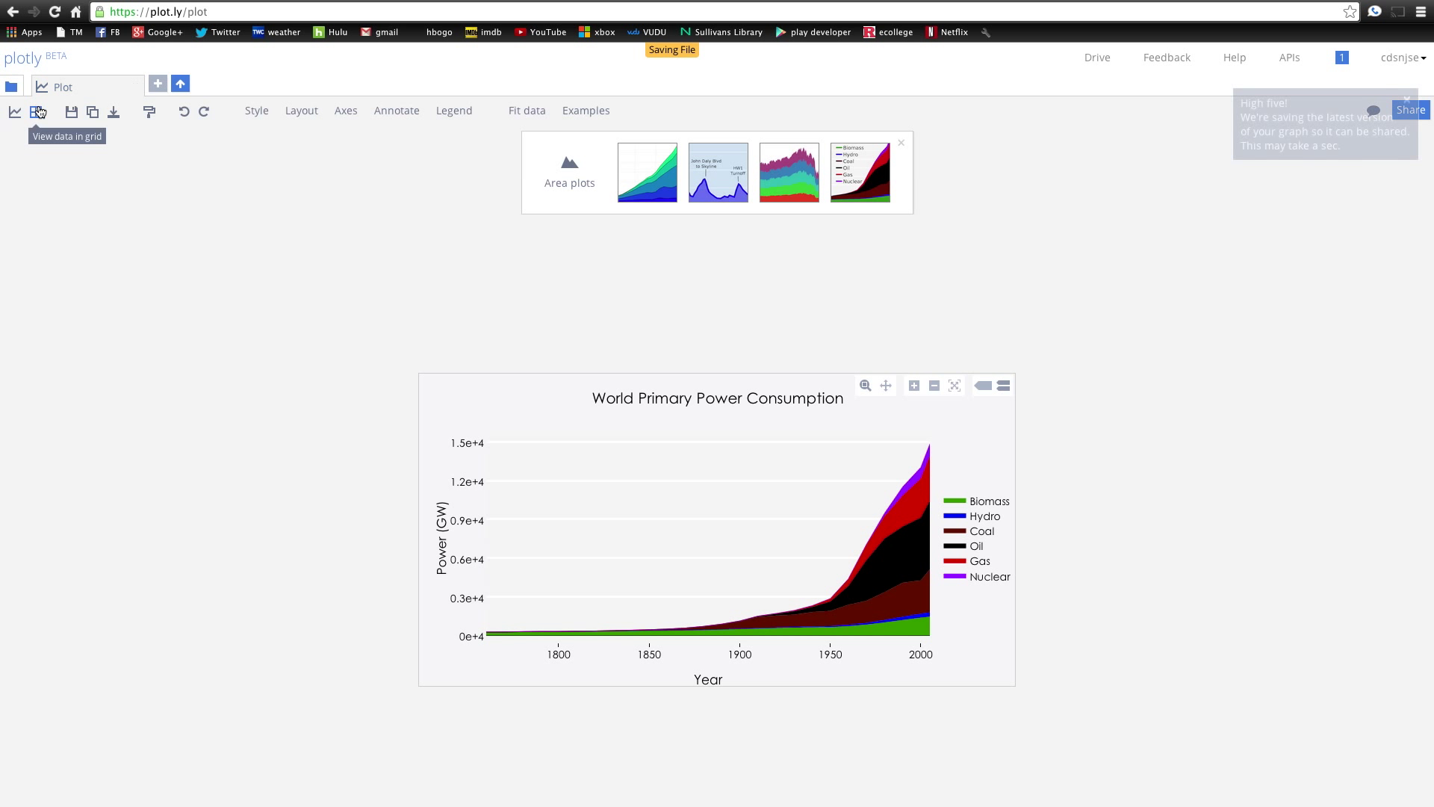
left_click(1410, 110)
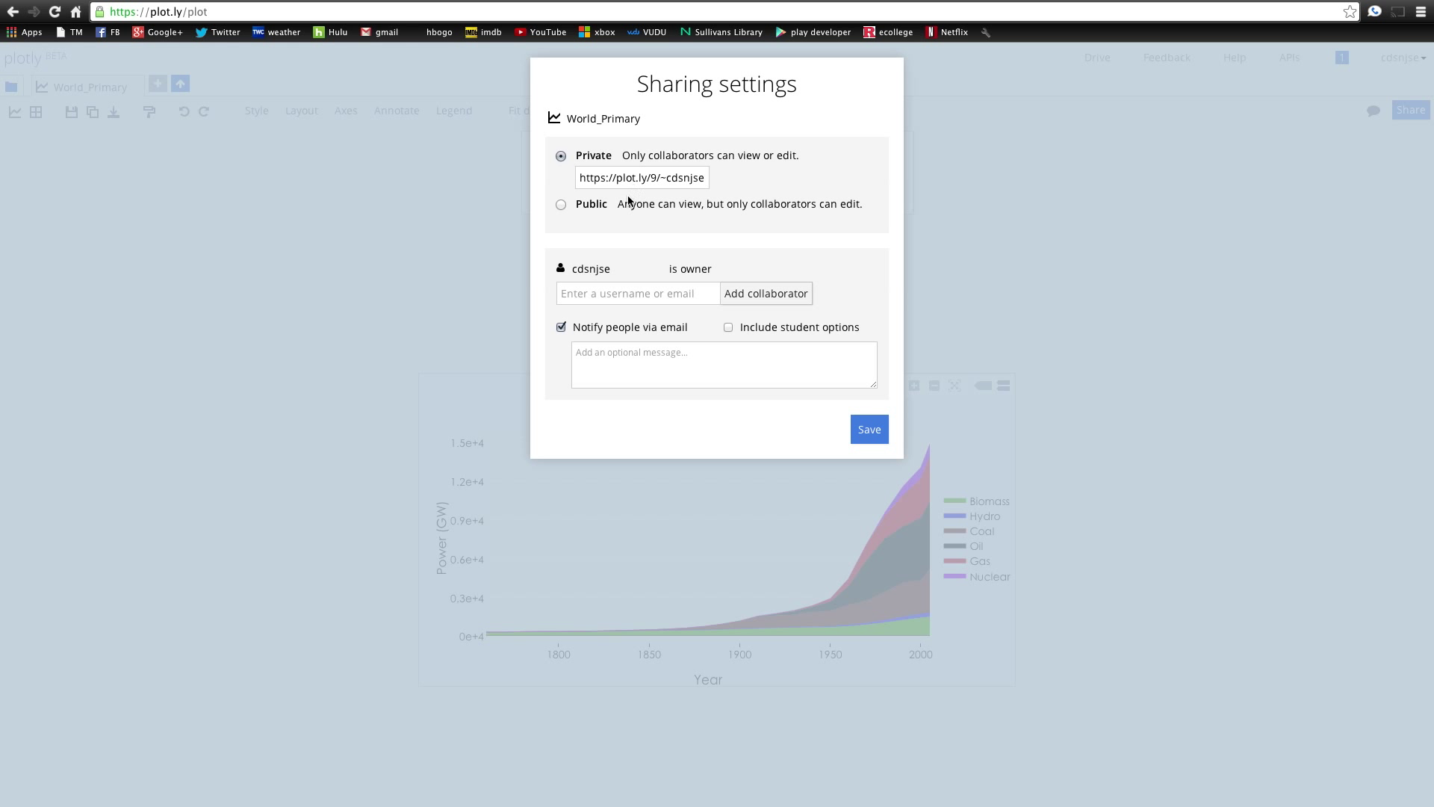
- Set World_Primary to Public and toggle the student Name/Date/Project/Class fields on and off
left_click(561, 203)
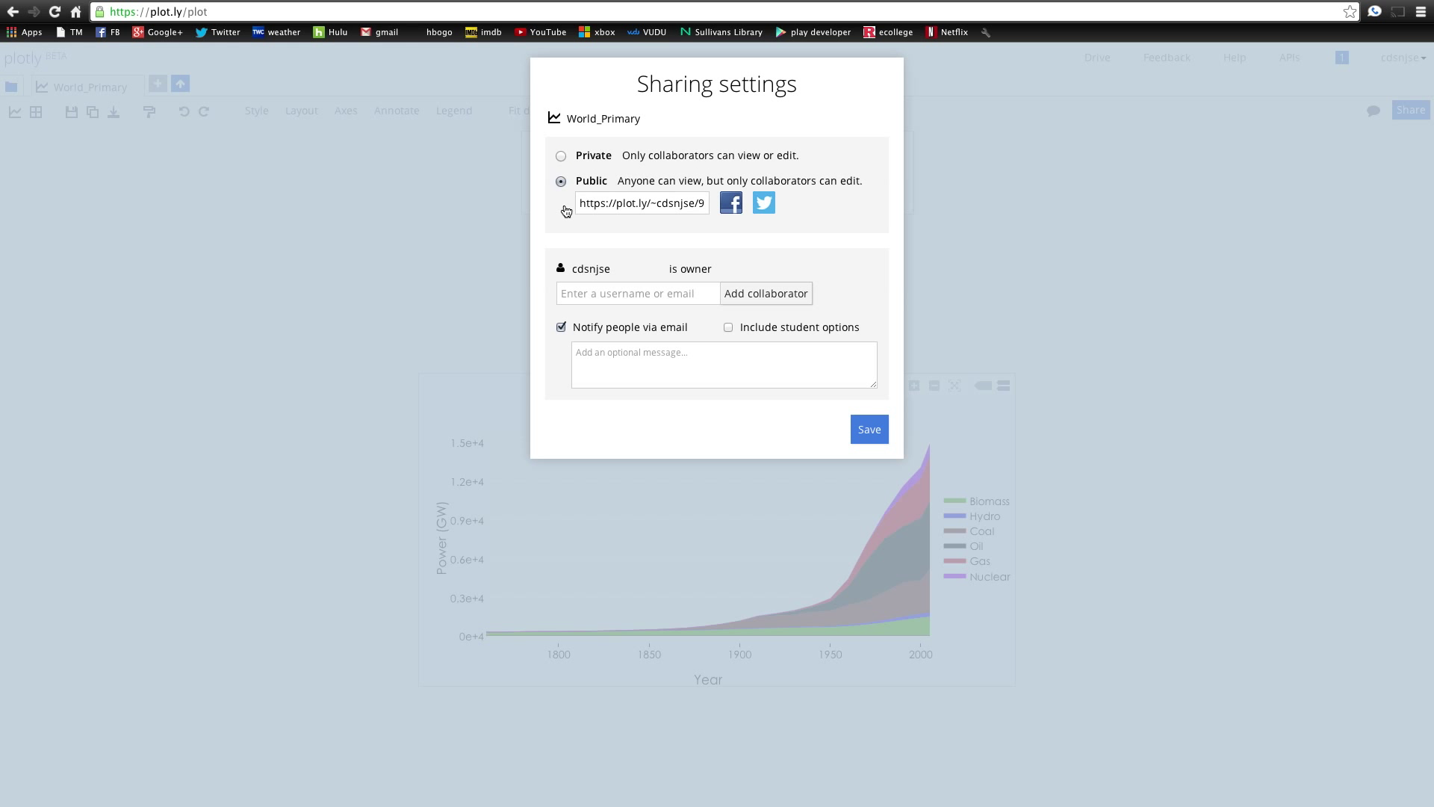
mouse_move(722, 205)
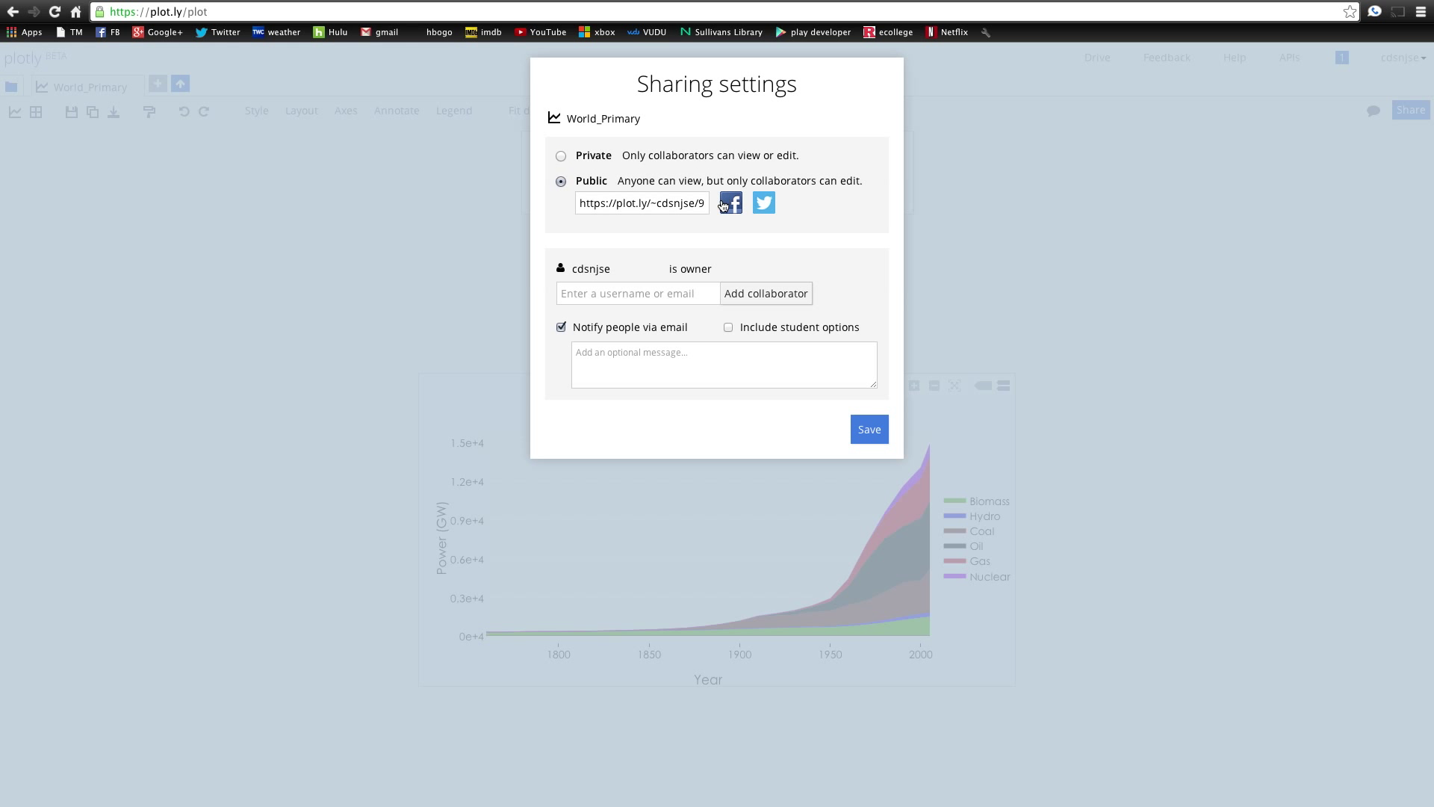
mouse_move(823, 269)
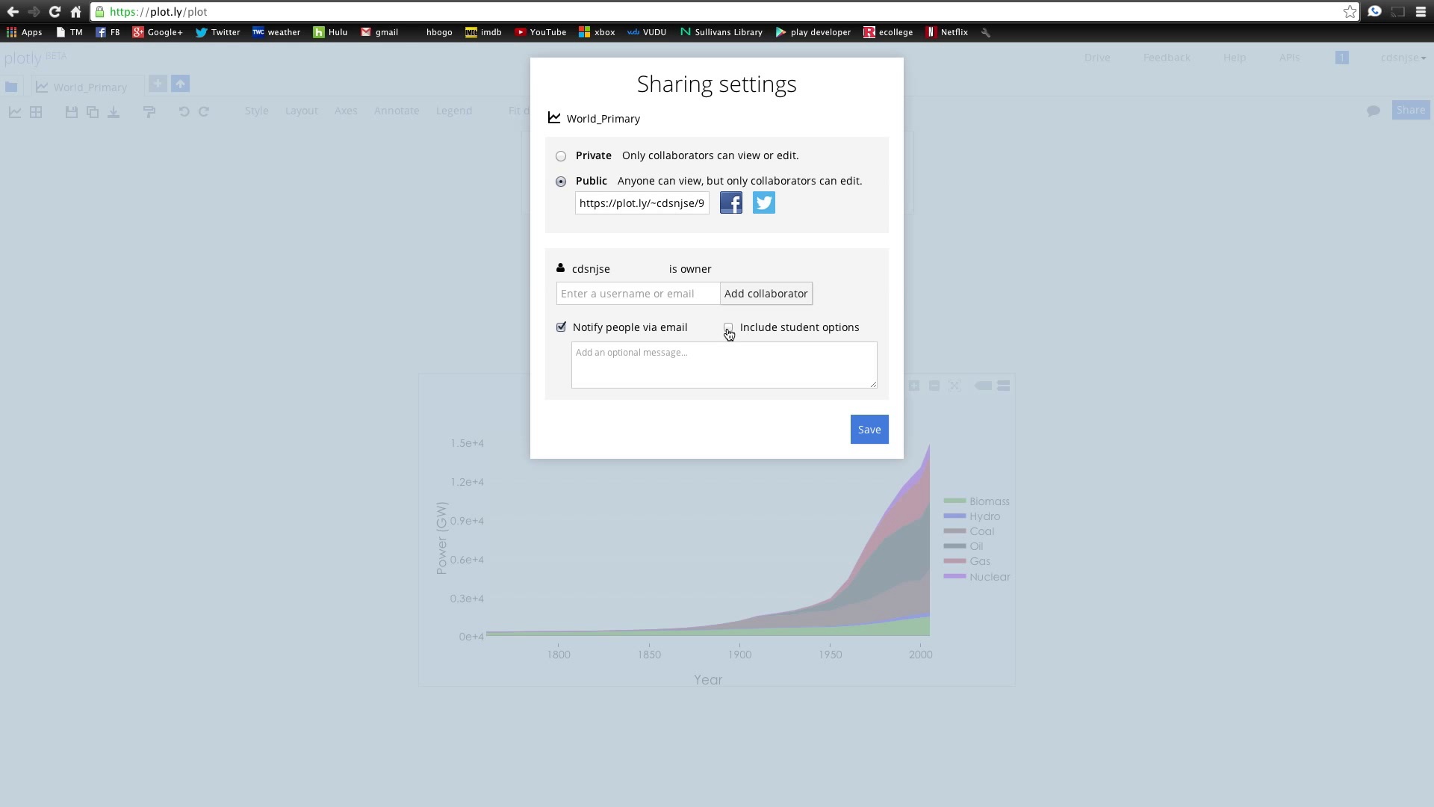
left_click(728, 328)
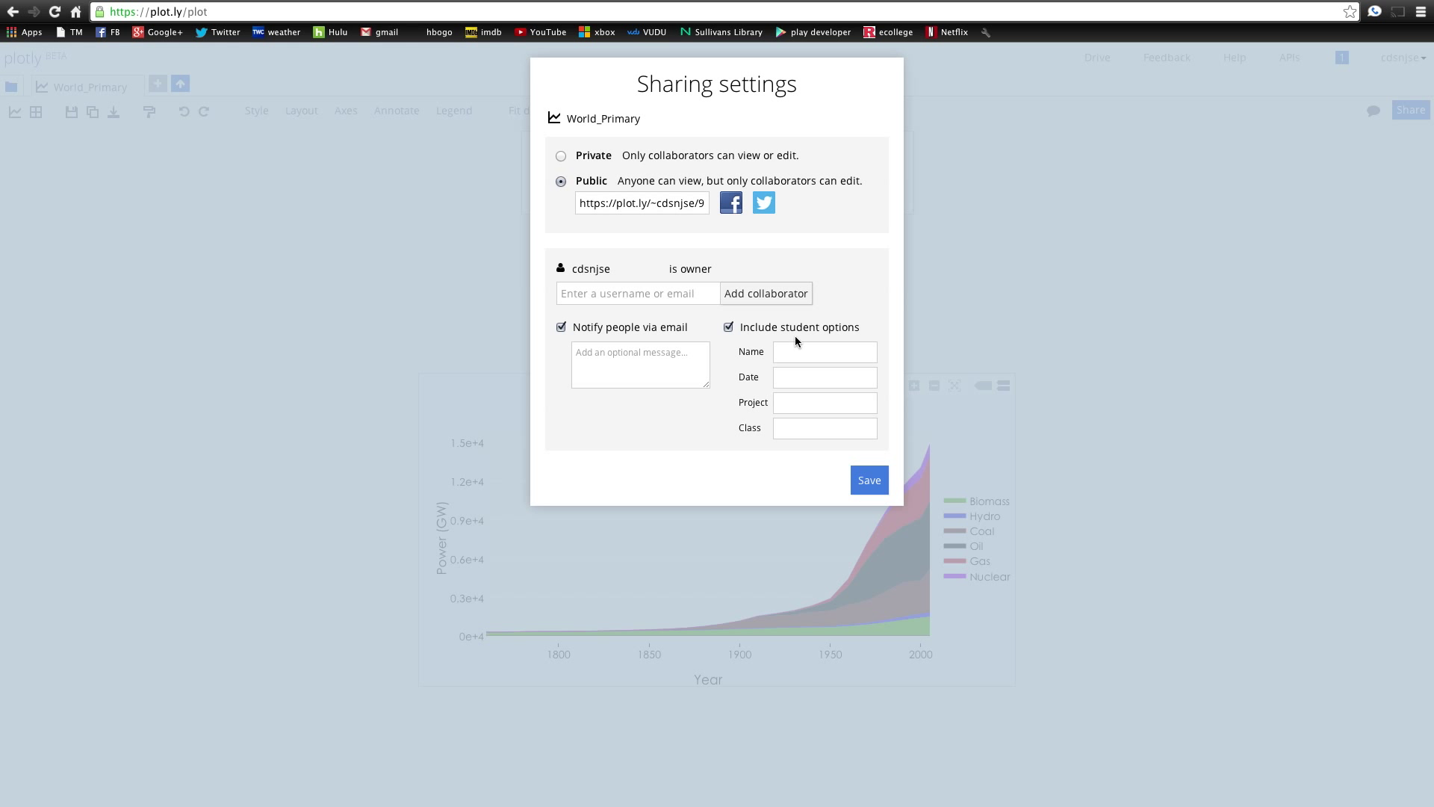
mouse_move(763, 305)
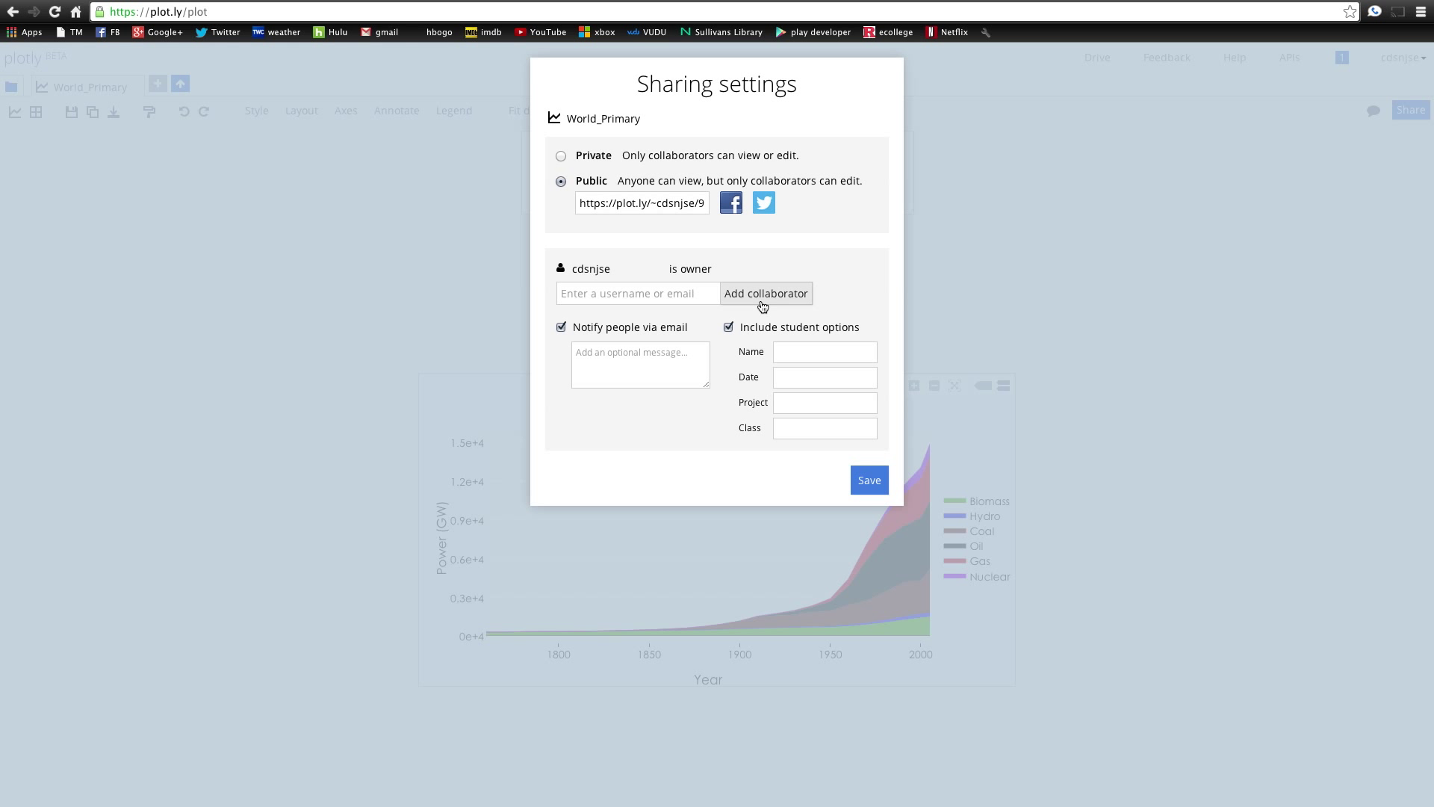
mouse_move(734, 330)
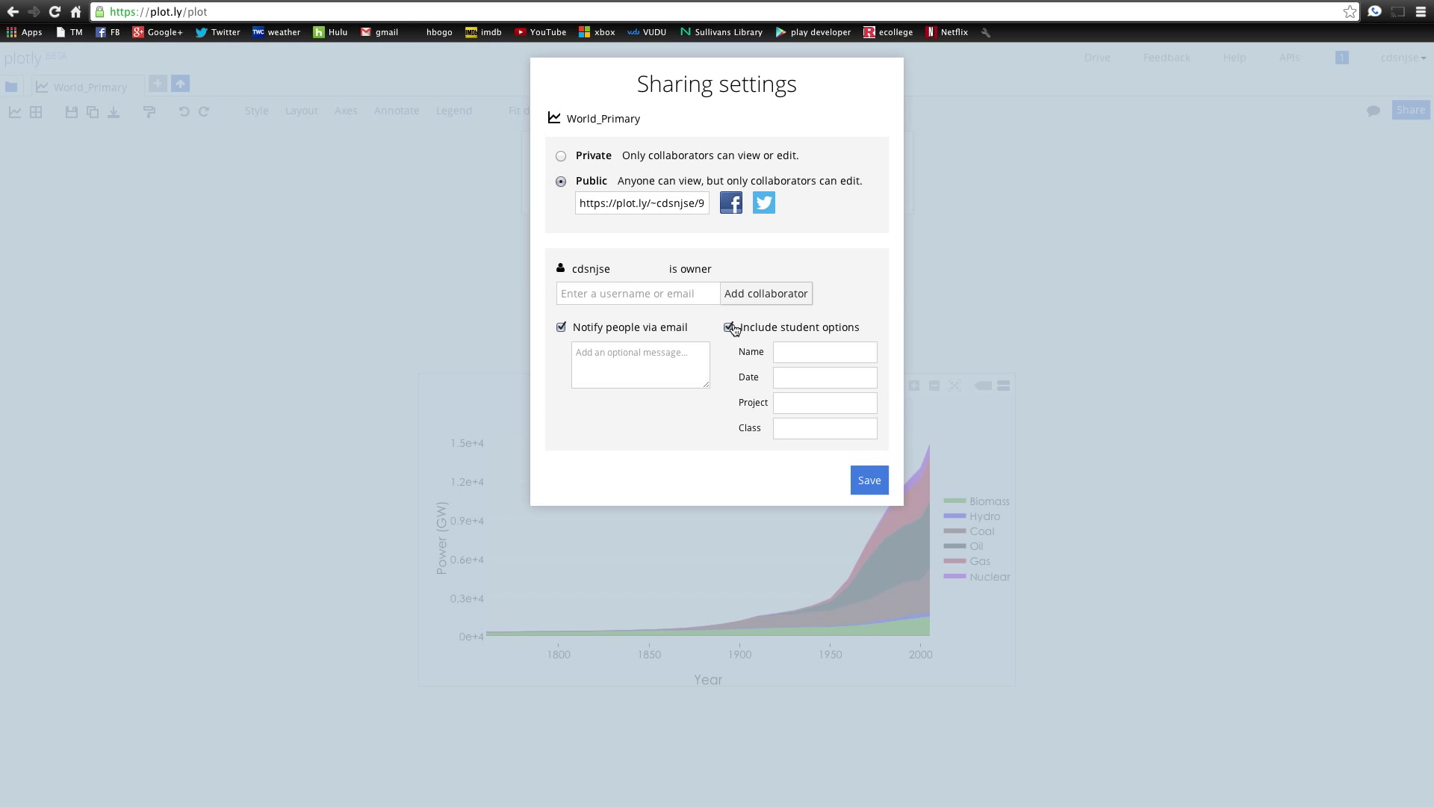
left_click(729, 328)
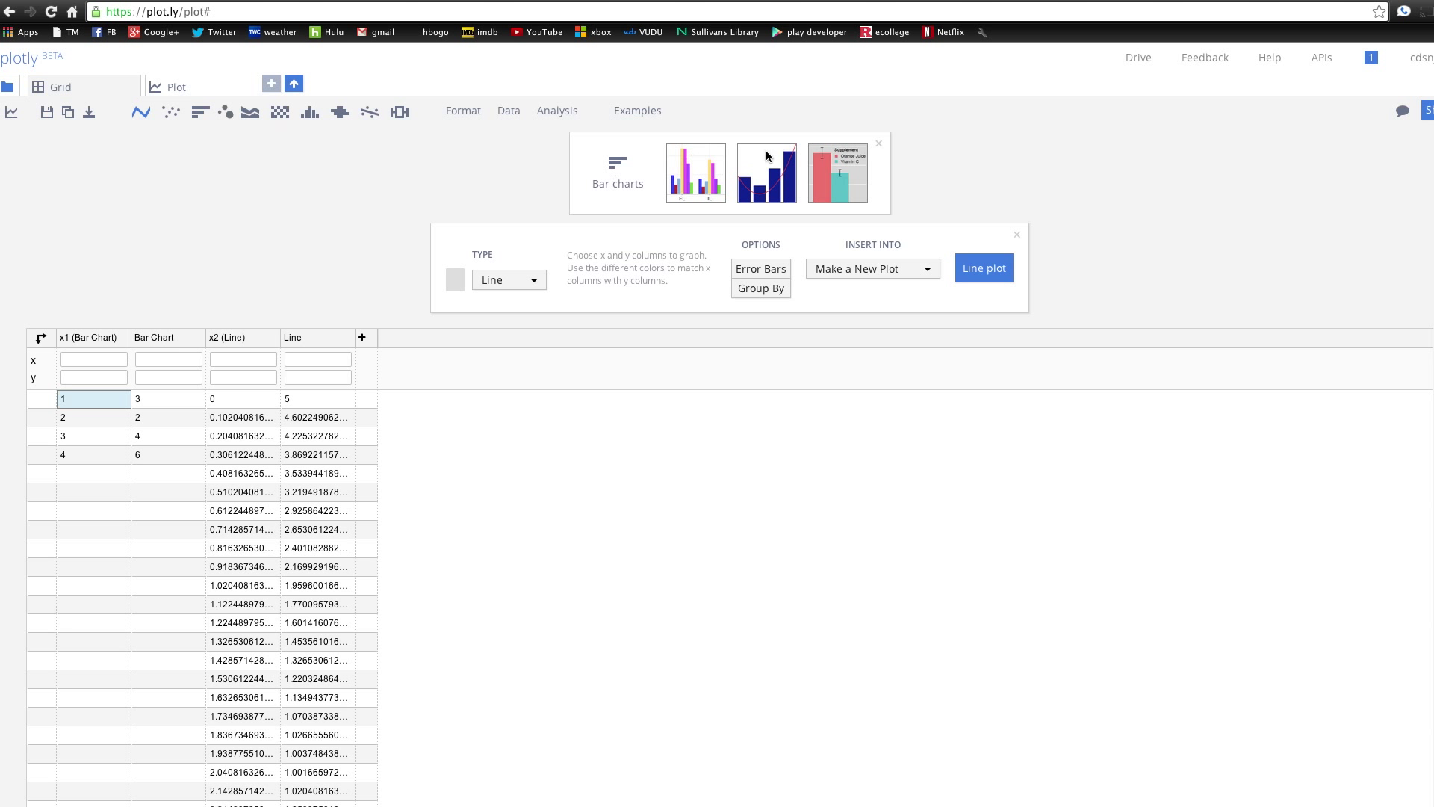
mouse_move(166, 312)
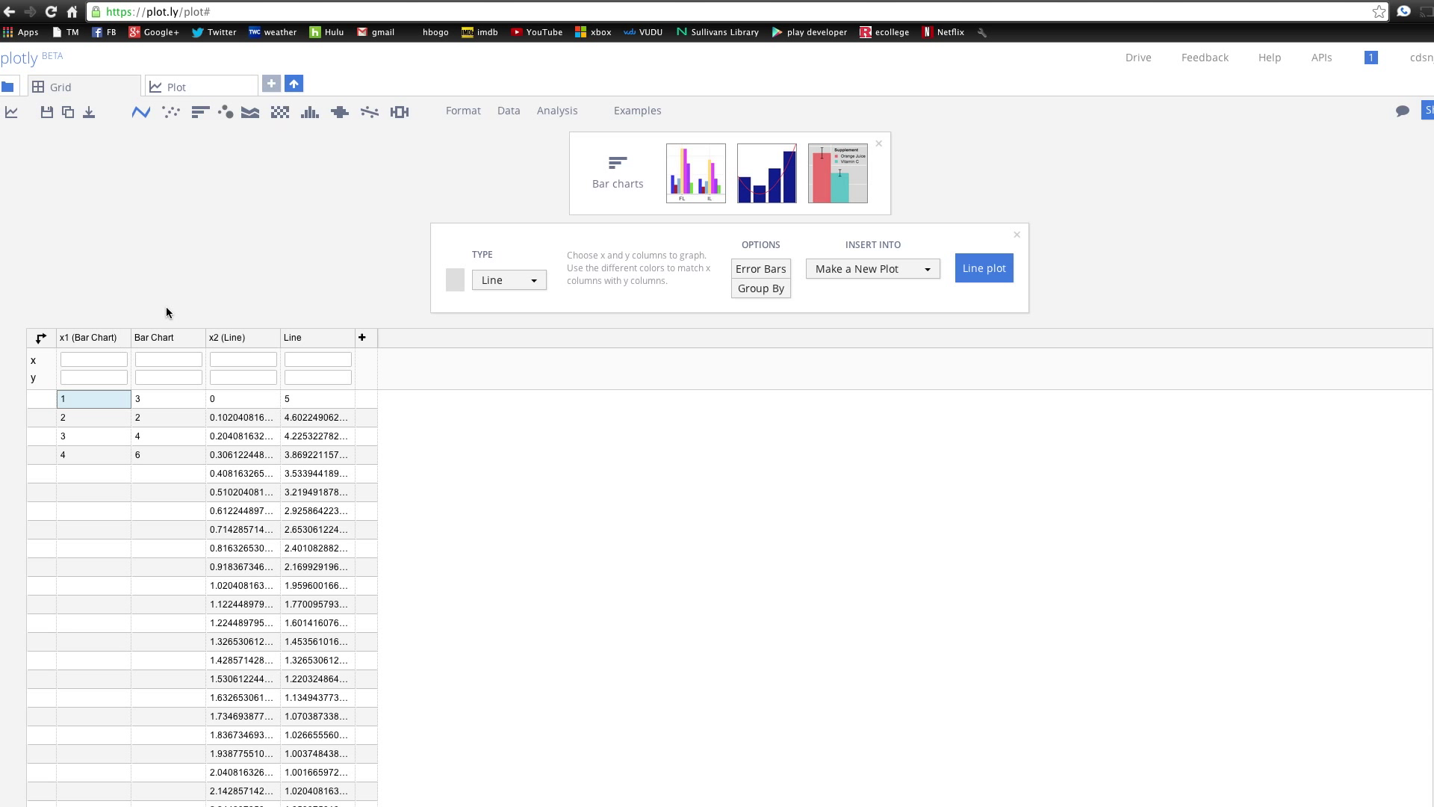
- Load the Tooth Growth and state population example grids, closing the line plot setup
left_click(696, 172)
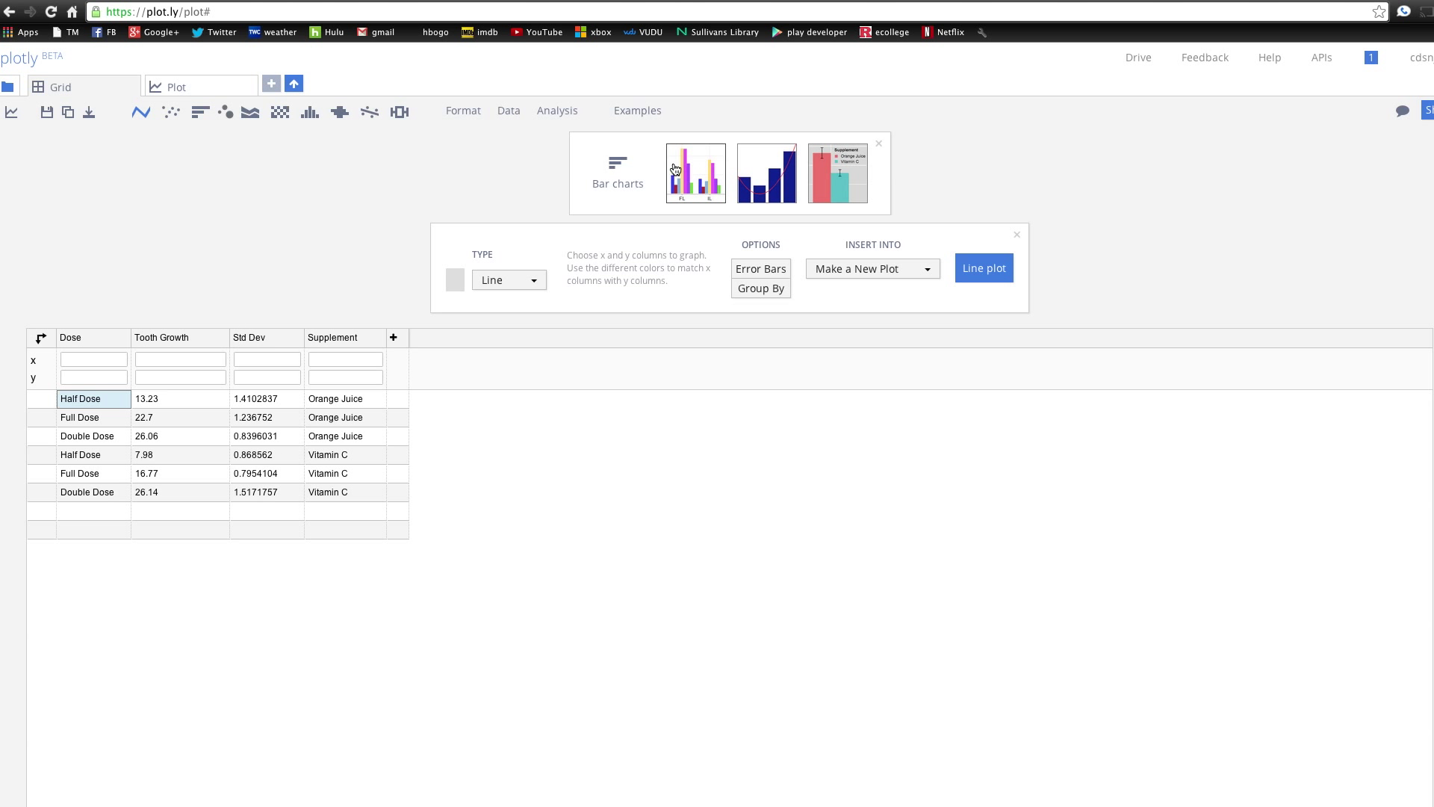
left_click(139, 112)
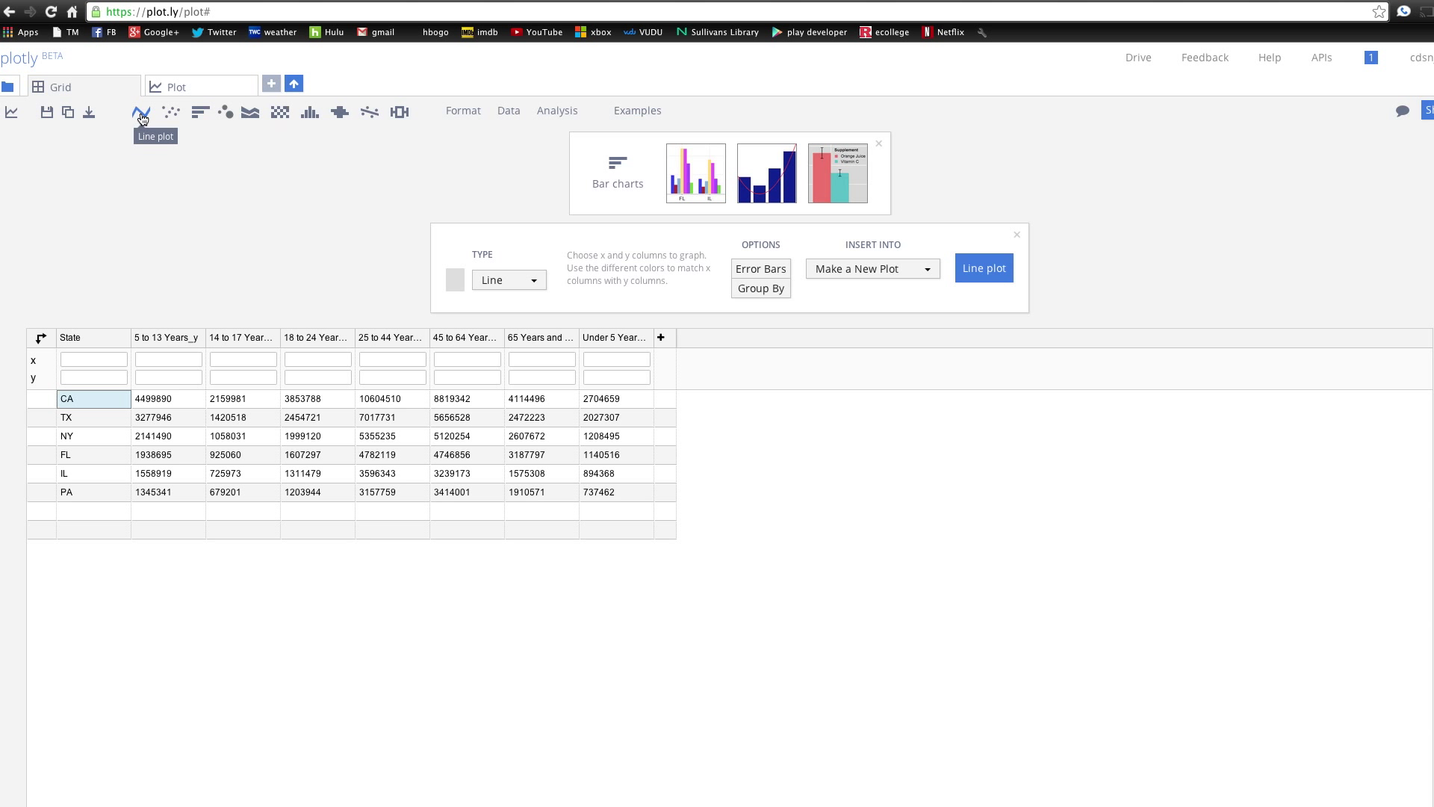
left_click(1016, 234)
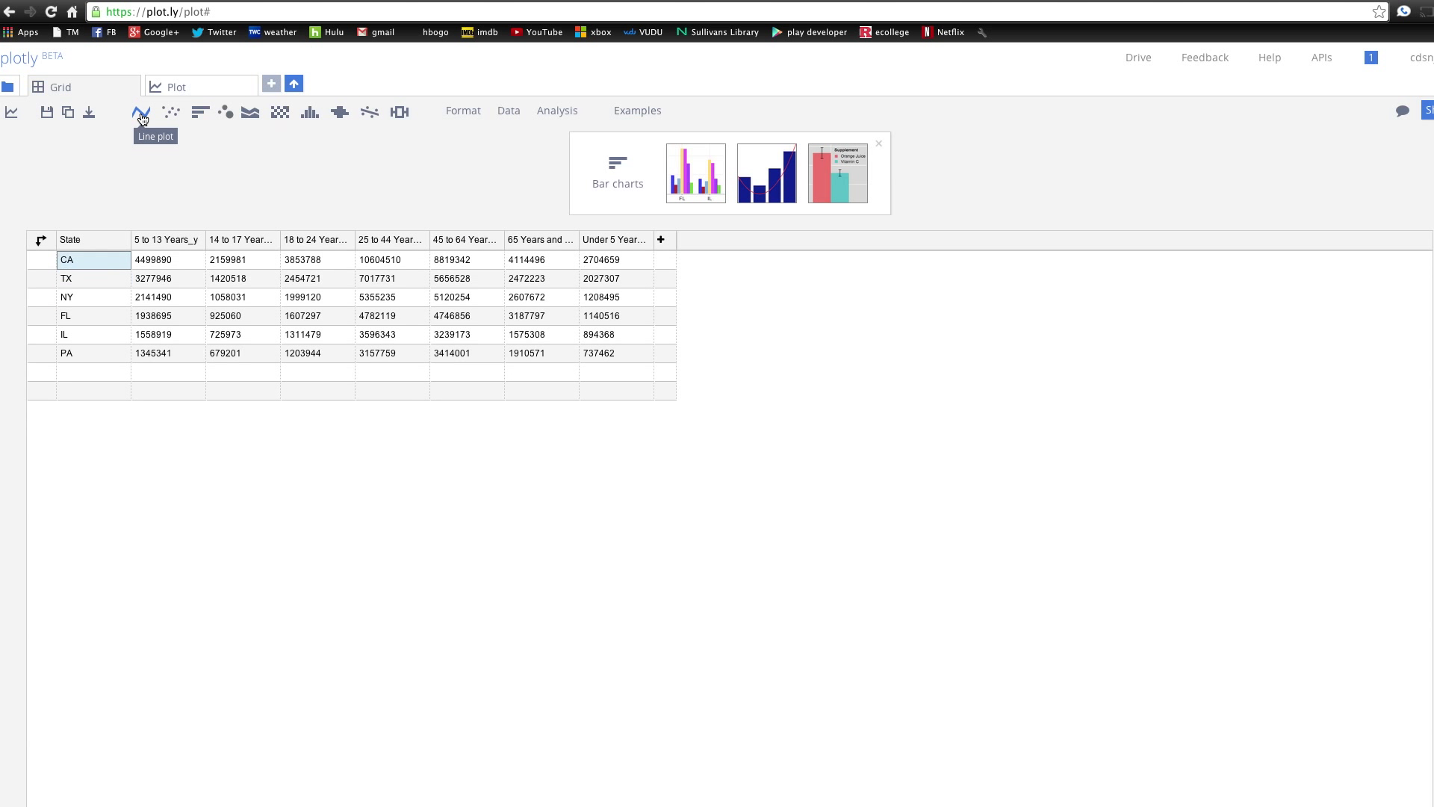
- Try the Scatter, Fit and Box plot setups, then show the three-trace fitted plot
left_click(171, 111)
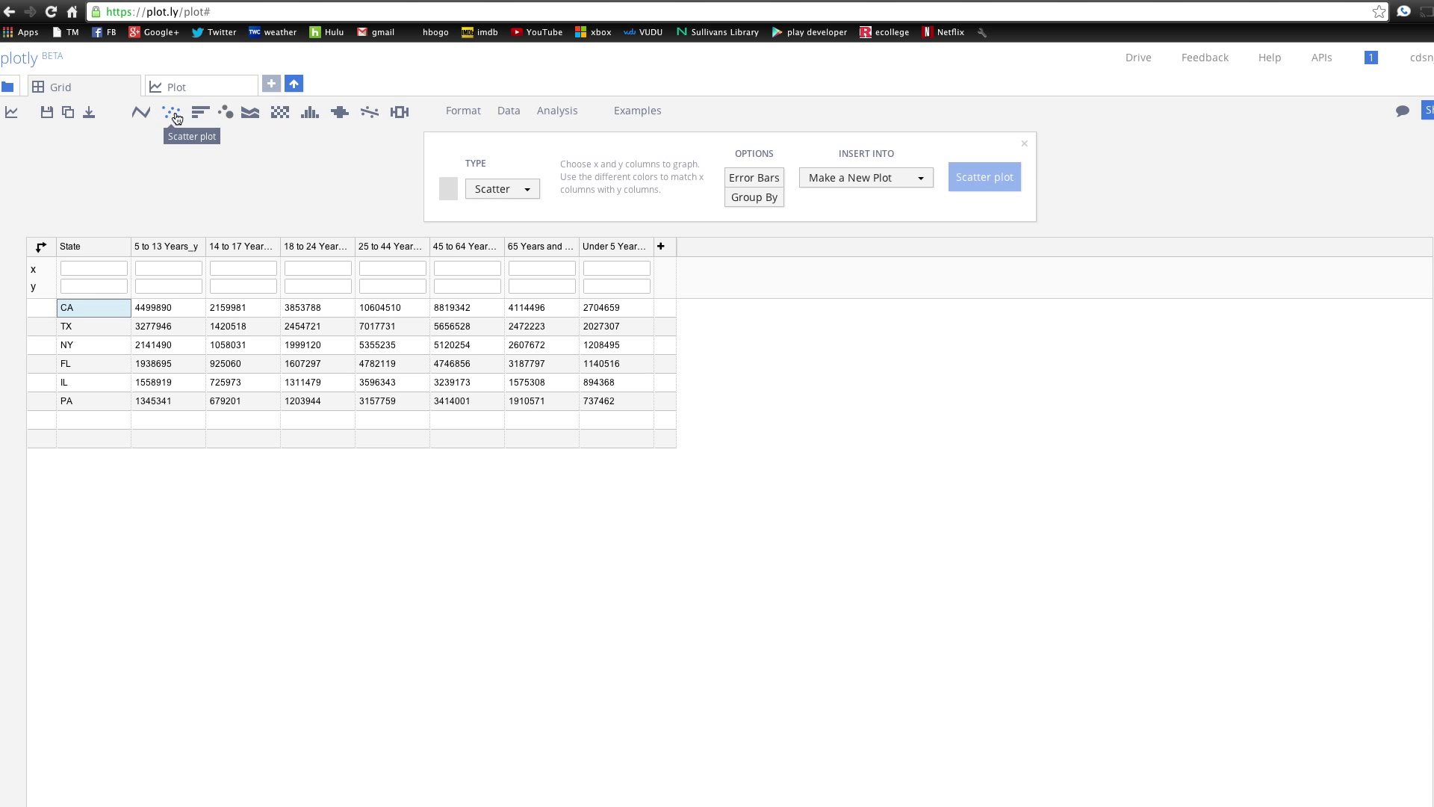
mouse_move(203, 111)
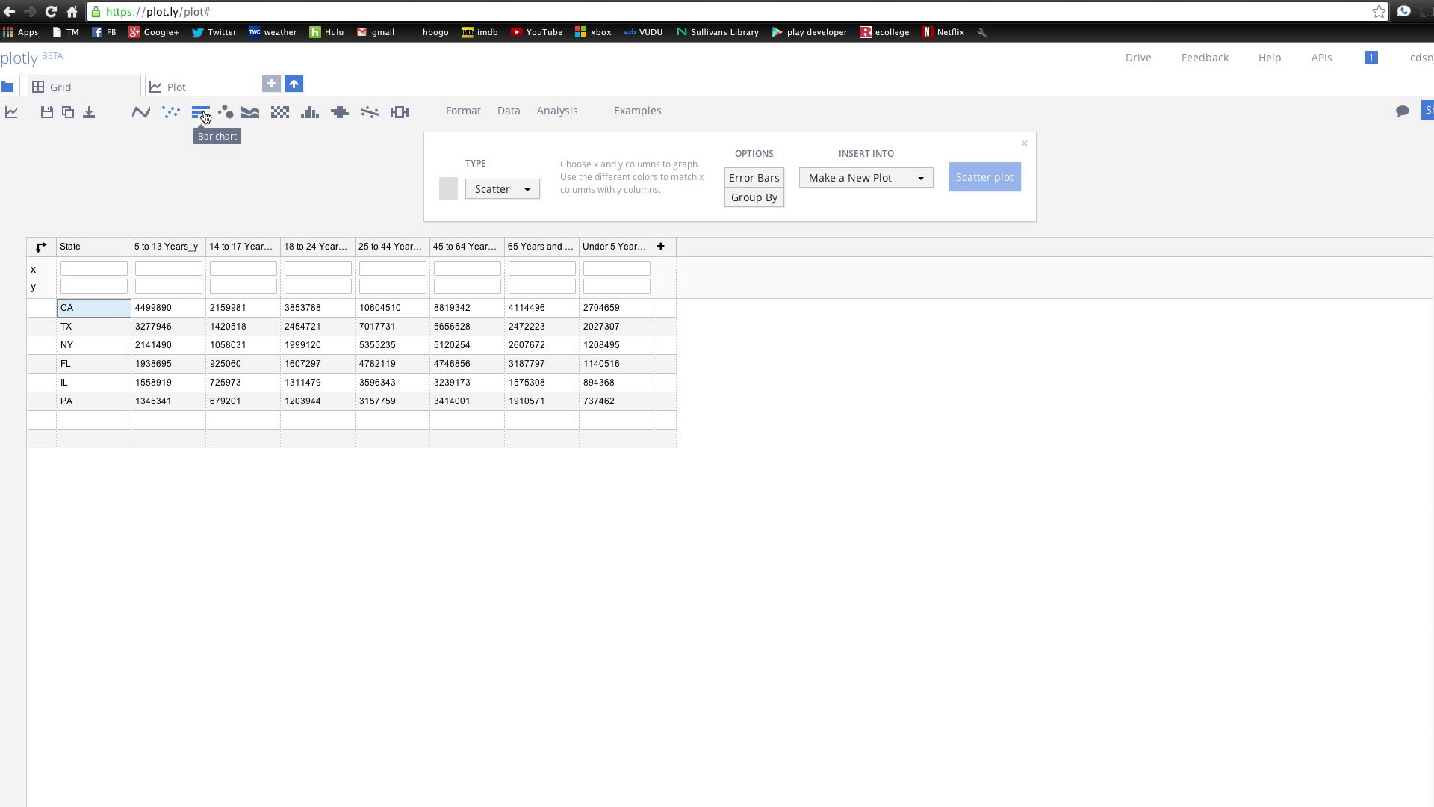
left_click(248, 112)
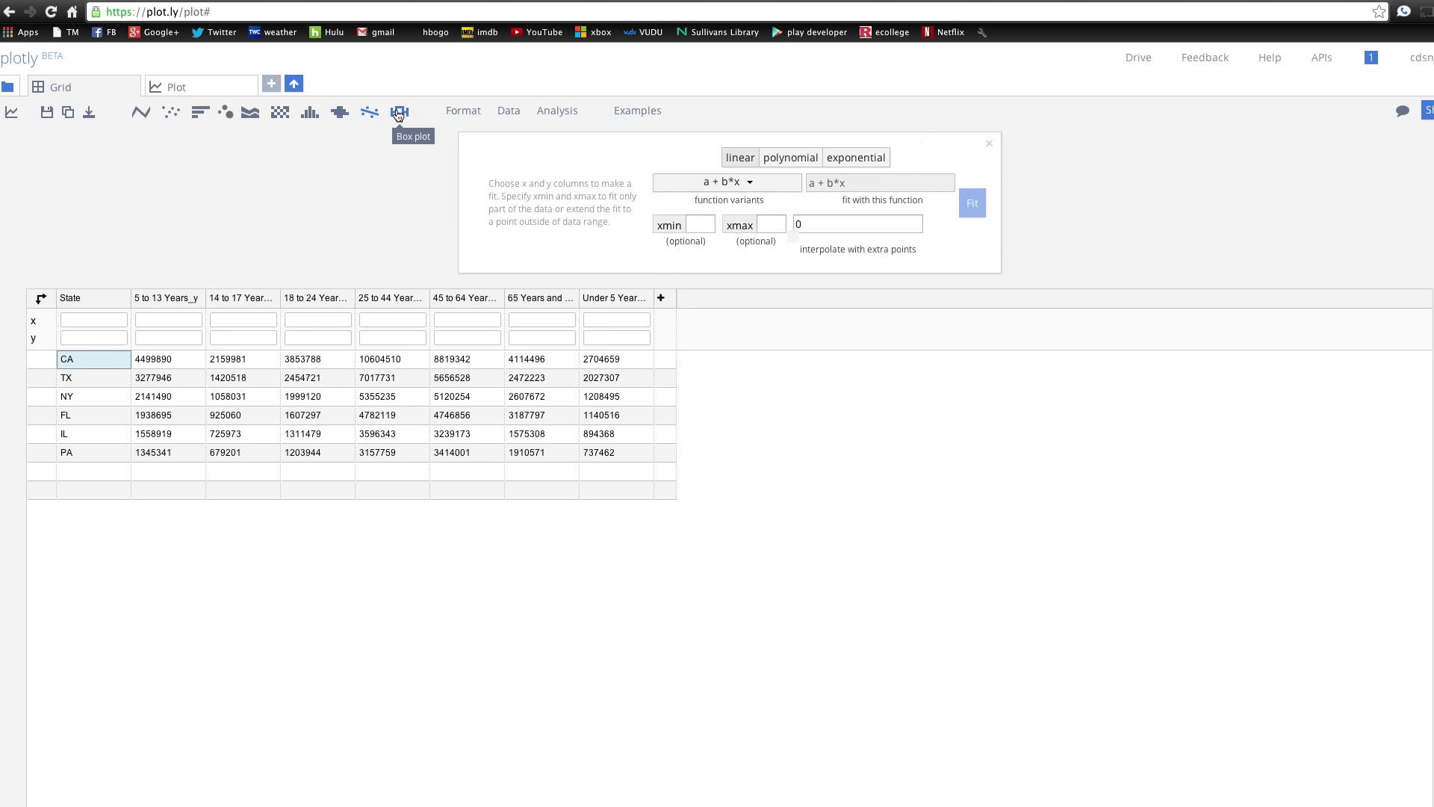
left_click(399, 112)
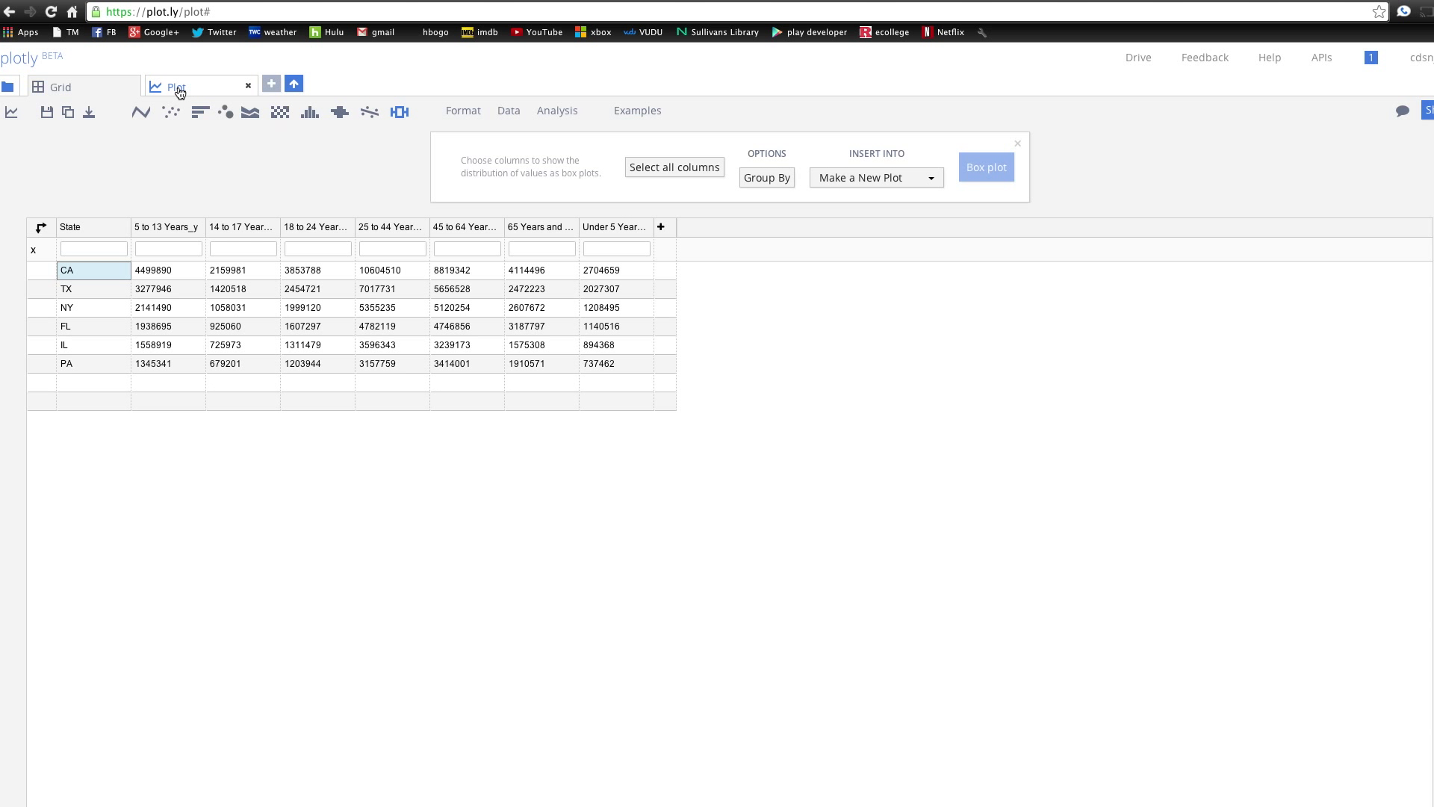
left_click(986, 166)
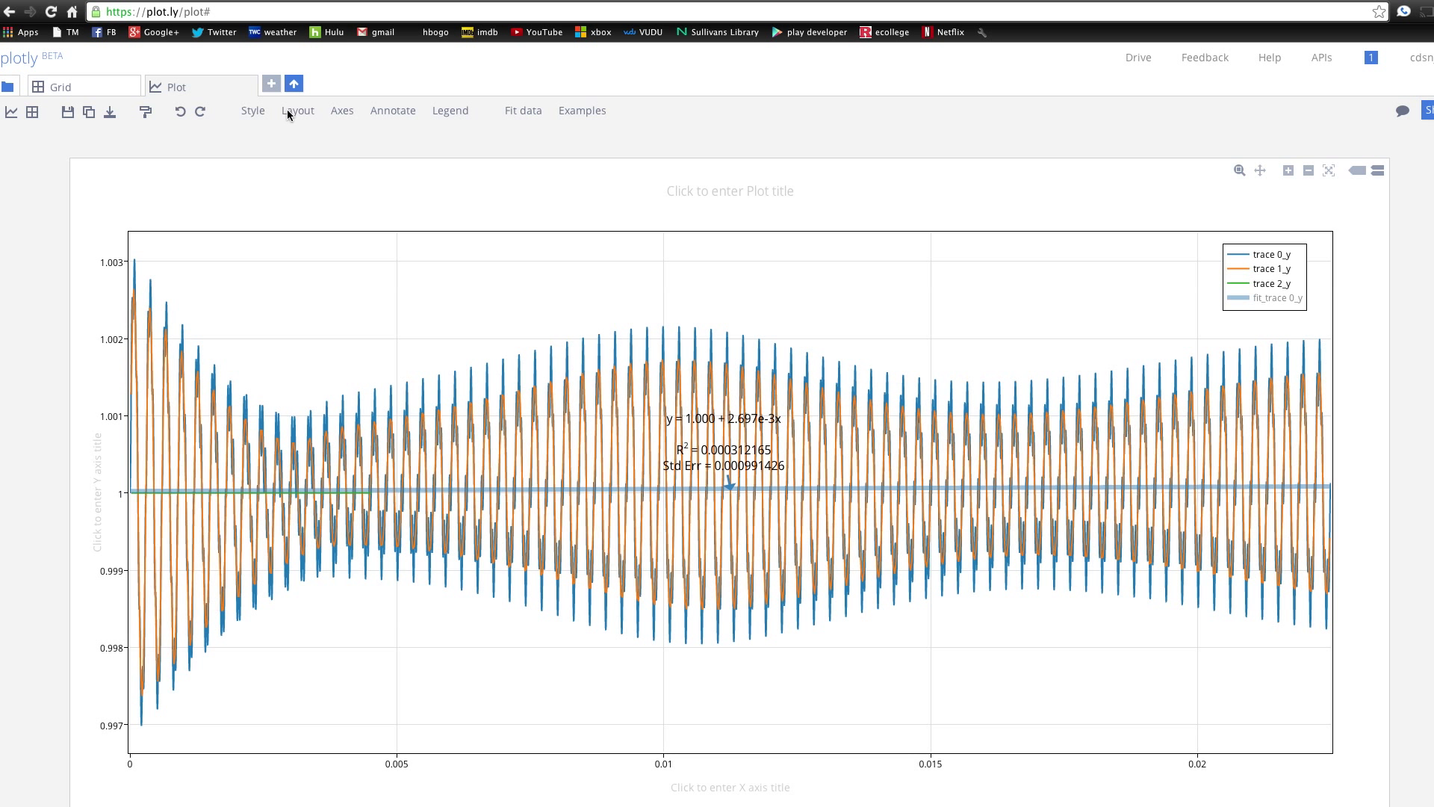
left_click(341, 109)
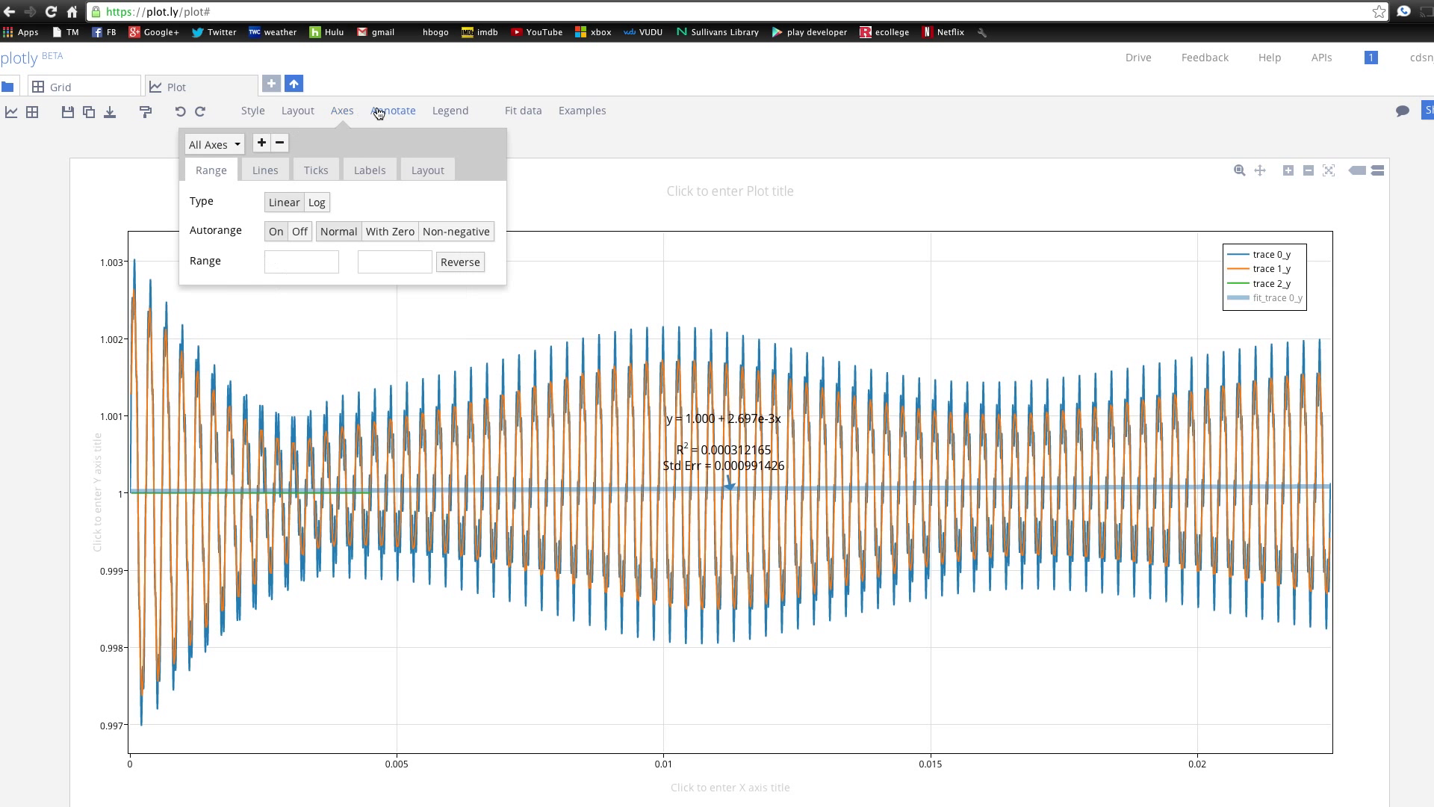
left_click(449, 111)
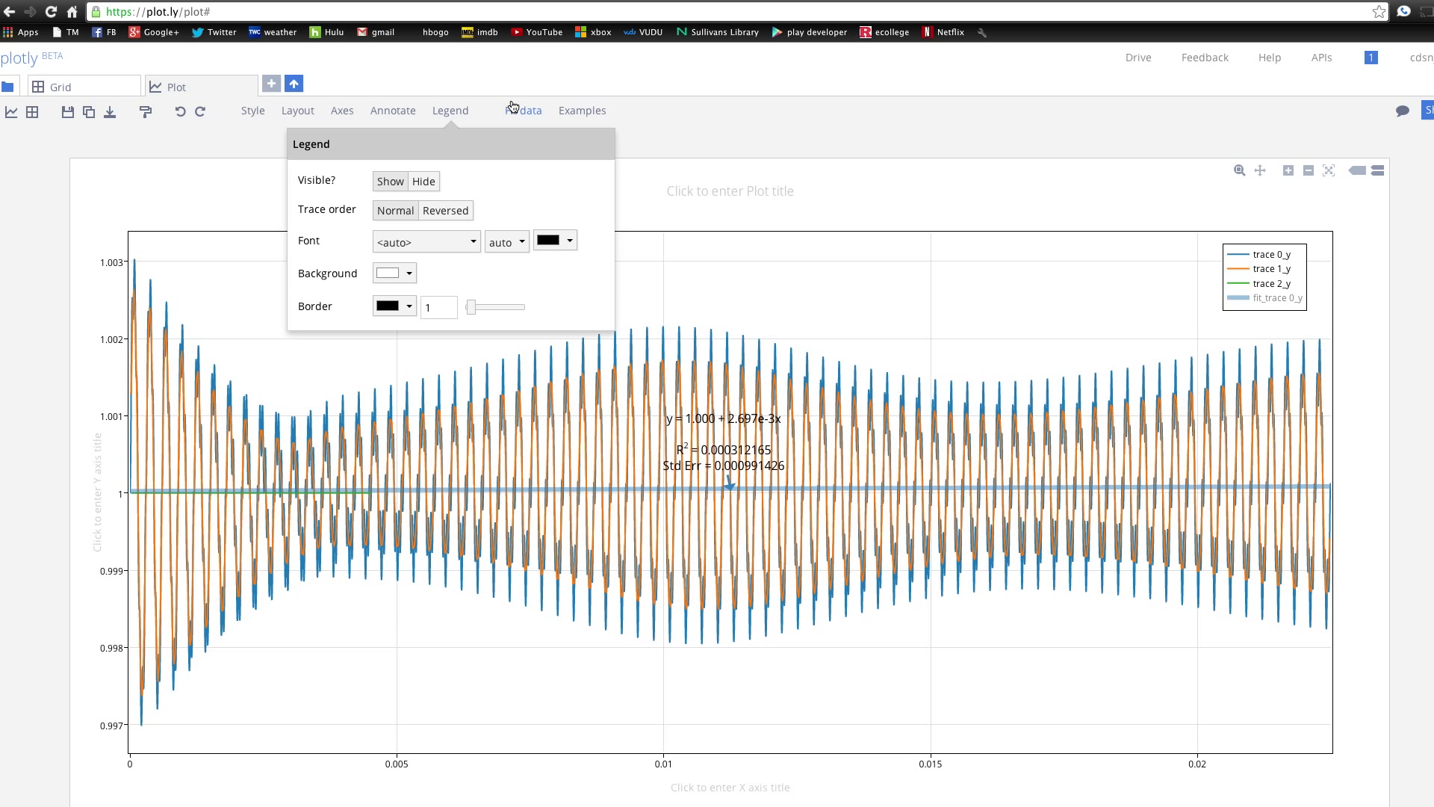
left_click(392, 110)
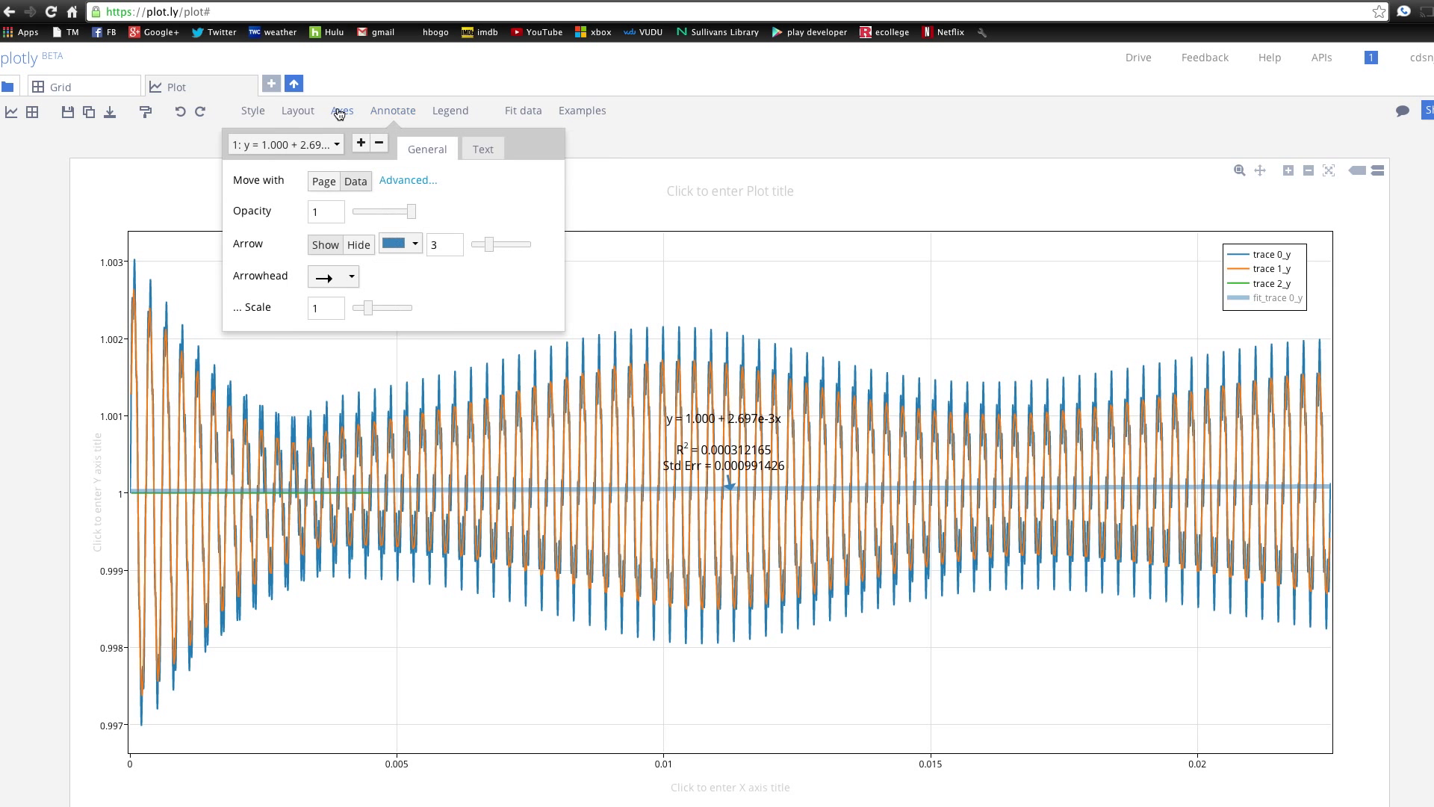
left_click(252, 111)
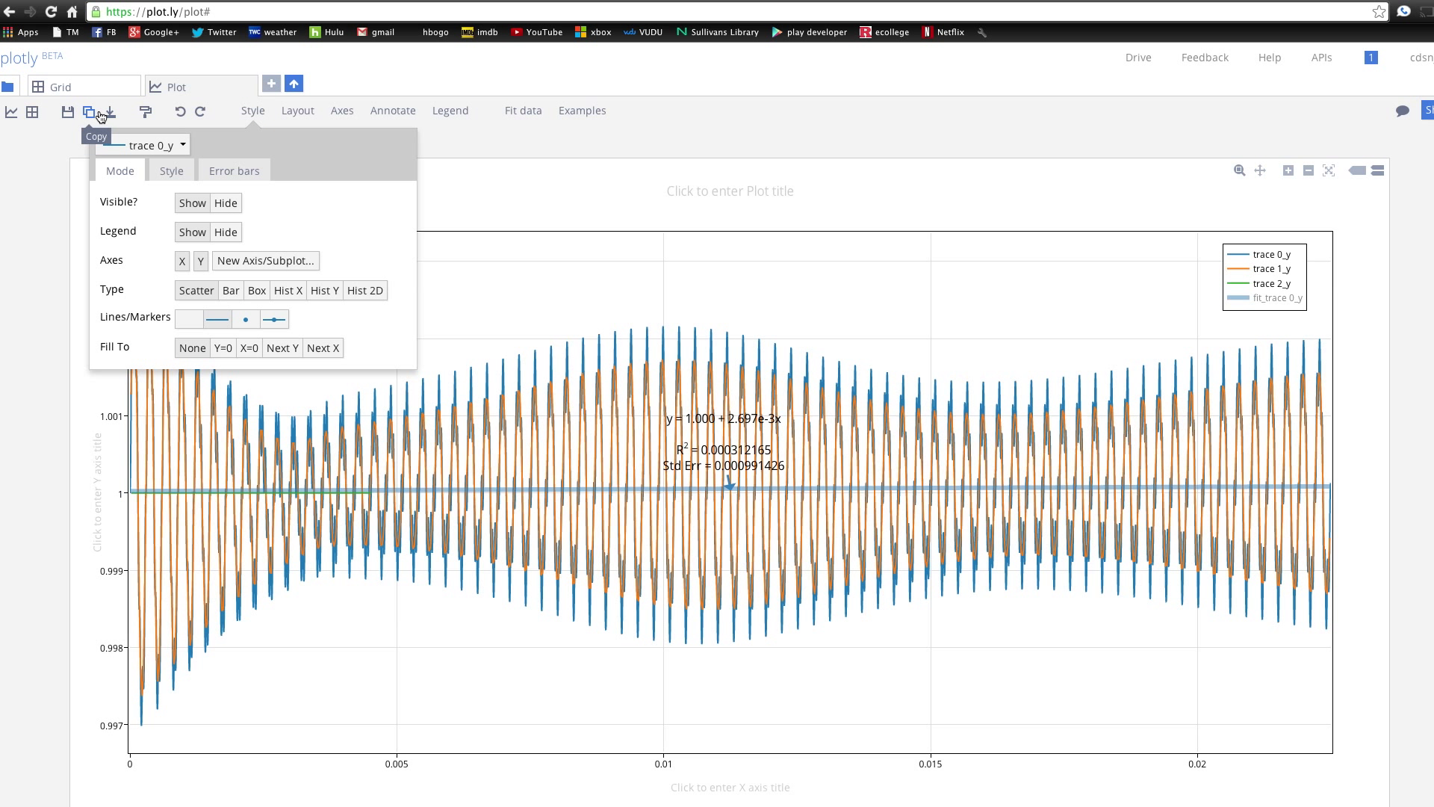
mouse_move(176, 110)
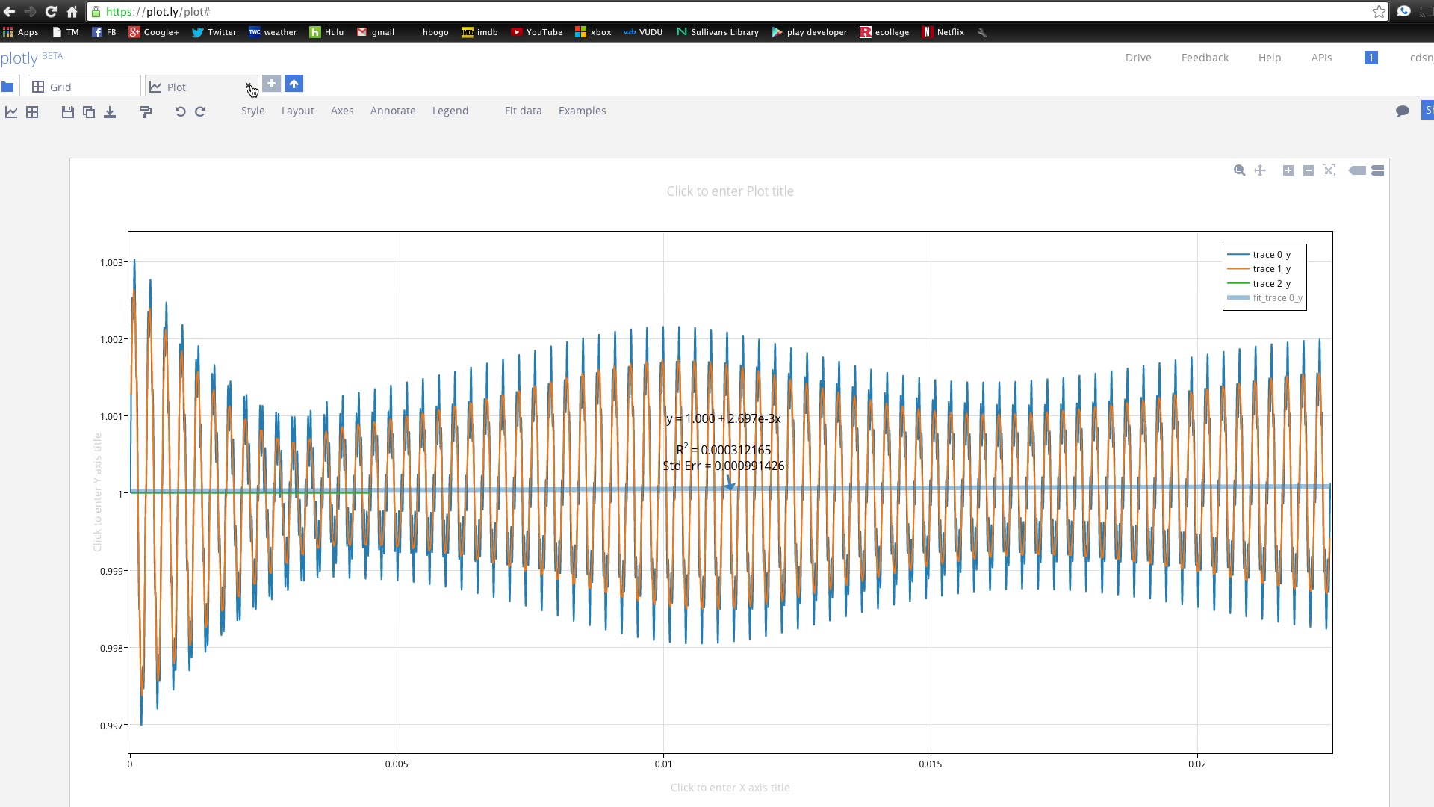
left_click(60, 86)
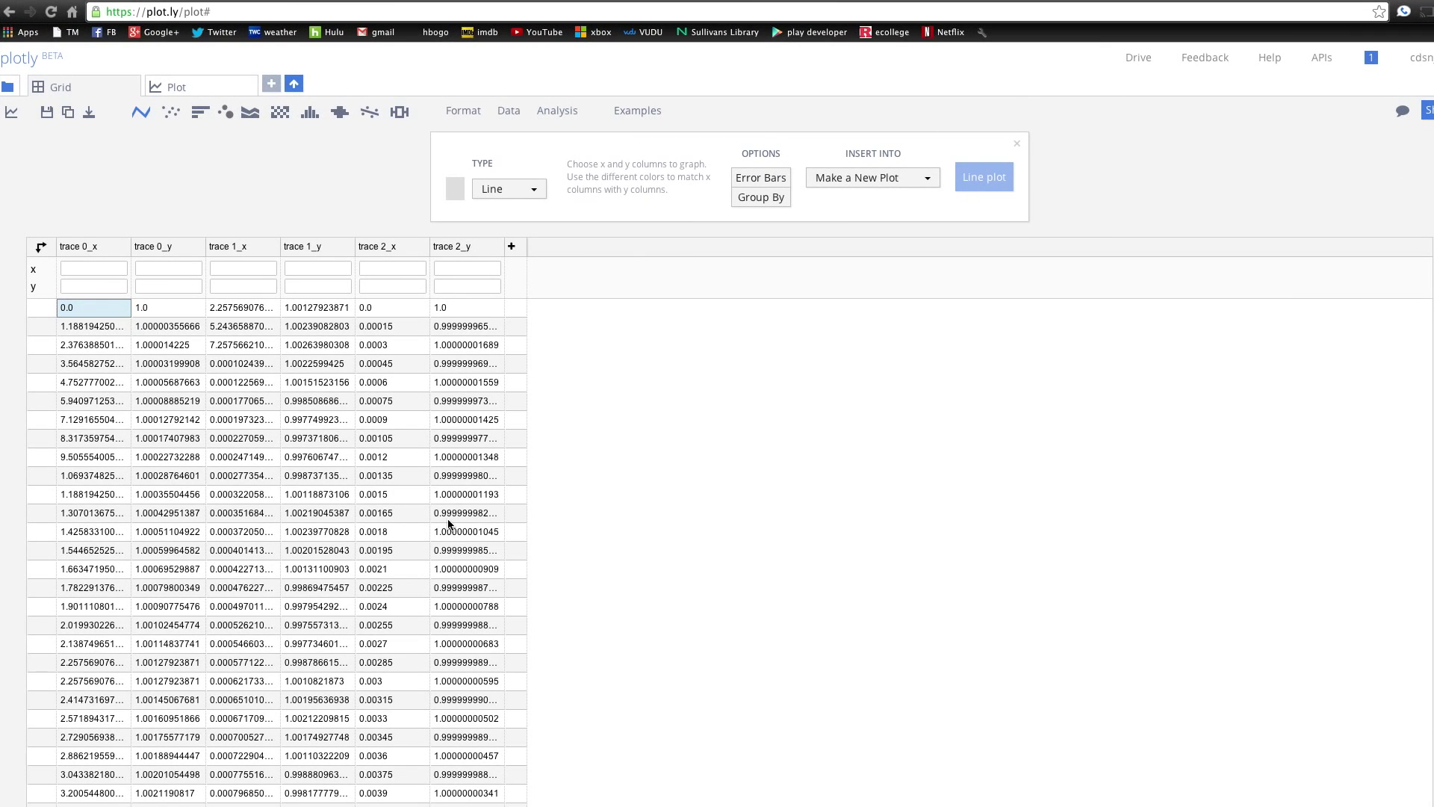
mouse_move(260, 289)
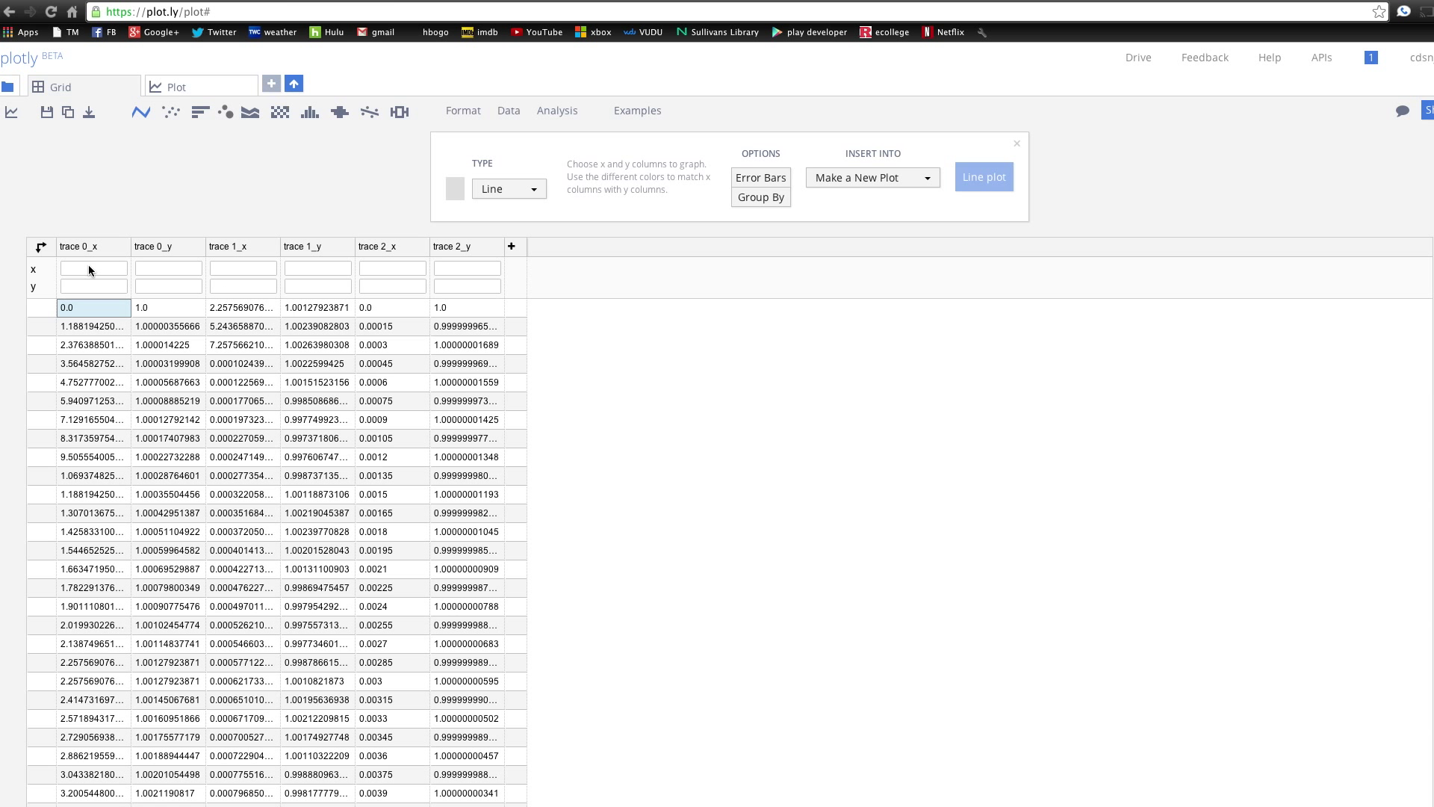
- Build a line plot from the trace 0, 1 and 2 x/y columns and view it
left_click(94, 267)
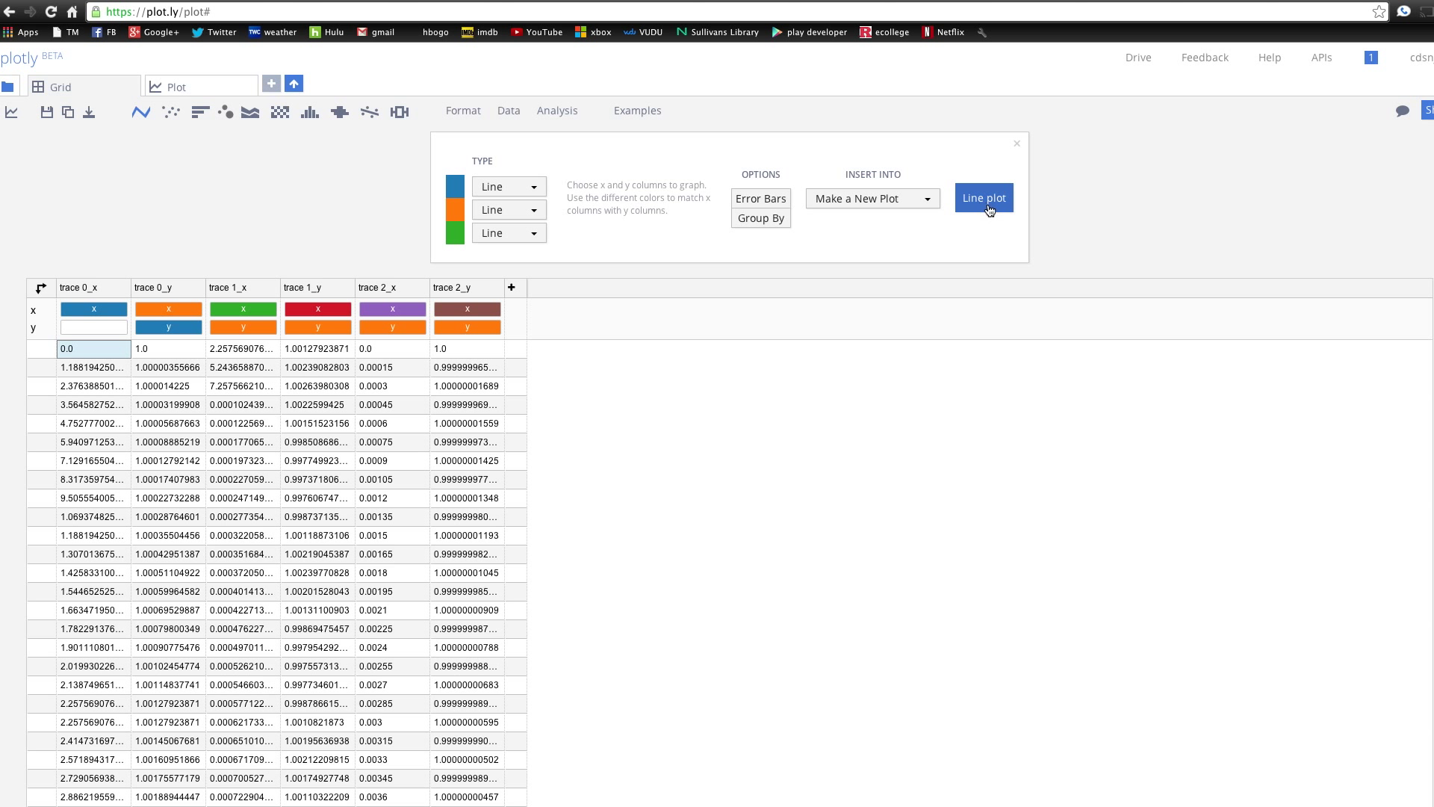
mouse_move(1148, 351)
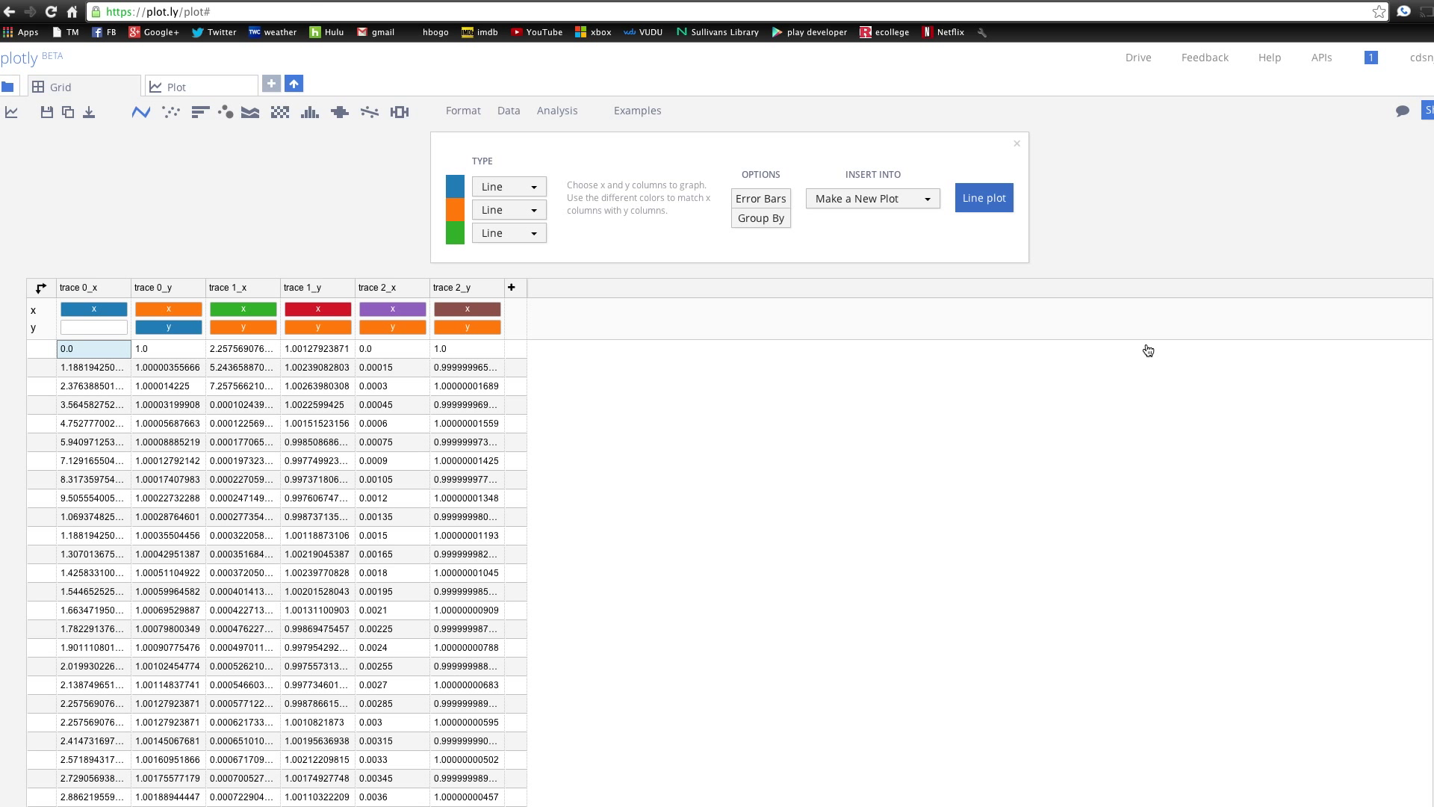
left_click(983, 197)
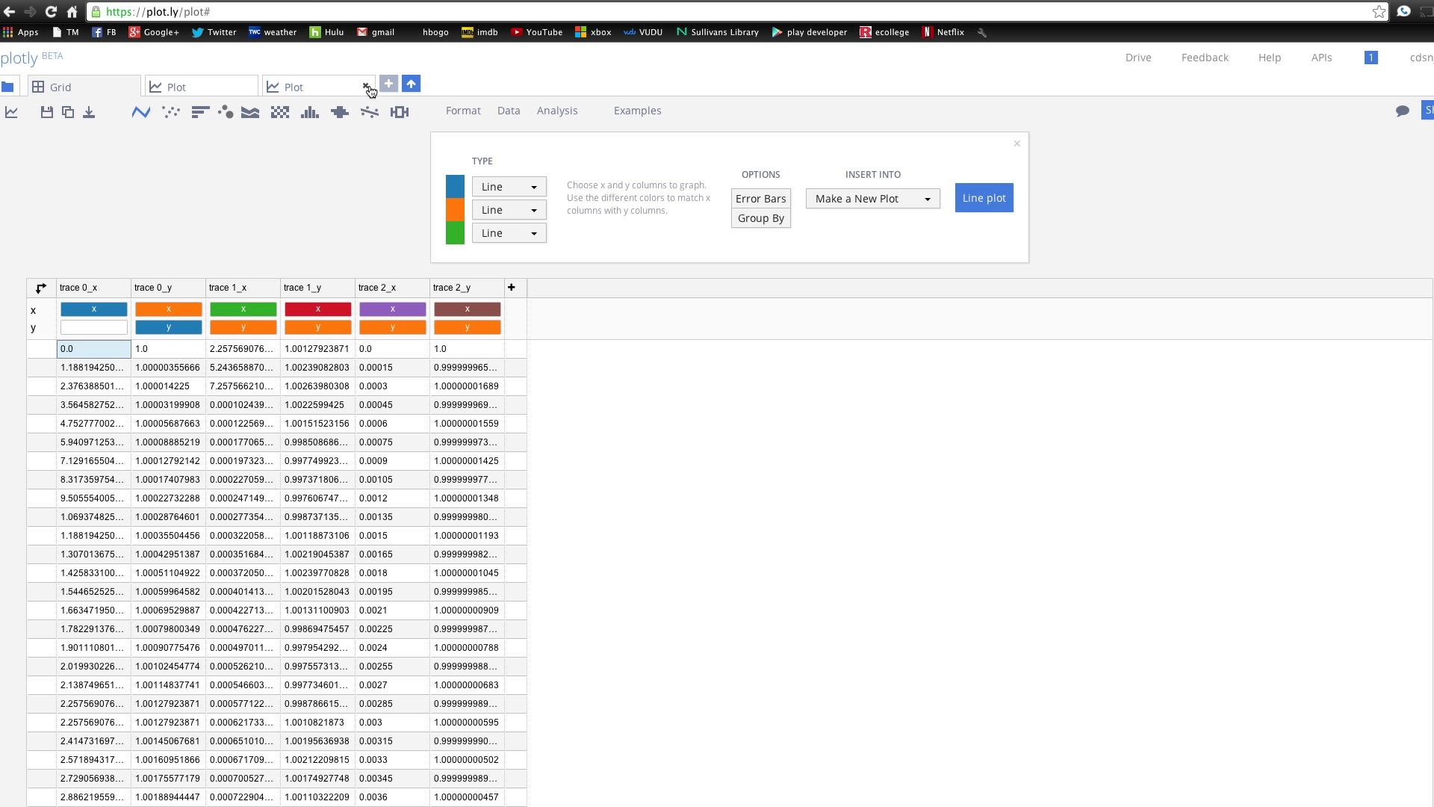
left_click(983, 197)
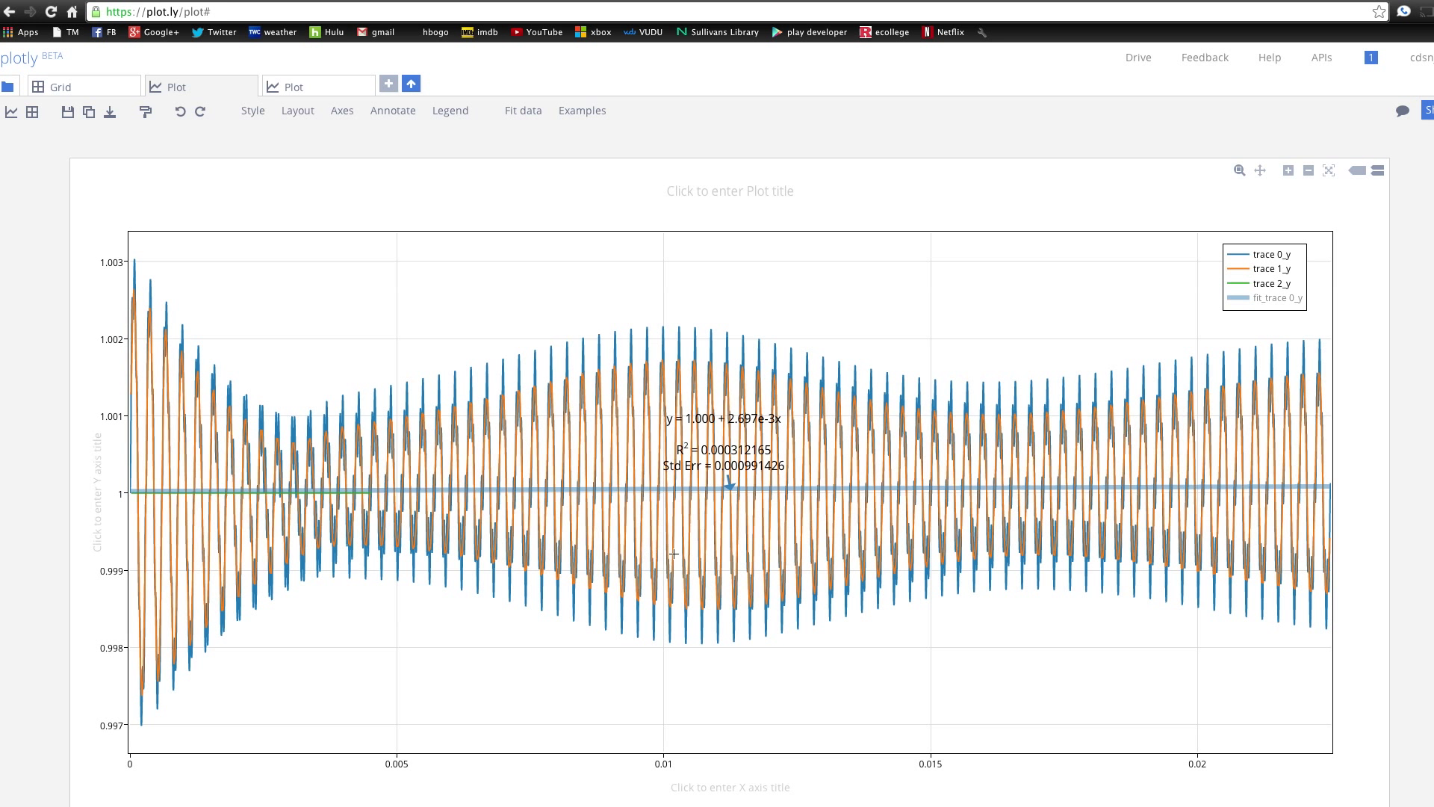